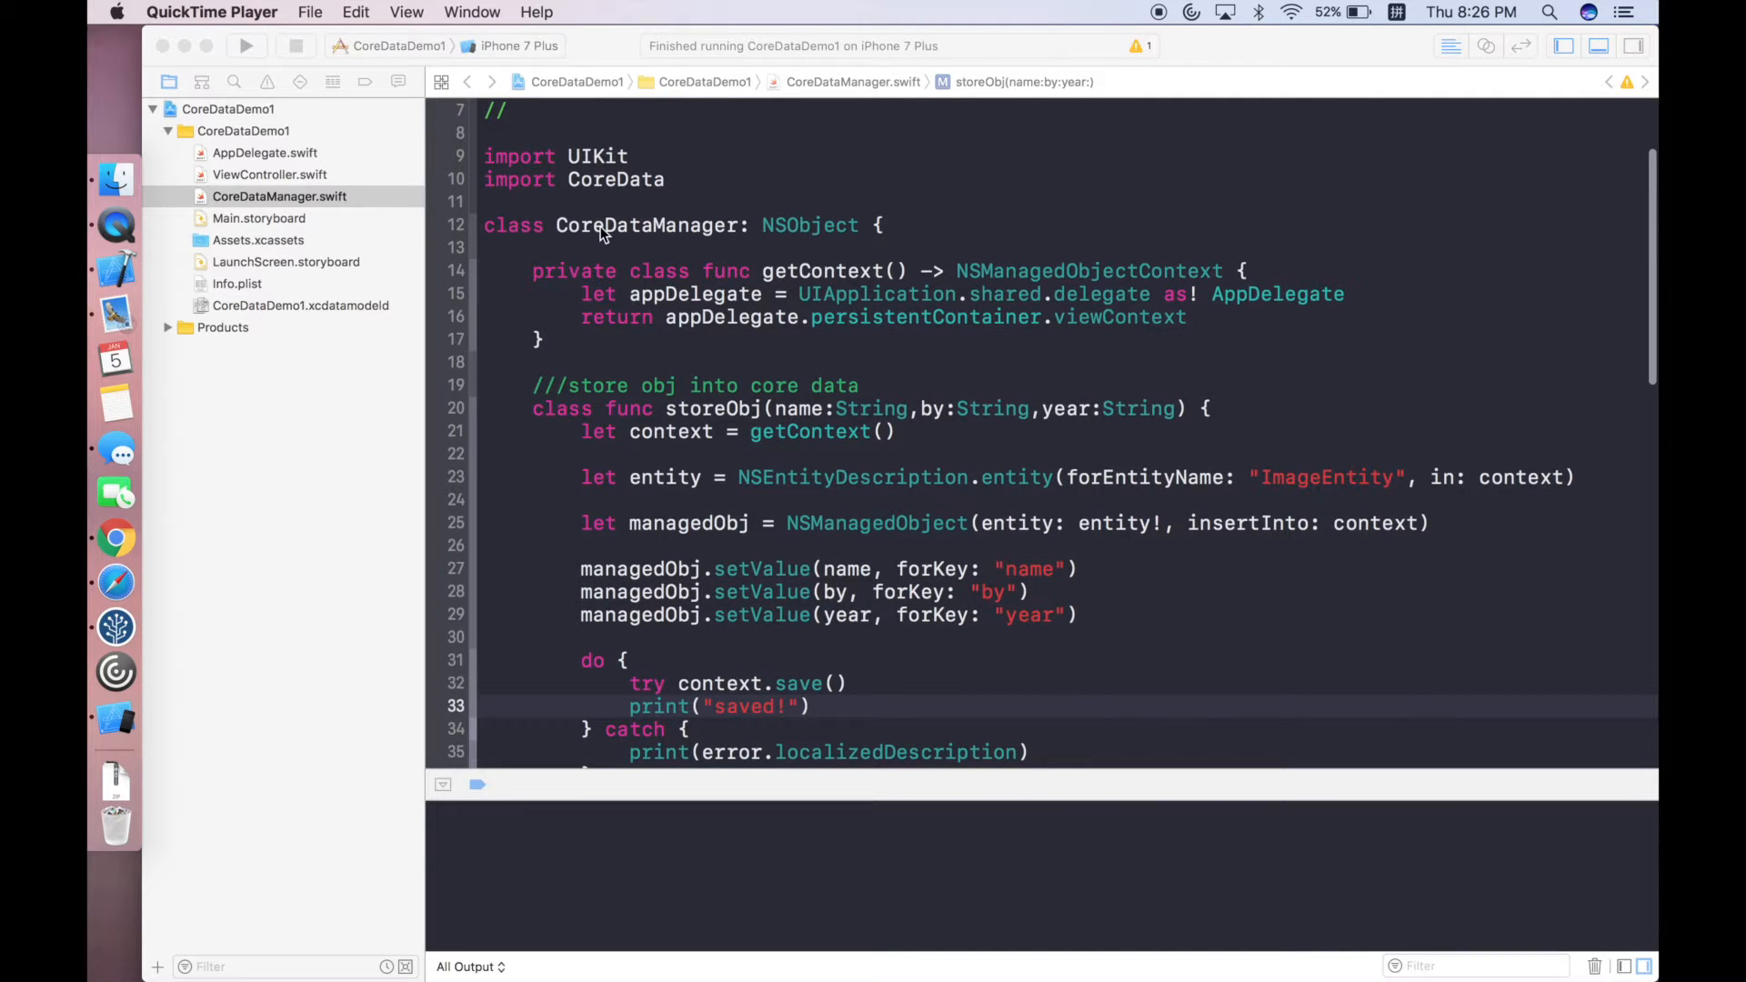
{"action": "mouse_move", "coordinate": [707, 229]}
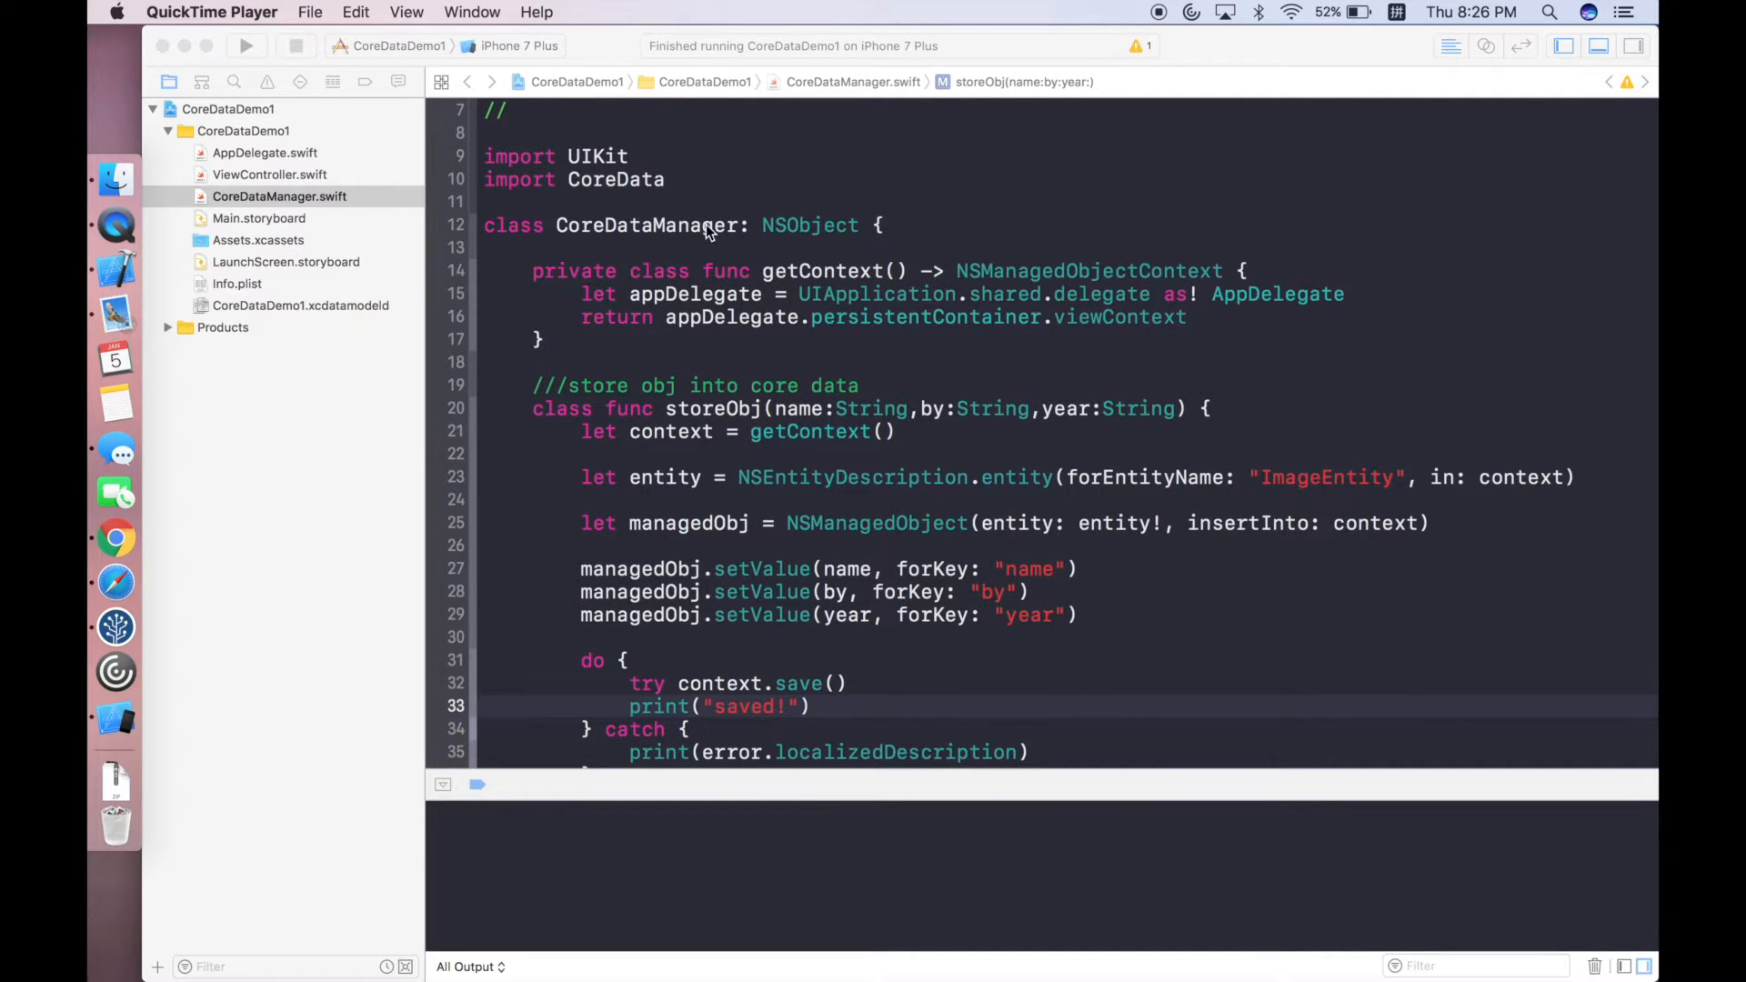
{"action": "mouse_move", "coordinate": [809, 231]}
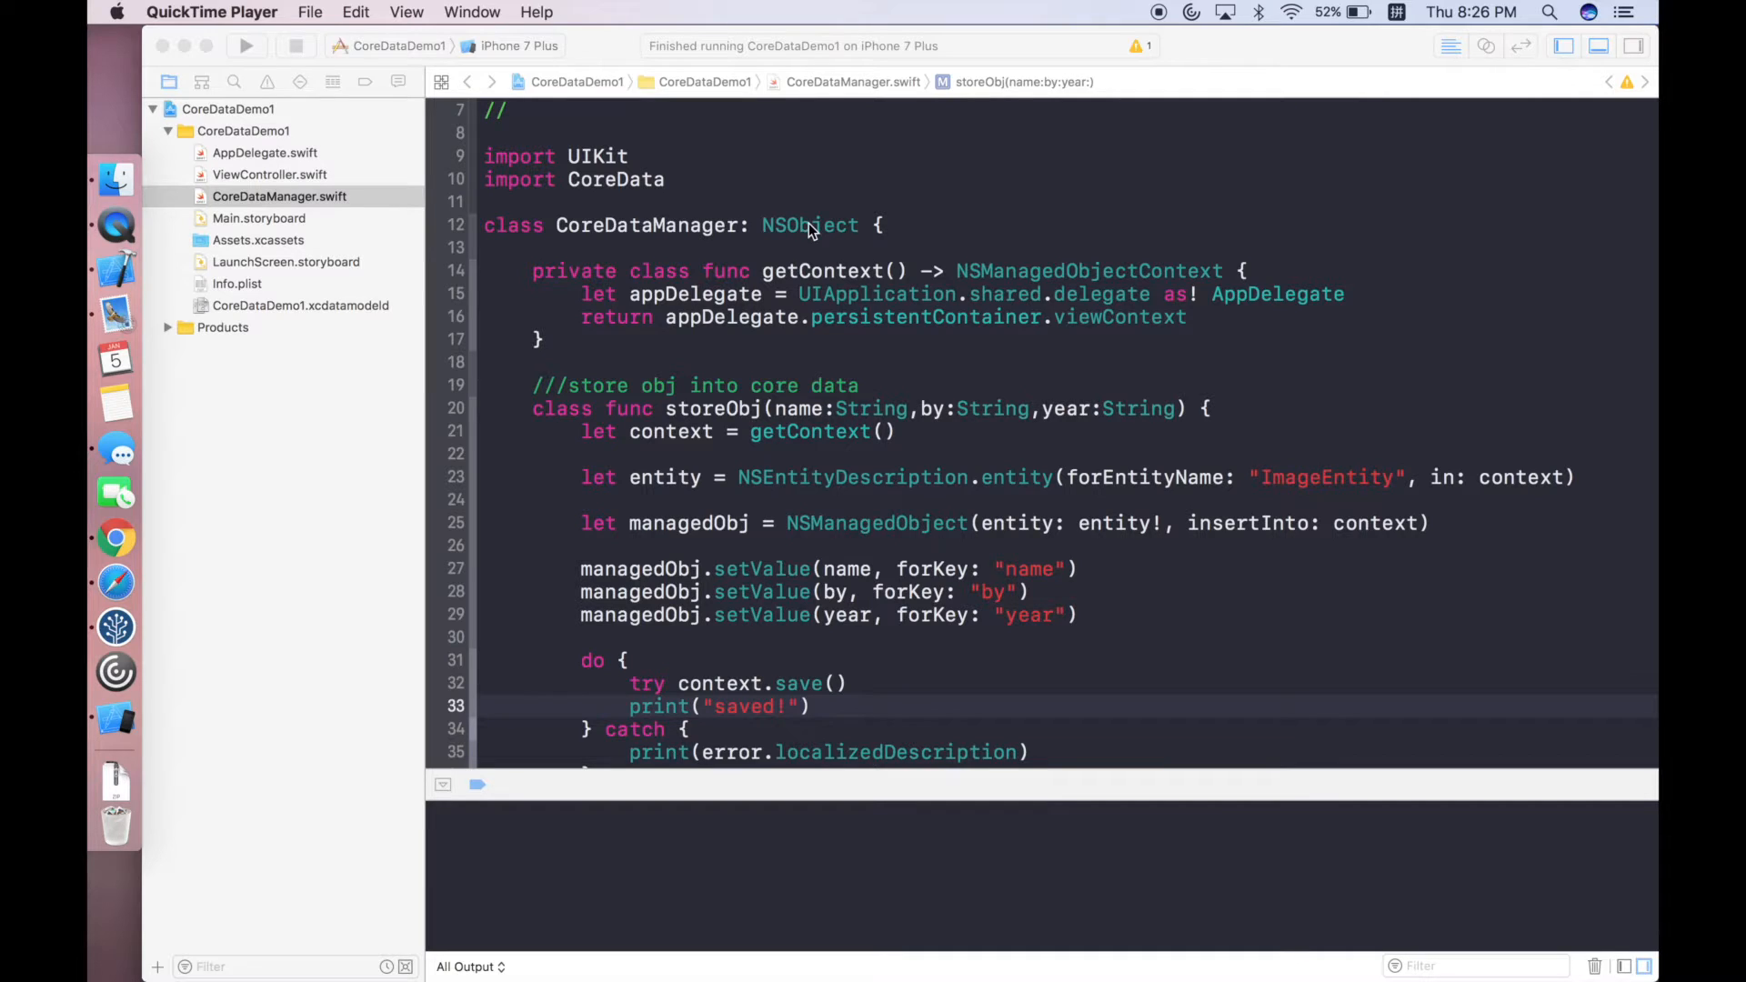
{"action": "mouse_move", "coordinate": [668, 245]}
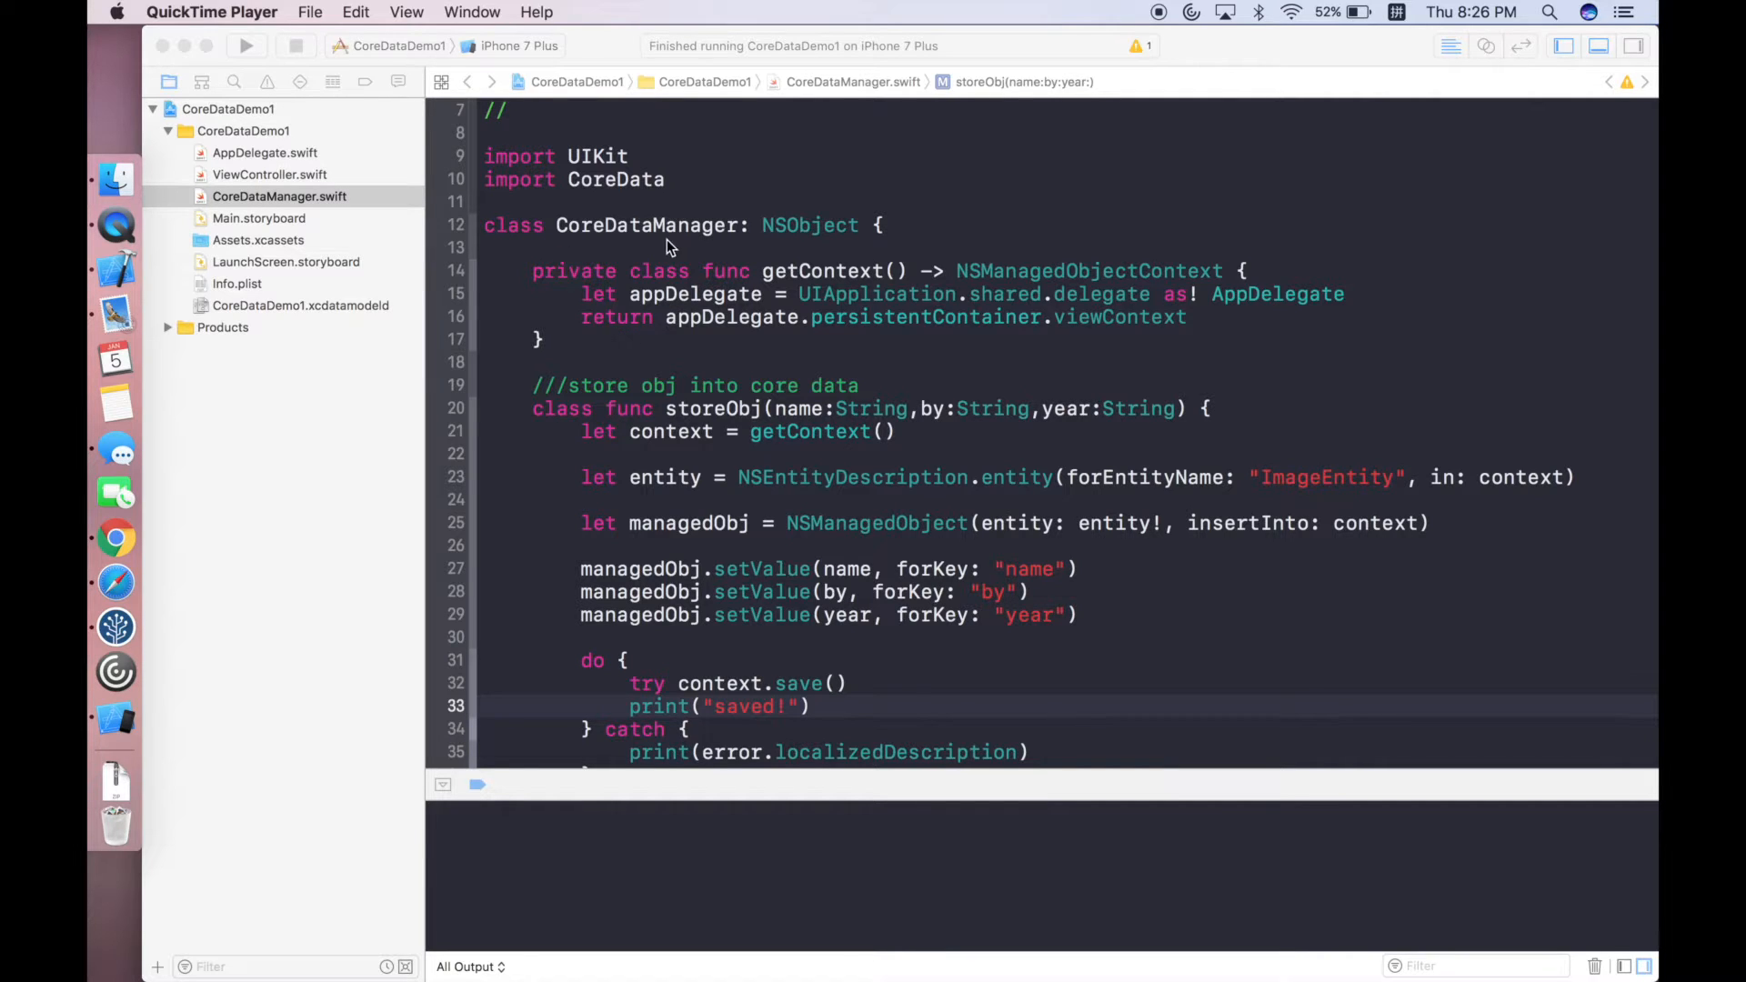
{"action": "mouse_move", "coordinate": [589, 284]}
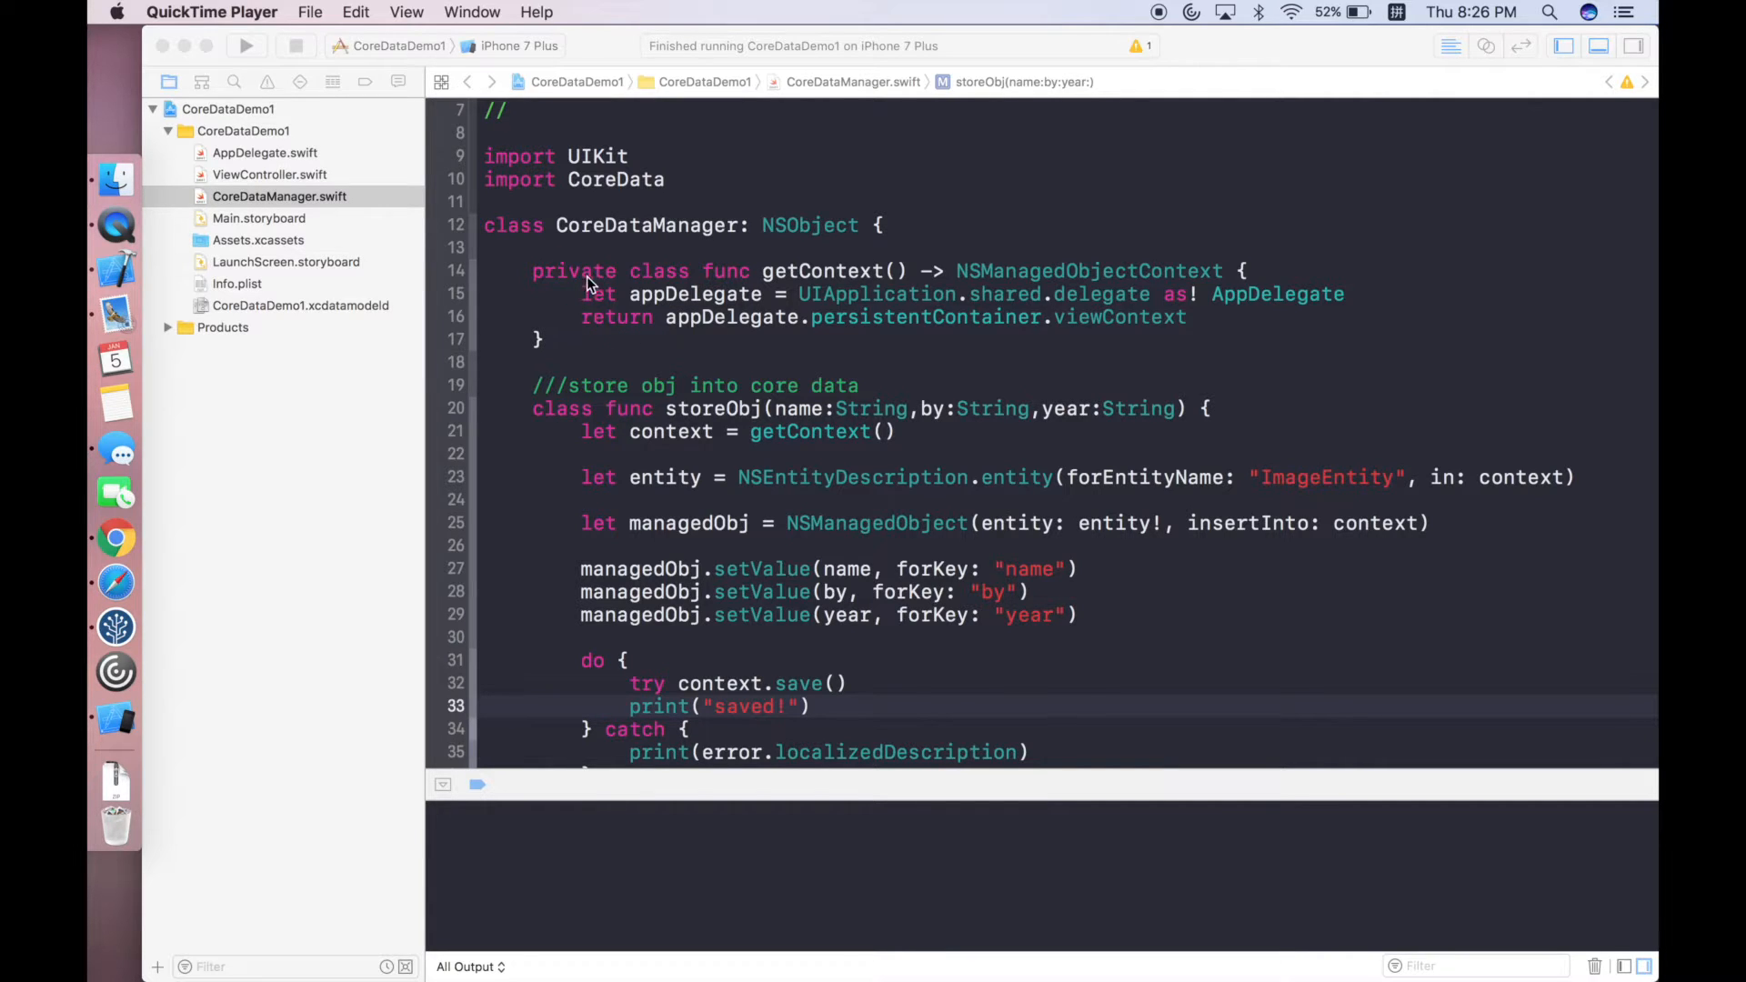
{"action": "mouse_move", "coordinate": [734, 284]}
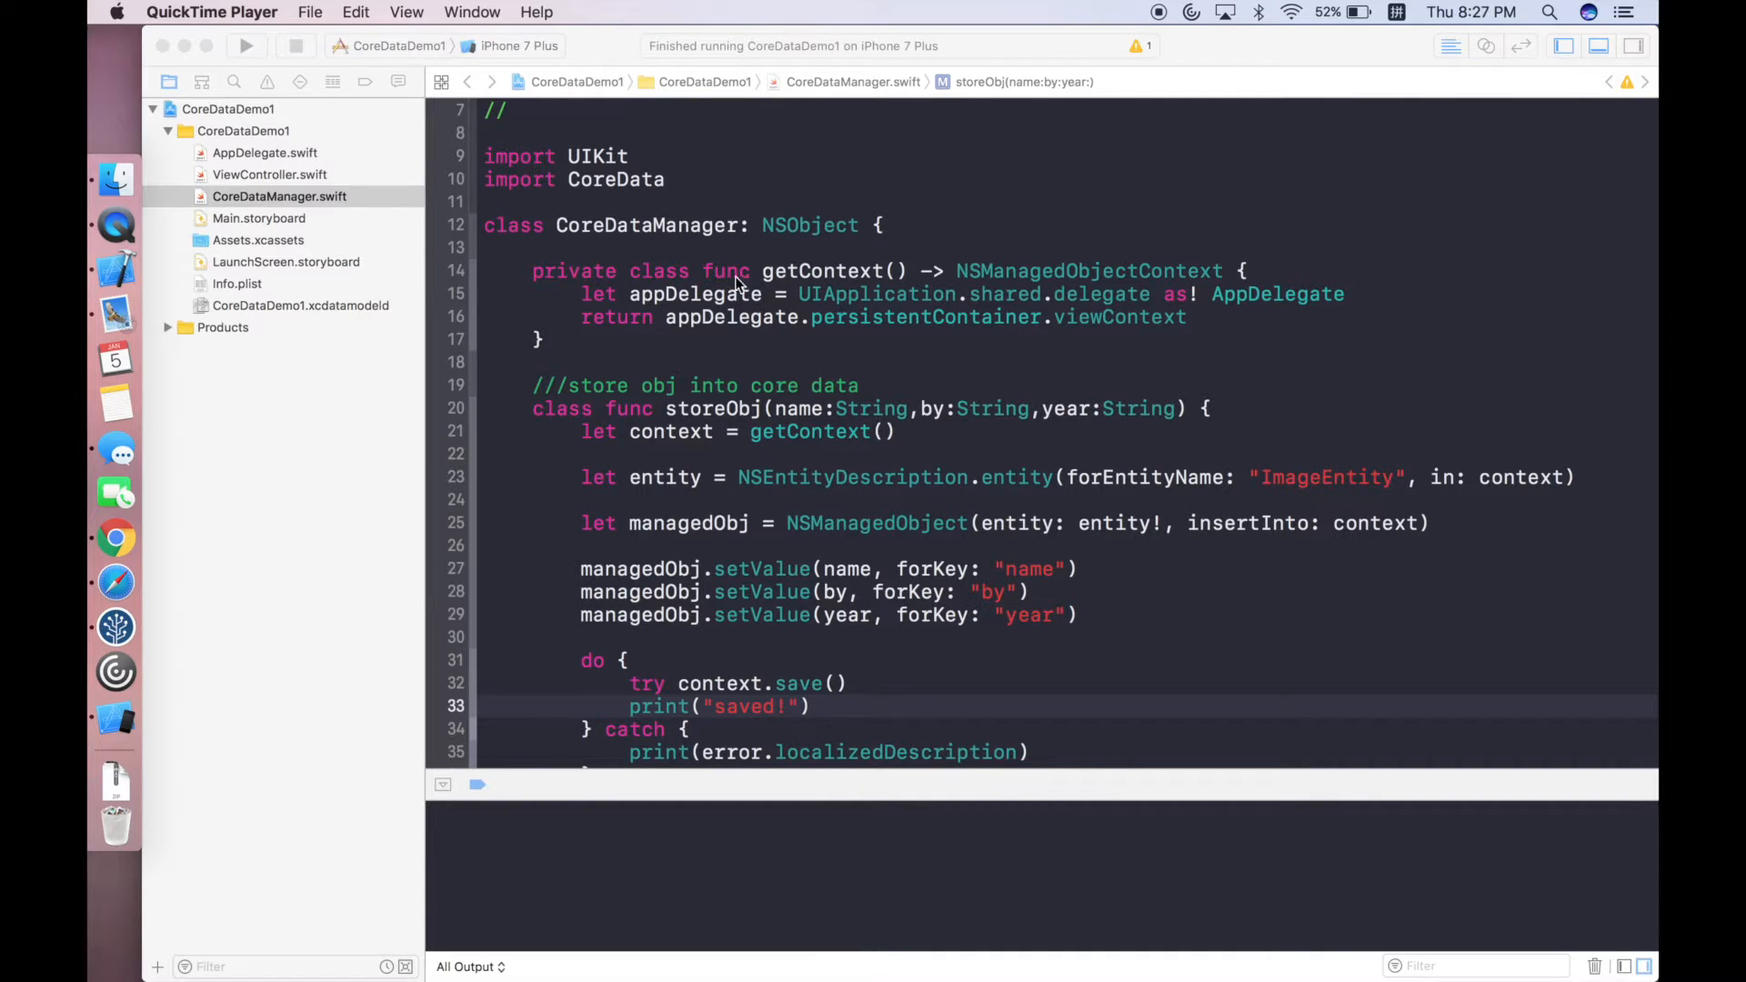
{"action": "mouse_move", "coordinate": [835, 290]}
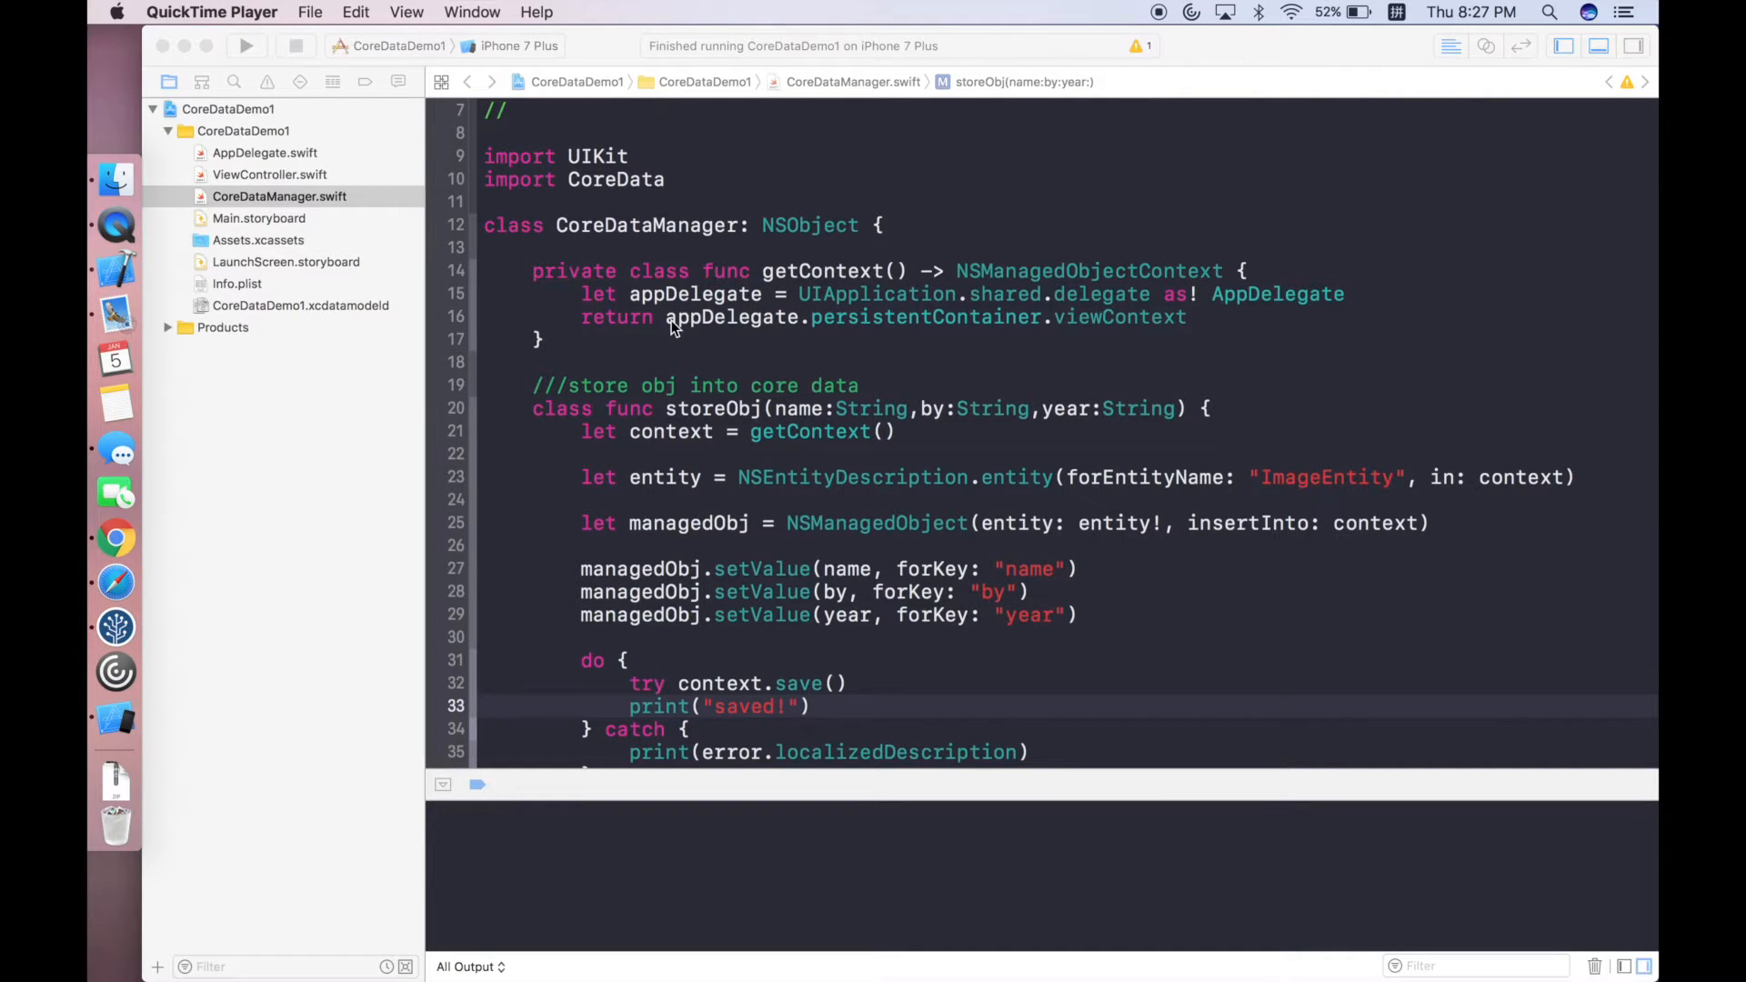
Show ImageEntity in CoreDataDemo1.xcdatamodeld with its String attributes by, name and year.
{"action": "scroll", "scroll_direction": "down", "scroll_amount": 3}
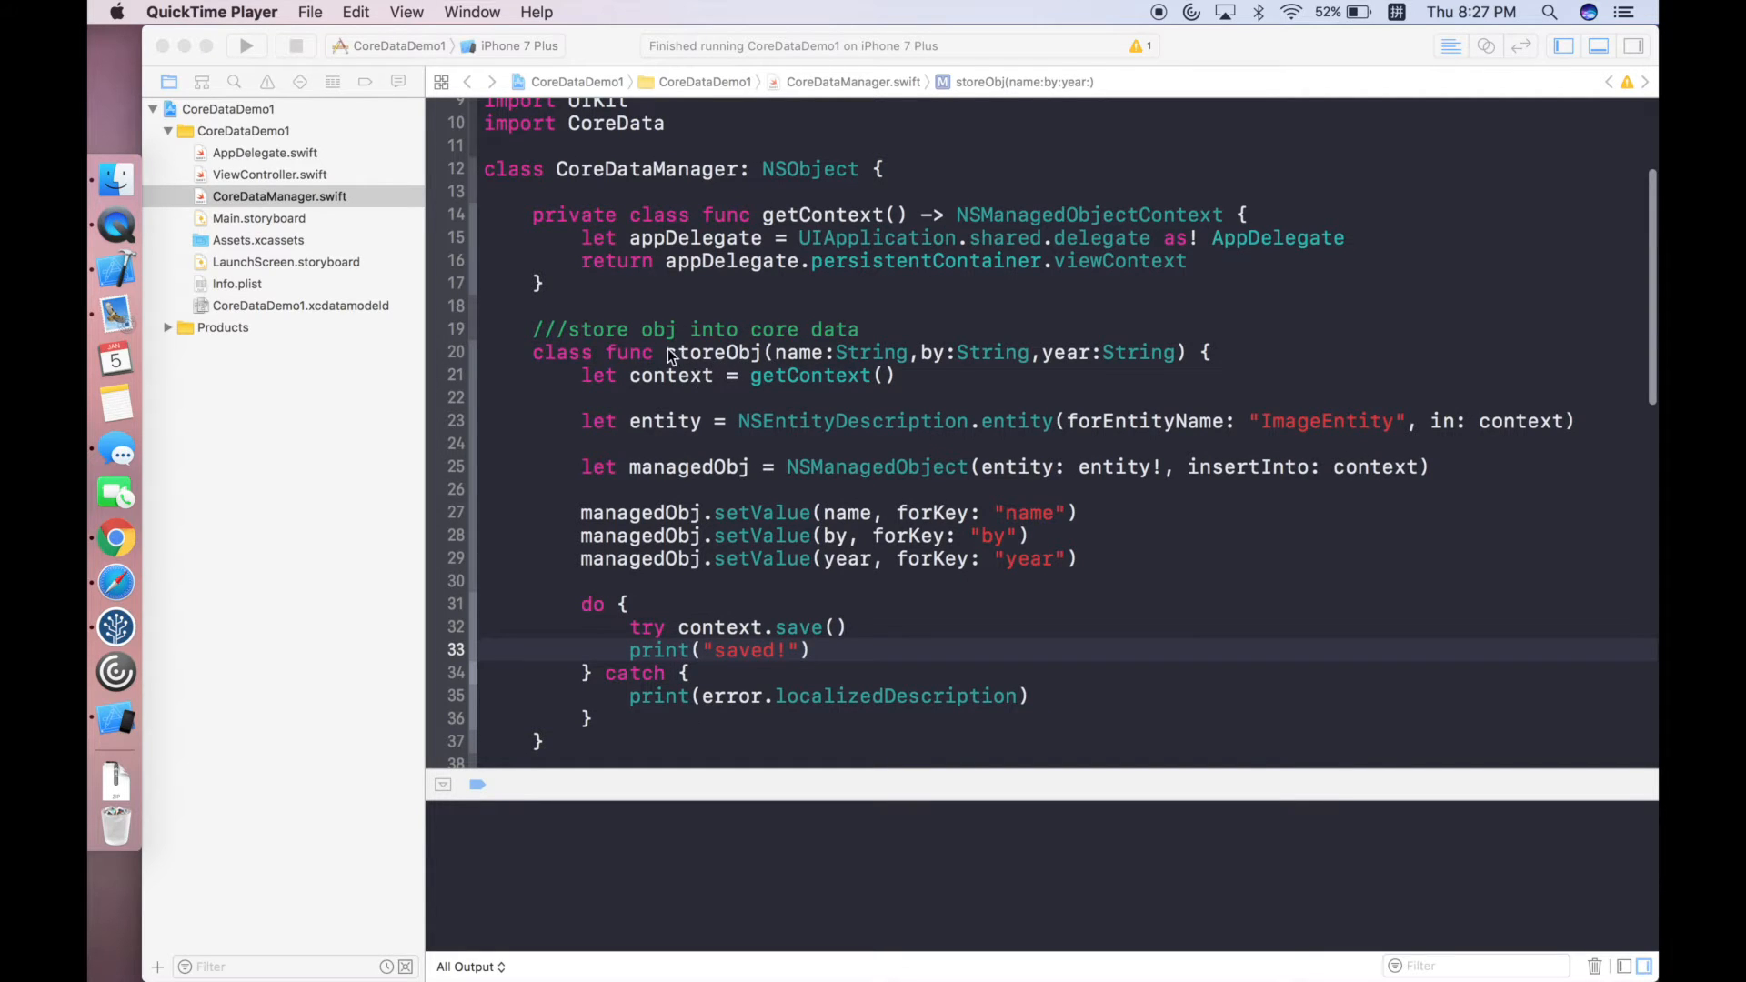
{"action": "mouse_move", "coordinate": [762, 404]}
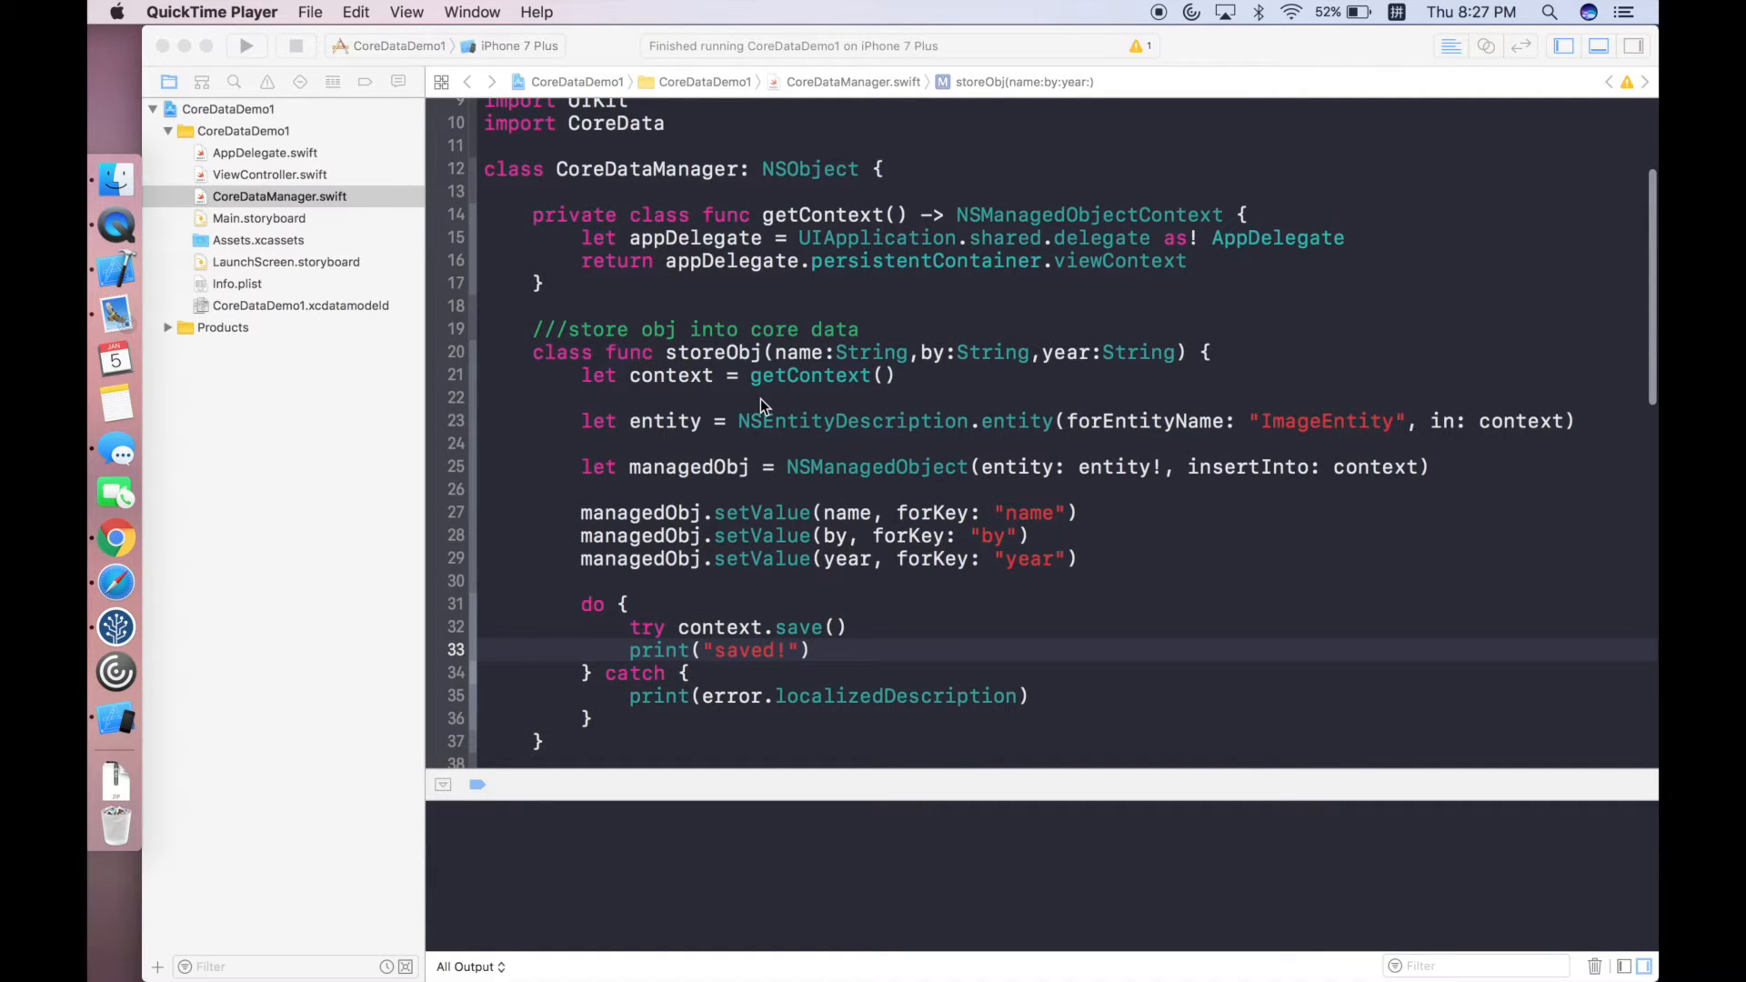
{"action": "scroll", "scroll_direction": "down", "scroll_amount": 3}
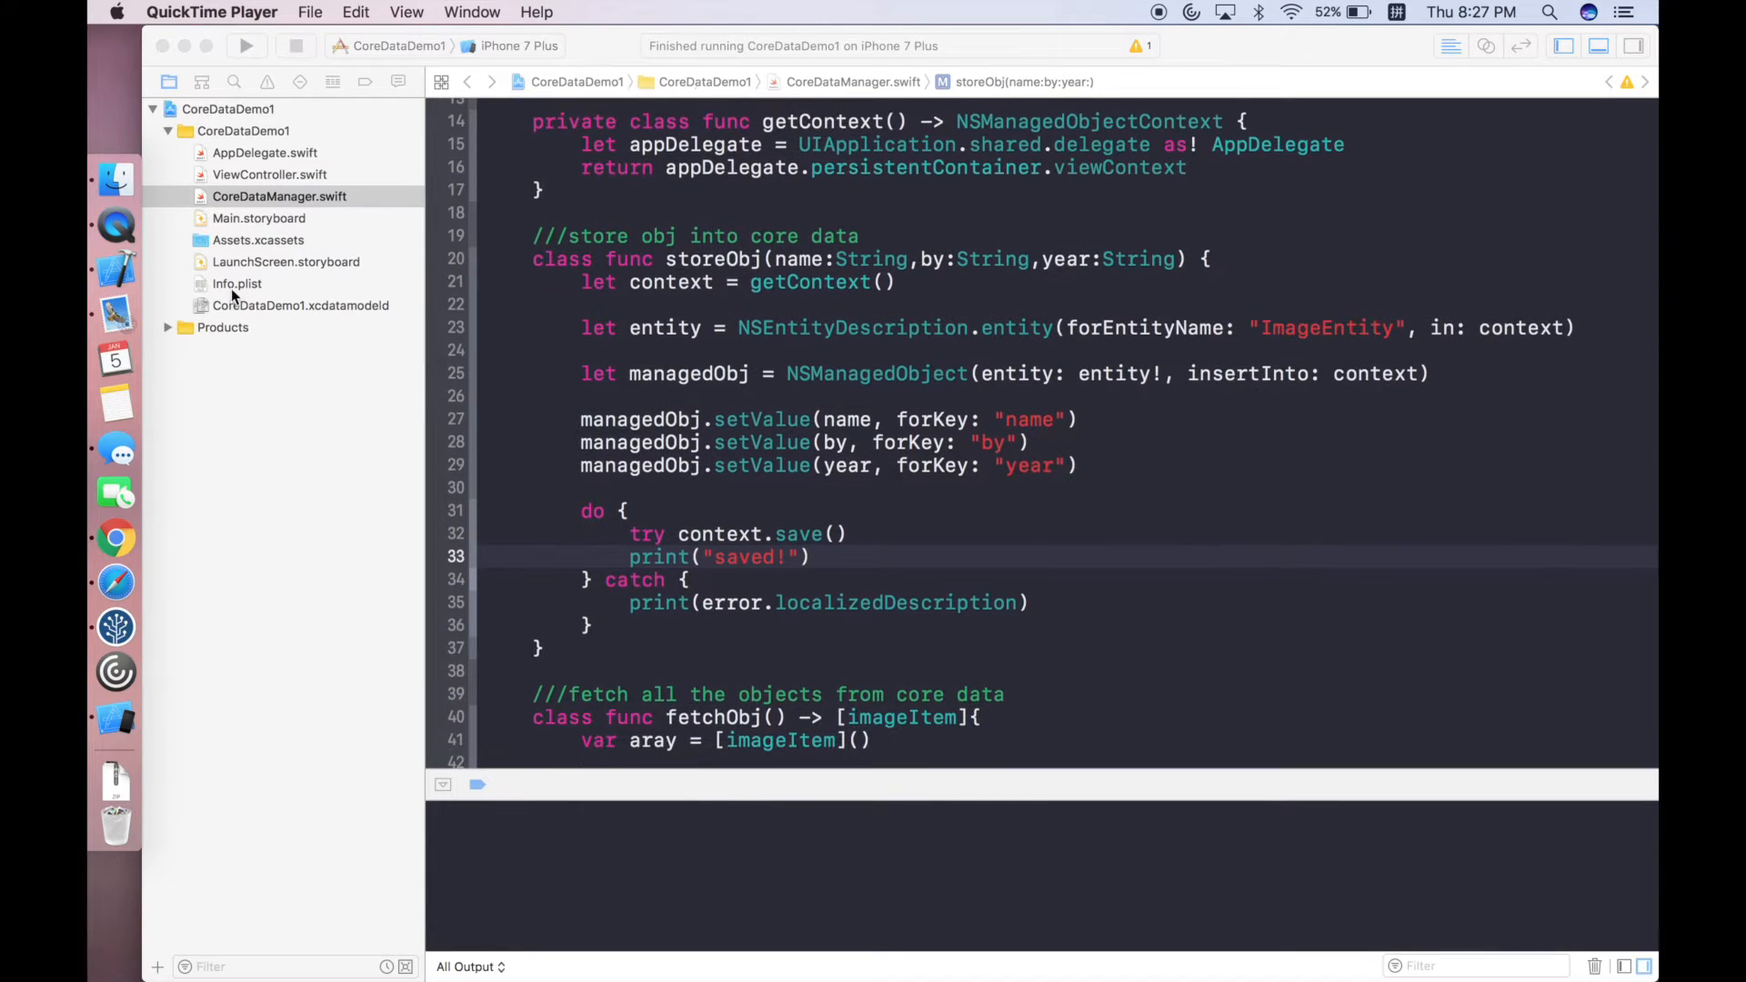
{"action": "left_click", "coordinate": [300, 305]}
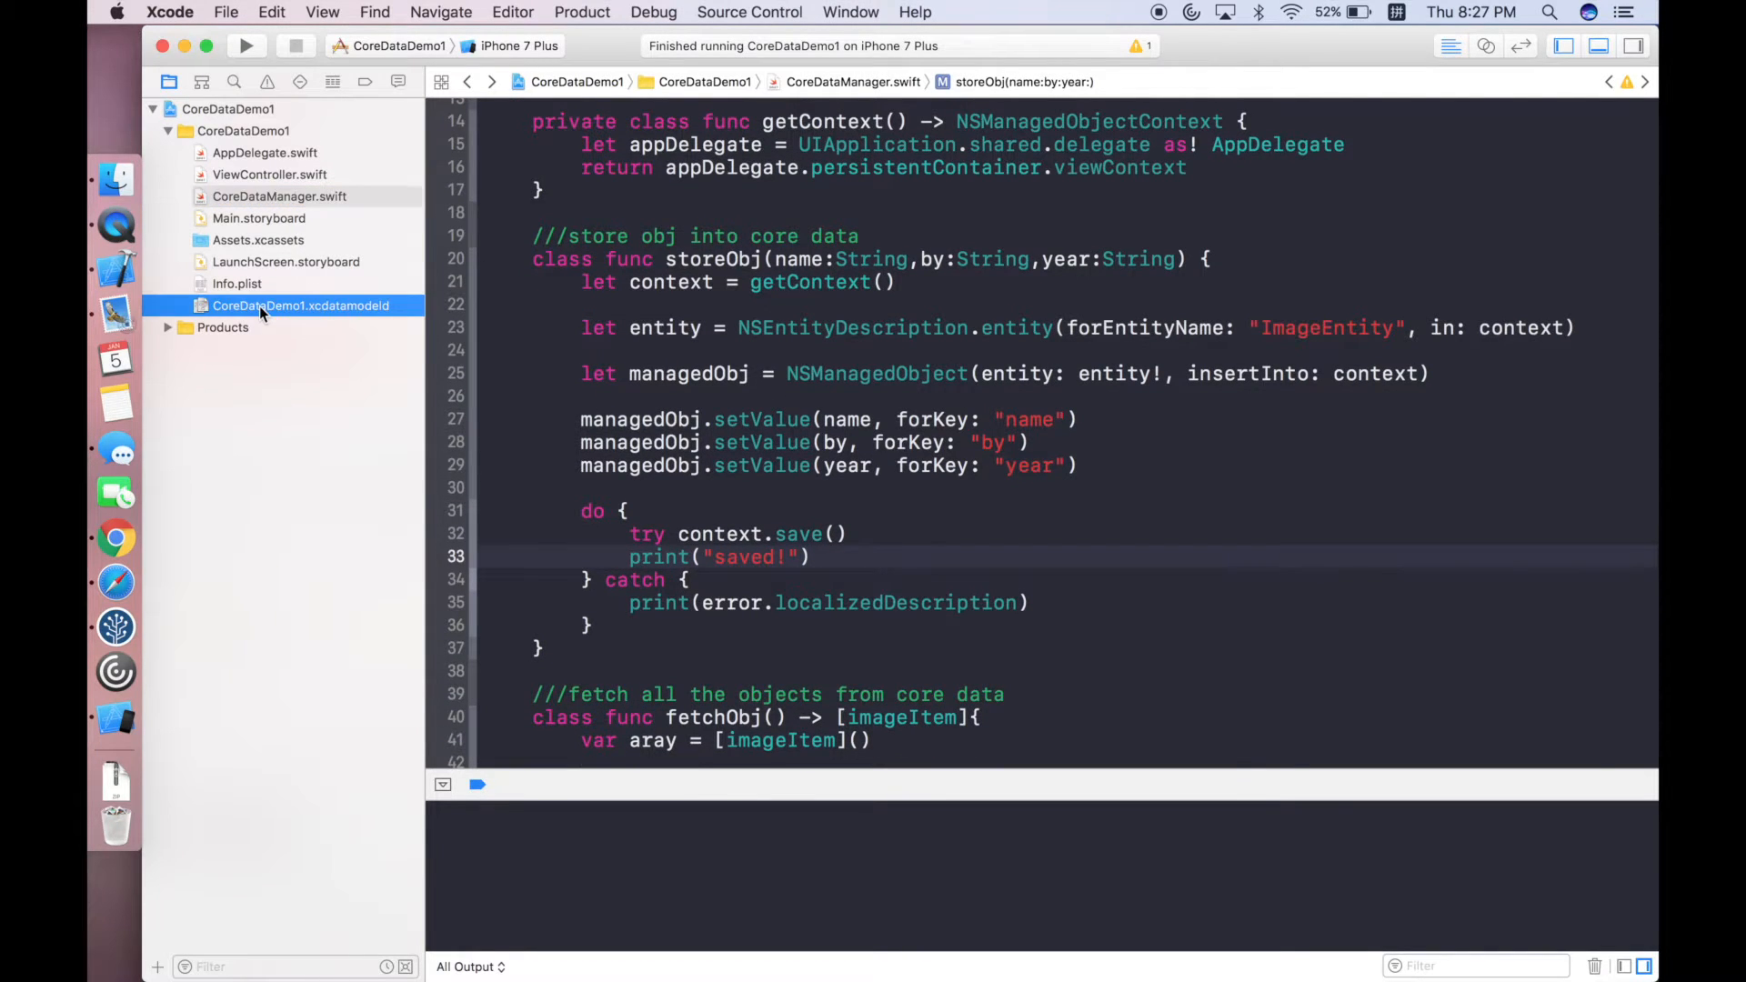
{"action": "left_click", "coordinate": [300, 306]}
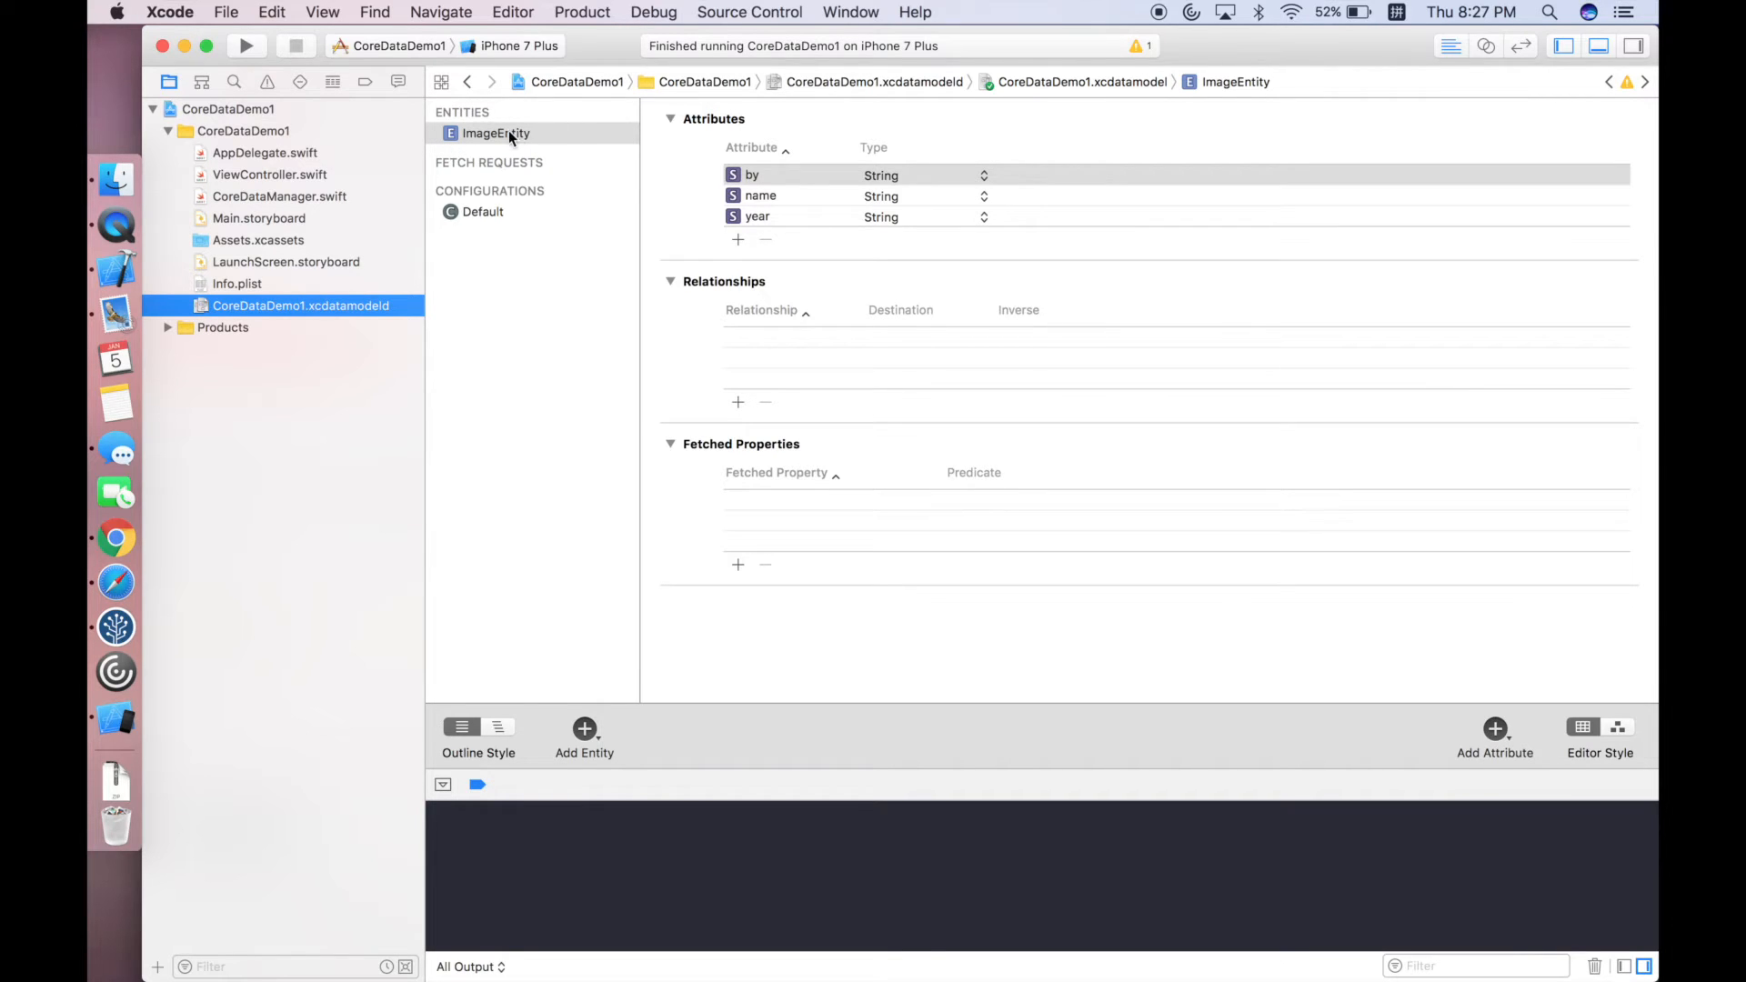
{"action": "mouse_move", "coordinate": [704, 186]}
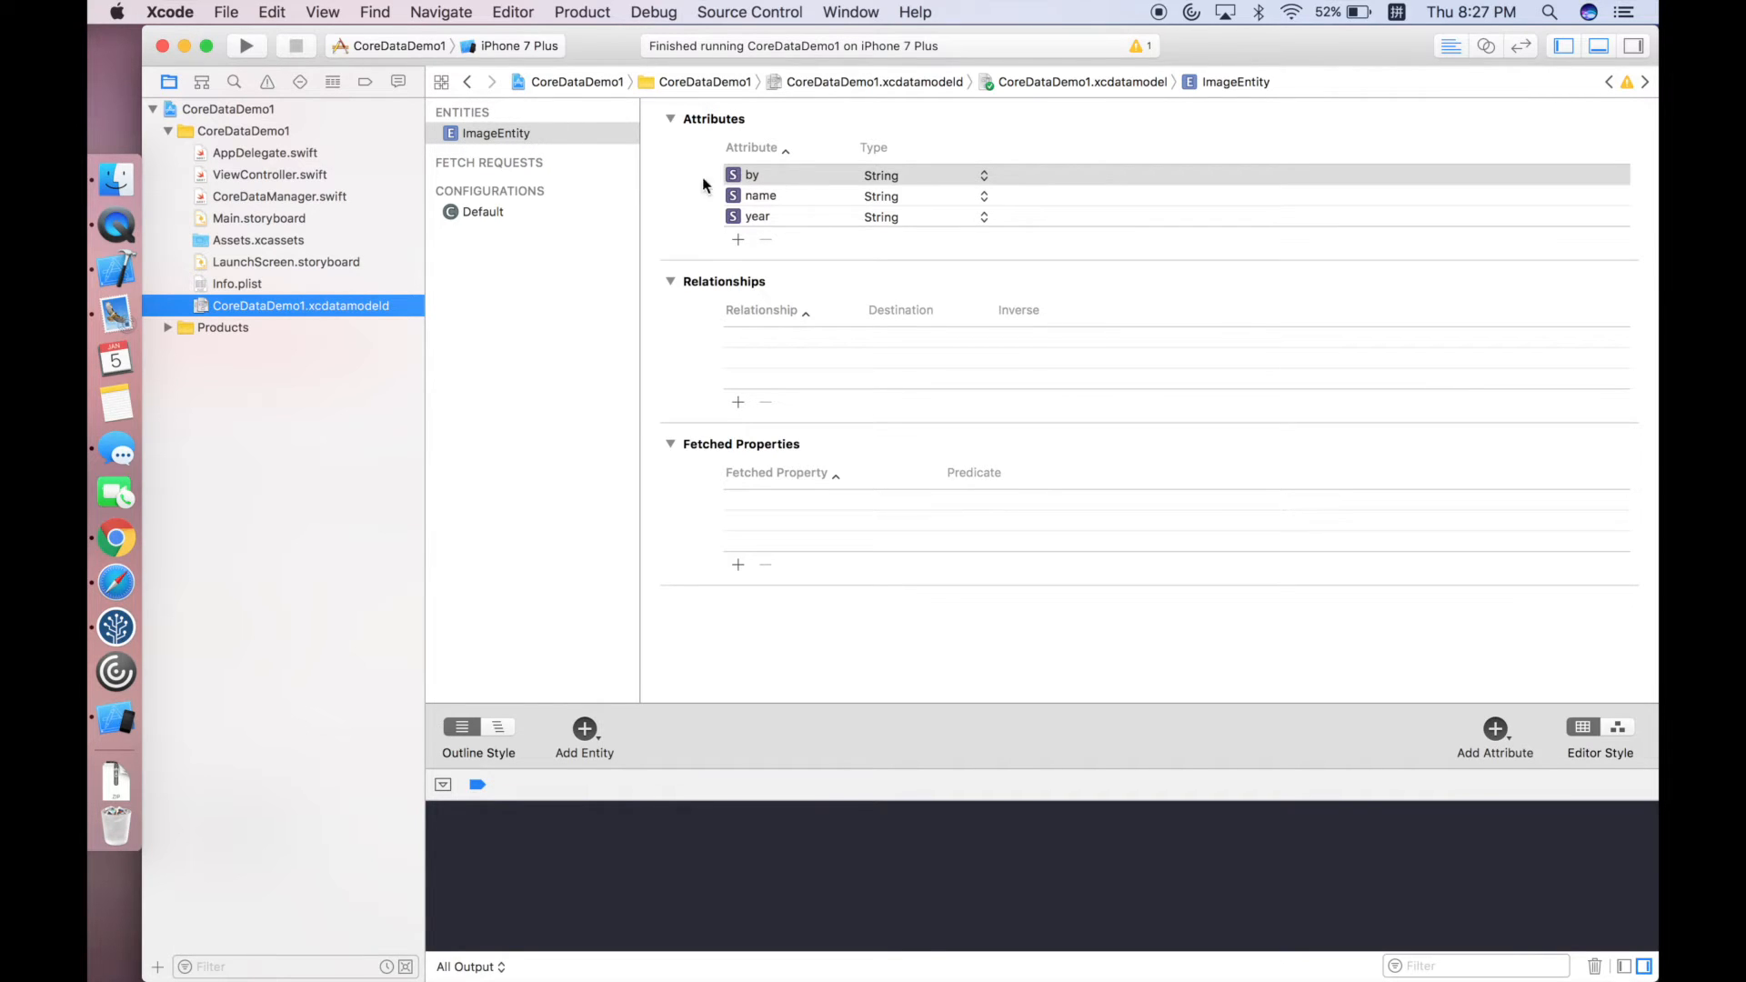
{"action": "mouse_move", "coordinate": [762, 196]}
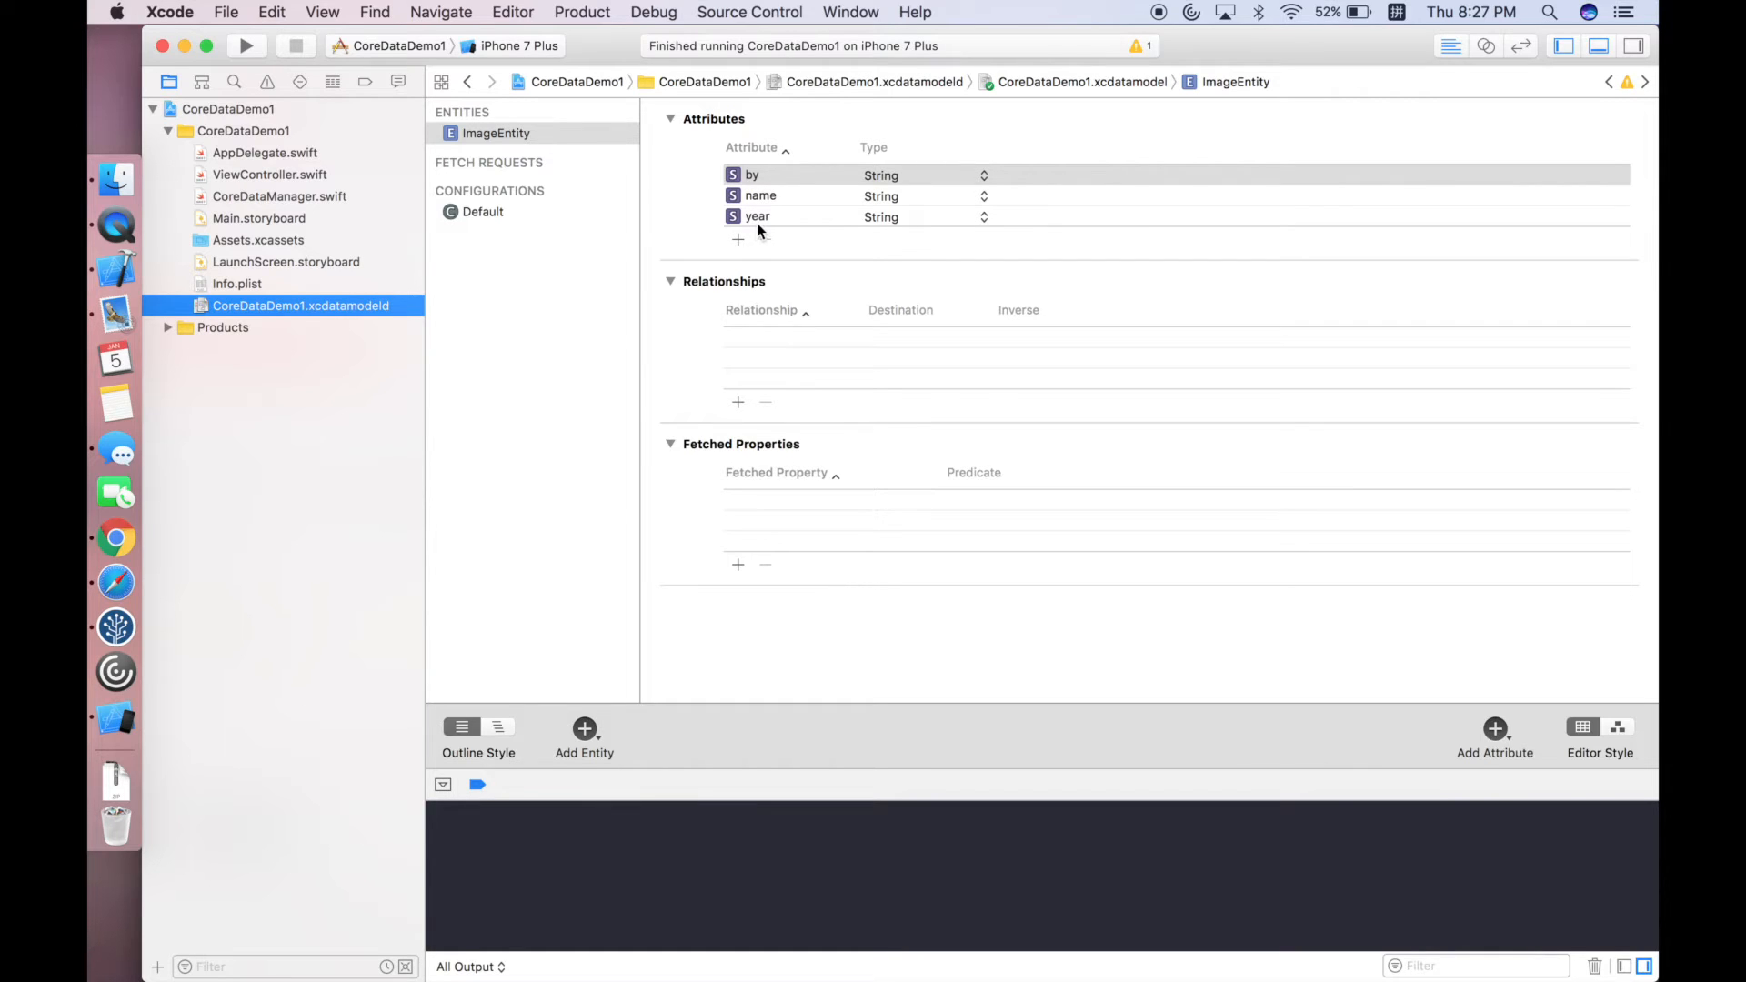
Review storeObj in CoreDataManager.swift, highlighting the name value passed to setValue.
{"action": "left_click", "coordinate": [280, 197]}
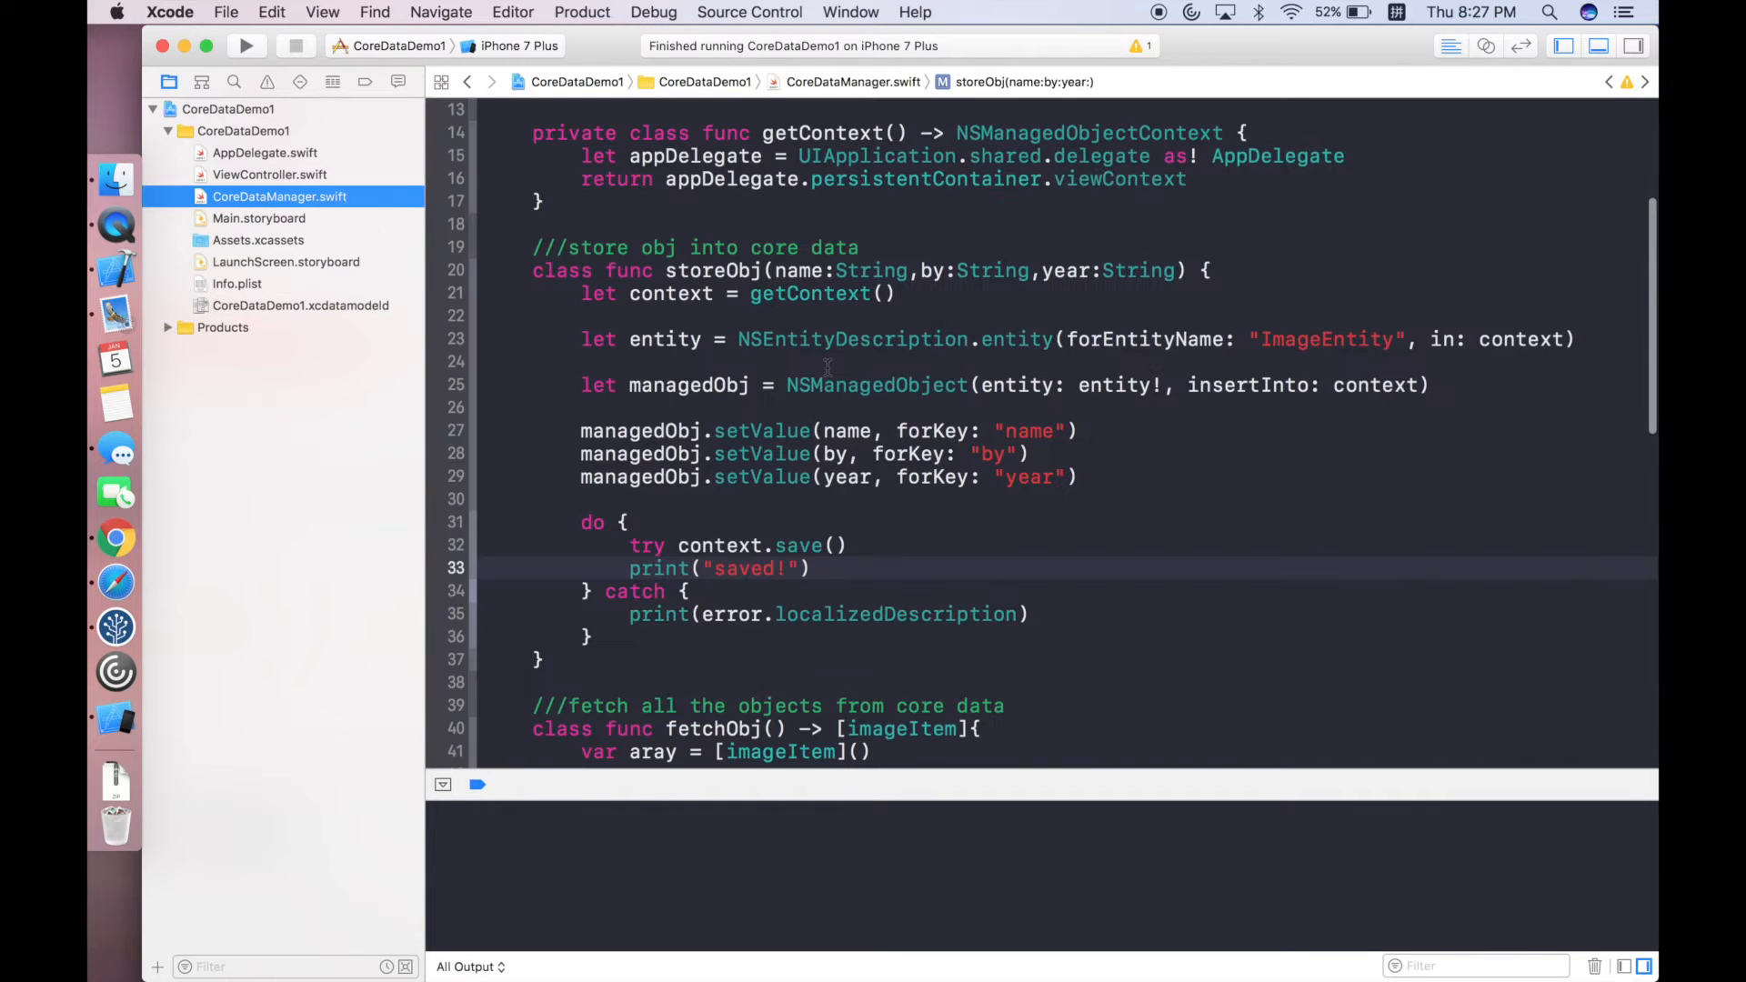
{"action": "scroll", "scroll_direction": "up", "scroll_amount": 3}
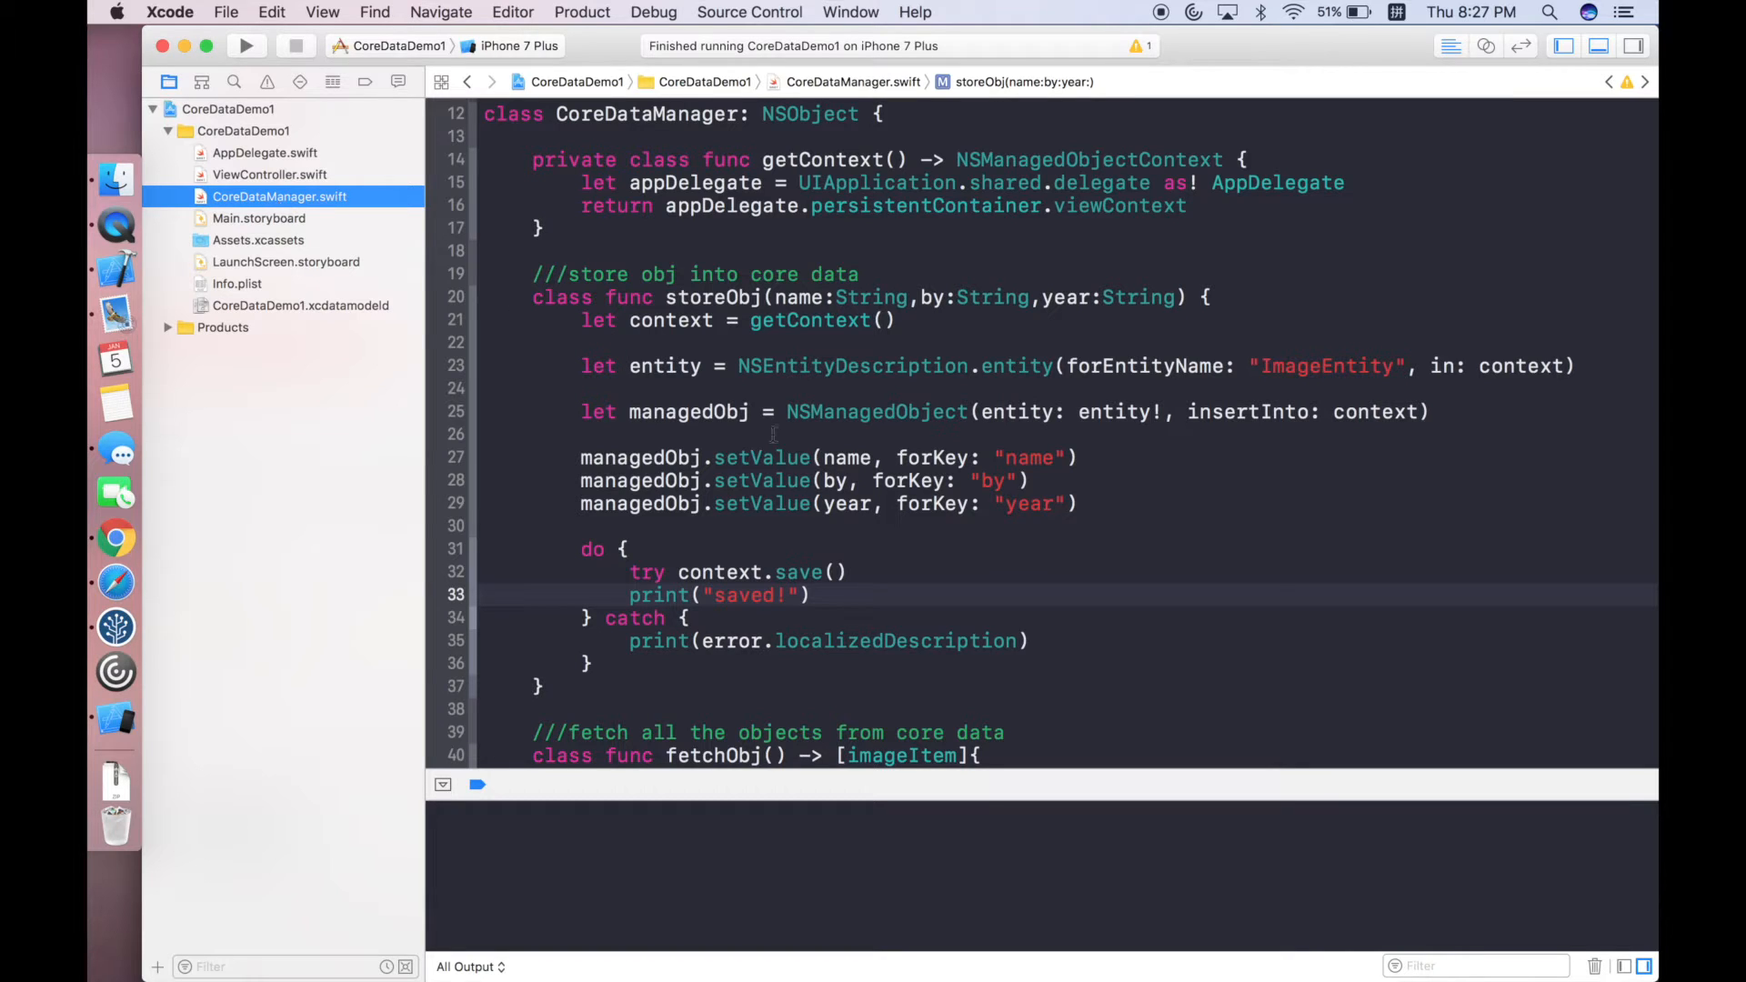
{"action": "mouse_move", "coordinate": [744, 334]}
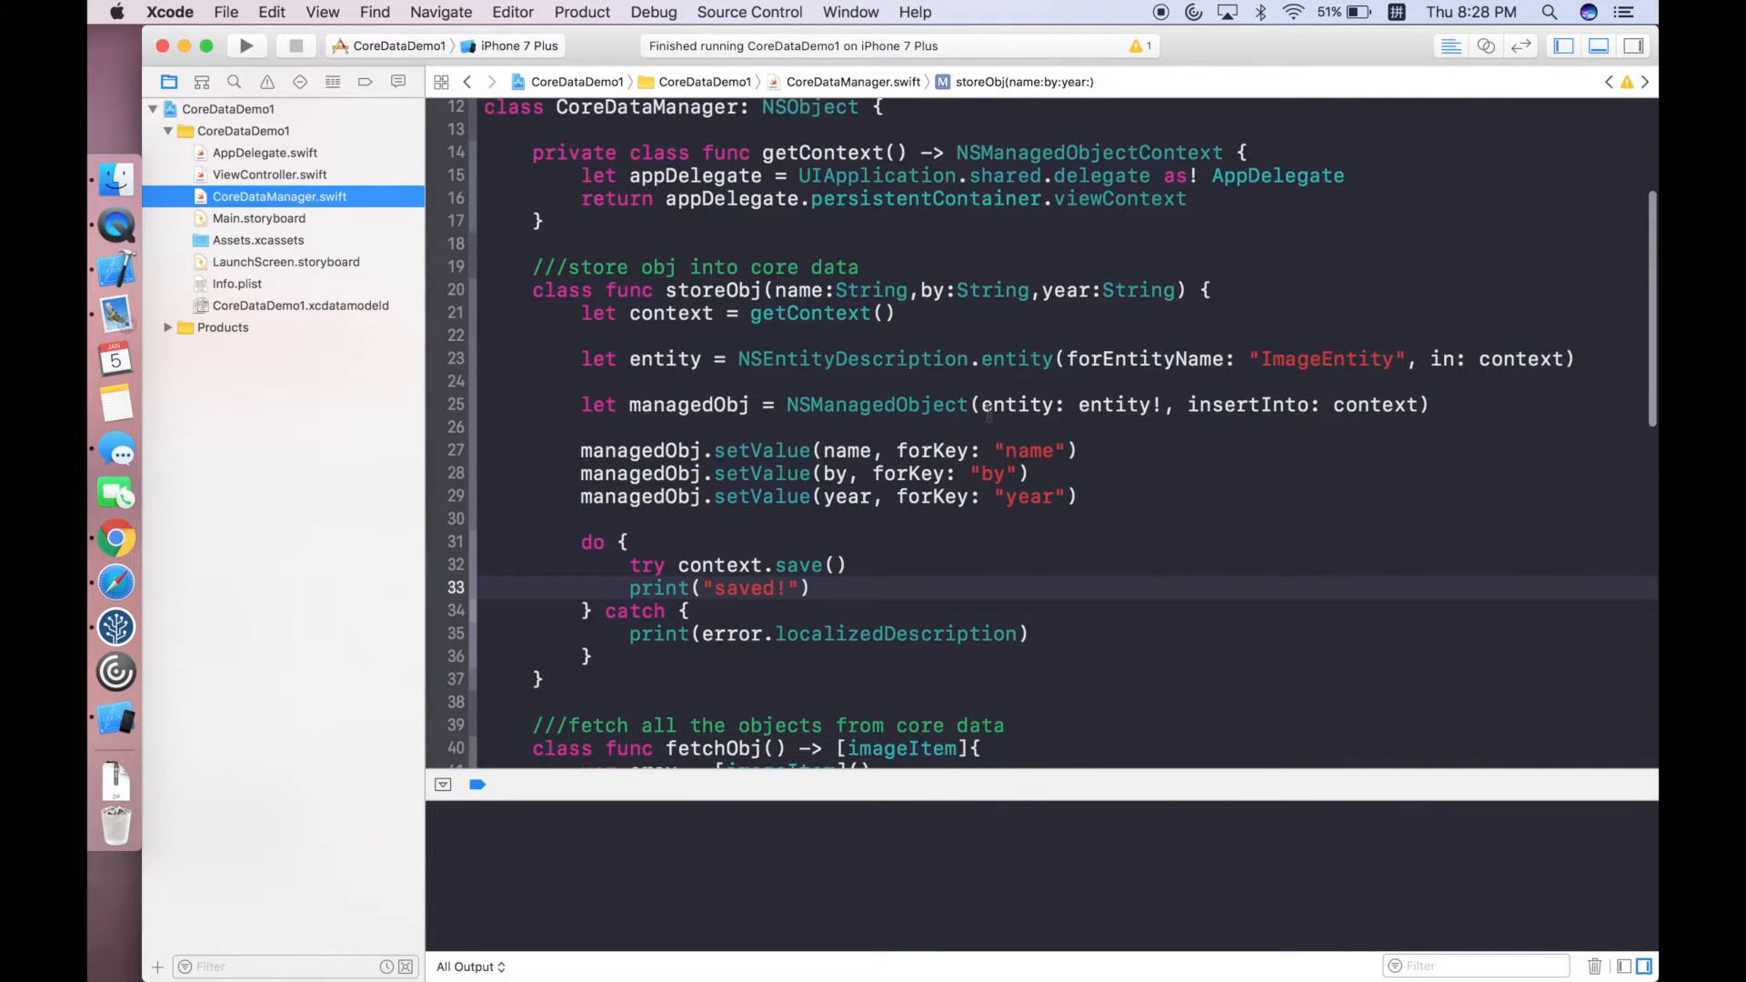
{"action": "double_click", "coordinate": [848, 449]}
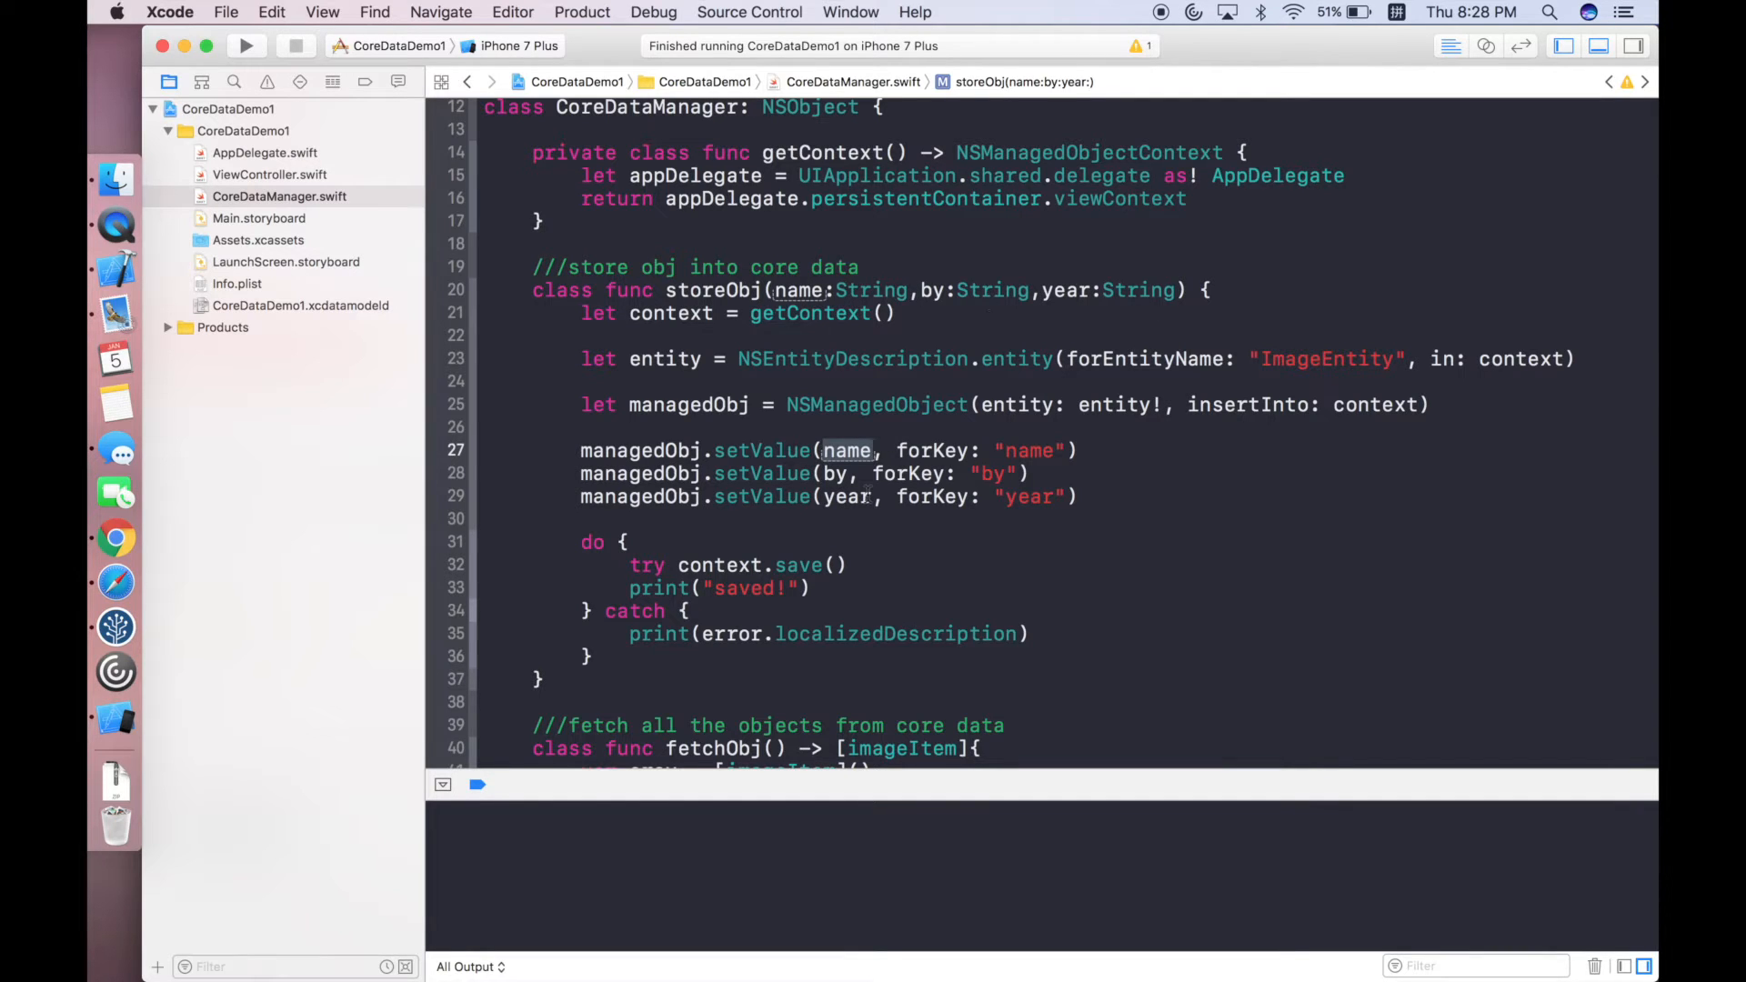
{"action": "scroll", "scroll_direction": "down", "scroll_amount": 3}
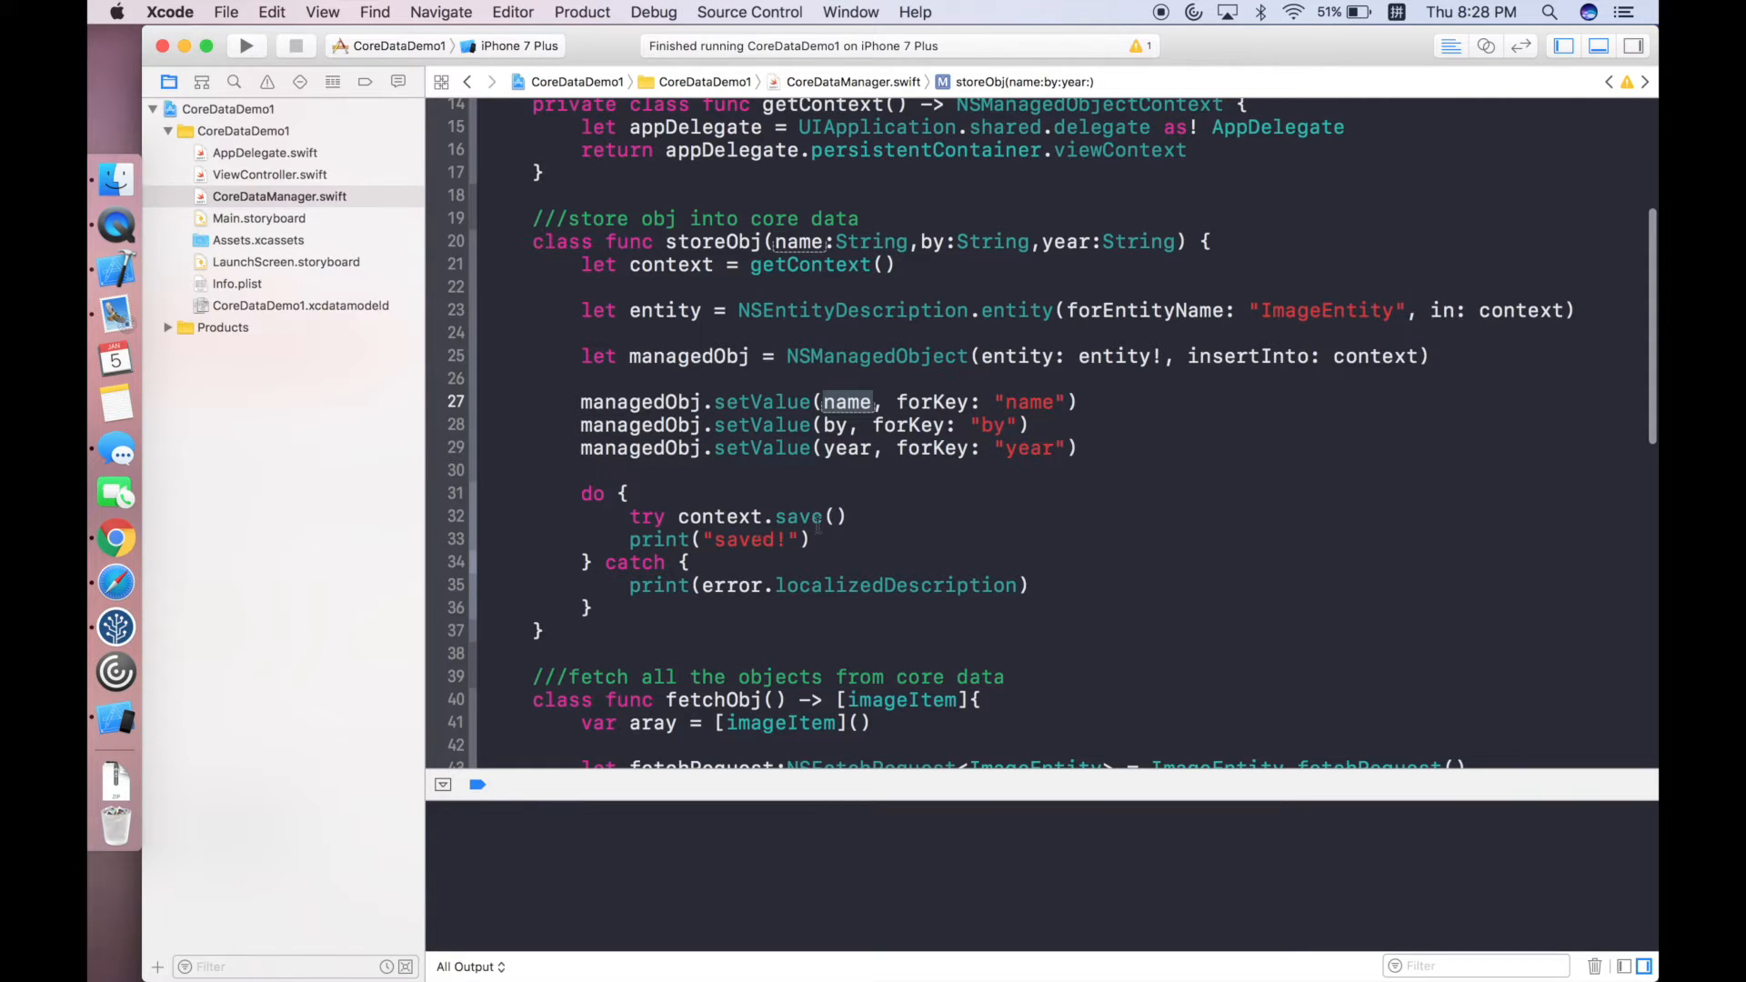
{"action": "scroll", "scroll_direction": "down", "scroll_amount": 3}
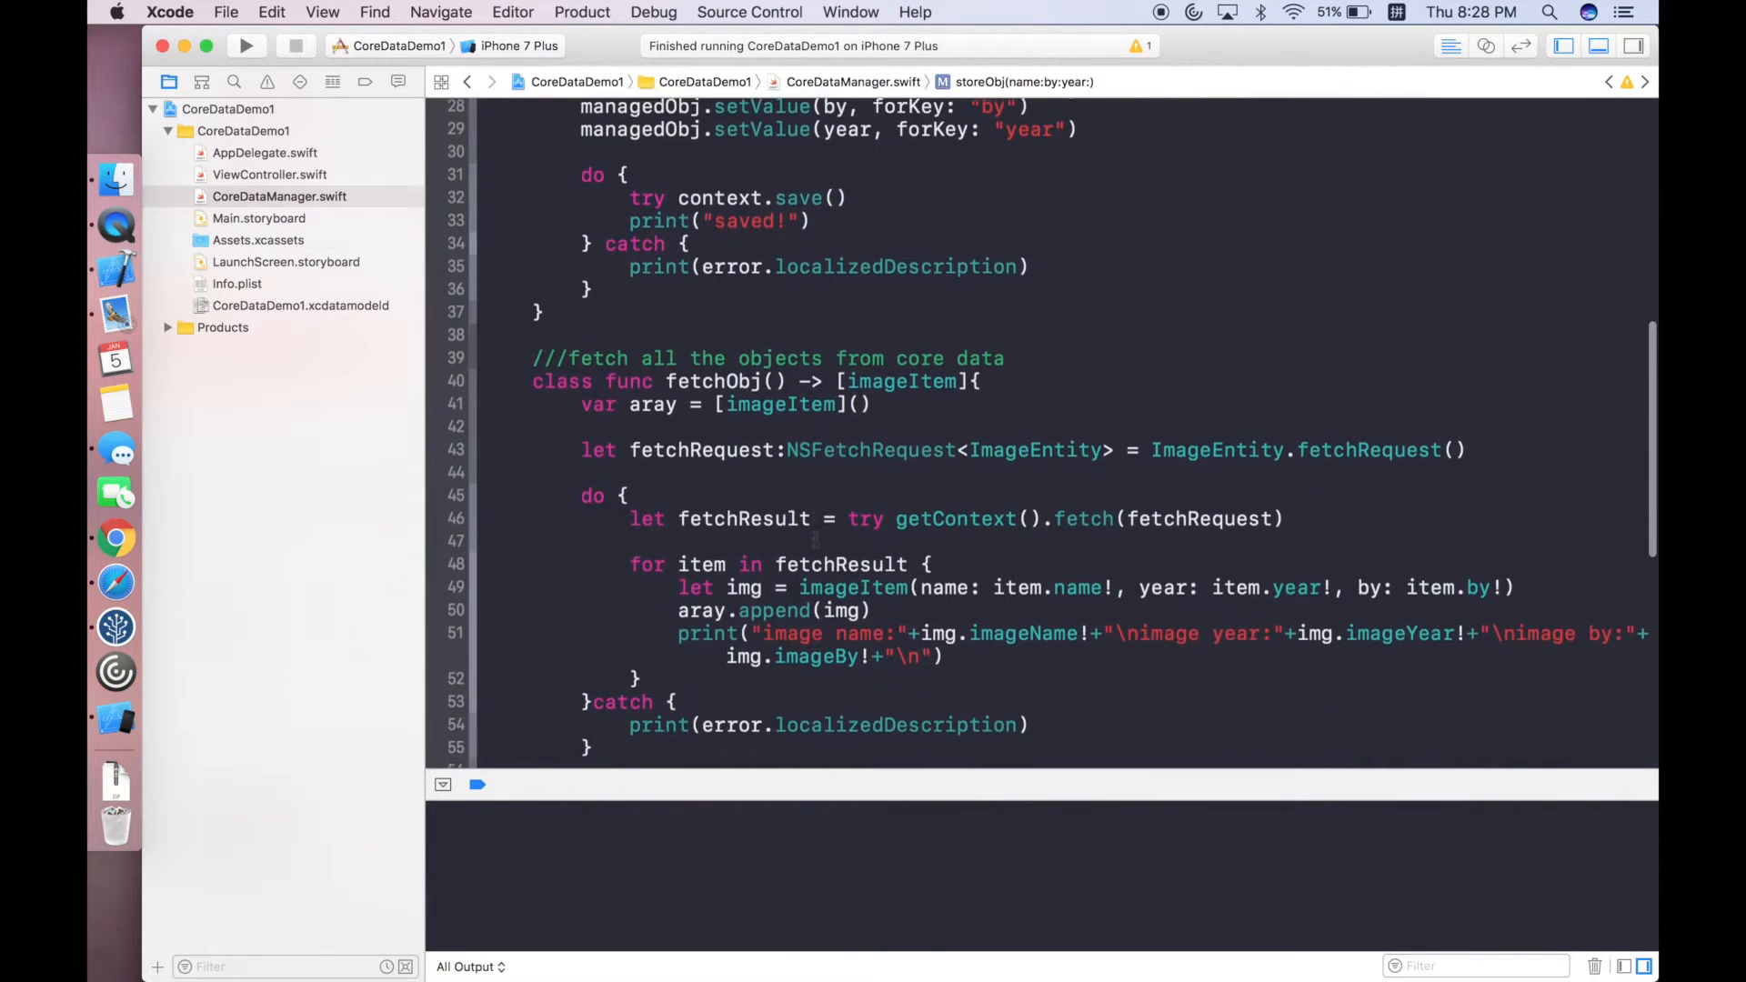
{"action": "scroll", "scroll_direction": "down", "scroll_amount": 3}
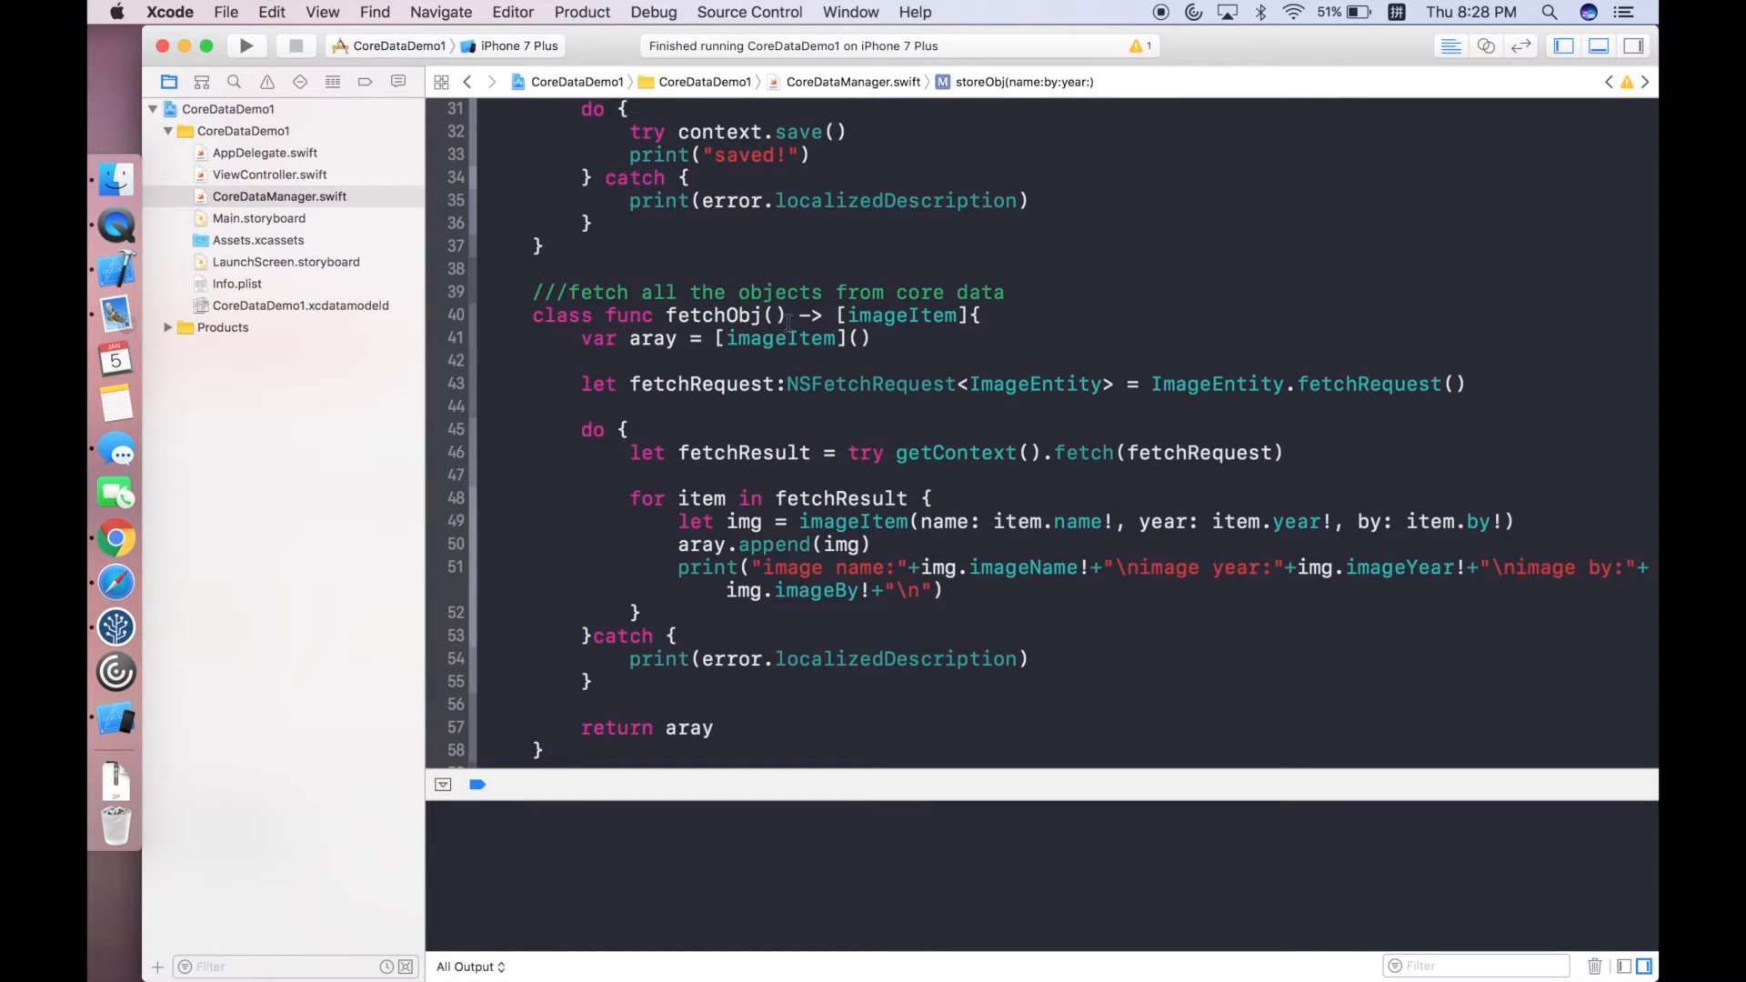
{"action": "scroll", "scroll_direction": "down", "scroll_amount": 3}
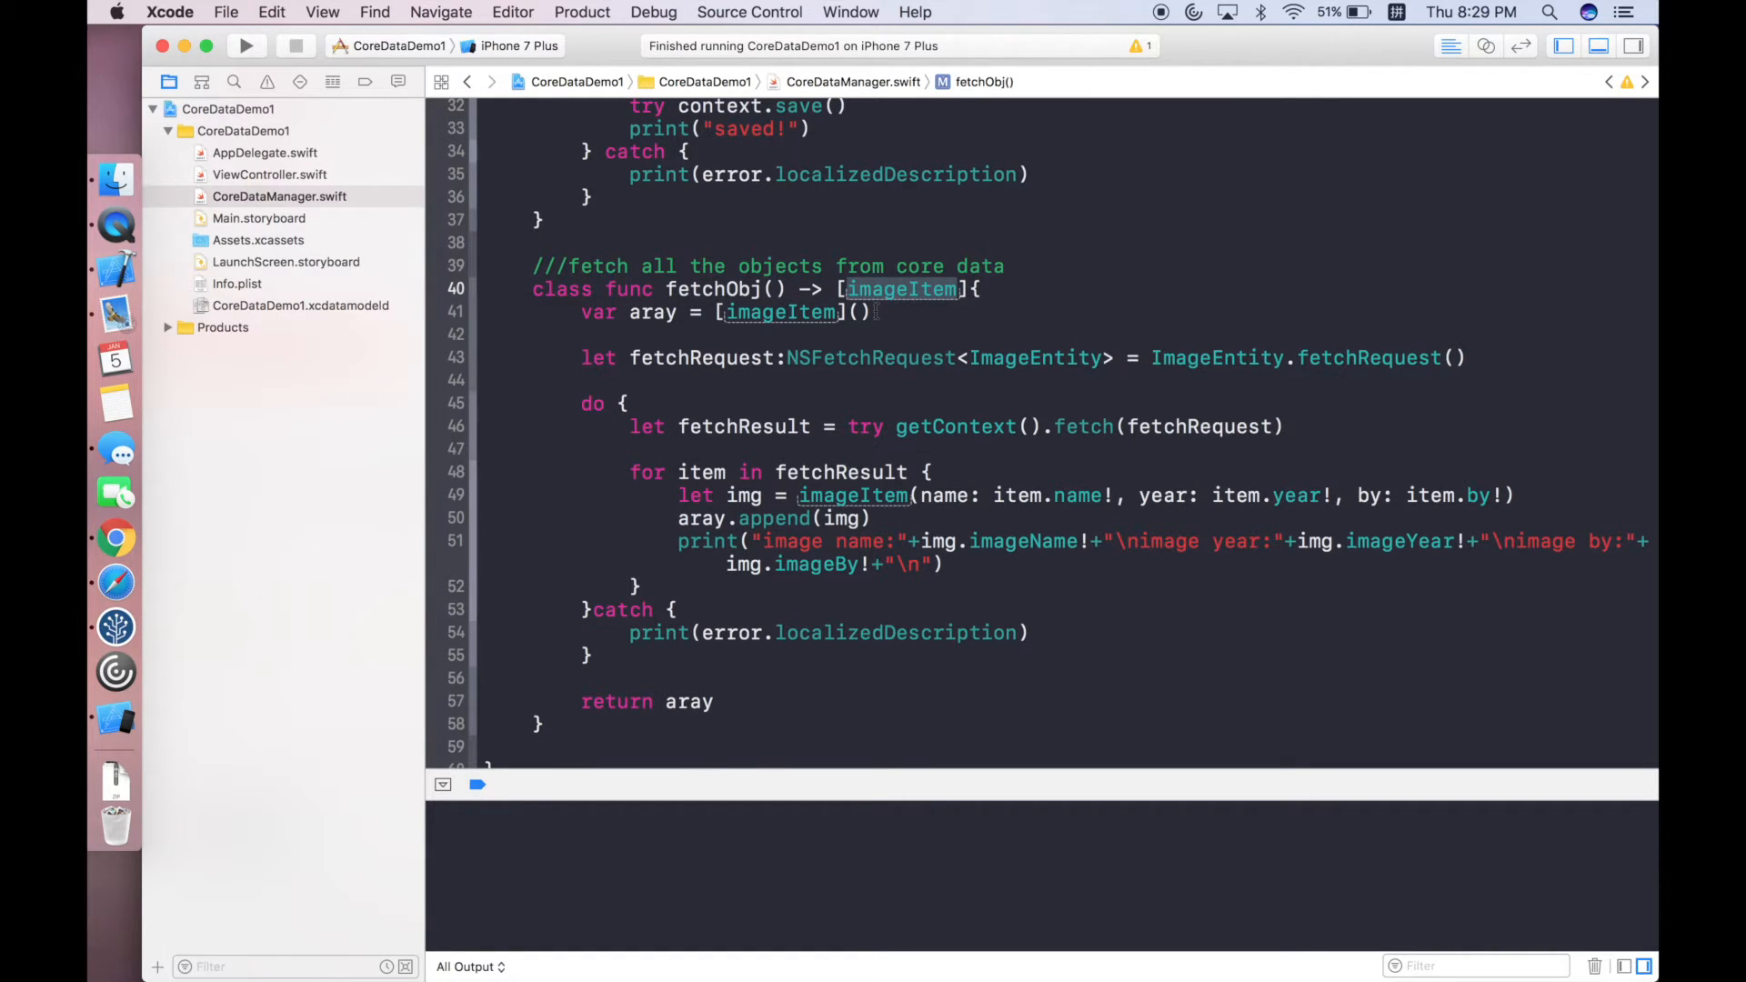
{"action": "scroll", "scroll_direction": "down", "scroll_amount": 3}
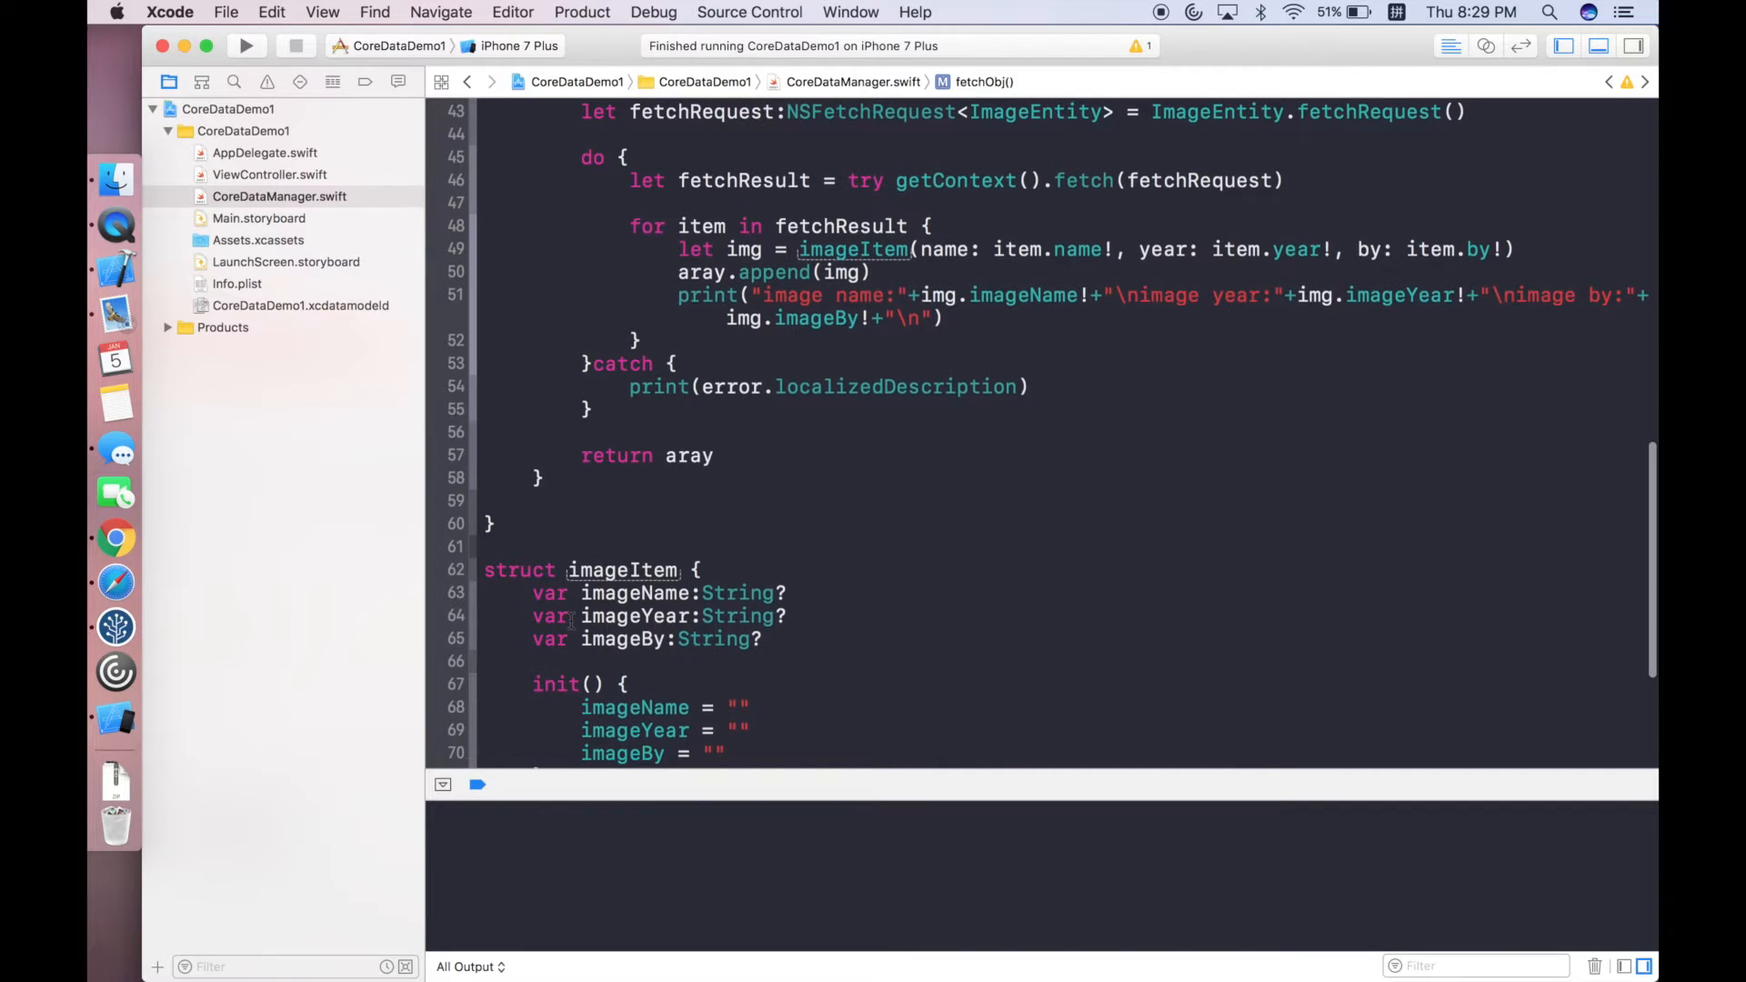
{"action": "scroll", "scroll_direction": "down", "scroll_amount": 3}
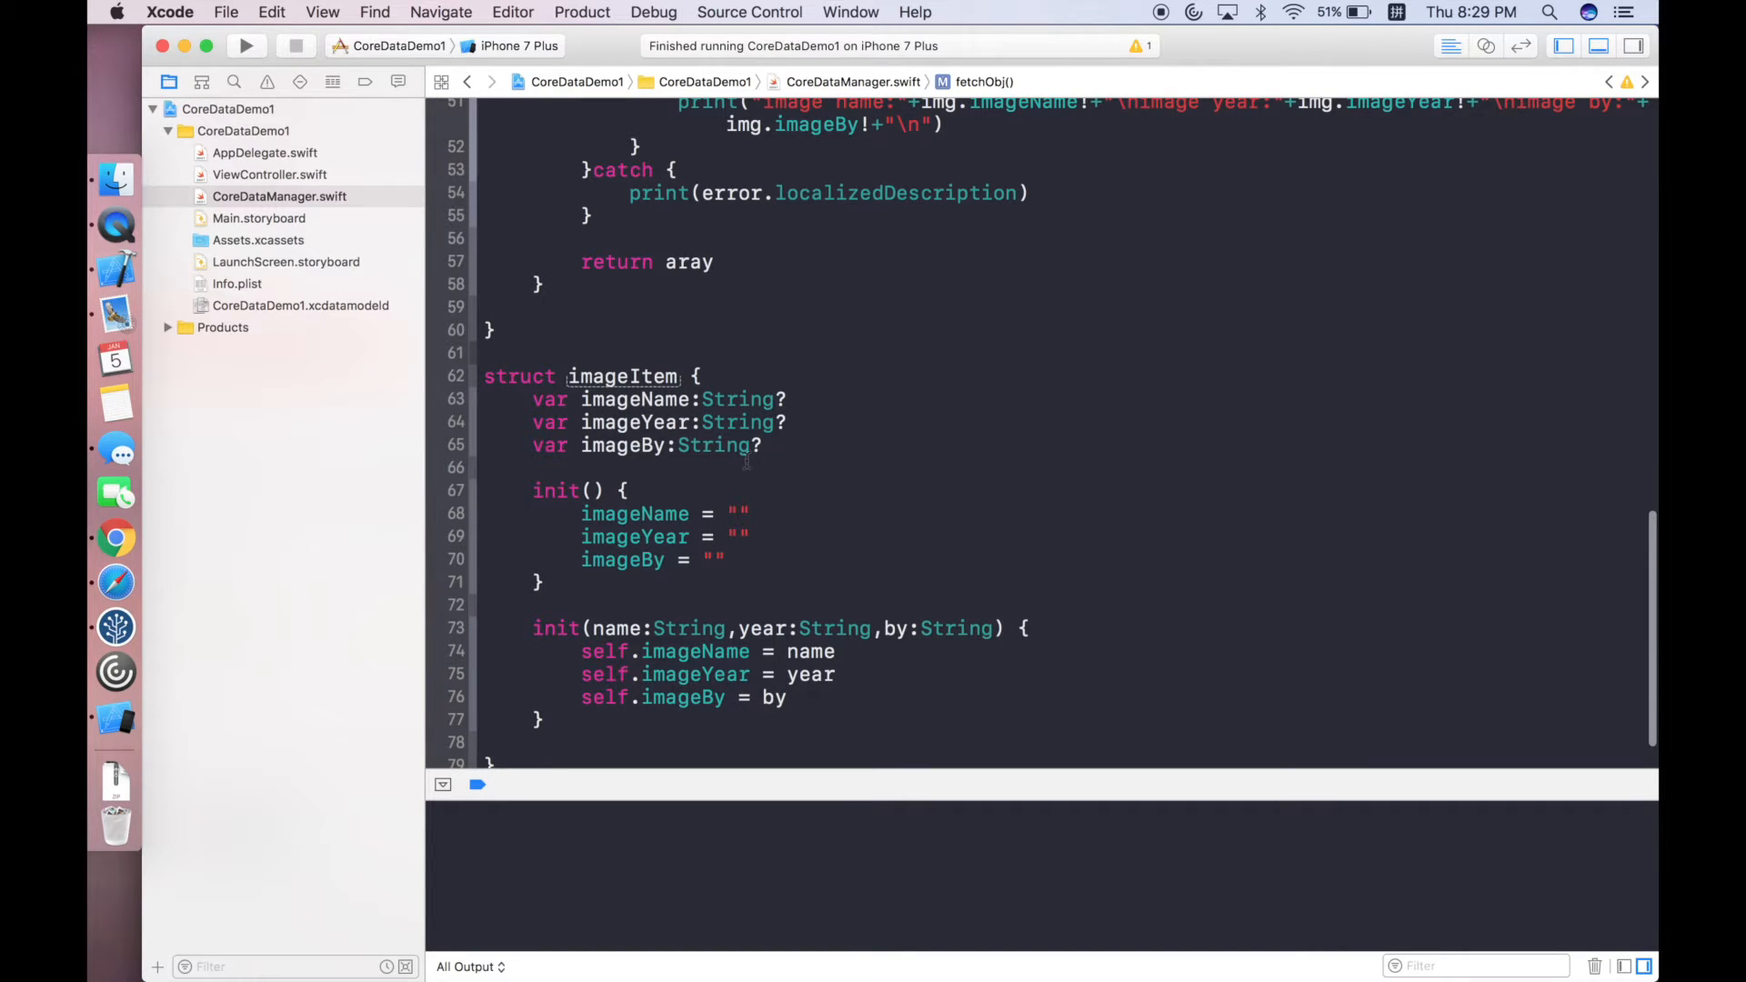
{"action": "scroll", "scroll_direction": "up", "scroll_amount": 3}
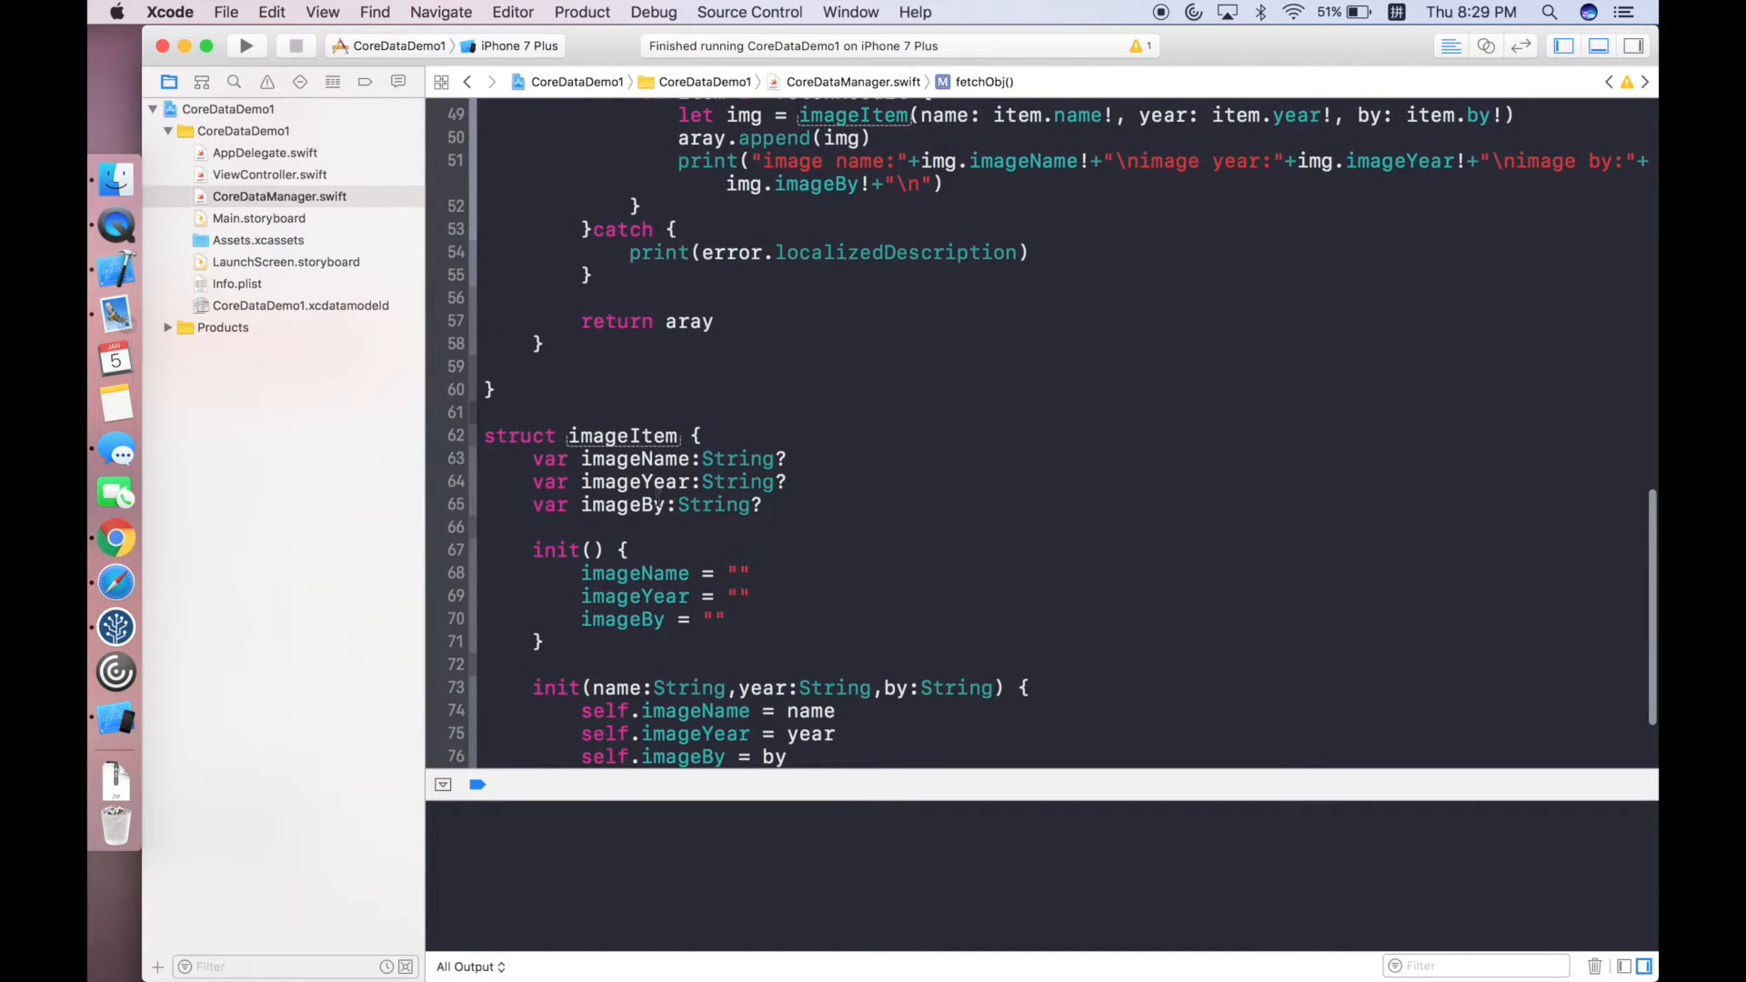
{"action": "scroll", "scroll_direction": "down", "scroll_amount": 3}
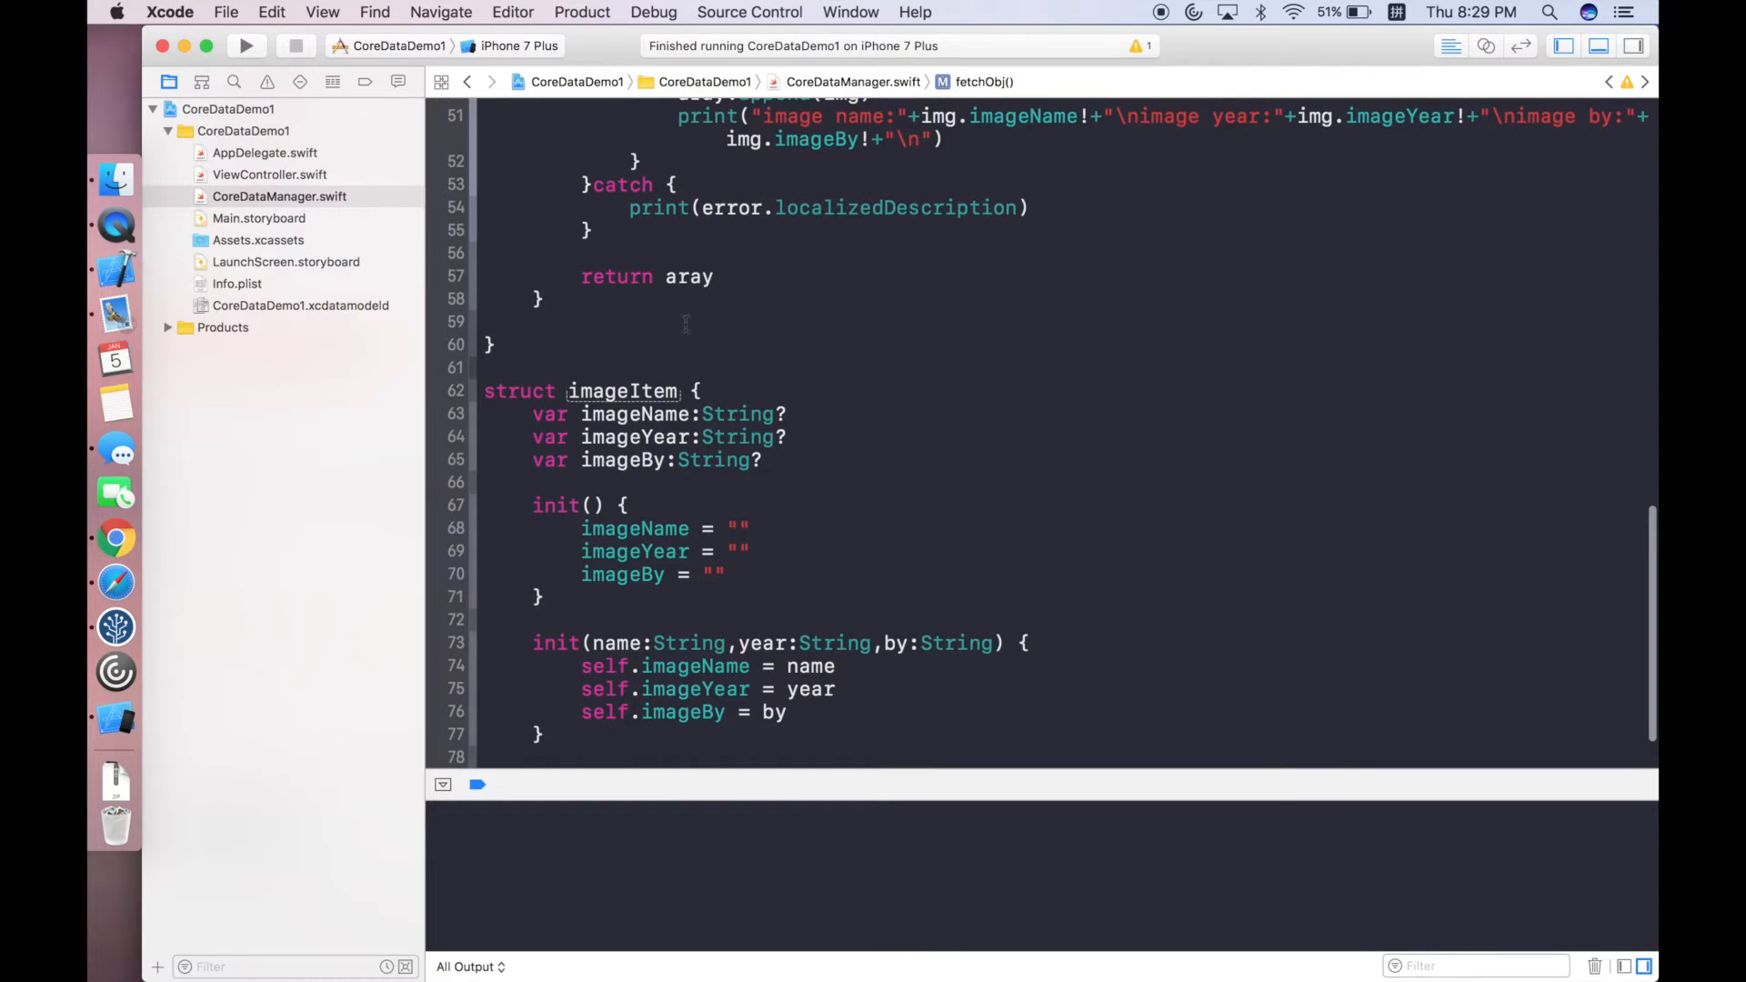
{"action": "scroll", "scroll_direction": "up", "scroll_amount": 3}
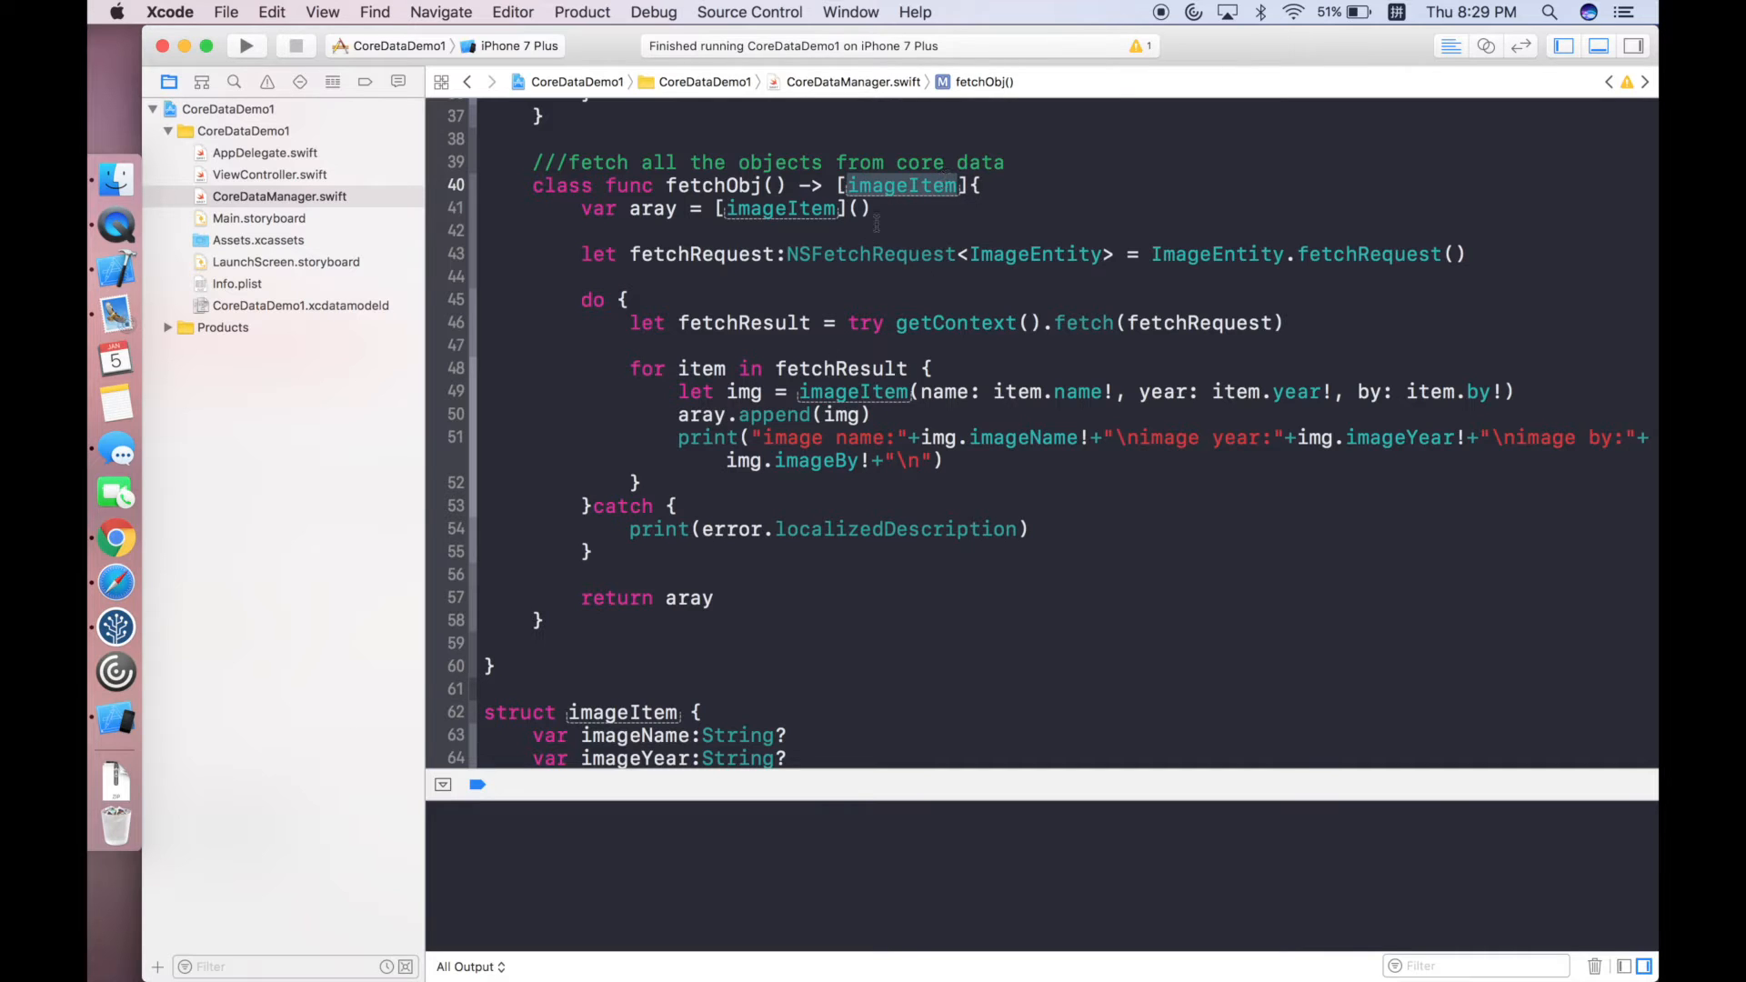
{"action": "scroll", "scroll_direction": "up", "scroll_amount": 3}
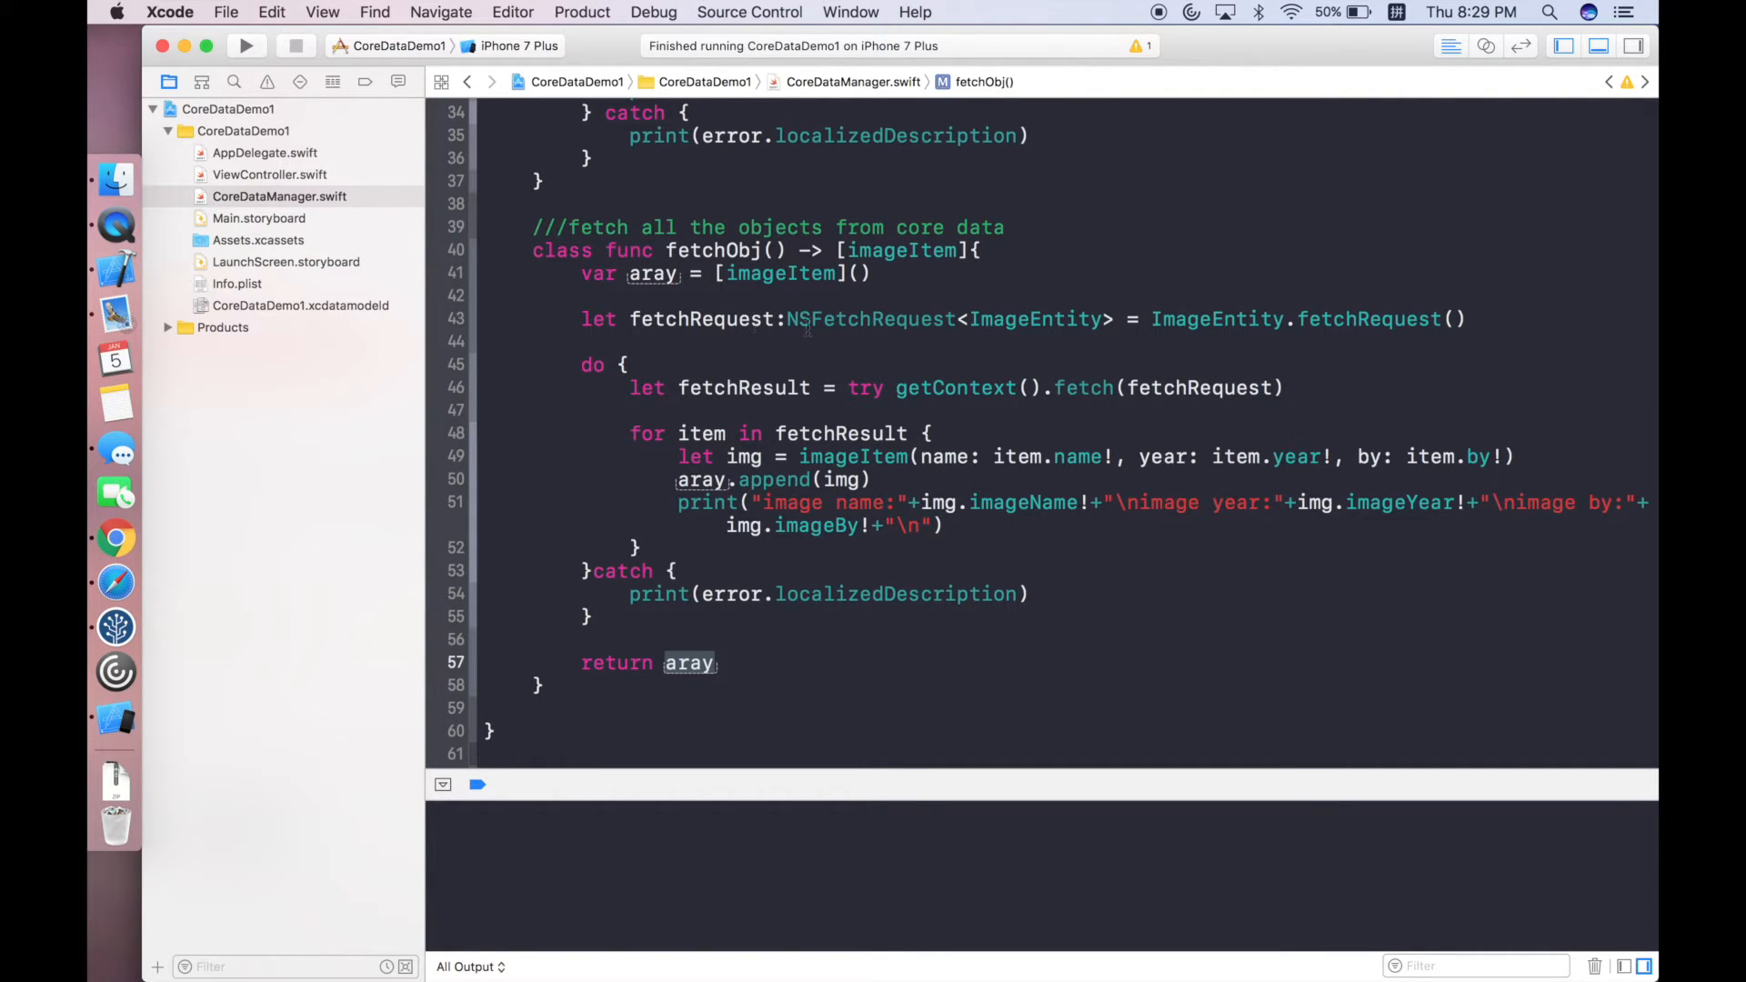
{"action": "mouse_move", "coordinate": [713, 335]}
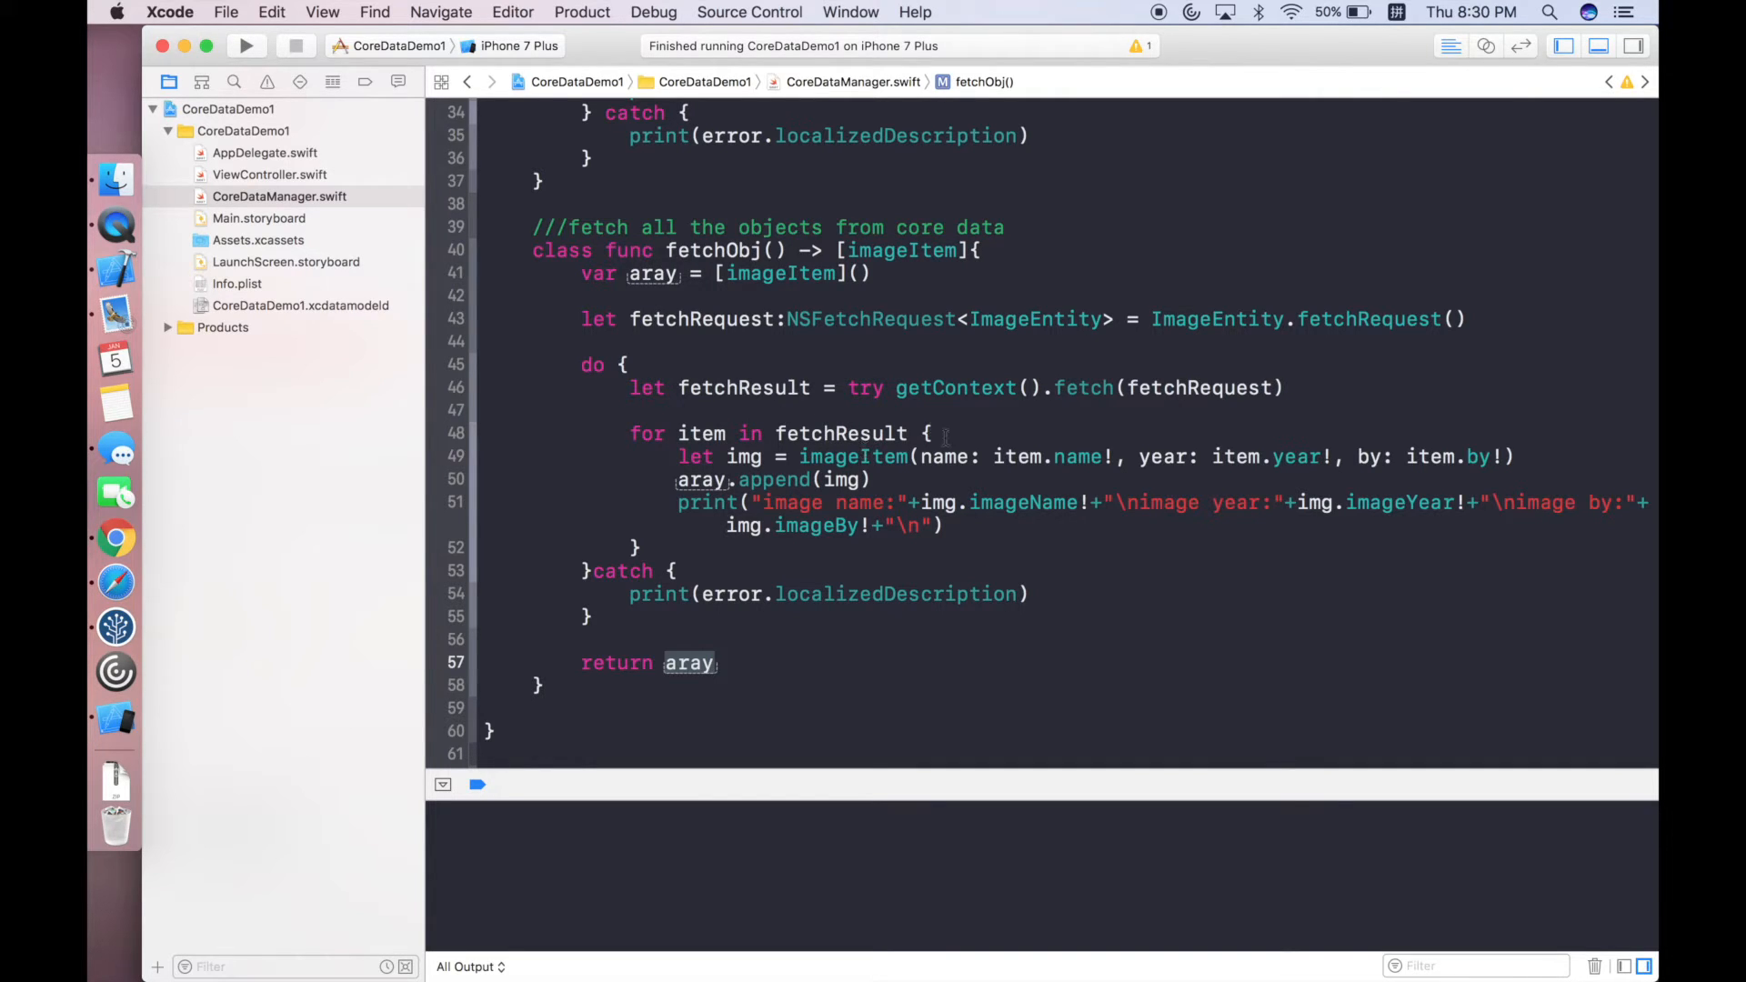
{"action": "left_click", "coordinate": [1035, 320]}
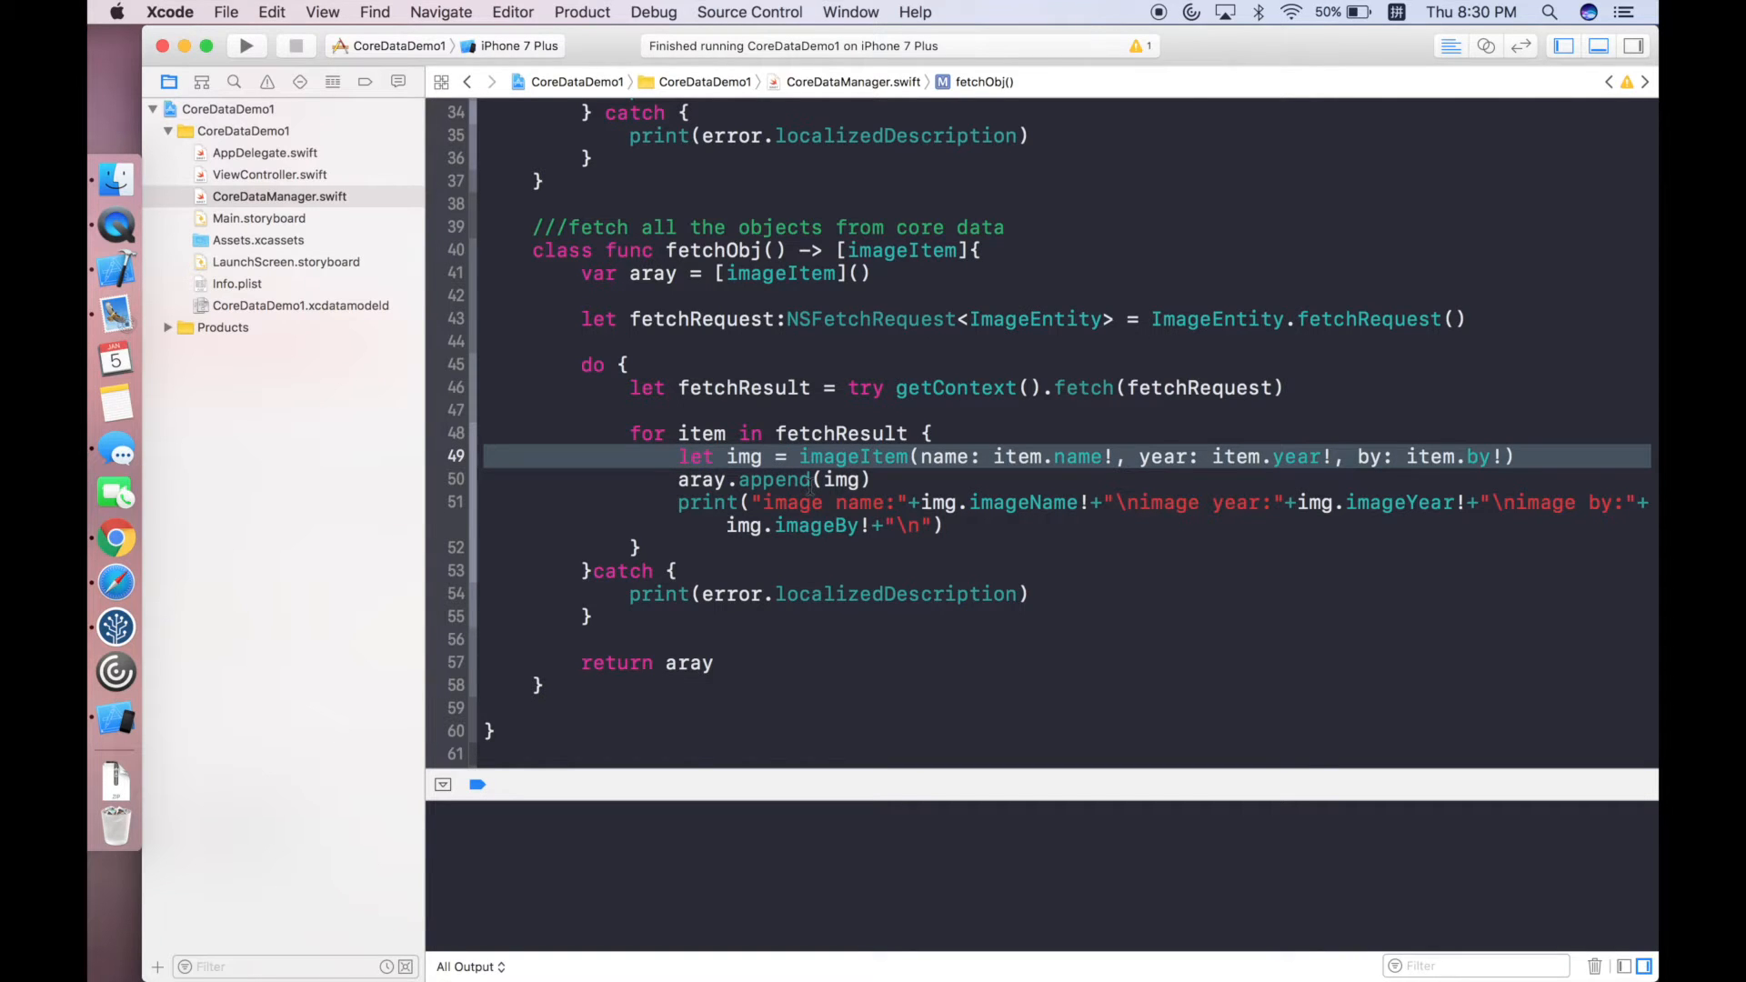
{"action": "scroll", "scroll_direction": "down", "scroll_amount": 3}
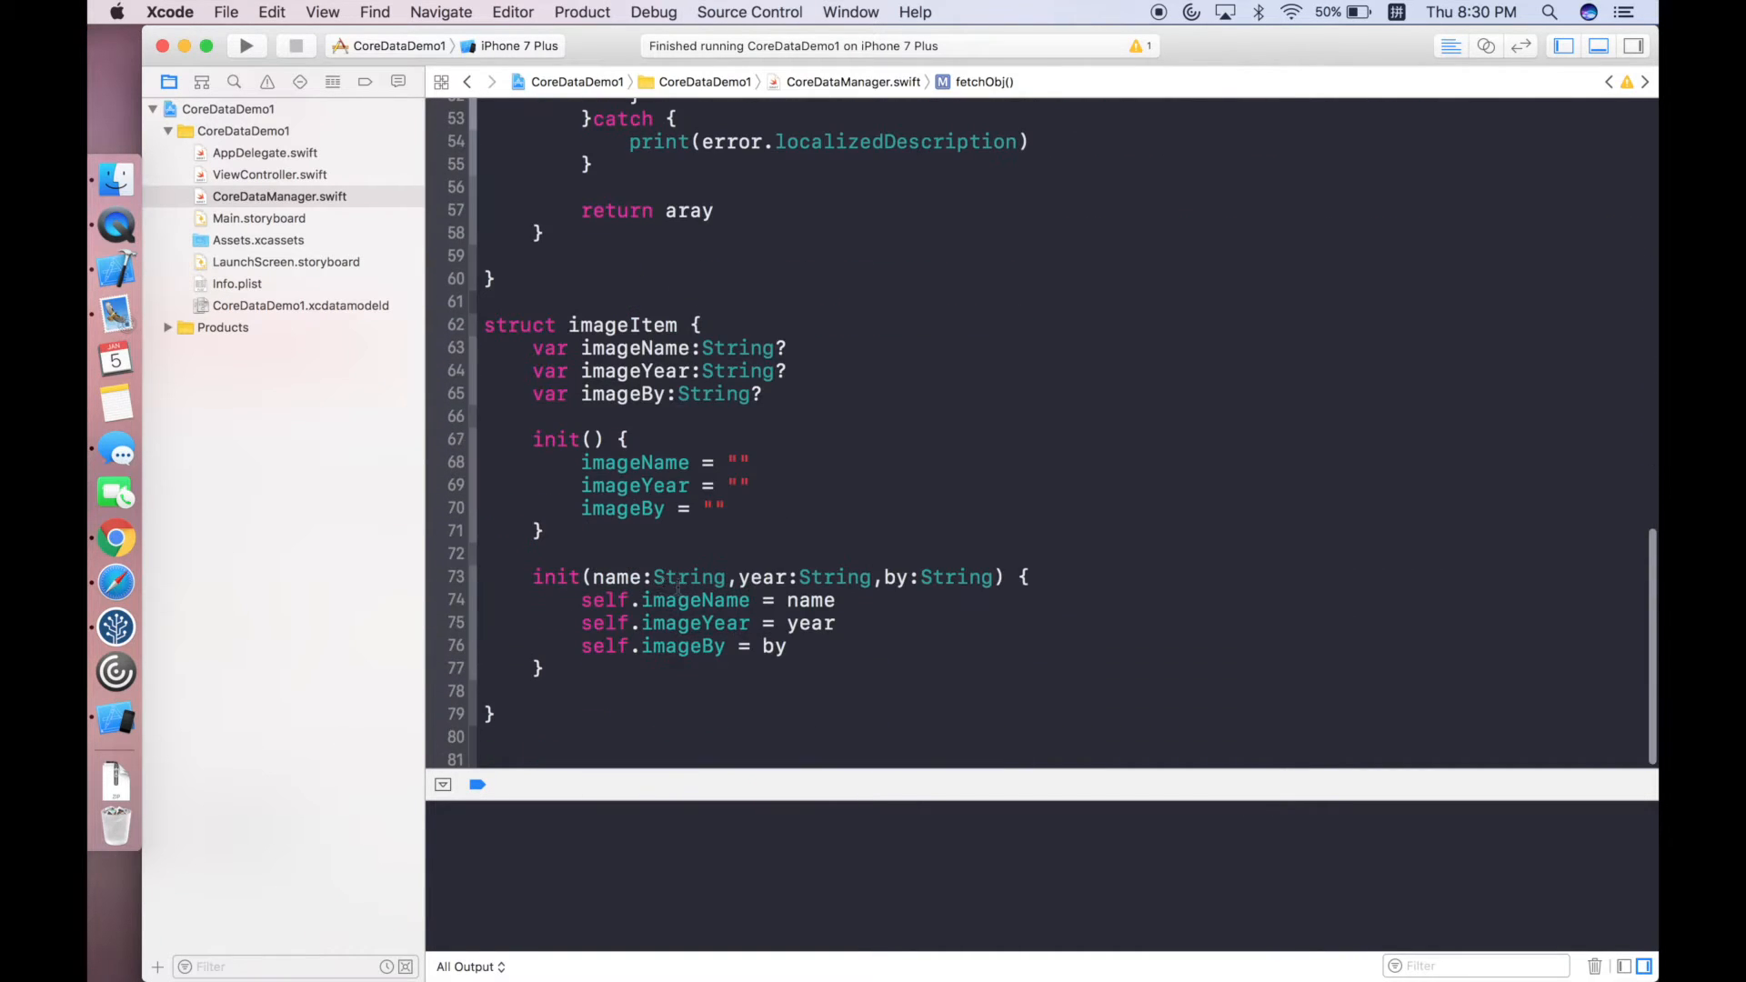
{"action": "scroll", "scroll_direction": "up", "scroll_amount": 3}
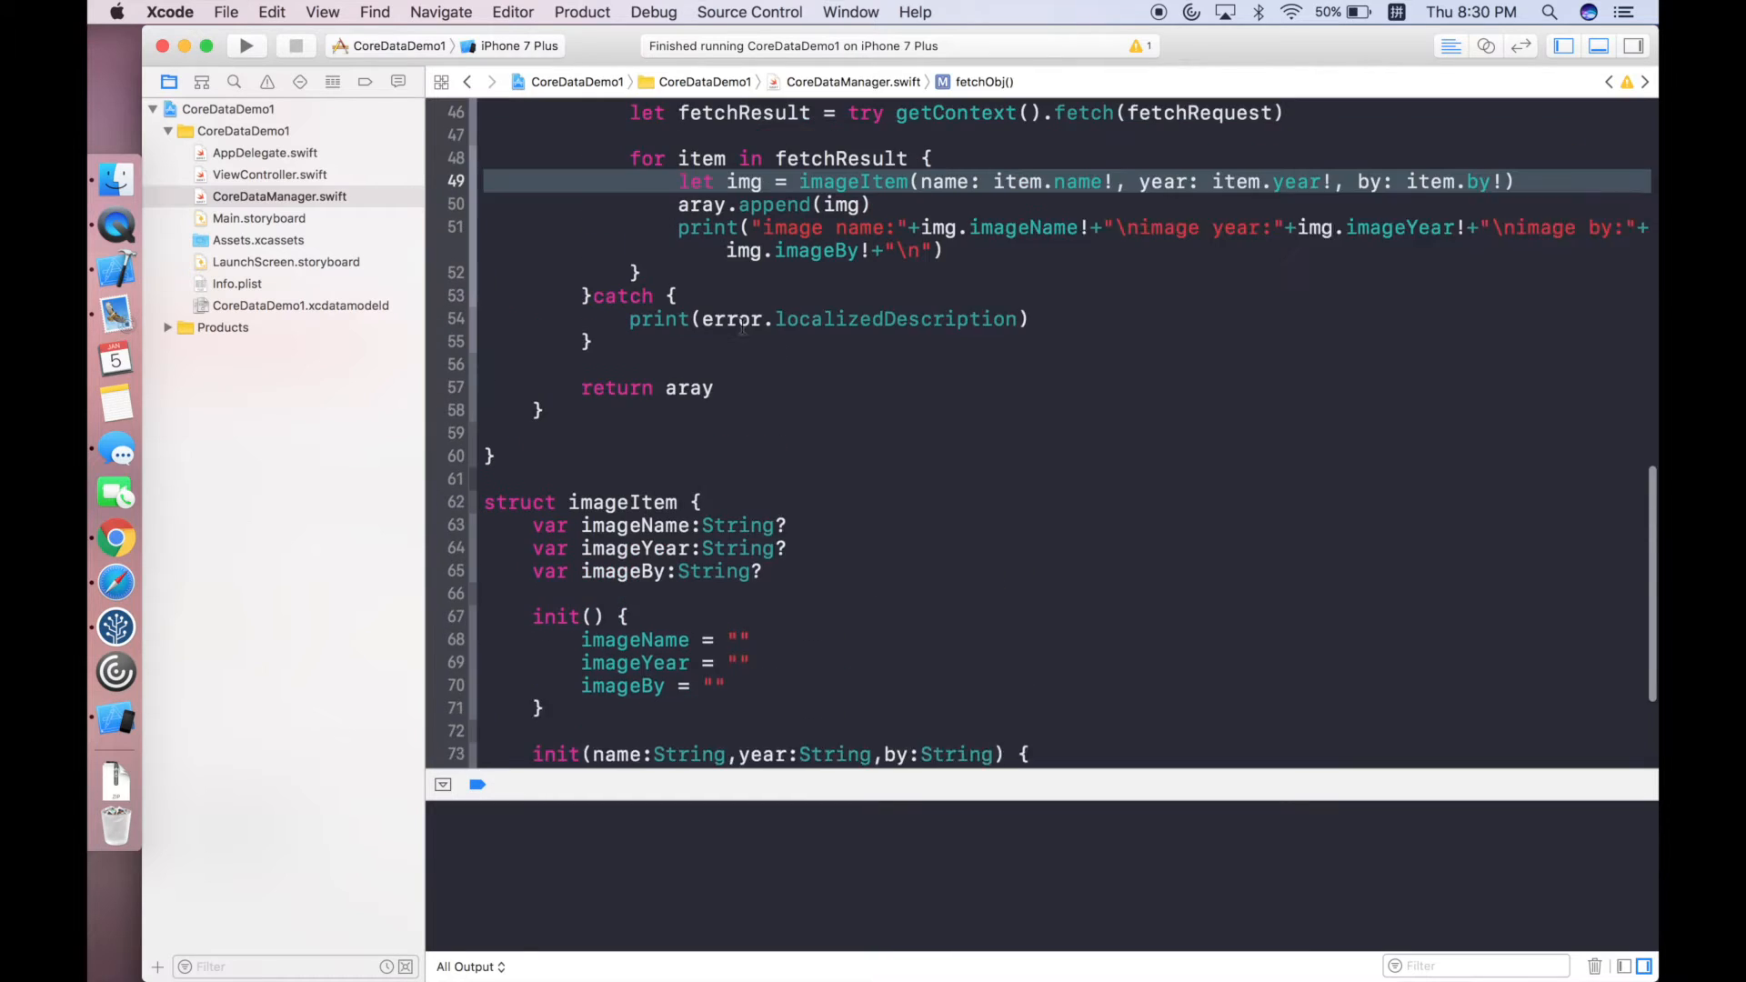
{"action": "scroll", "scroll_direction": "up", "scroll_amount": 3}
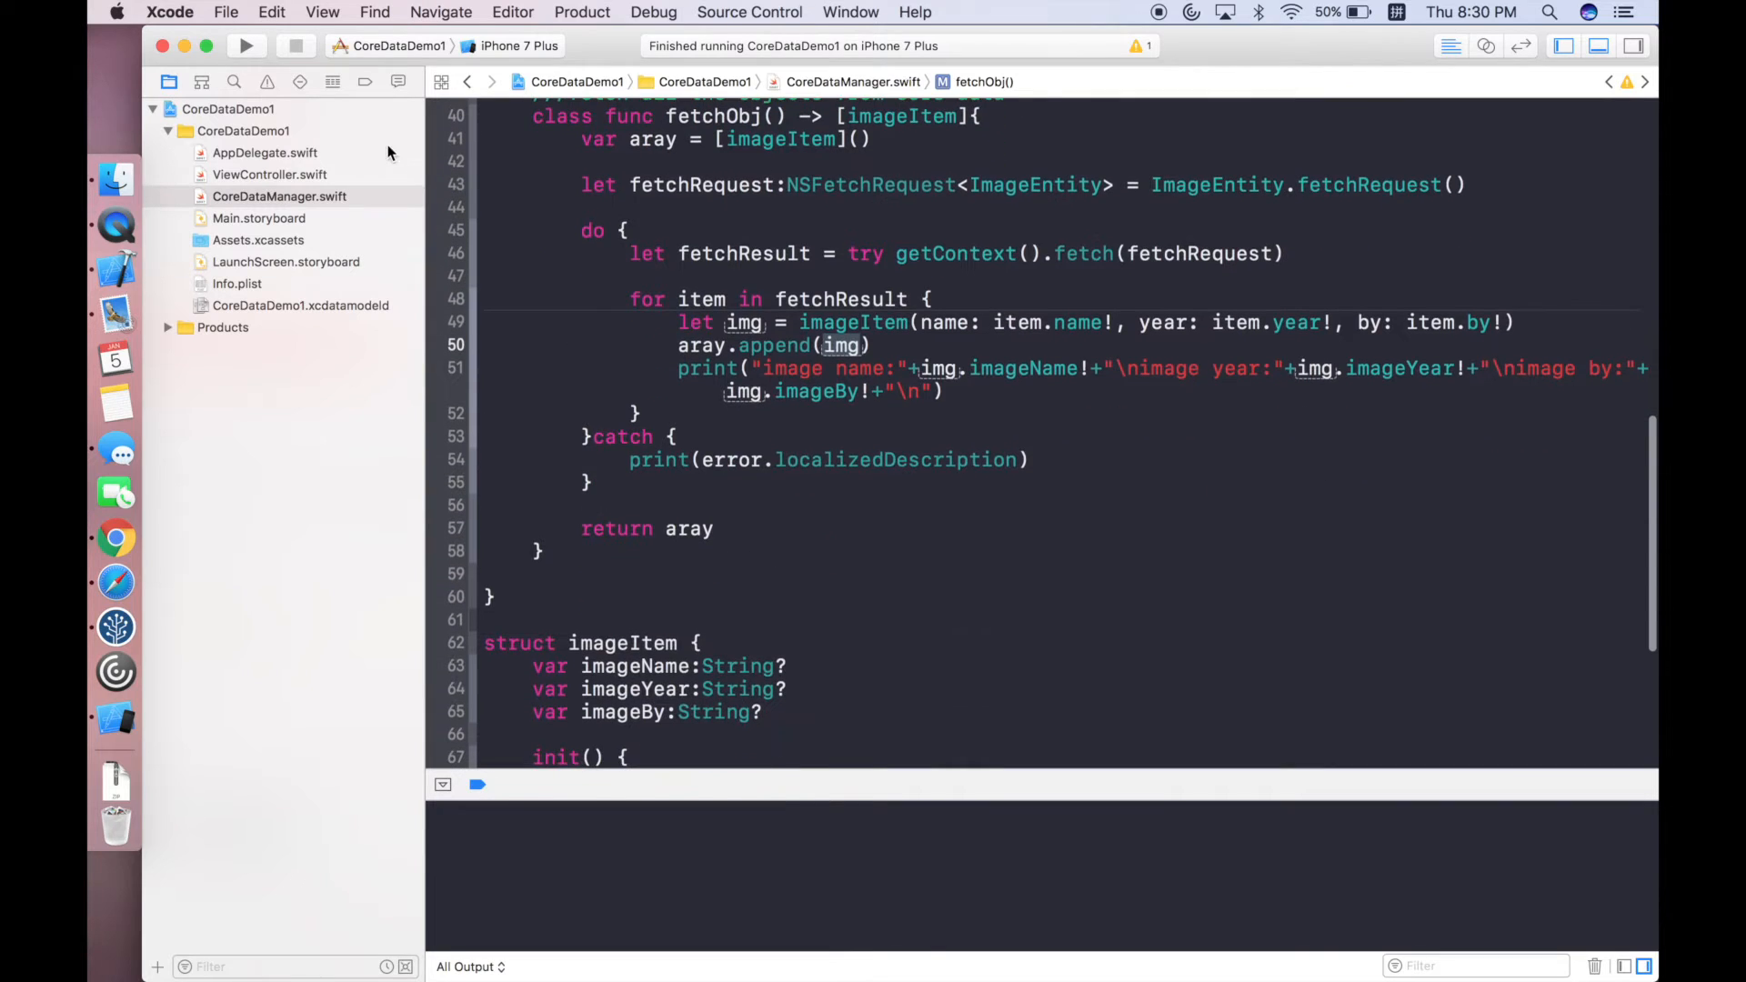
Run the app to print image001–image005 to the console, then switch to ViewController.swift.
{"action": "left_click", "coordinate": [244, 45]}
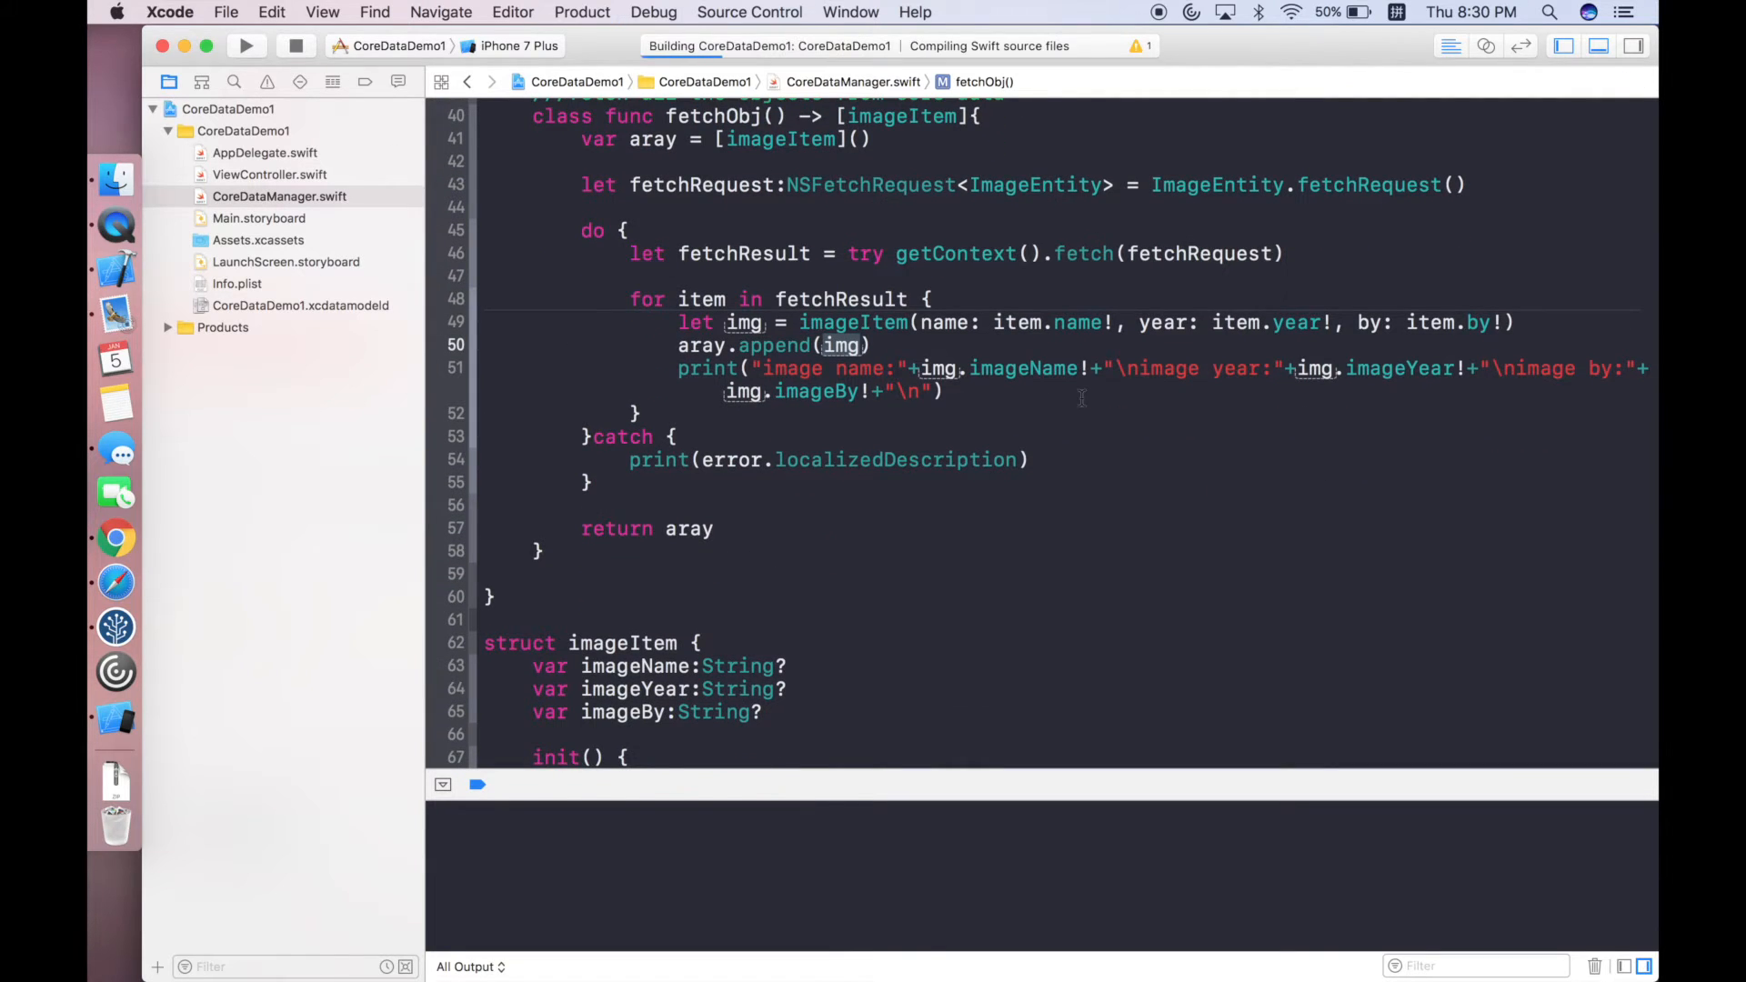
{"action": "left_click", "coordinate": [244, 46]}
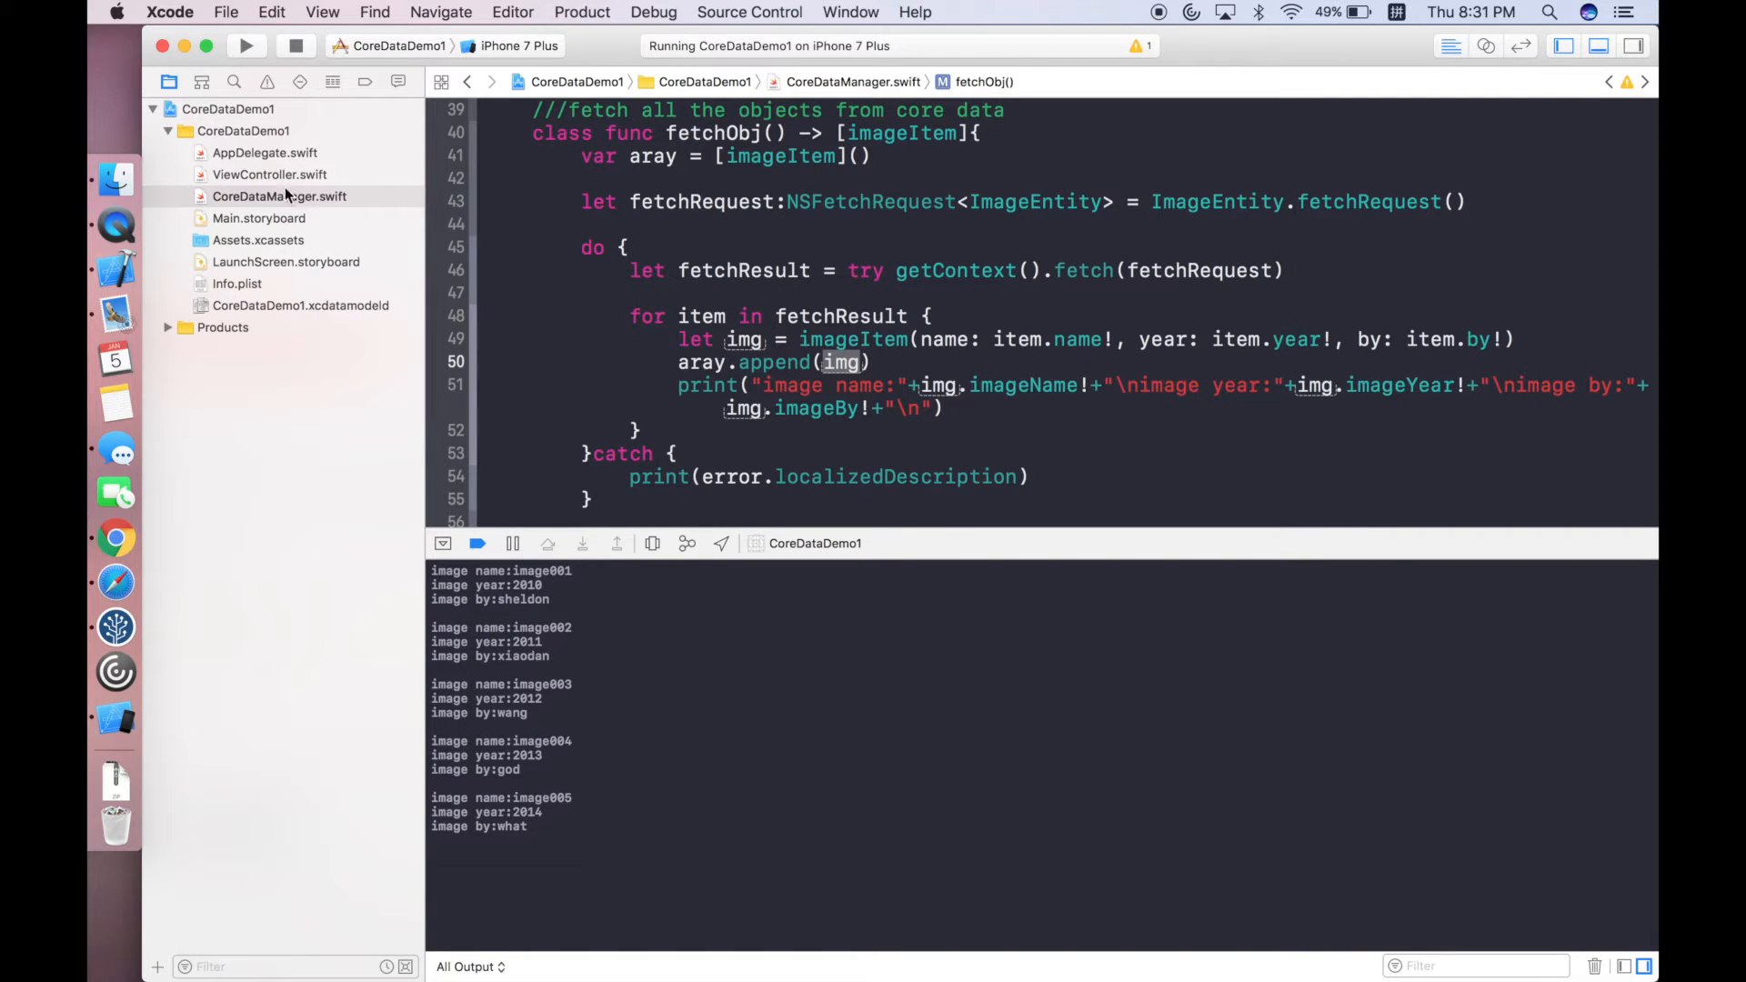
{"action": "left_click", "coordinate": [269, 175]}
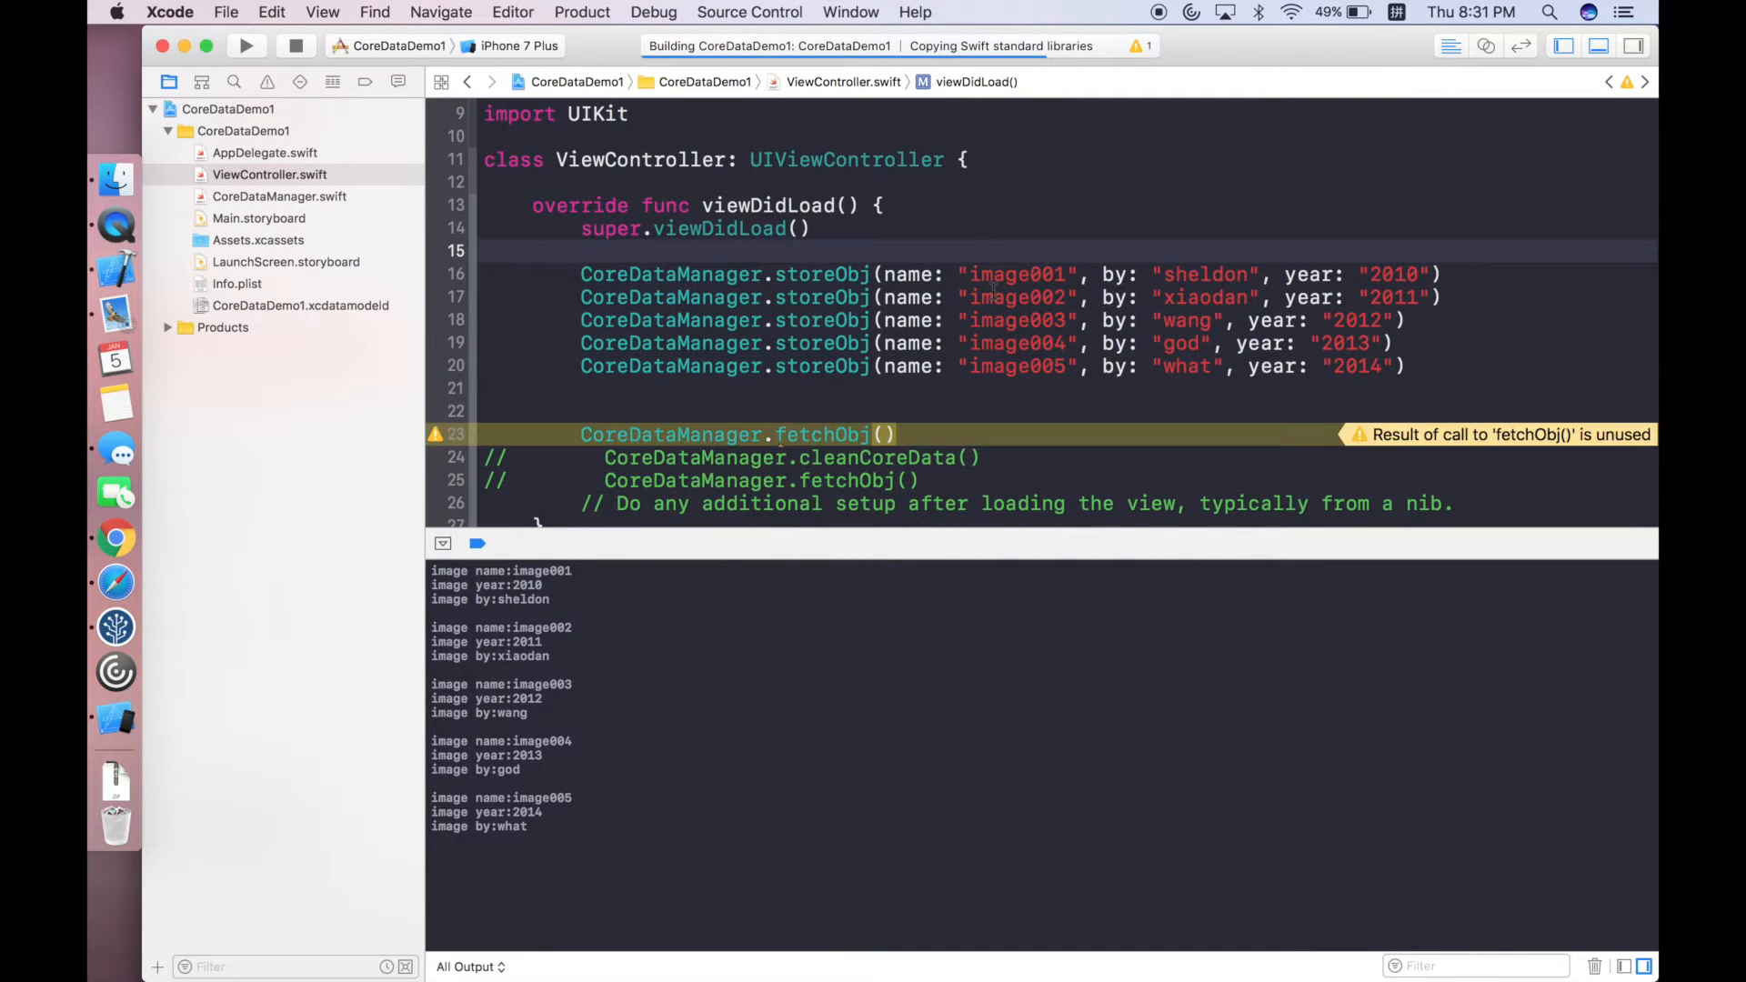
Rerun once more, then comment out the storeObj calls in viewDidLoad.
{"action": "left_click", "coordinate": [246, 45]}
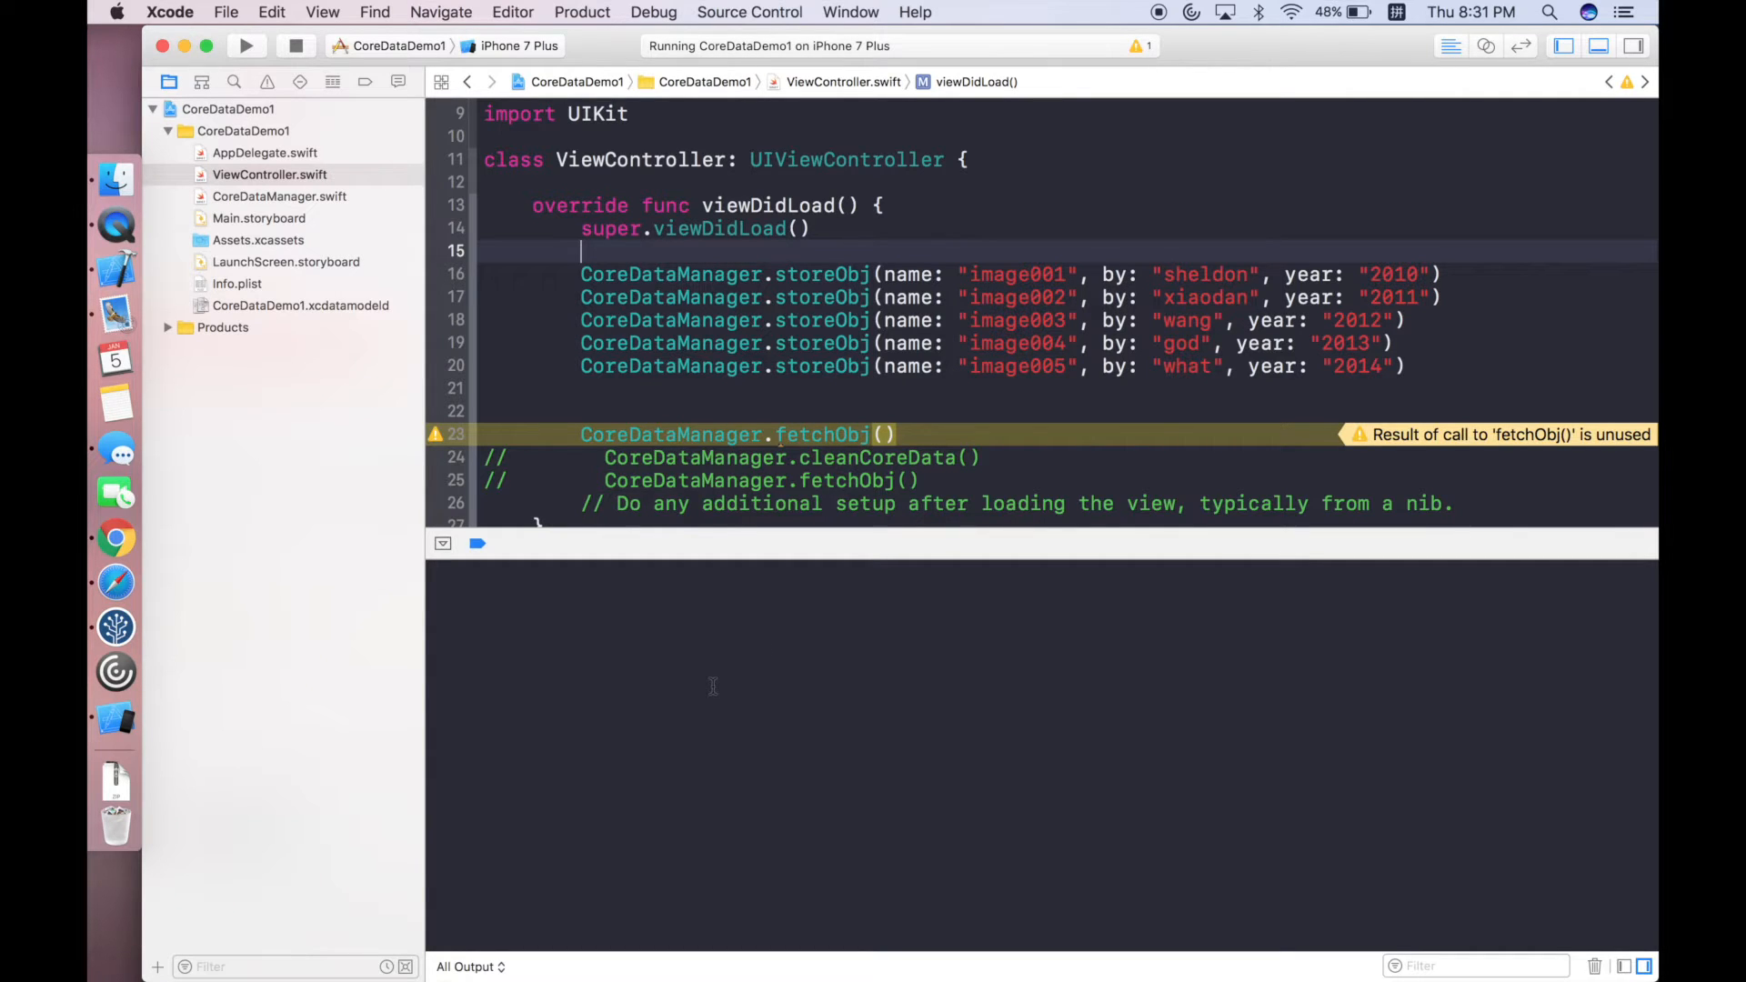
{"action": "left_click", "coordinate": [246, 45]}
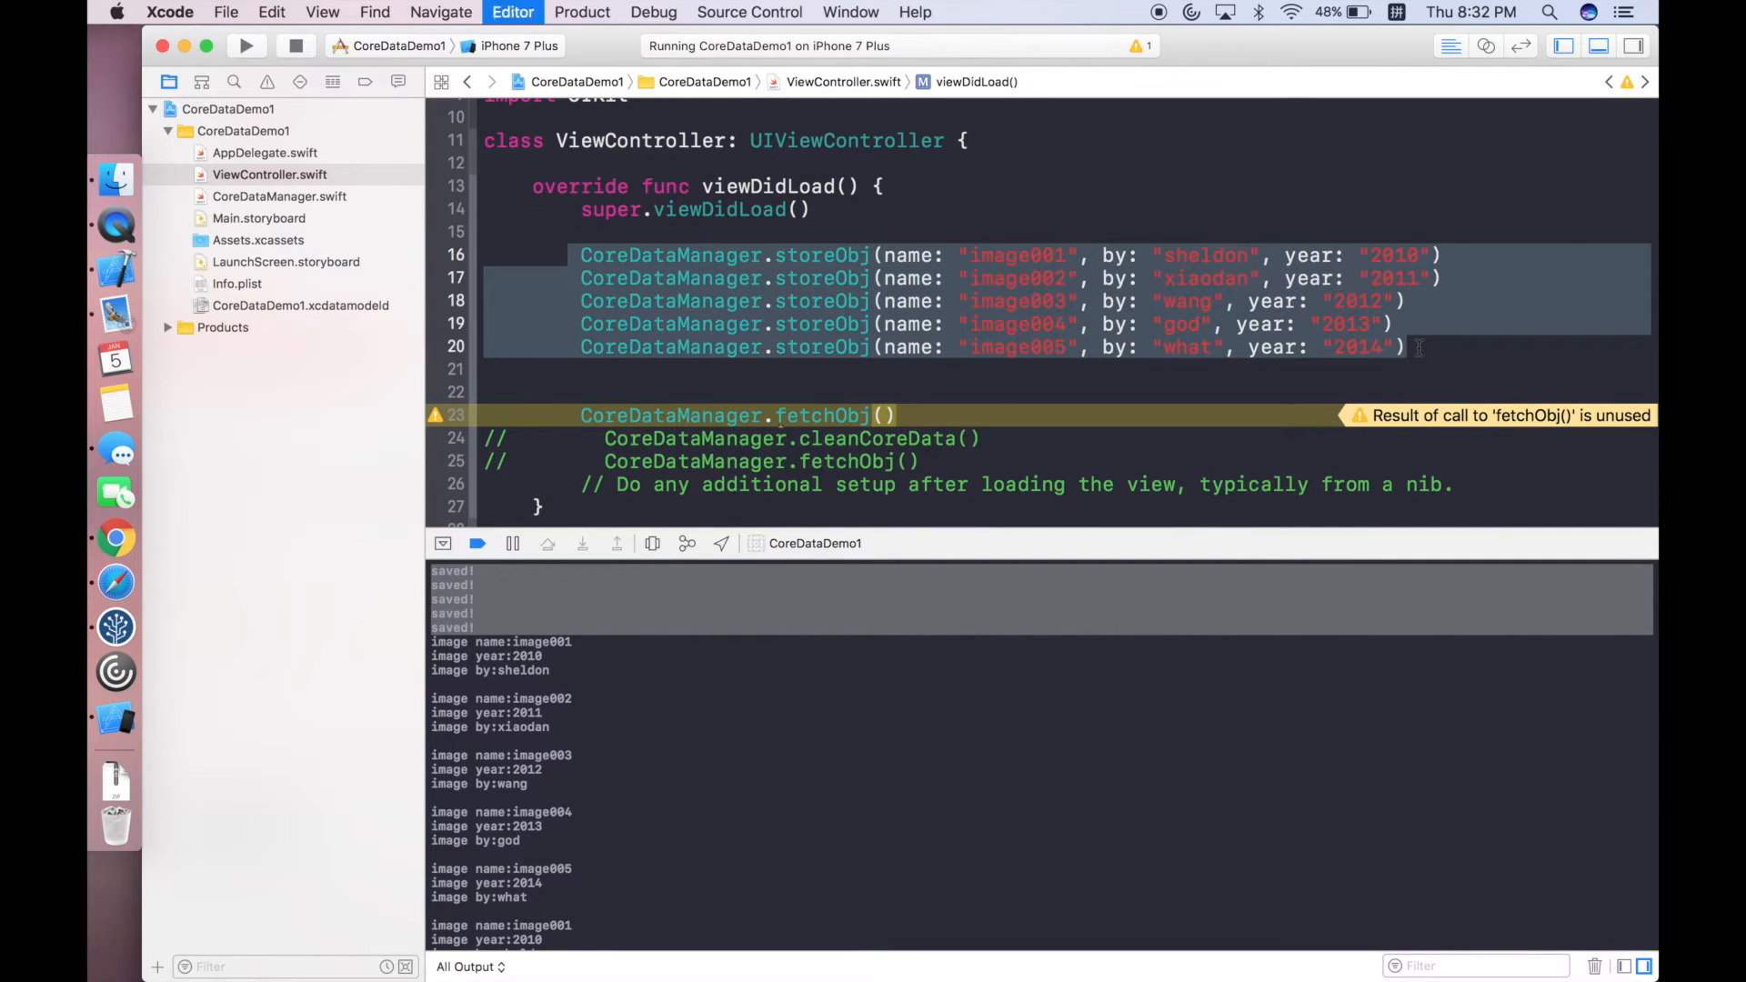
{"action": "scroll", "scroll_direction": "down", "scroll_amount": 3}
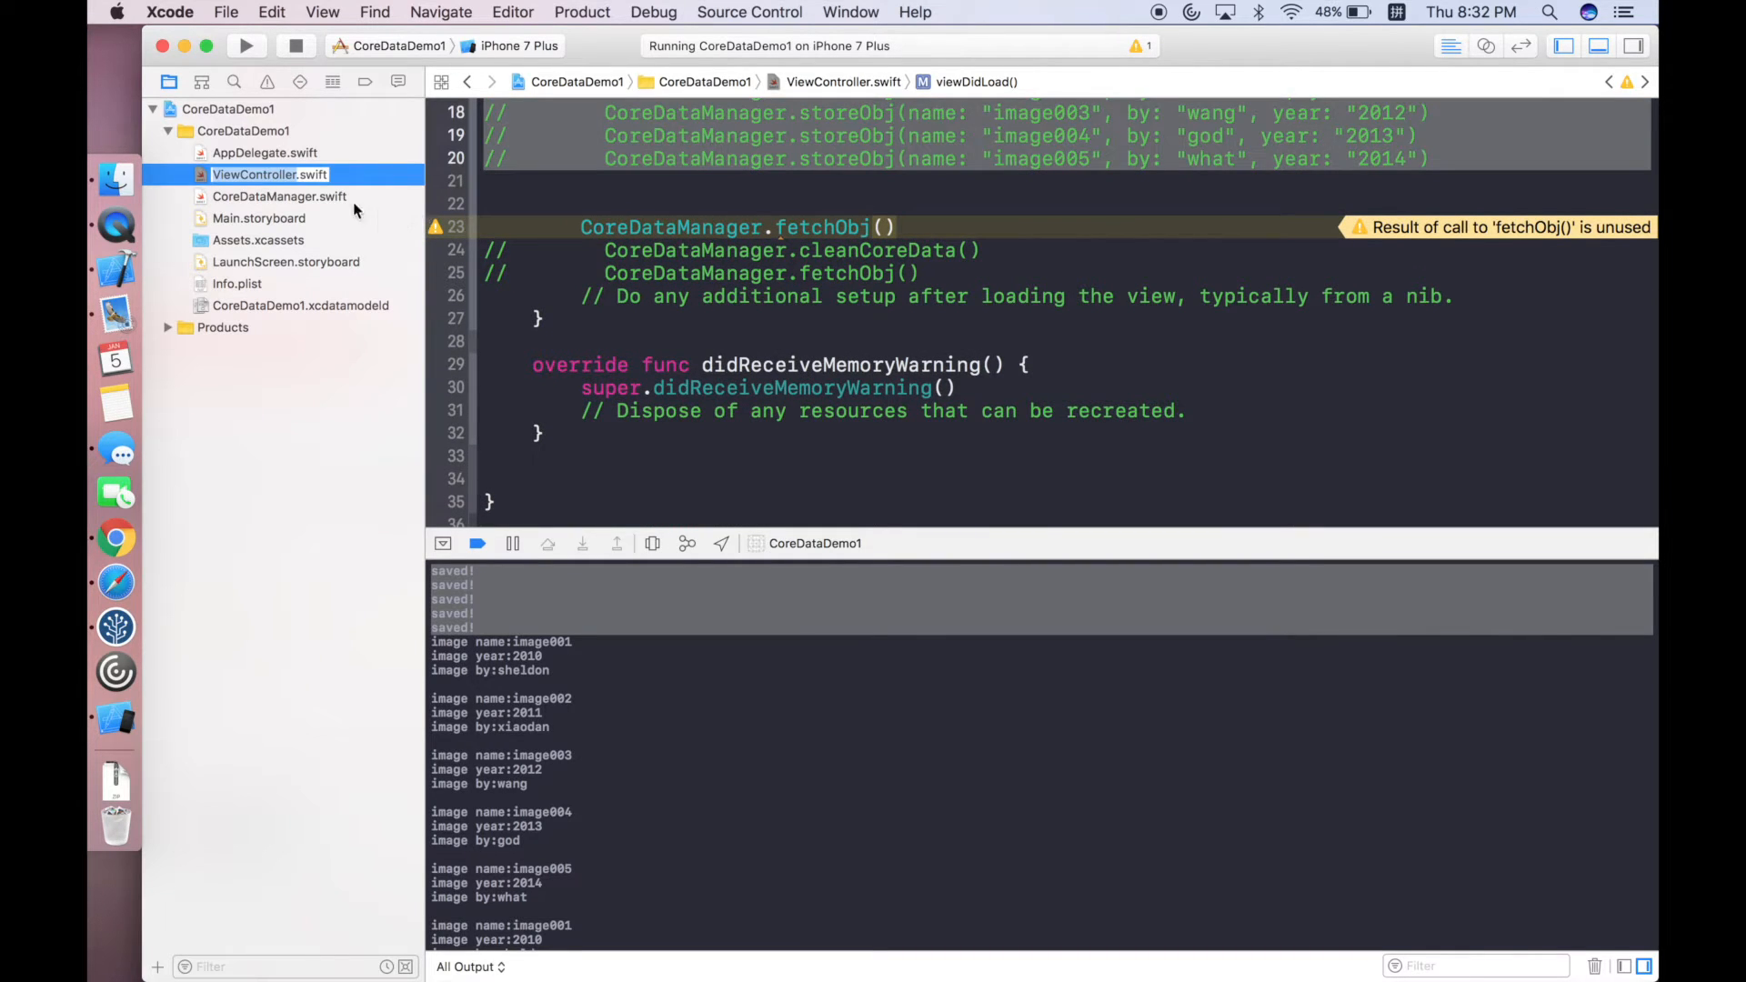
Show fetchObj returning the imageItem array in CoreDataManager.swift with the File inspector visible.
{"action": "left_click", "coordinate": [280, 197]}
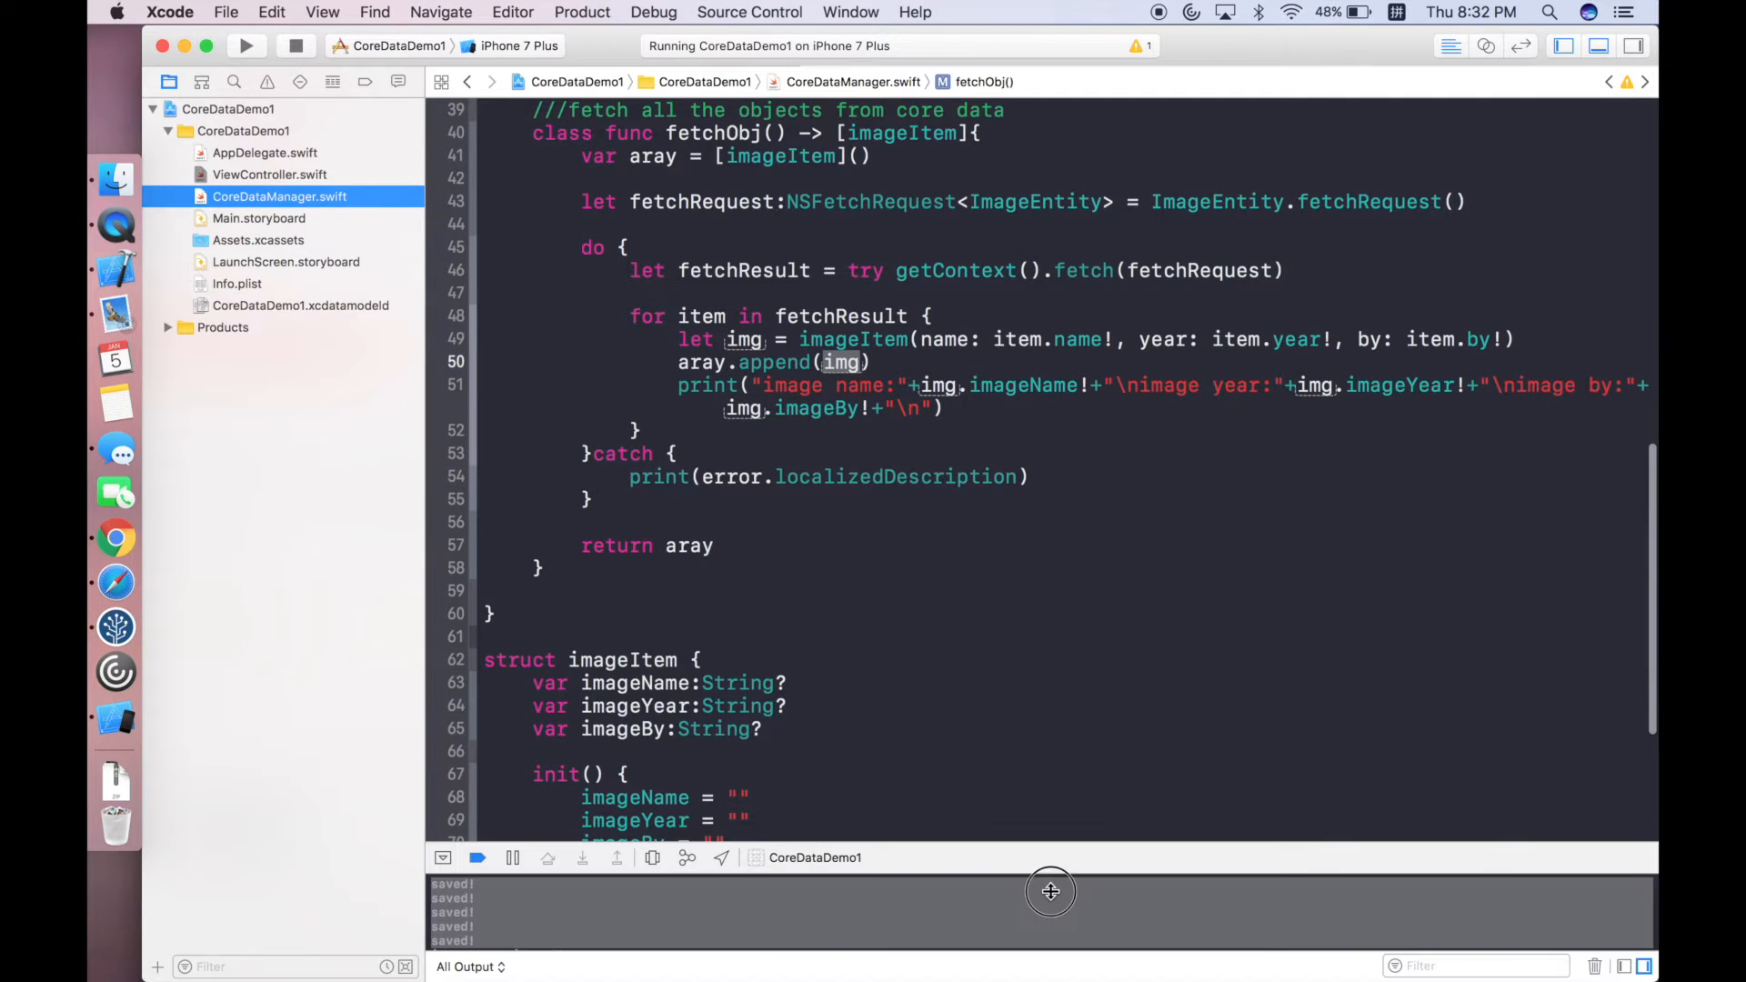
{"action": "scroll", "scroll_direction": "down", "scroll_amount": 3}
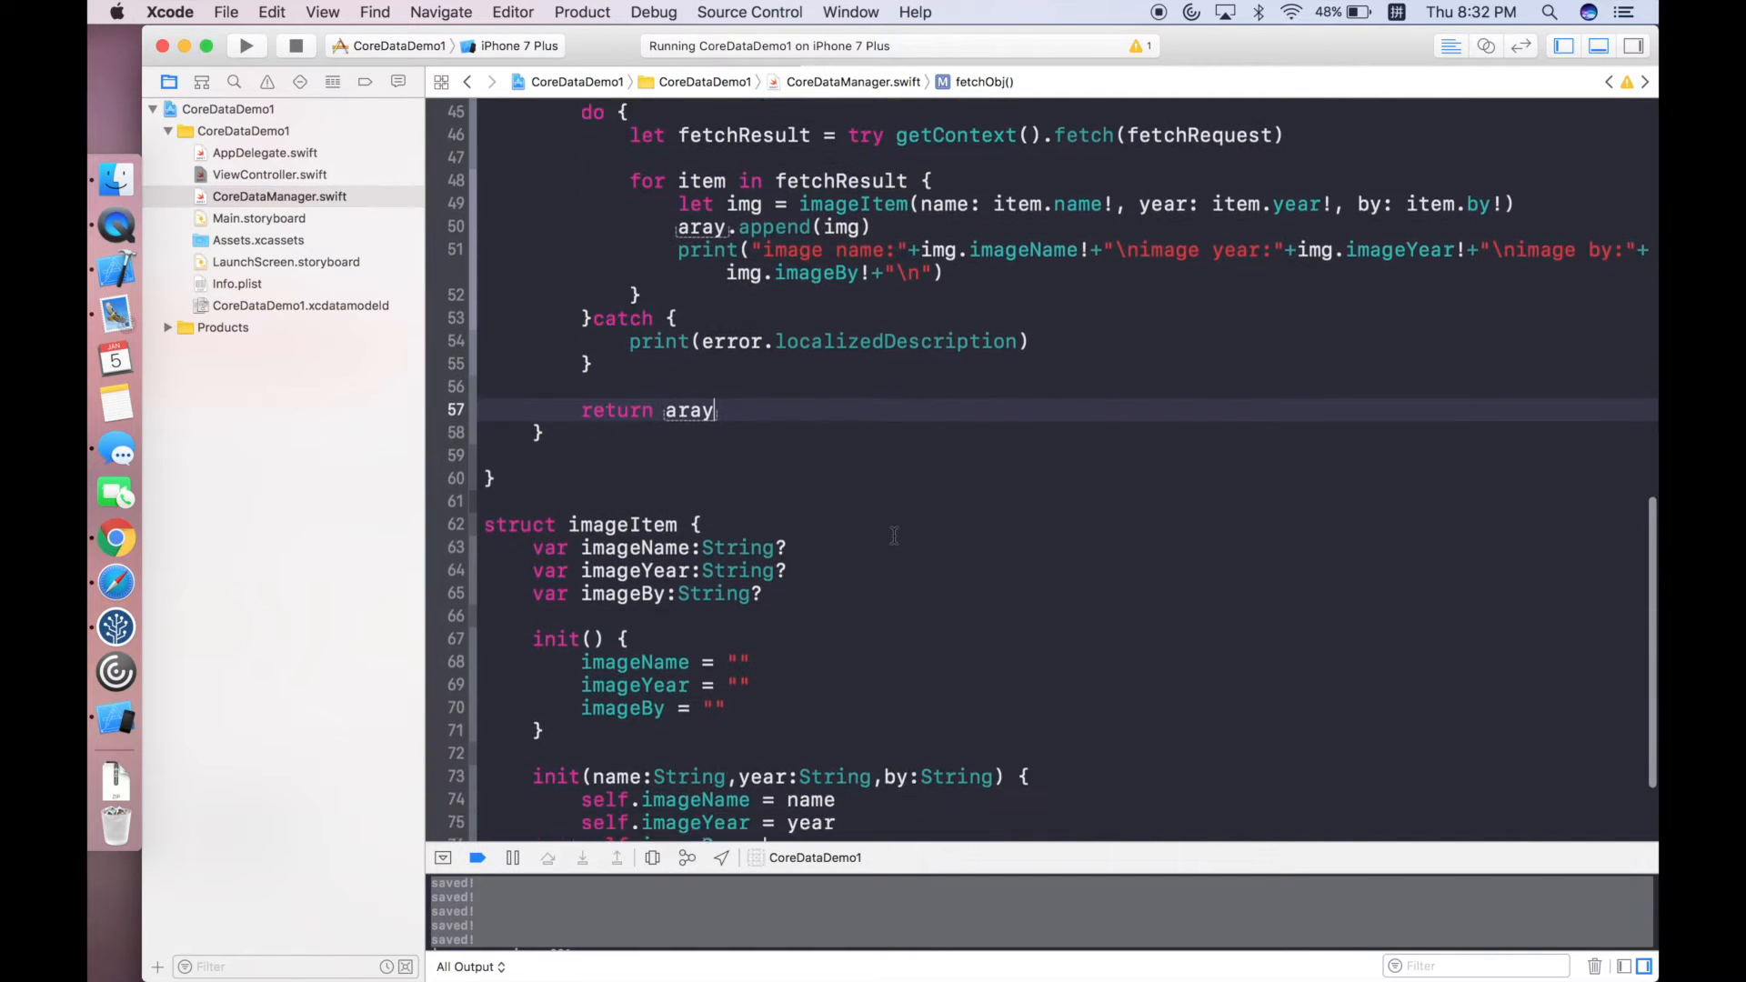
{"action": "scroll", "scroll_direction": "up", "scroll_amount": 3}
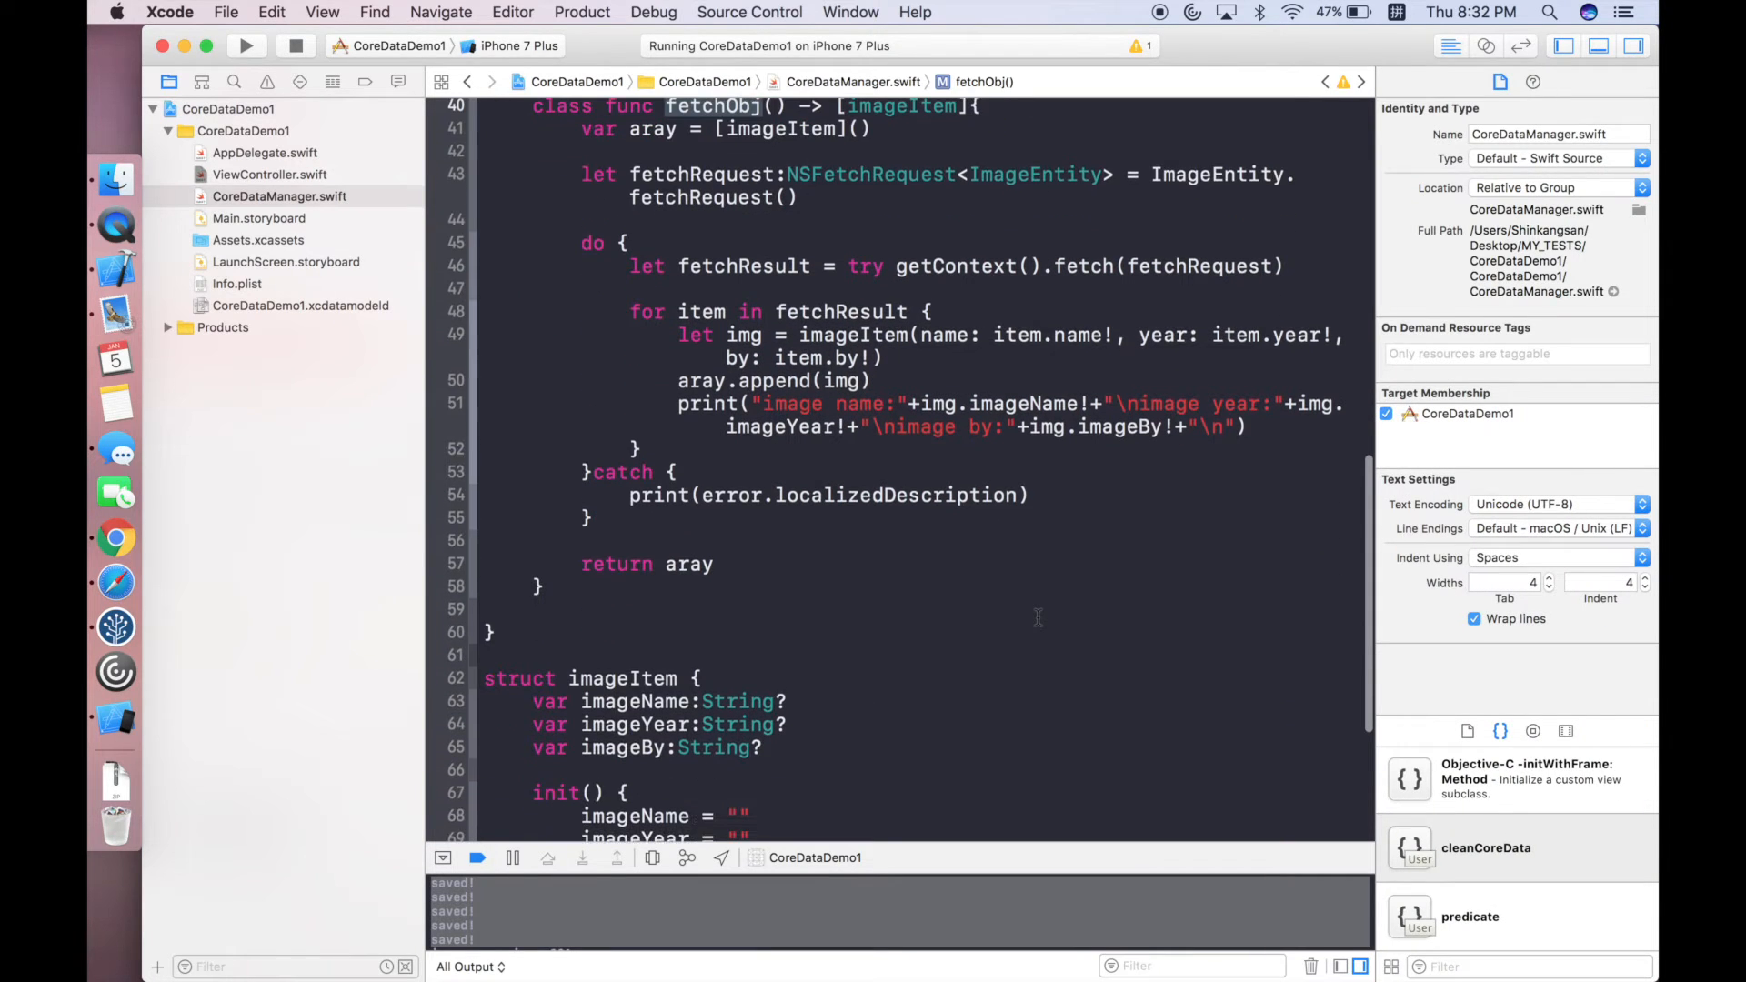
{"action": "scroll", "scroll_direction": "up", "scroll_amount": 3}
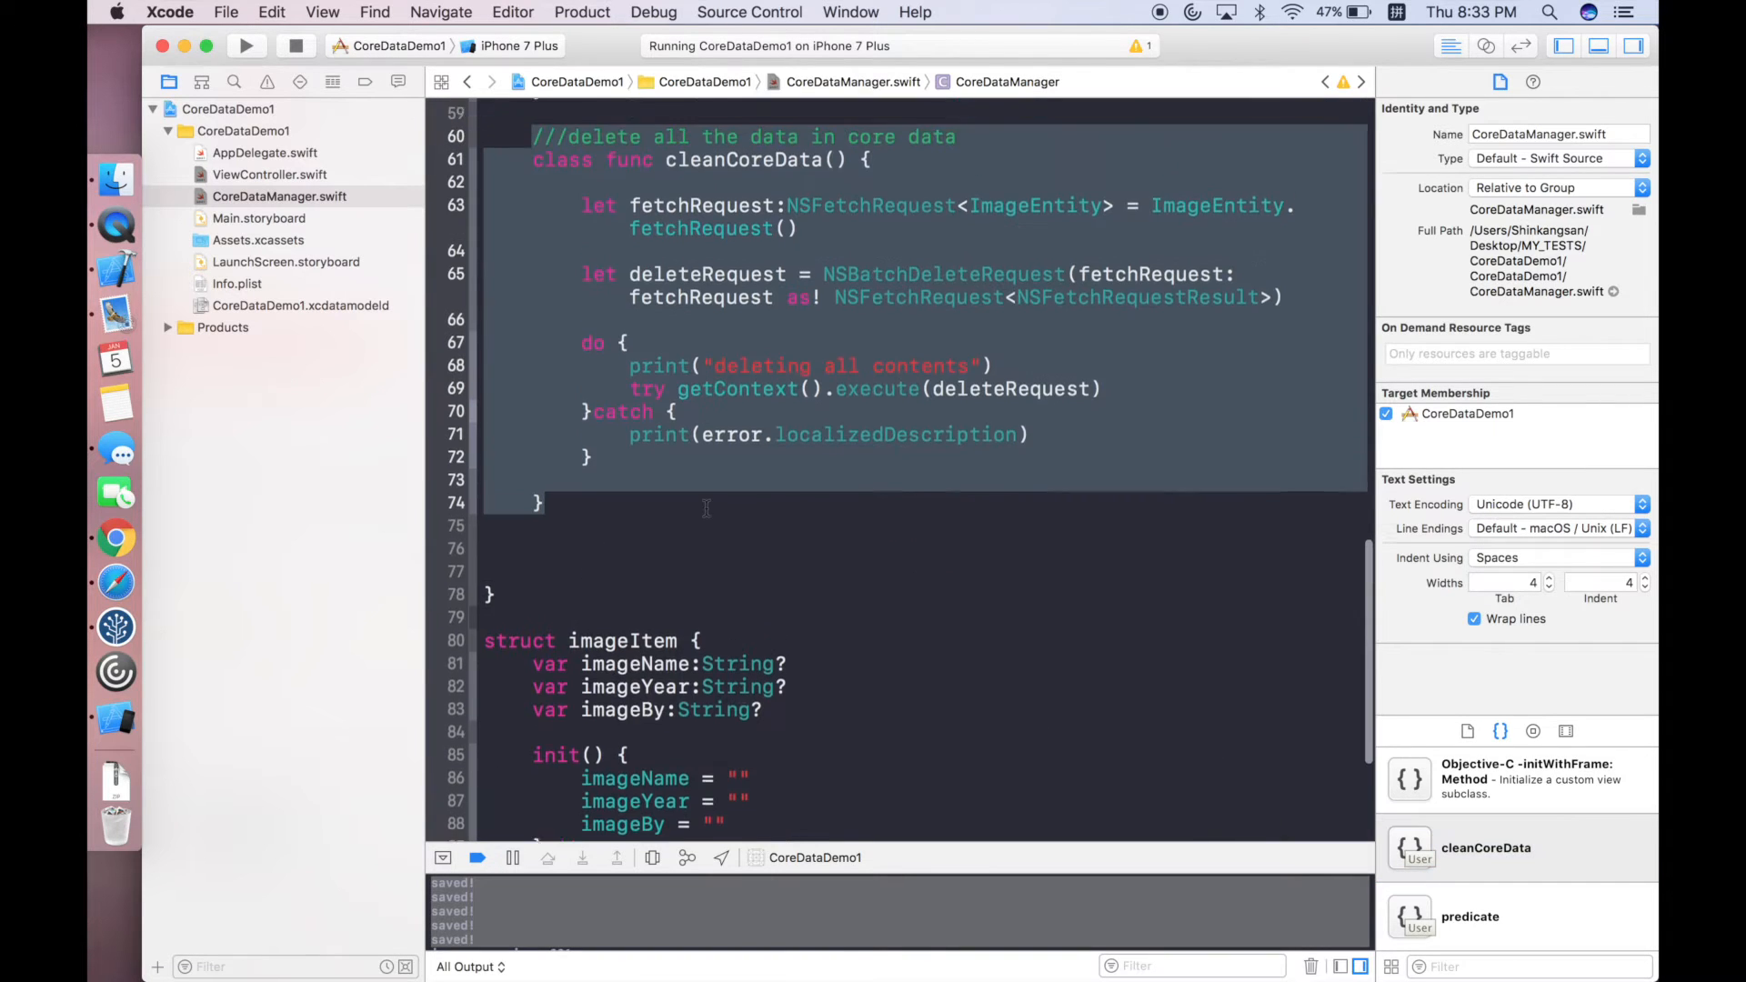
{"action": "scroll", "scroll_direction": "up", "scroll_amount": 3}
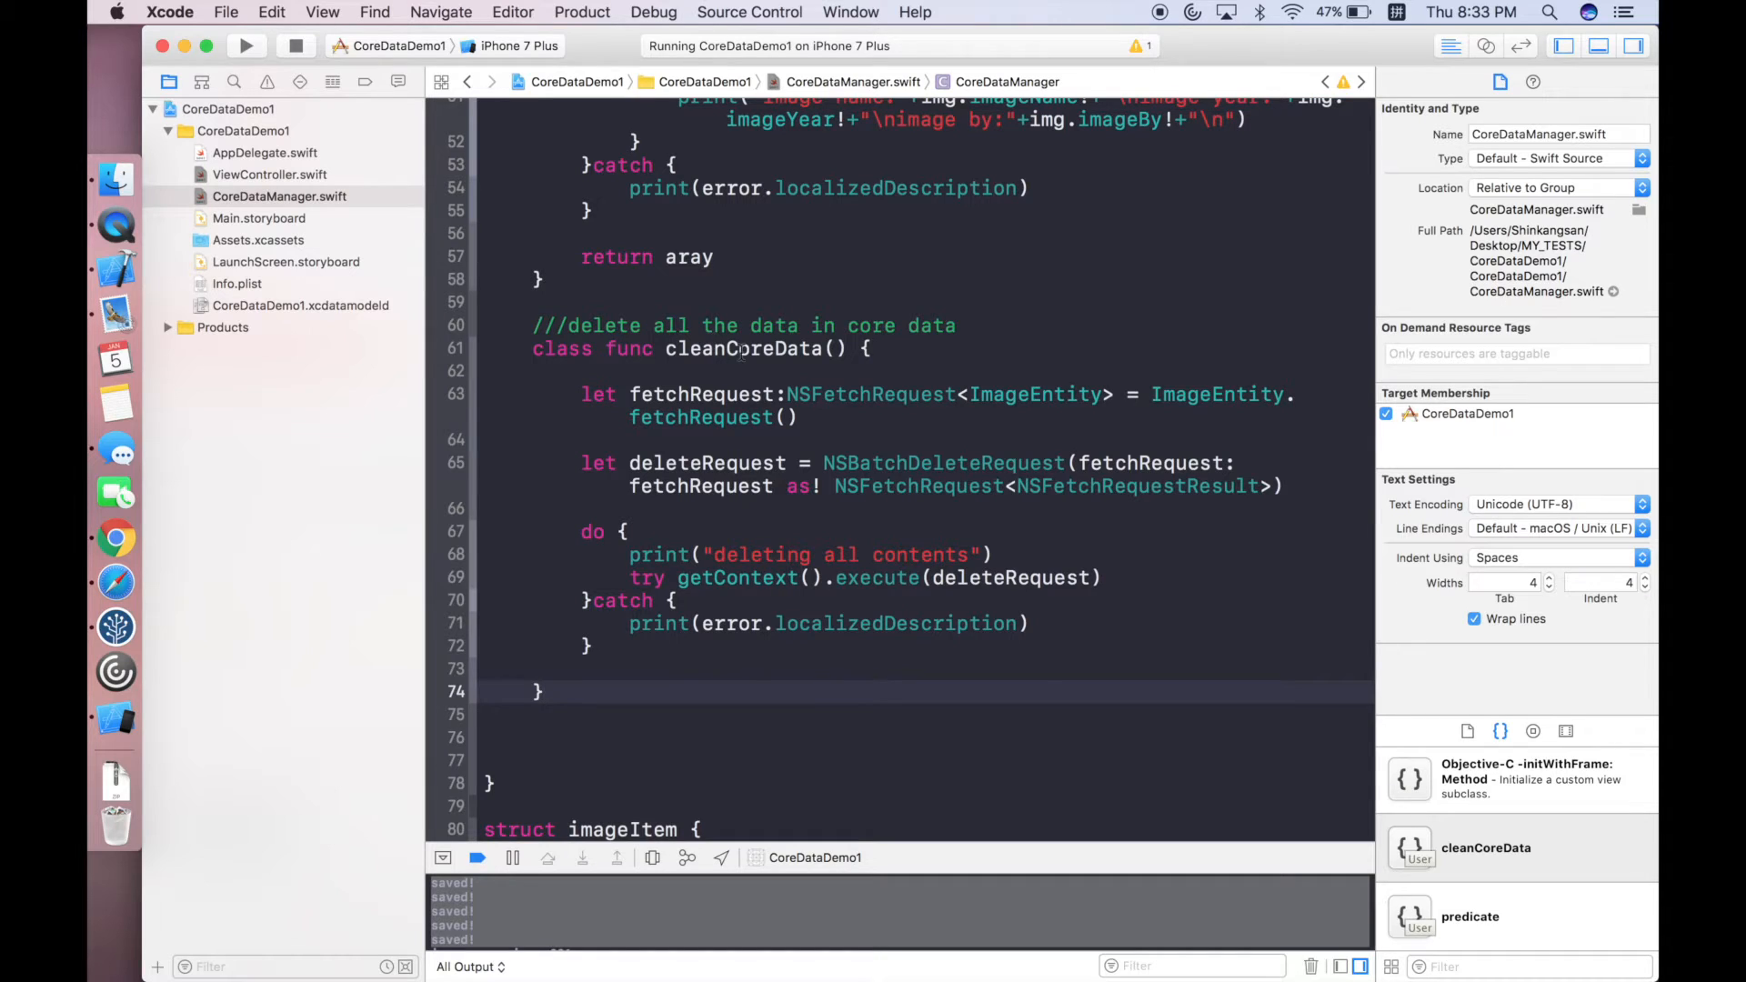
{"action": "left_click", "coordinate": [735, 349]}
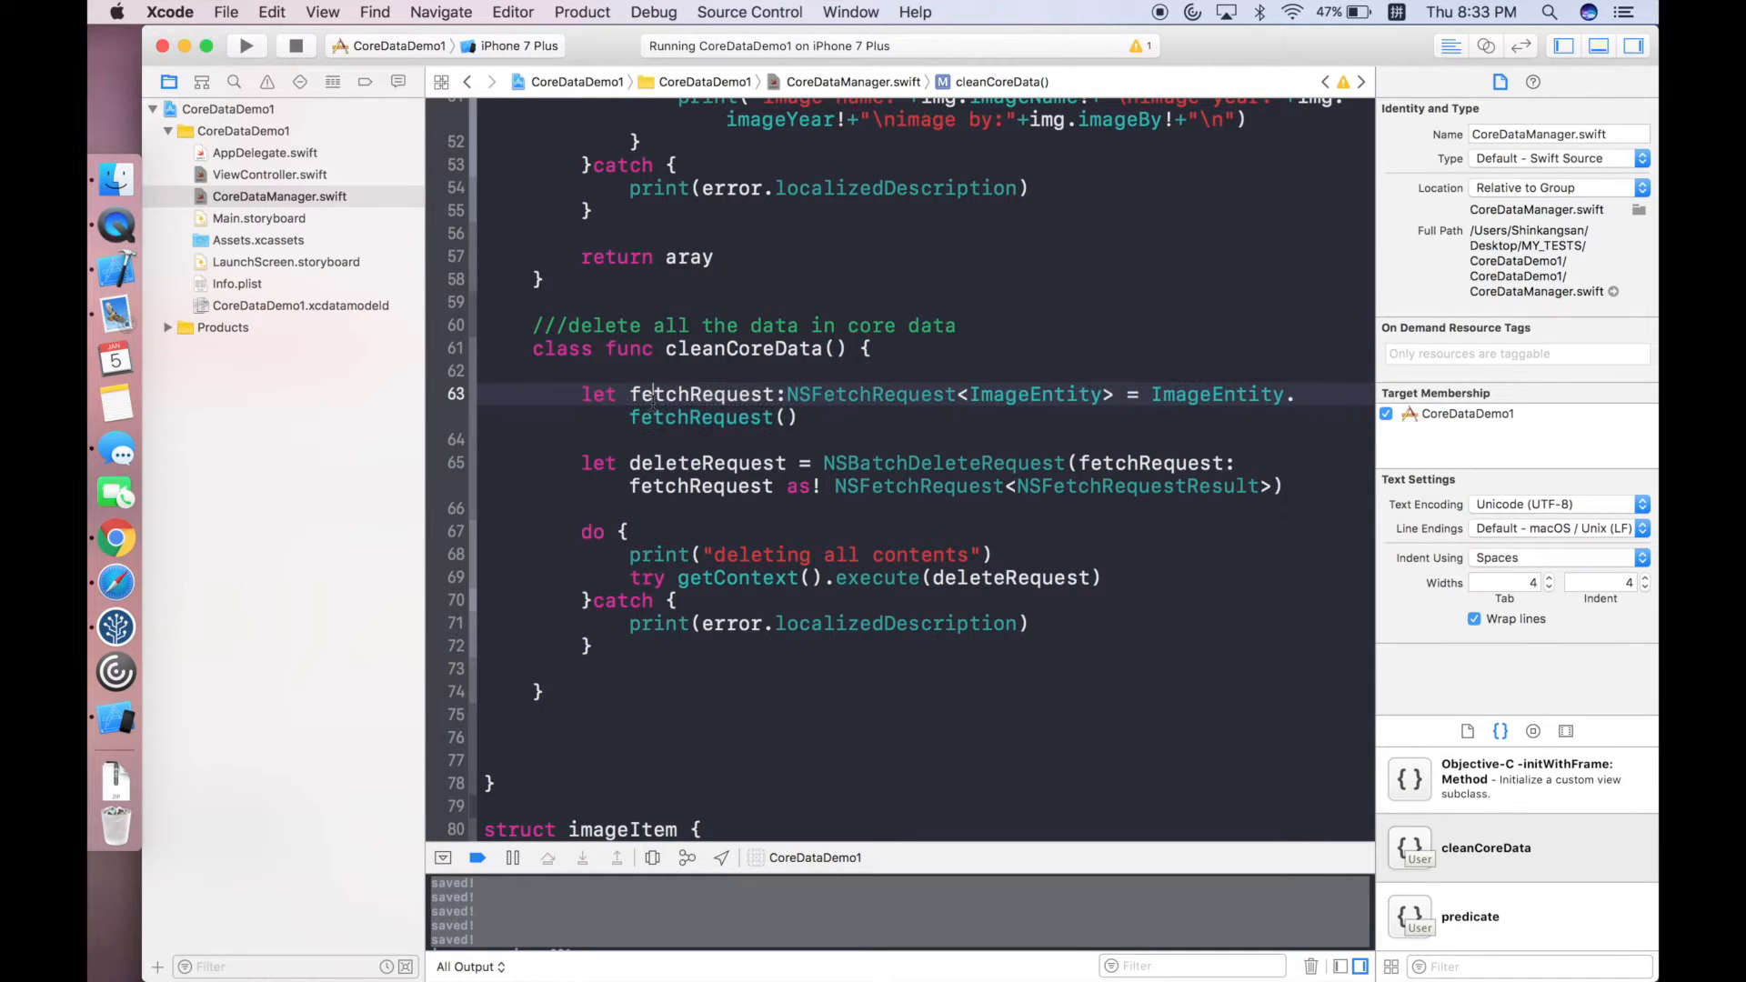
{"action": "double_click", "coordinate": [699, 416]}
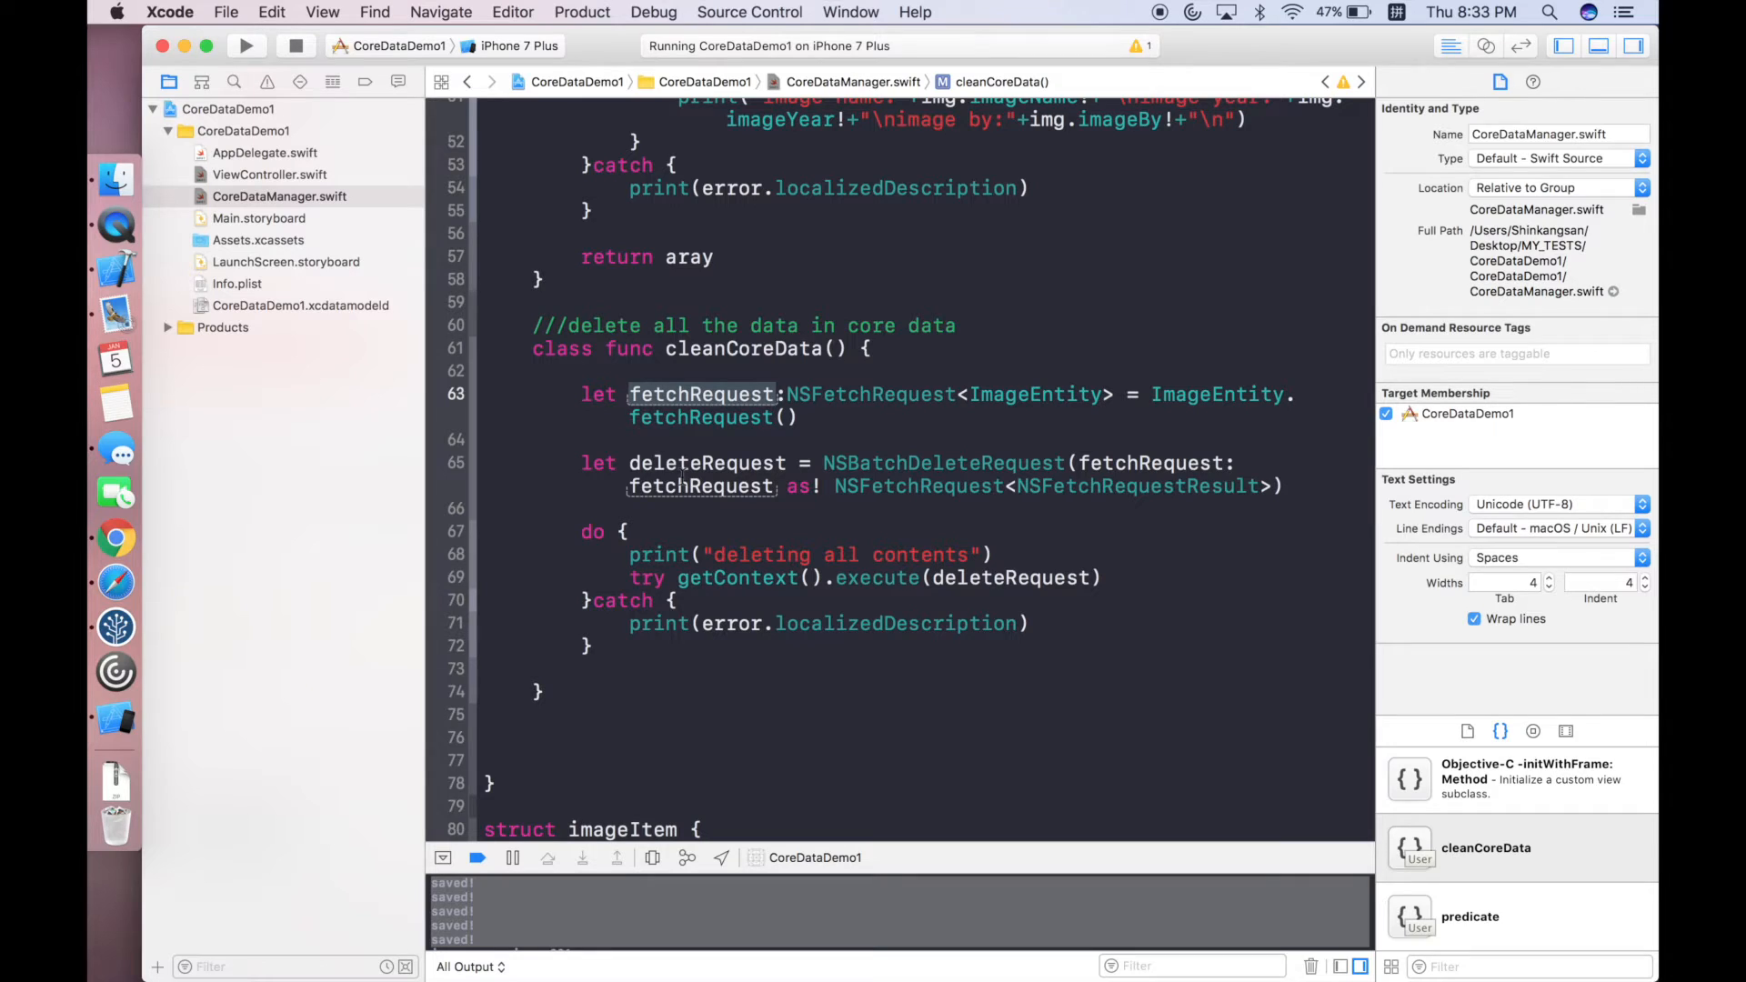
{"action": "left_click", "coordinate": [691, 464]}
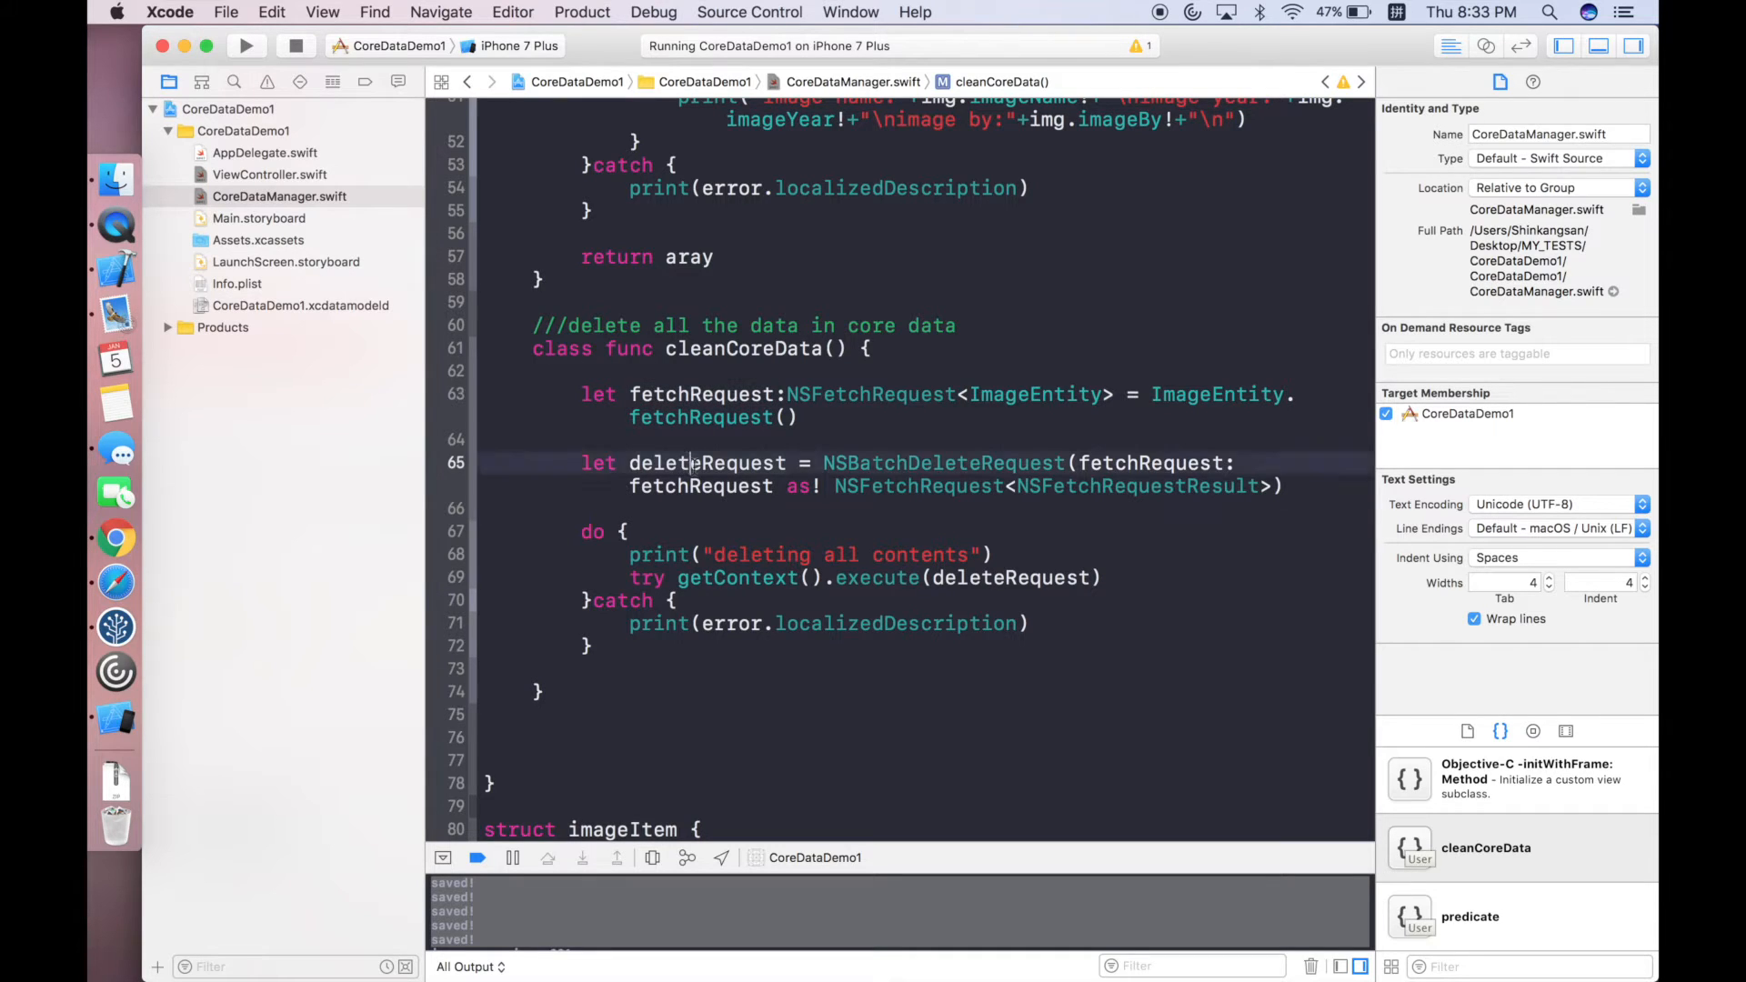
{"action": "double_click", "coordinate": [706, 462]}
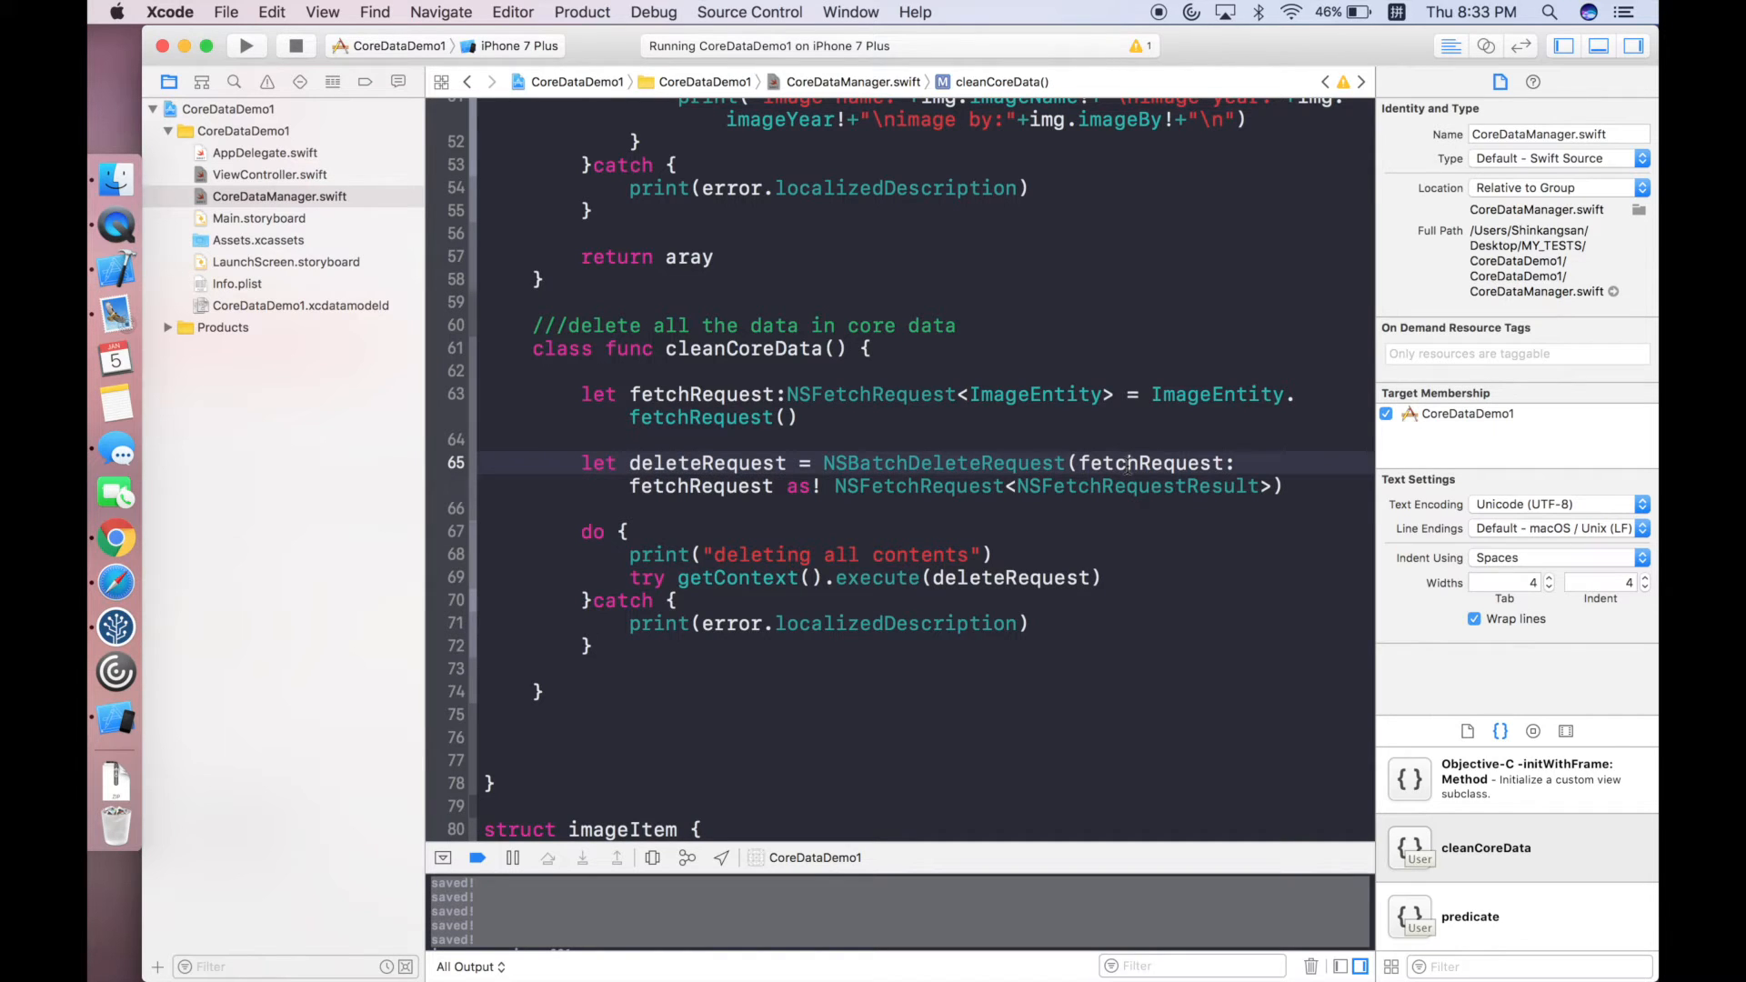
{"action": "double_click", "coordinate": [1149, 462]}
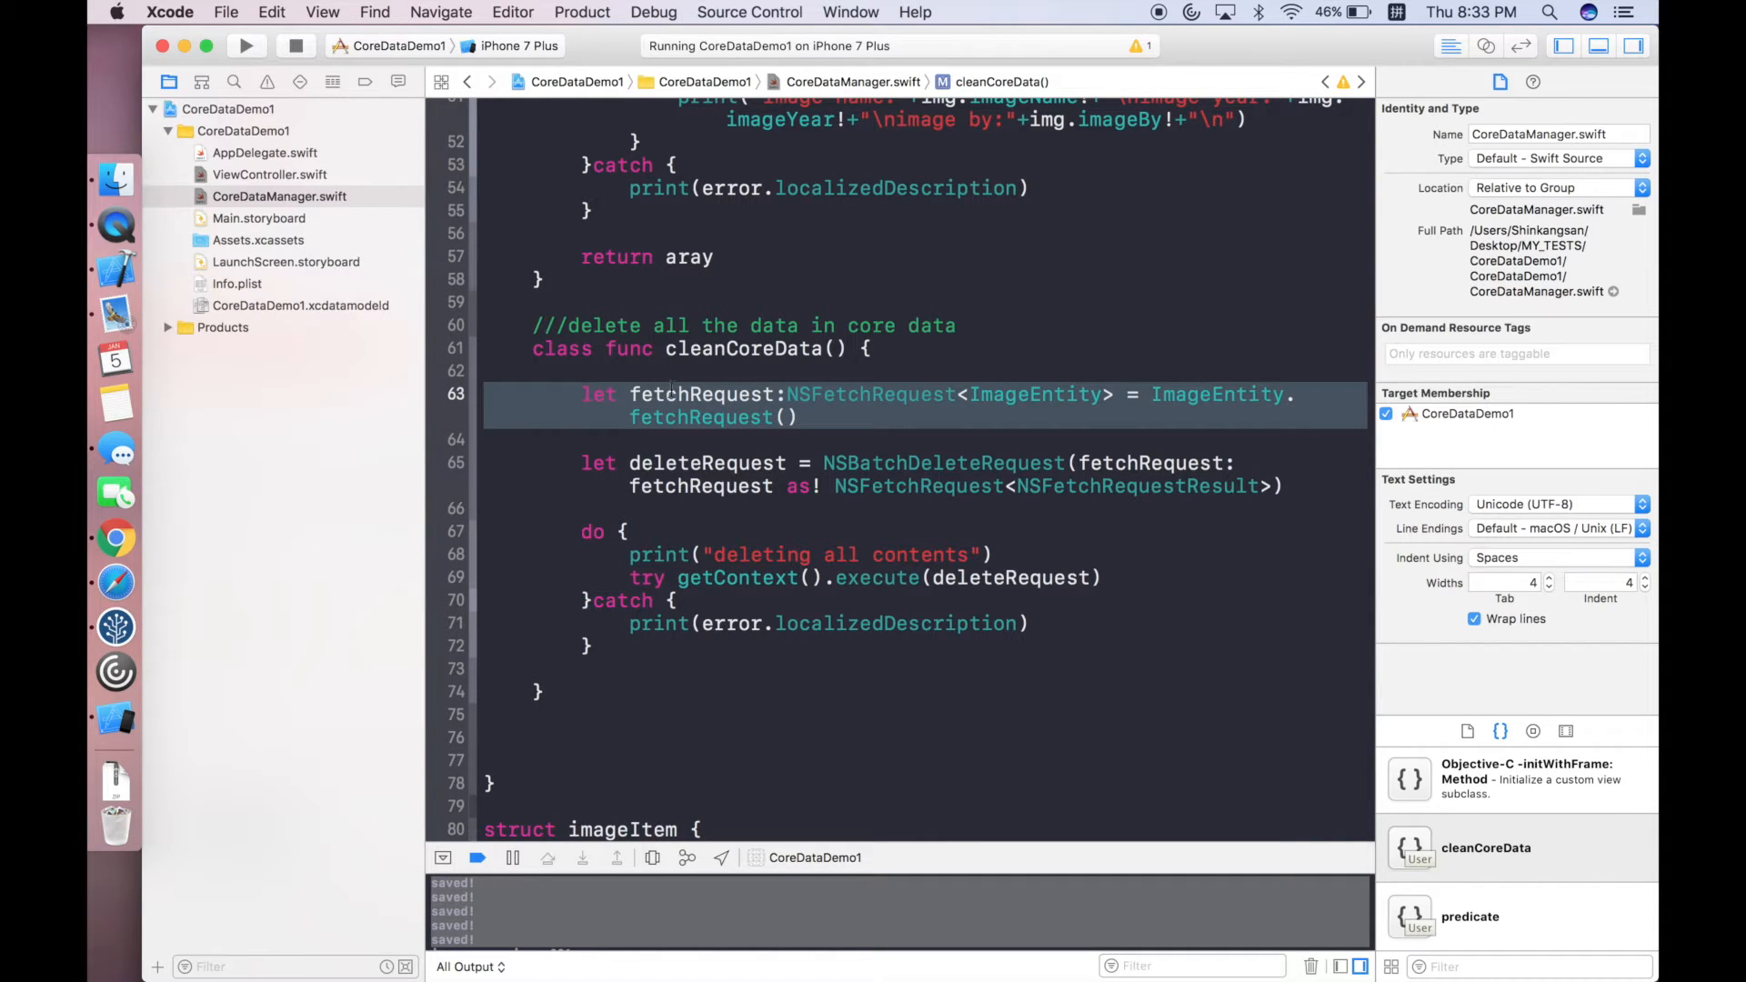
{"action": "scroll", "scroll_direction": "up", "scroll_amount": 3}
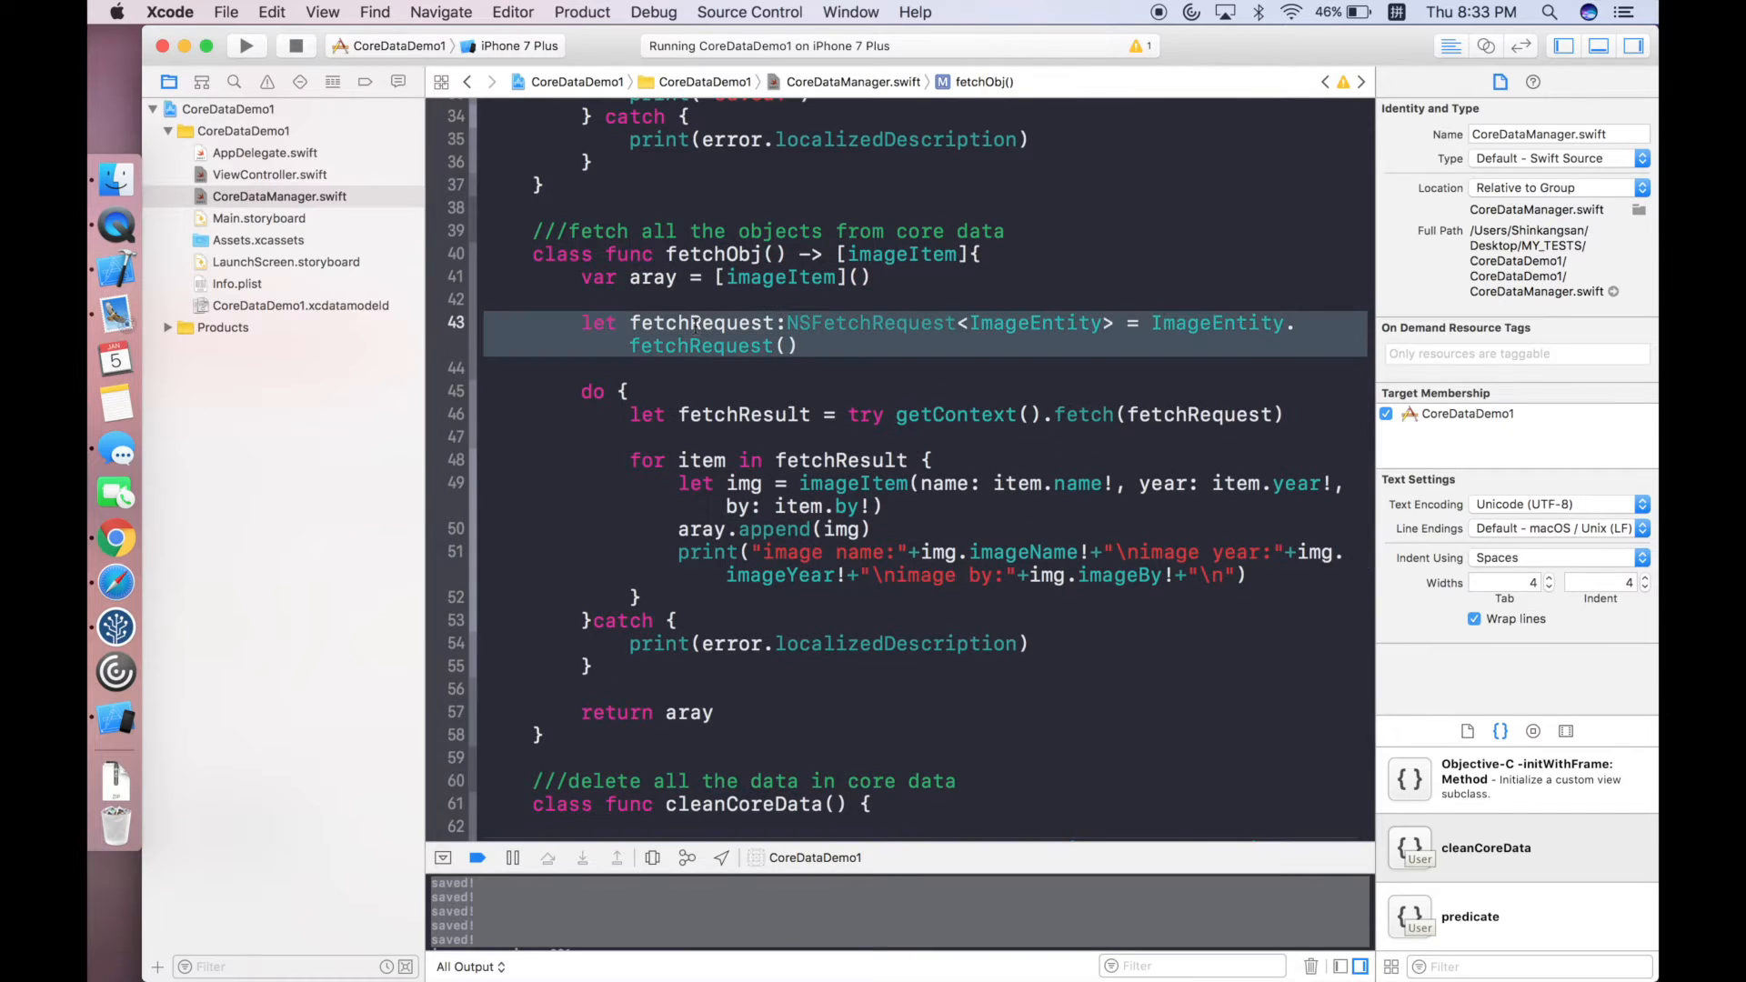
{"action": "scroll", "scroll_direction": "down", "scroll_amount": 3}
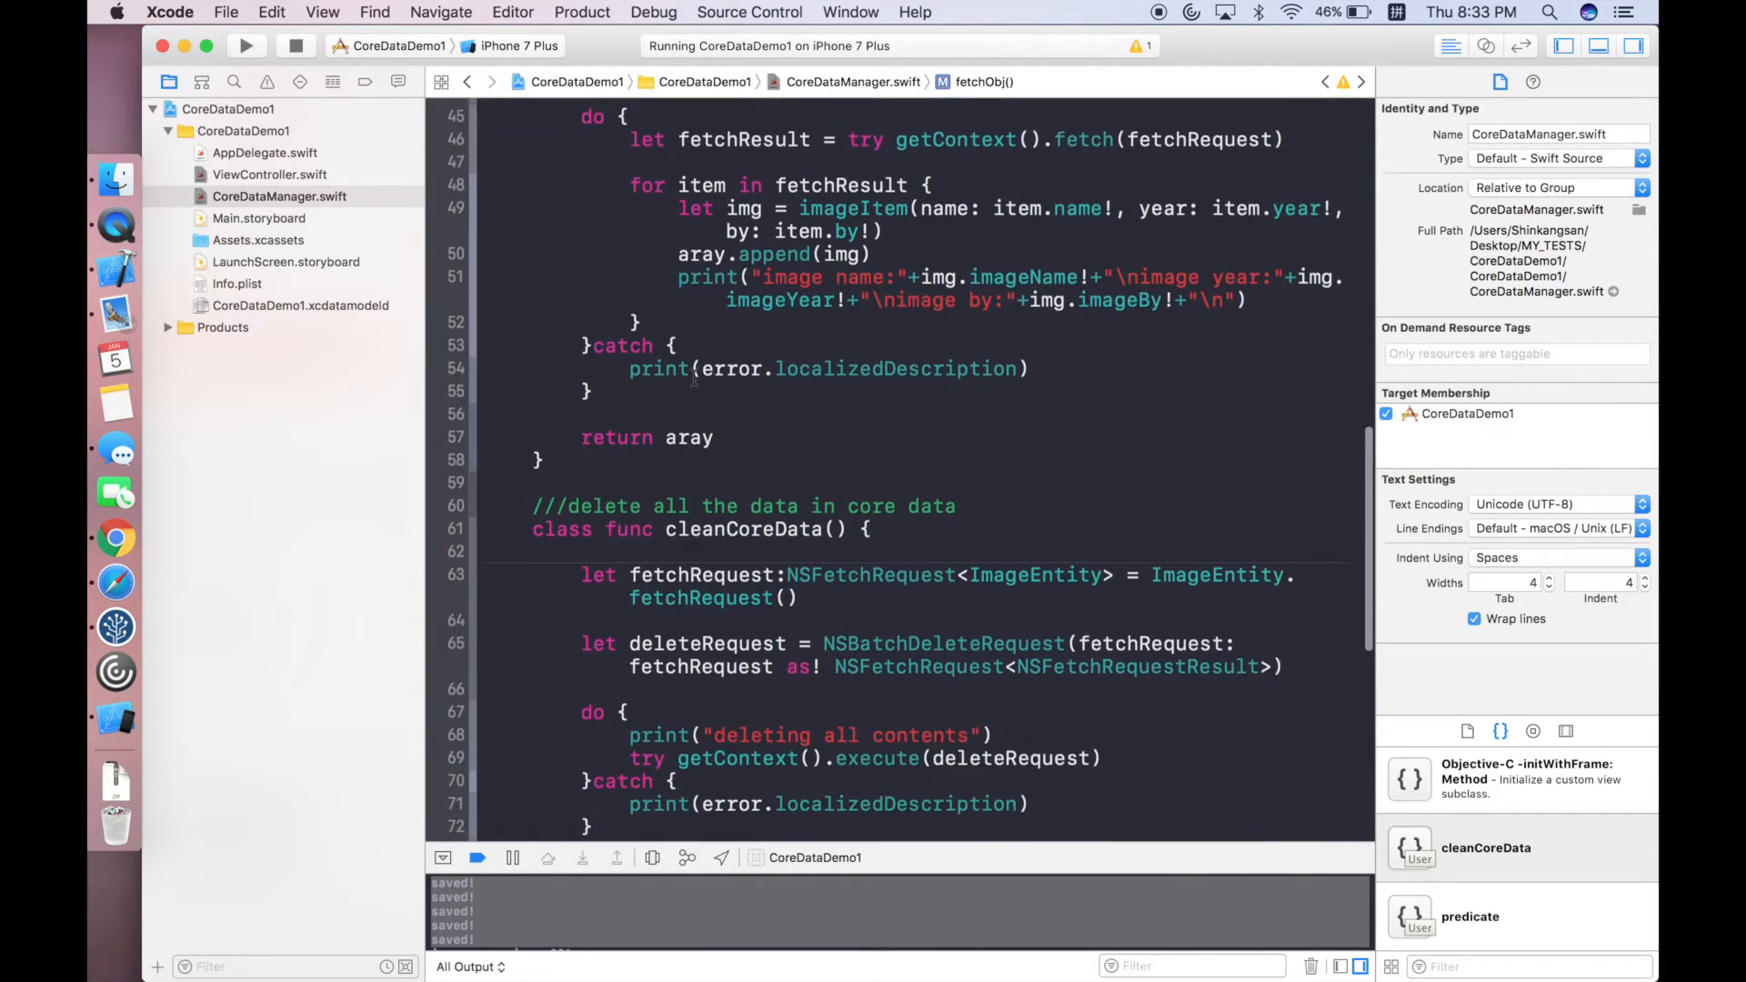
{"action": "scroll", "scroll_direction": "down", "scroll_amount": 3}
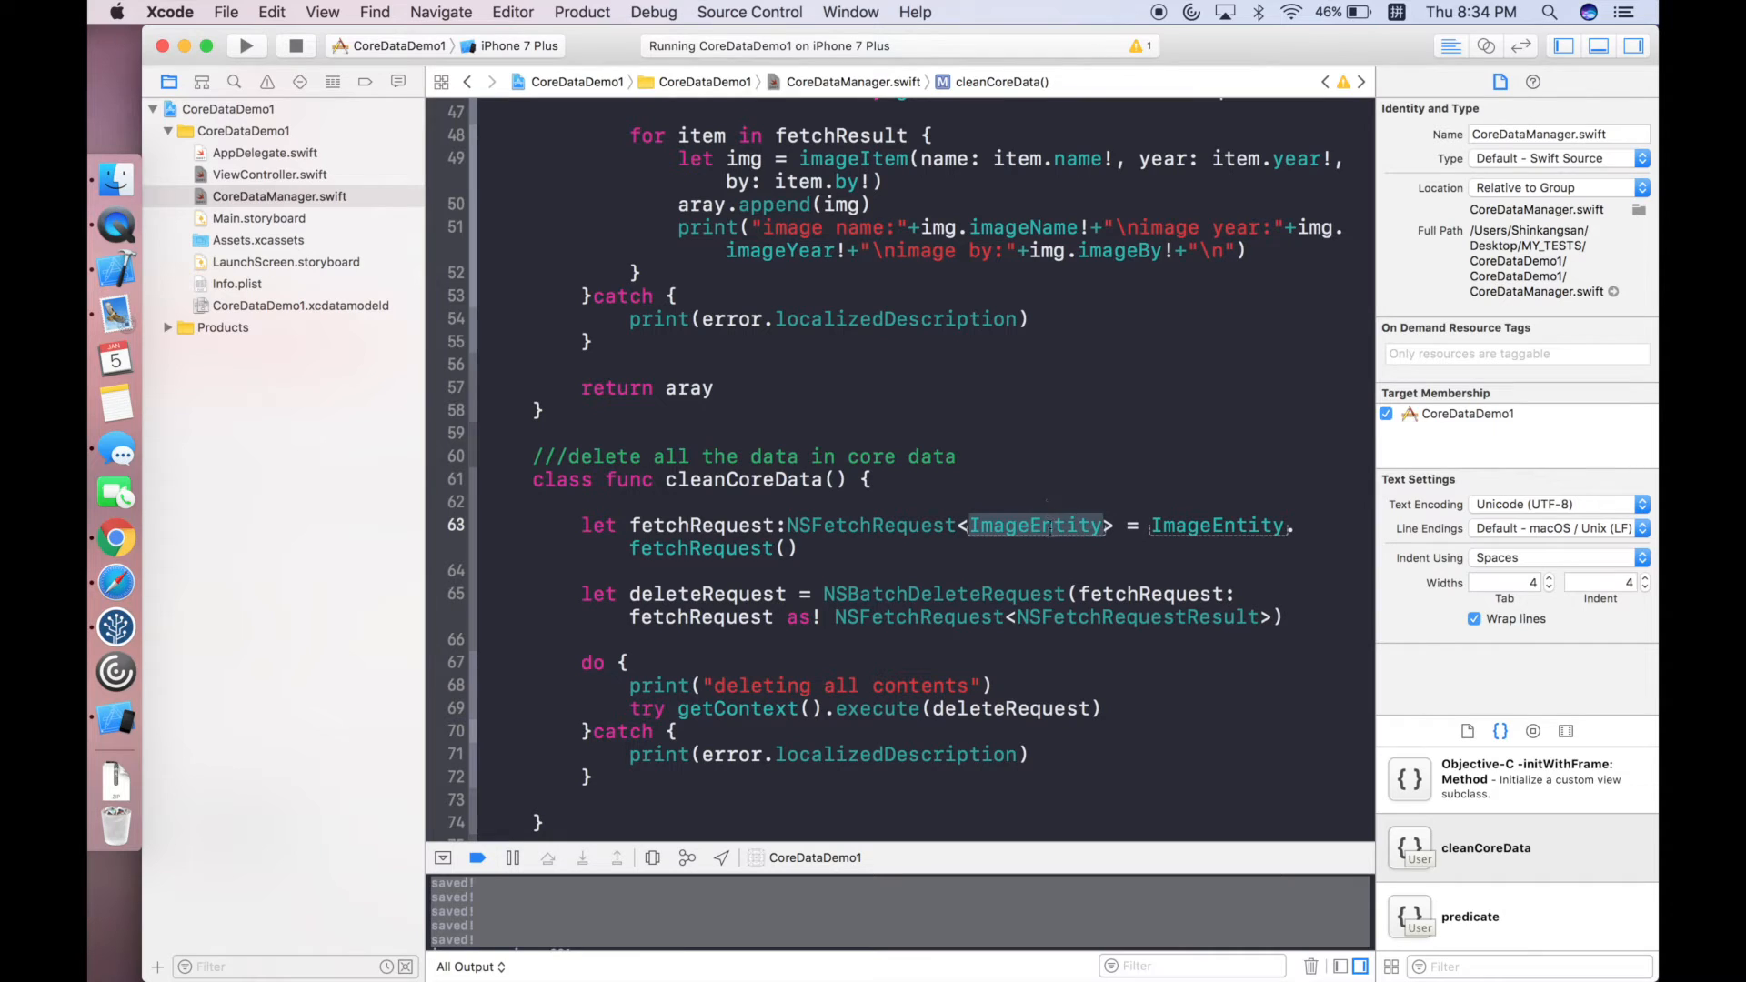
Glance at ImageEntity in the data model, then bring up cleanCoreData's batch delete in CoreDataManager.swift.
{"action": "left_click", "coordinate": [300, 305]}
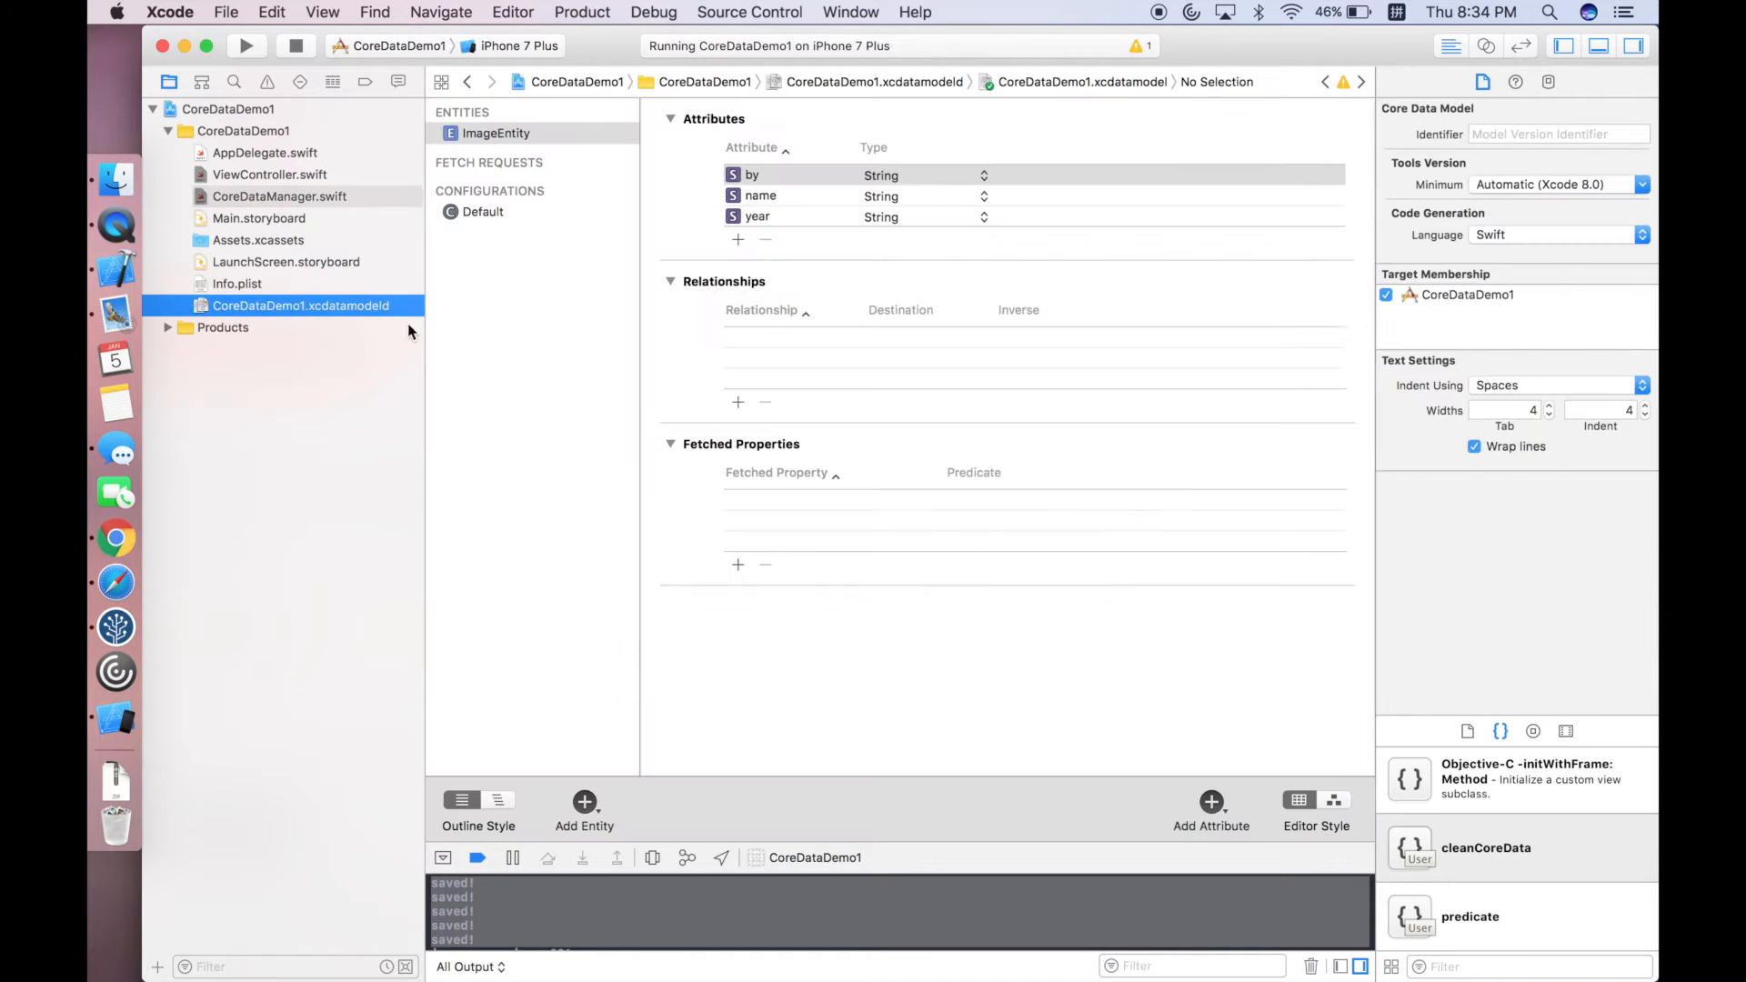
{"action": "left_click", "coordinate": [495, 132]}
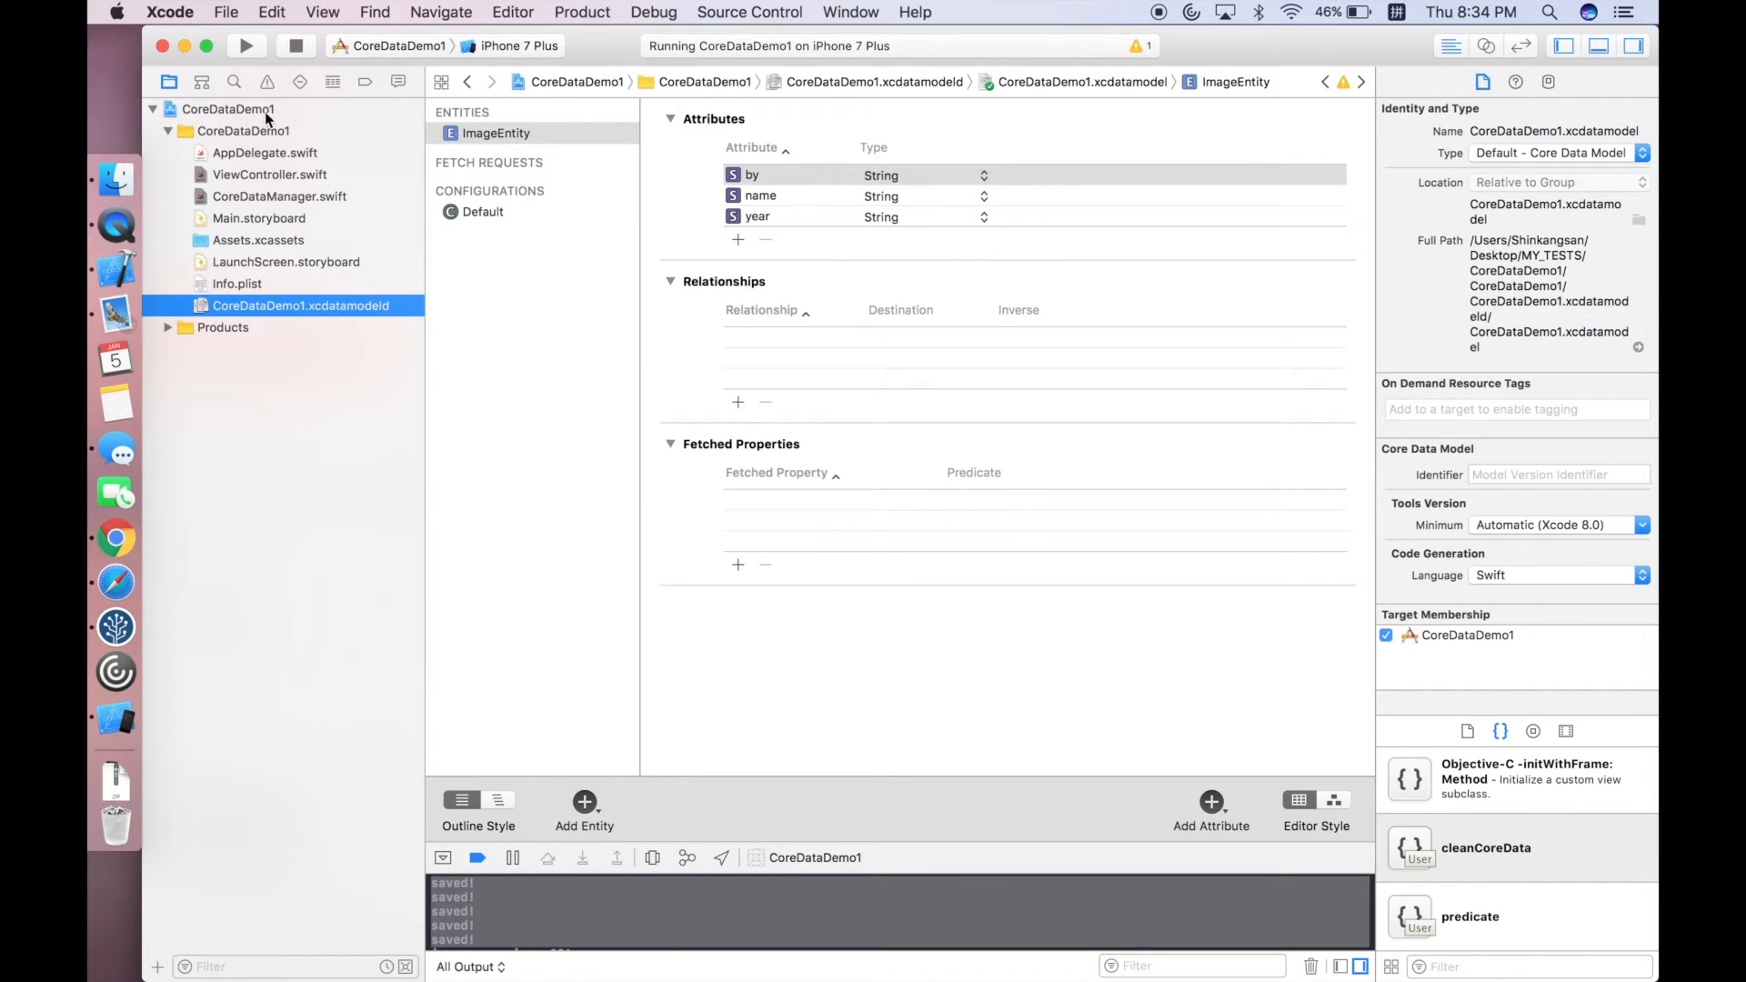
{"action": "left_click", "coordinate": [280, 196]}
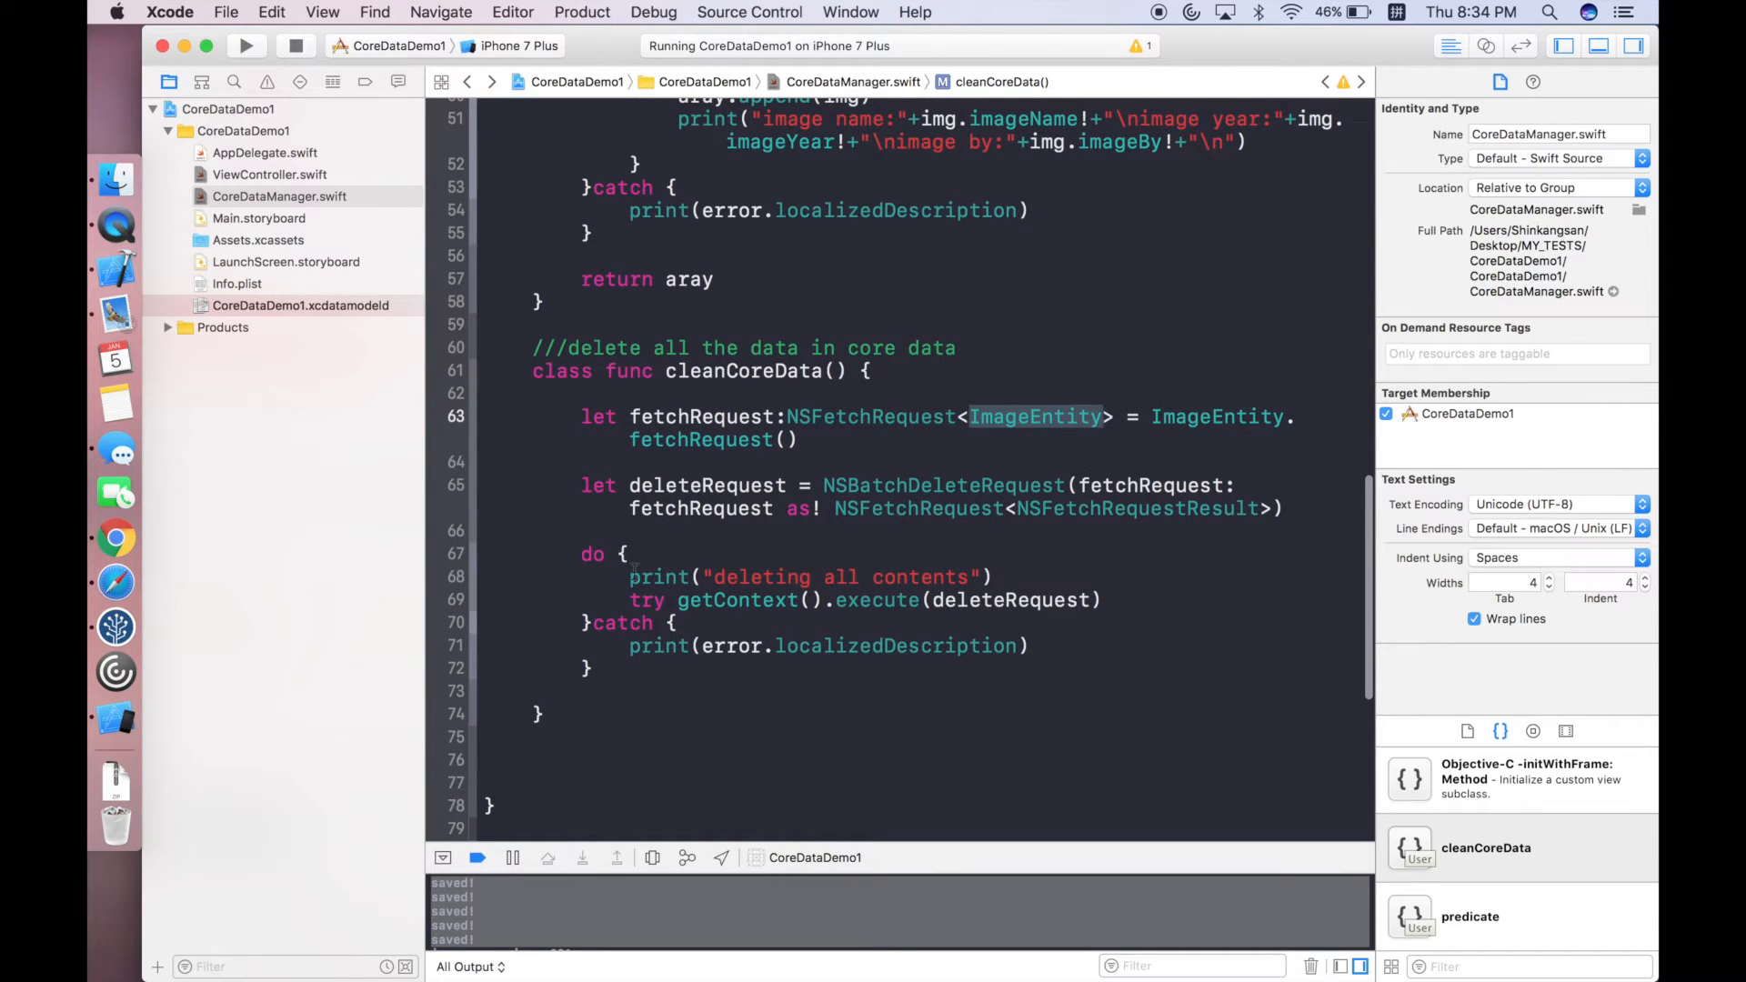
{"action": "scroll", "scroll_direction": "up", "scroll_amount": 3}
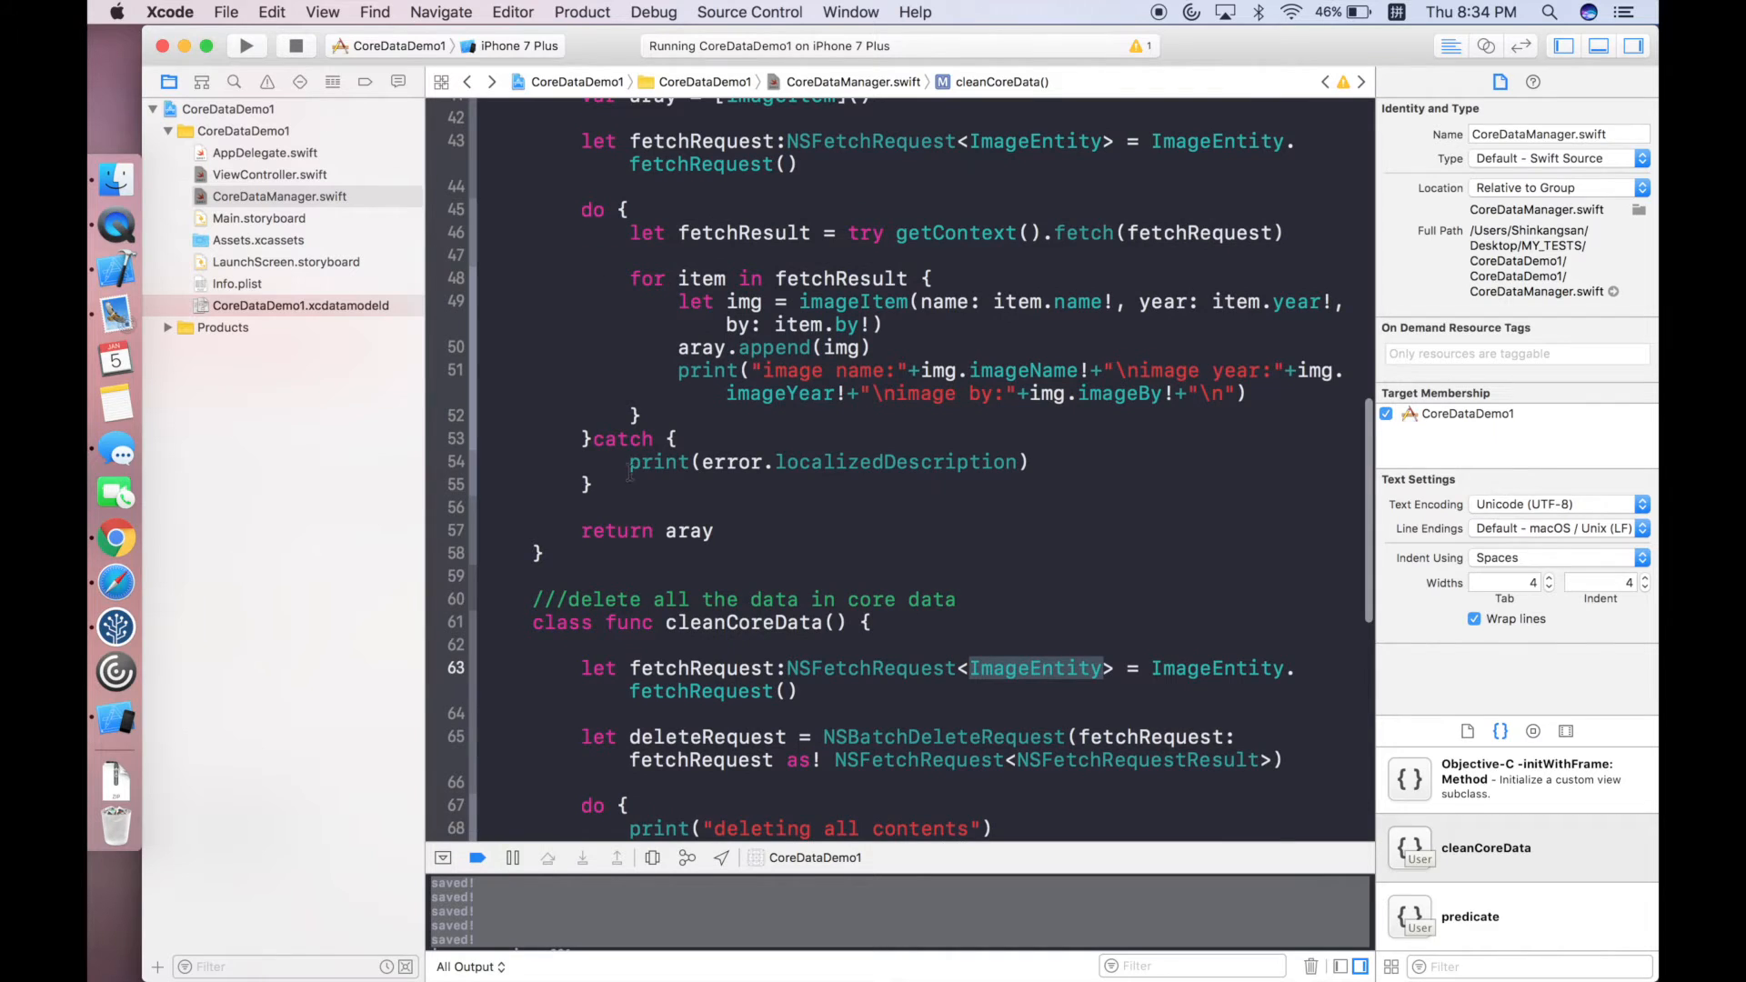
{"action": "scroll", "scroll_direction": "down", "scroll_amount": 3}
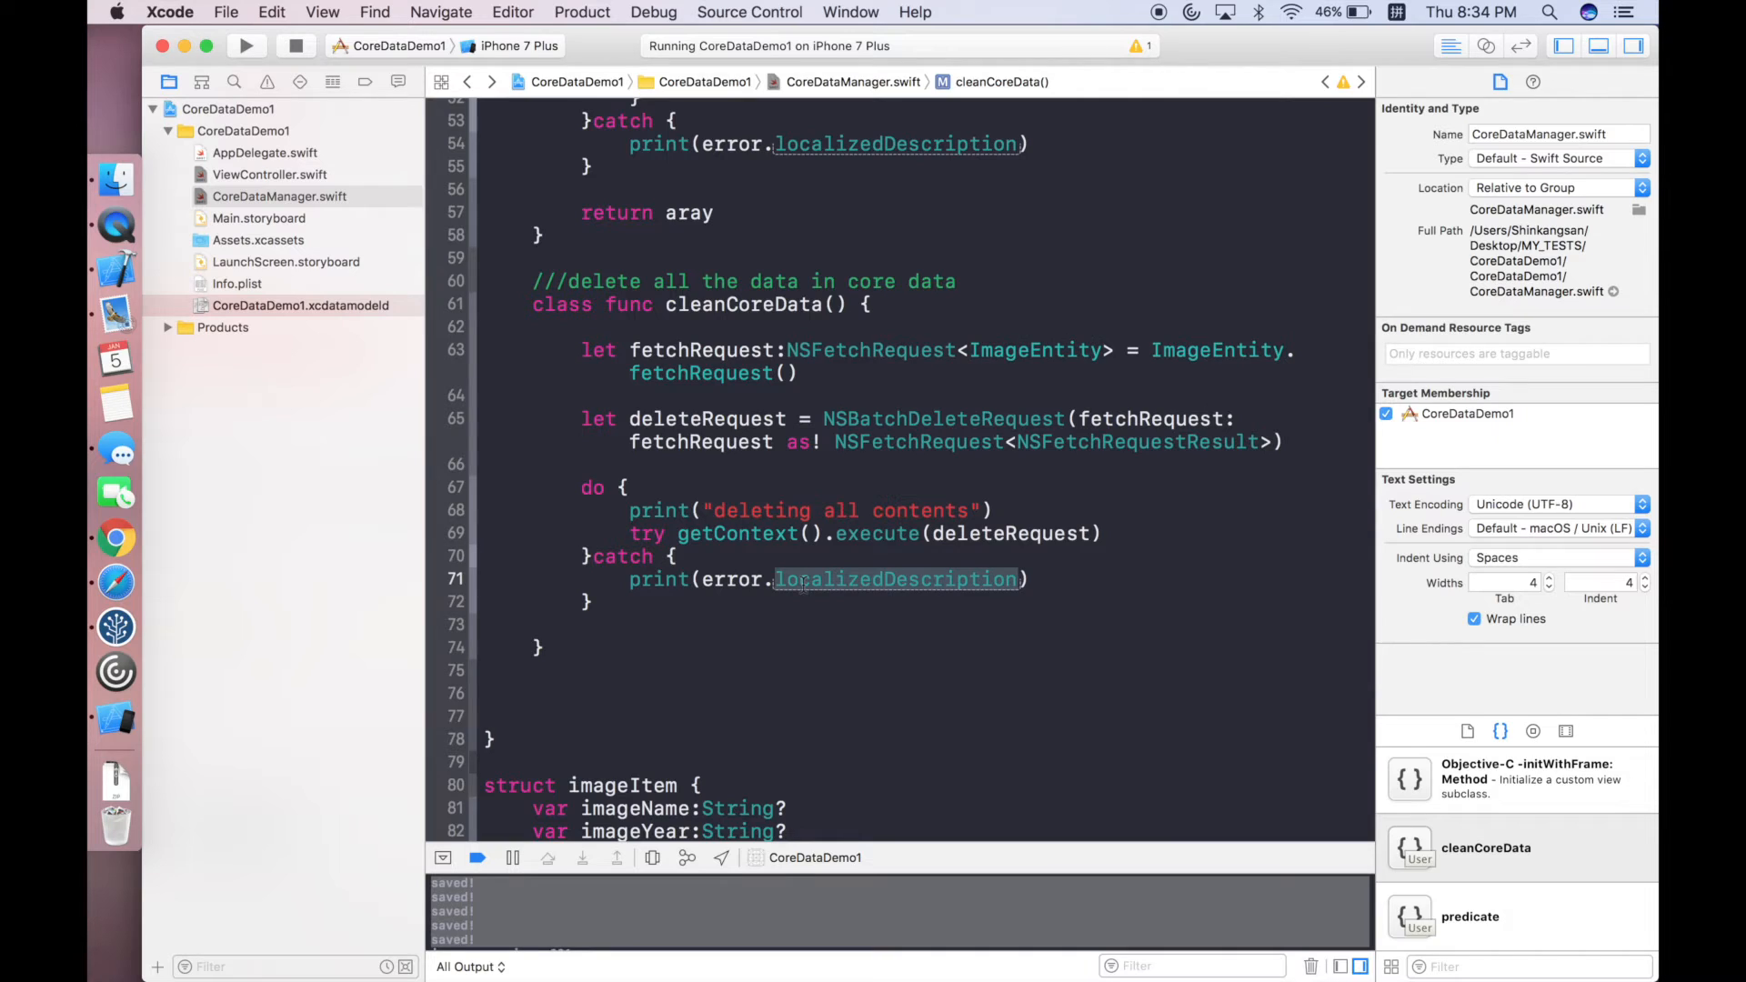
{"action": "mouse_move", "coordinate": [860, 673]}
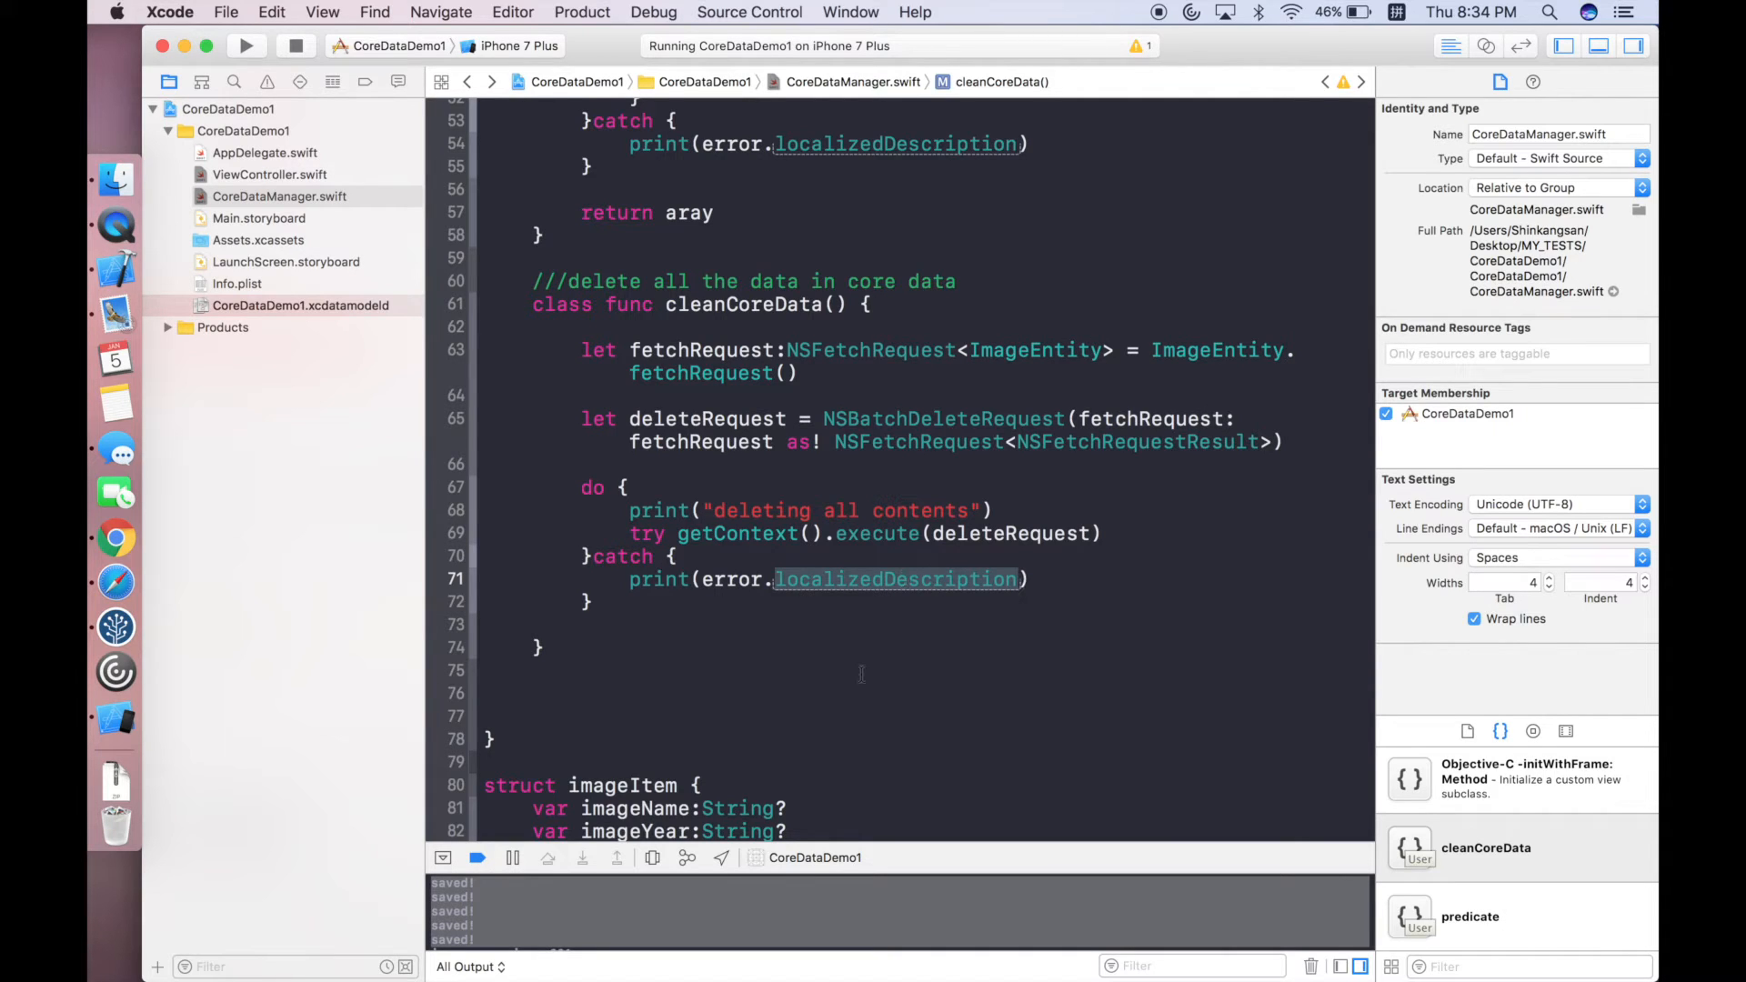
{"action": "mouse_move", "coordinate": [602, 438]}
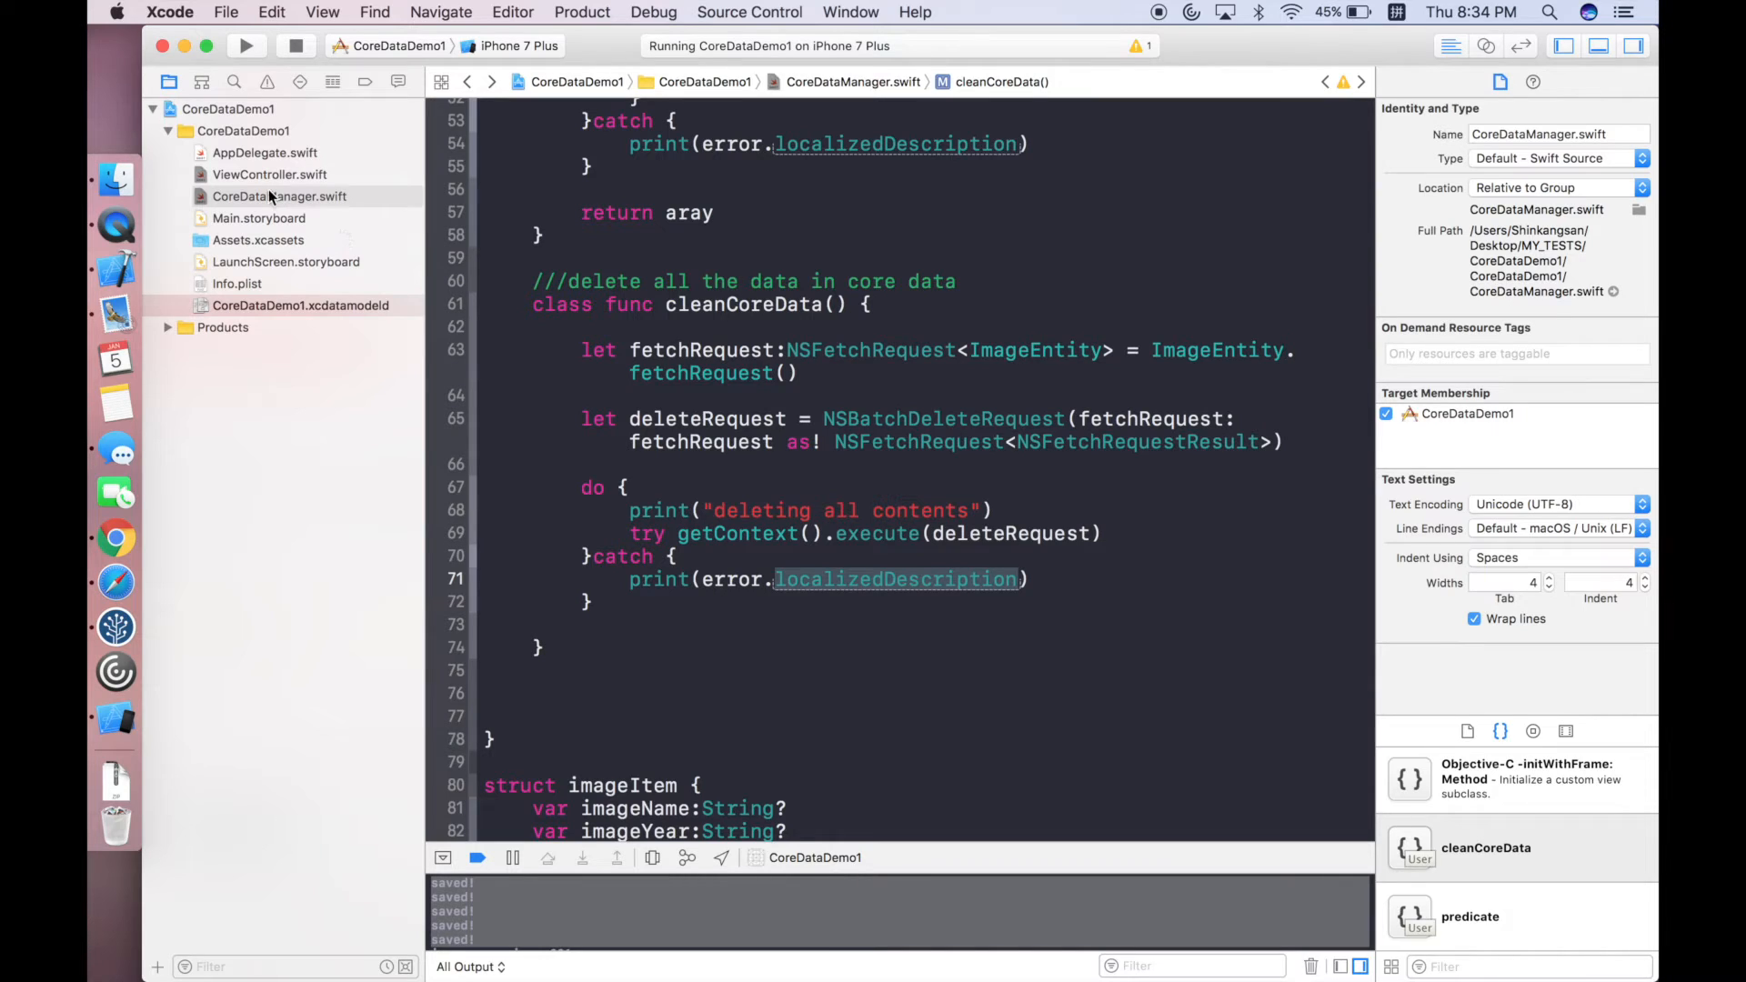
{"action": "mouse_move", "coordinate": [291, 200]}
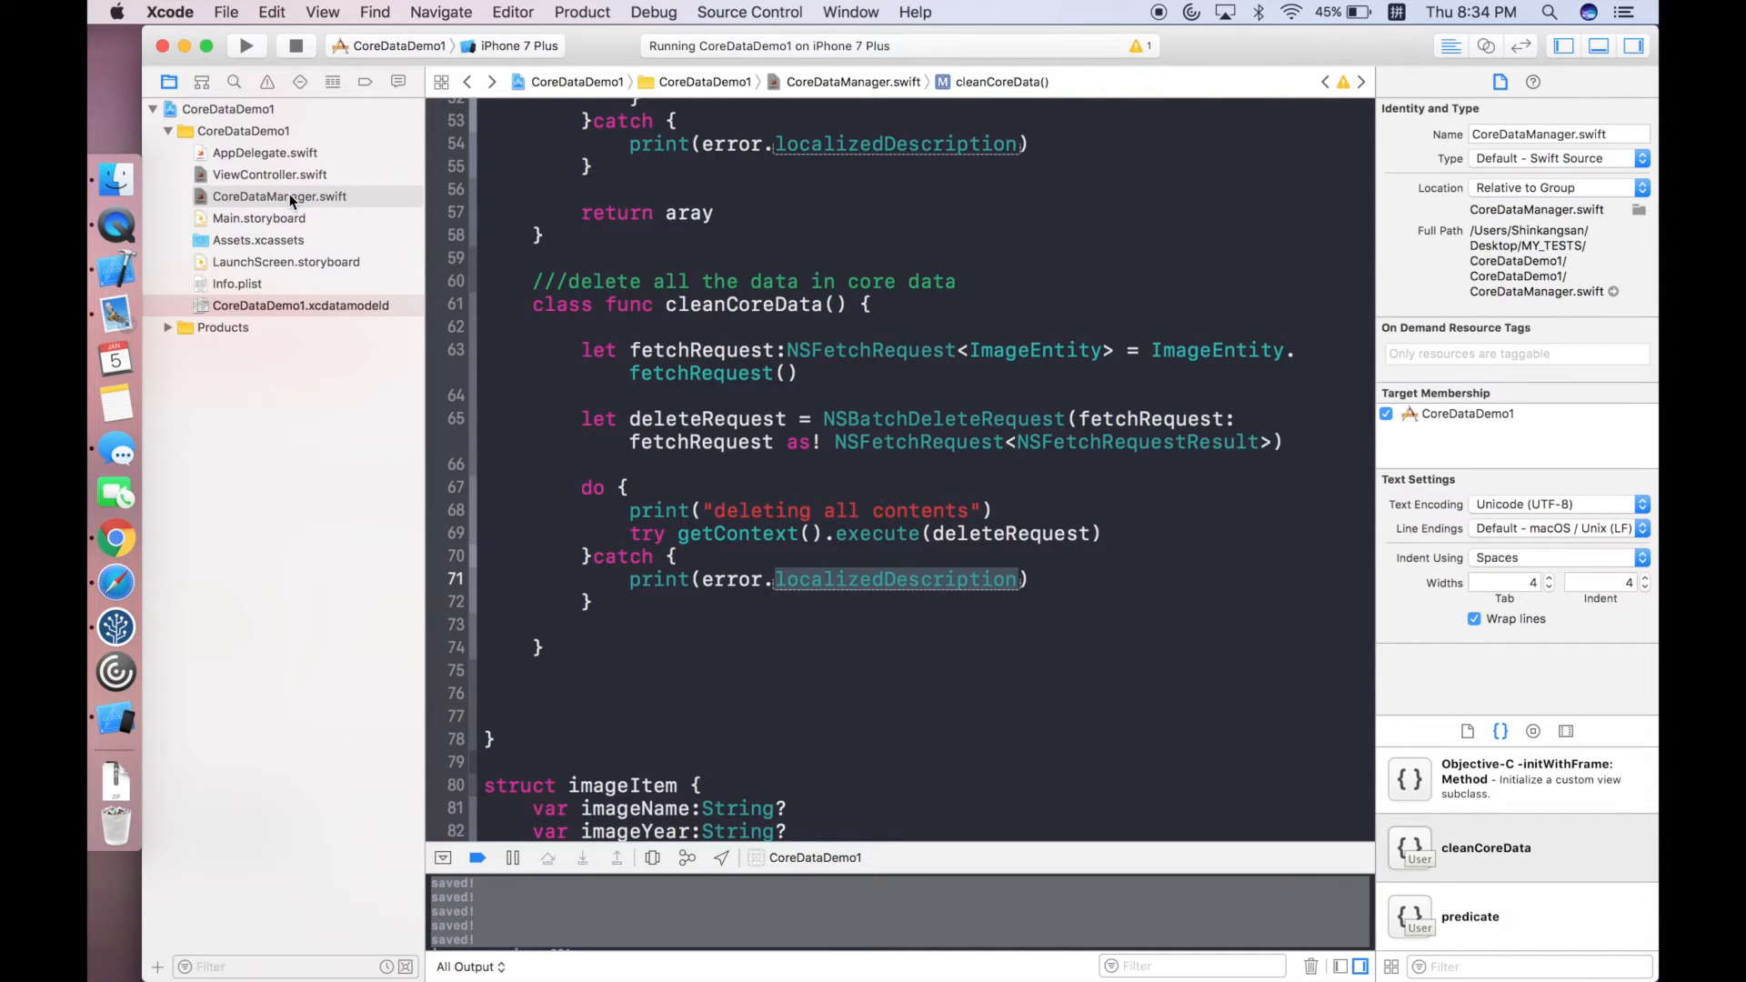
Bring viewDidLoad in ViewController.swift into view after a brief look at Main.storyboard.
{"action": "left_click", "coordinate": [270, 174]}
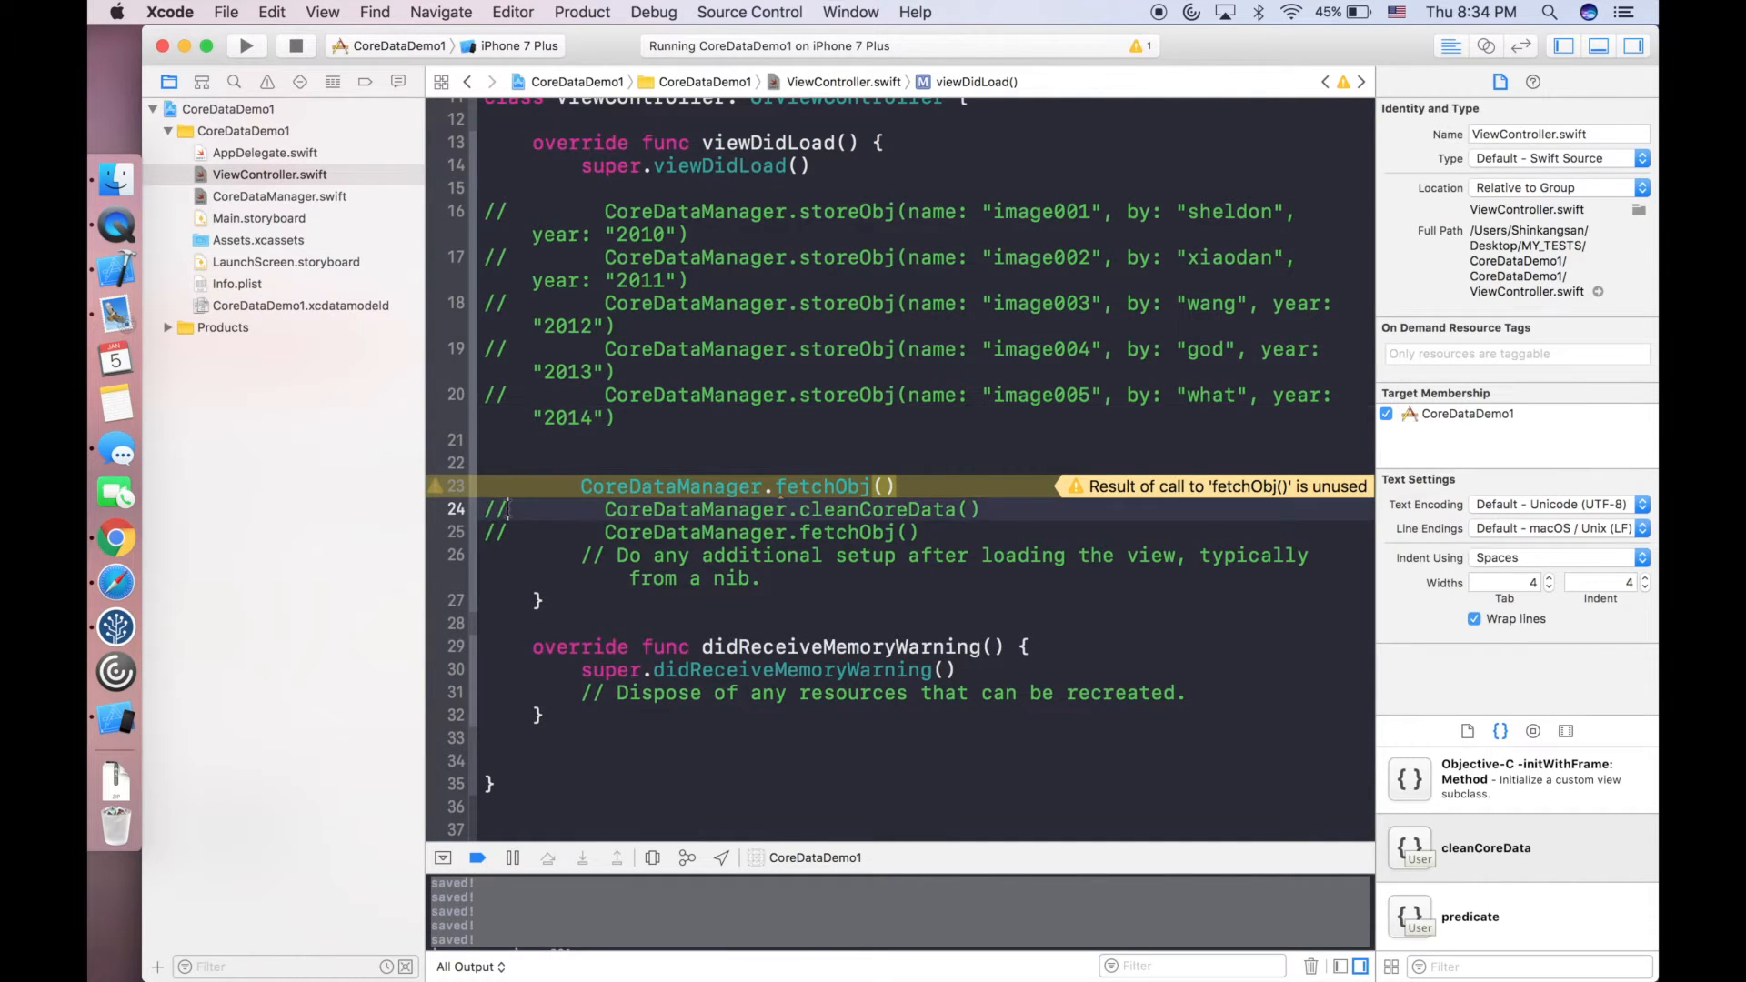
{"action": "scroll", "scroll_direction": "up", "scroll_amount": 3}
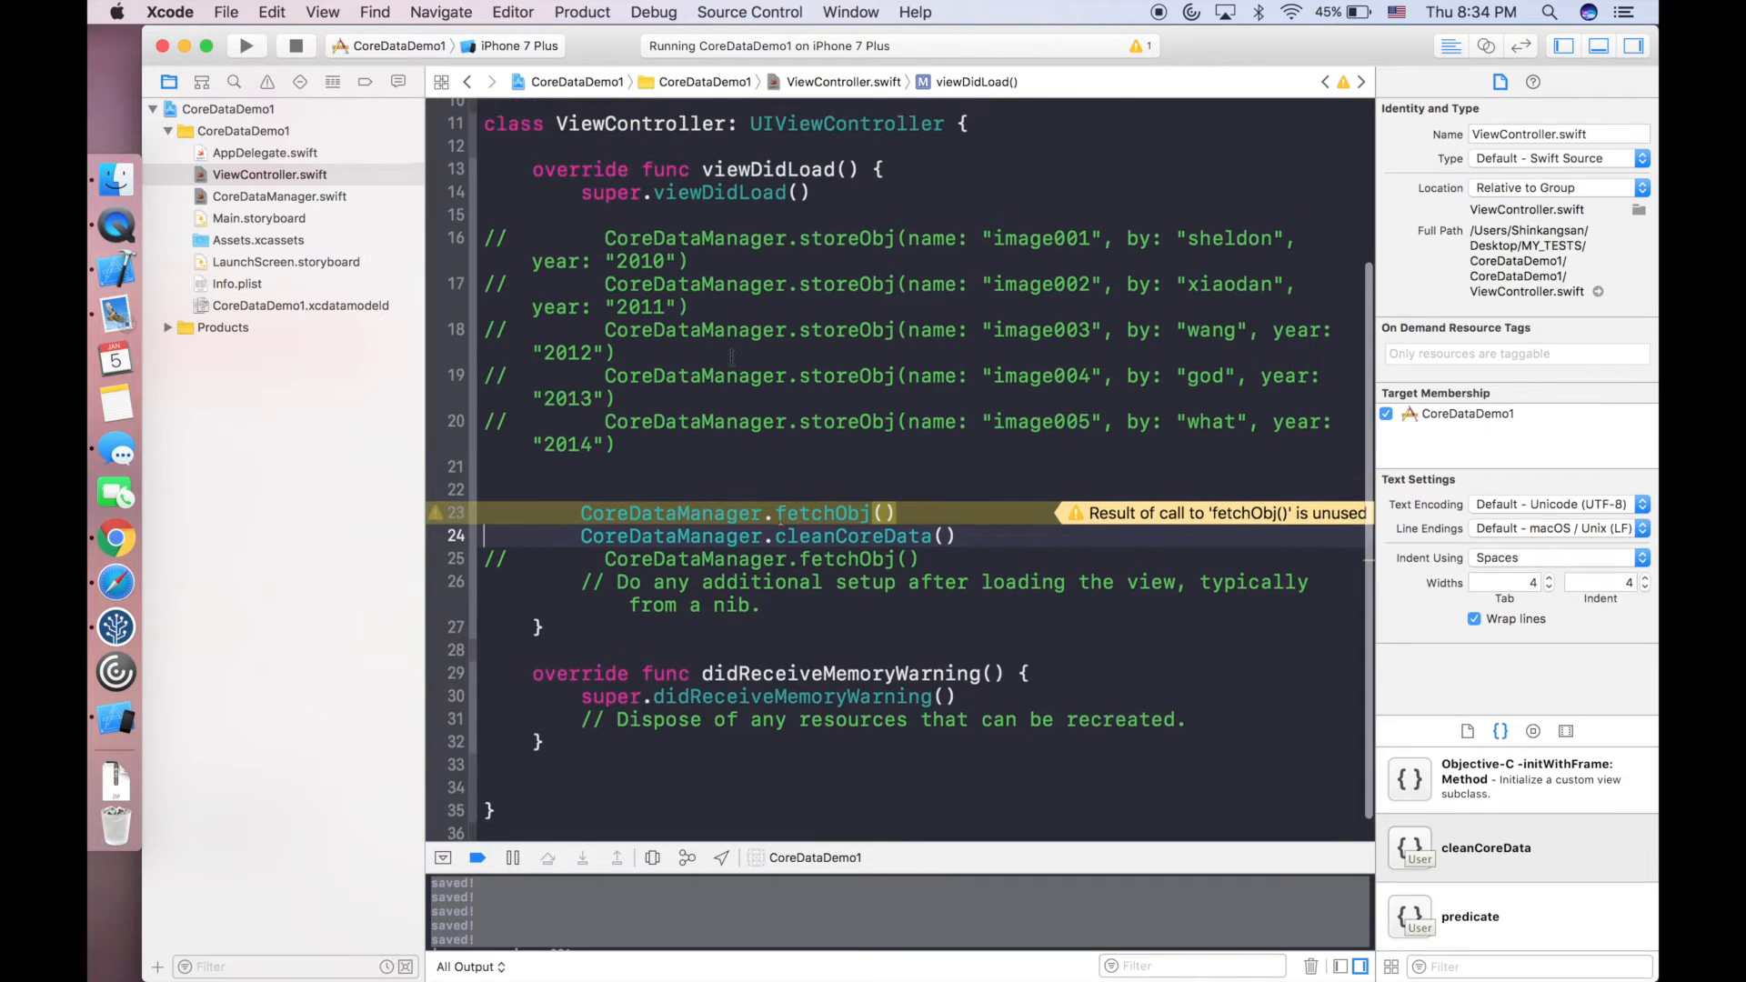
{"action": "scroll", "scroll_direction": "up", "scroll_amount": 3}
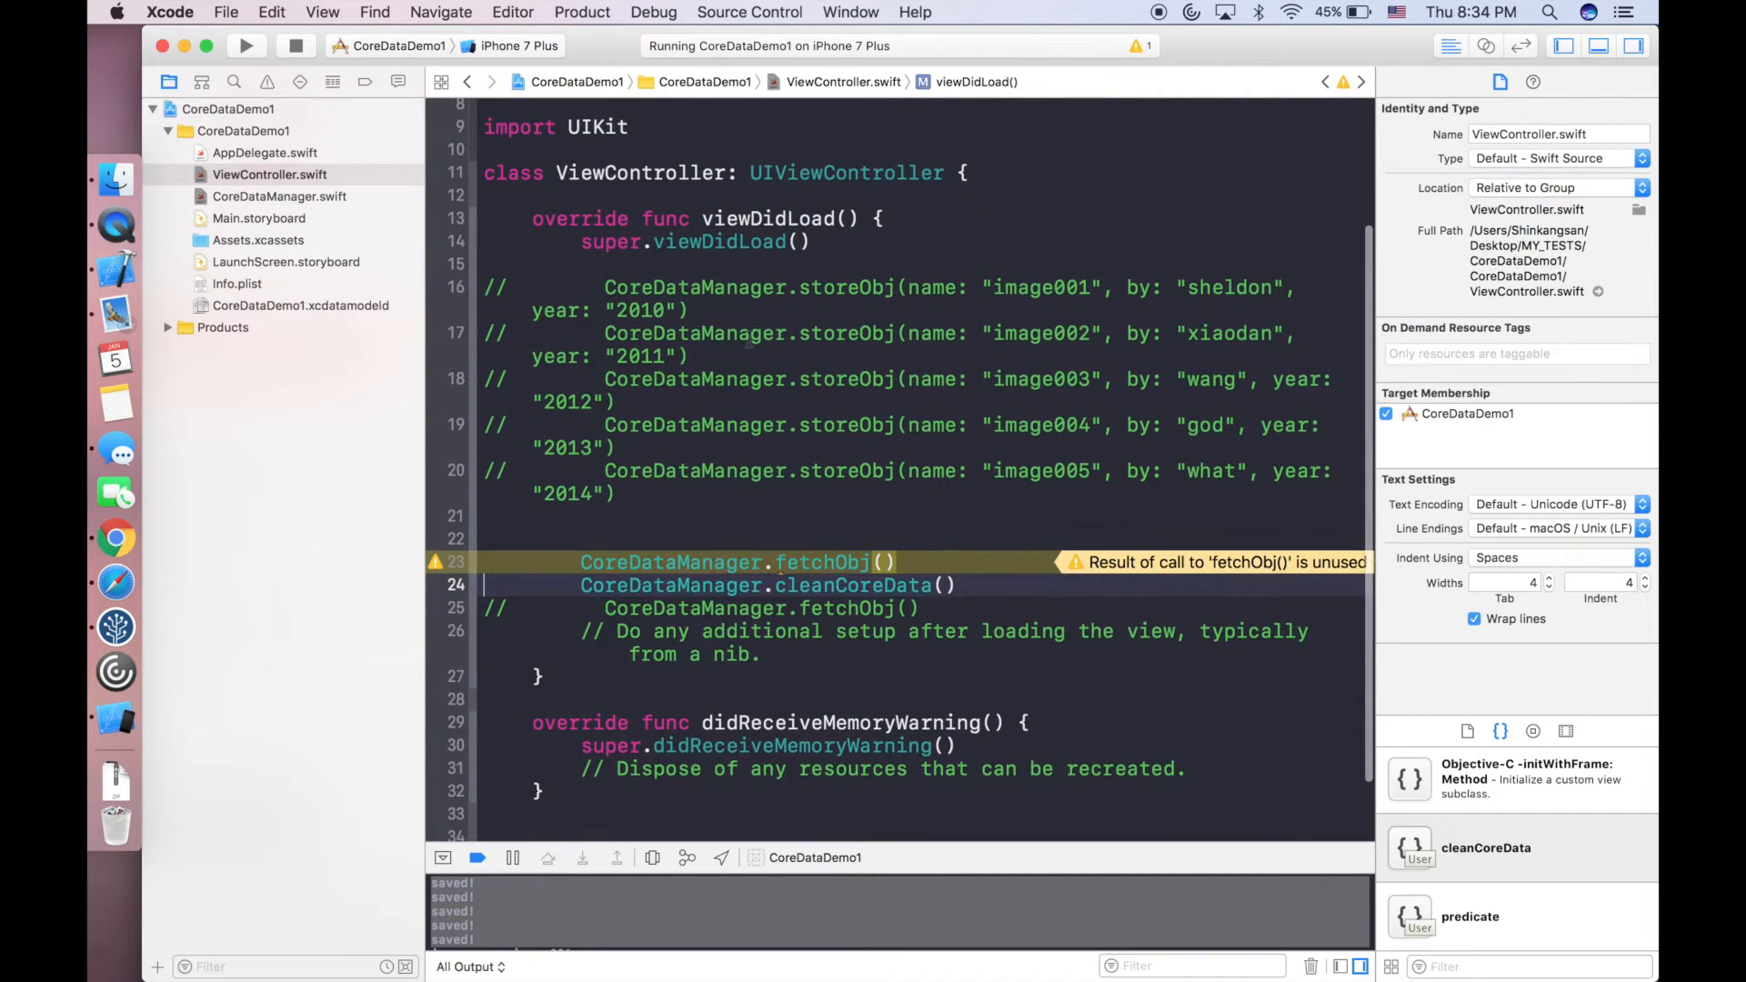
{"action": "left_click", "coordinate": [258, 219]}
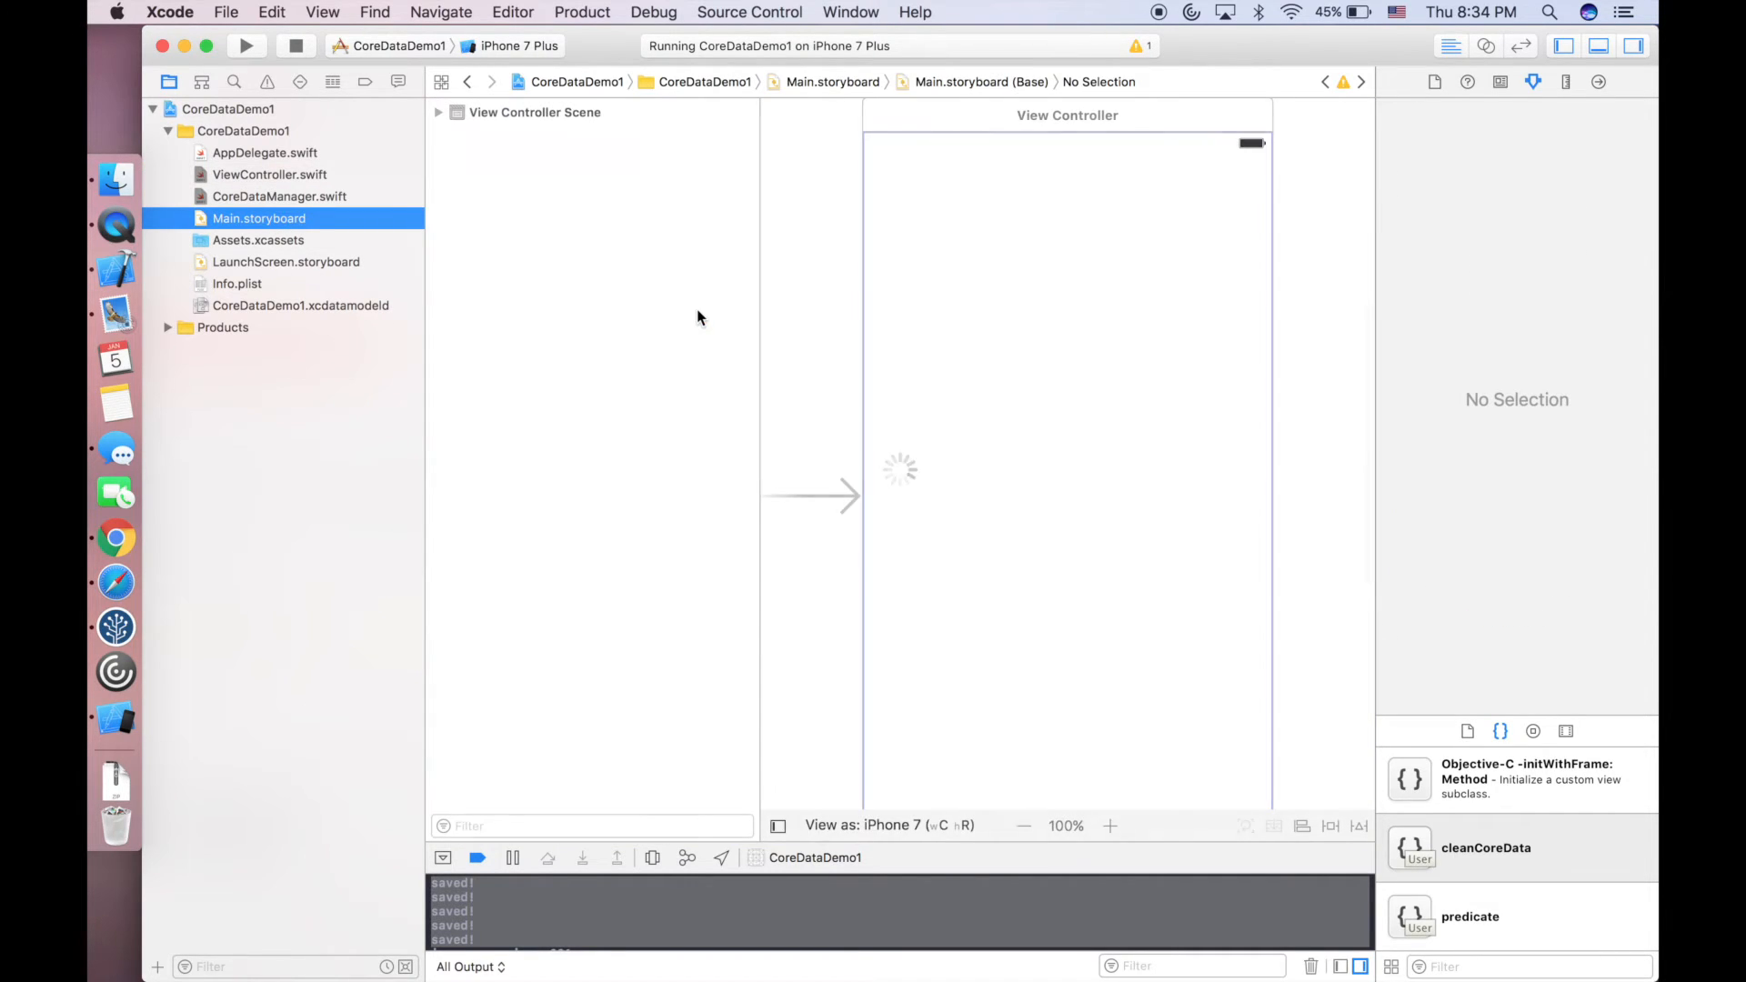
{"action": "left_click", "coordinate": [269, 174]}
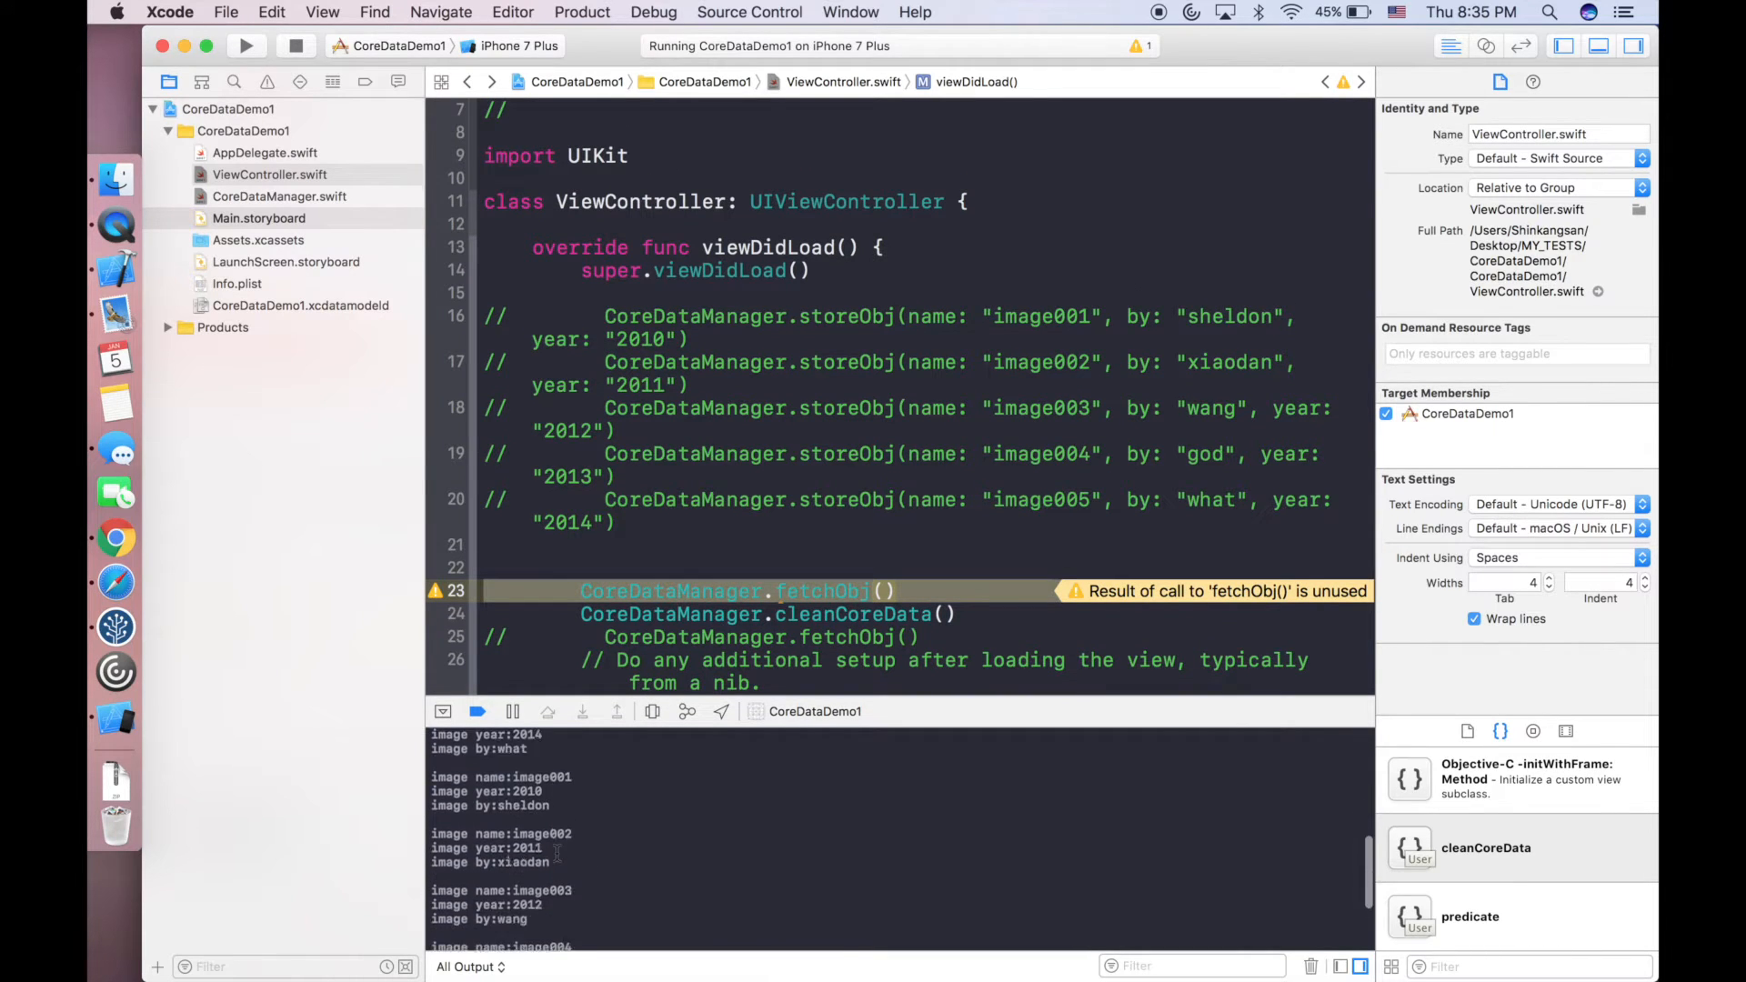
Uncomment cleanCoreData and the second fetchObj on lines 24–25 and breakpoint the second fetch.
{"action": "scroll", "scroll_direction": "down", "scroll_amount": 3}
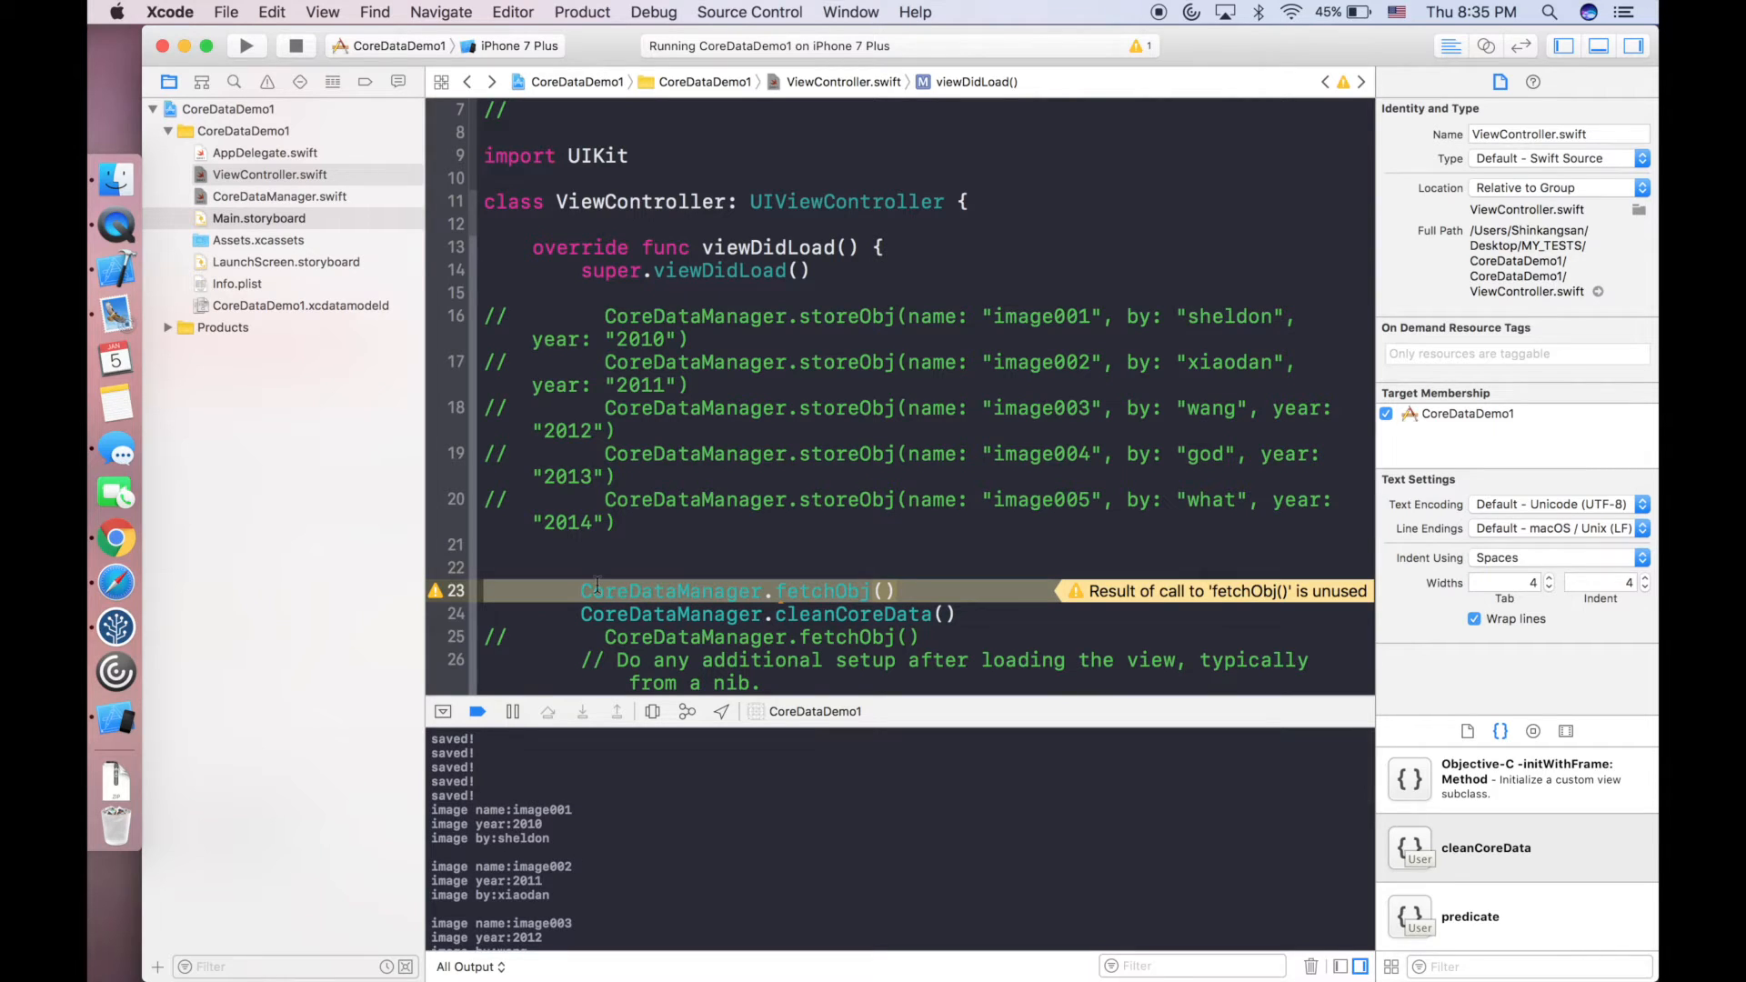
{"action": "scroll", "scroll_direction": "down", "scroll_amount": 3}
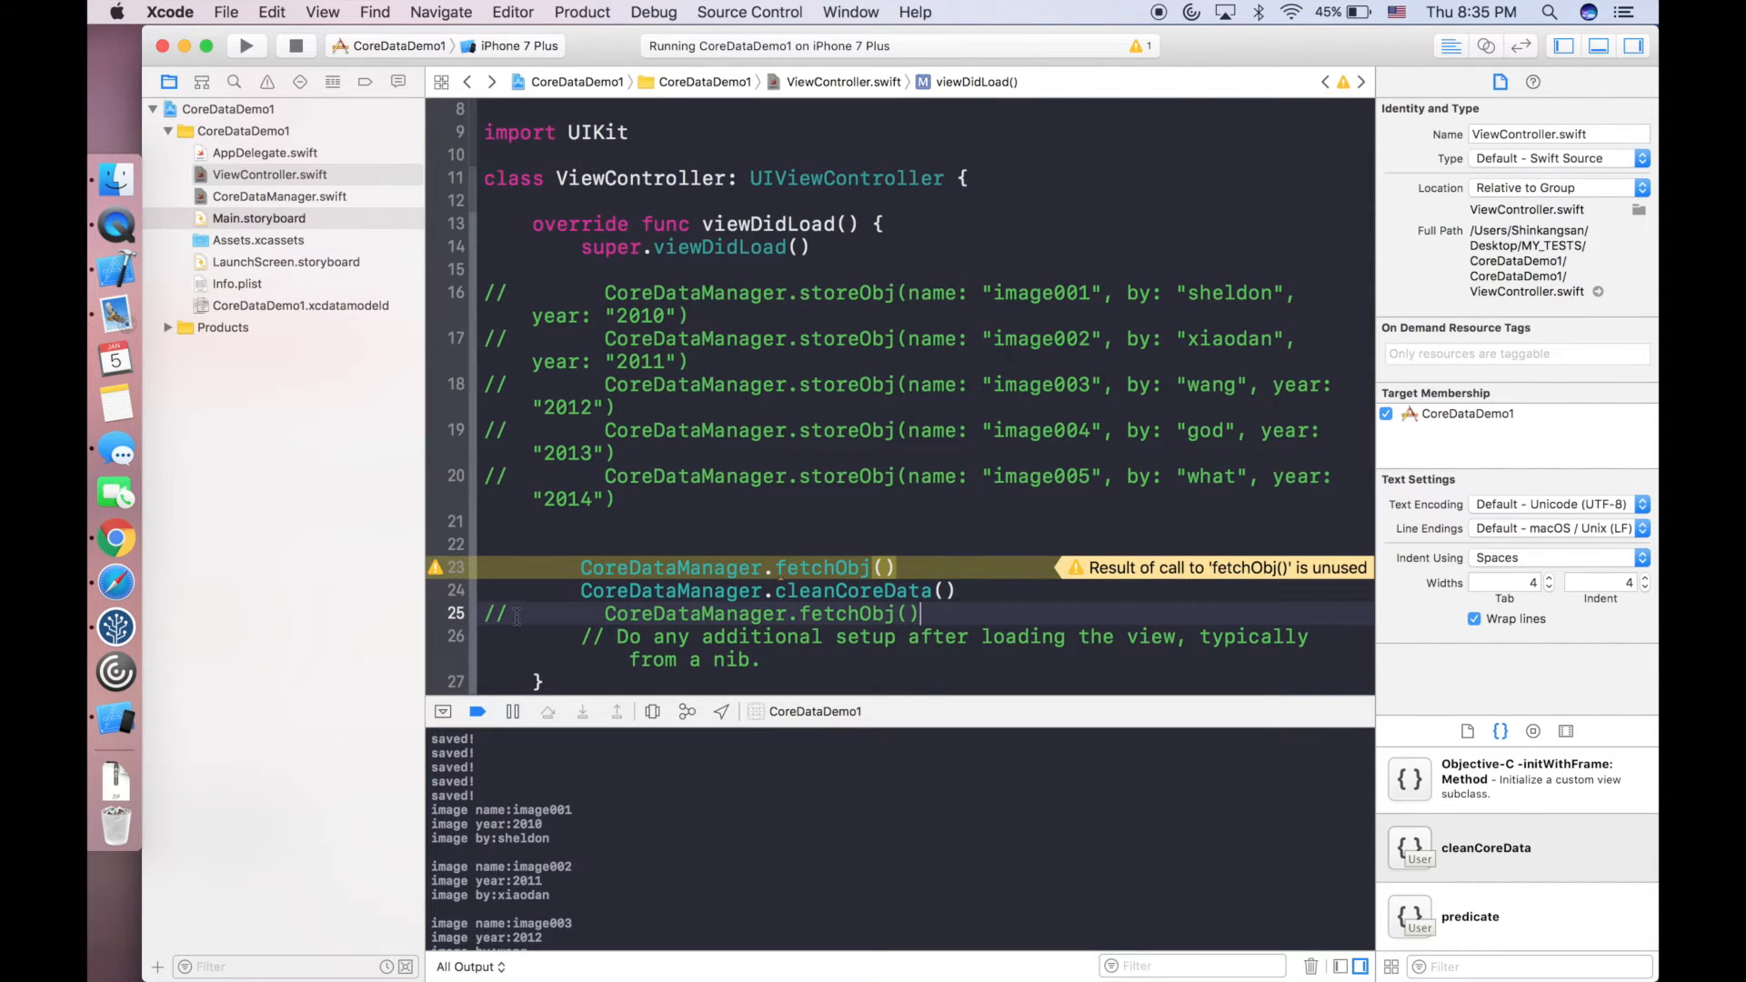
{"action": "left_click", "coordinate": [502, 613]}
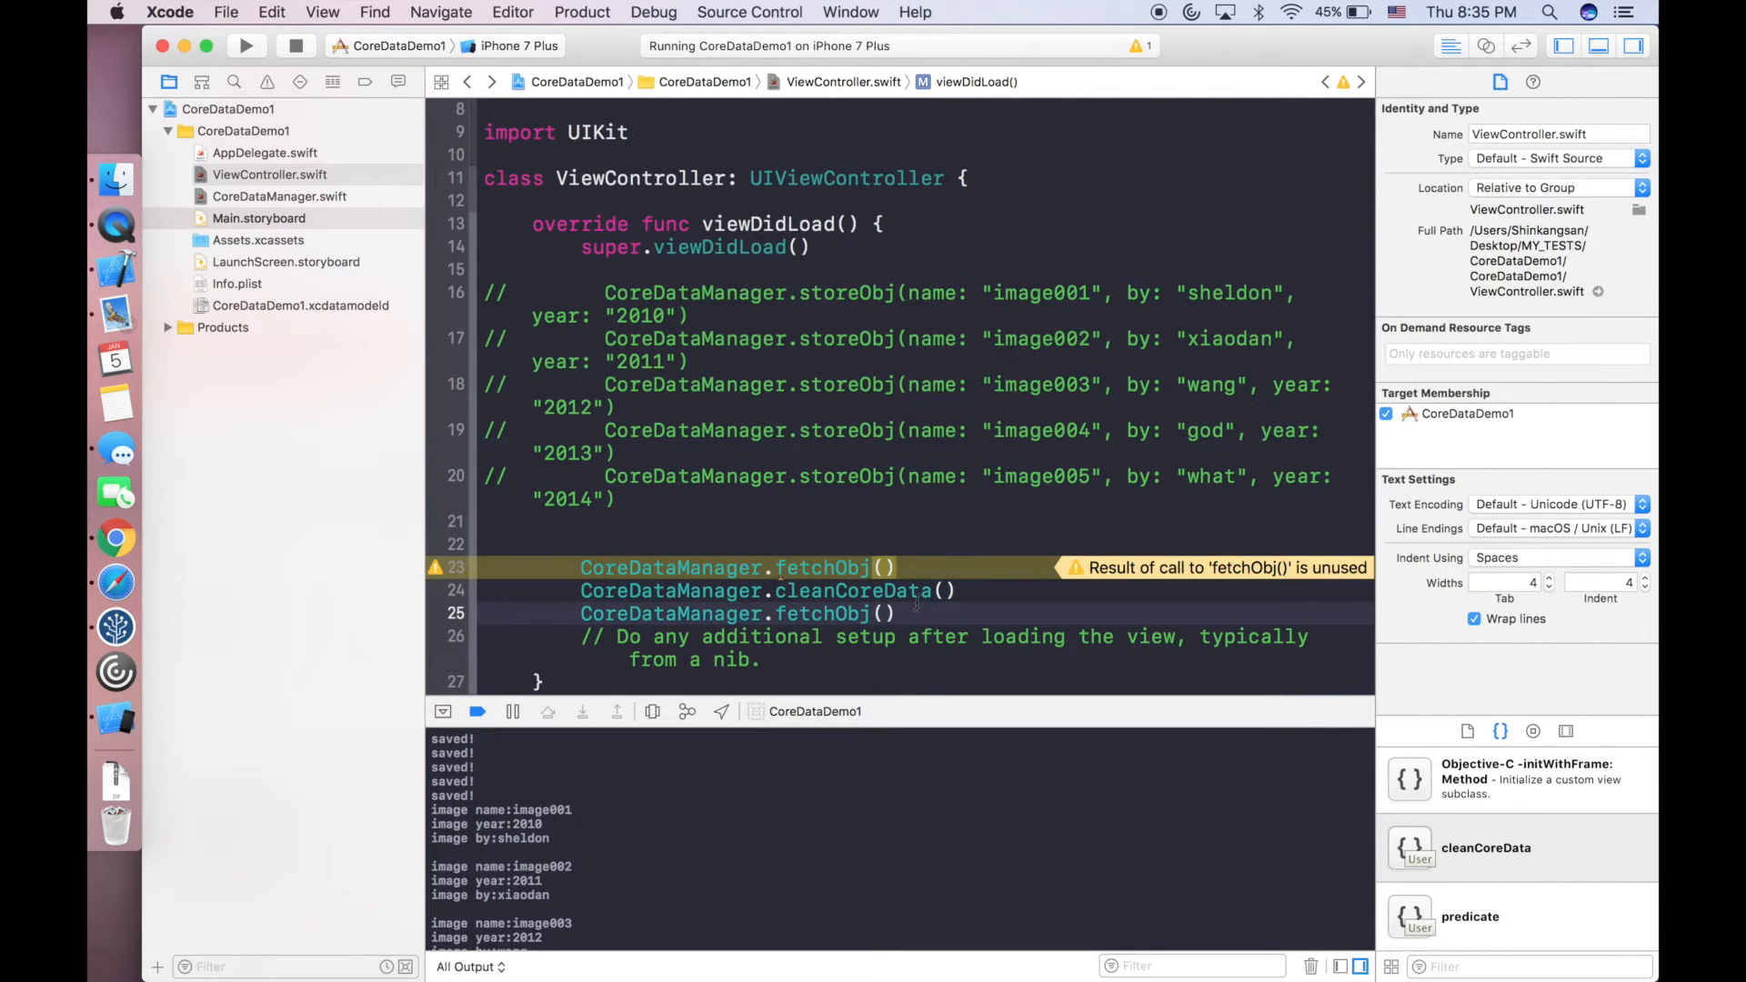
{"action": "scroll", "scroll_direction": "up", "scroll_amount": 3}
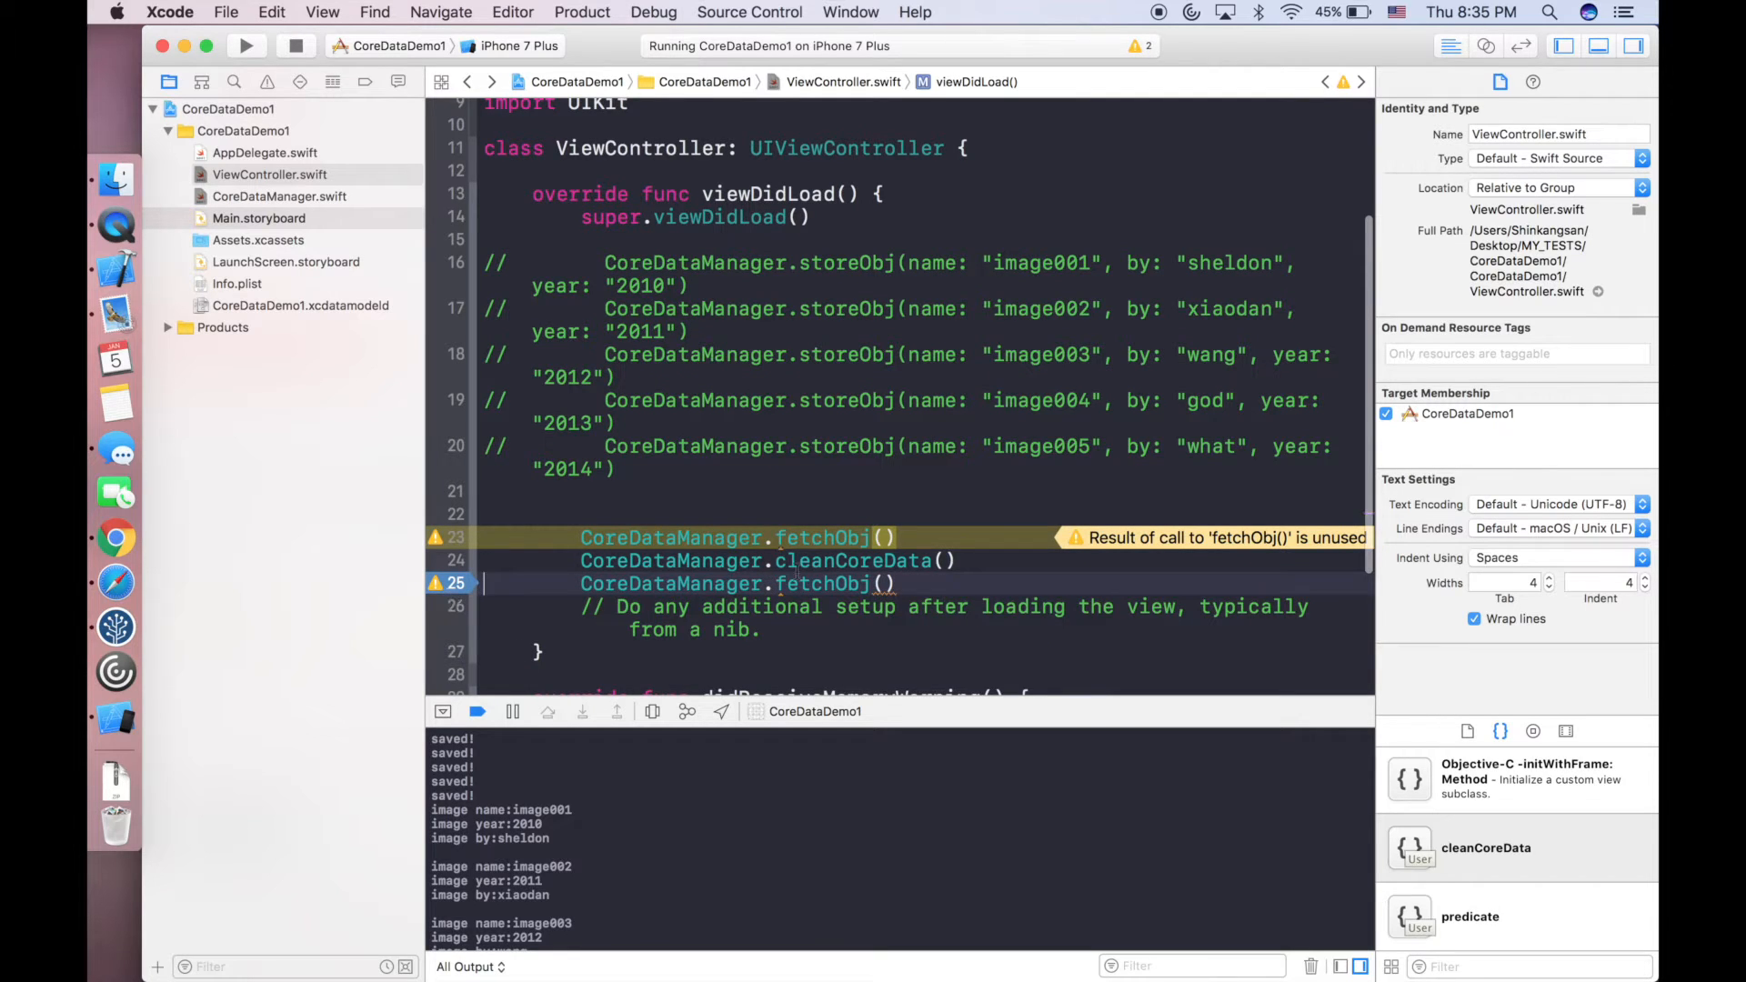
{"action": "scroll", "scroll_direction": "down", "scroll_amount": 3}
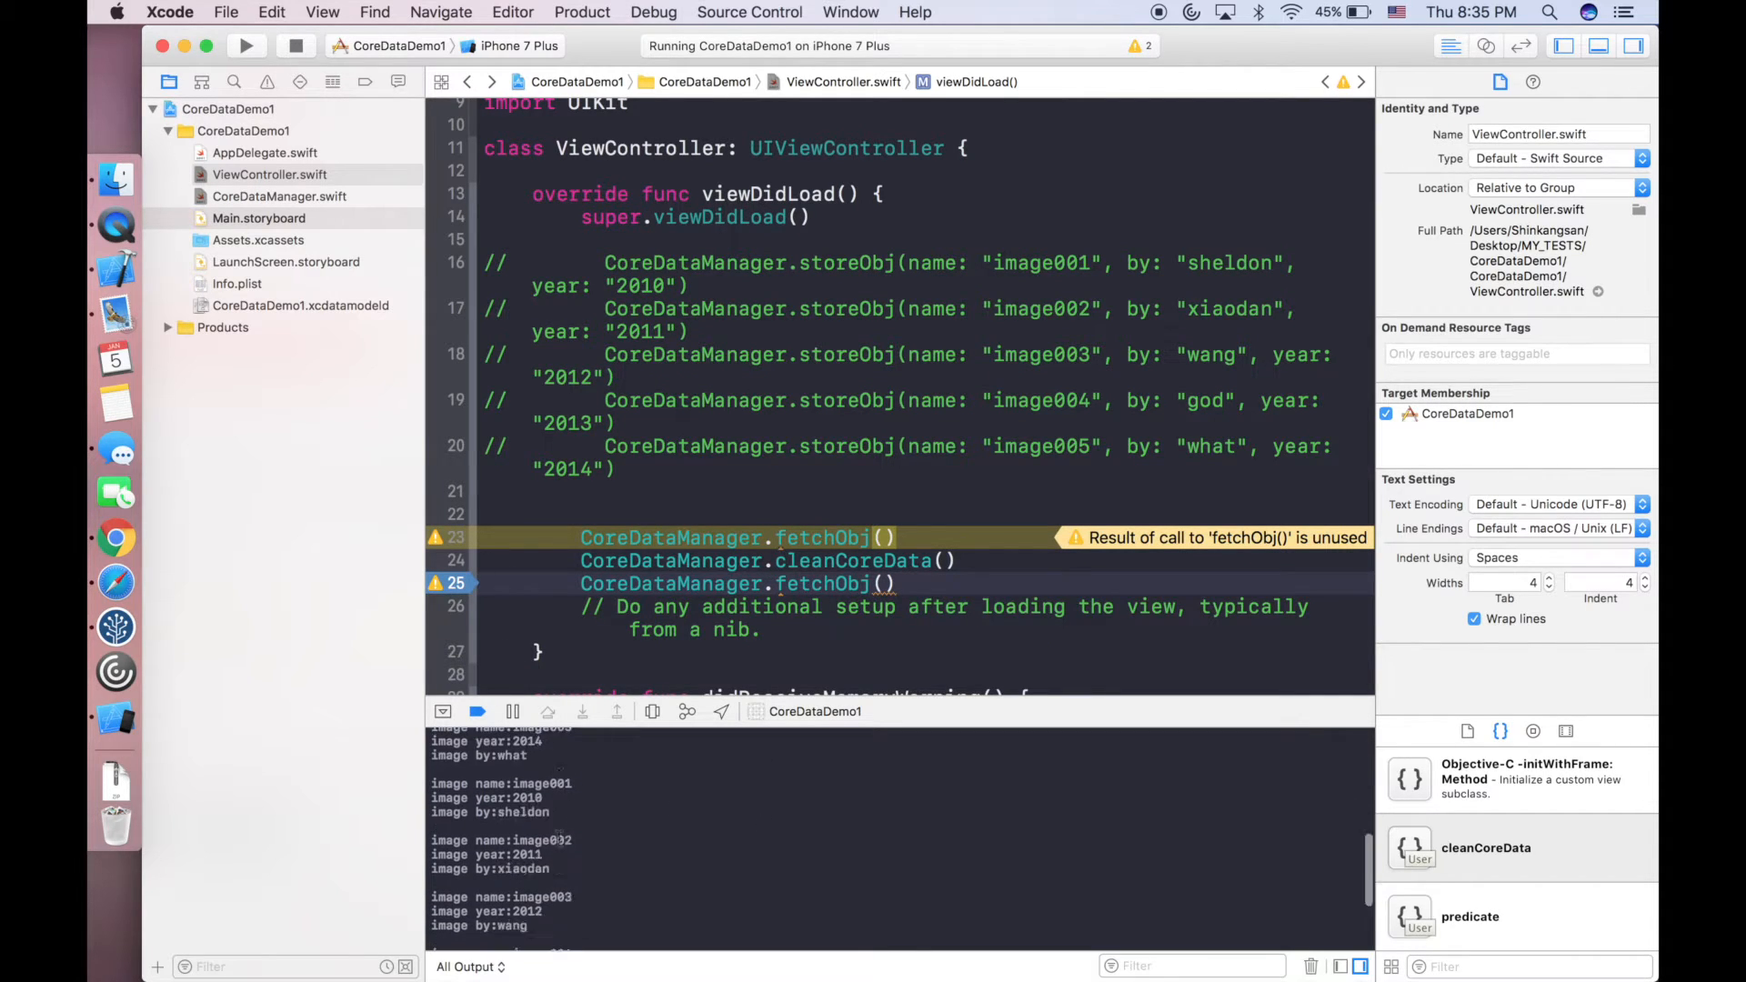
{"action": "scroll", "scroll_direction": "down", "scroll_amount": 3}
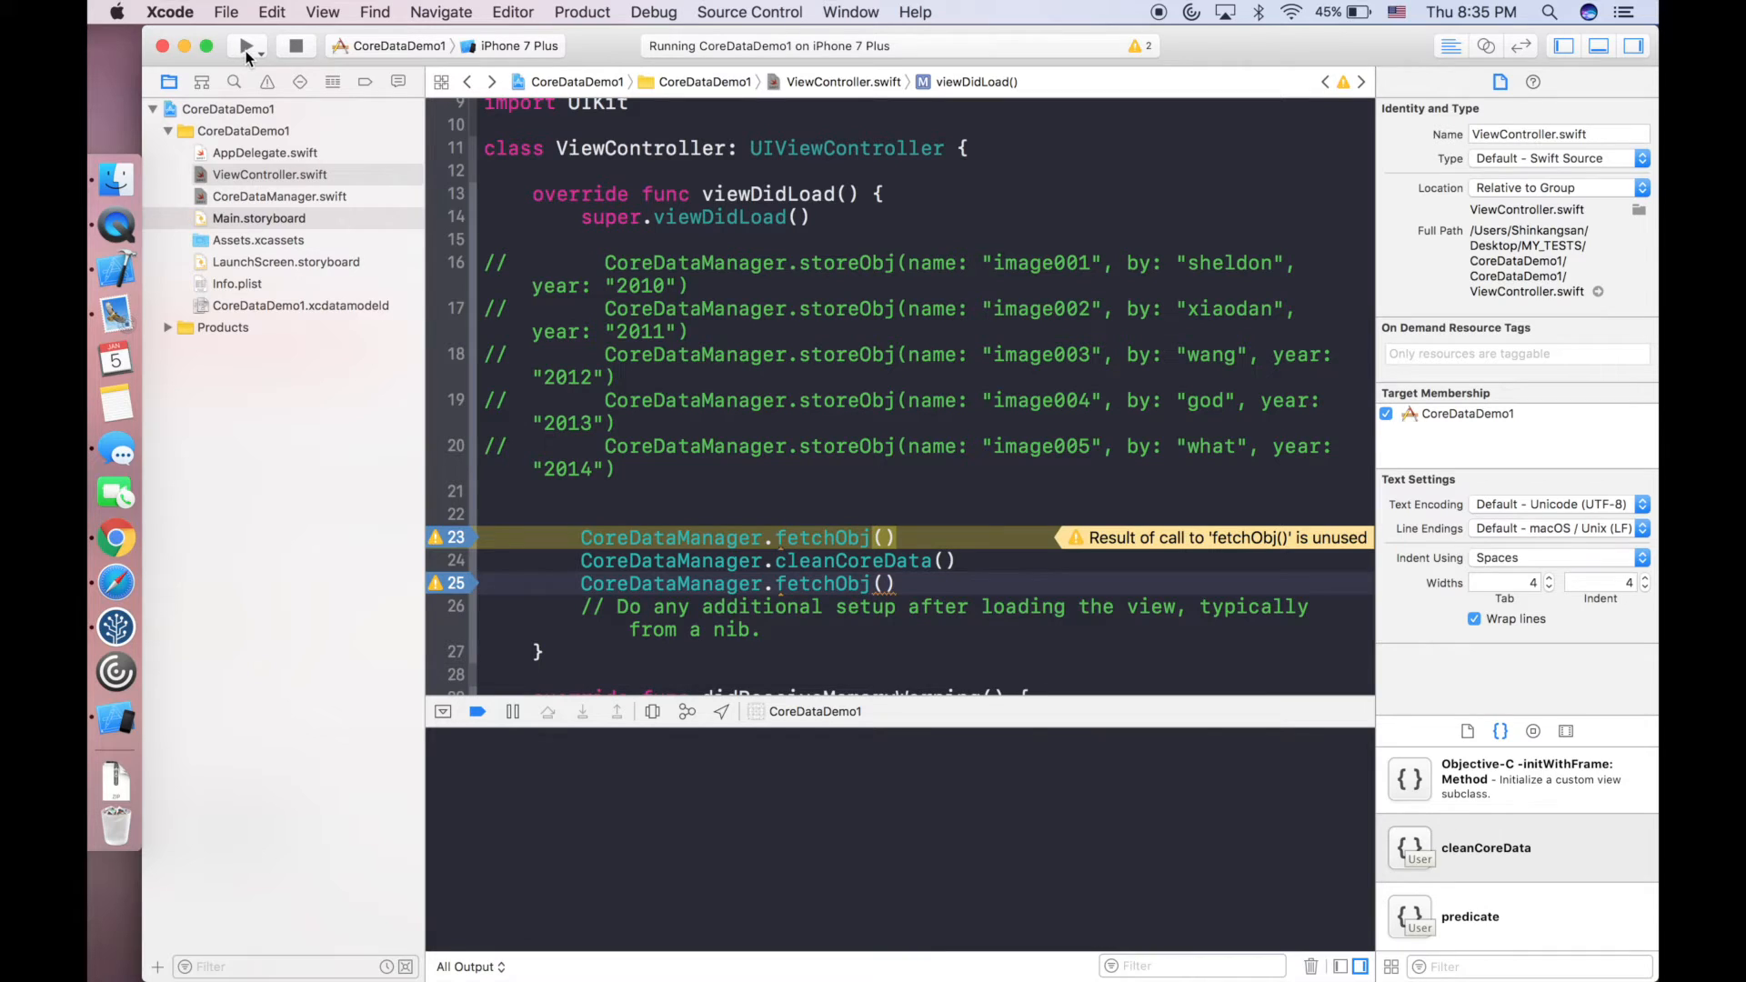
Relaunch the app and step over the first fetch so the console lists the five image records.
{"action": "left_click", "coordinate": [245, 46]}
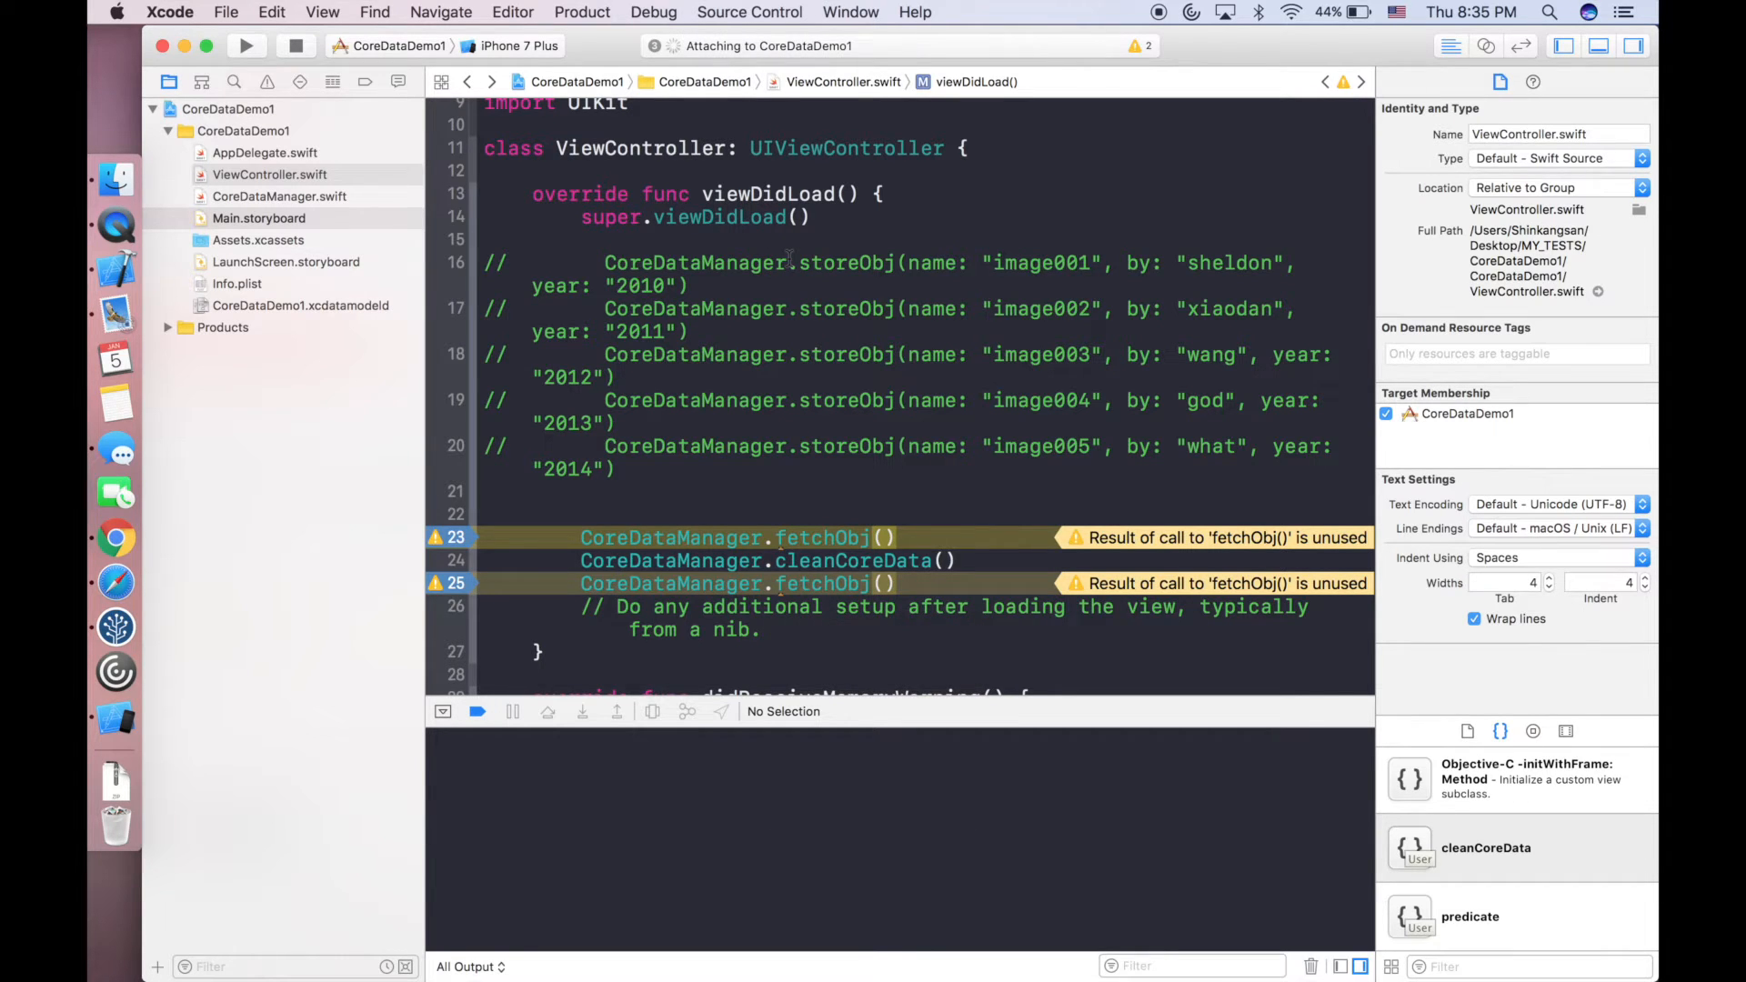
{"action": "left_click", "coordinate": [245, 46]}
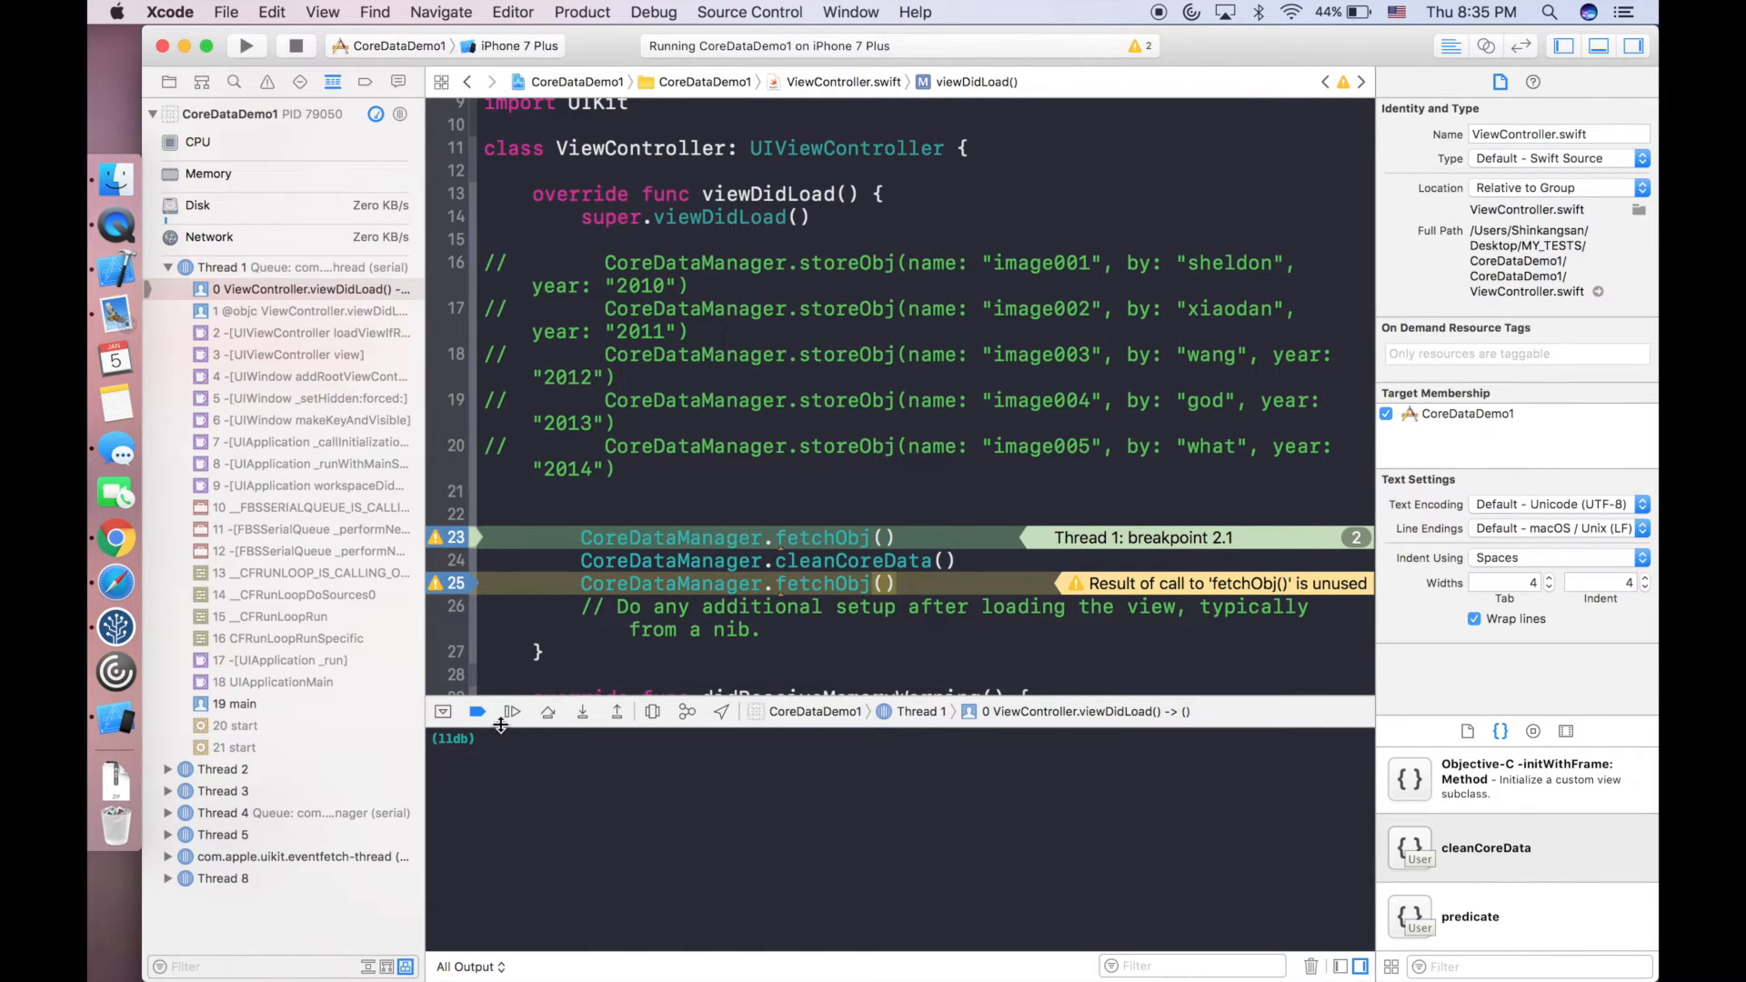
{"action": "mouse_move", "coordinate": [547, 712]}
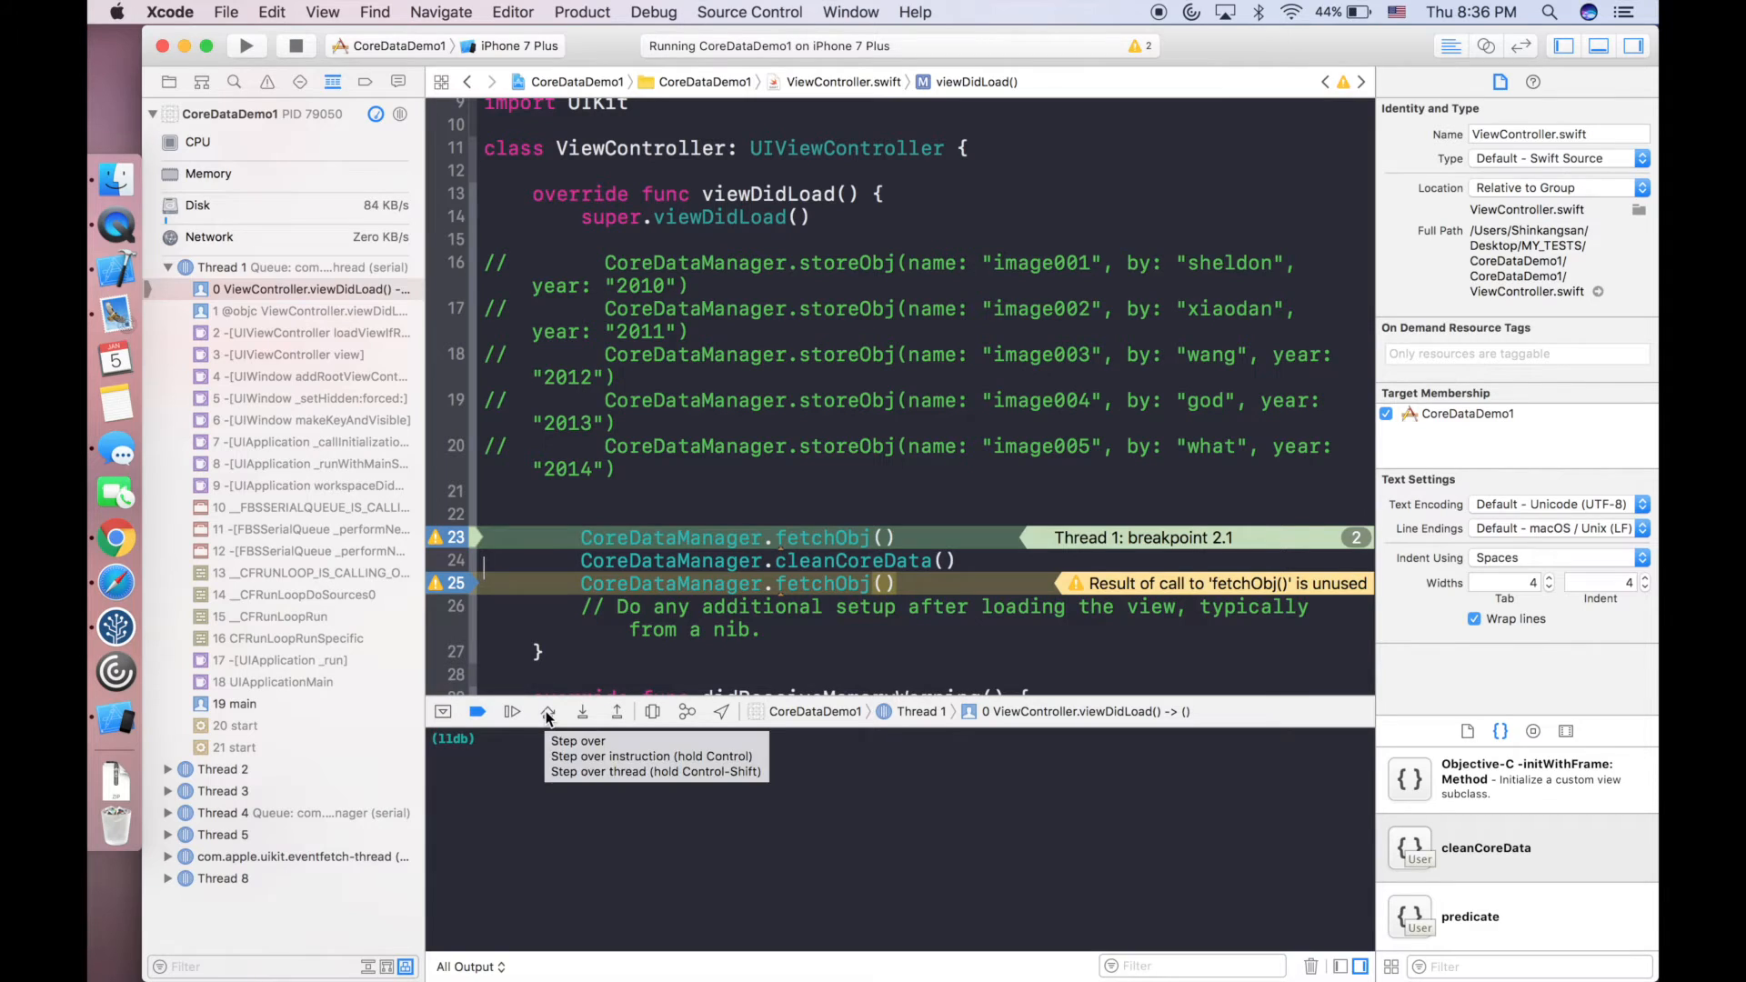
{"action": "left_click", "coordinate": [546, 711]}
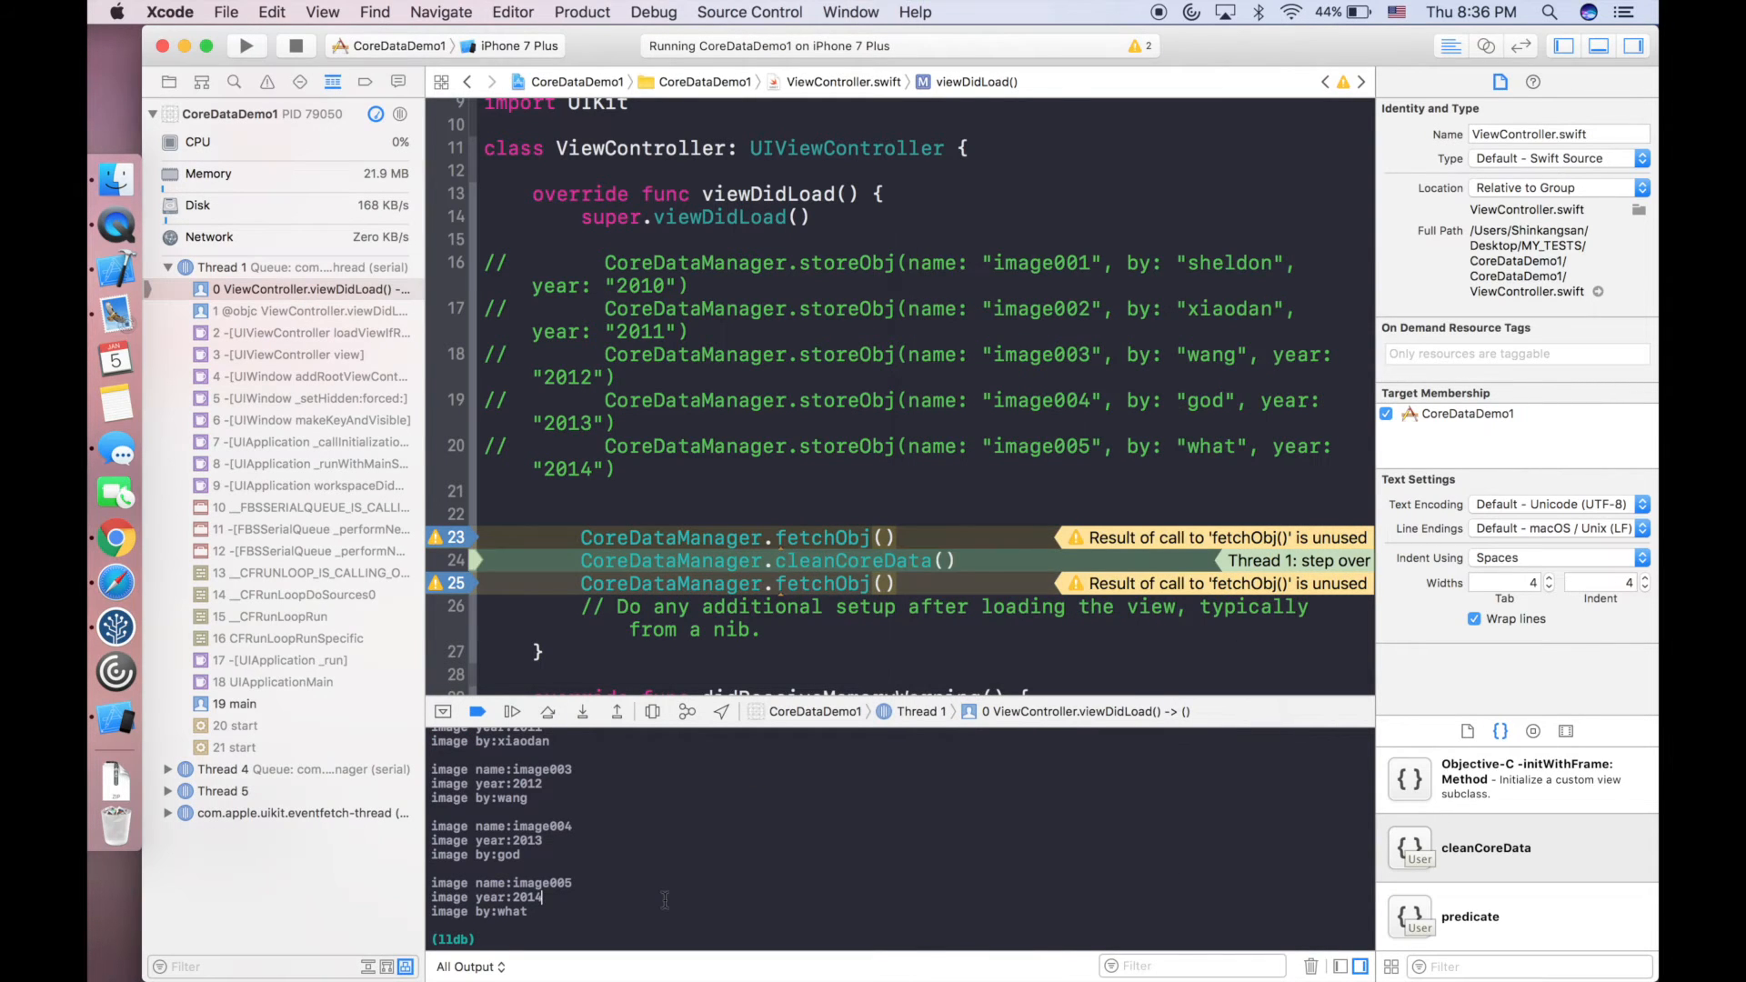
{"action": "scroll", "scroll_direction": "up", "scroll_amount": 3}
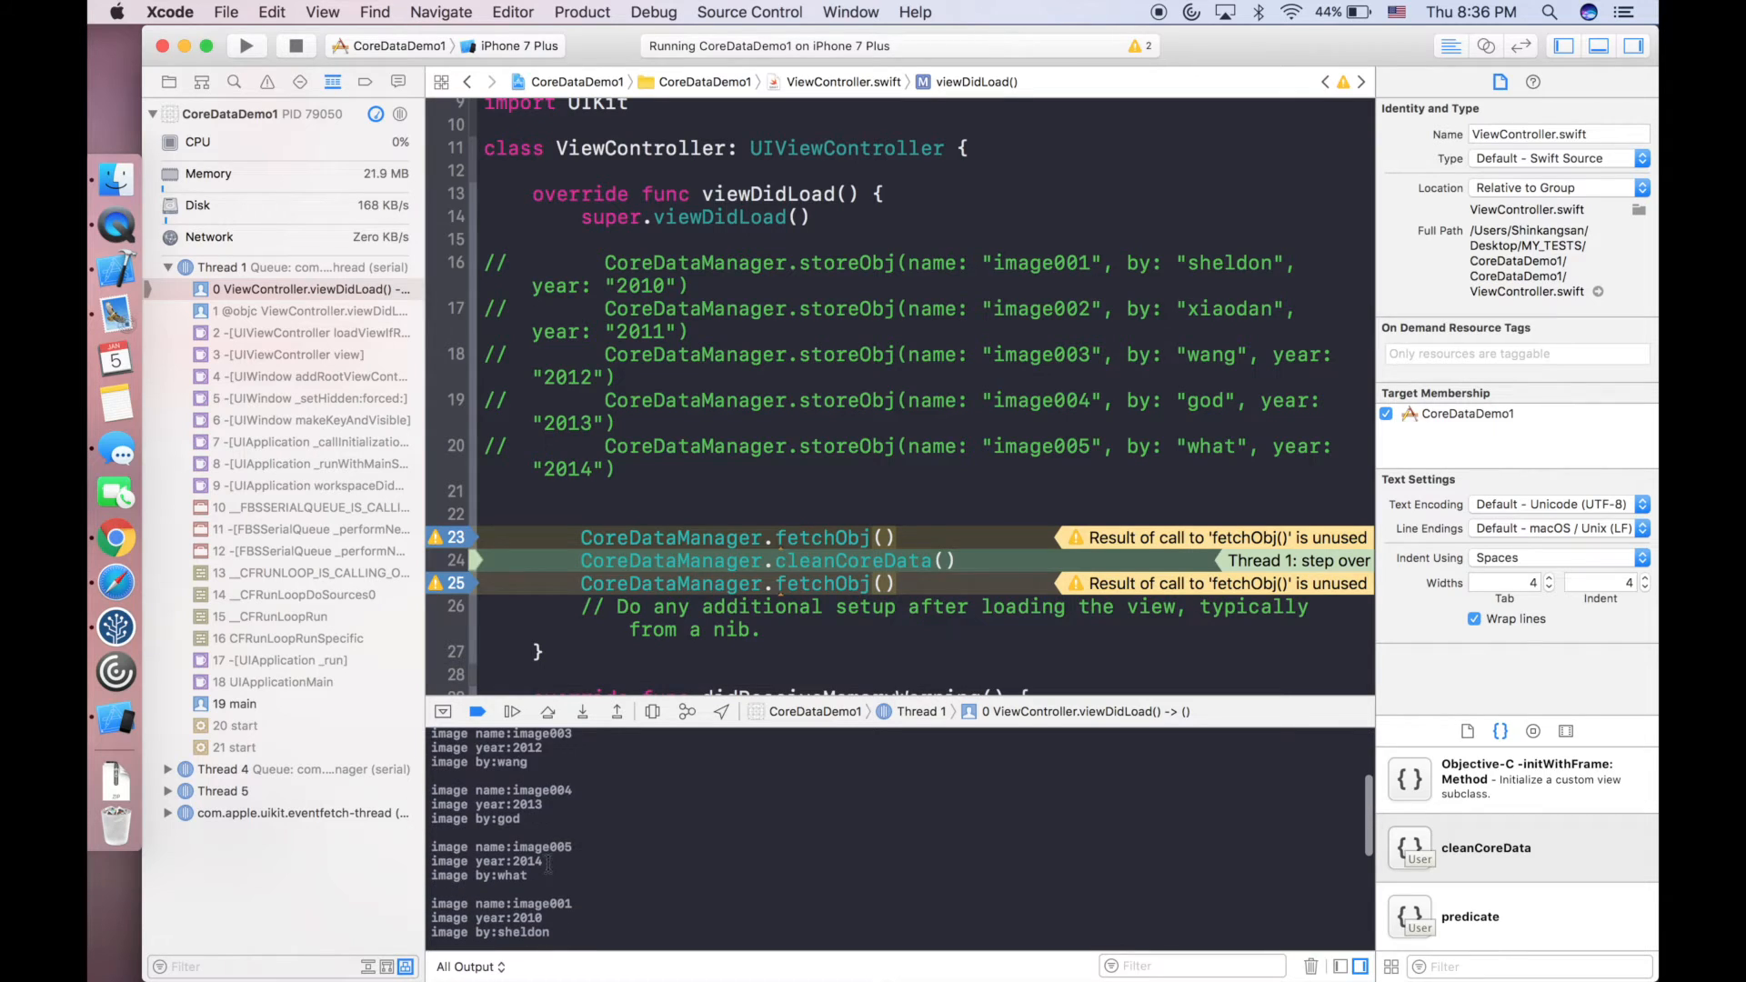
{"action": "scroll", "scroll_direction": "down", "scroll_amount": 3}
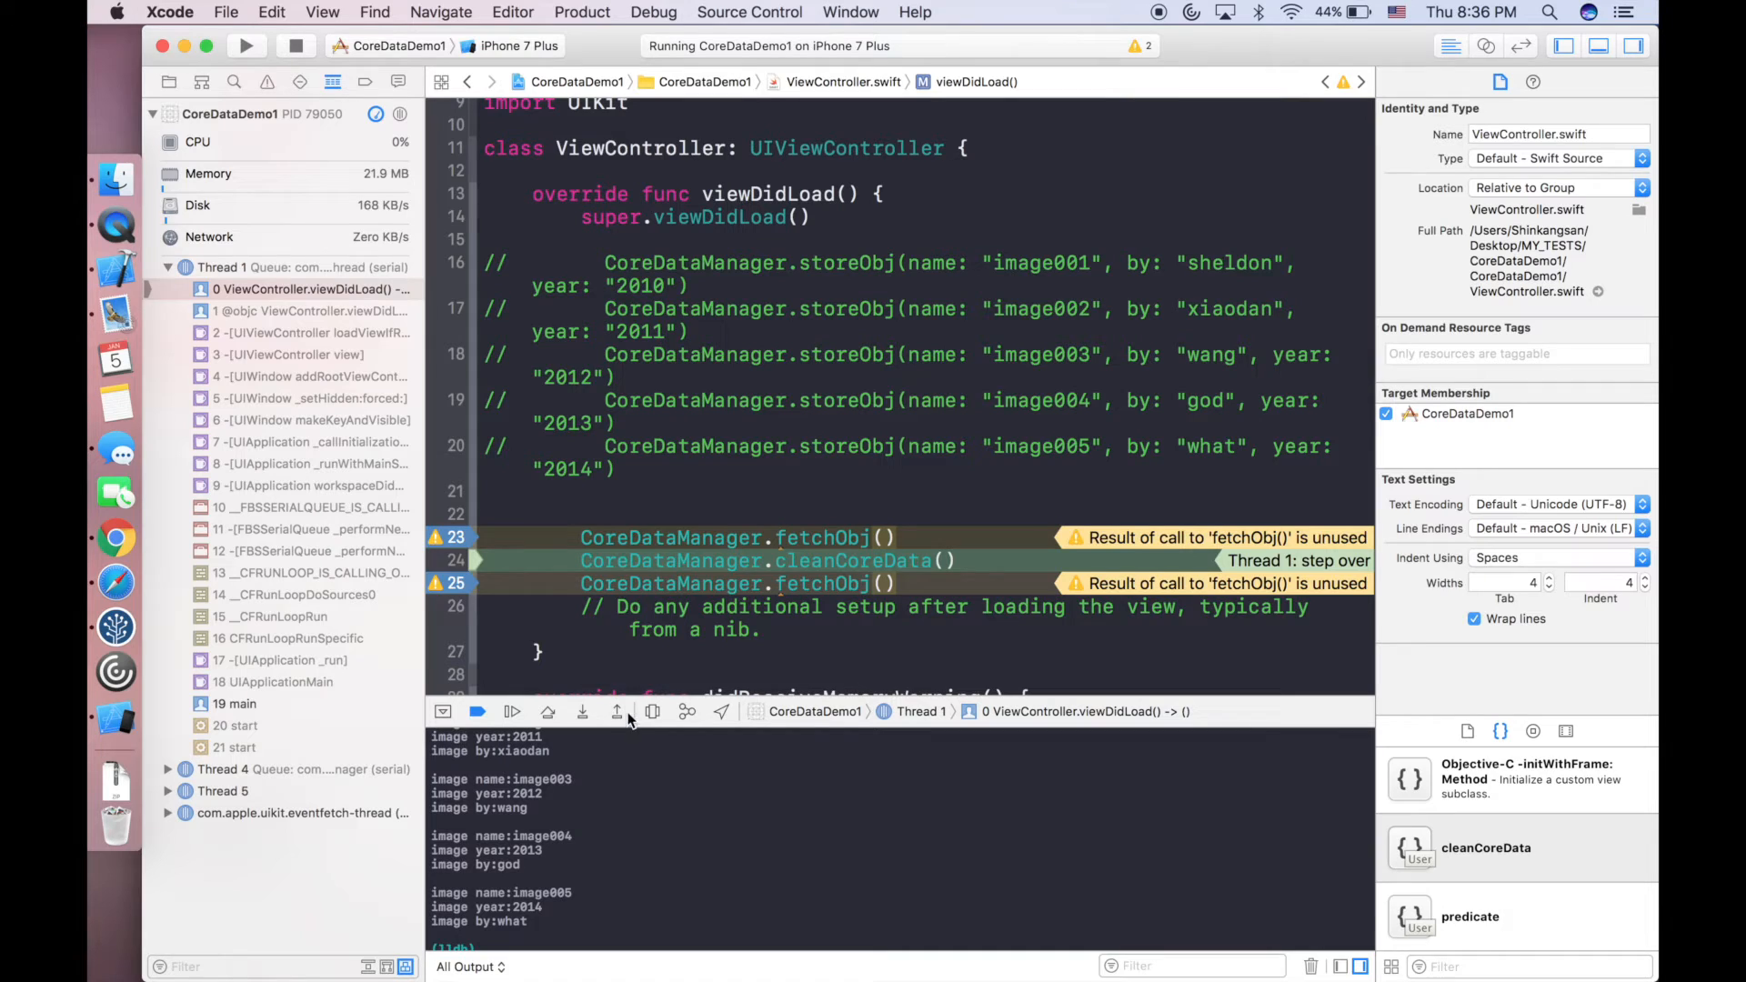
{"action": "mouse_move", "coordinate": [609, 564]}
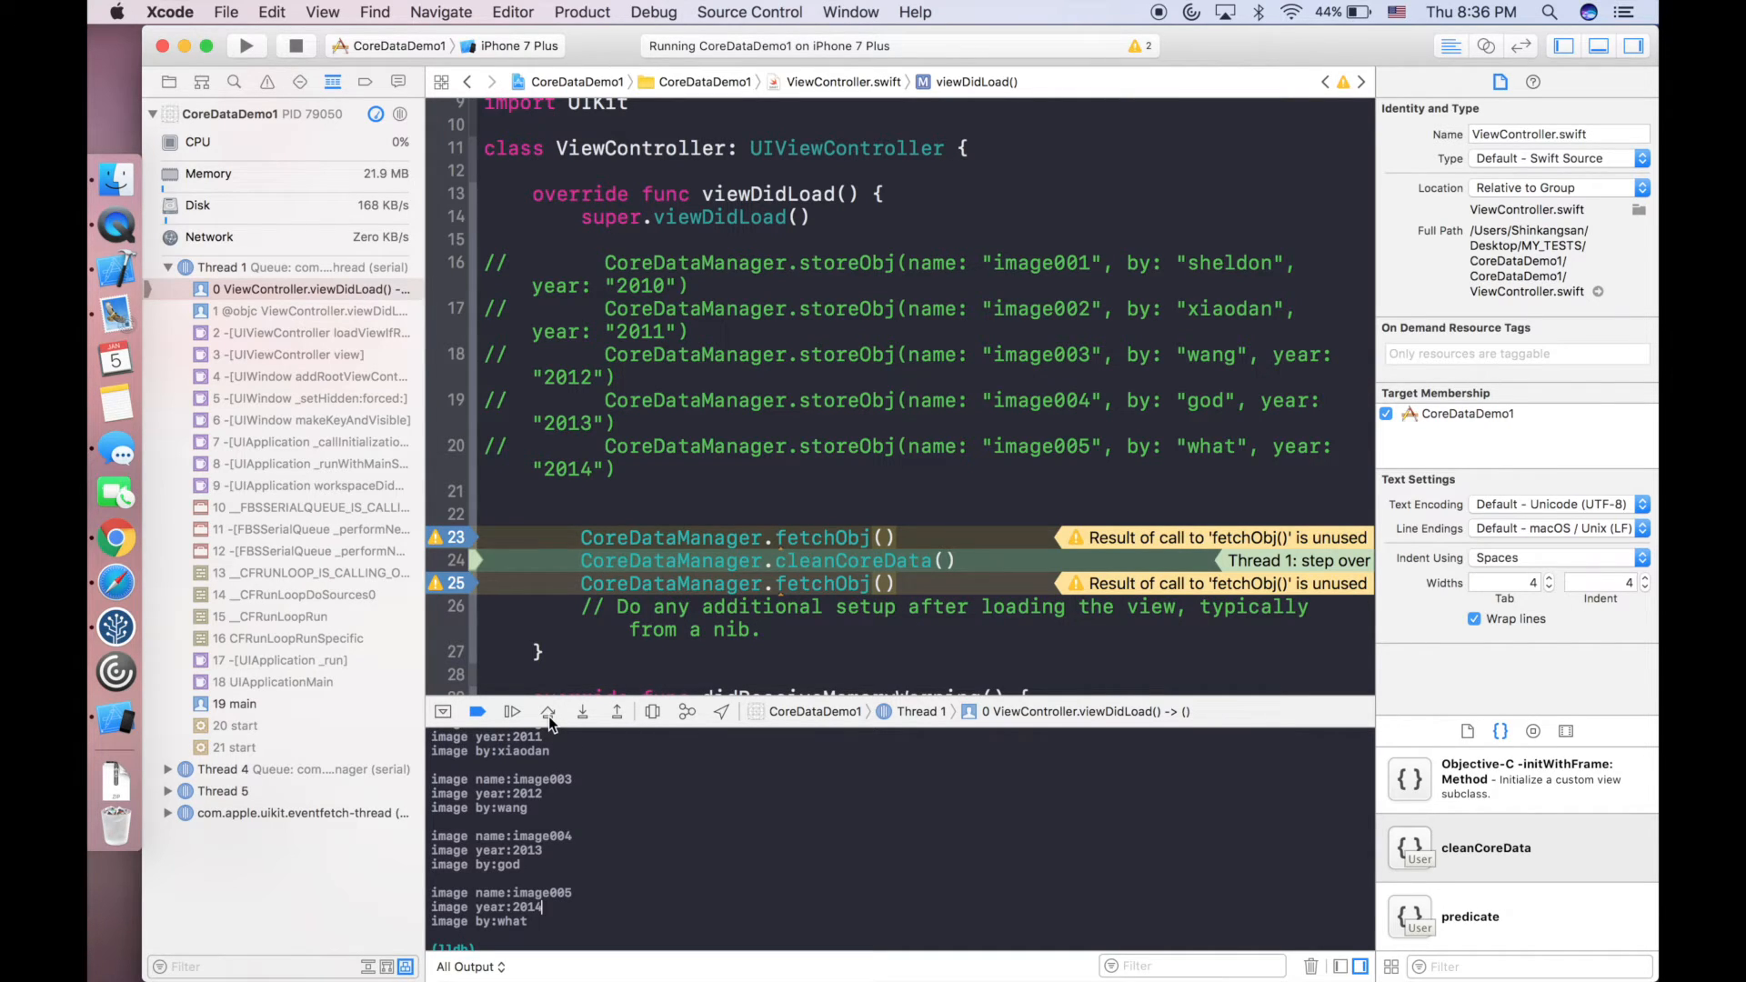
Step over cleanCoreData to log "deleting all contents", clear the console and continue into the empty second fetch.
{"action": "left_click", "coordinate": [513, 711]}
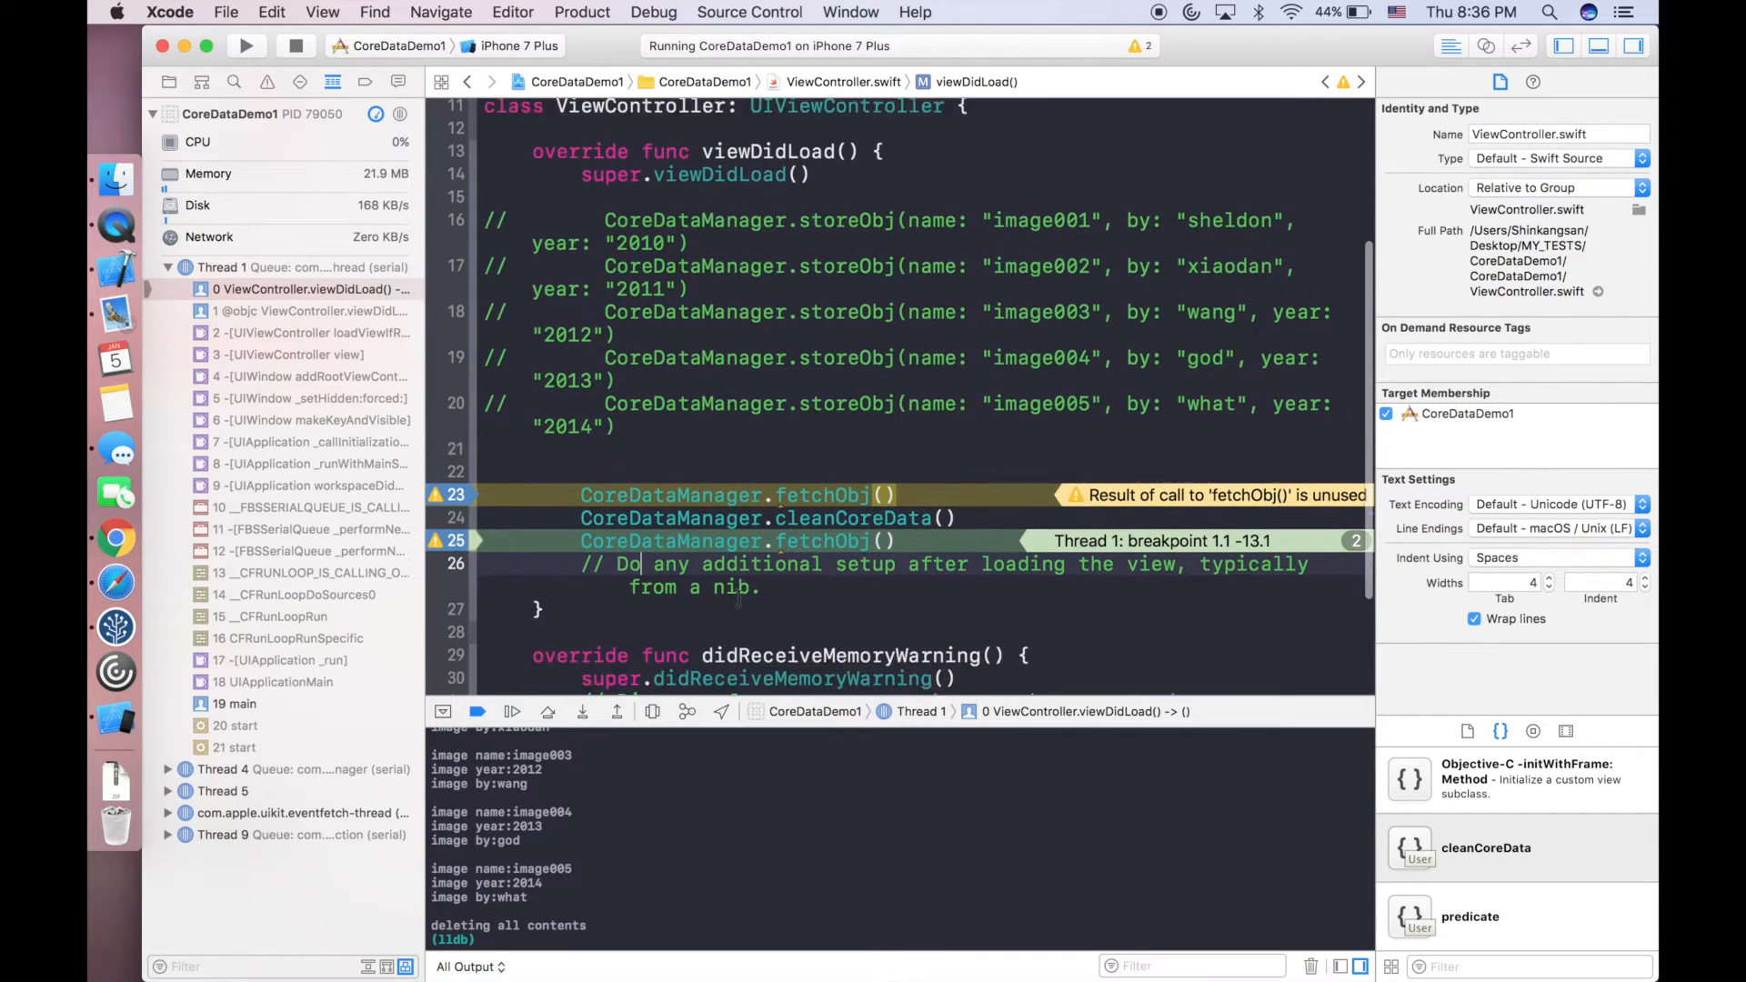
{"action": "scroll", "scroll_direction": "down", "scroll_amount": 3}
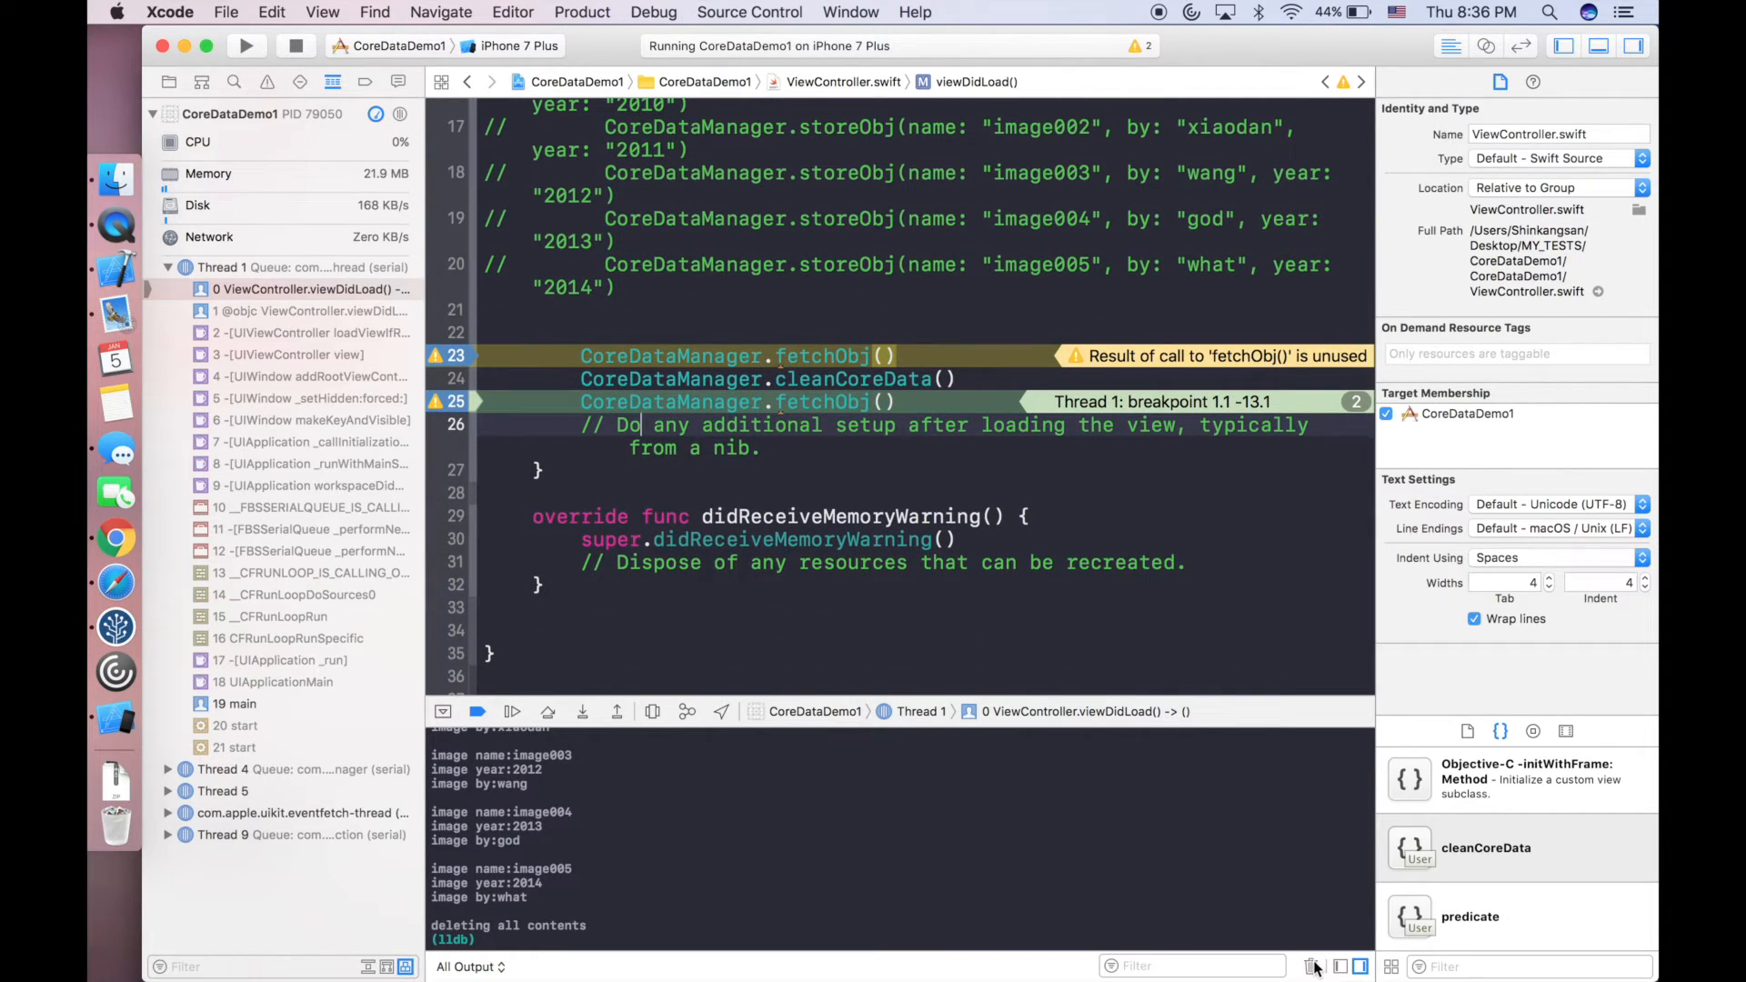
{"action": "left_click", "coordinate": [1313, 965]}
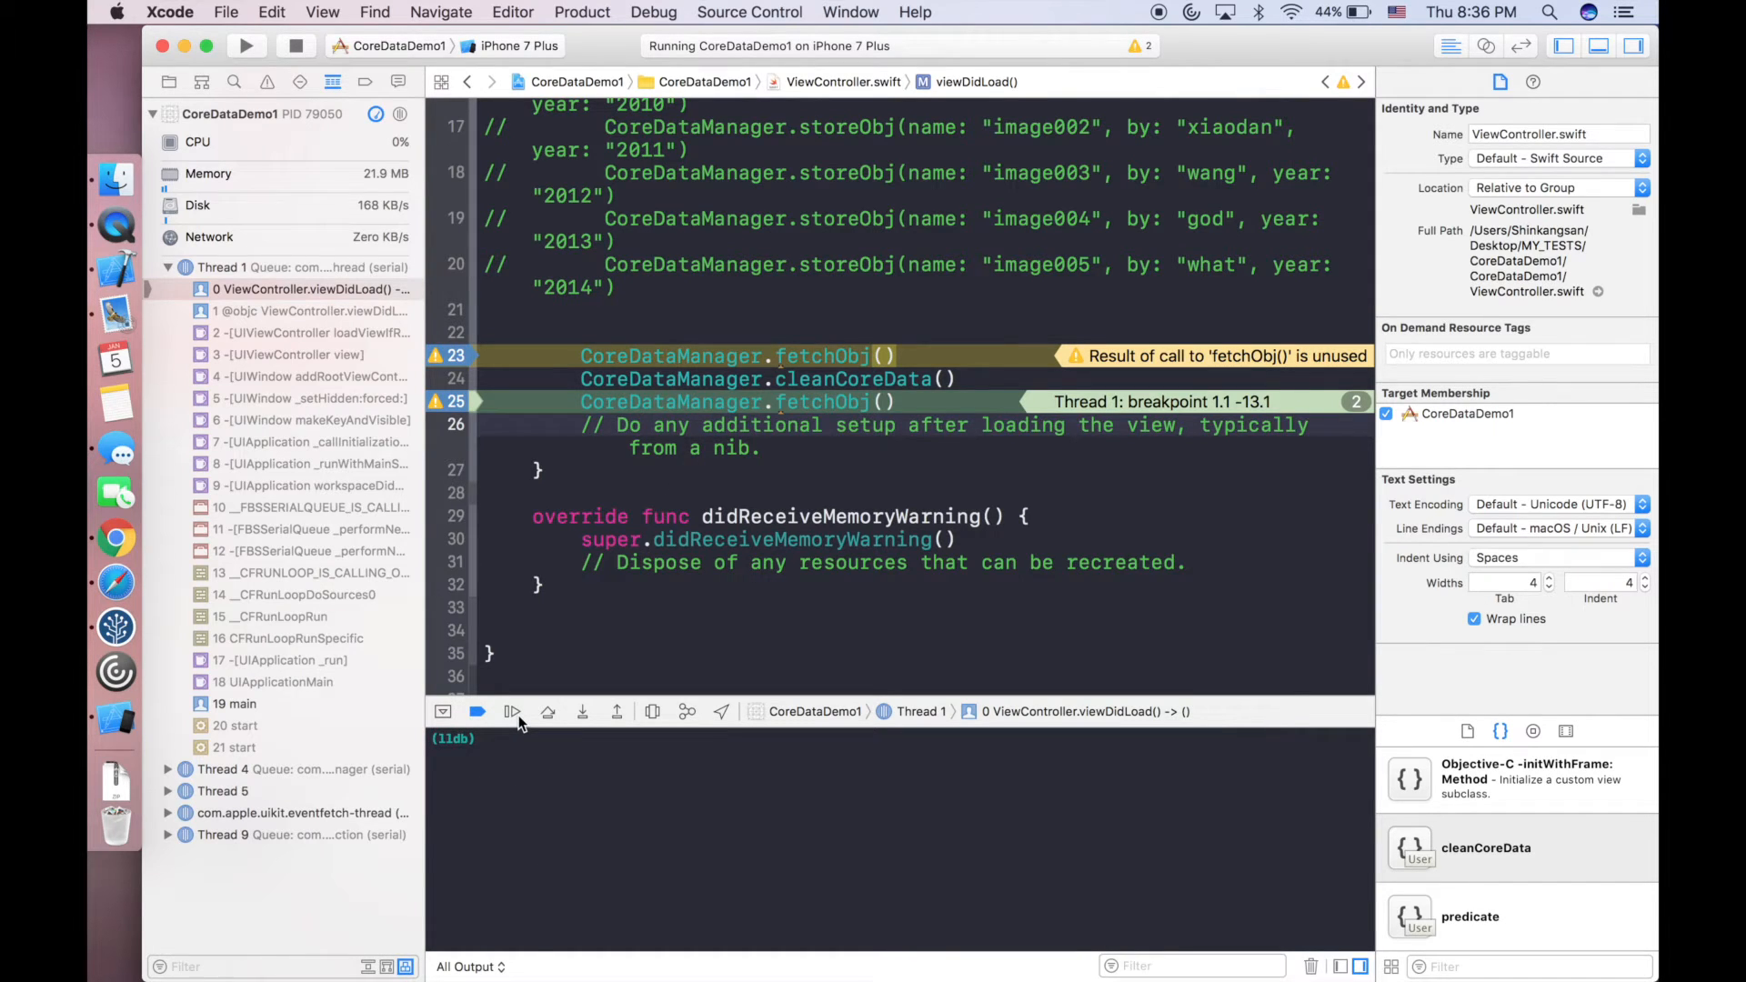
{"action": "left_click", "coordinate": [478, 711]}
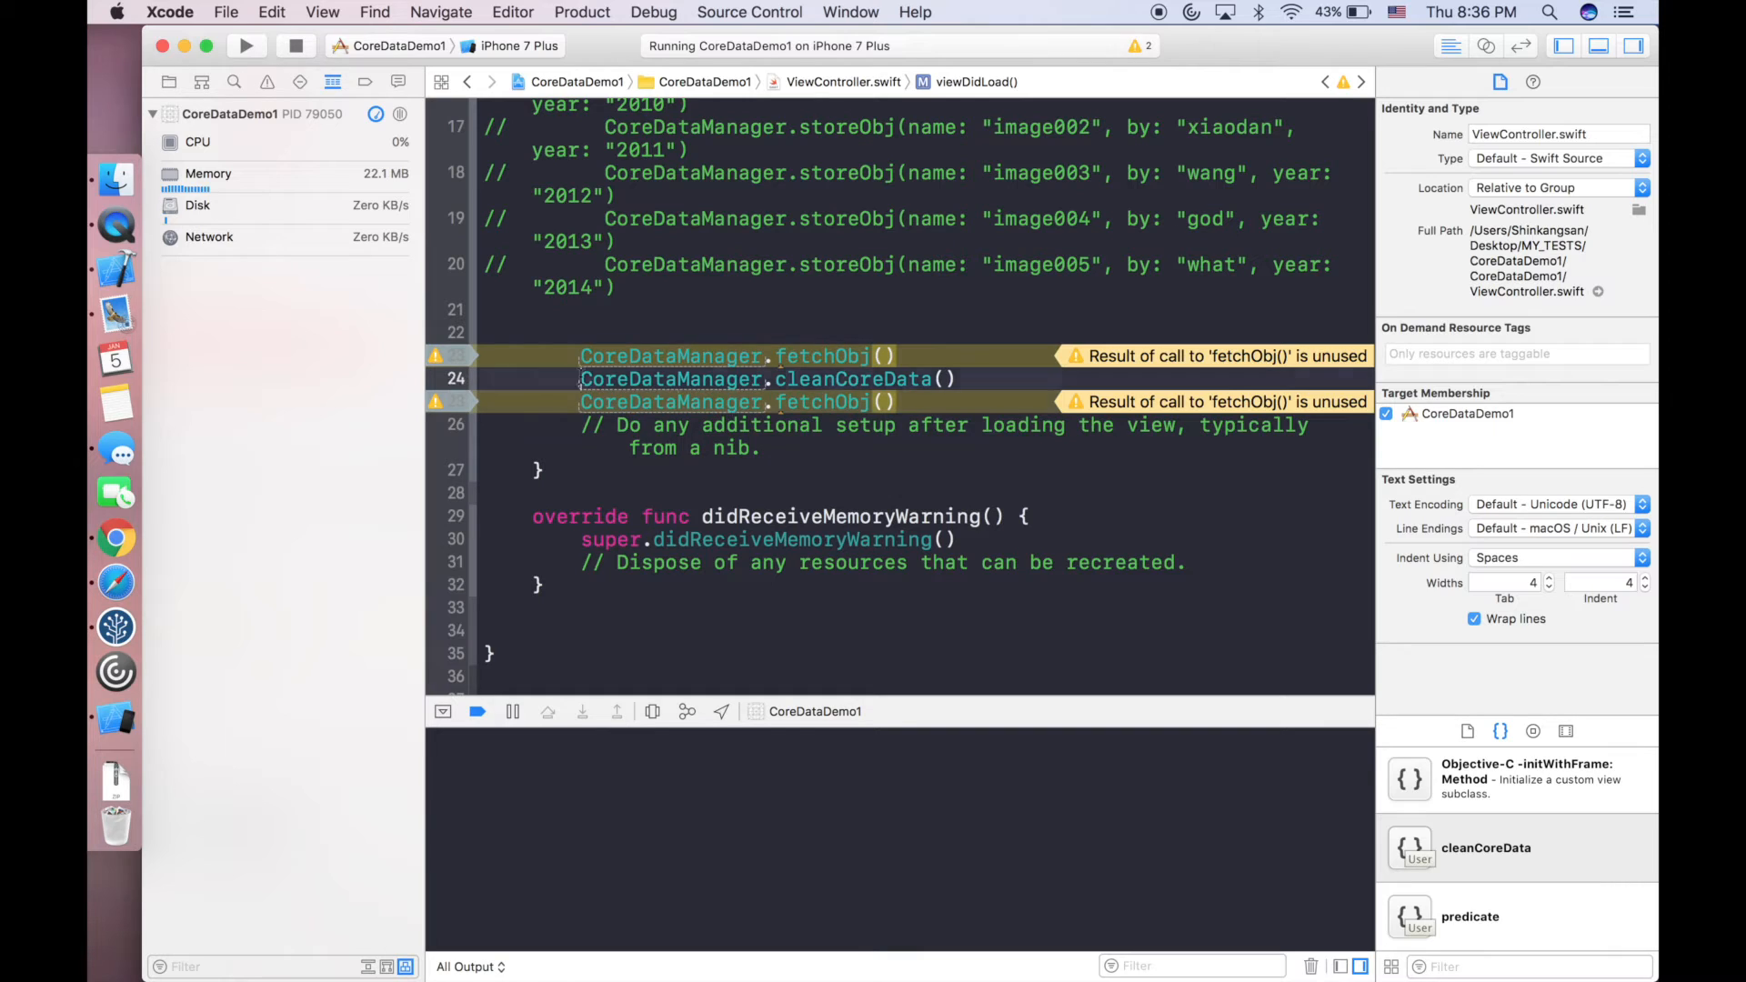
Comment out lines 24–25 with //, rerun with only the first fetch, and switch to CoreDataManager.swift.
{"action": "type", "text": "//"}
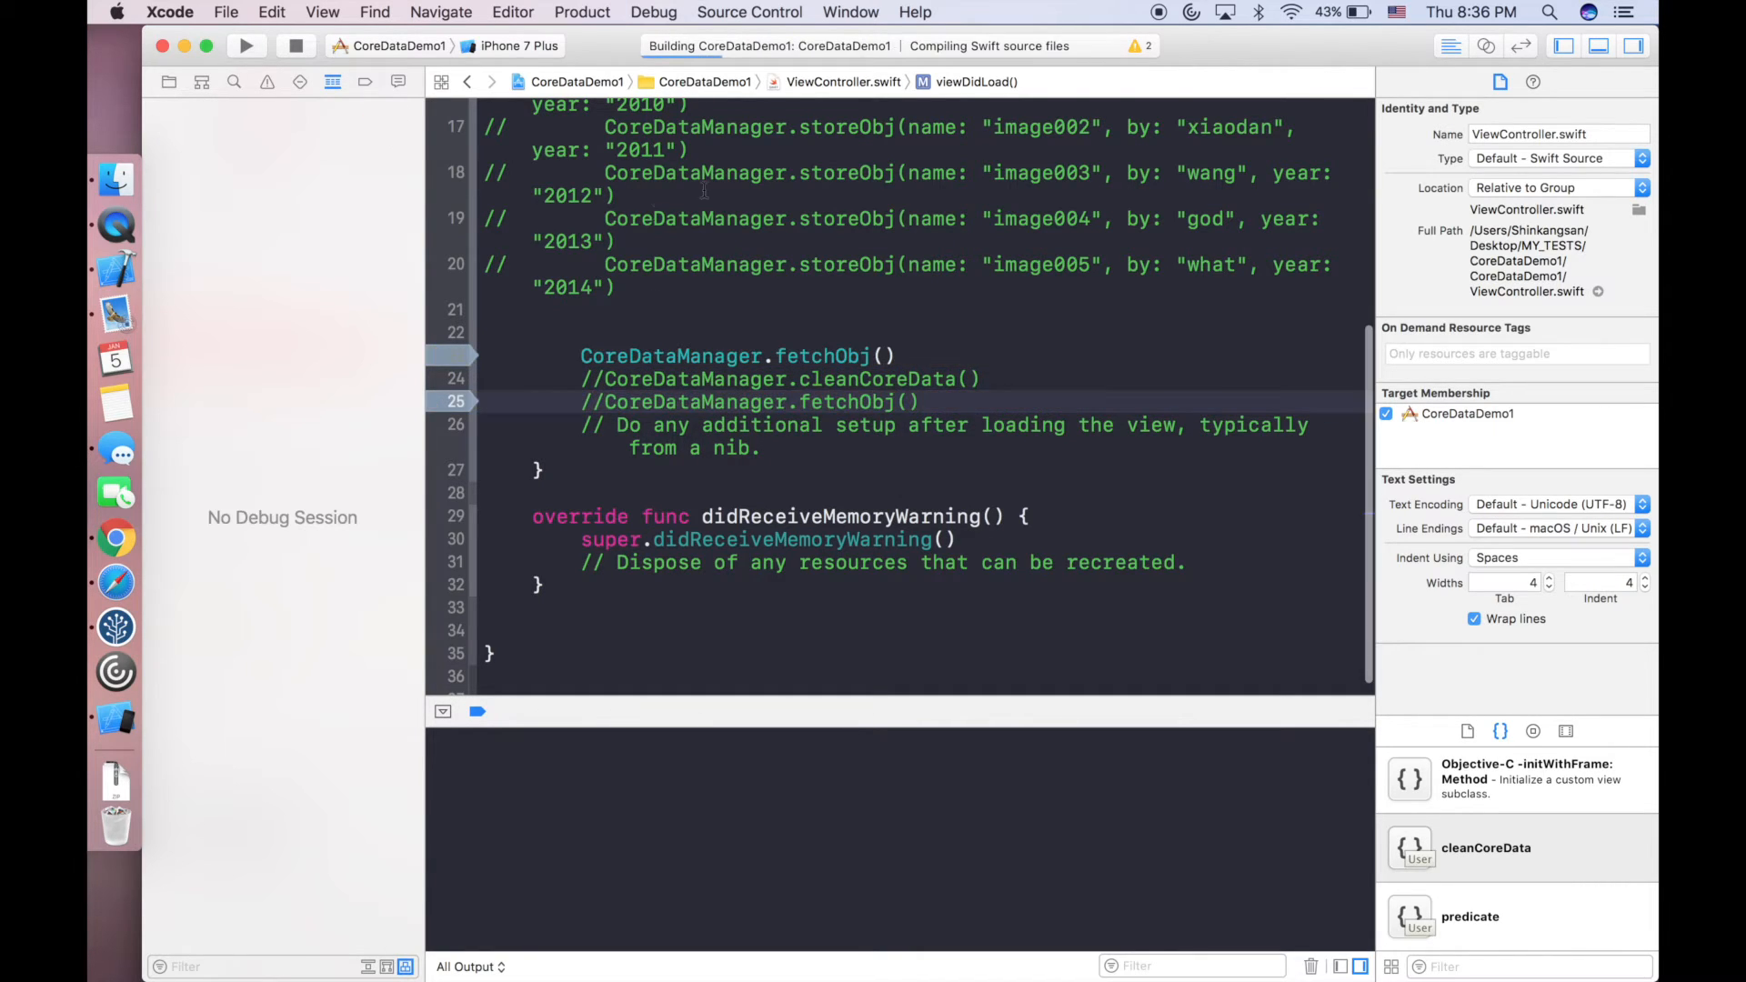
{"action": "left_click", "coordinate": [246, 46]}
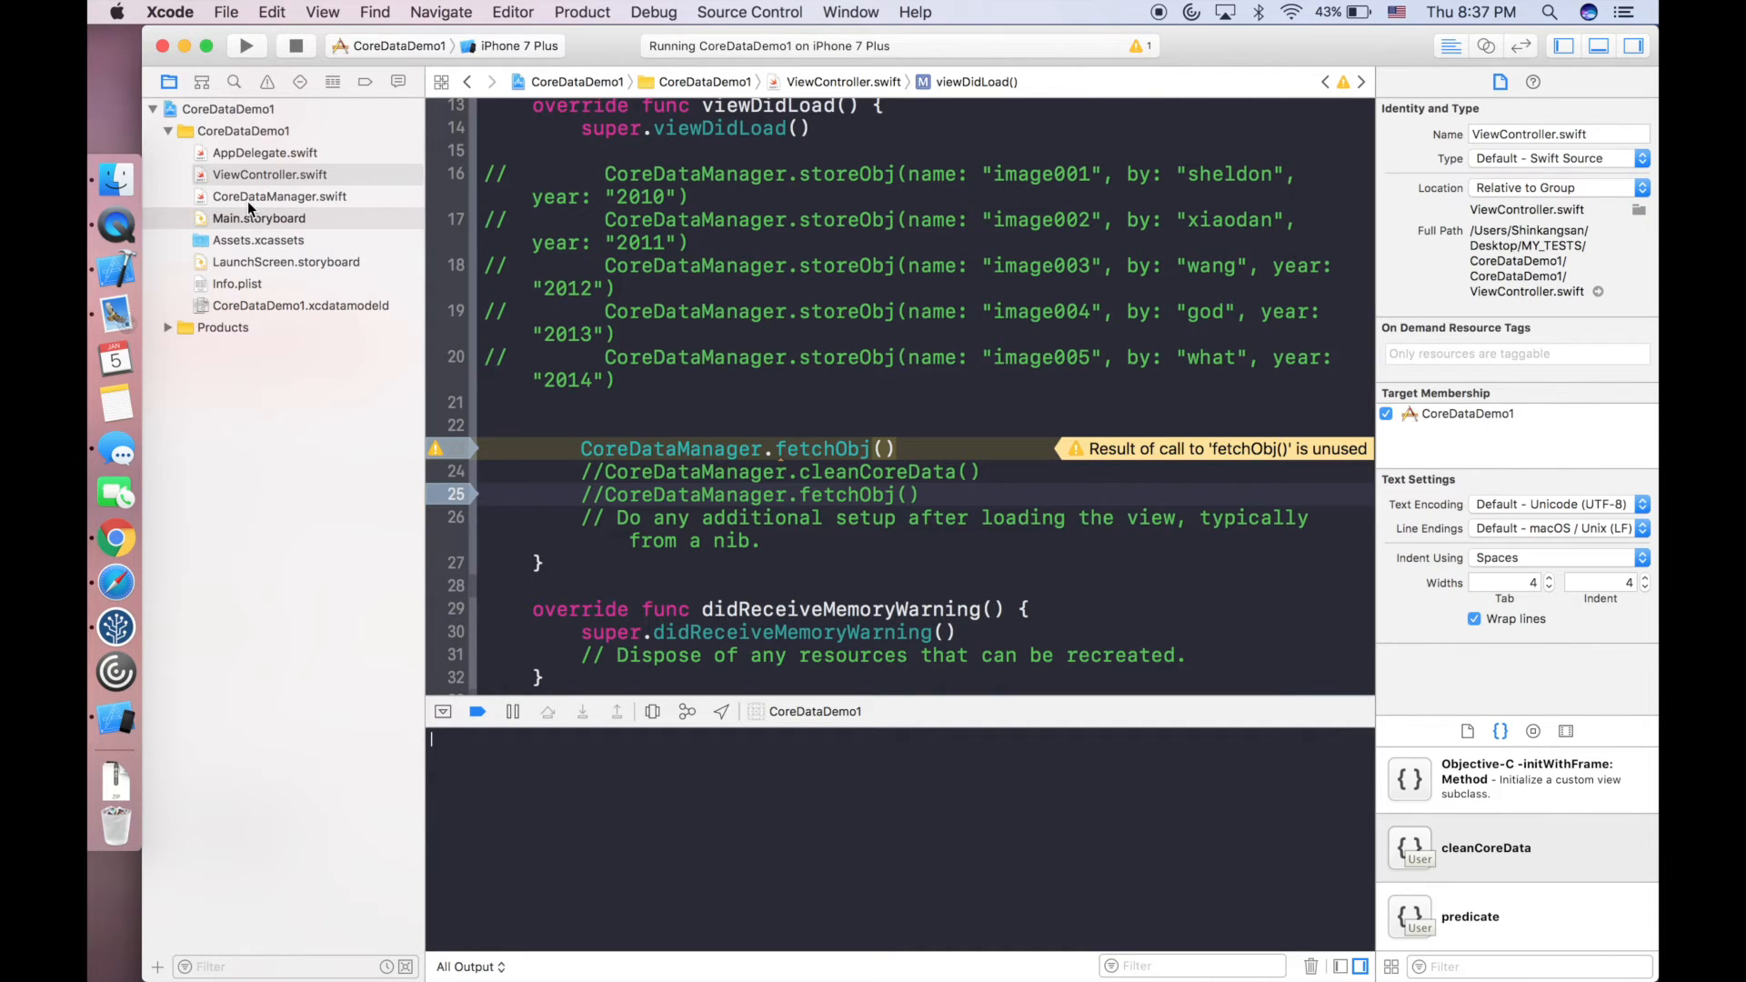
{"action": "left_click", "coordinate": [280, 197]}
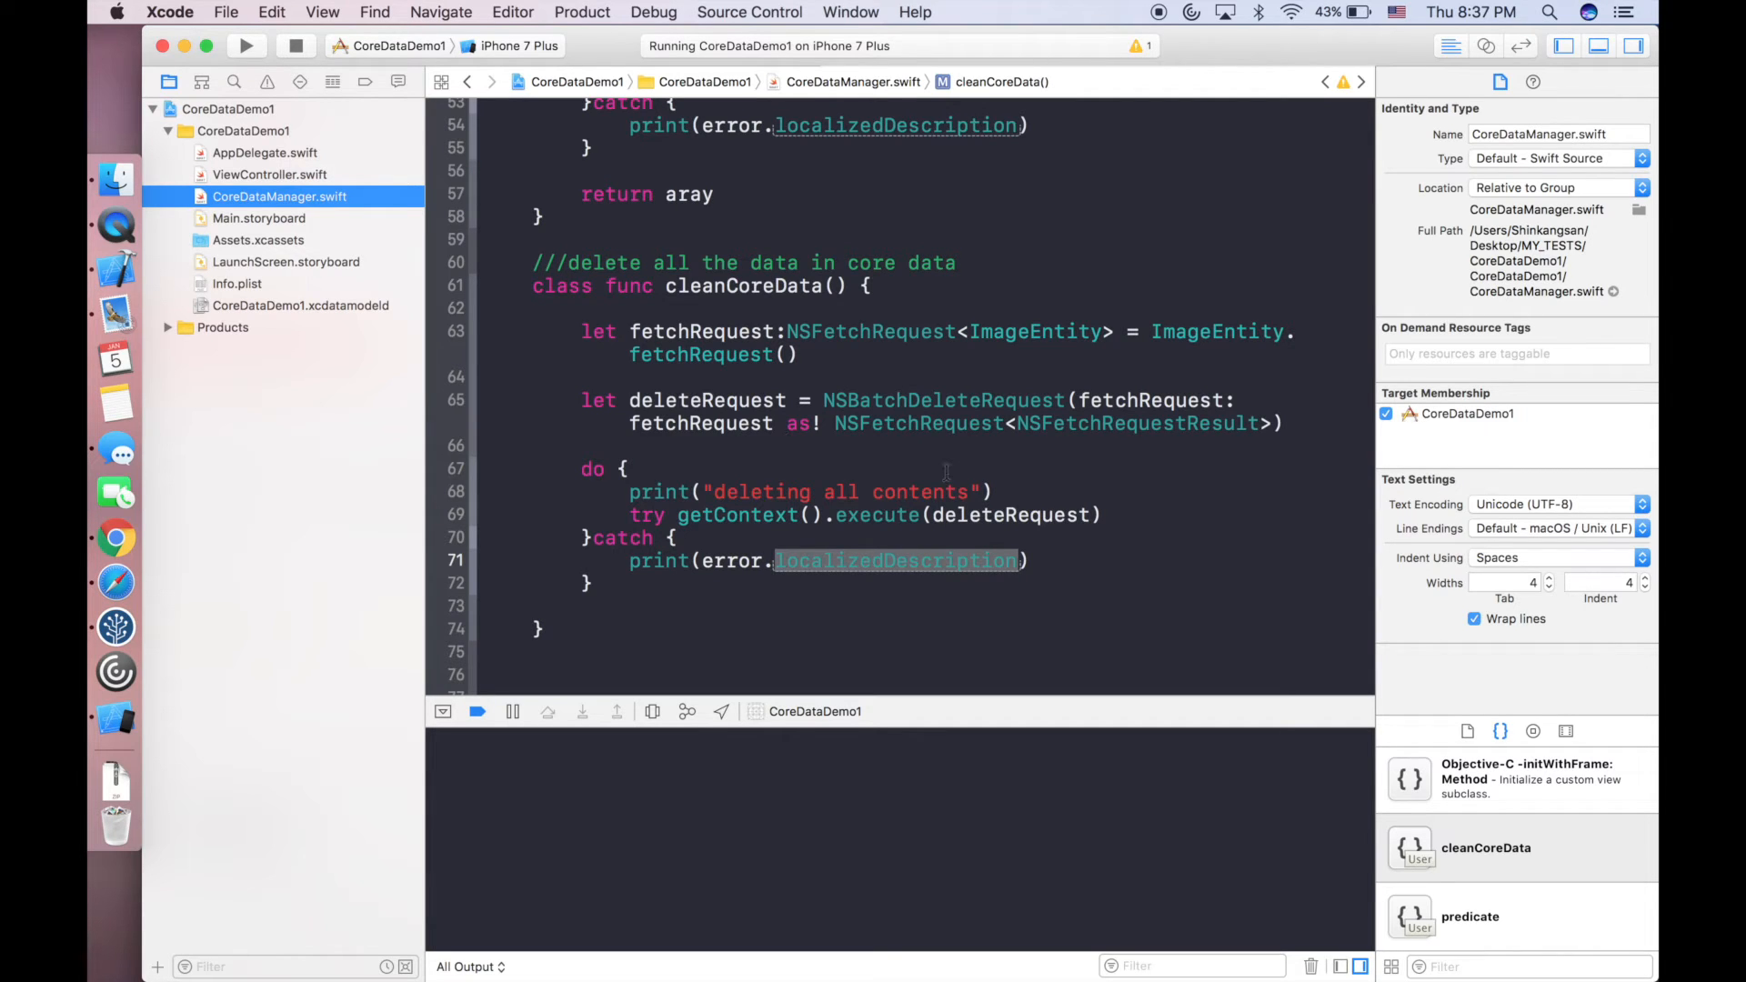
{"action": "scroll", "scroll_direction": "up", "scroll_amount": 3}
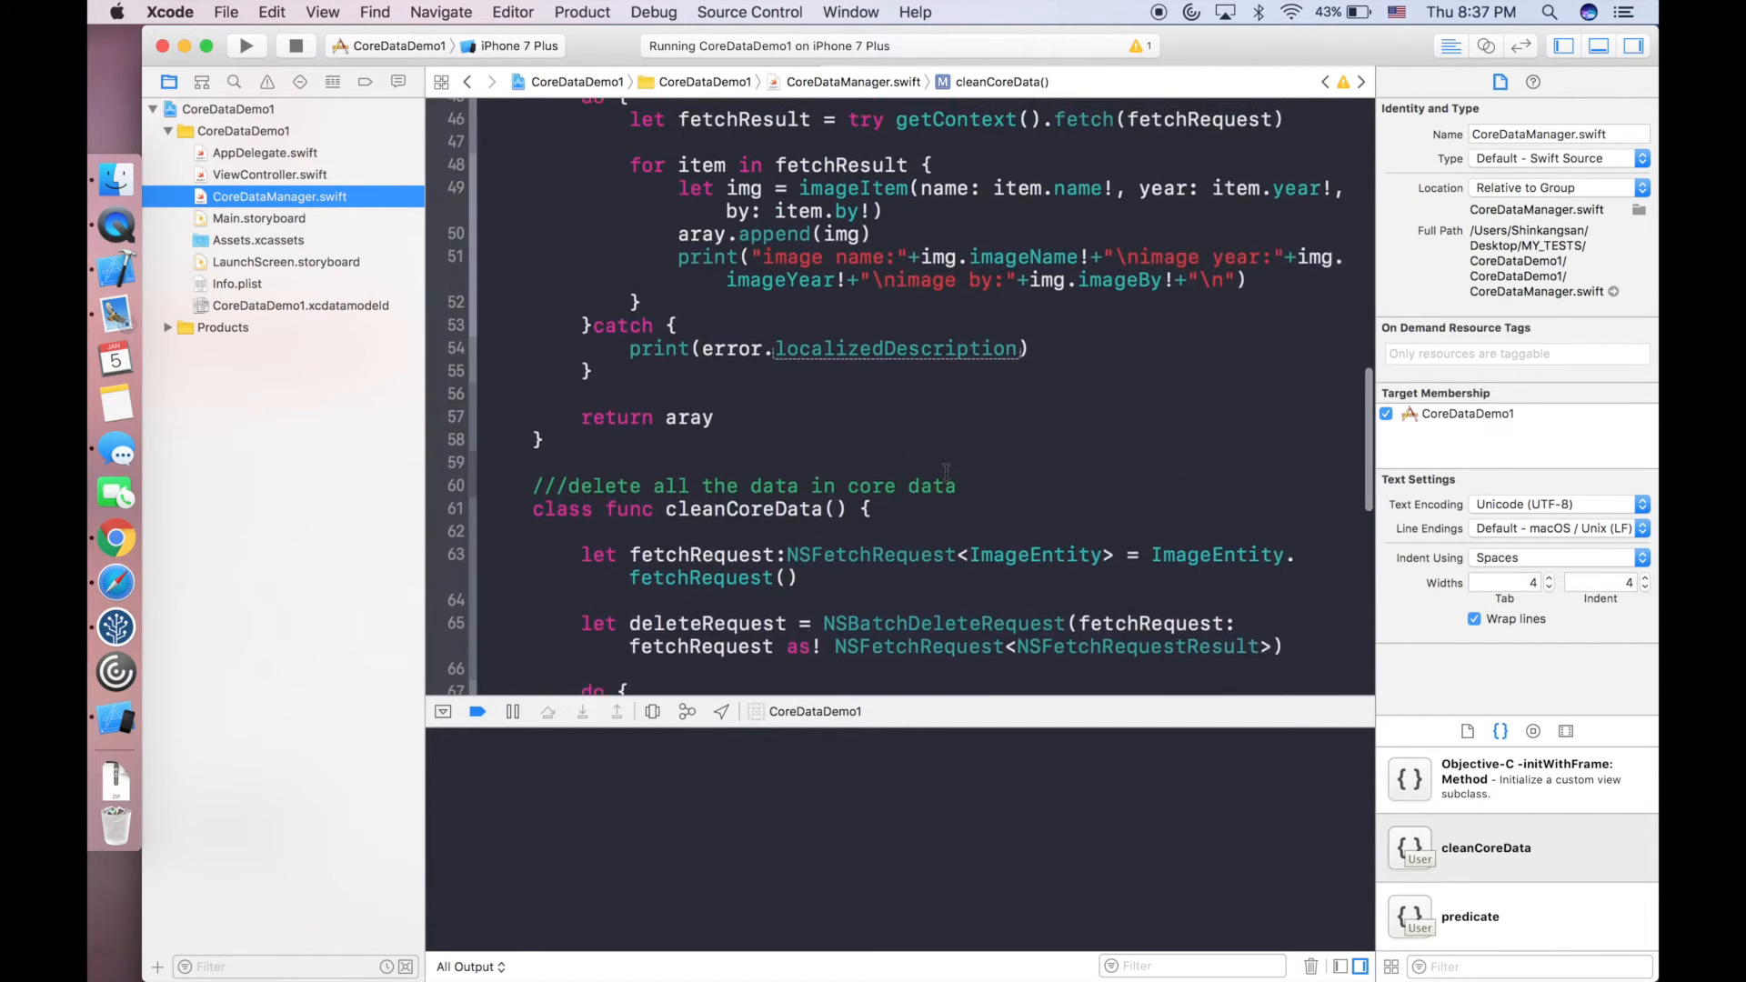
{"action": "scroll", "scroll_direction": "up", "scroll_amount": 3}
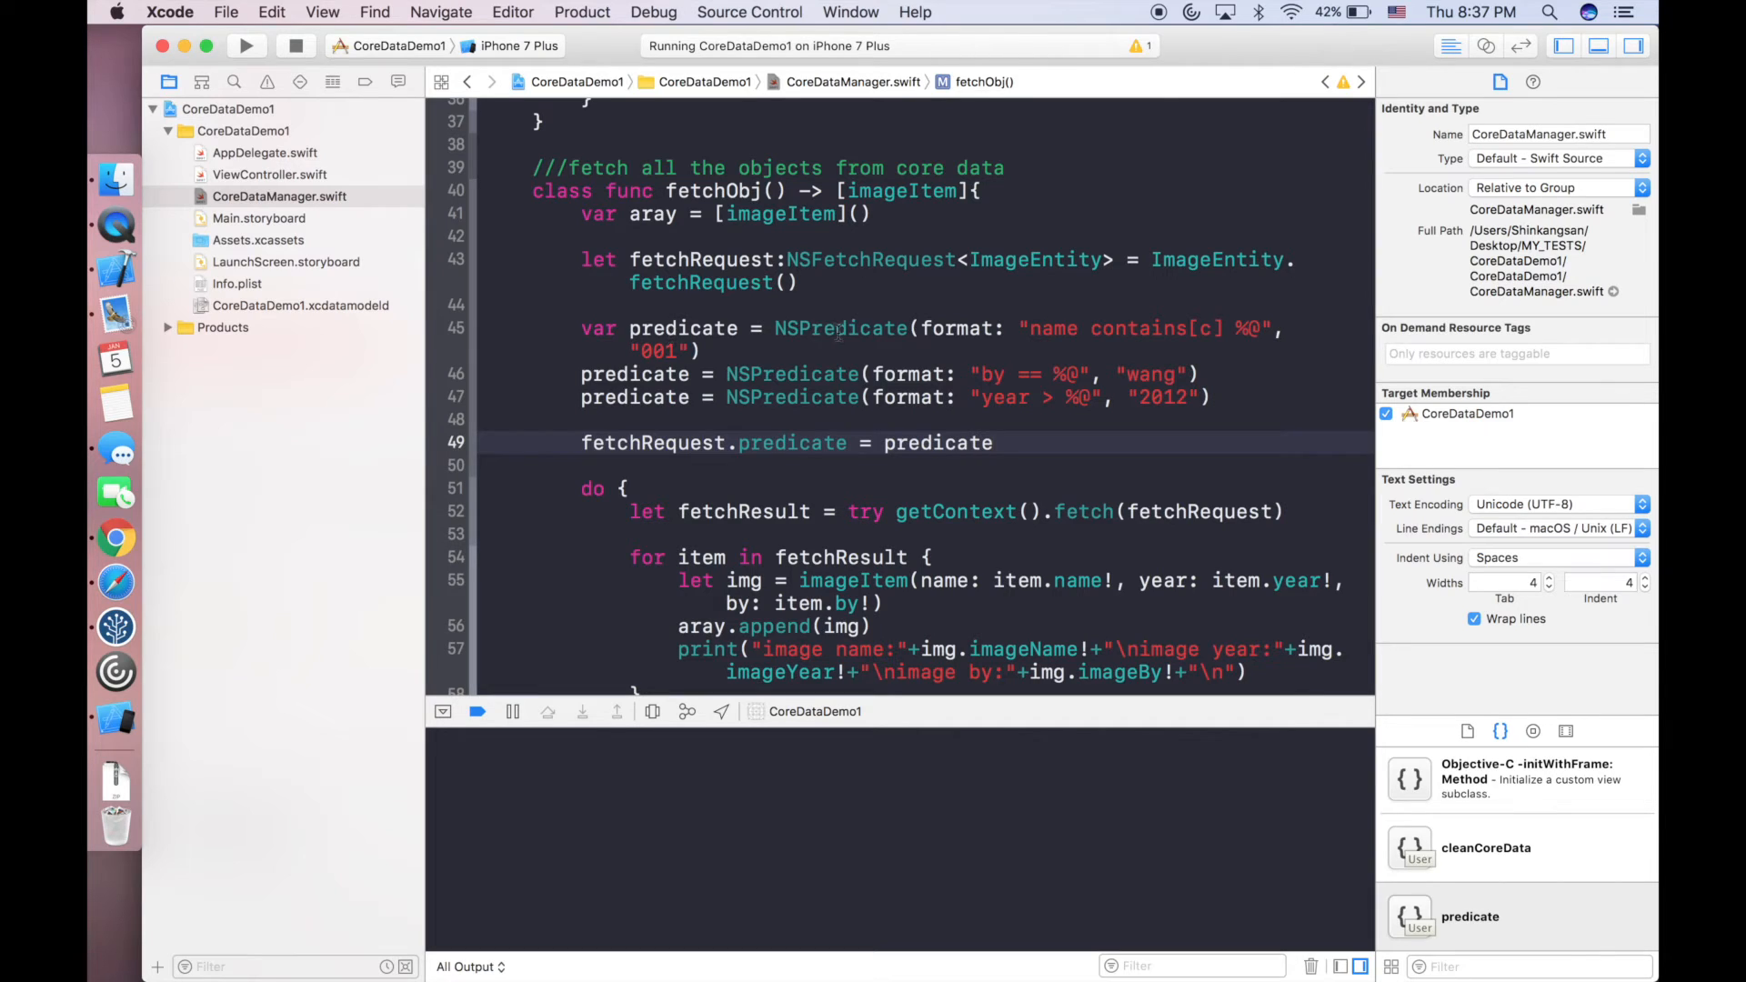
{"action": "left_click", "coordinate": [840, 328]}
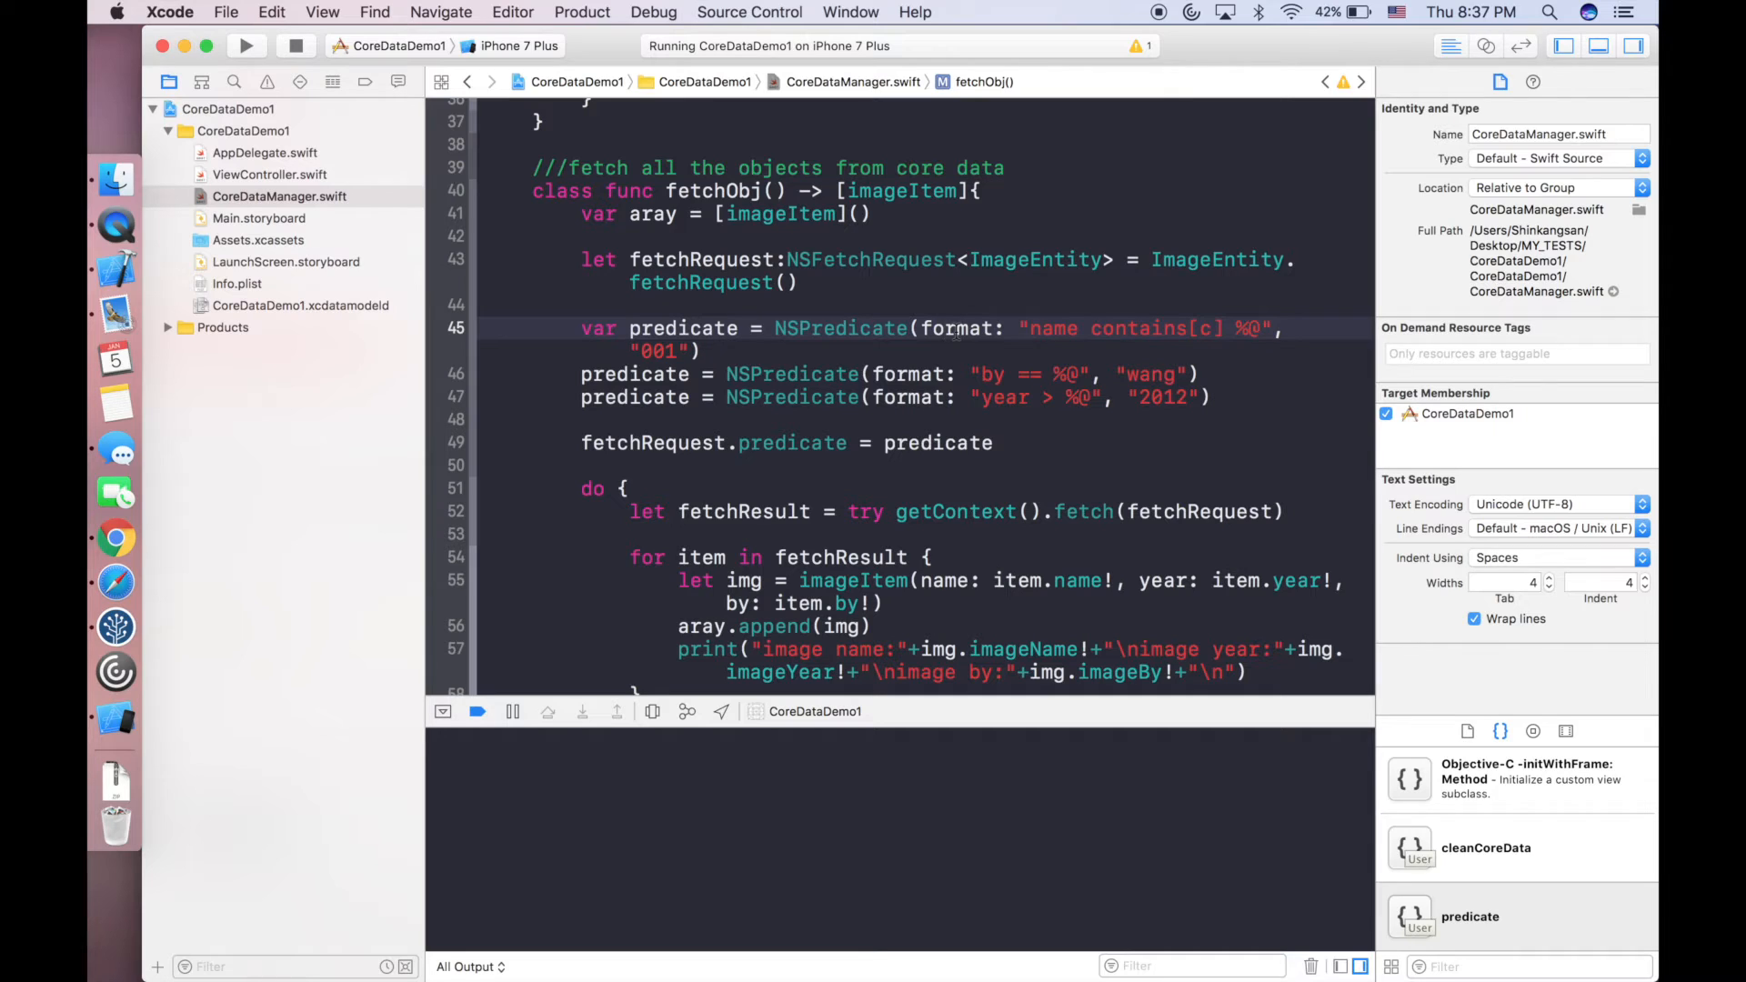
{"action": "double_click", "coordinate": [840, 328]}
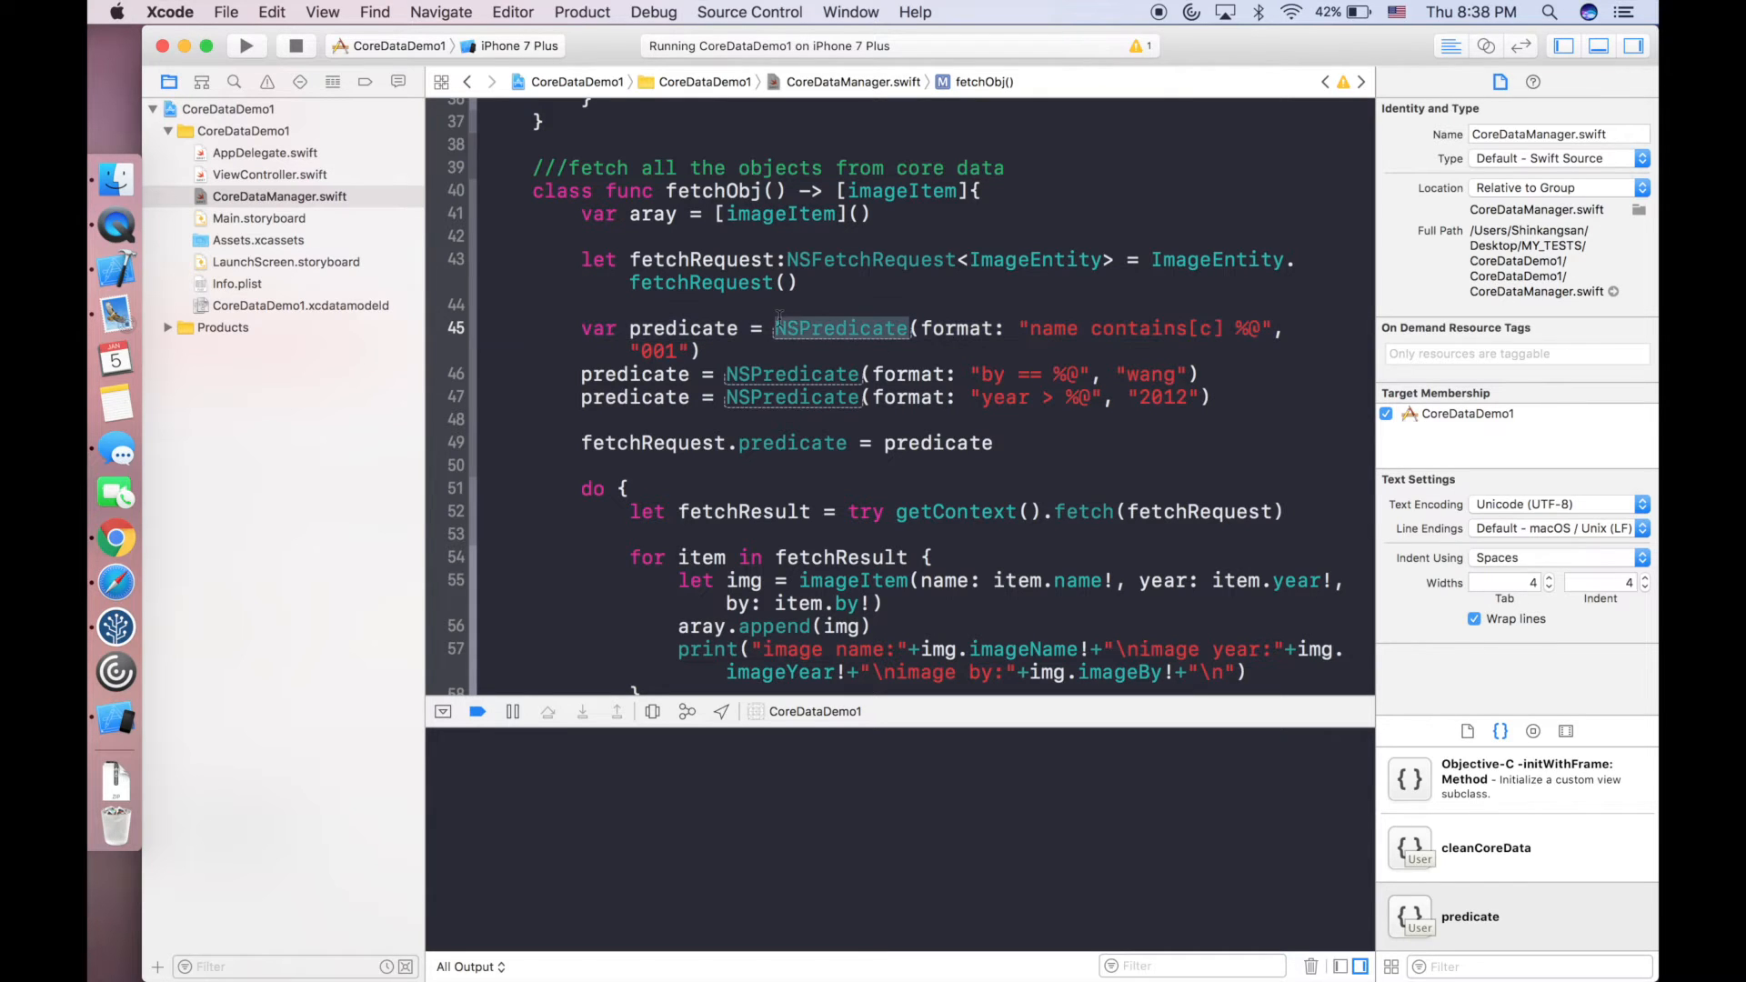
{"action": "mouse_move", "coordinate": [951, 330]}
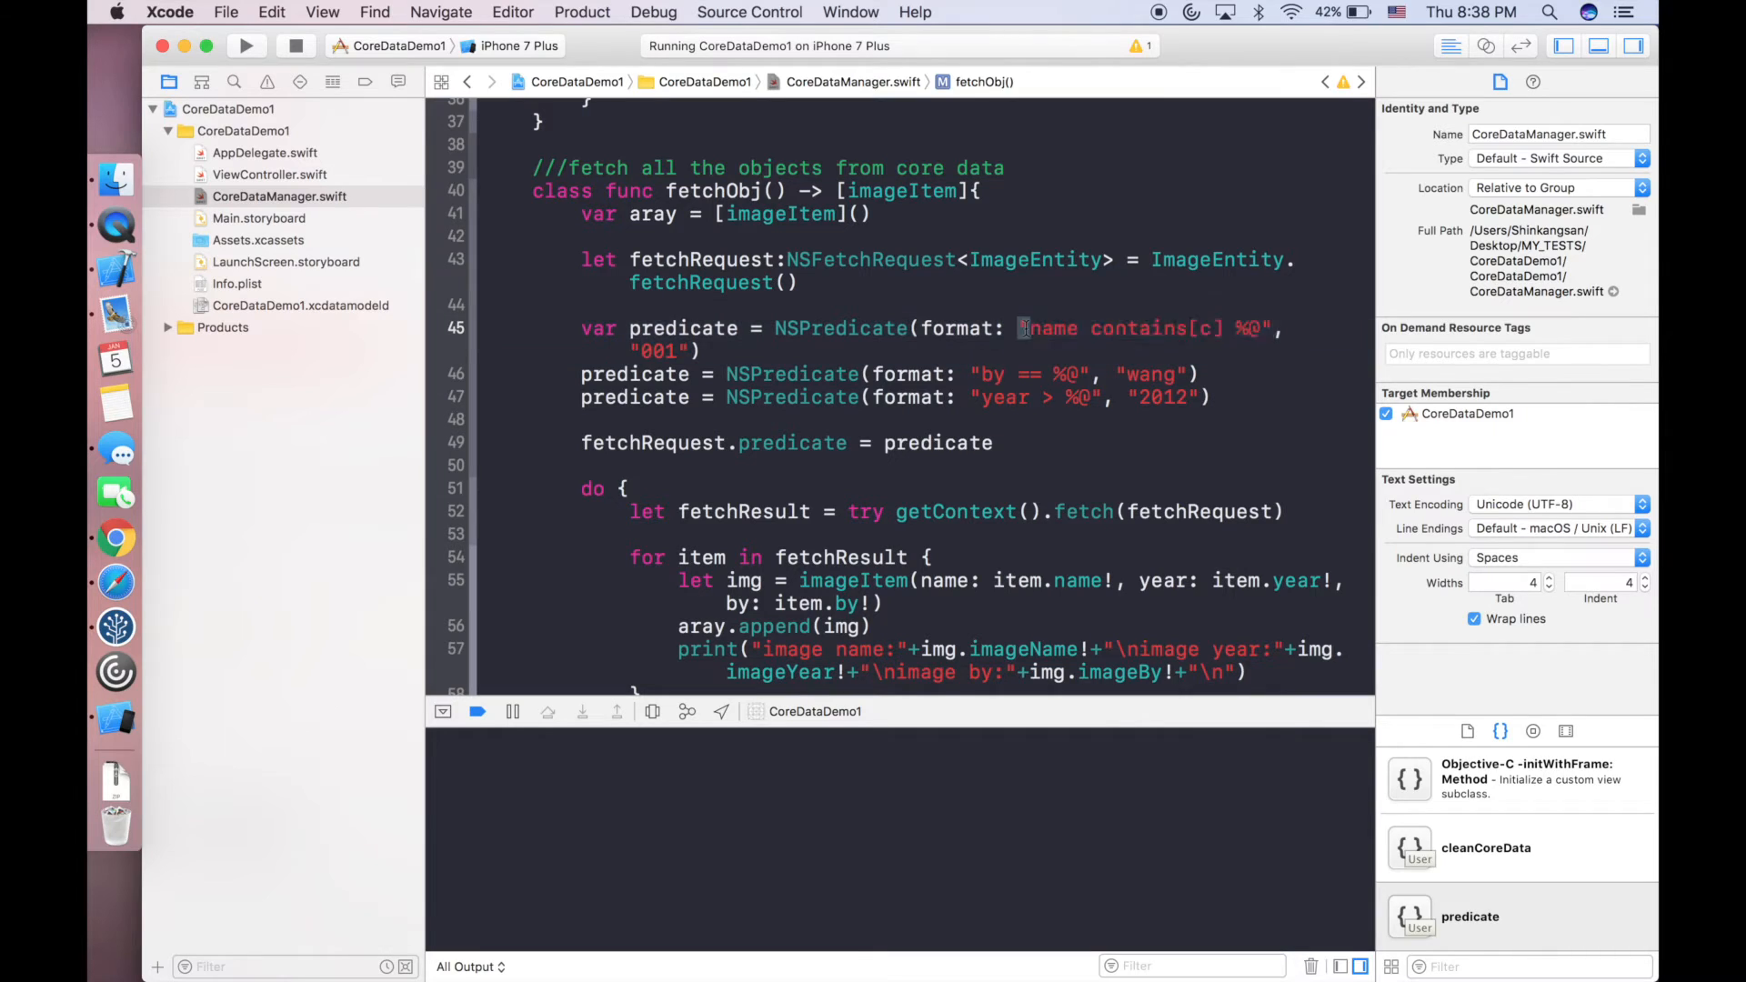
{"action": "double_click", "coordinate": [1135, 327]}
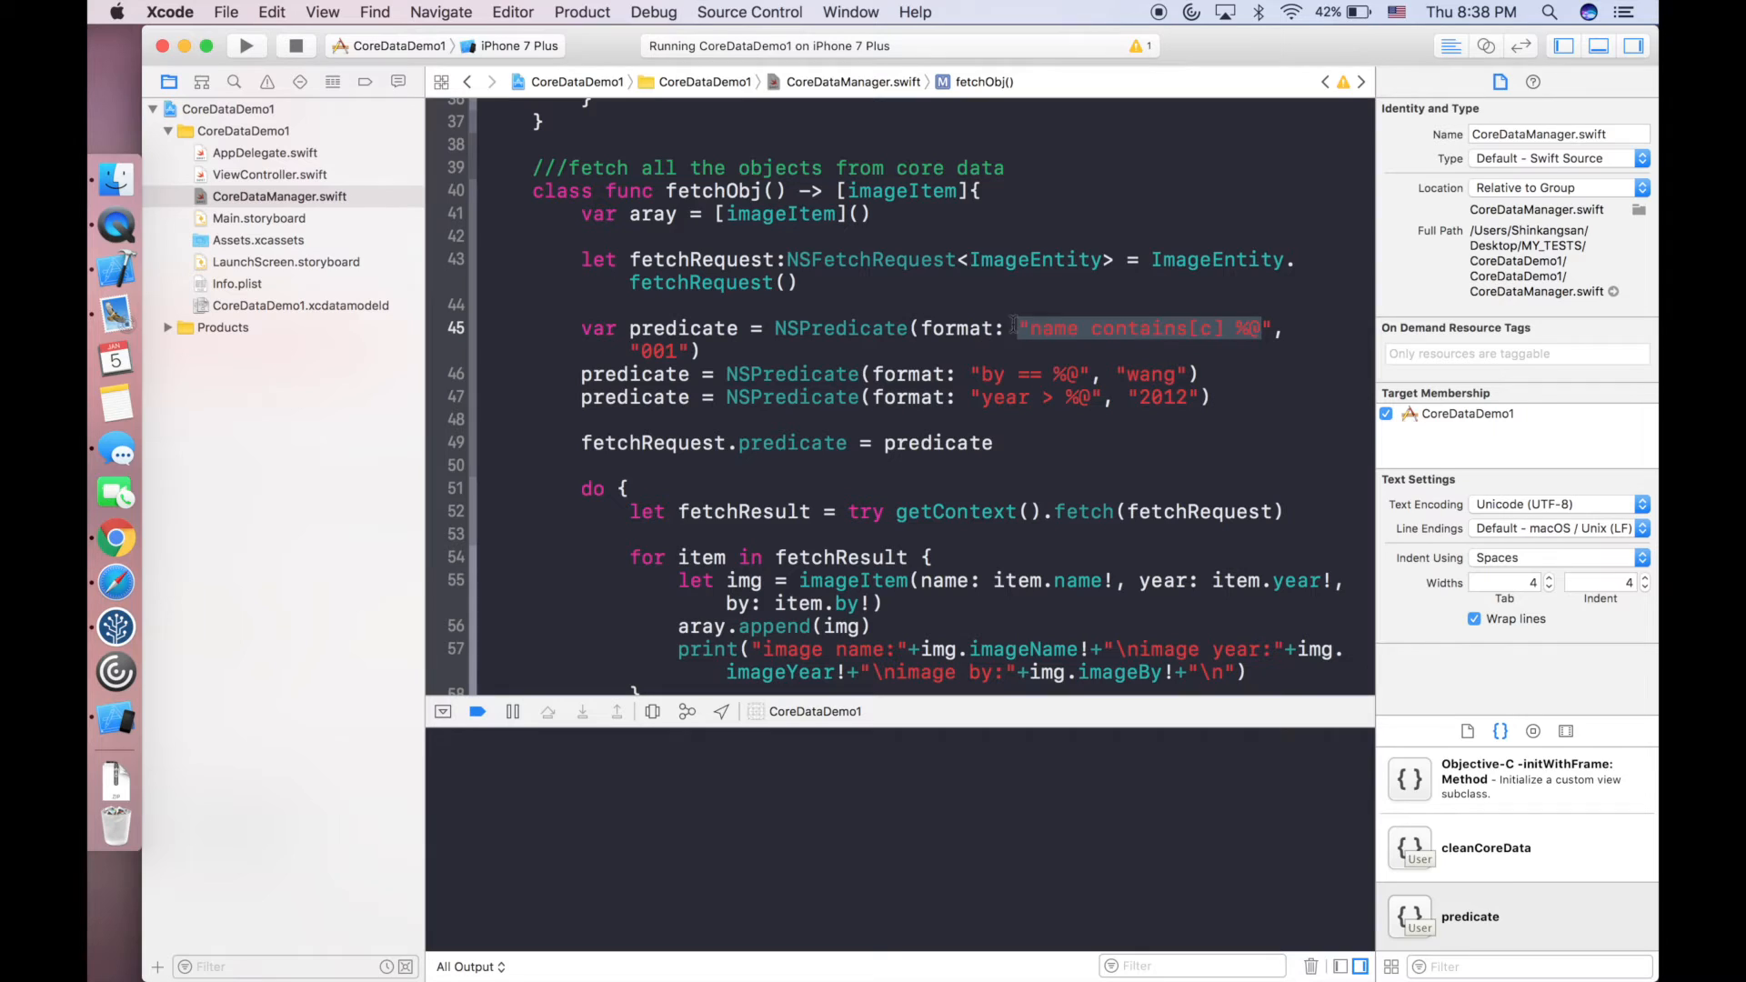
{"action": "mouse_move", "coordinate": [1180, 346]}
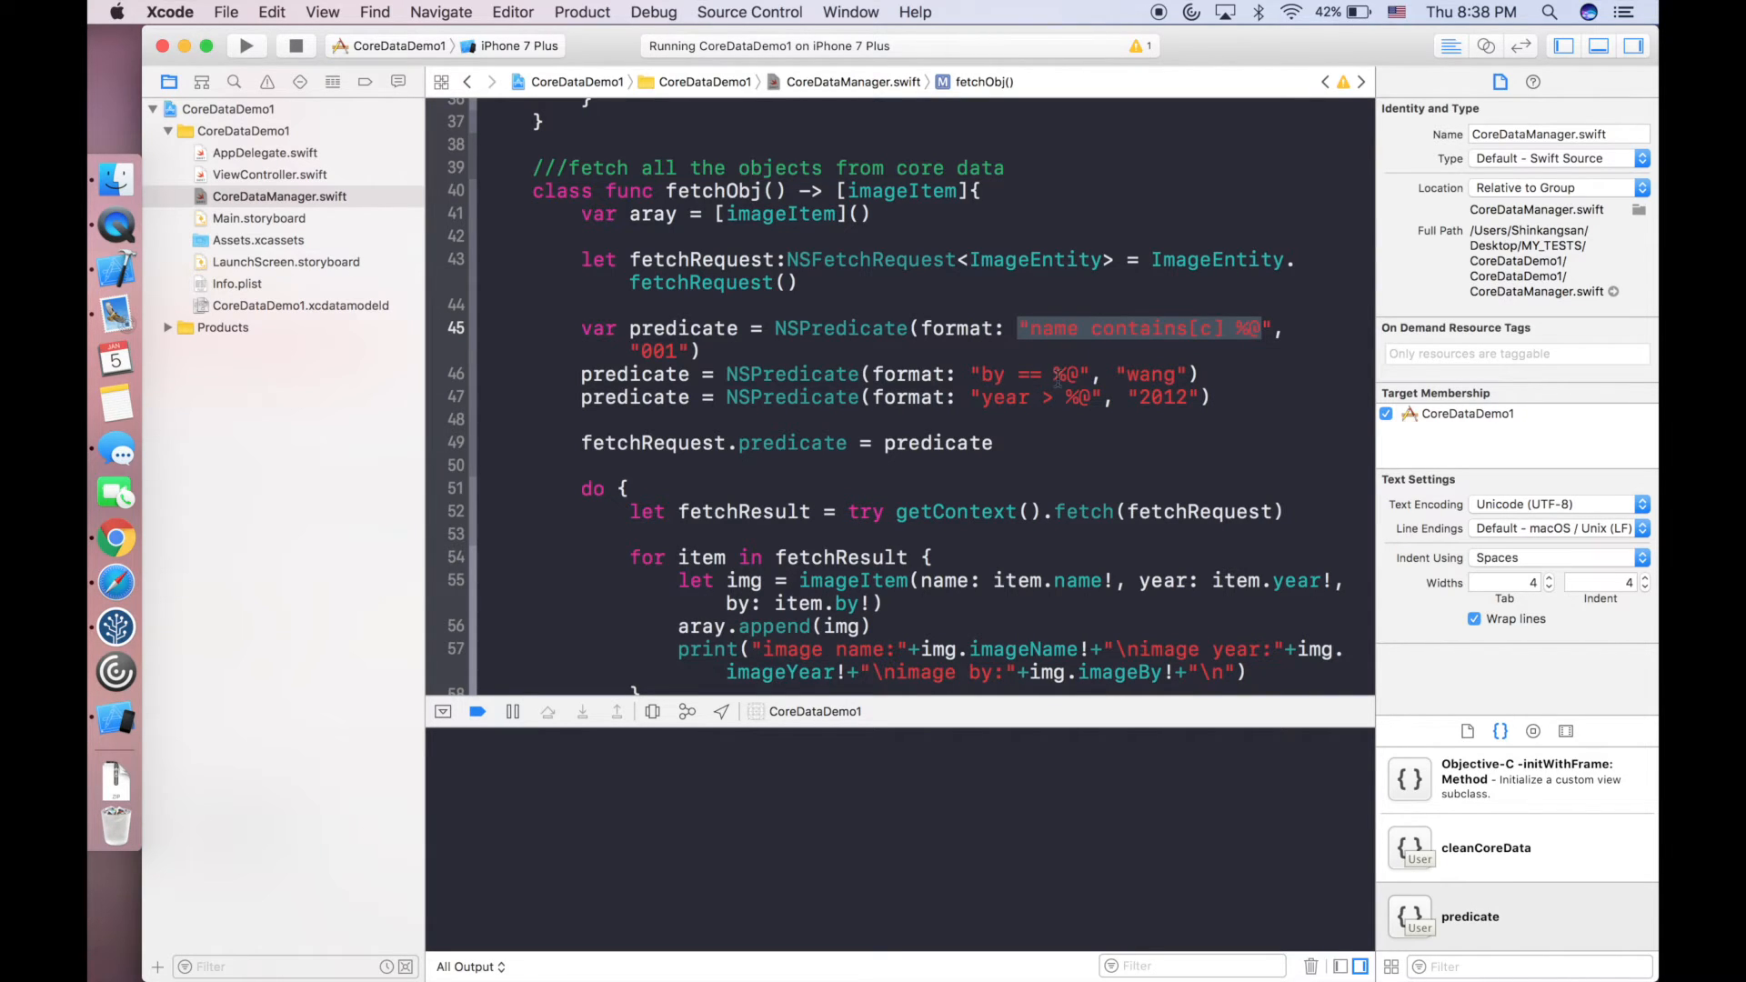
{"action": "mouse_move", "coordinate": [1022, 401]}
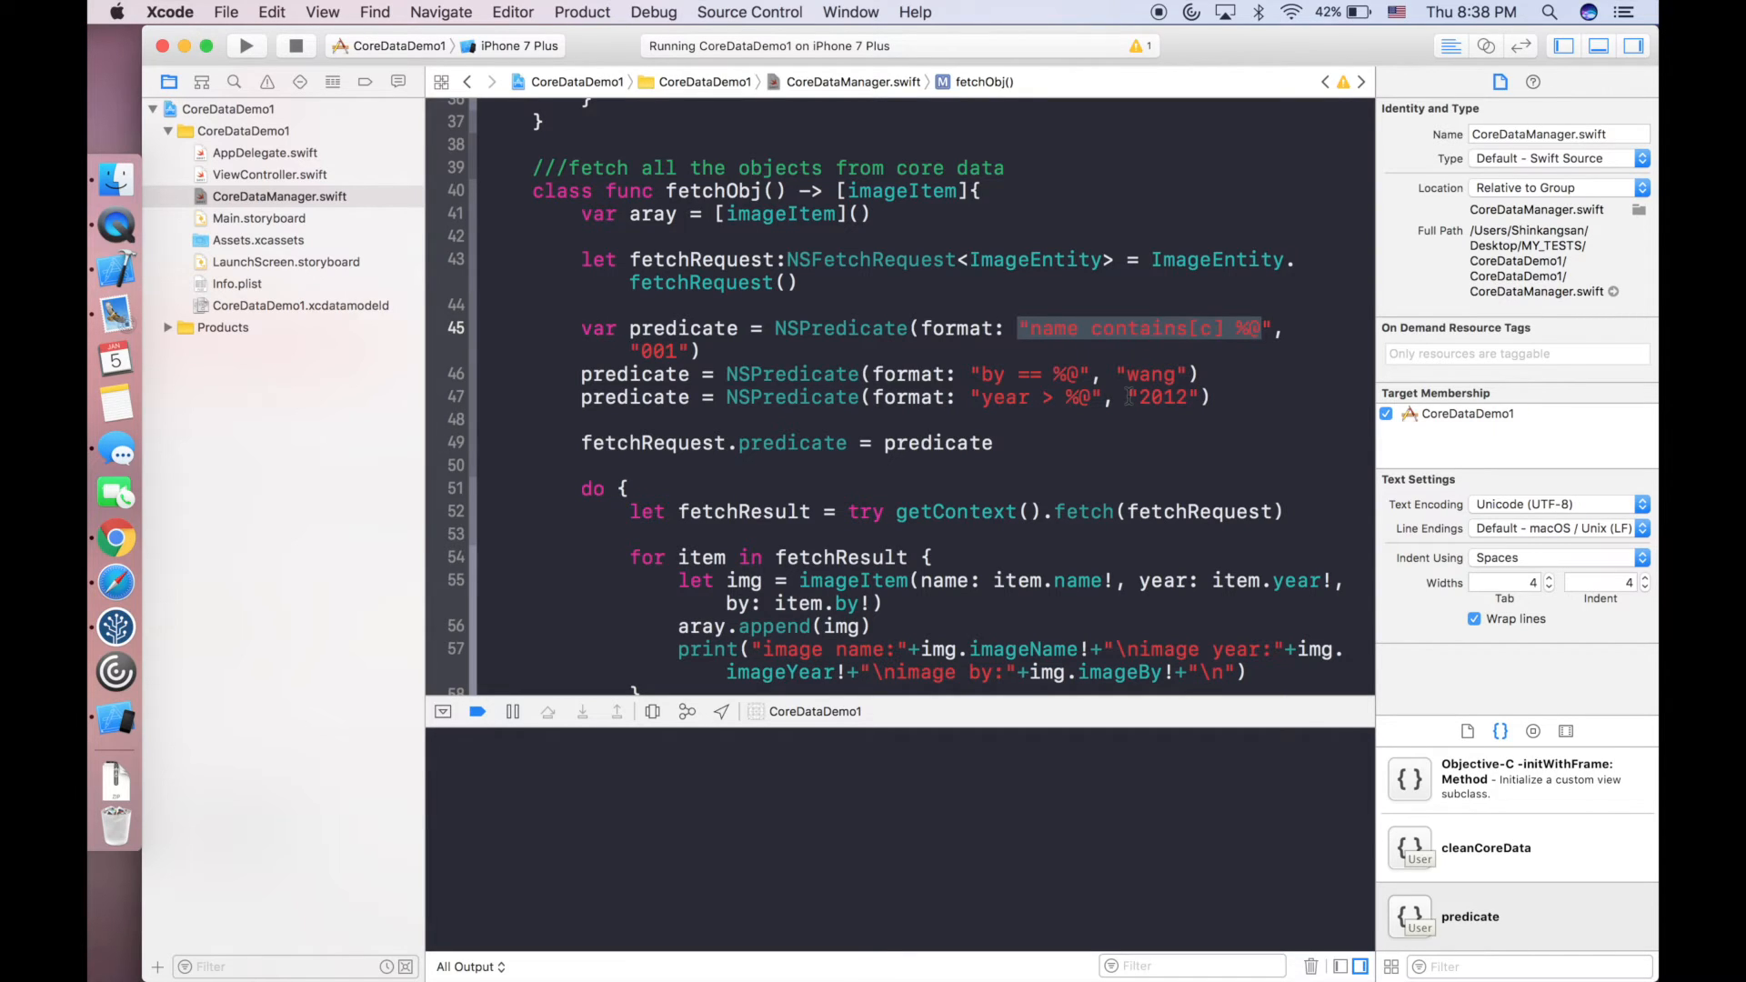
{"action": "mouse_move", "coordinate": [1127, 351]}
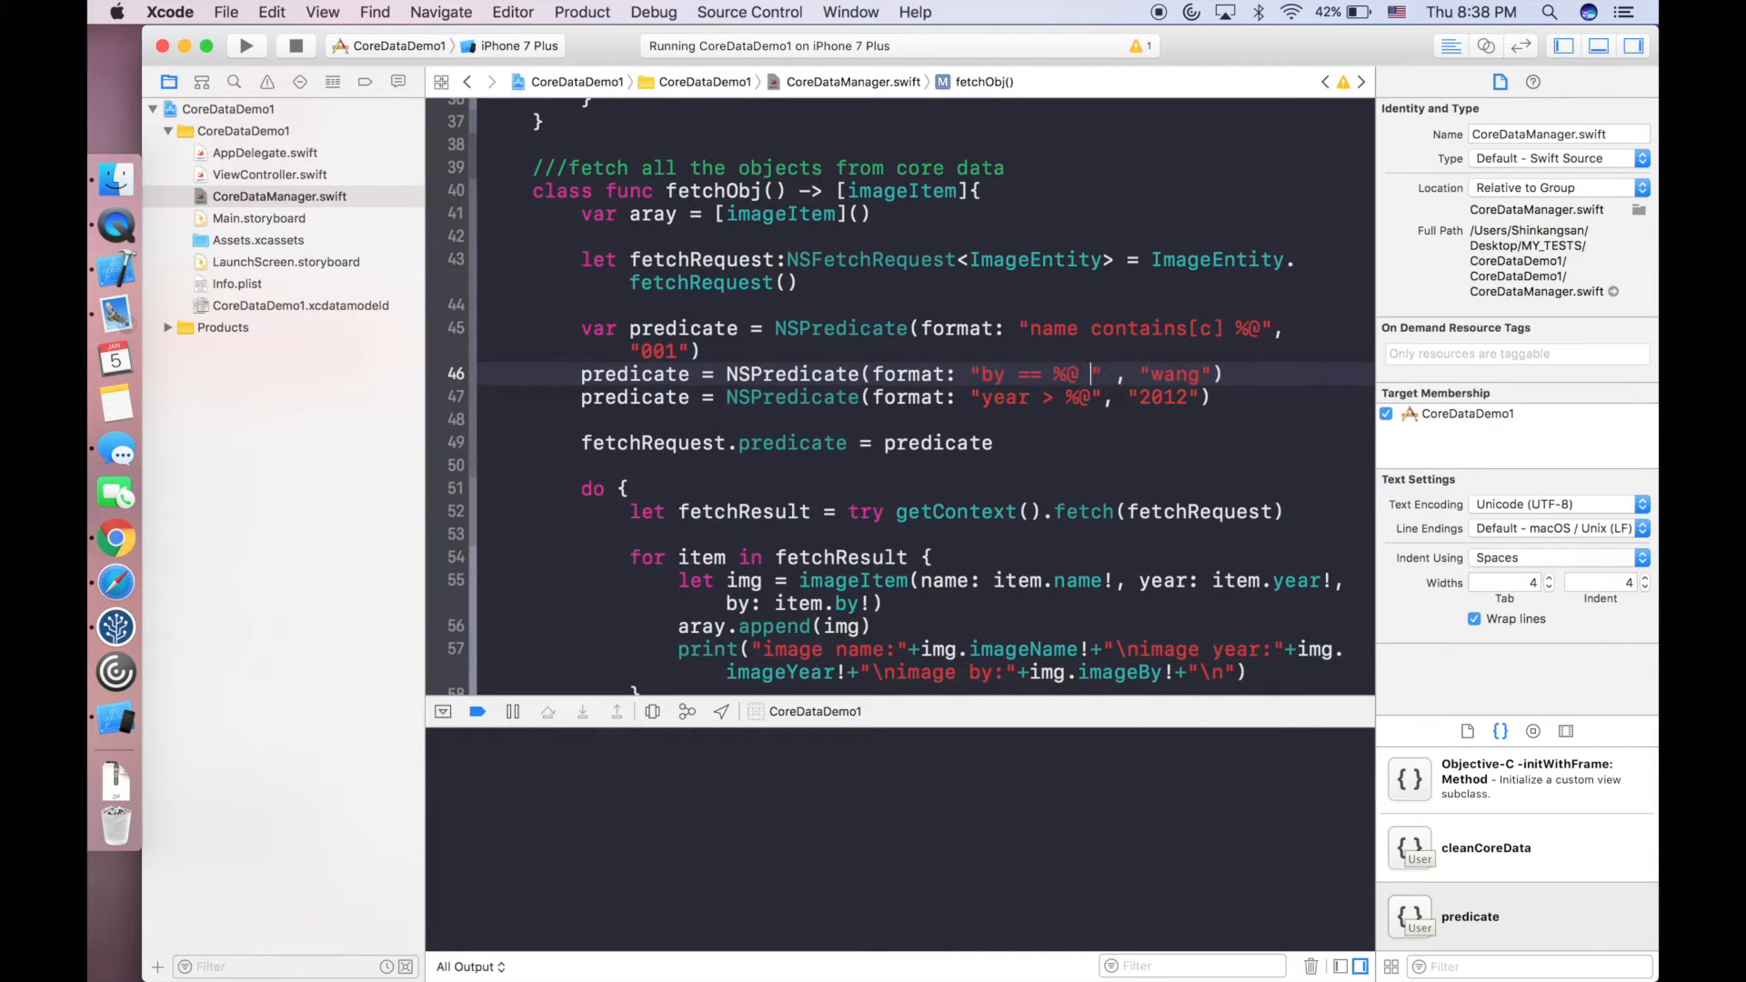
{"action": "type", "text": "AND"}
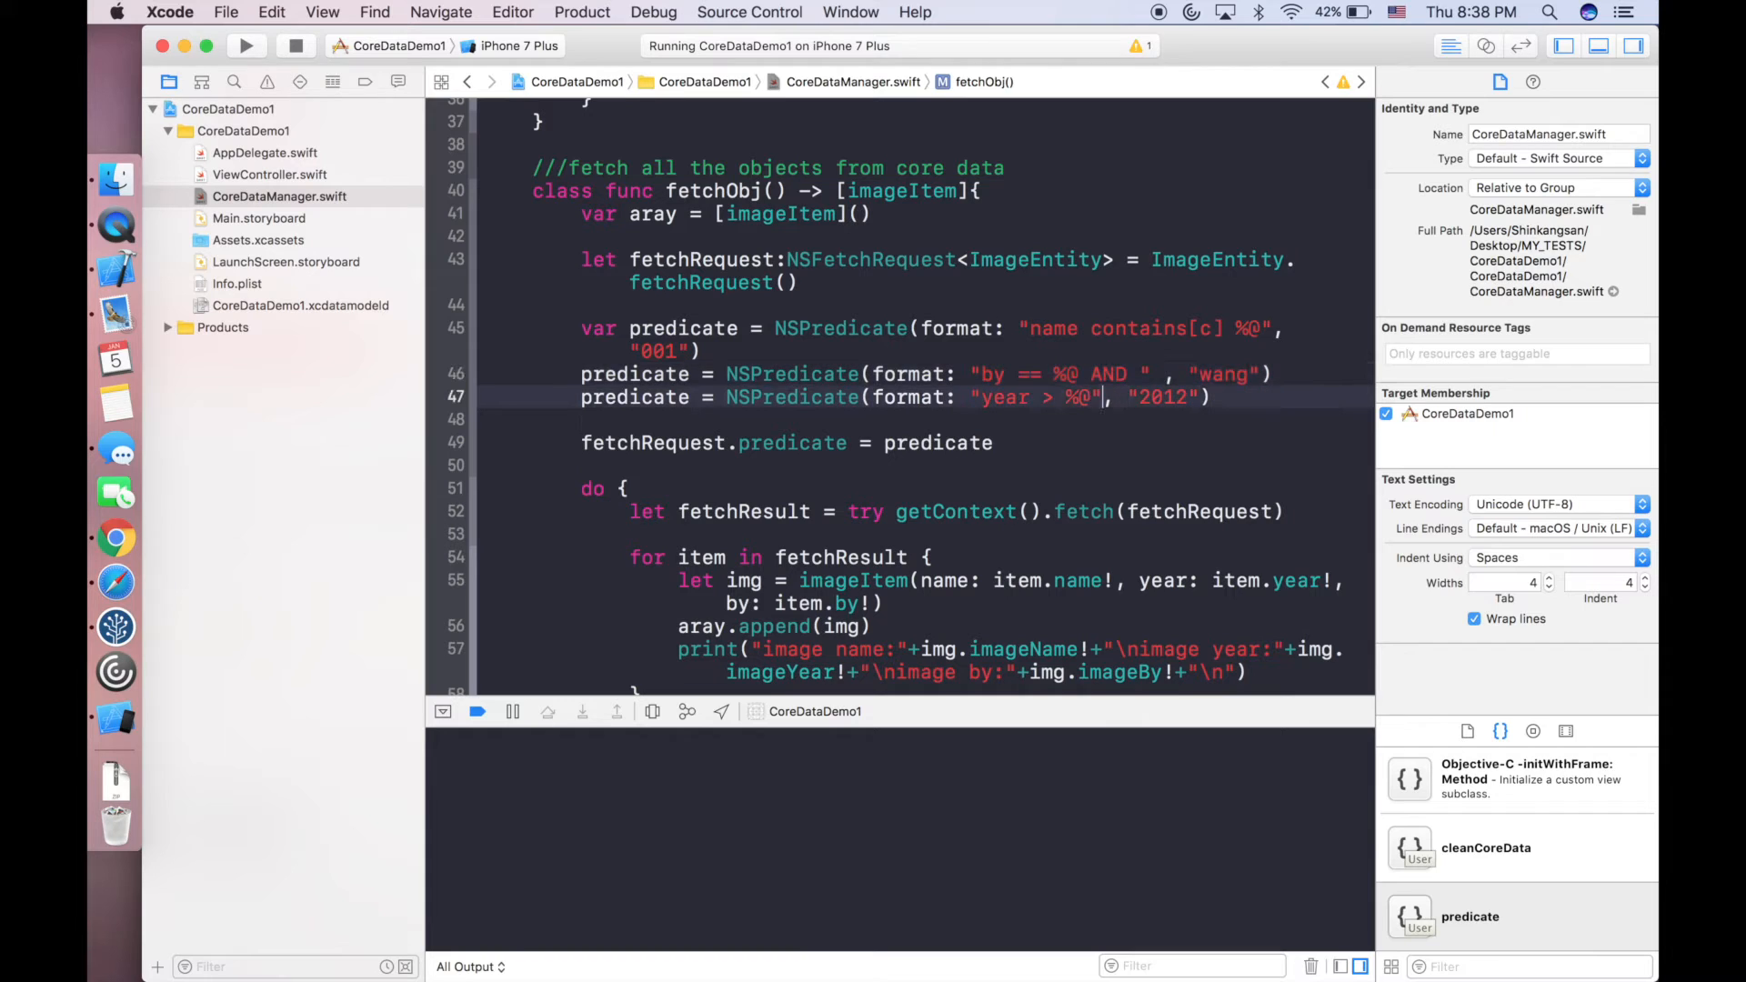
{"action": "double_click", "coordinate": [1029, 399]}
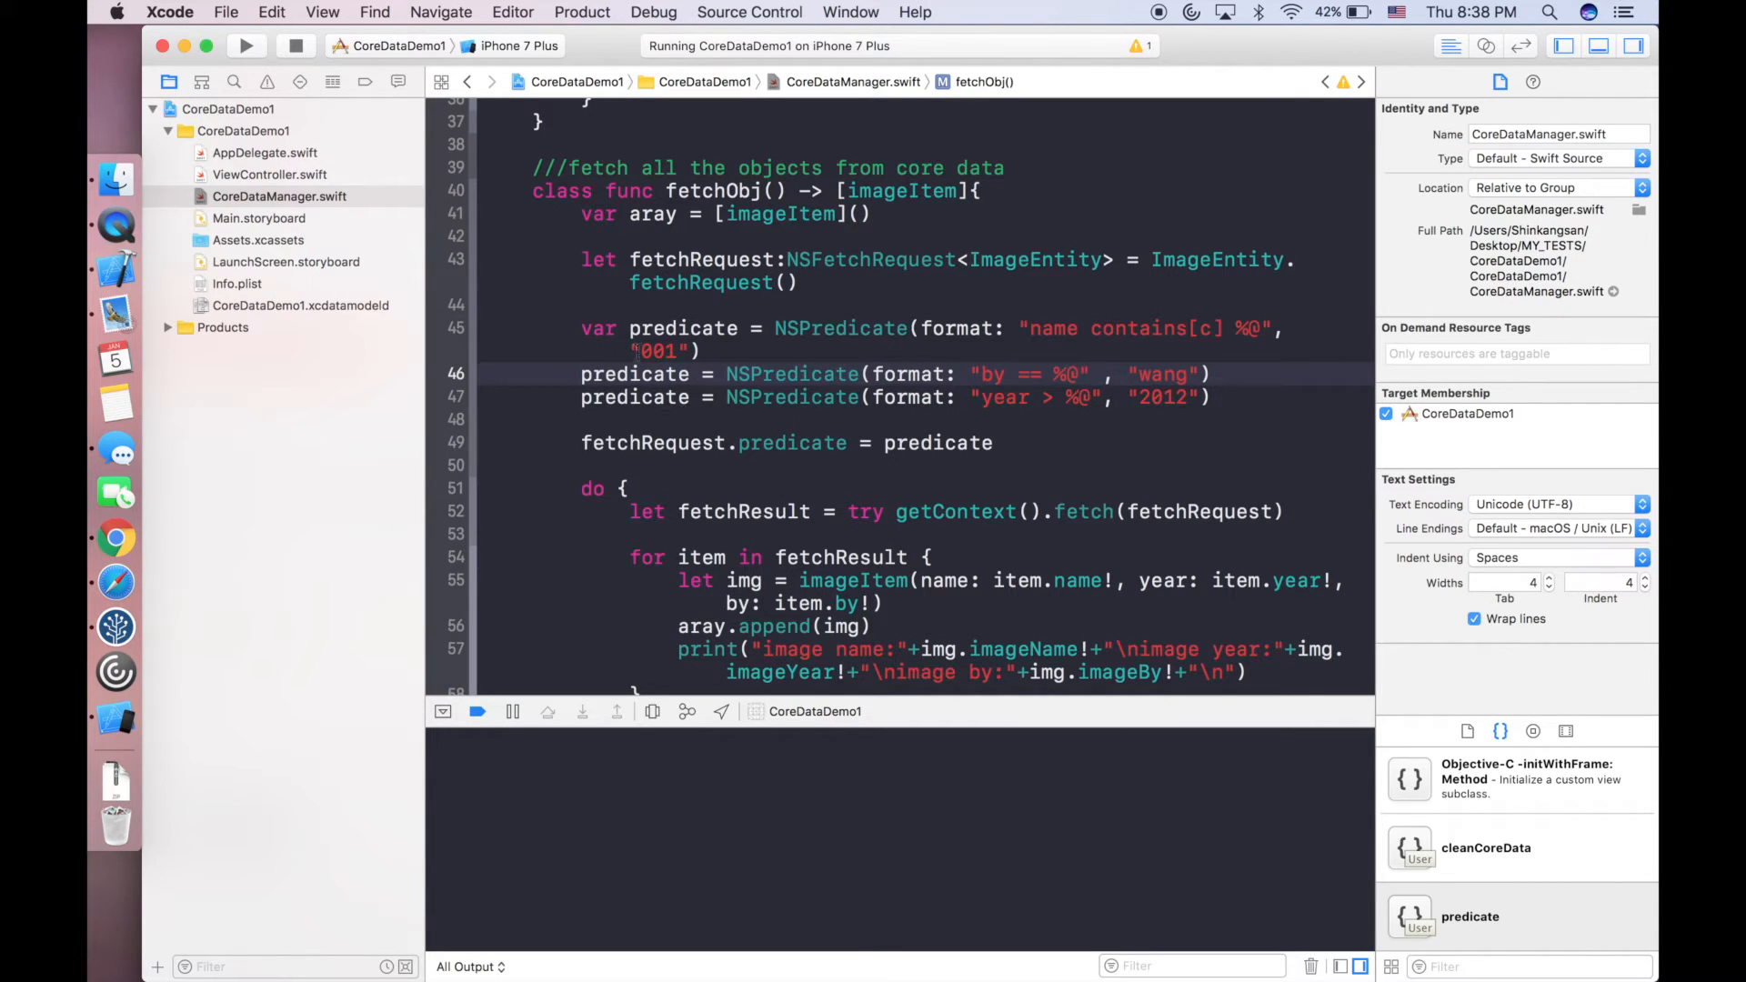
{"action": "left_click", "coordinate": [622, 442]}
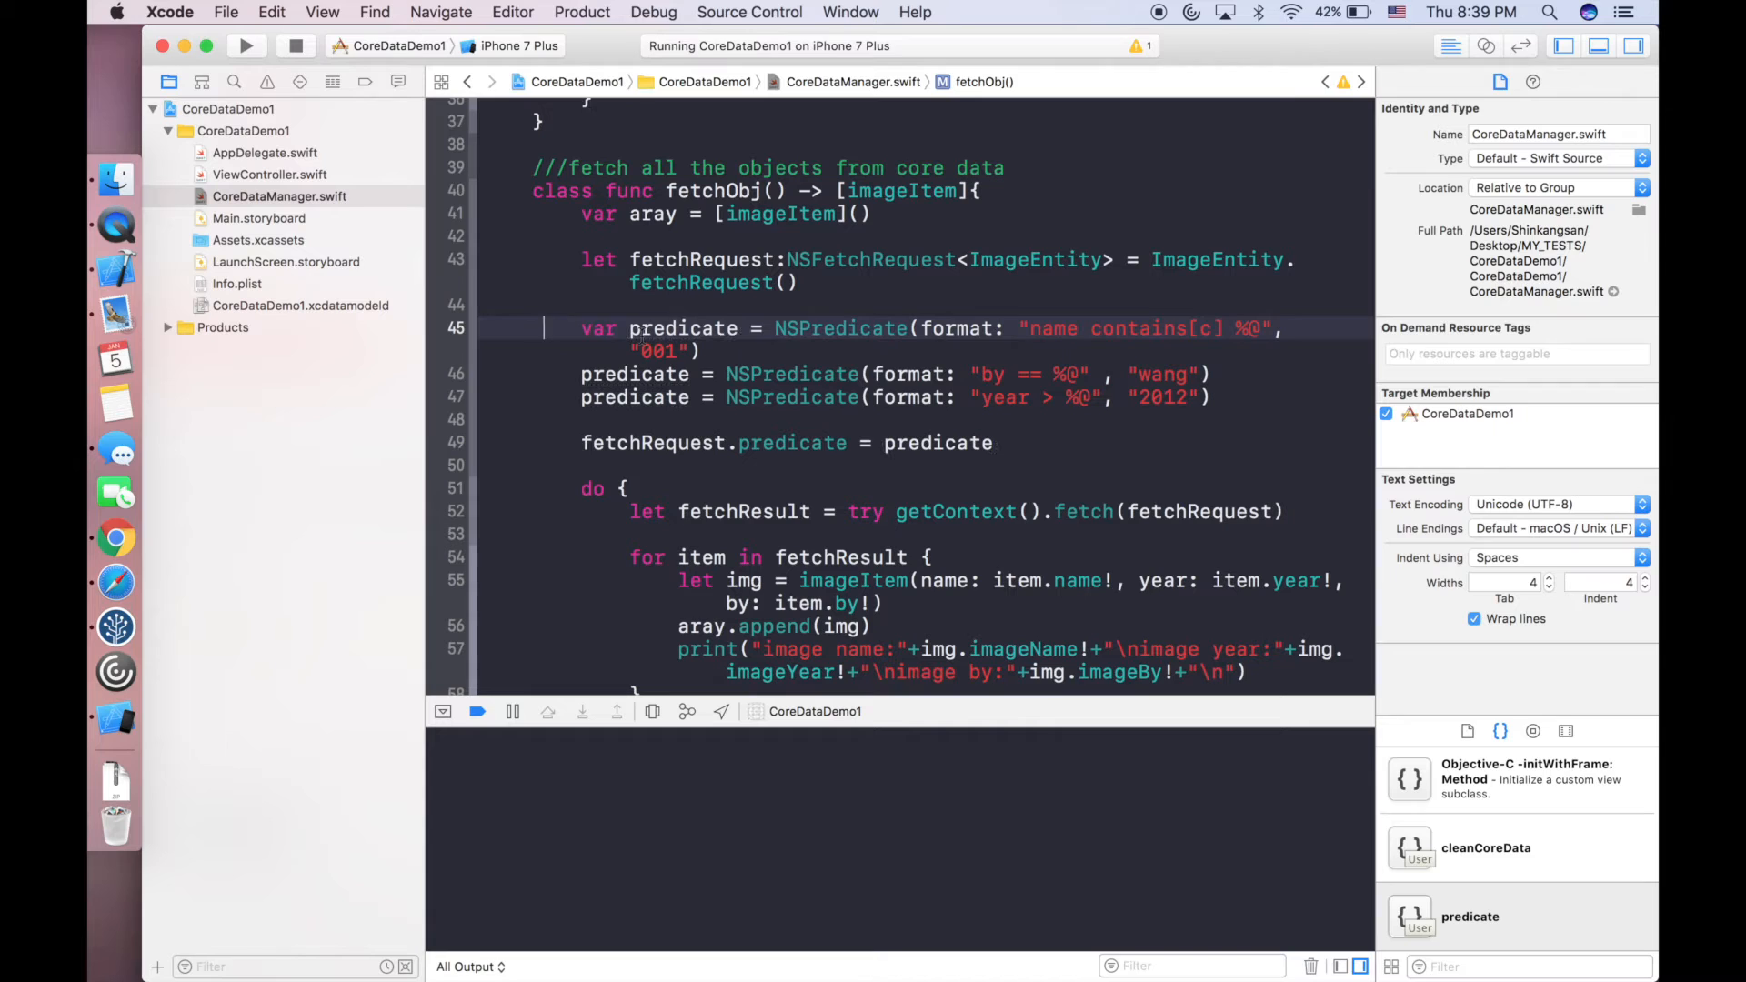
Comment out fetchObj's predicate lines and its assignment, rerun, and read the unfiltered image001–image005 output.
{"action": "key", "text": "cmd+/"}
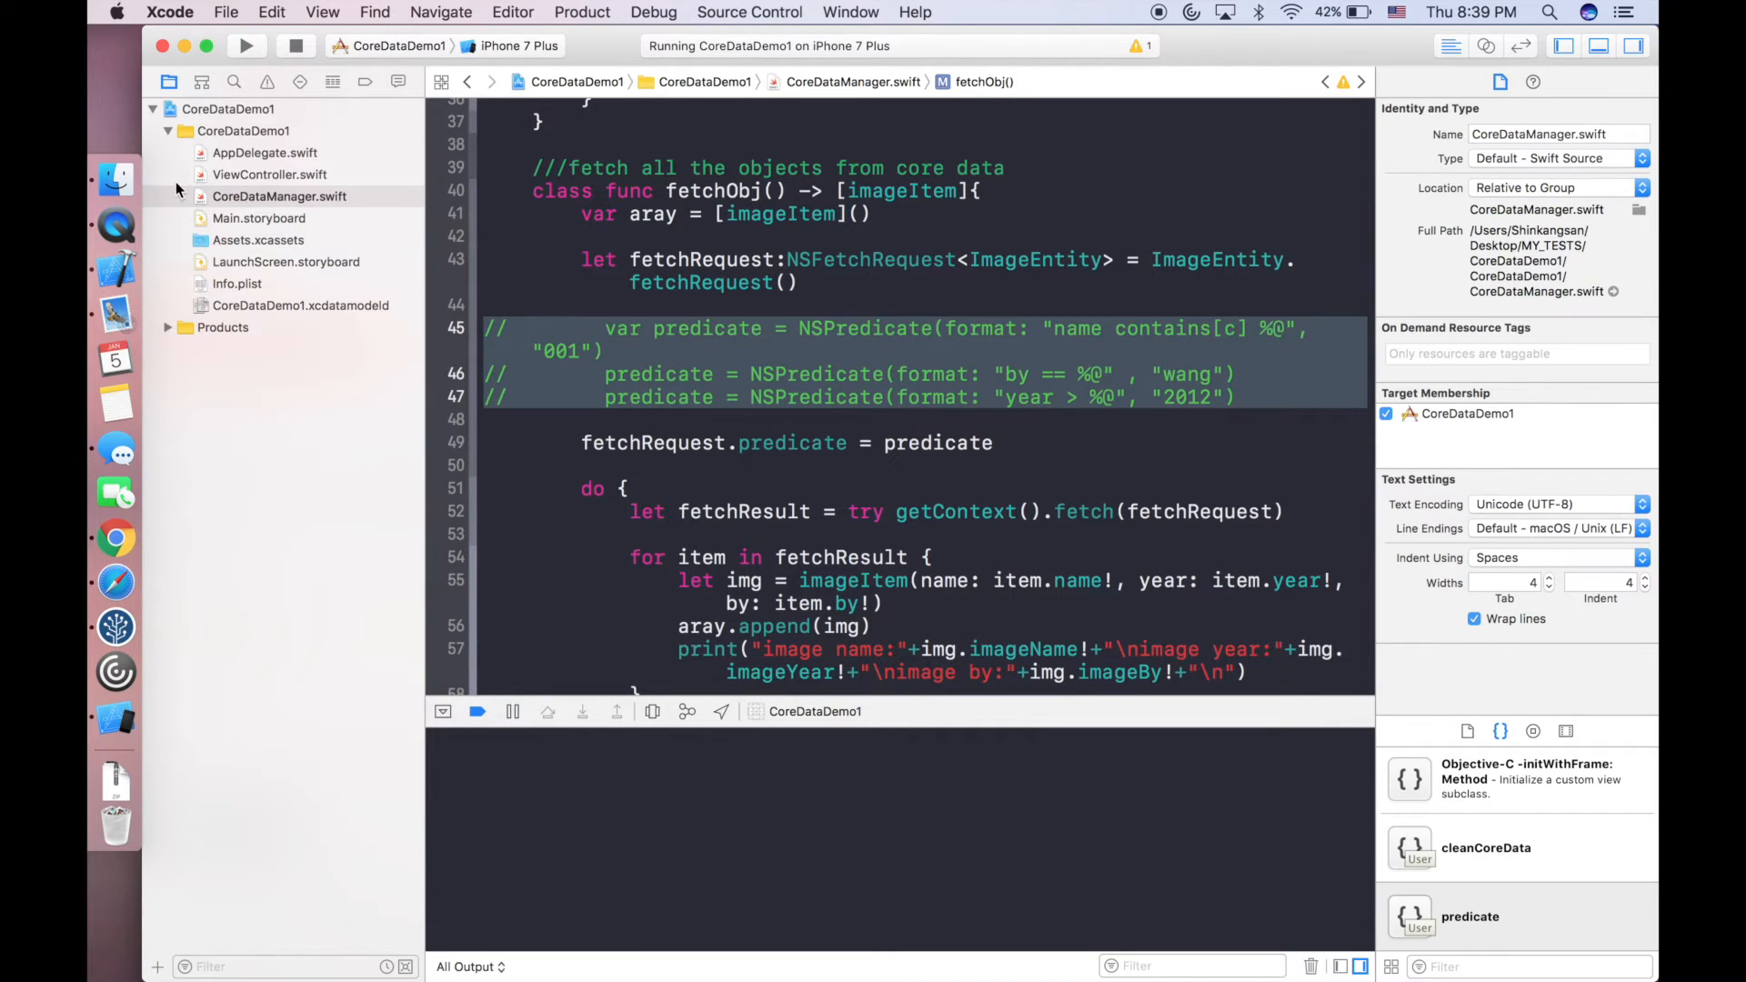
{"action": "left_click", "coordinate": [269, 175]}
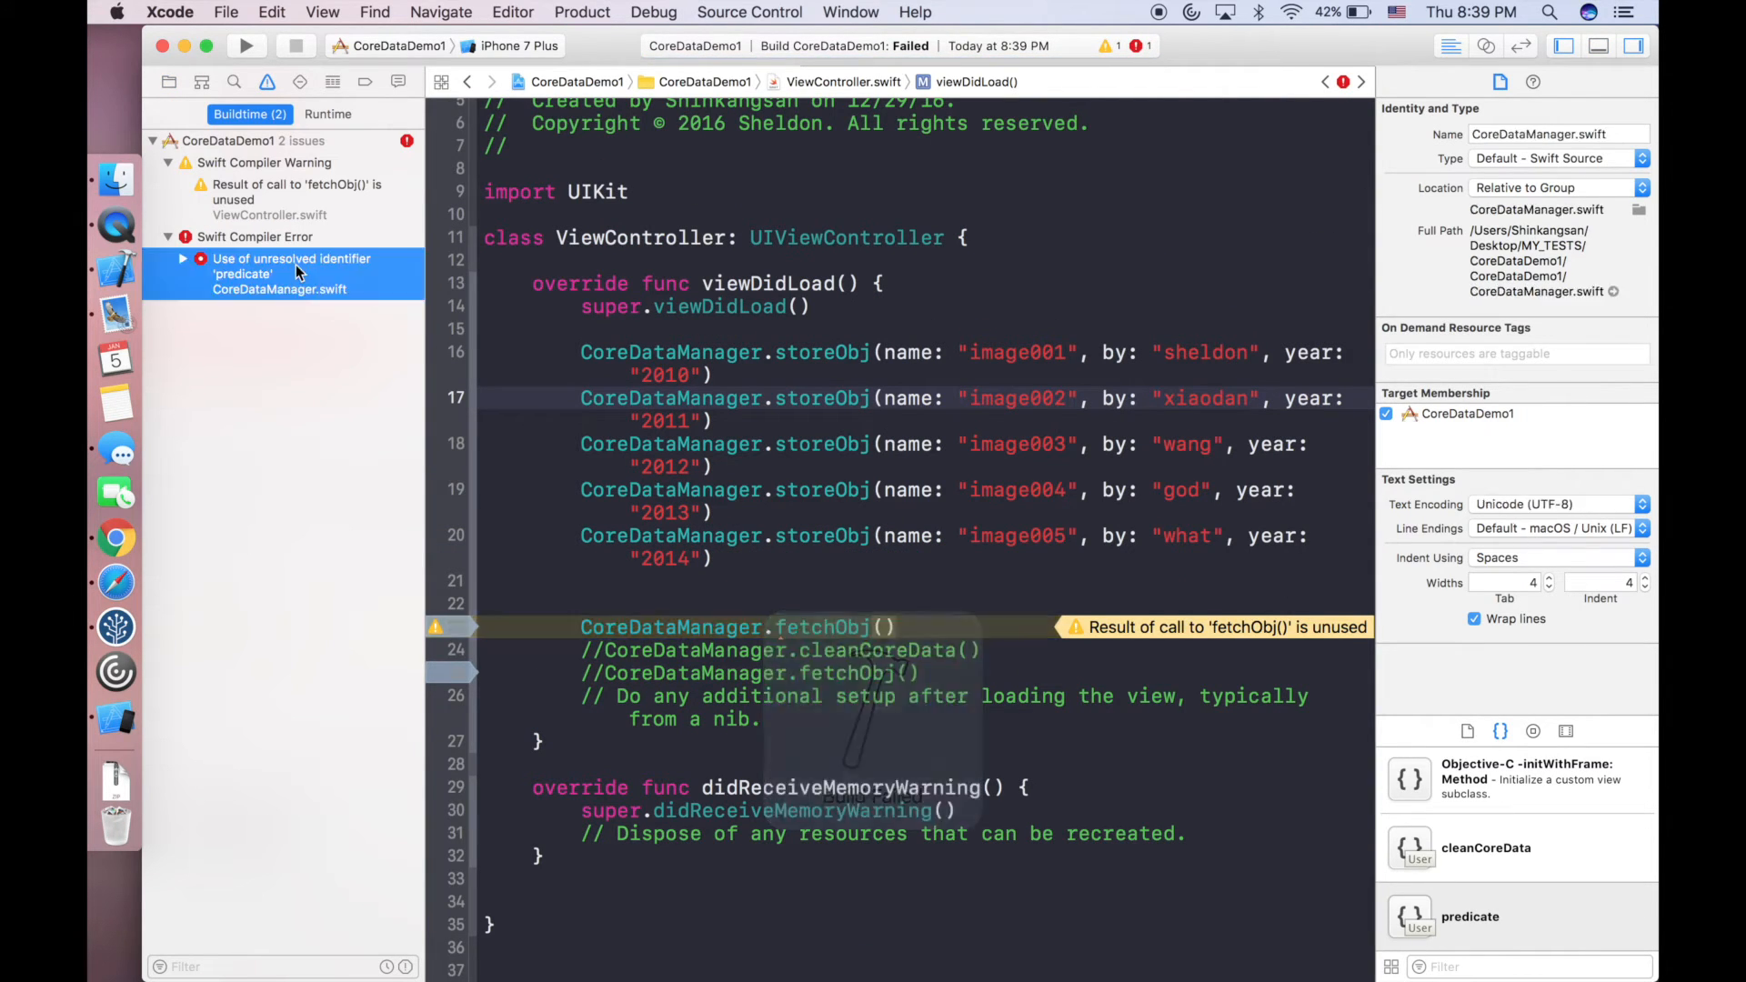
{"action": "left_click", "coordinate": [291, 265]}
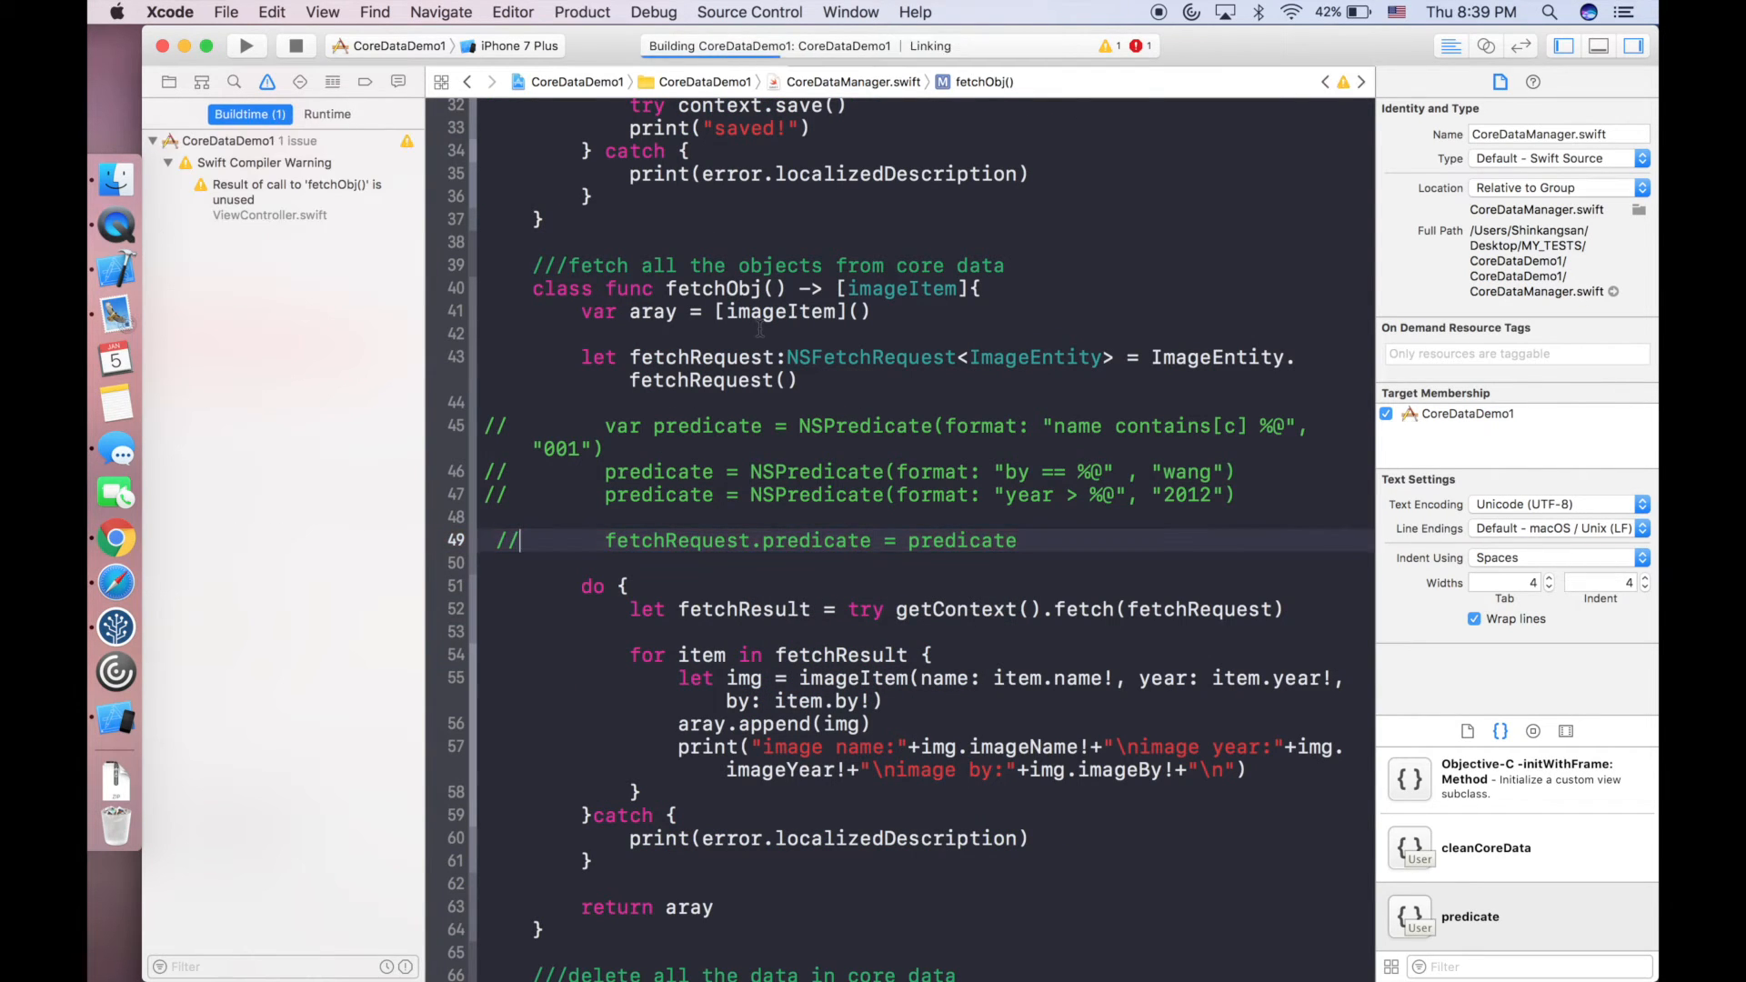
{"action": "left_click", "coordinate": [244, 45]}
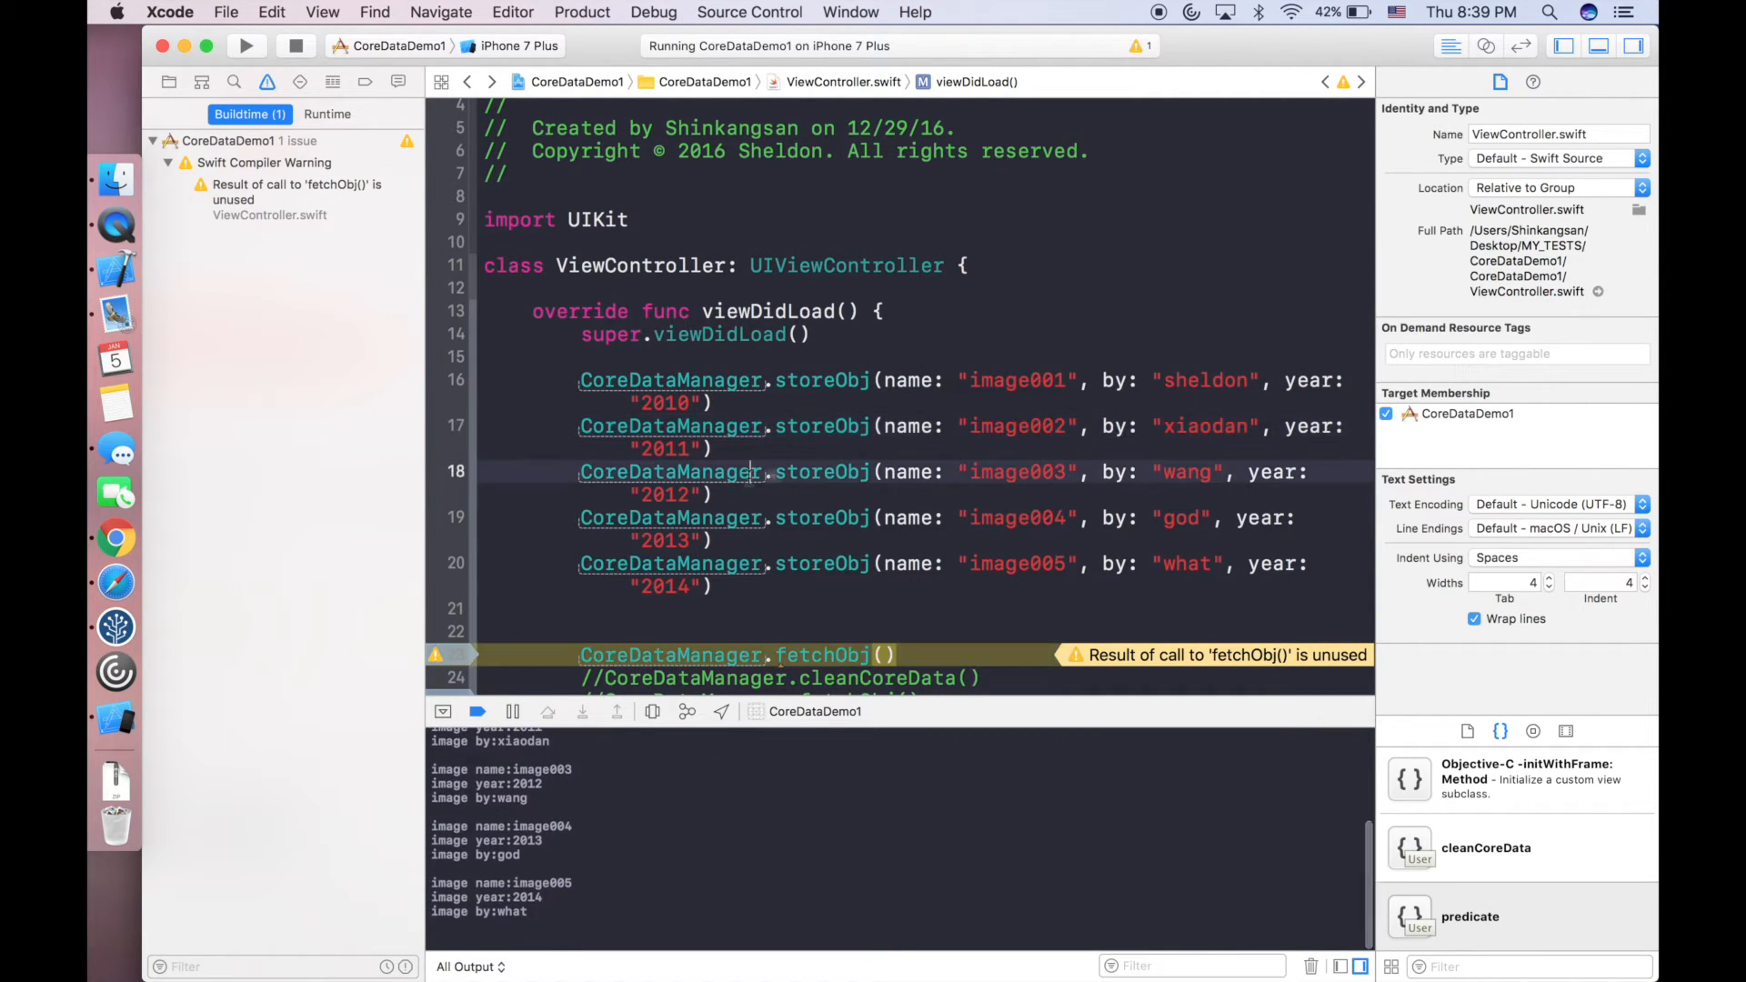
{"action": "left_click", "coordinate": [246, 45]}
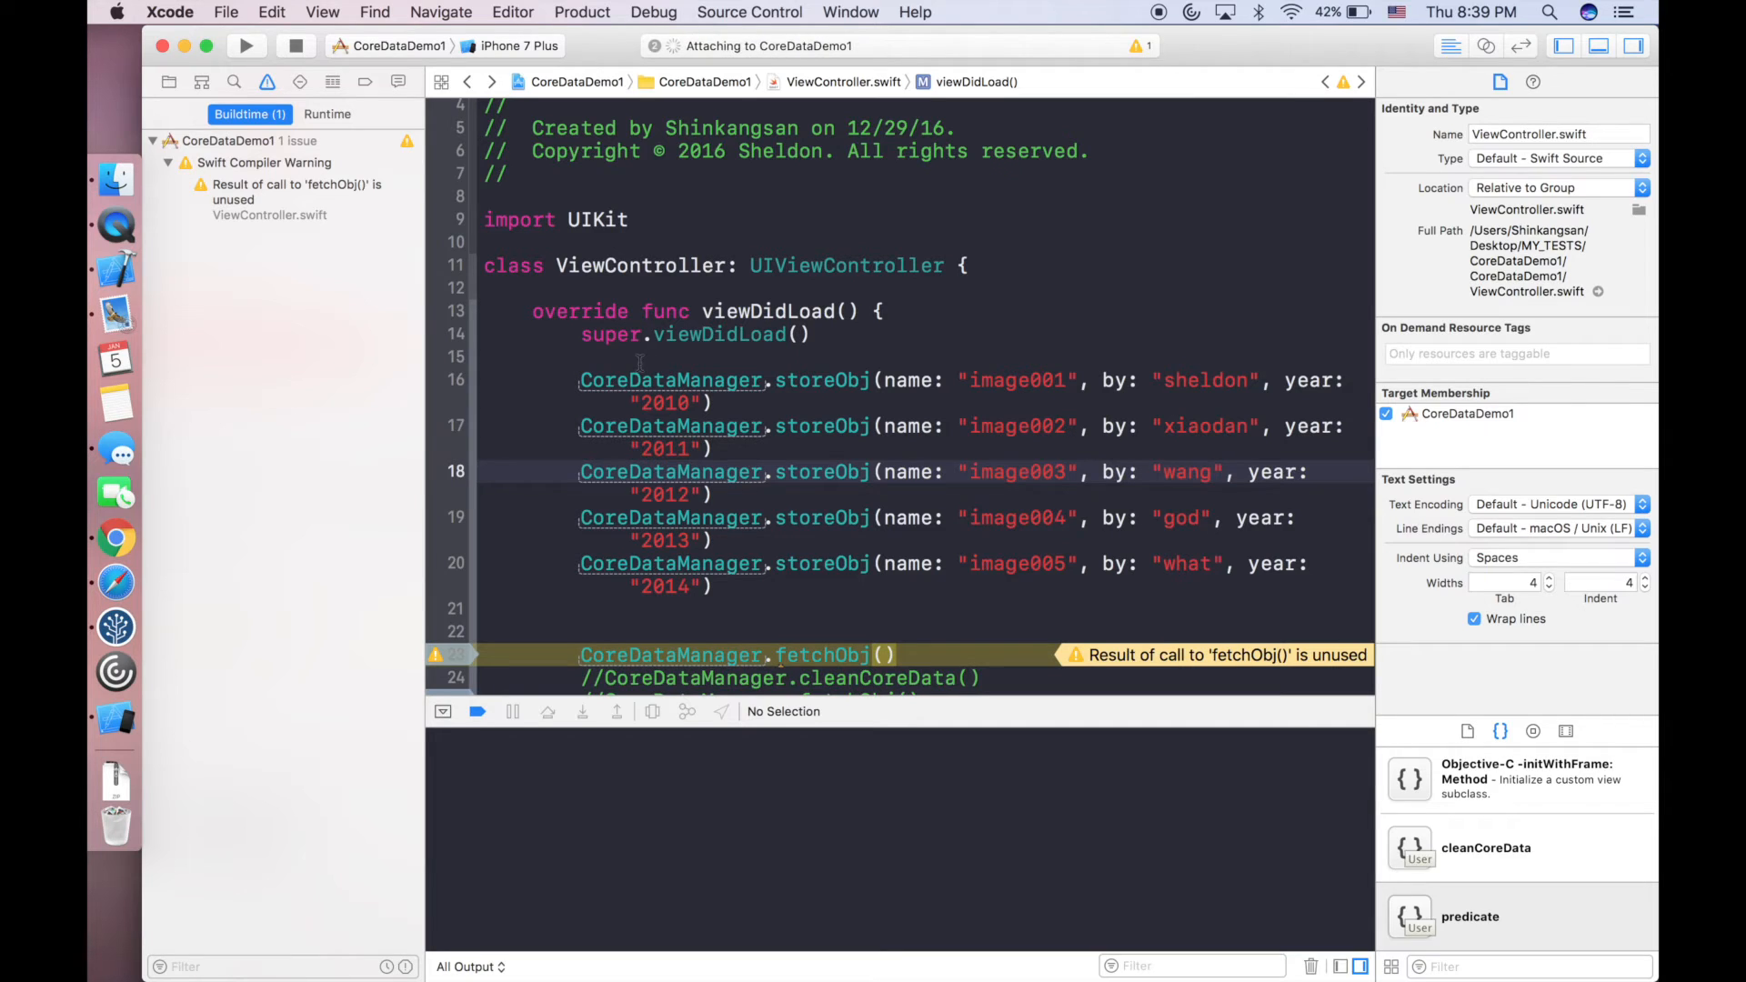
{"action": "left_click", "coordinate": [244, 45]}
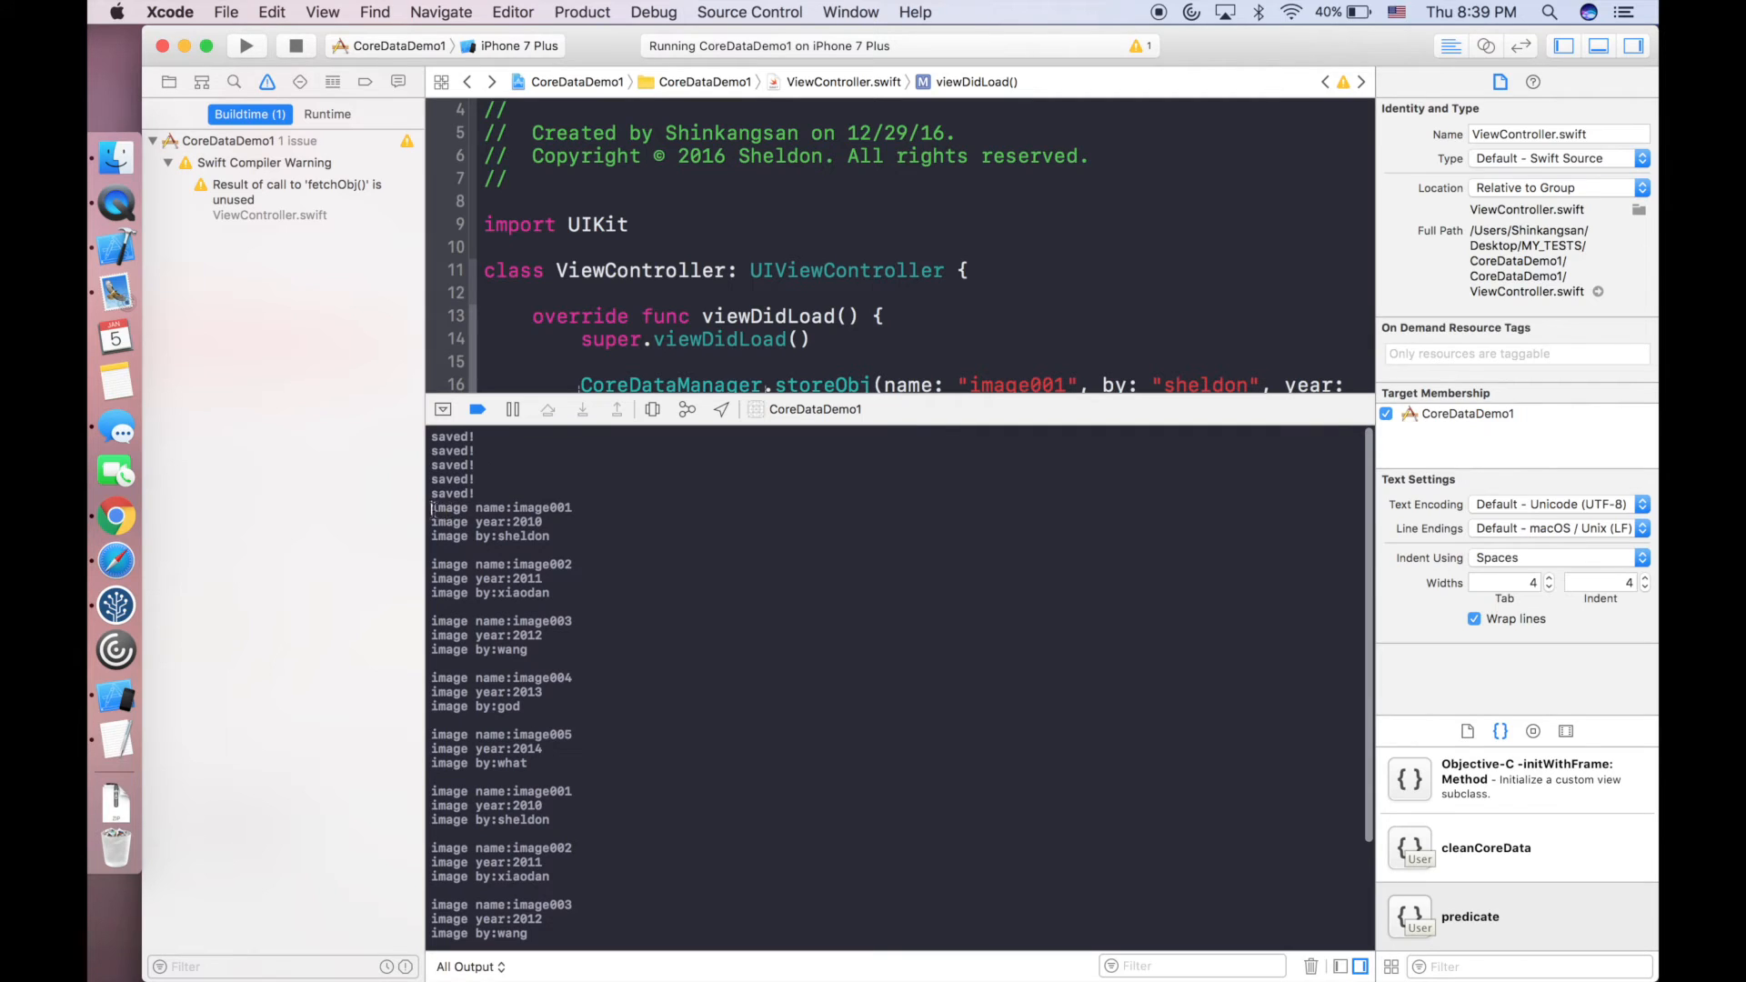
Review the saved console listing of image records in the untitled TextEdit document.
{"action": "scroll", "scroll_direction": "down", "scroll_amount": 3}
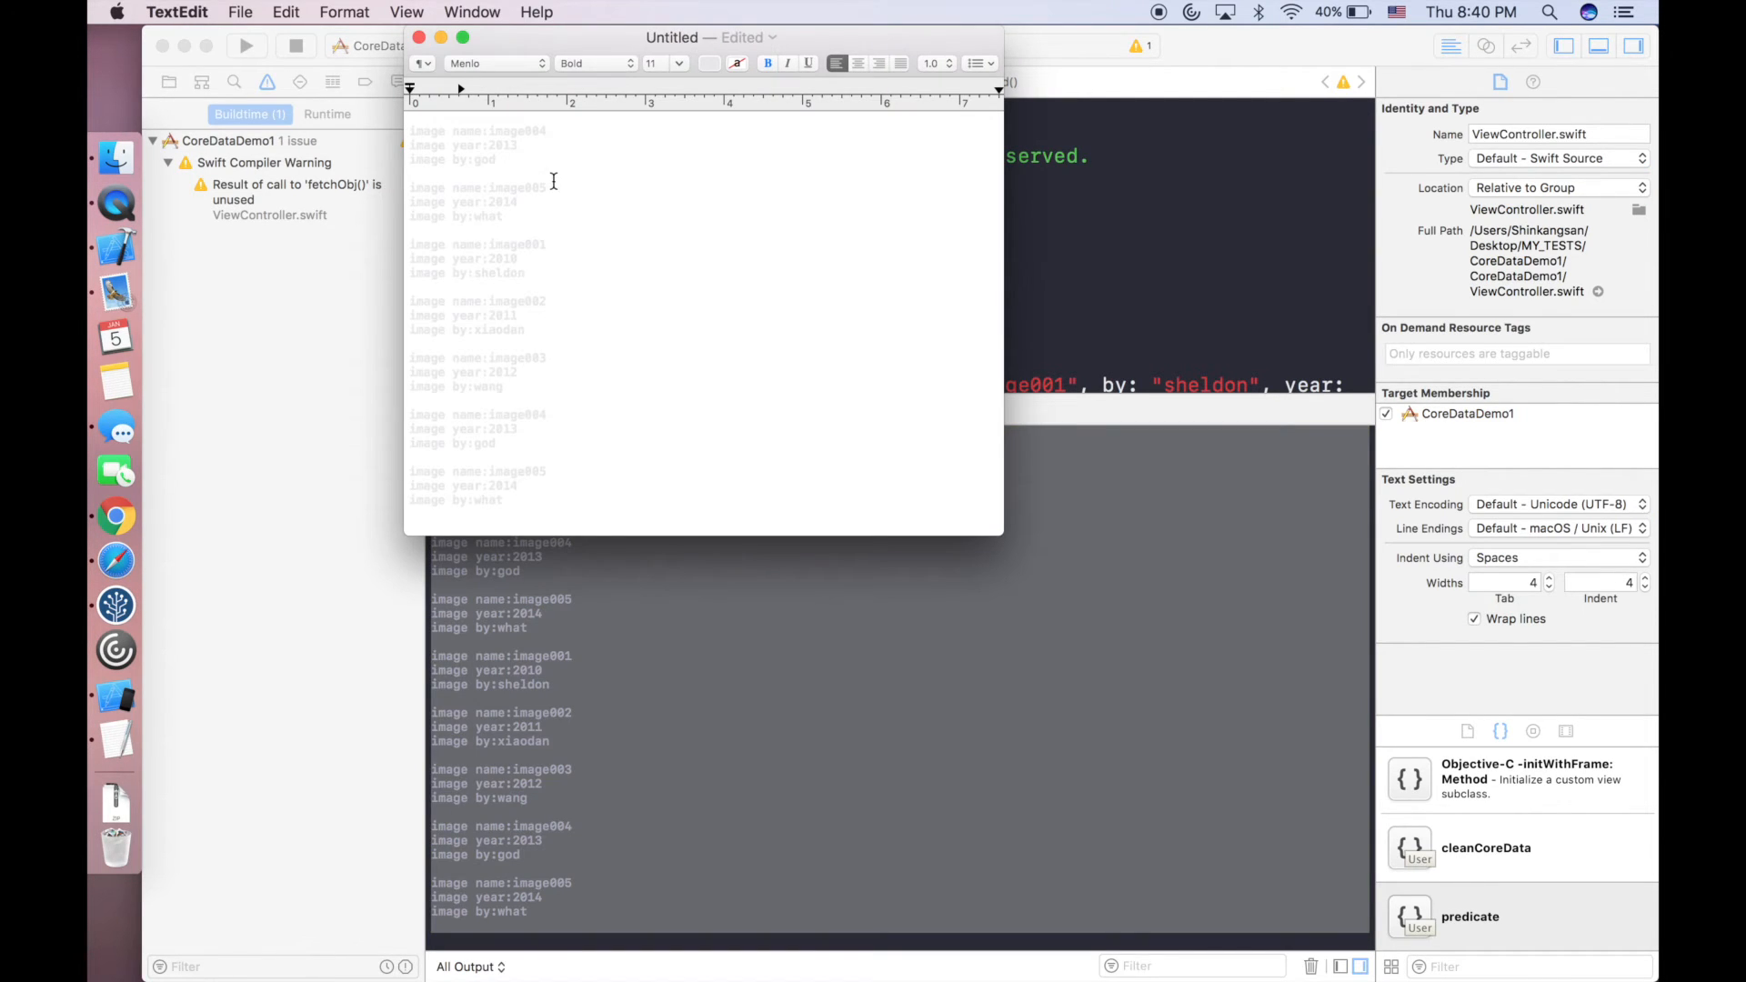
{"action": "left_click", "coordinate": [711, 62]}
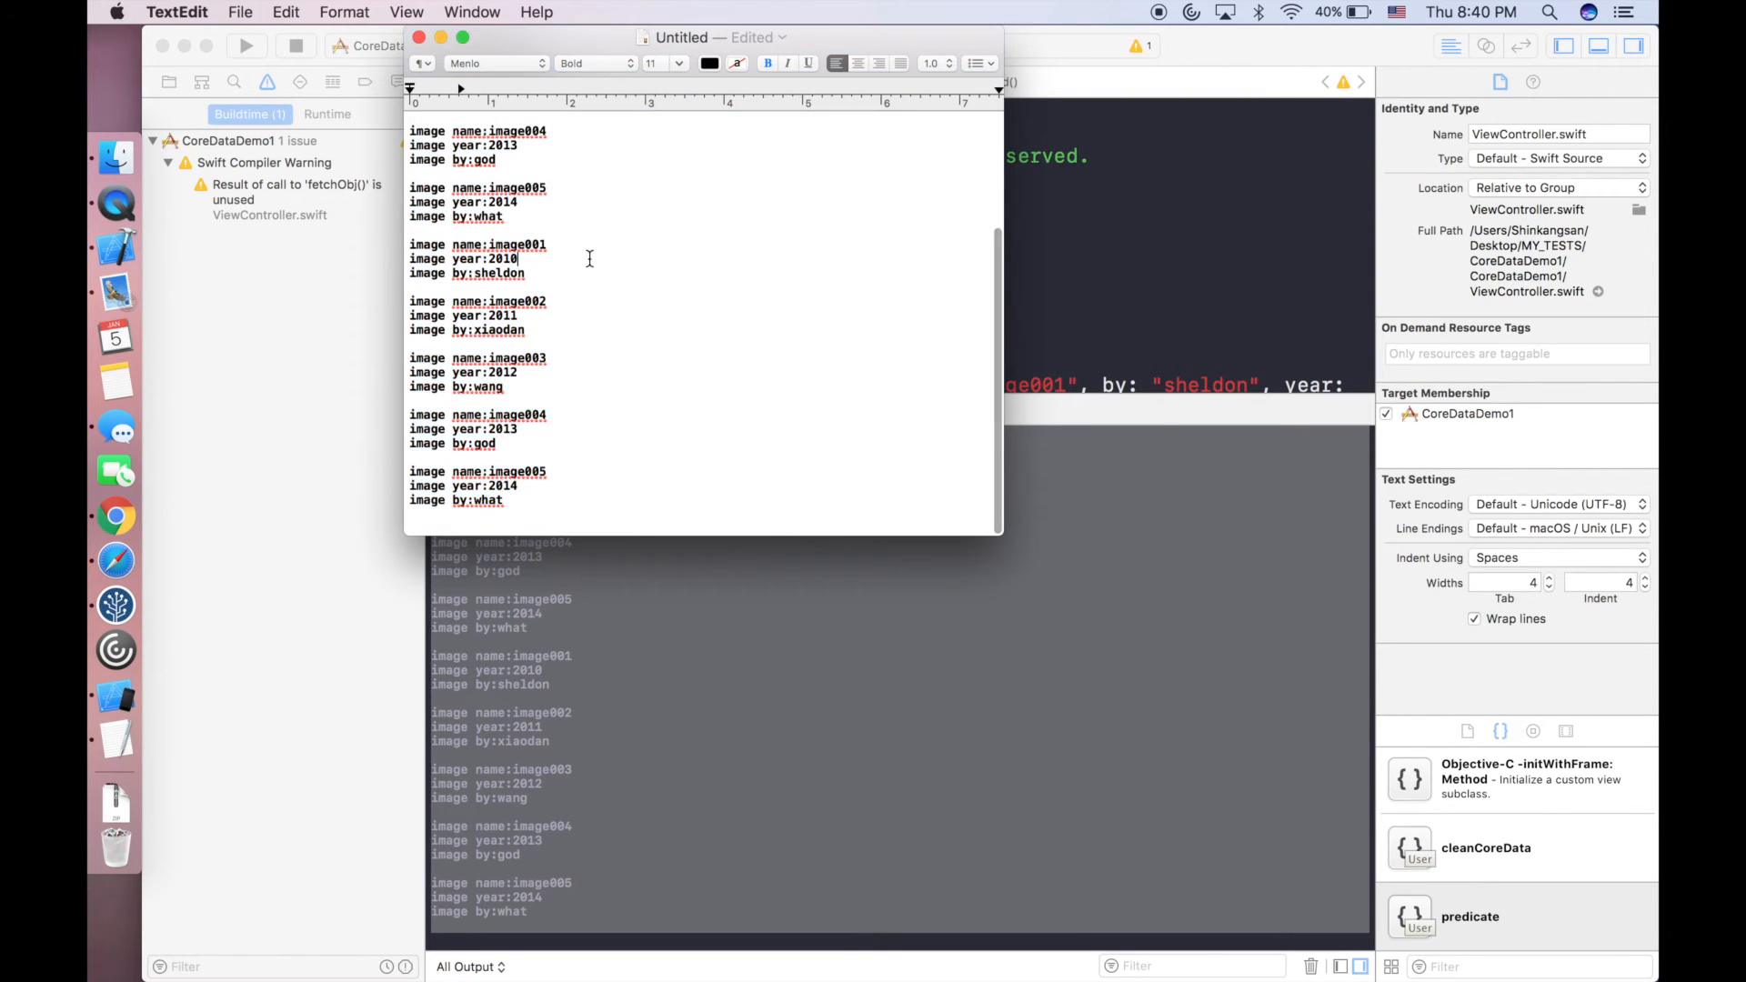
{"action": "left_click", "coordinate": [679, 62]}
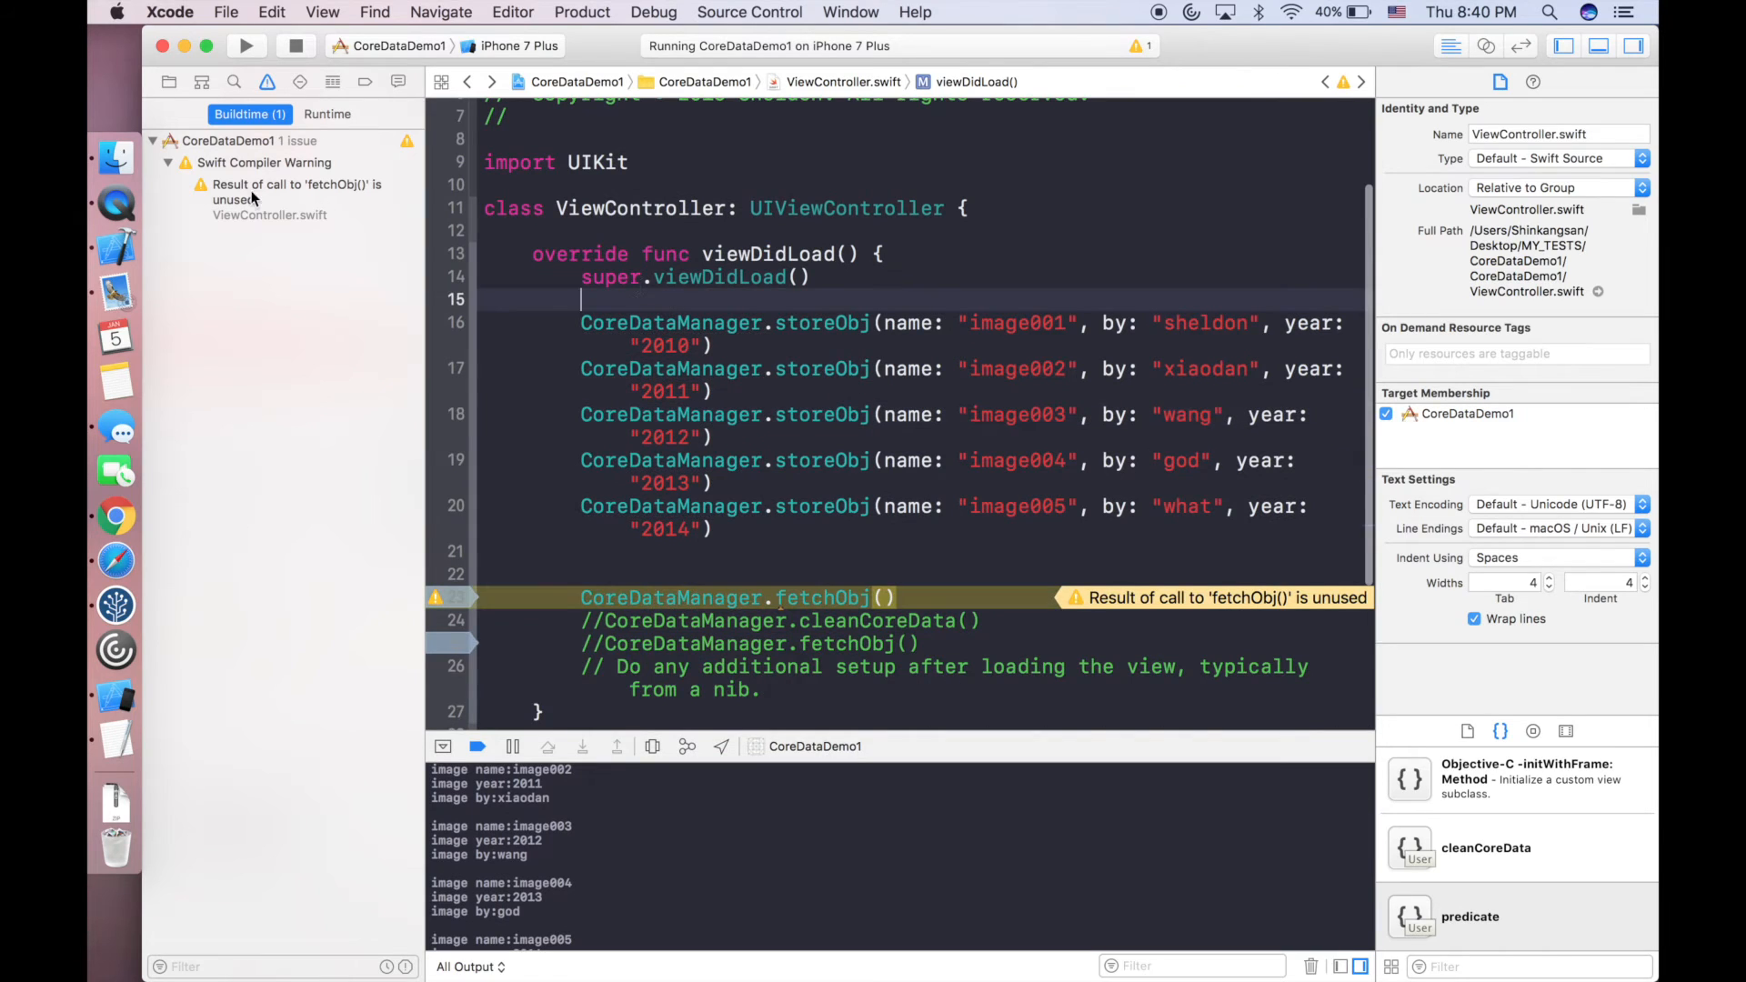
Return to CoreDataManager.swift via Xcode's Project navigator.
{"action": "left_click", "coordinate": [169, 82]}
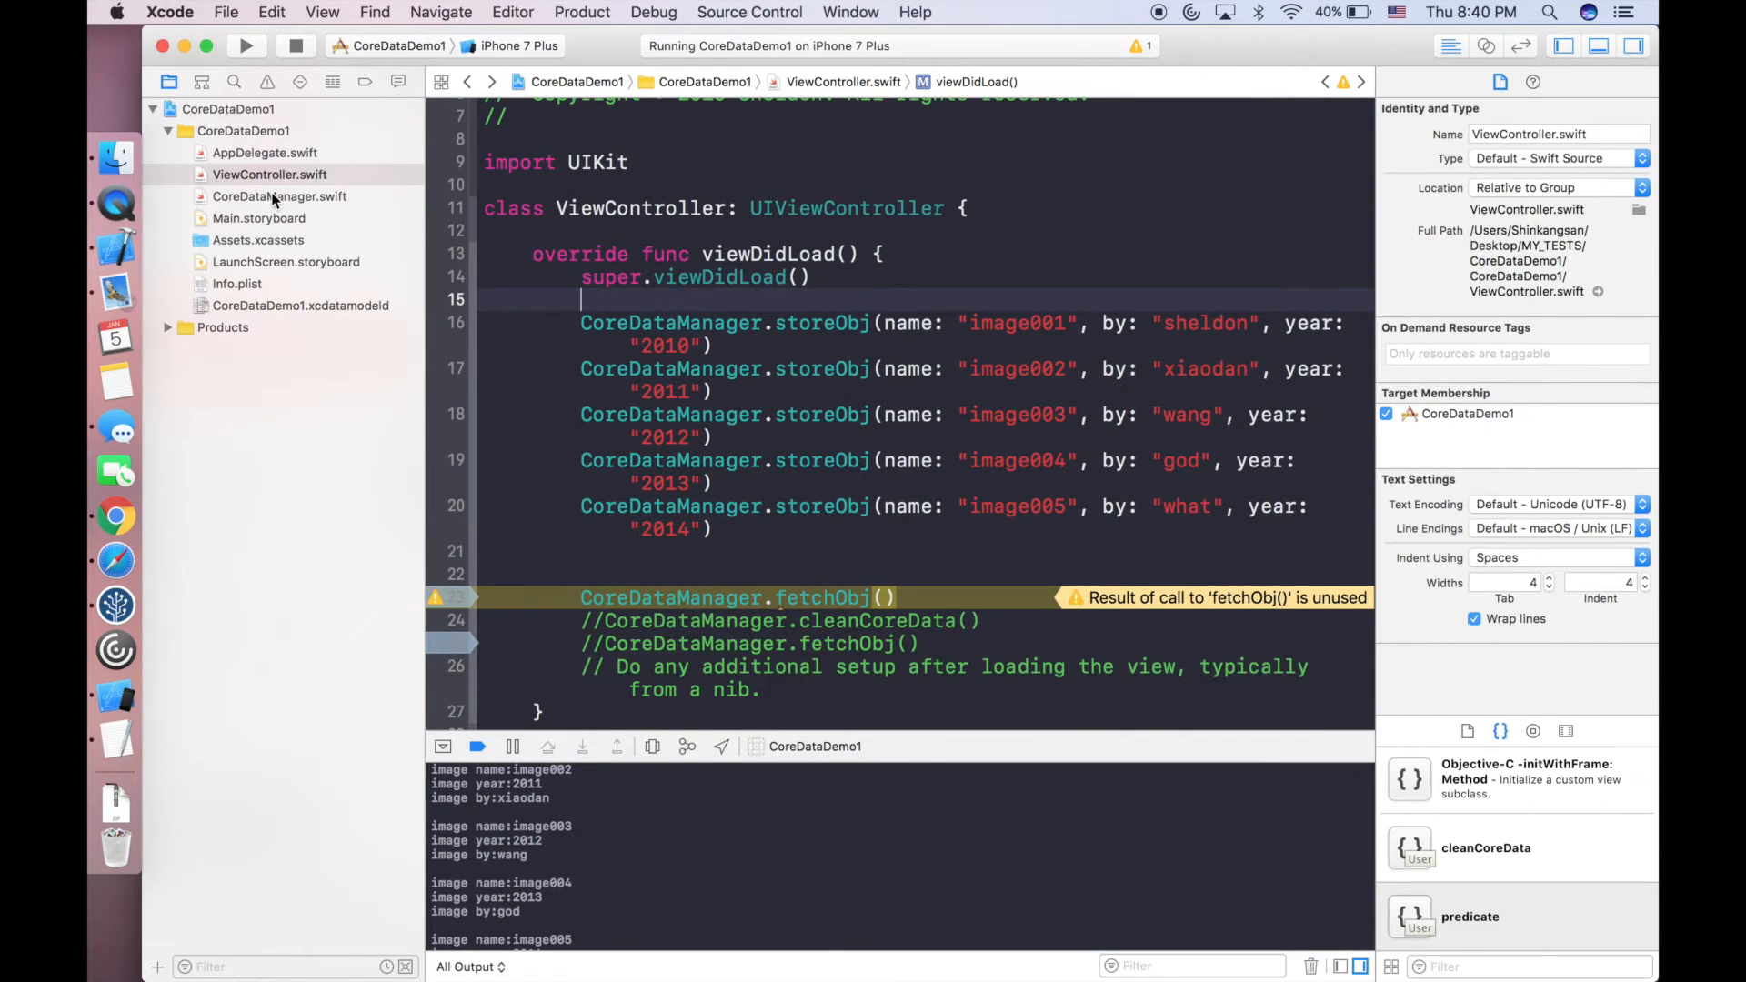
{"action": "left_click", "coordinate": [280, 197]}
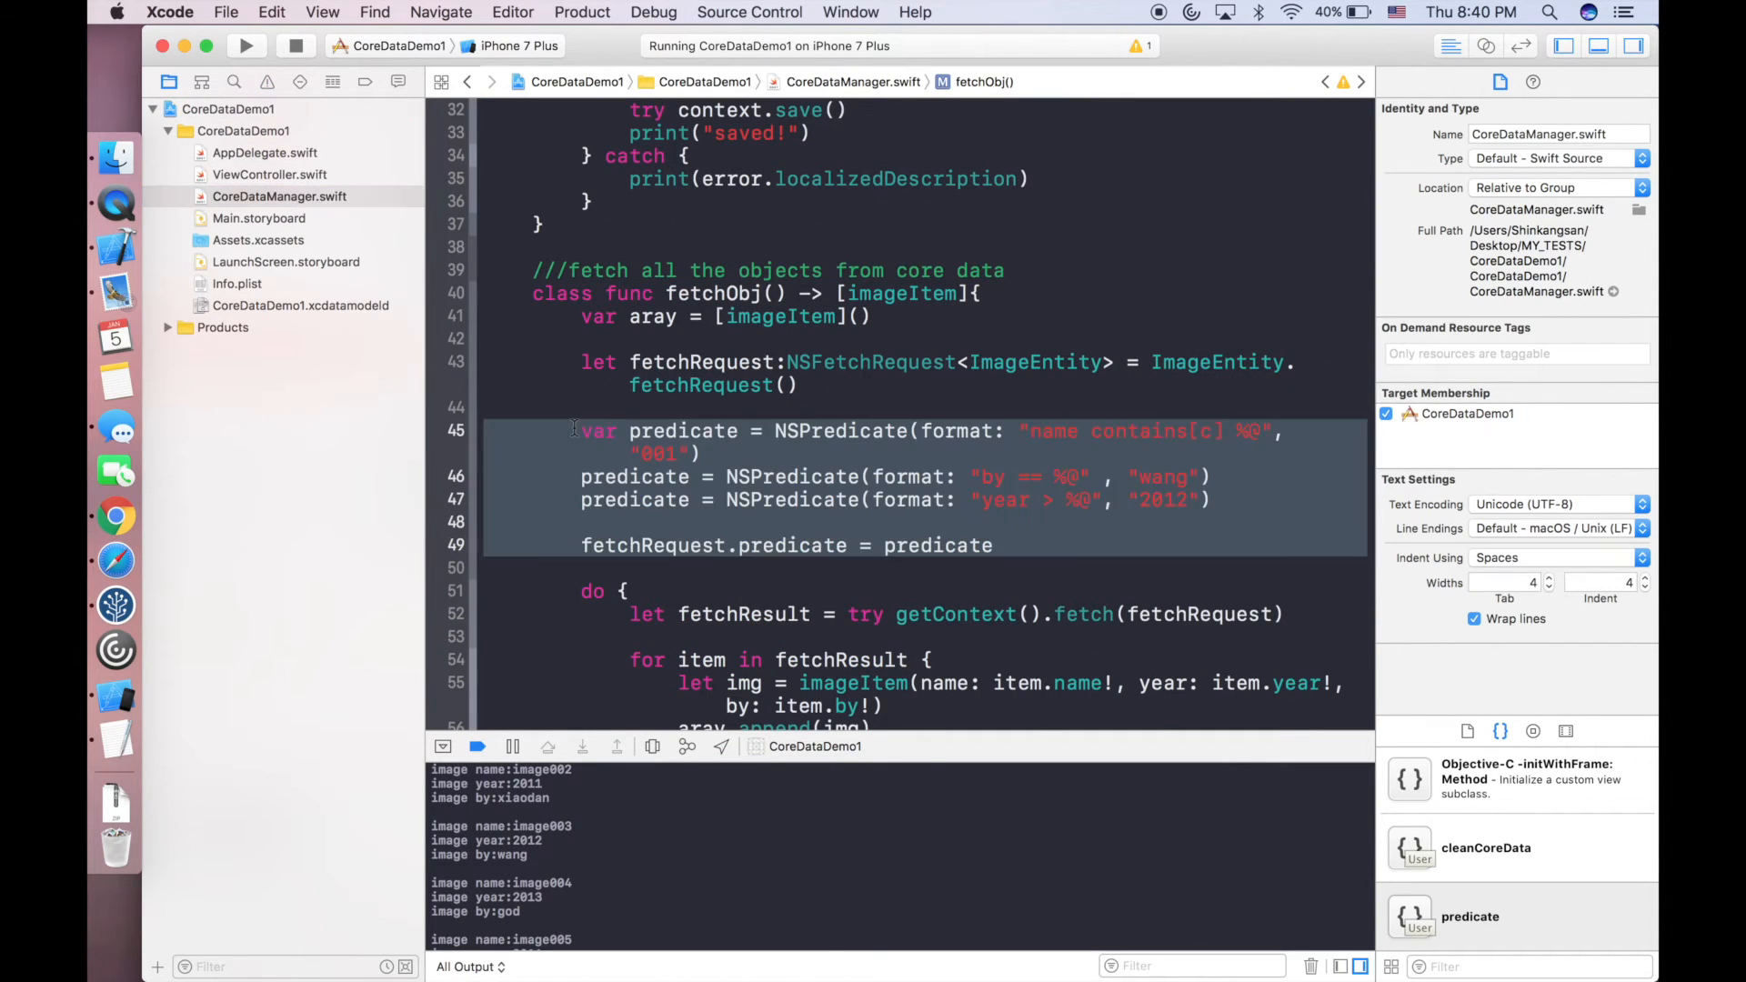
Re-enable only the name-contains-001 predicate on lines 45 and 49, leaving 46–47 commented, and disable the storeObj calls.
{"action": "left_click", "coordinate": [702, 453]}
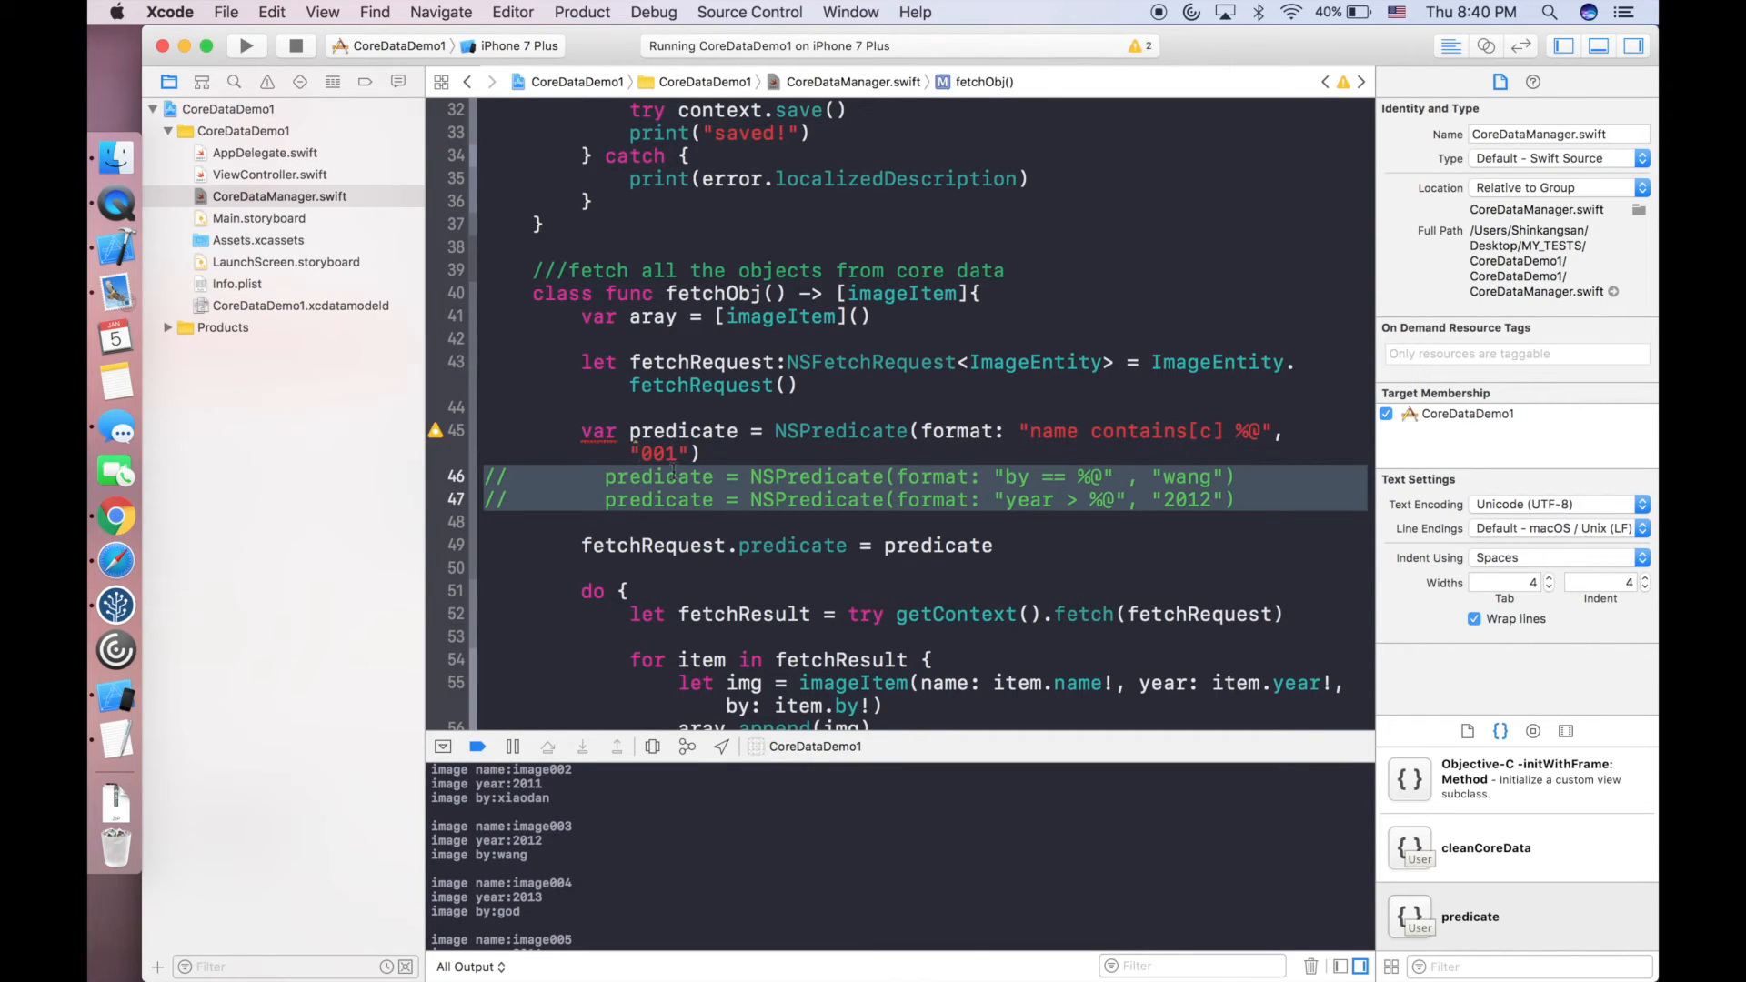
{"action": "mouse_move", "coordinate": [1013, 451]}
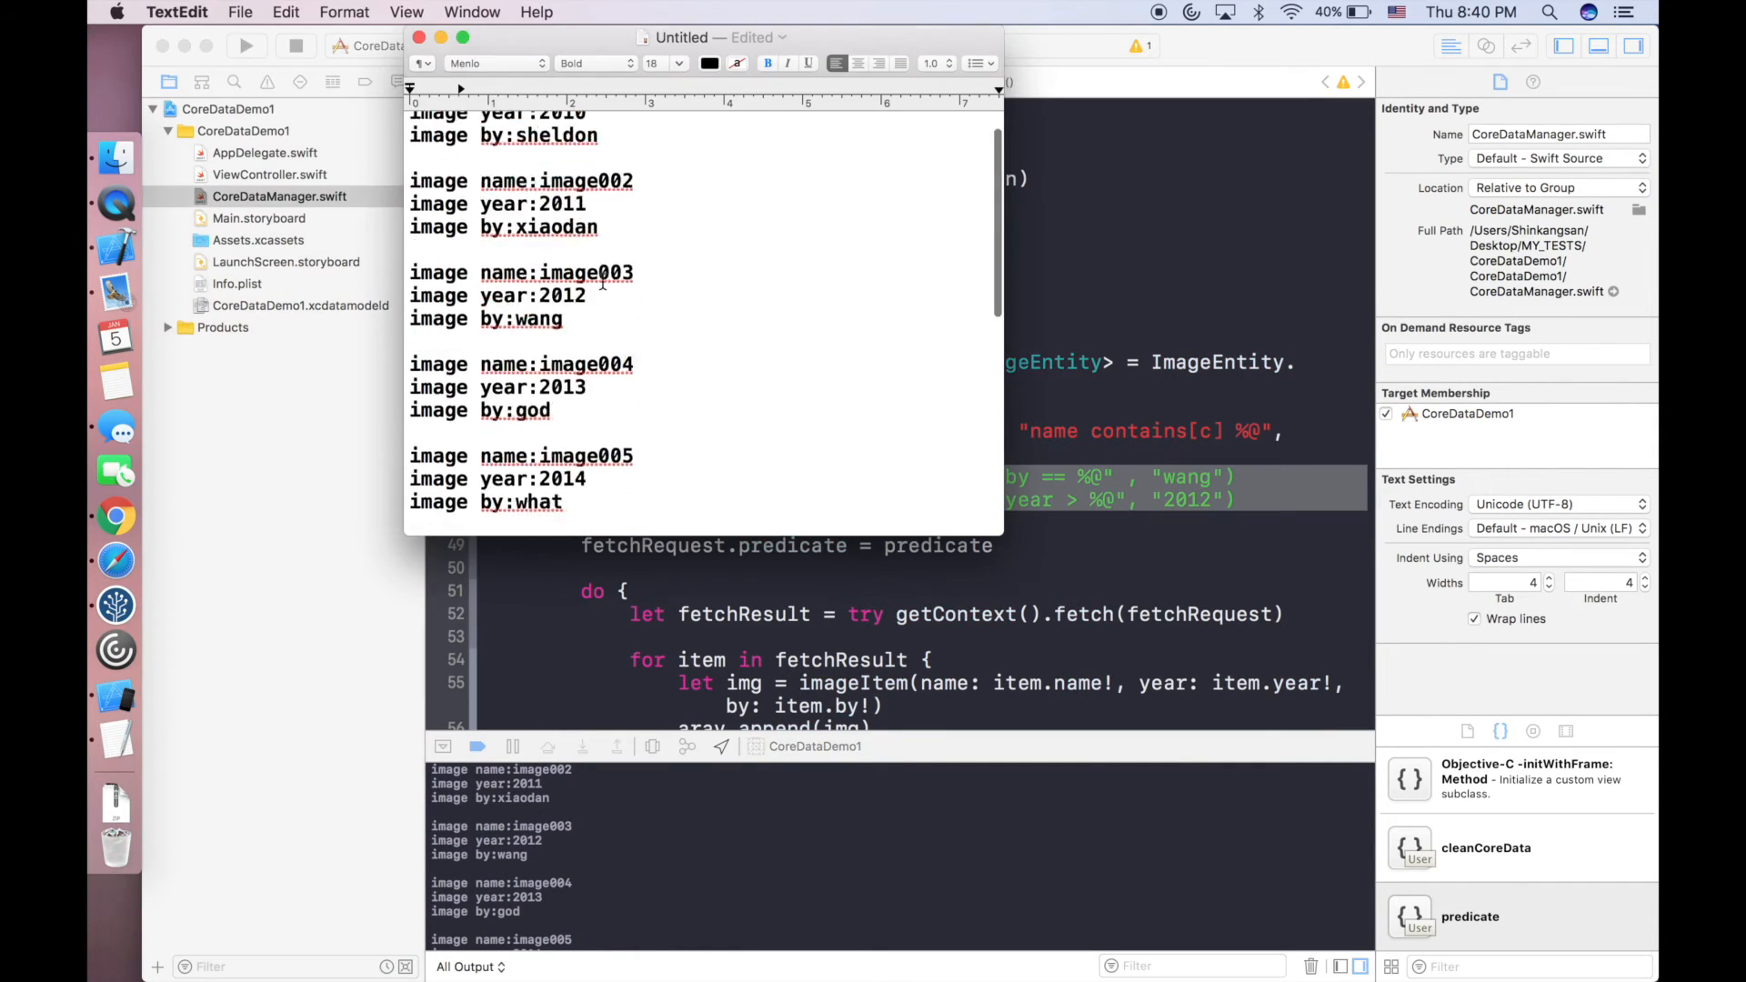
{"action": "scroll", "scroll_direction": "up", "scroll_amount": 3}
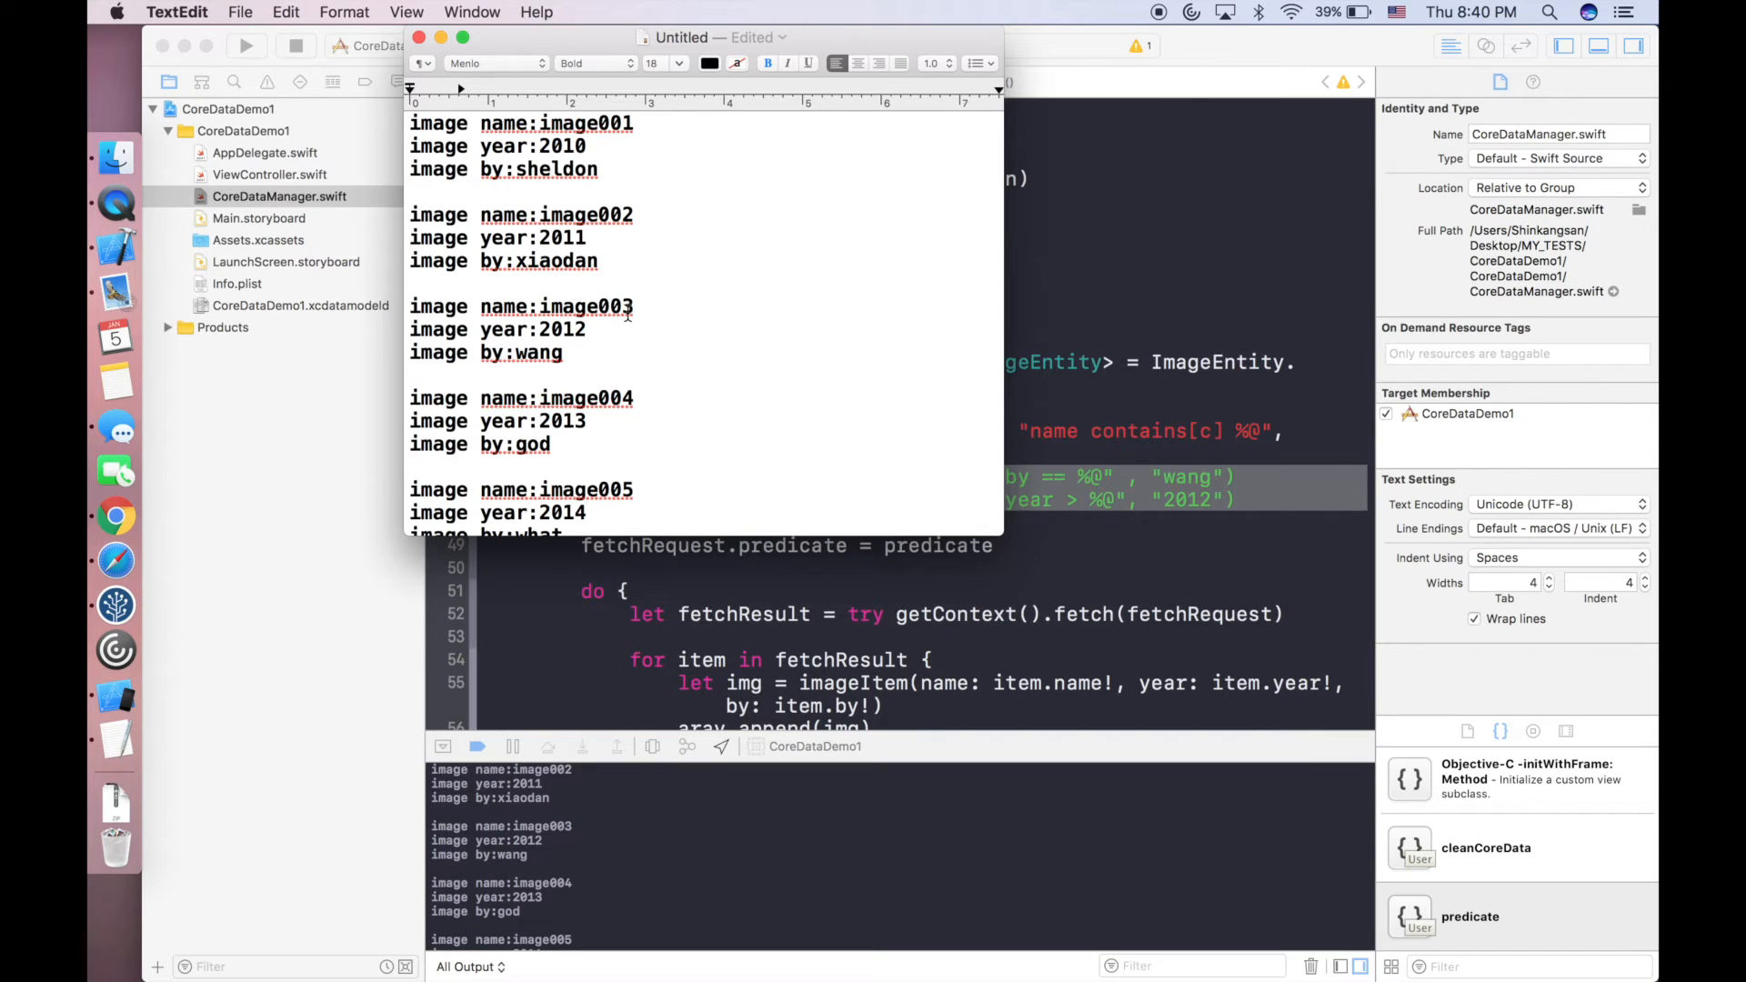
{"action": "scroll", "scroll_direction": "down", "scroll_amount": 3}
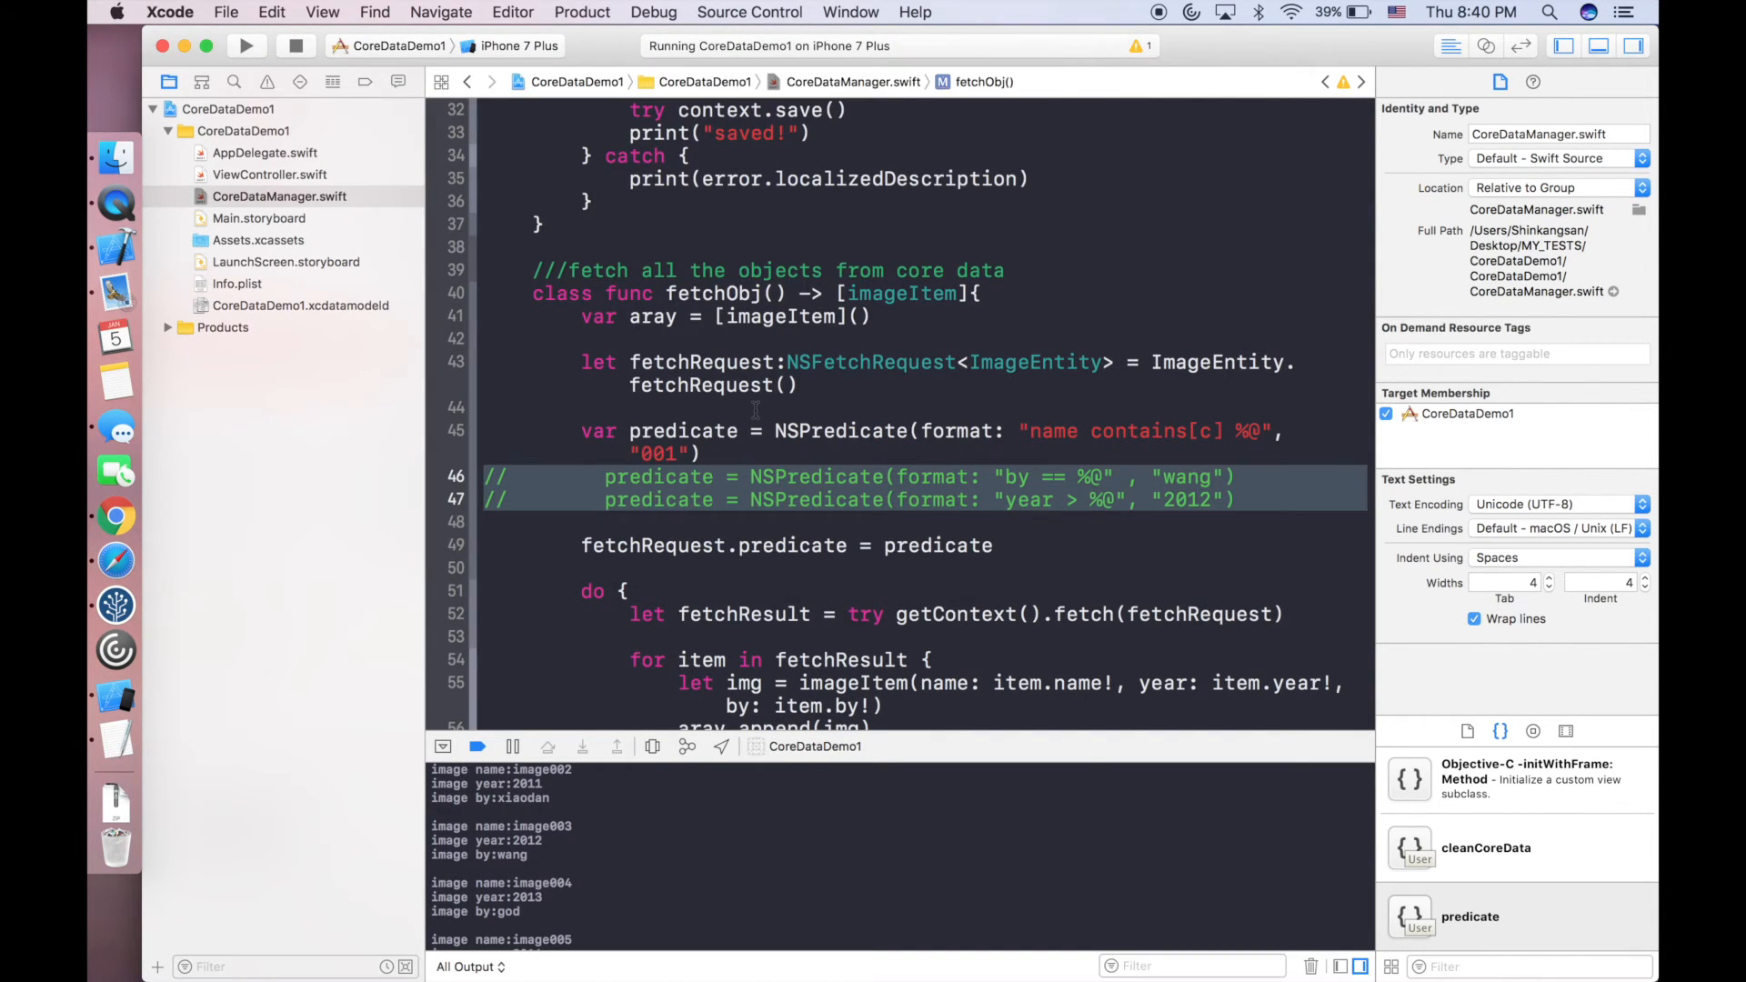
Run CoreDataDemo1 so the console logs only repeated image001 records.
{"action": "left_click", "coordinate": [245, 45]}
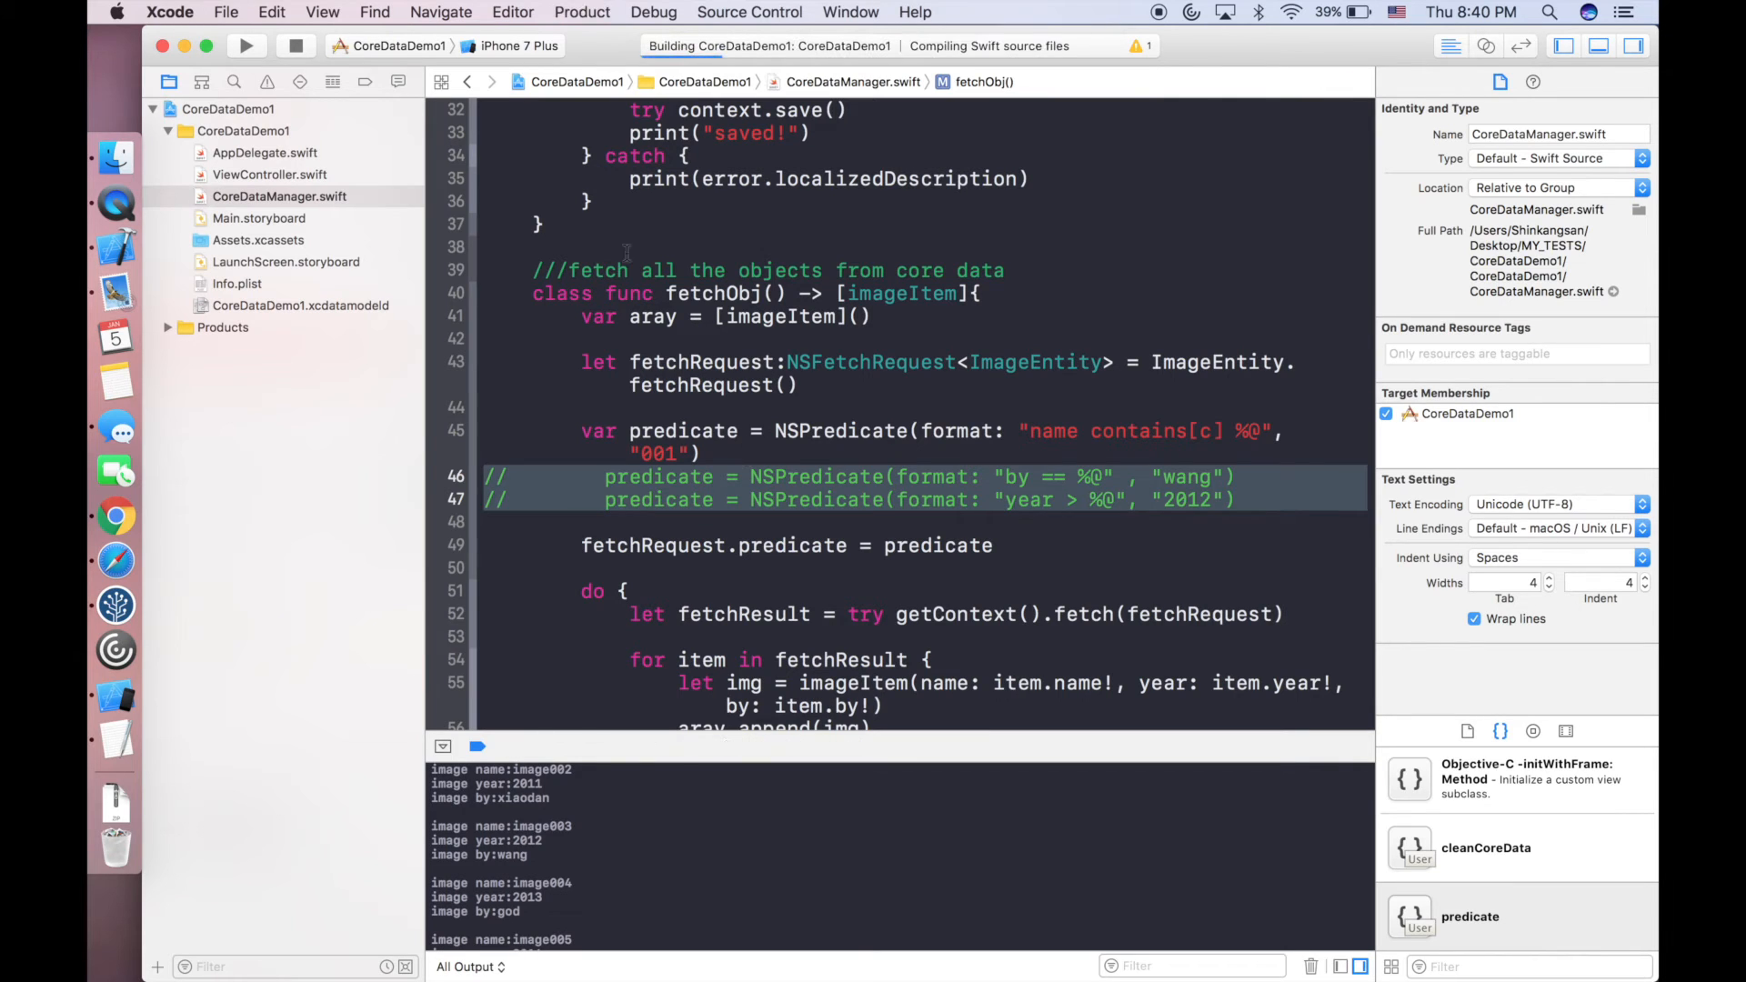
{"action": "left_click", "coordinate": [269, 174]}
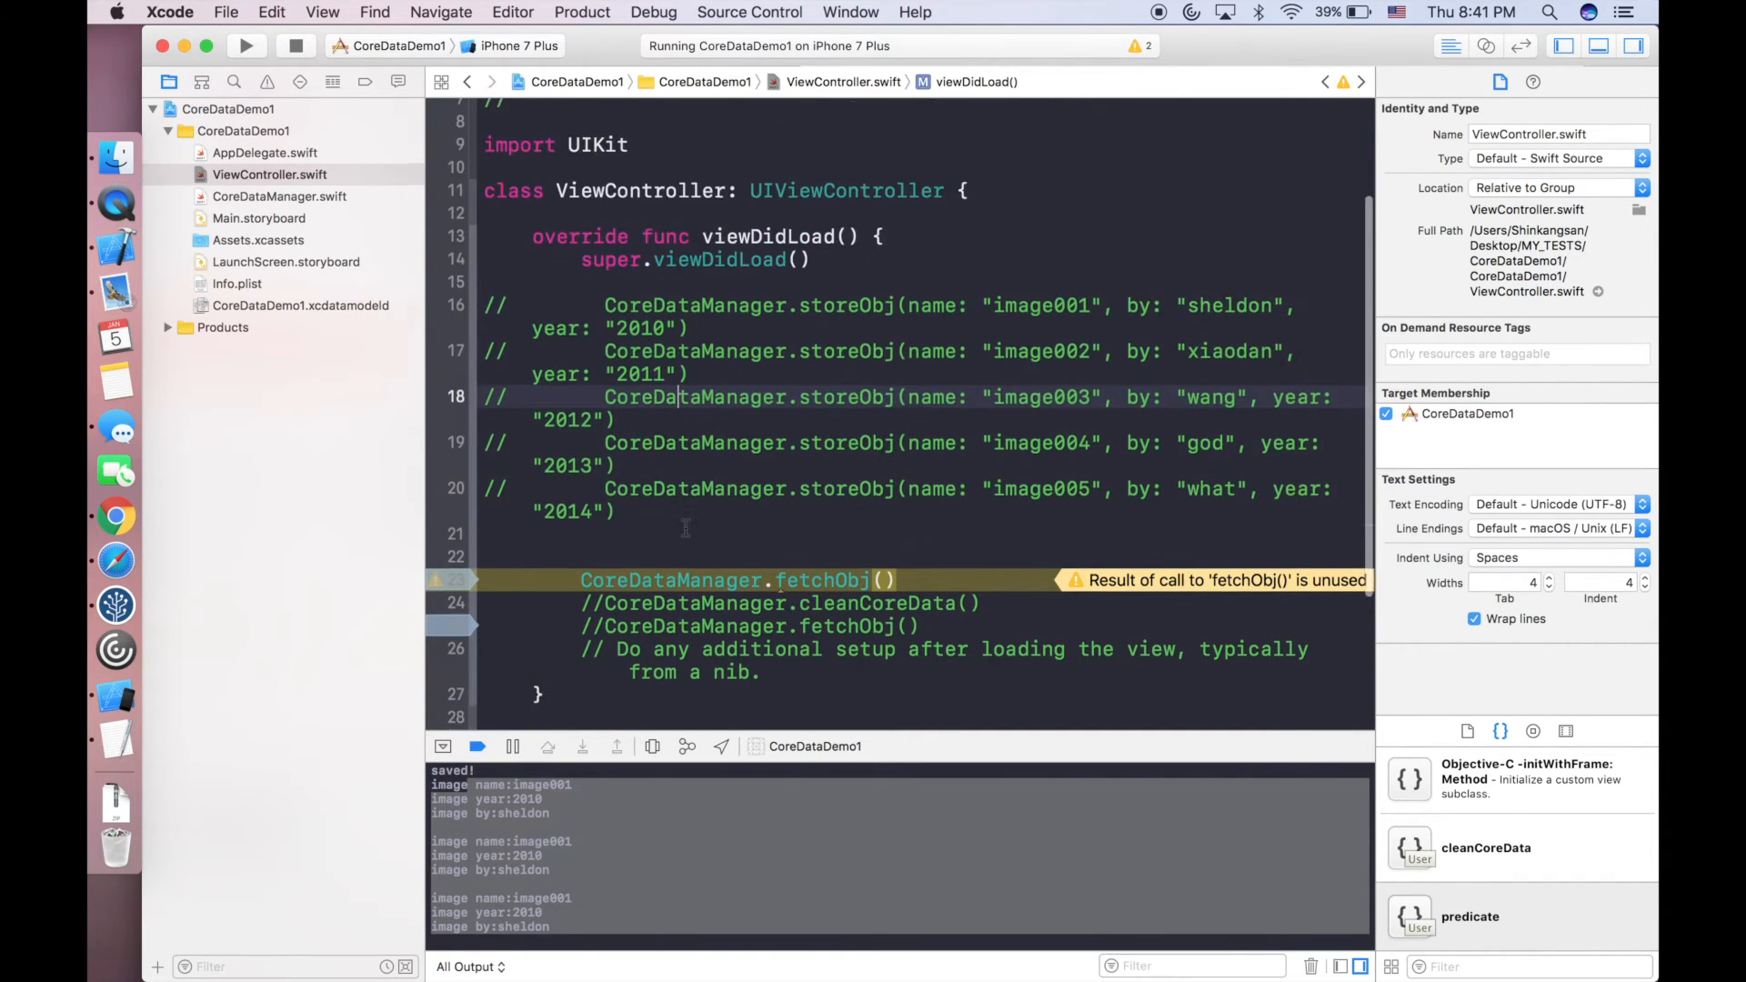
Uncomment the by-wang and year predicates on lines 46–47 and run, listing only image003 records by wang.
{"action": "scroll", "scroll_direction": "down", "scroll_amount": 3}
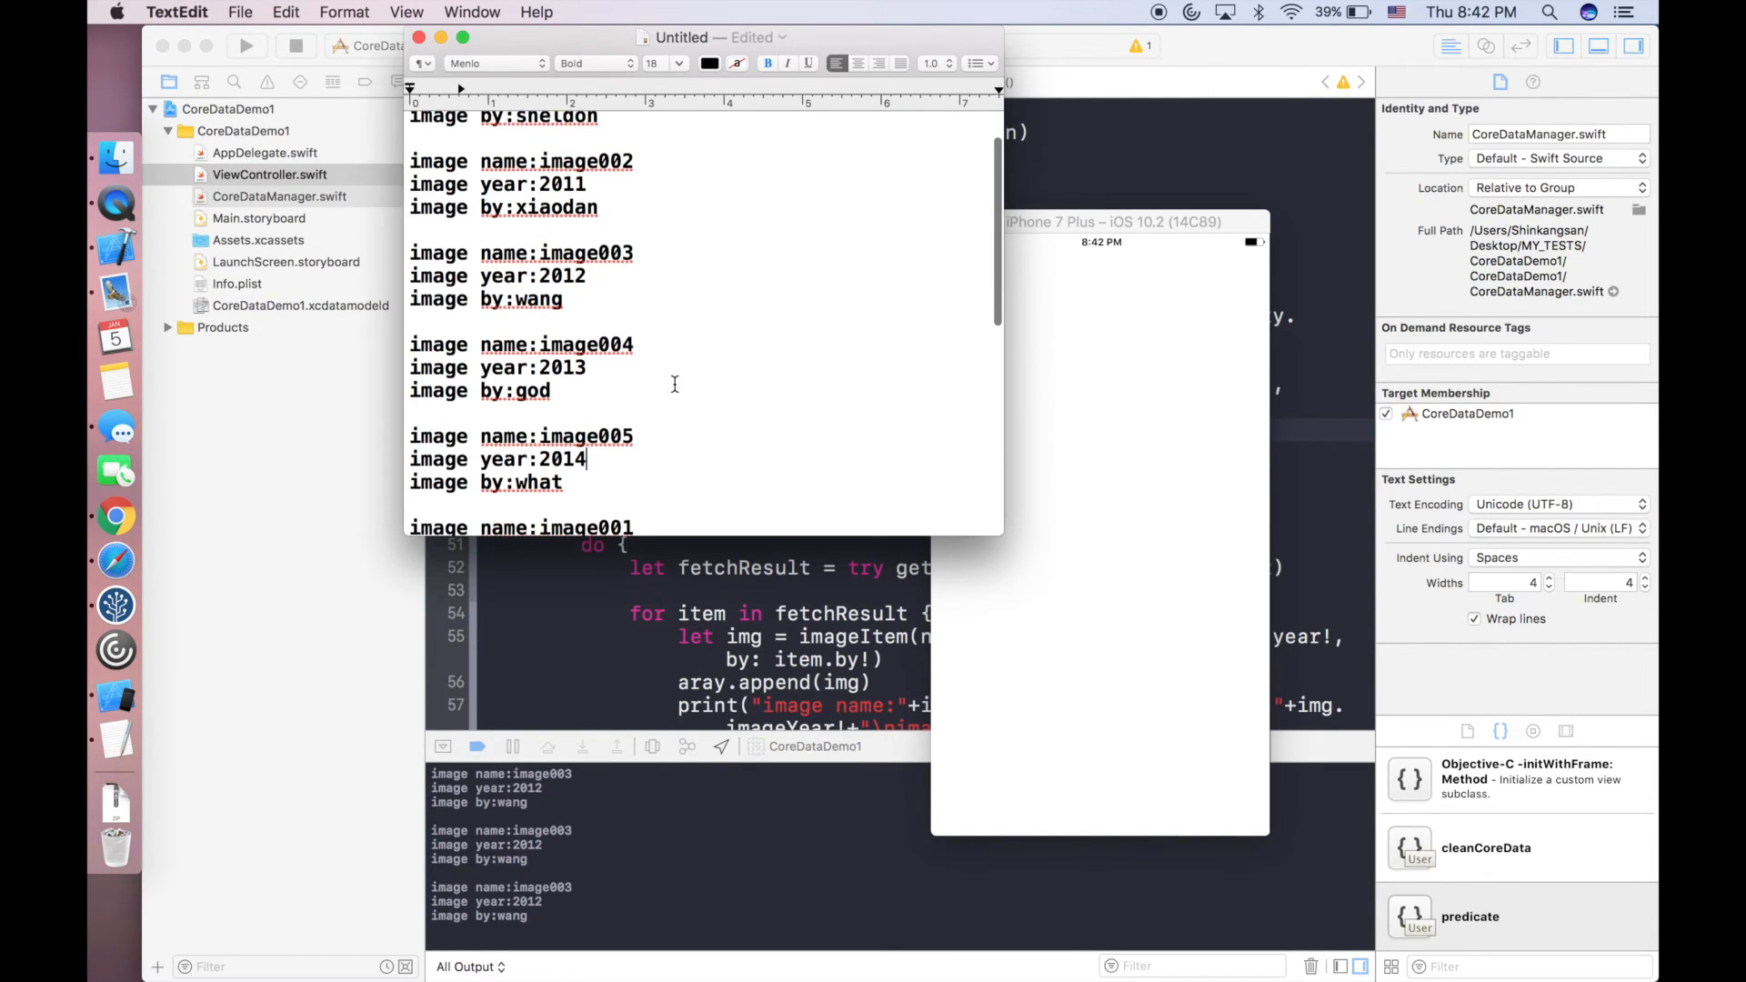
{"action": "scroll", "scroll_direction": "up", "scroll_amount": 3}
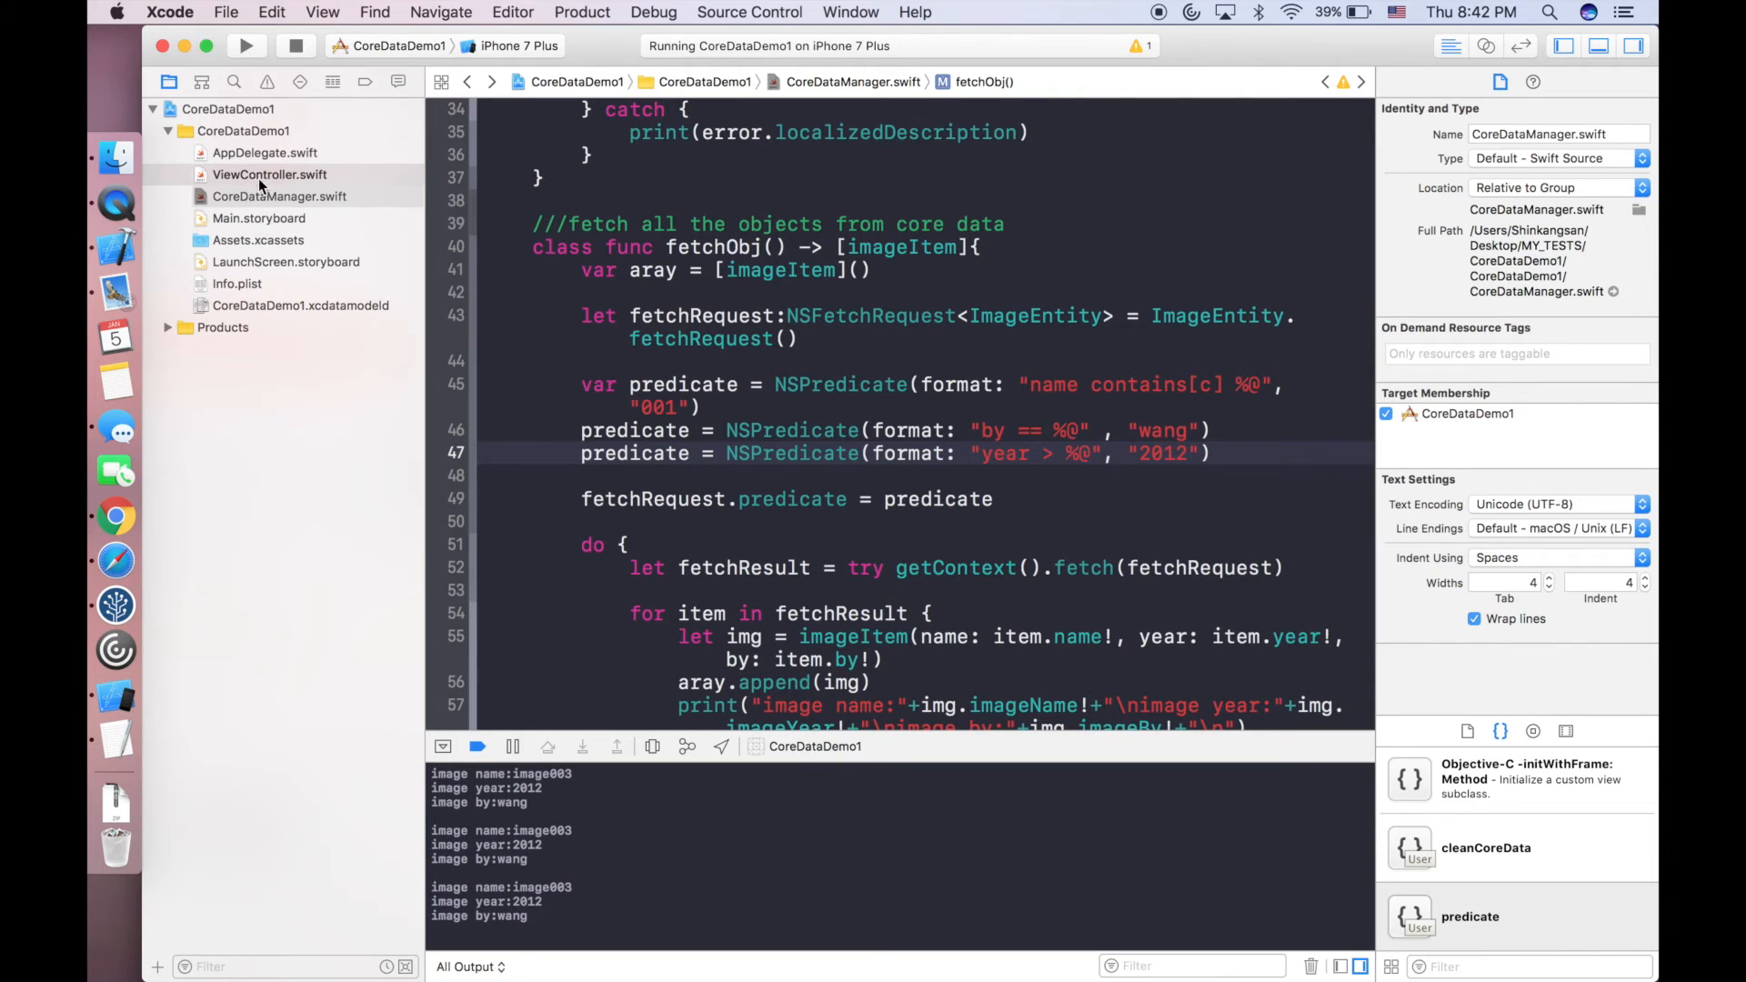
Rebuild and run with the year > 2012 predicate so the console logs only image004 and image005.
{"action": "left_click", "coordinate": [269, 175]}
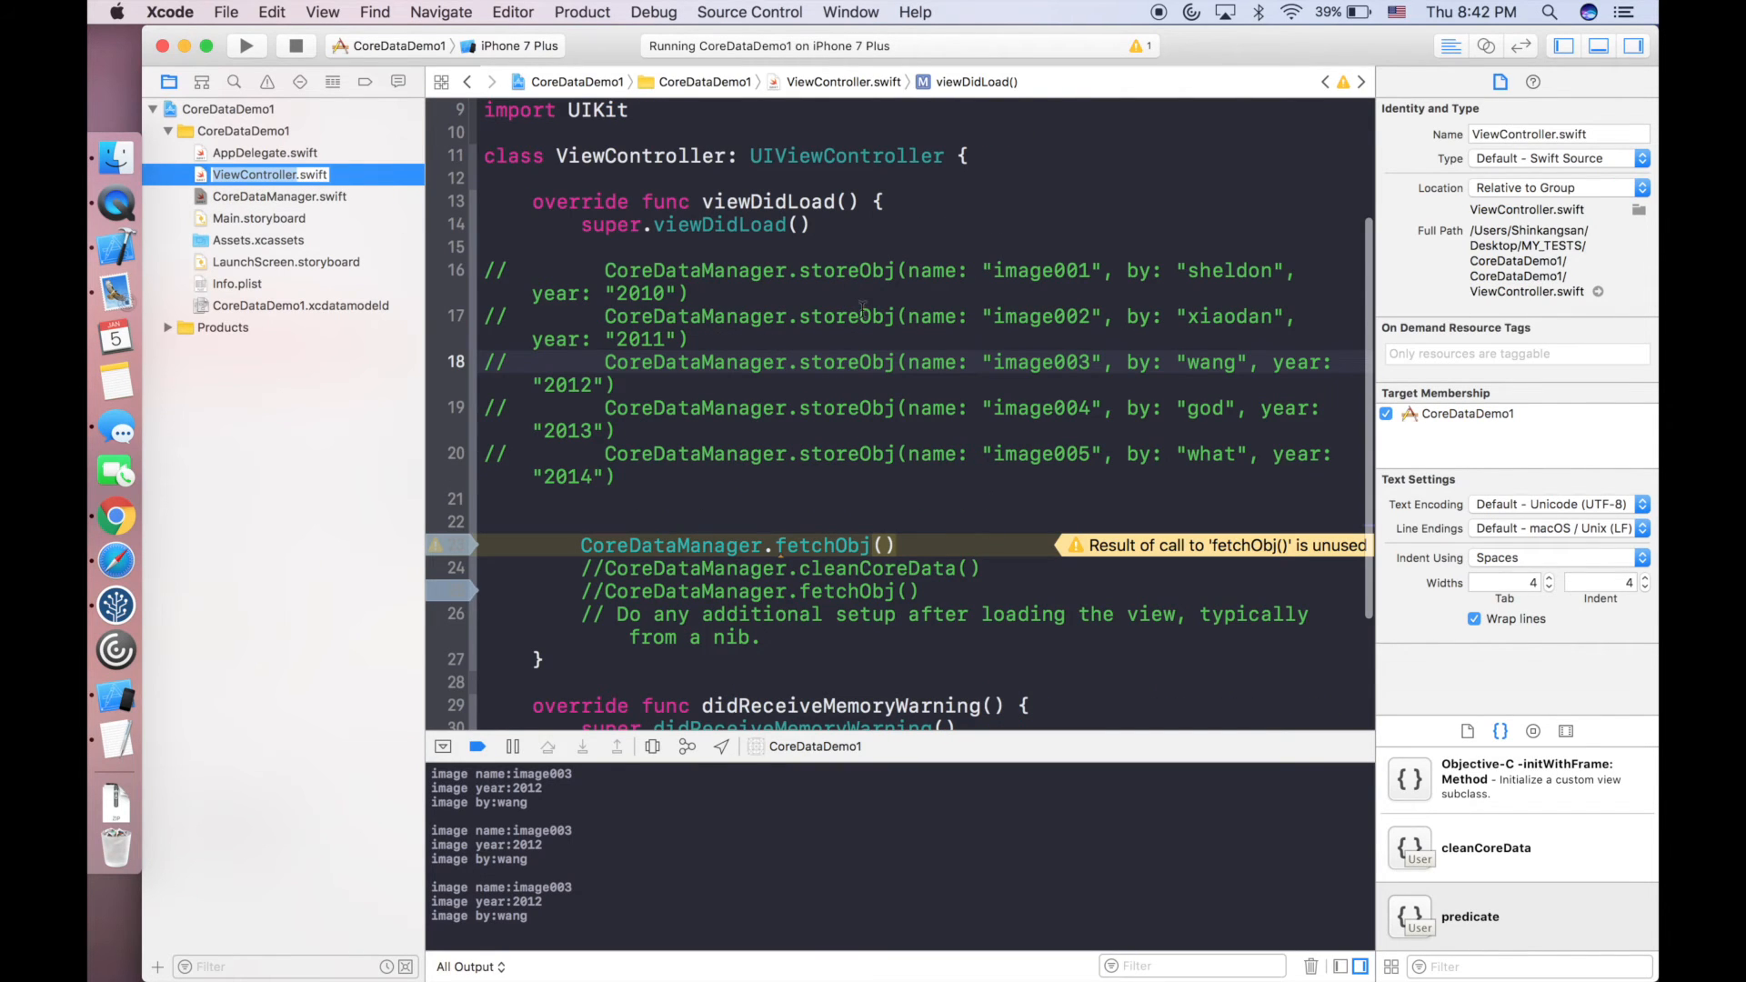
{"action": "left_click", "coordinate": [243, 46]}
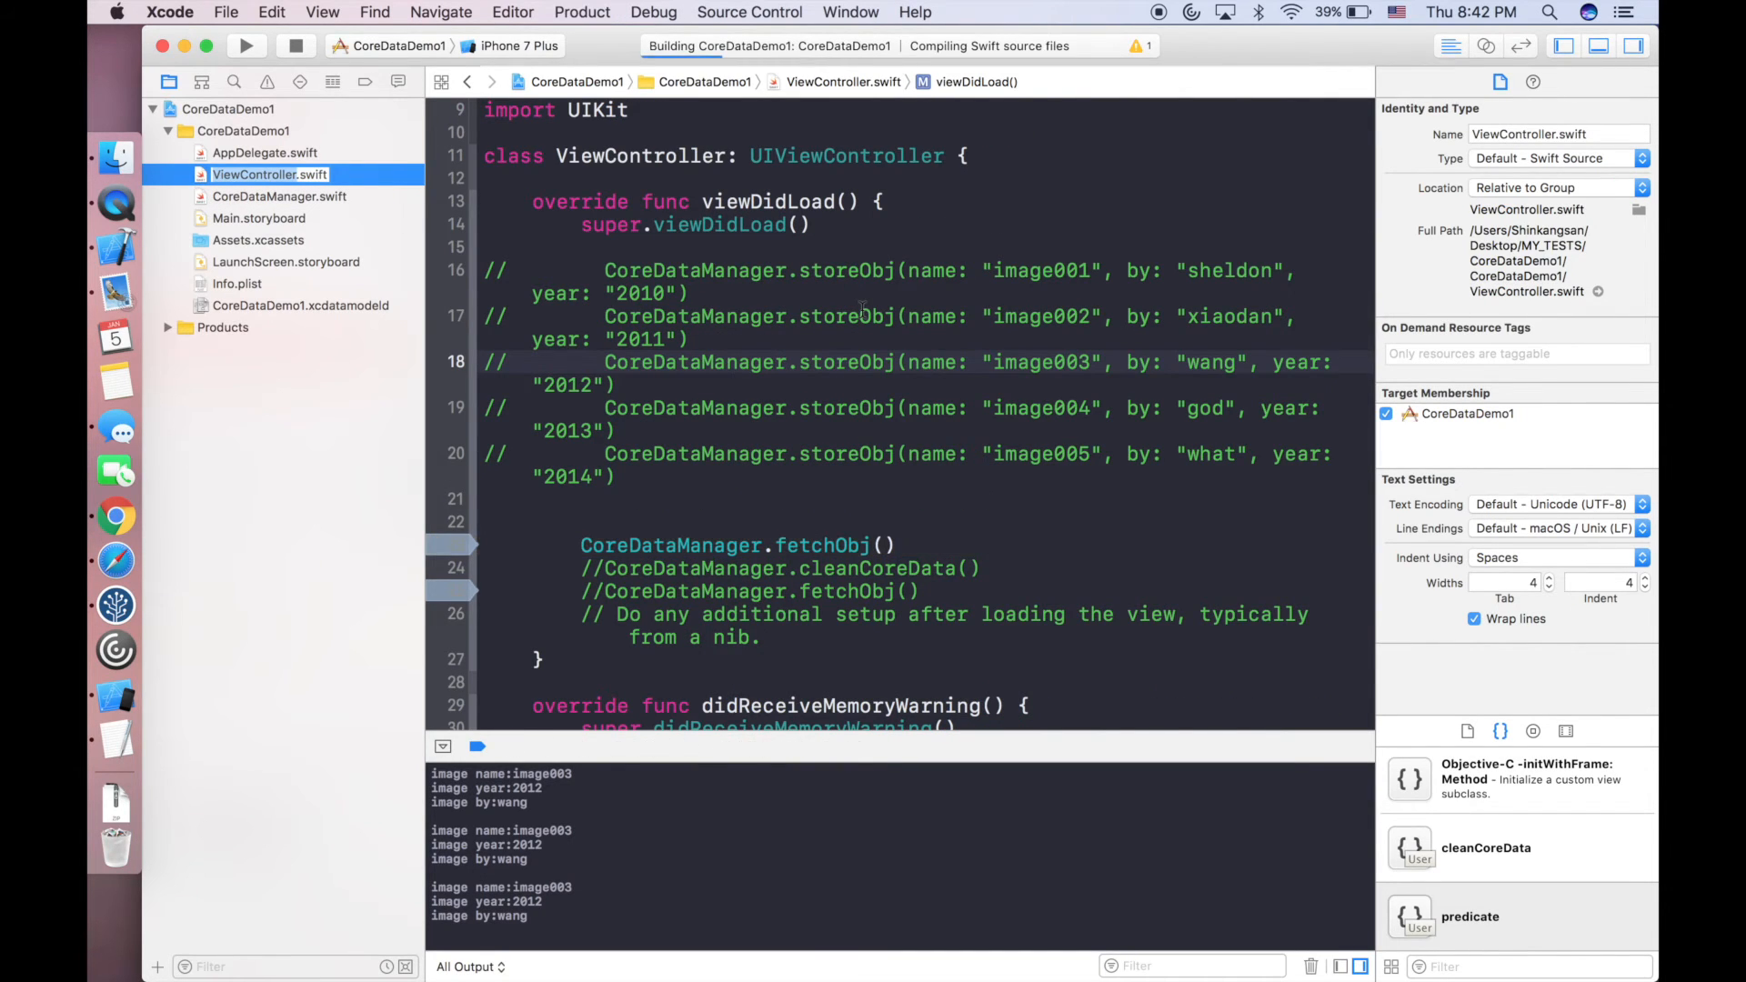
{"action": "left_click", "coordinate": [244, 46]}
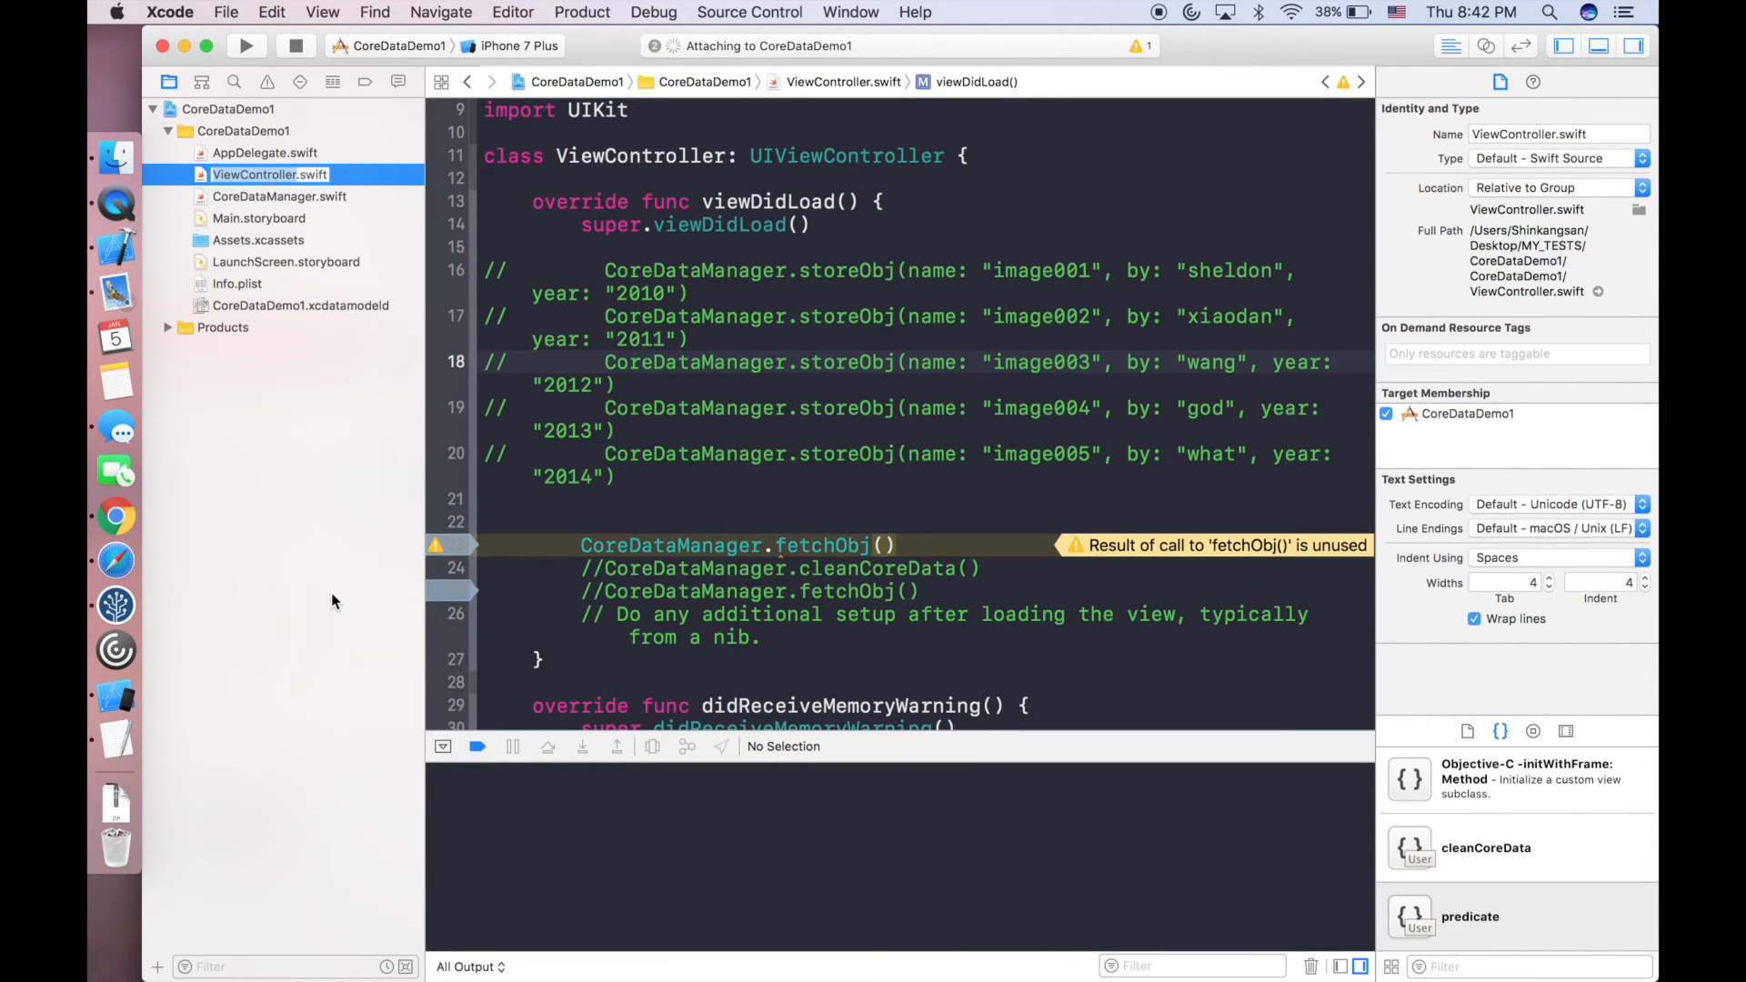
{"action": "left_click", "coordinate": [245, 46]}
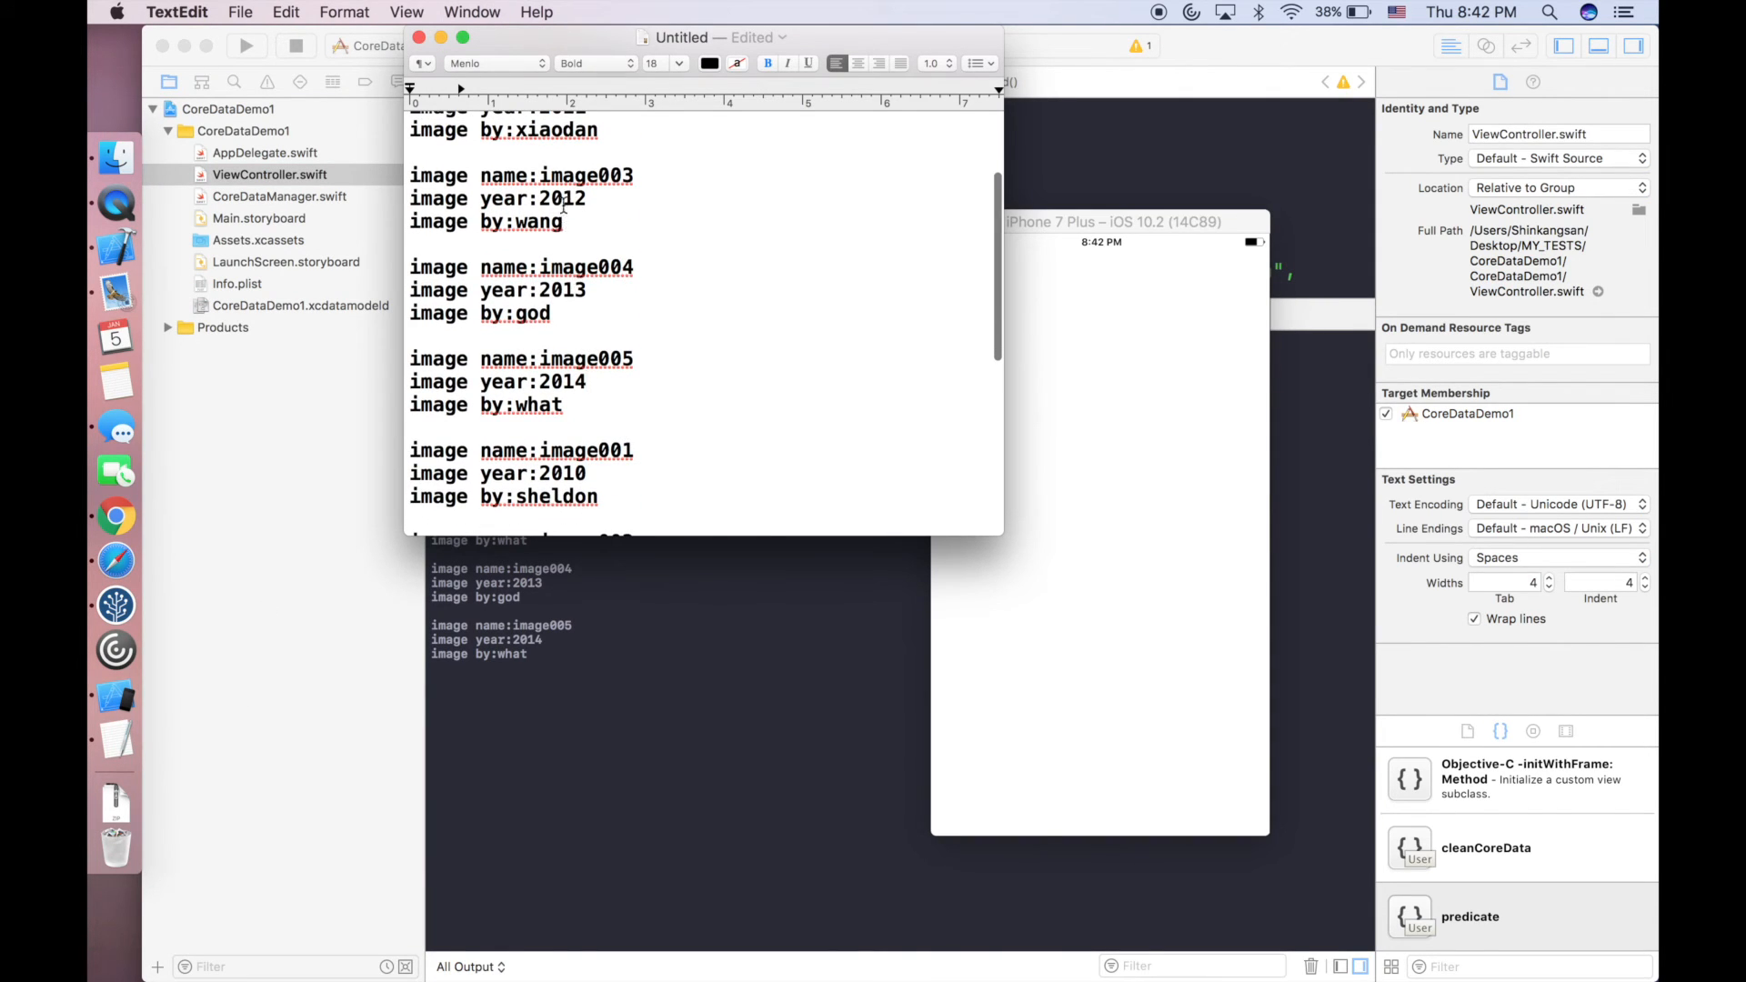
{"action": "scroll", "scroll_direction": "up", "scroll_amount": 3}
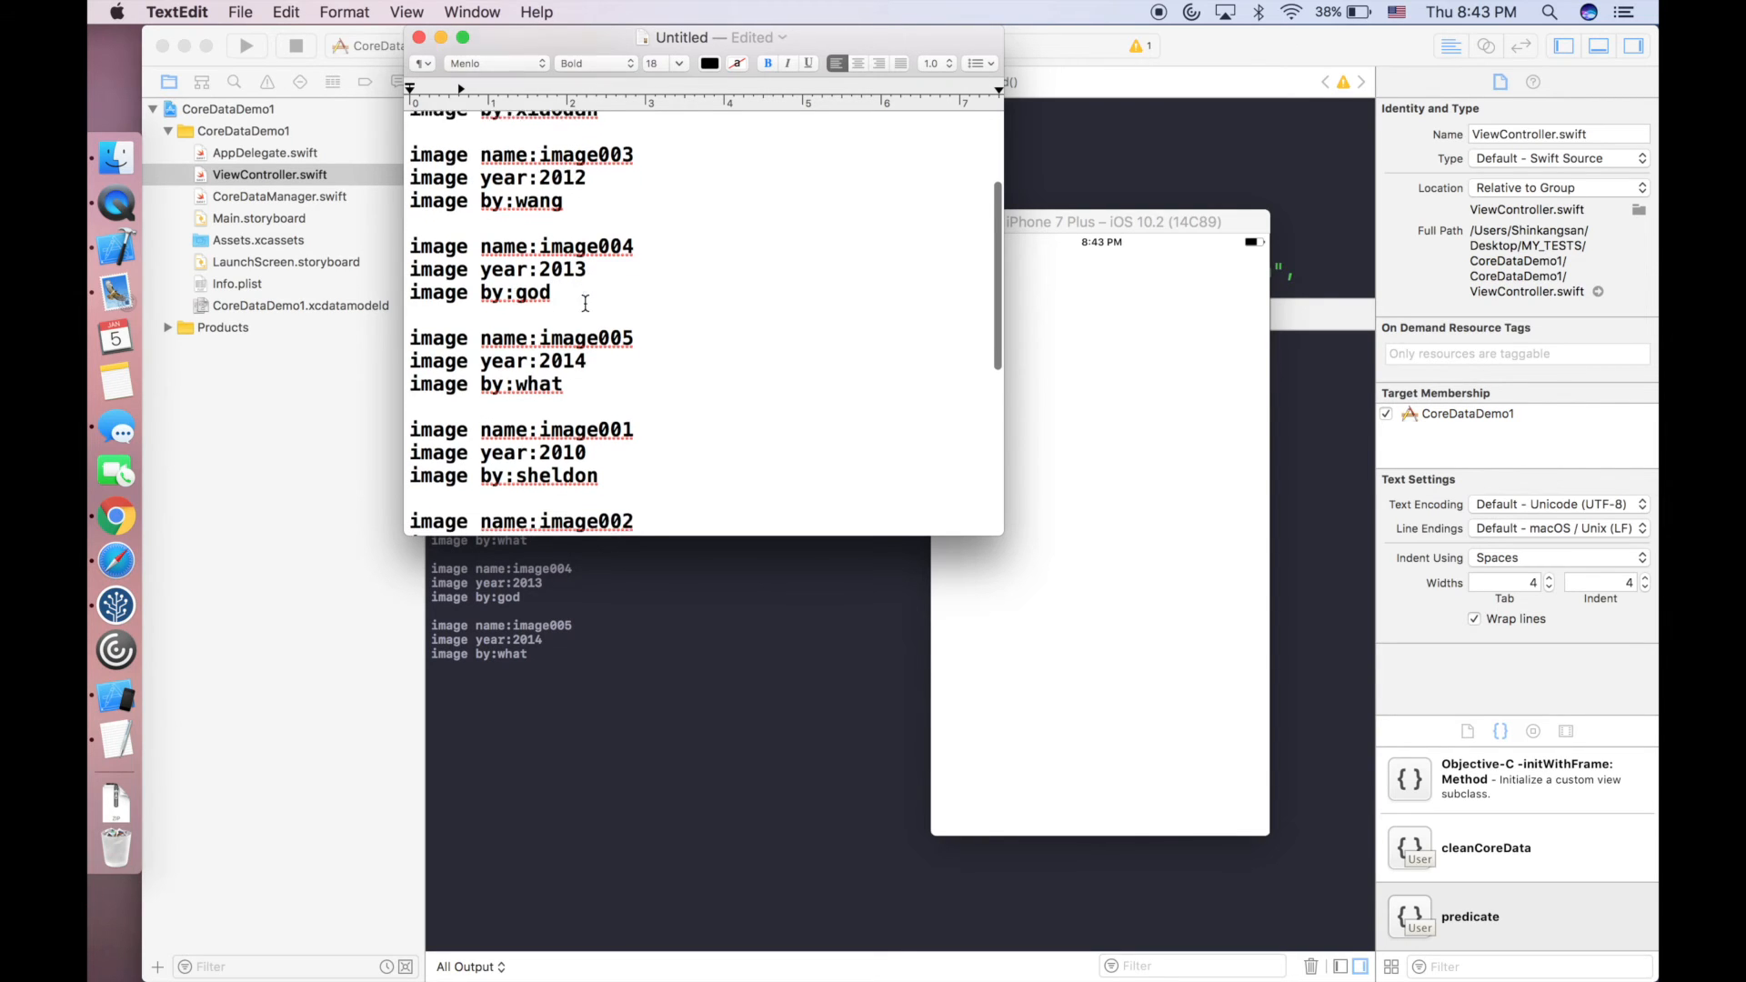
{"action": "scroll", "scroll_direction": "up", "scroll_amount": 3}
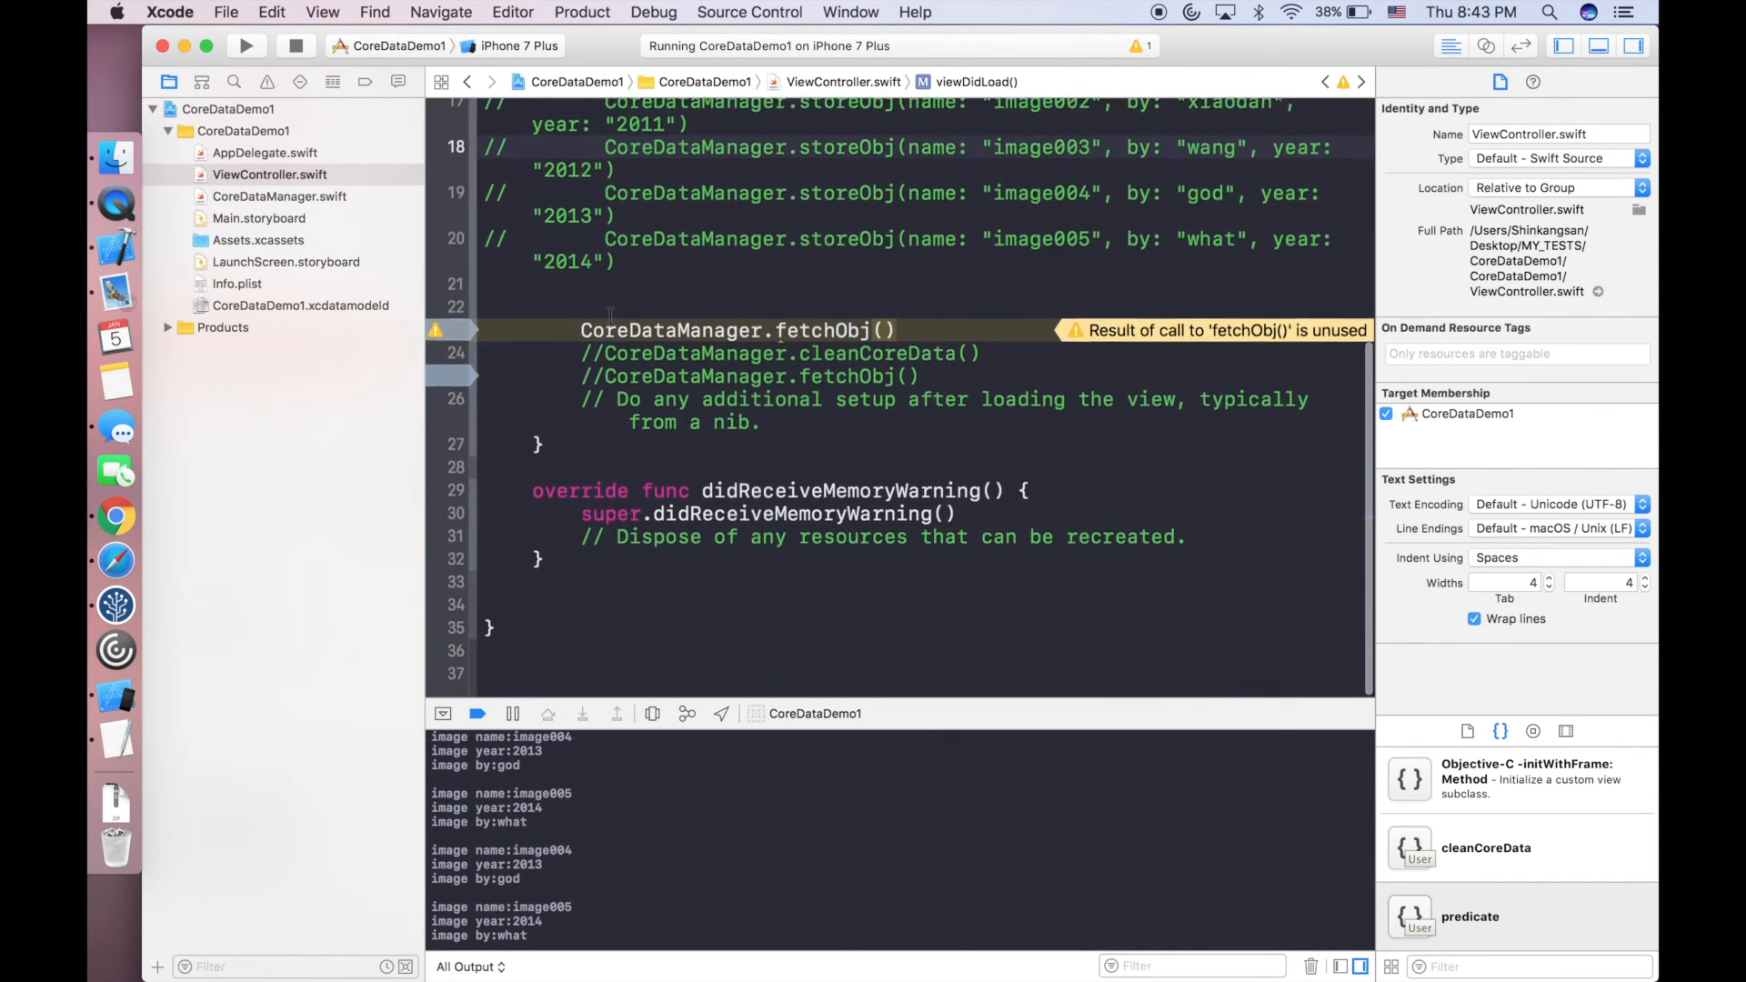
Review the fetch code in CoreDataManager.swift and locate cleanCoreData.
{"action": "scroll", "scroll_direction": "up", "scroll_amount": 3}
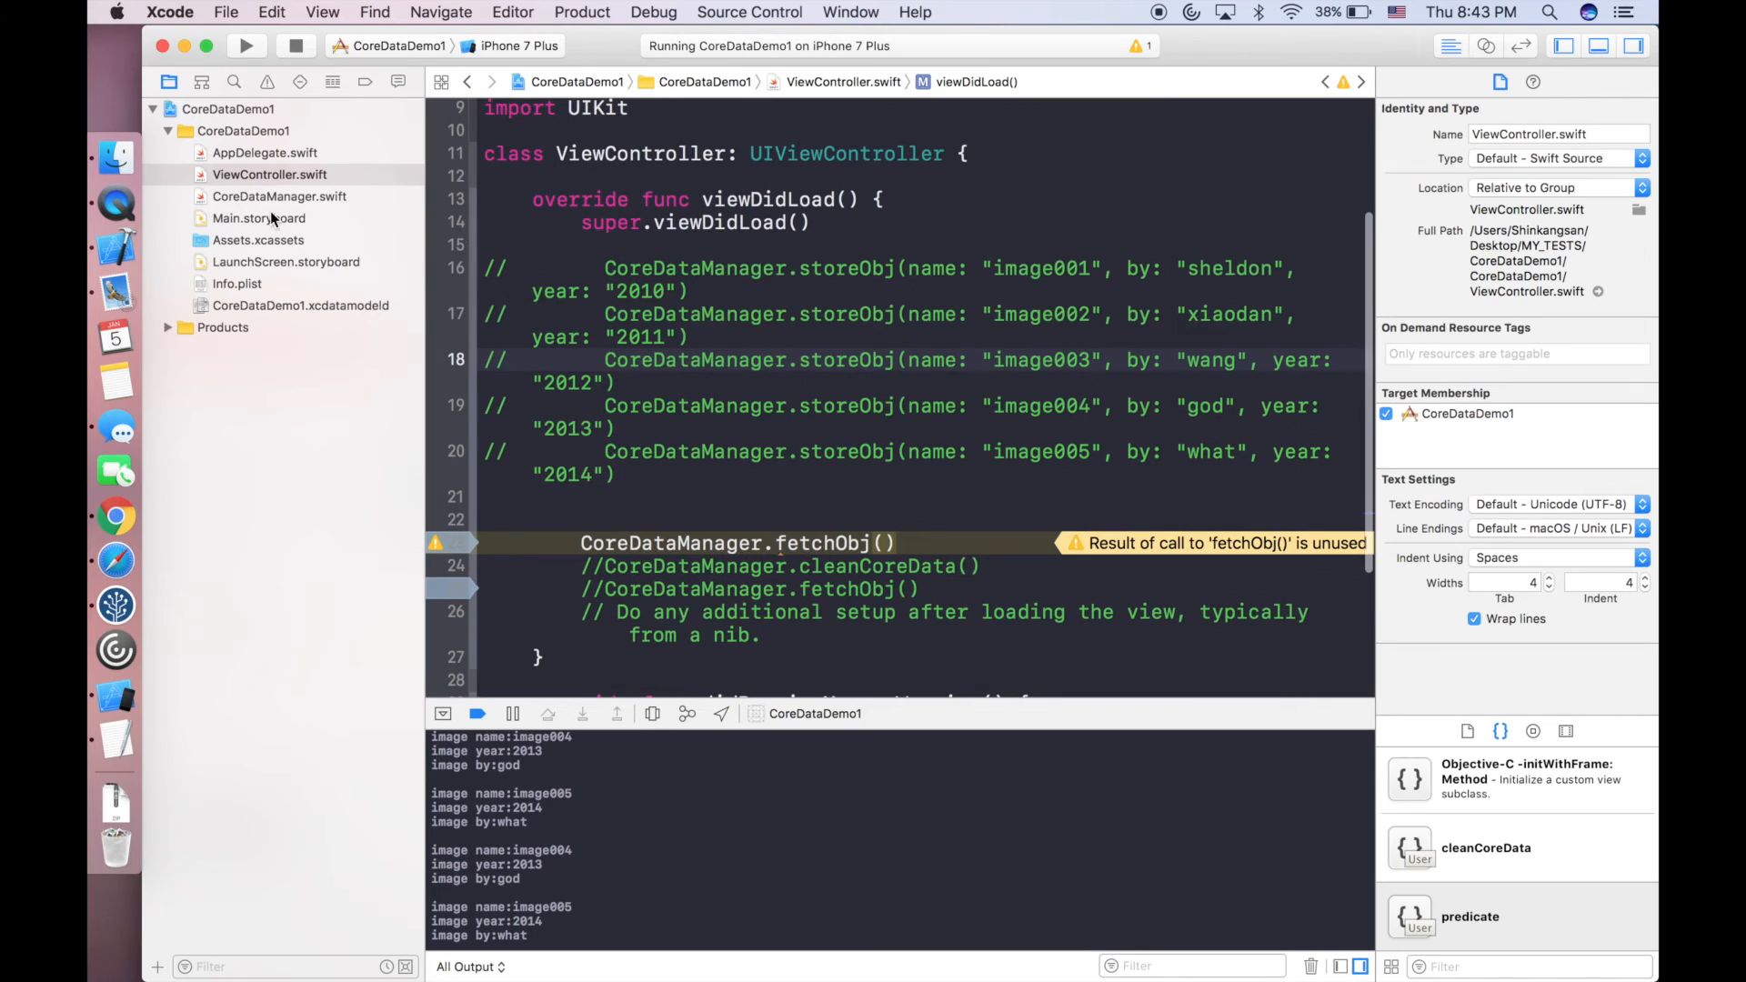
{"action": "mouse_move", "coordinate": [250, 209]}
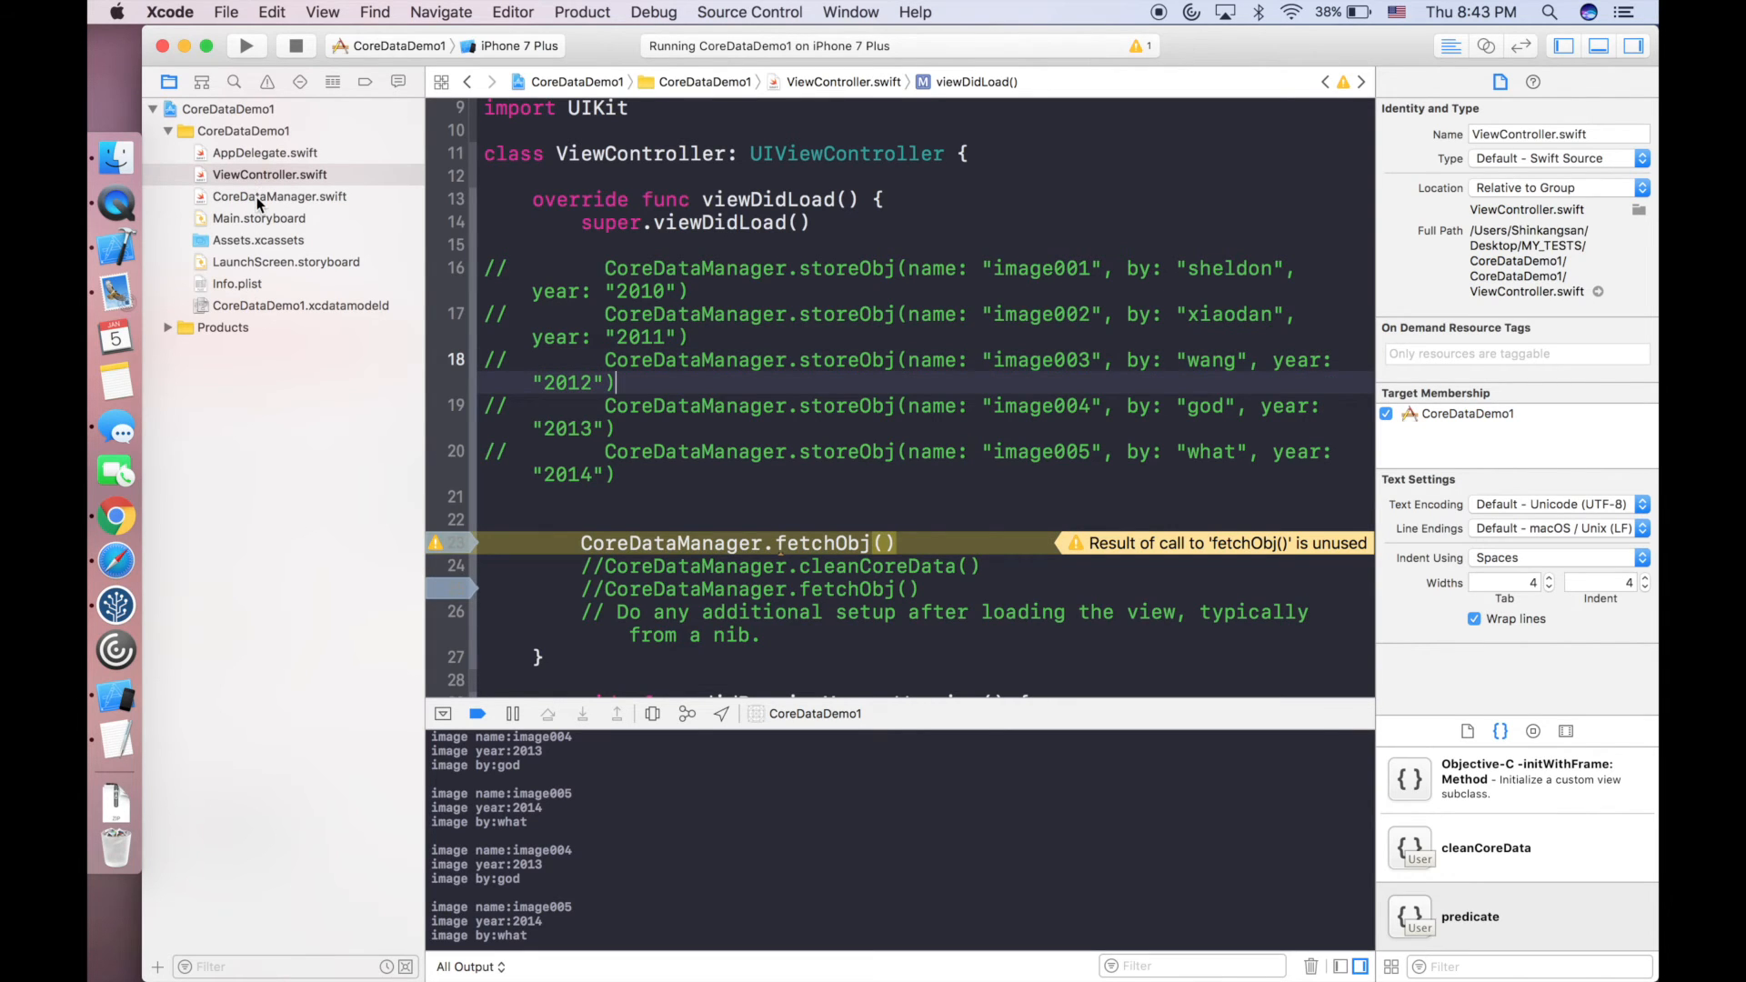
{"action": "left_click", "coordinate": [280, 197]}
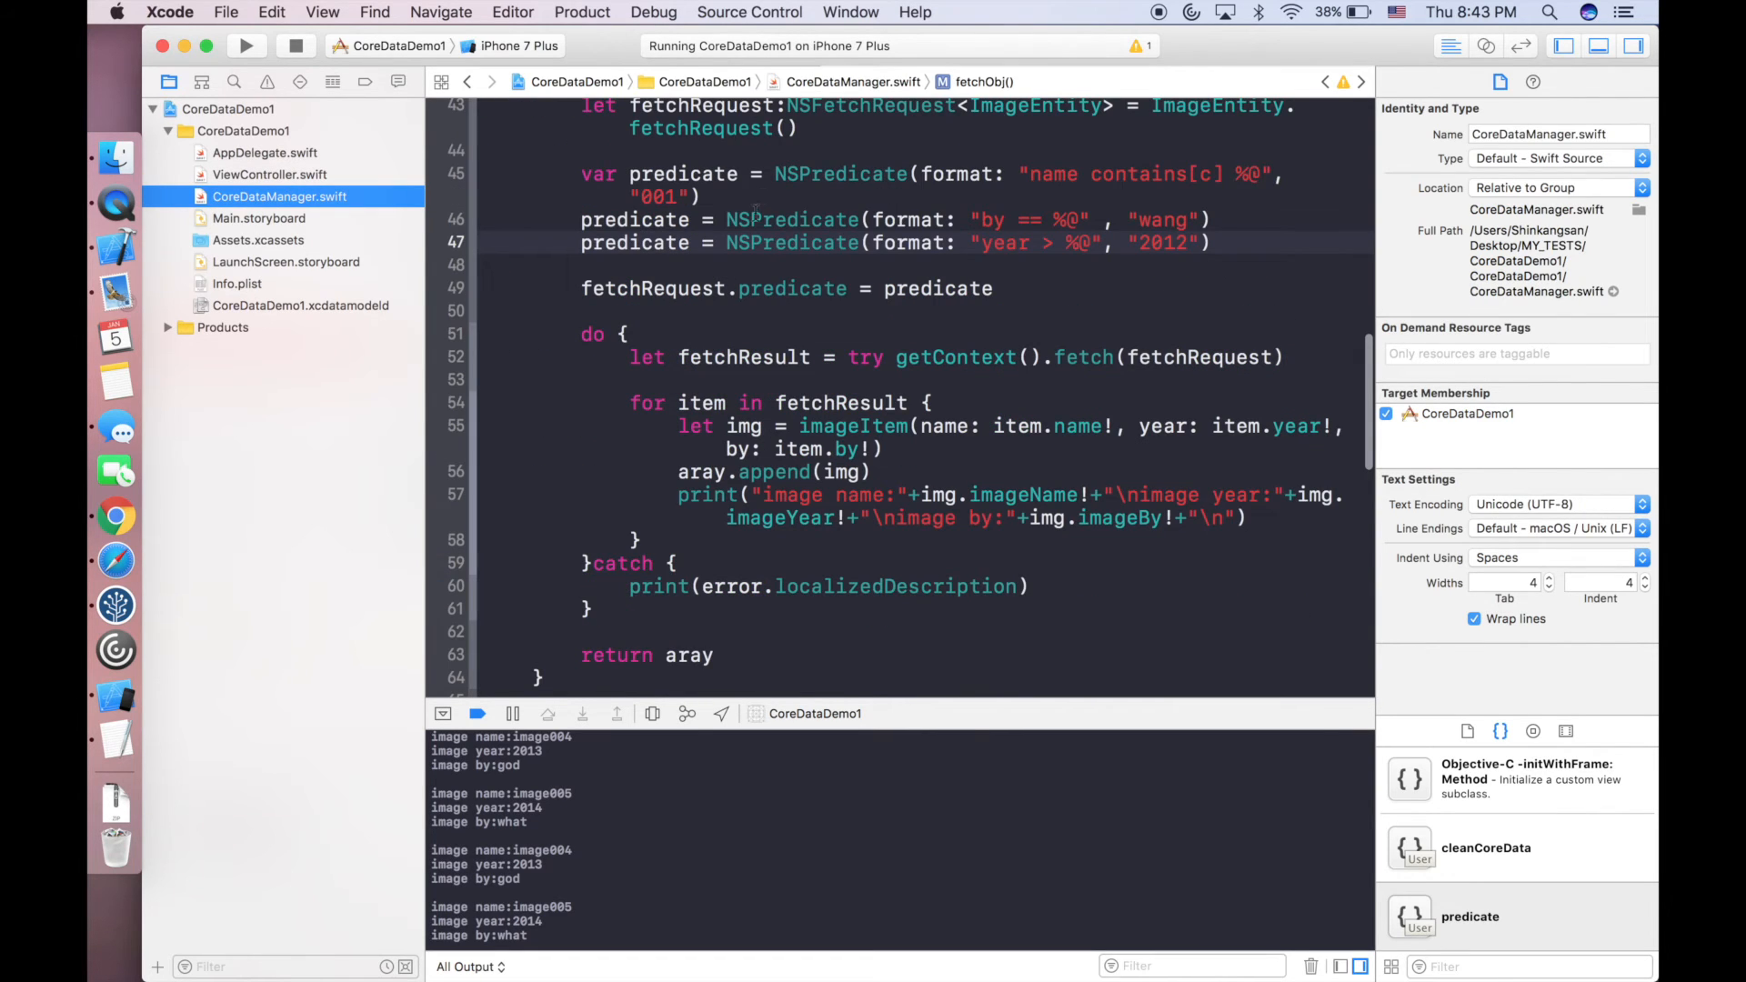
{"action": "mouse_move", "coordinate": [782, 287]}
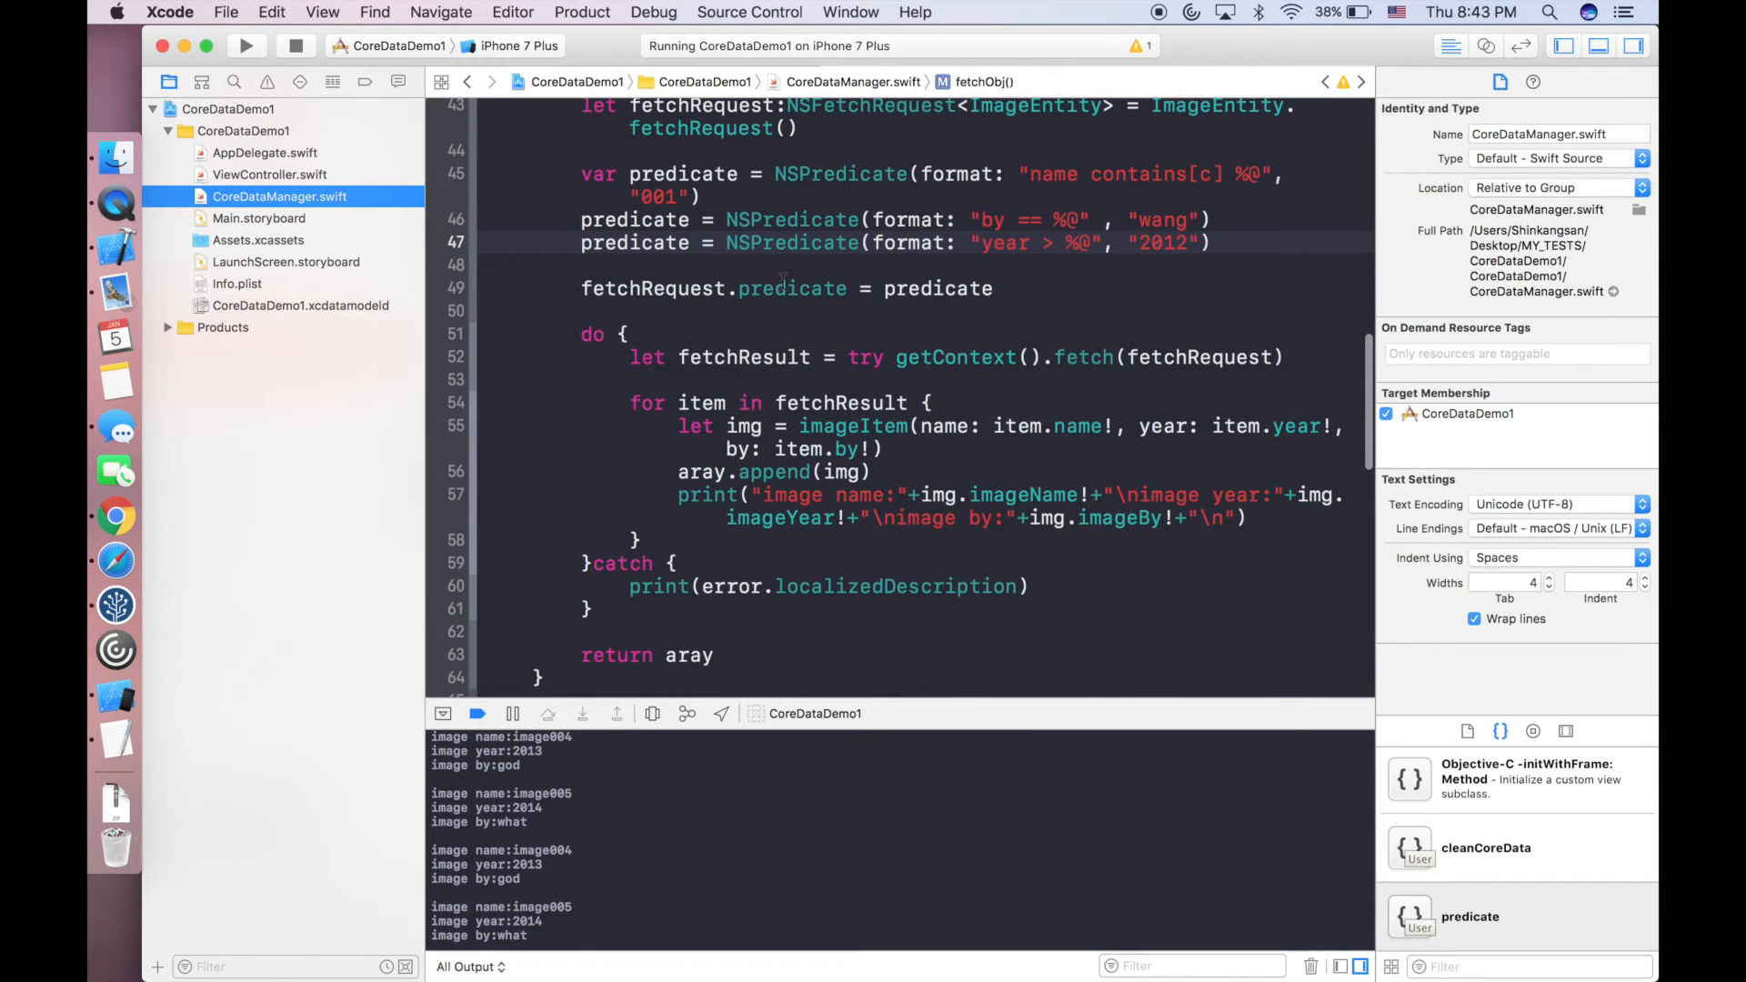
{"action": "scroll", "scroll_direction": "up", "scroll_amount": 3}
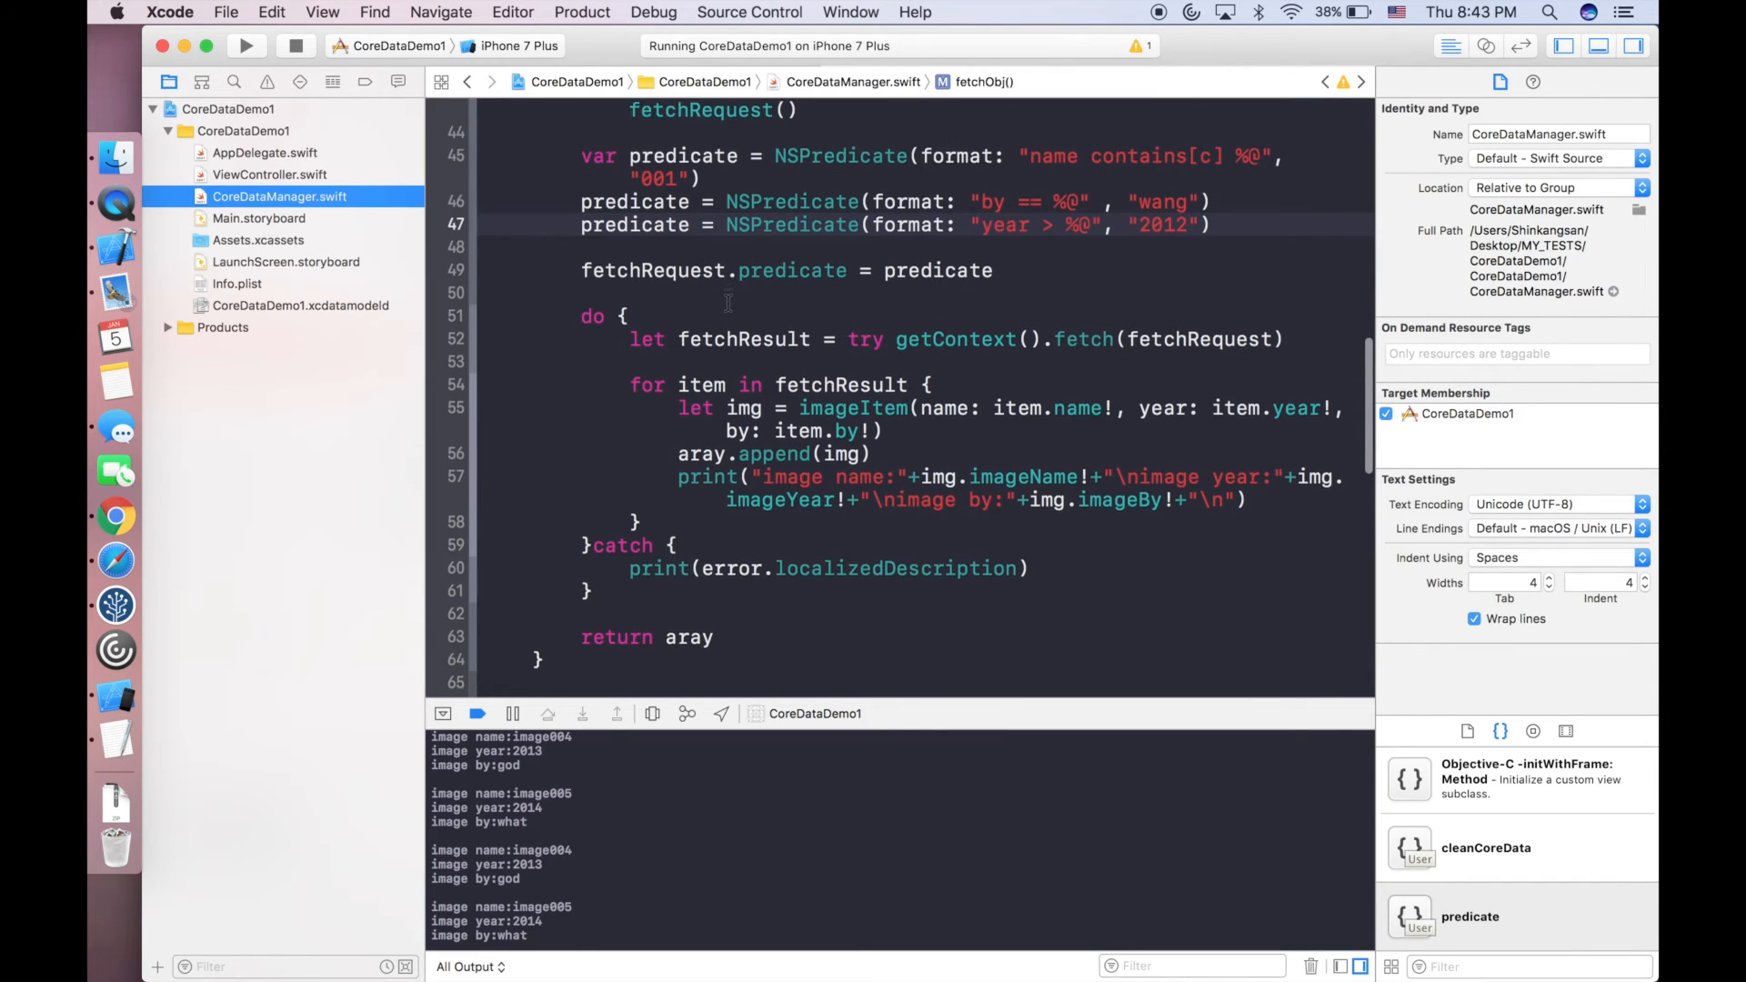
{"action": "scroll", "scroll_direction": "up", "scroll_amount": 3}
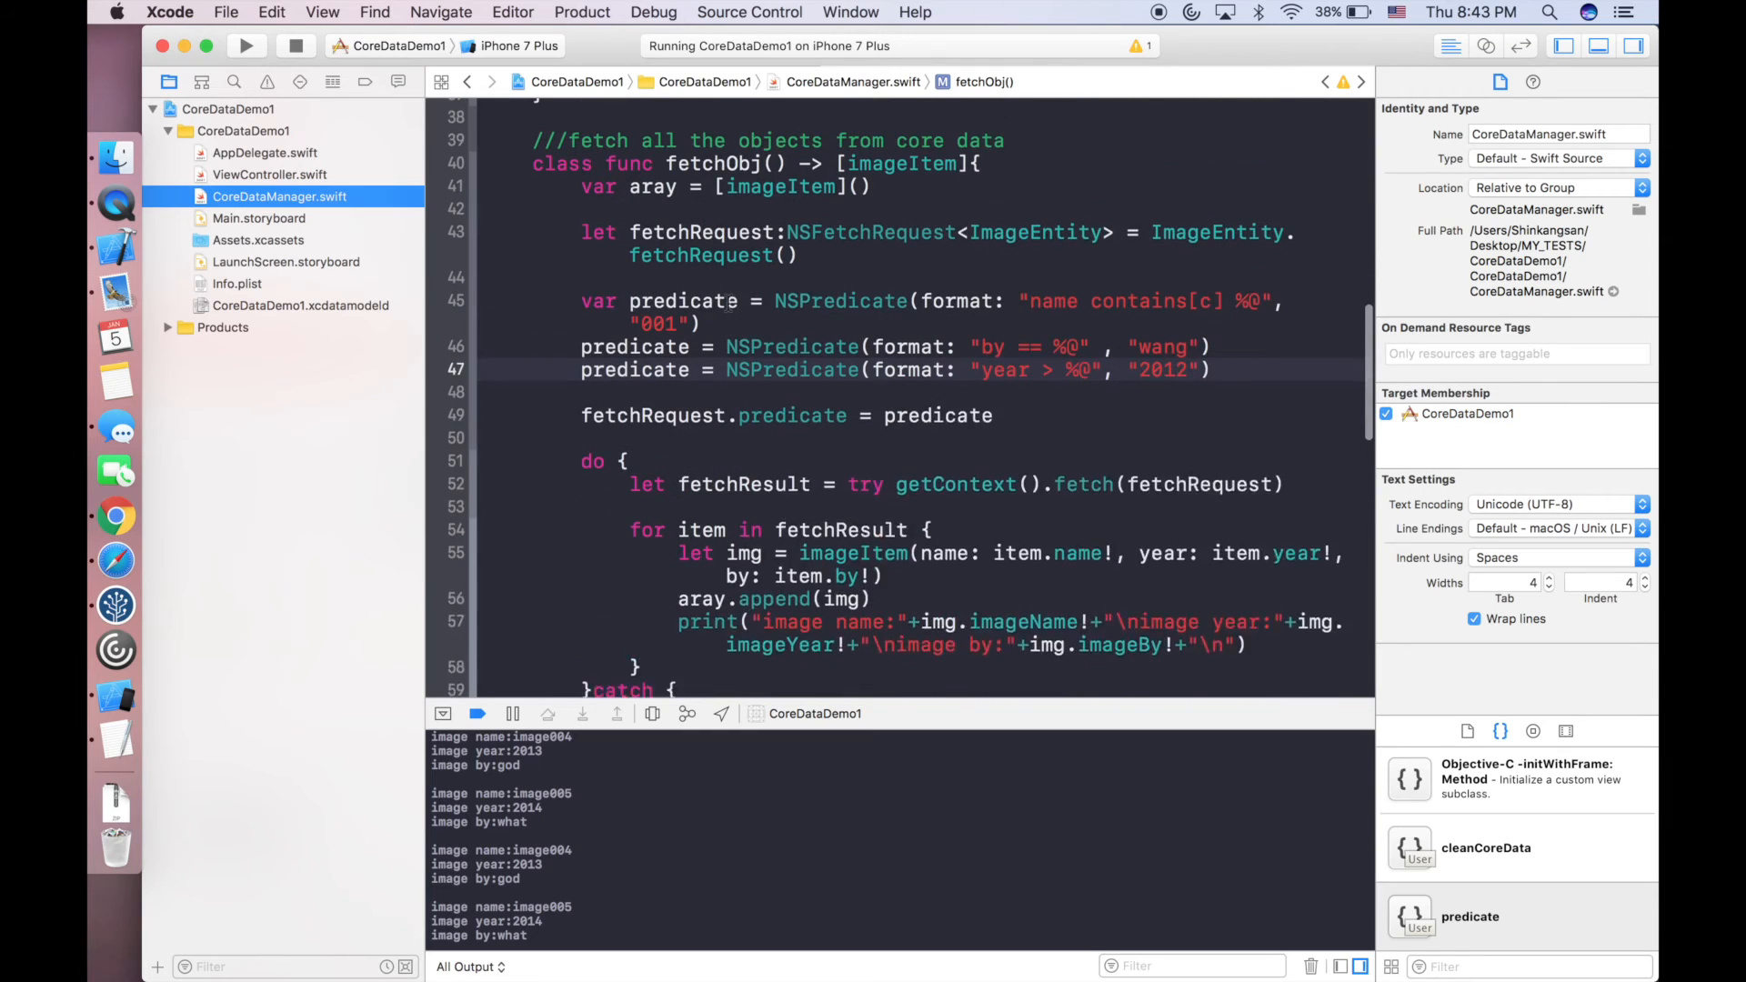
{"action": "scroll", "scroll_direction": "up", "scroll_amount": 3}
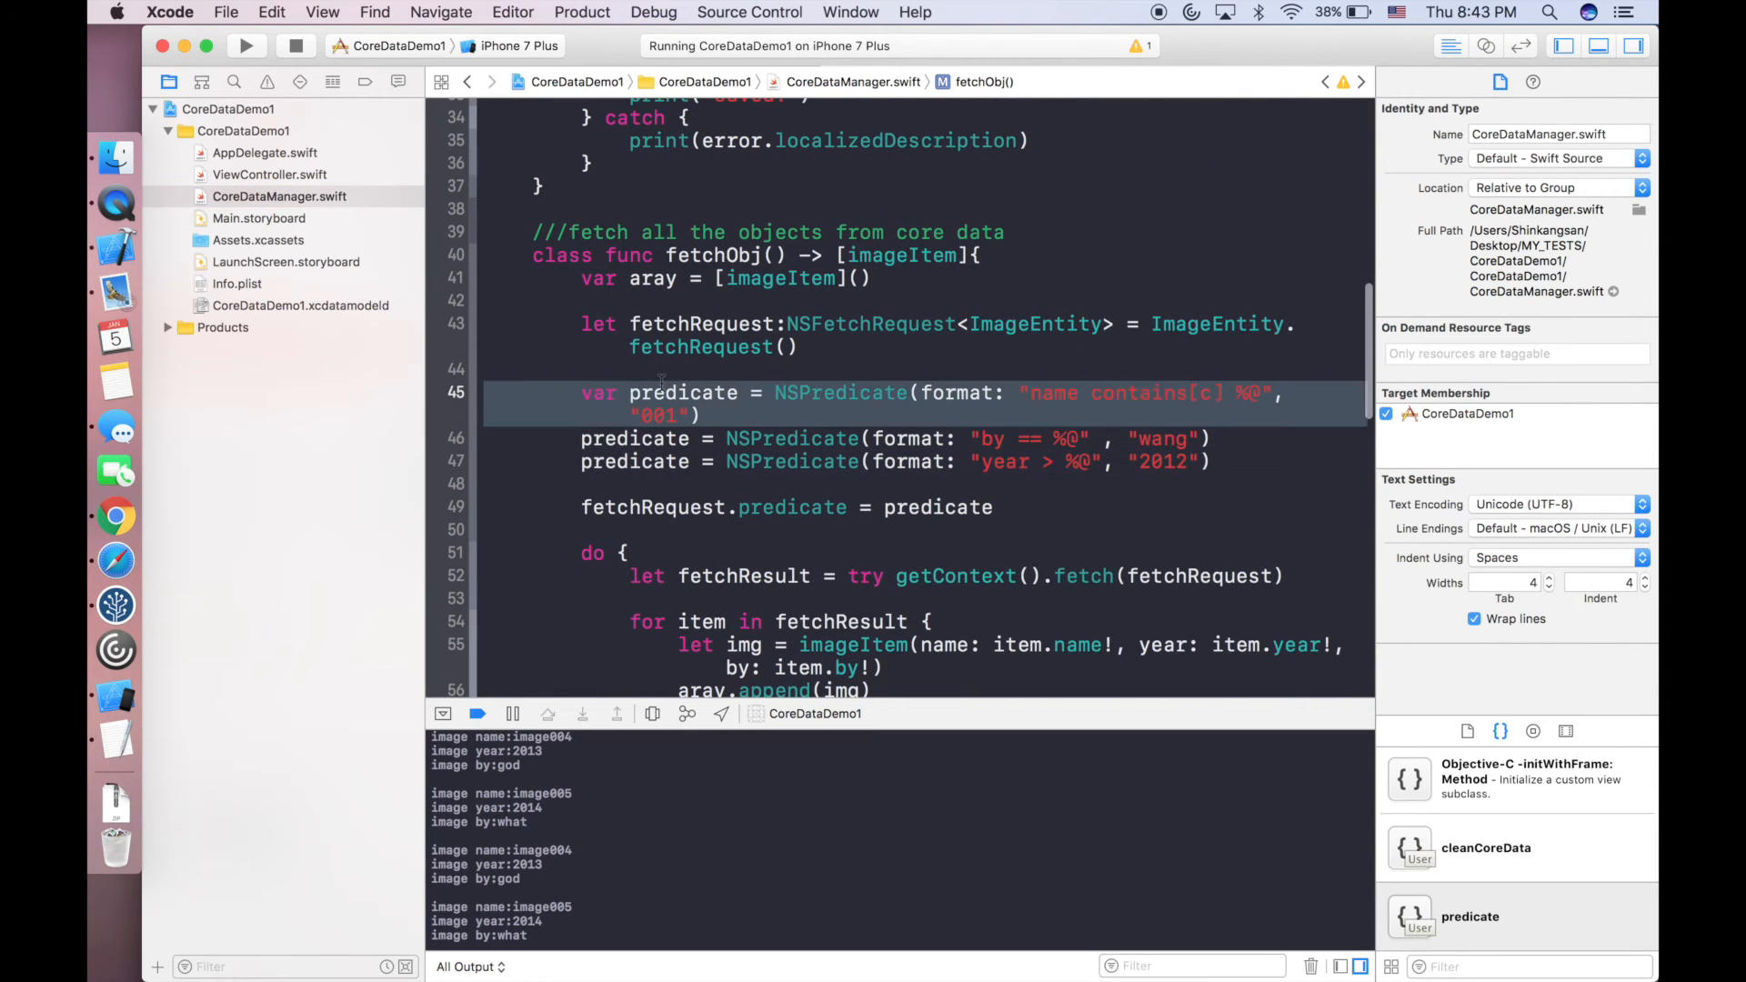
{"action": "scroll", "scroll_direction": "down", "scroll_amount": 3}
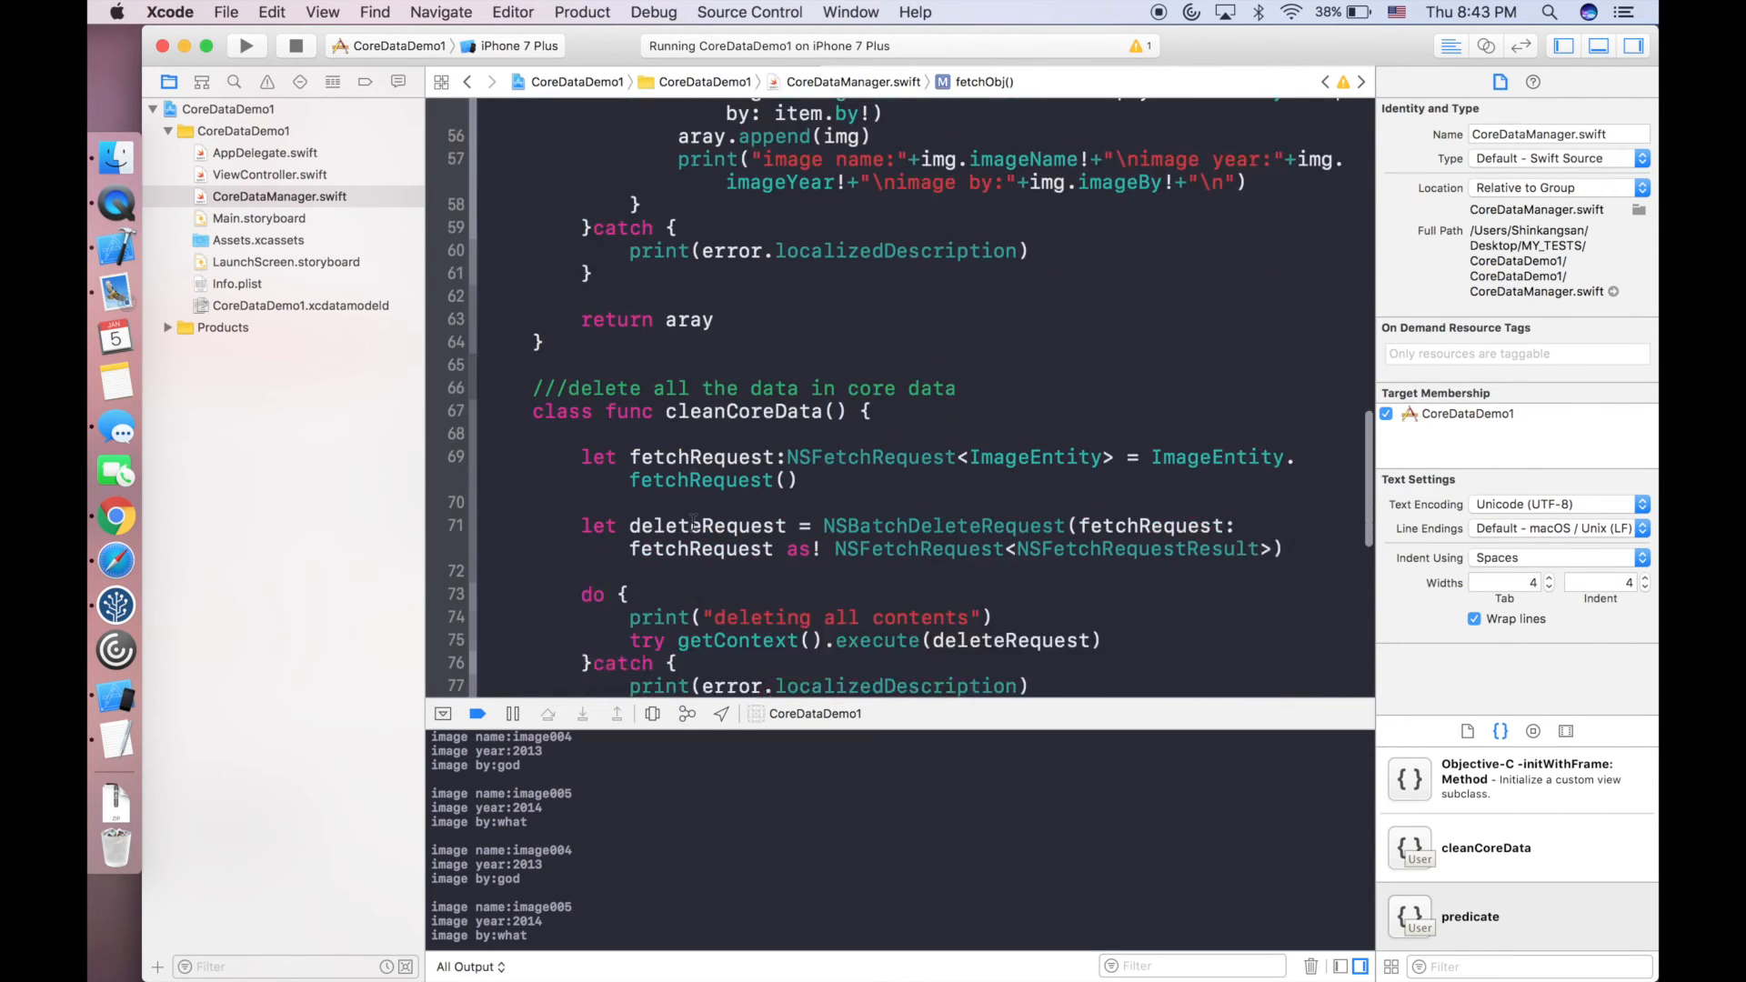
{"action": "scroll", "scroll_direction": "down", "scroll_amount": 3}
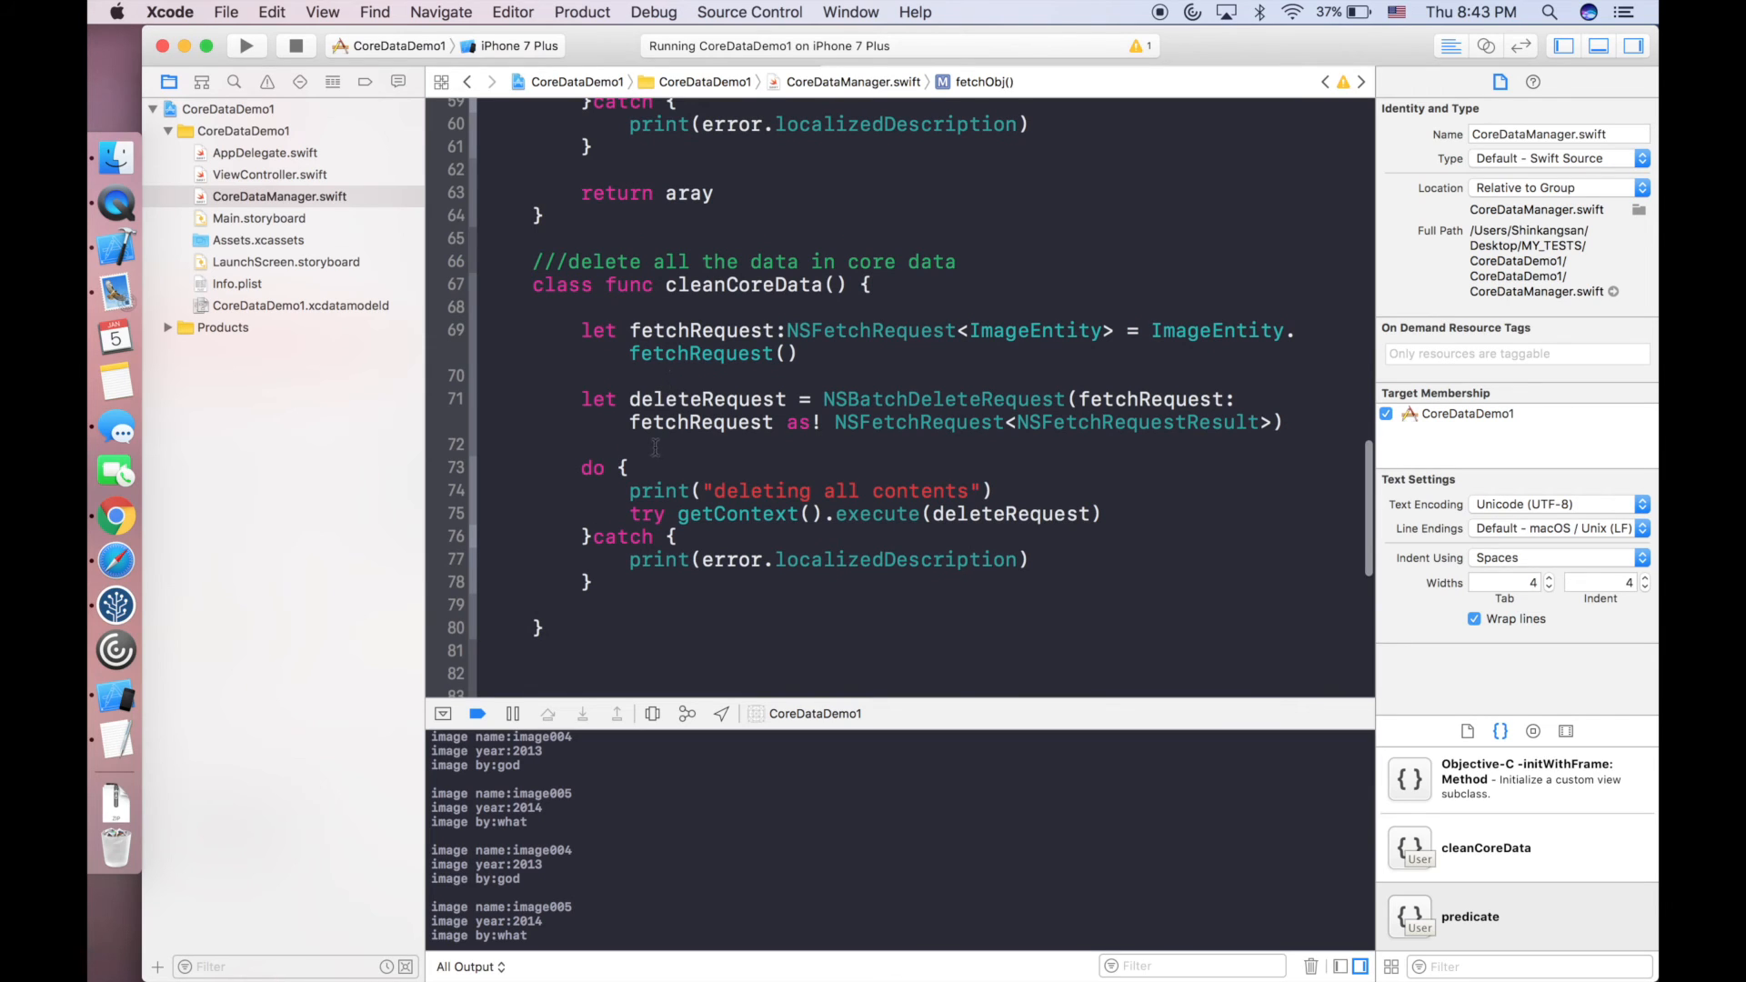
Add a 'name contains[c] 001' NSPredicate in cleanCoreData and assign it to fetchRequest.predicate.
{"action": "left_click", "coordinate": [630, 420]}
{"action": "type", "text": "var predicate = NSPredicate(format: \"name contains[c] %@\", \"001"}
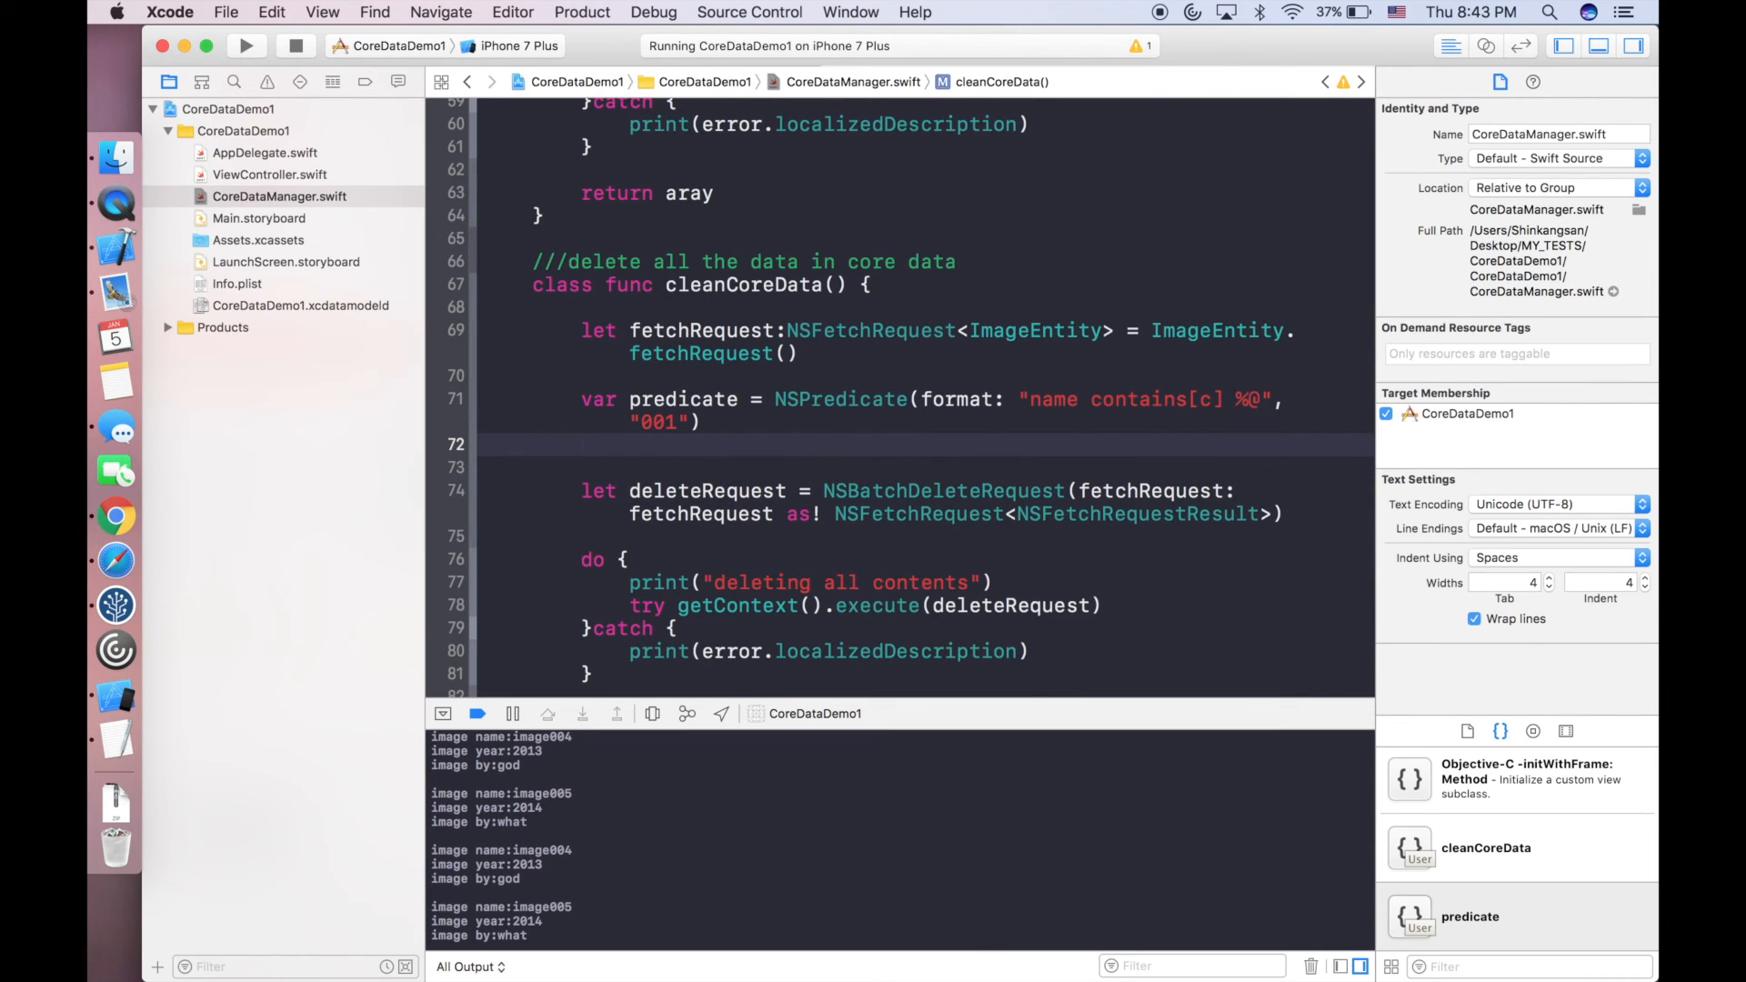
{"action": "type", "text": "fetchRequest."}
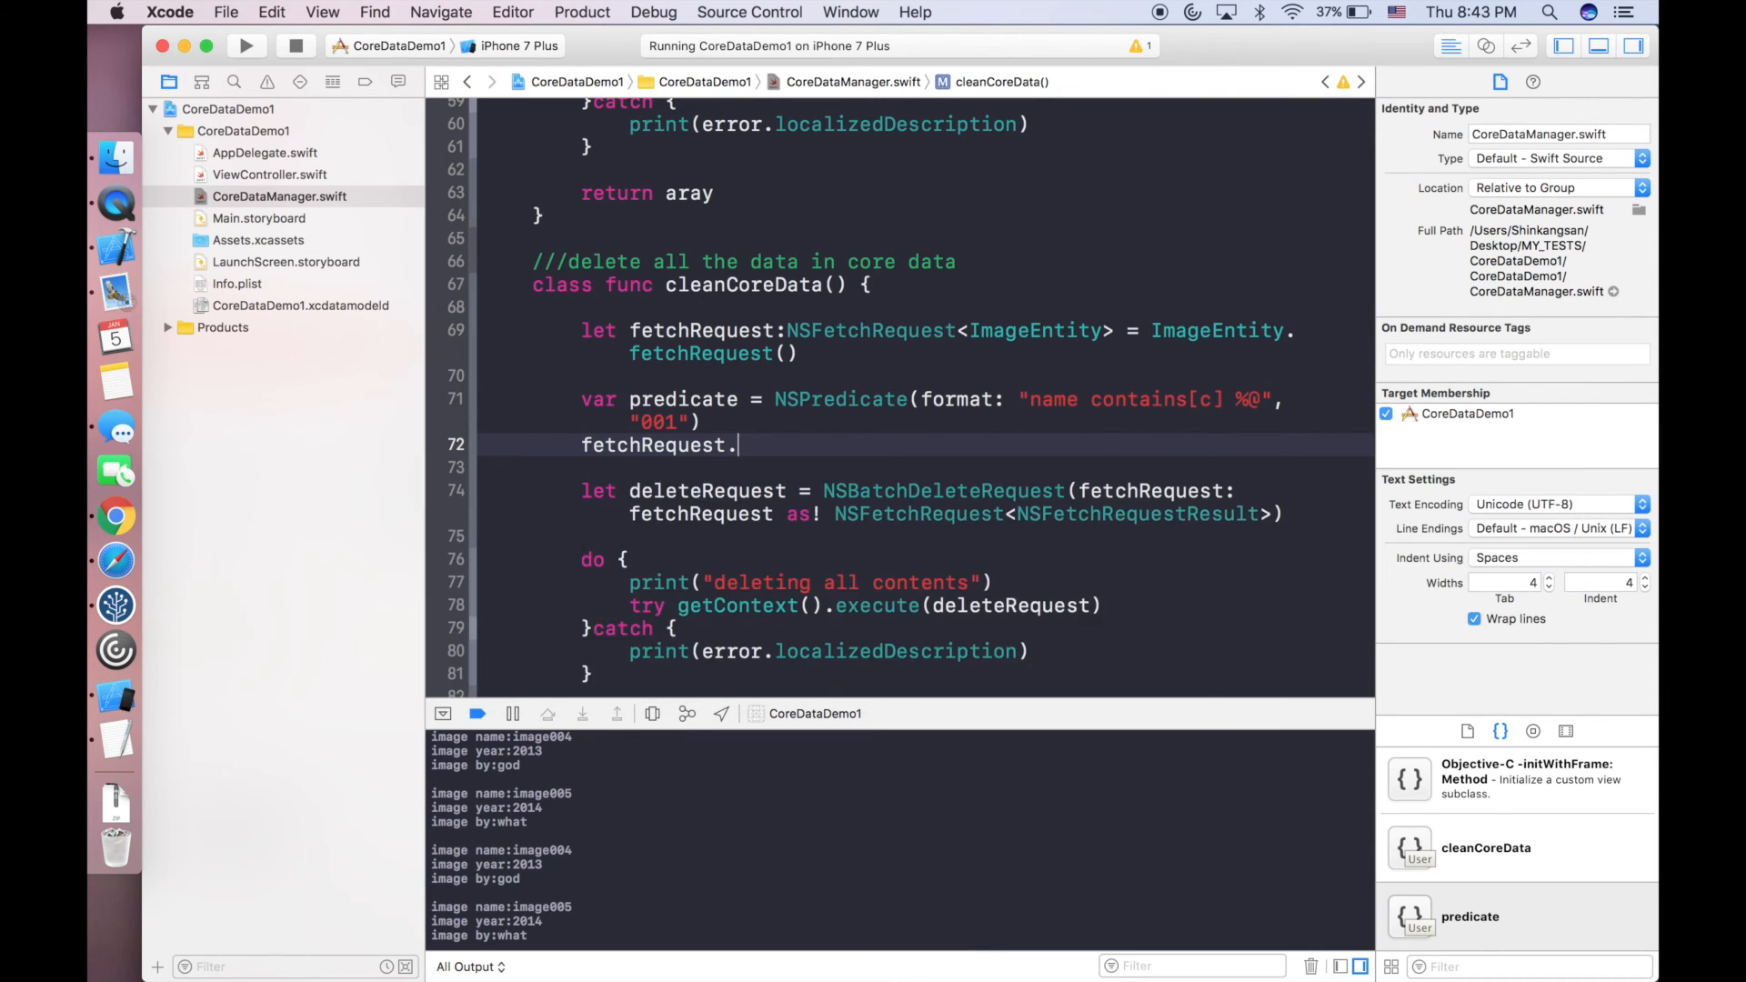
{"action": "type", "text": "predicate = predicate"}
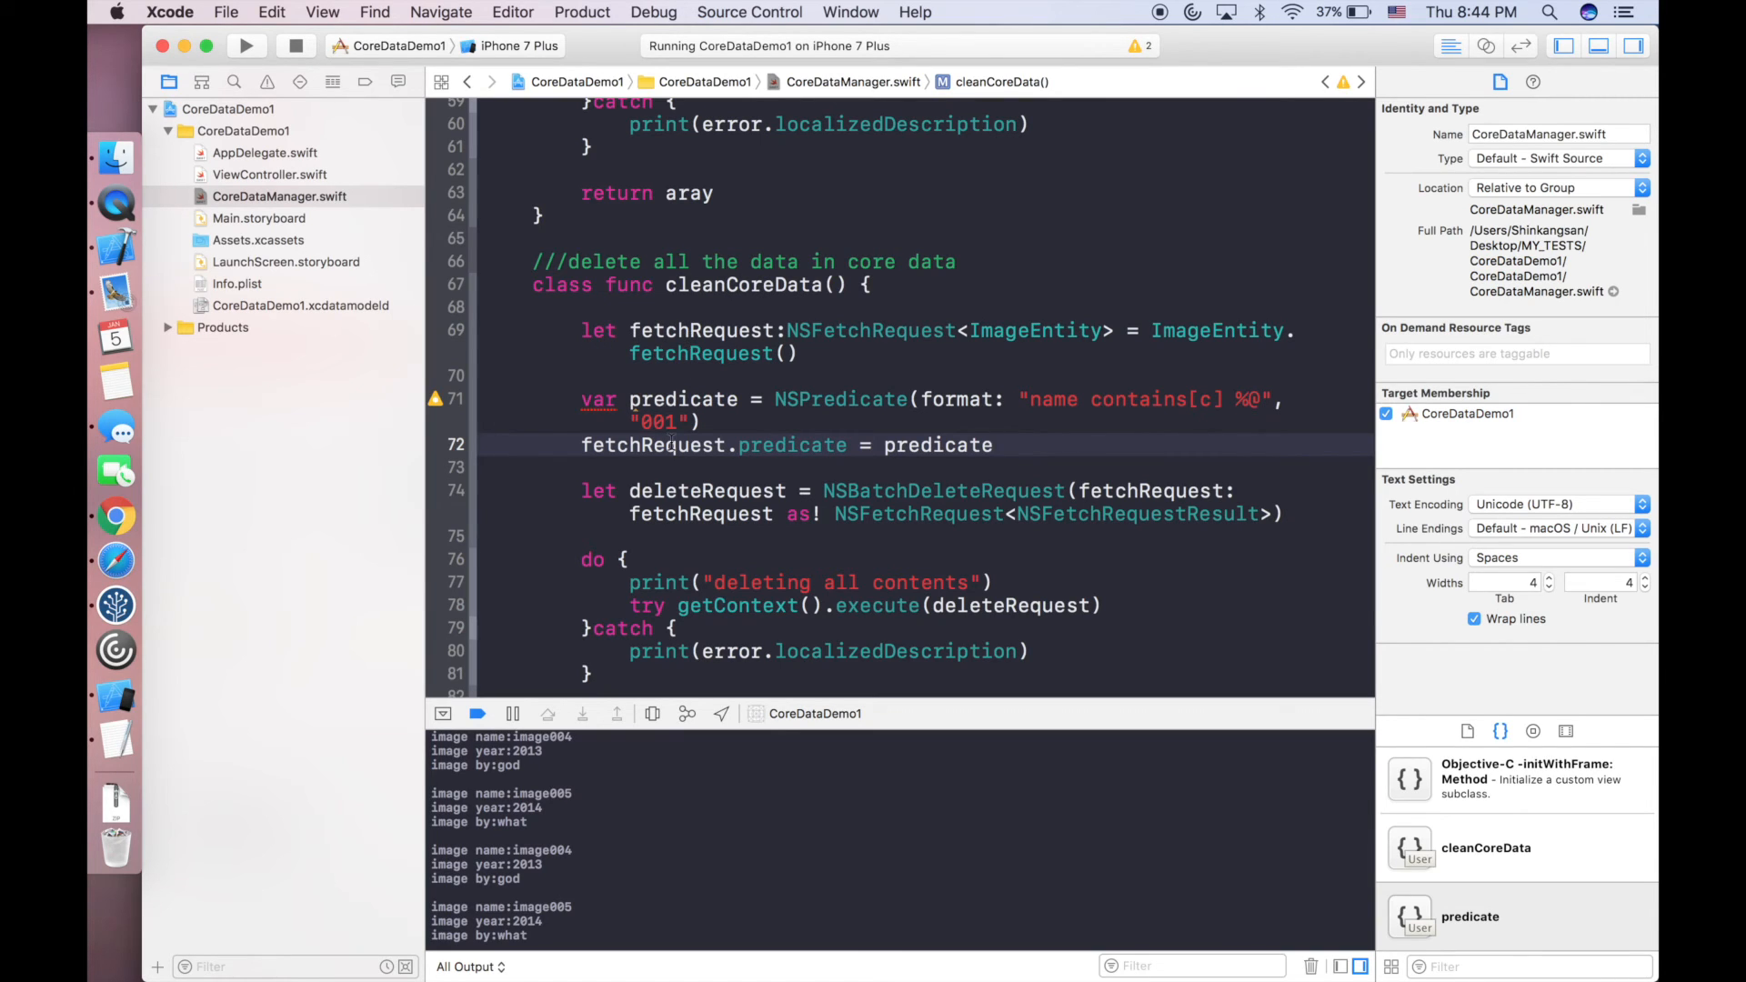
{"action": "left_click", "coordinate": [992, 443]}
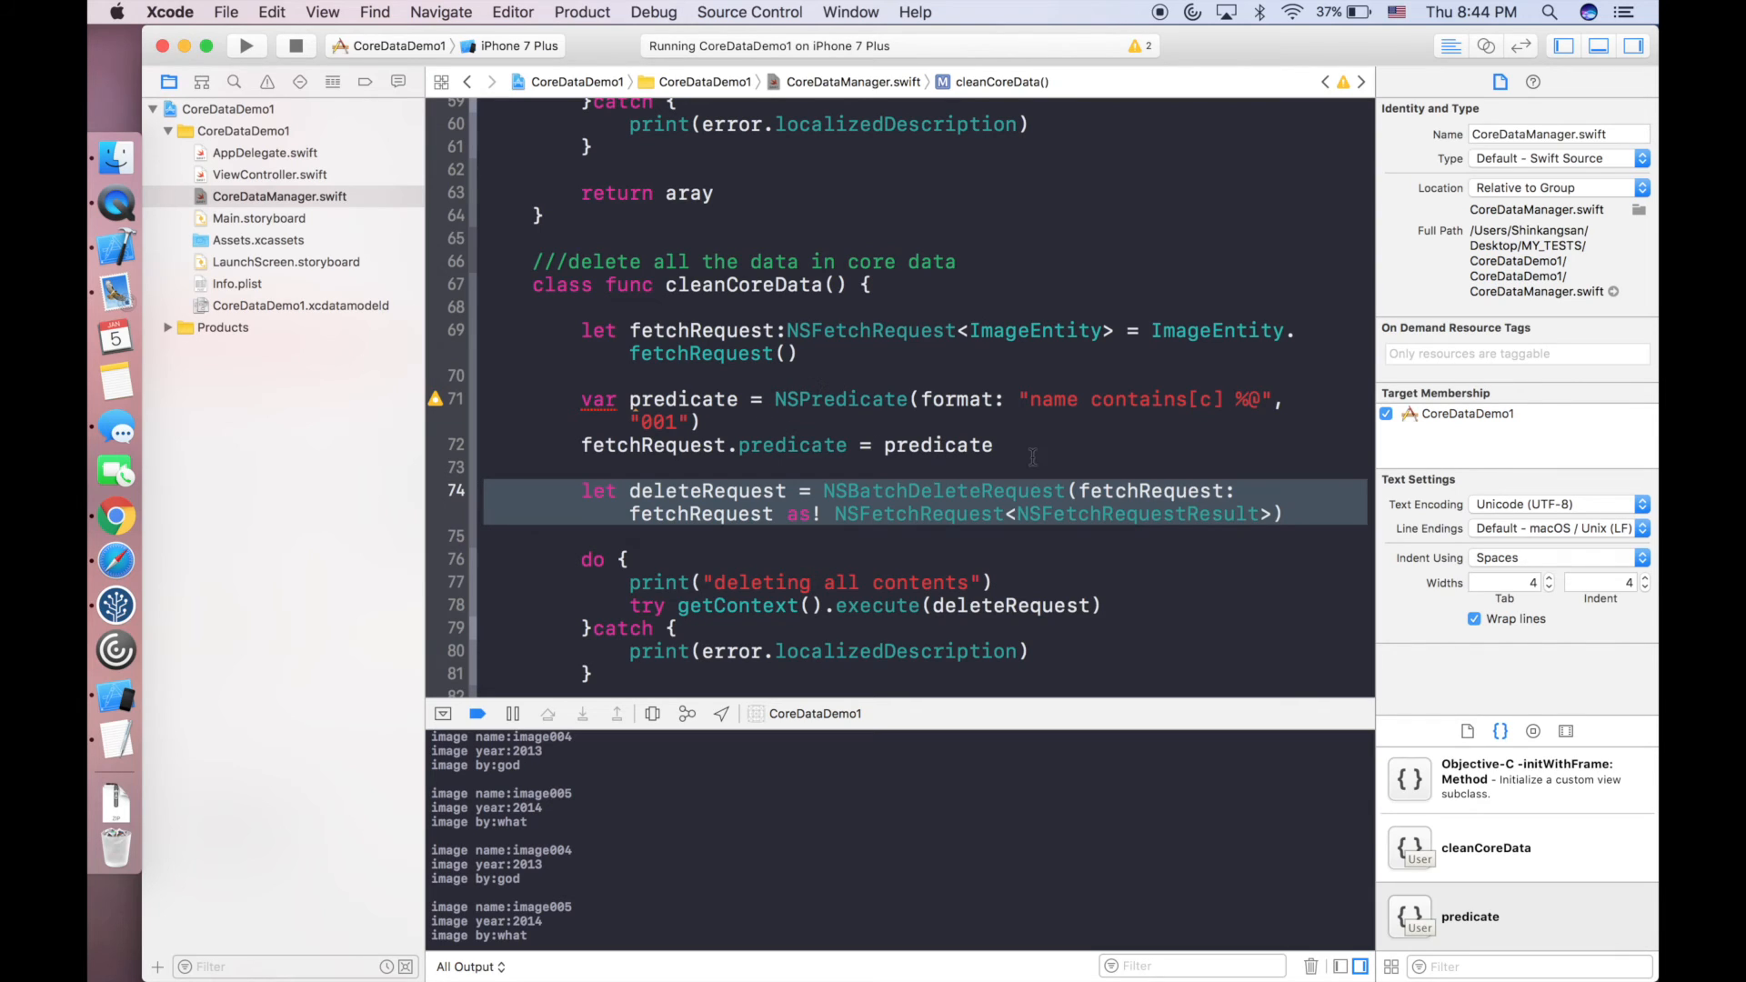
{"action": "mouse_move", "coordinate": [1111, 489]}
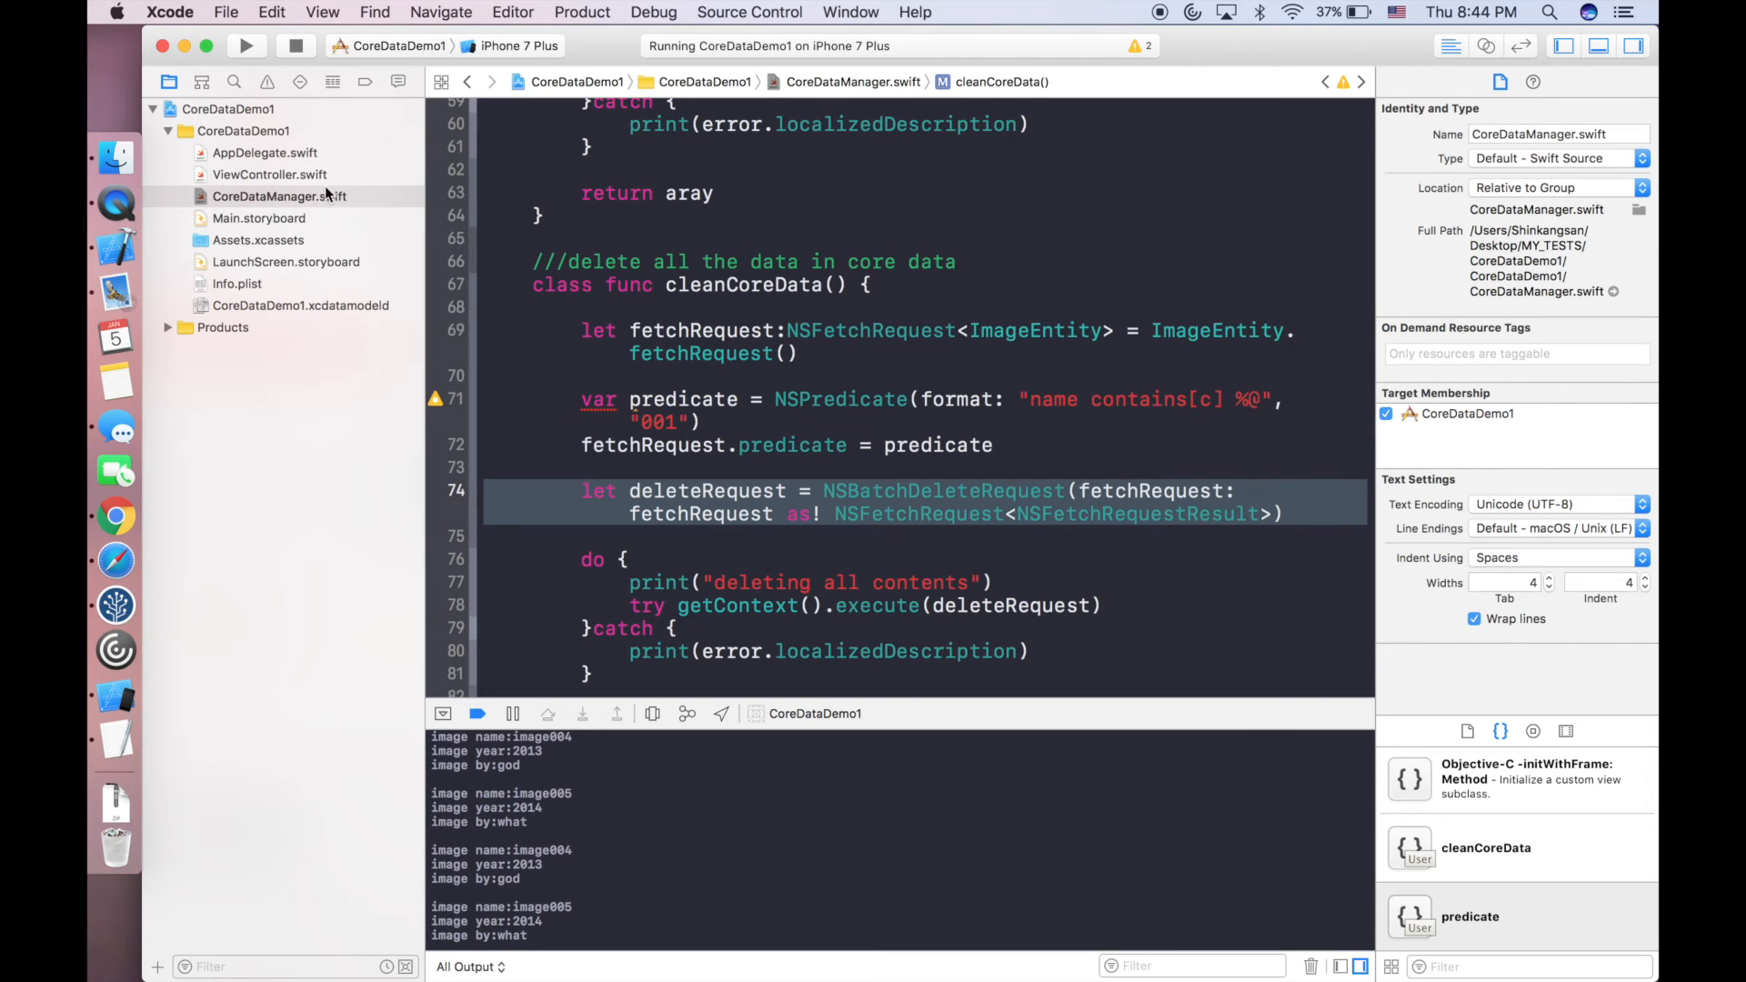
In ViewController.swift uncomment cleanCoreData() and the second fetchObj() in viewDidLoad, then run.
{"action": "left_click", "coordinate": [269, 175]}
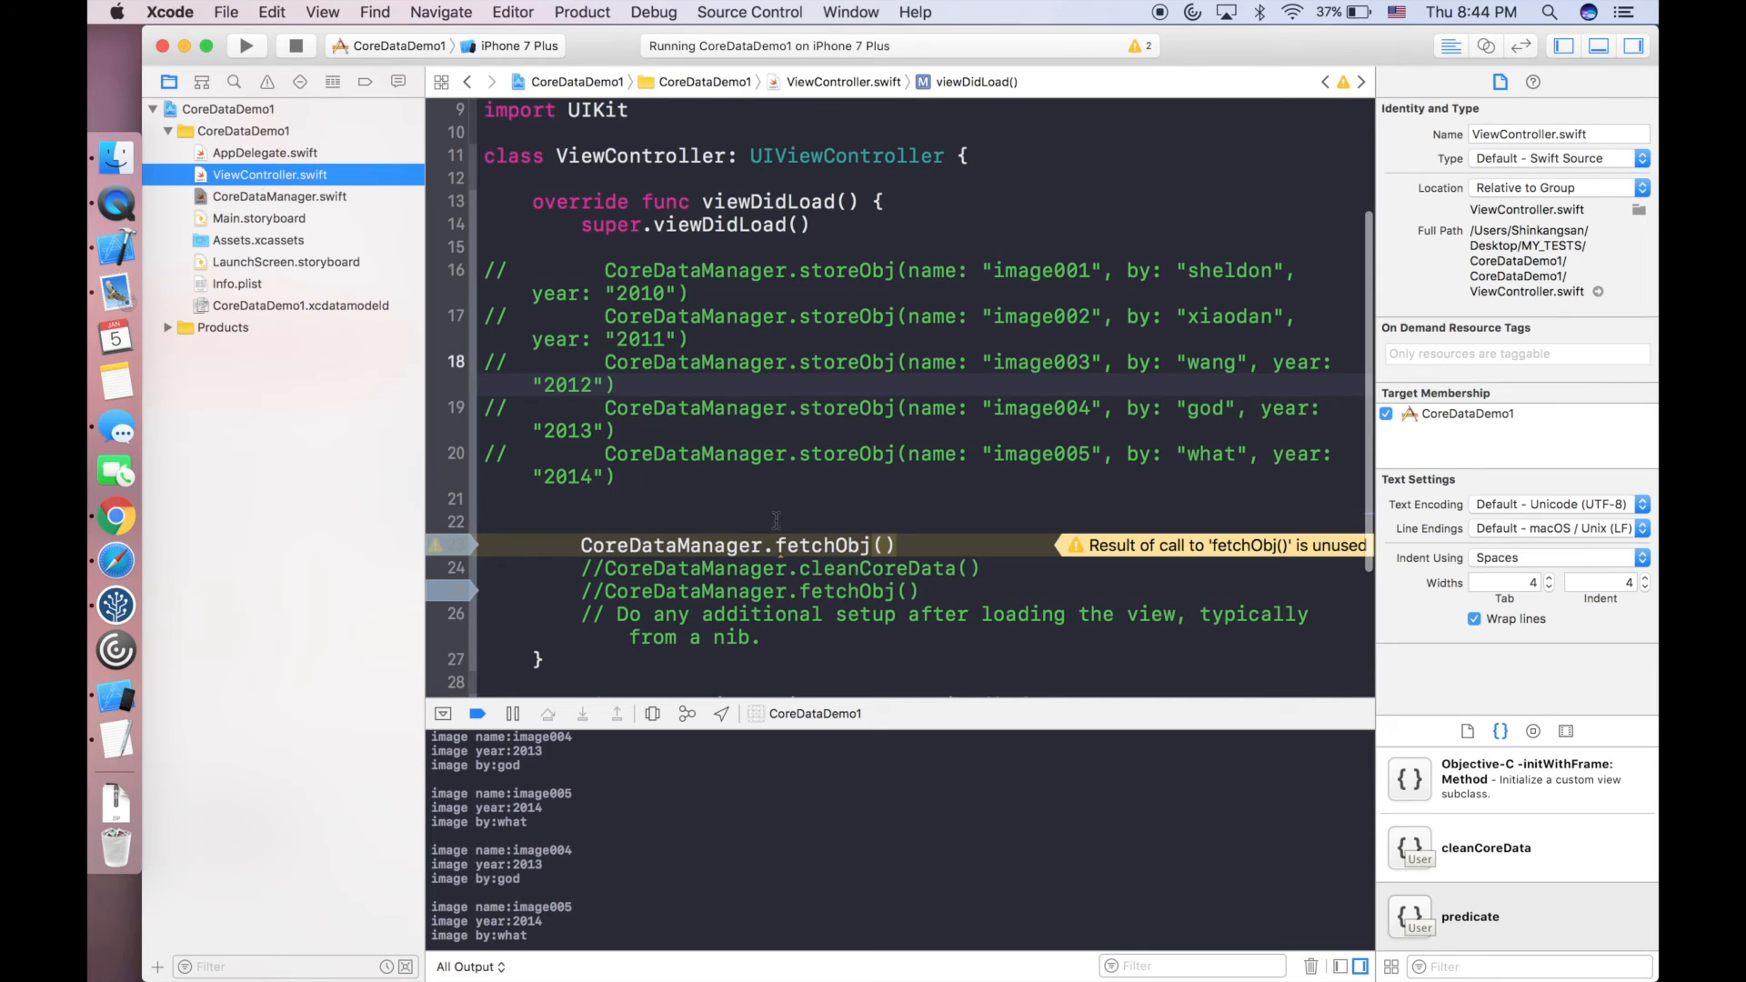
{"action": "scroll", "scroll_direction": "down", "scroll_amount": 3}
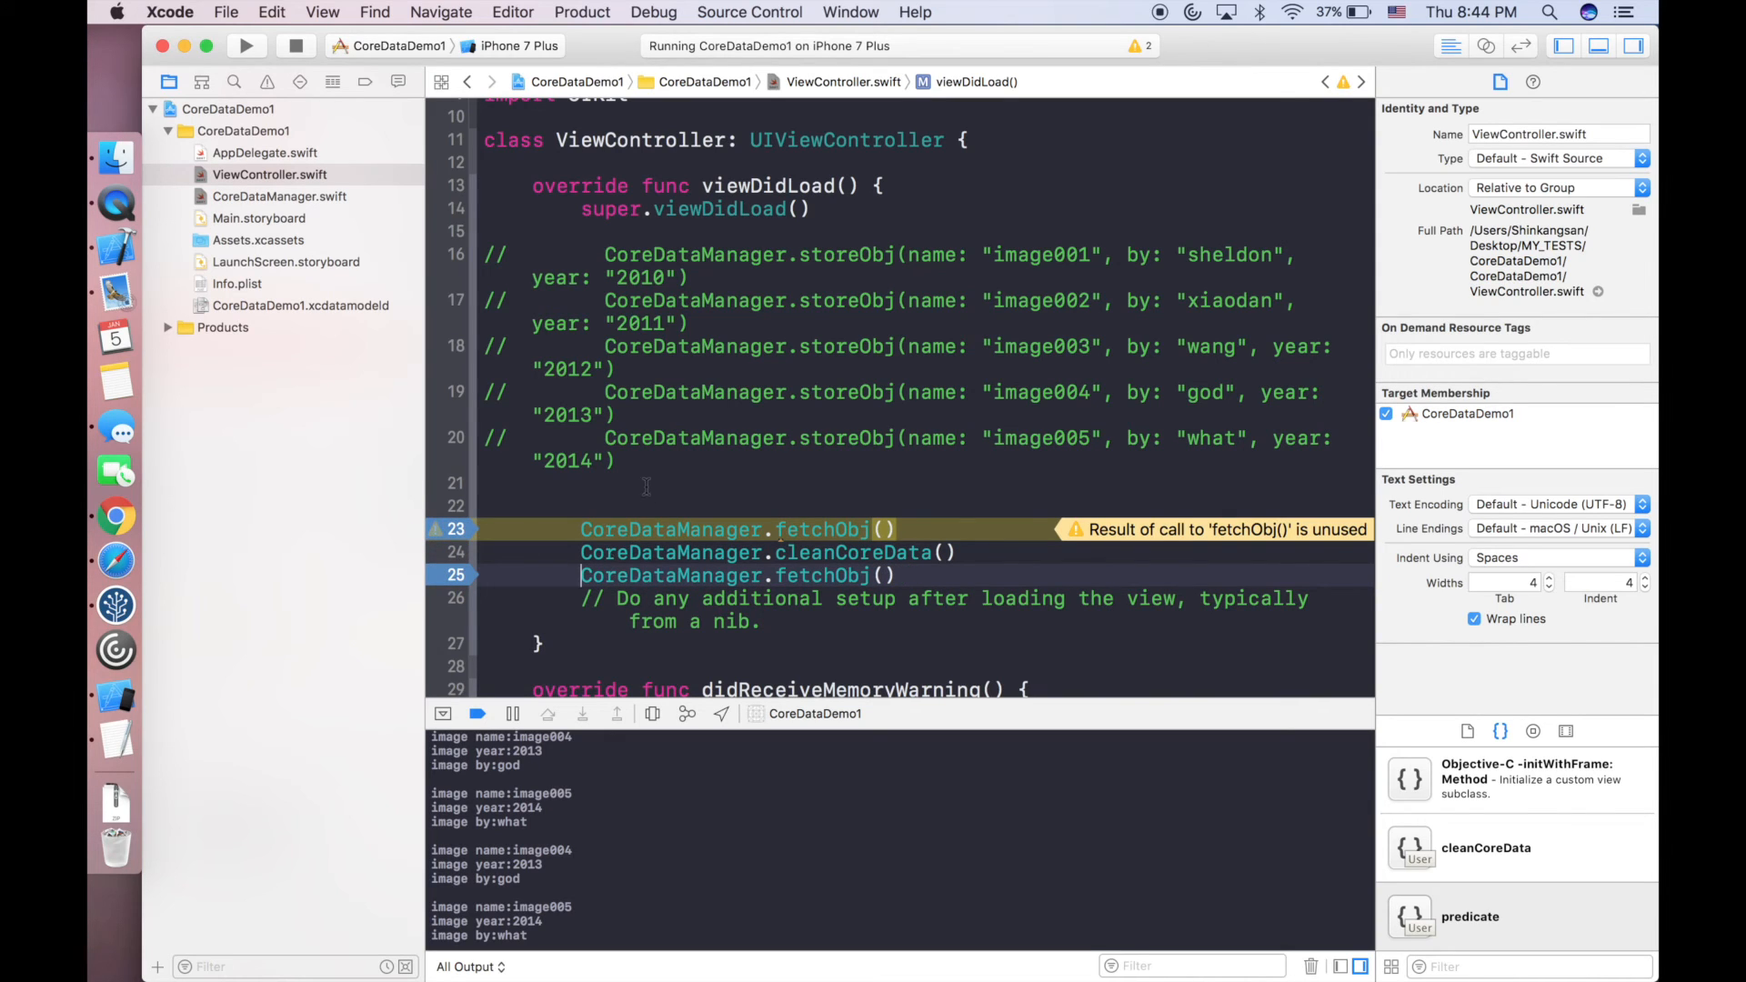
{"action": "left_click", "coordinate": [244, 45]}
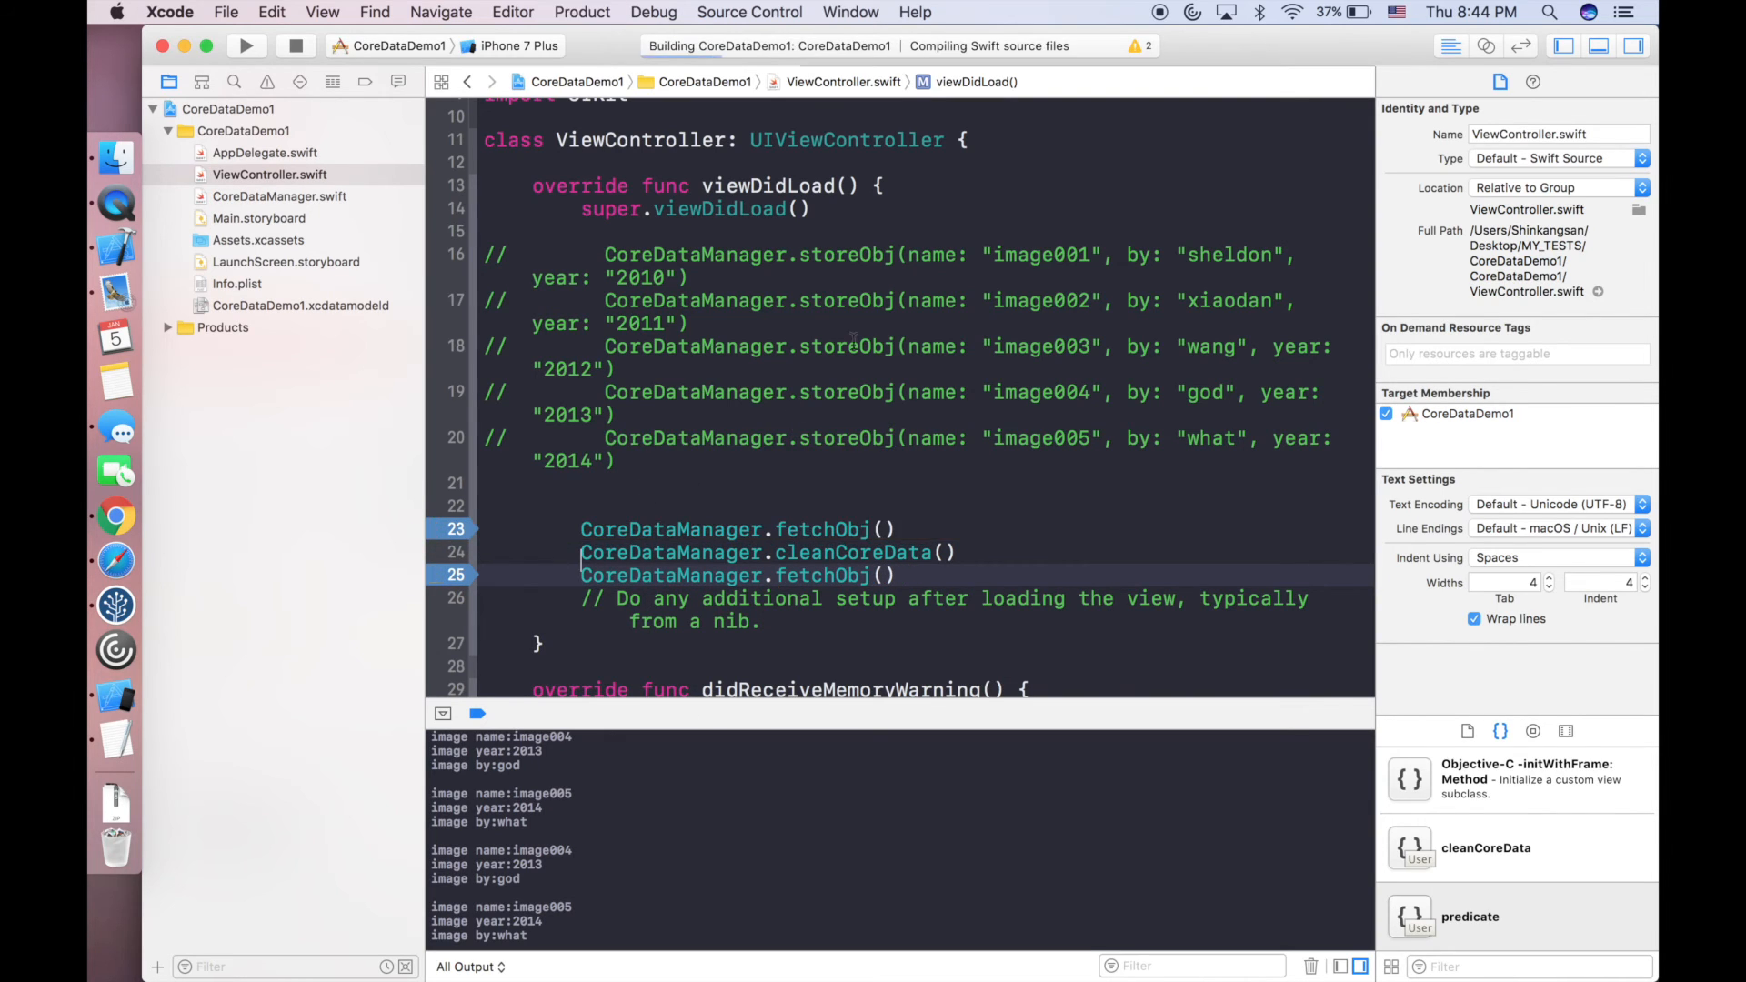
Step over the first fetch in the debugger and continue so the run finishes logging image004 and image005.
{"action": "left_click", "coordinate": [267, 82]}
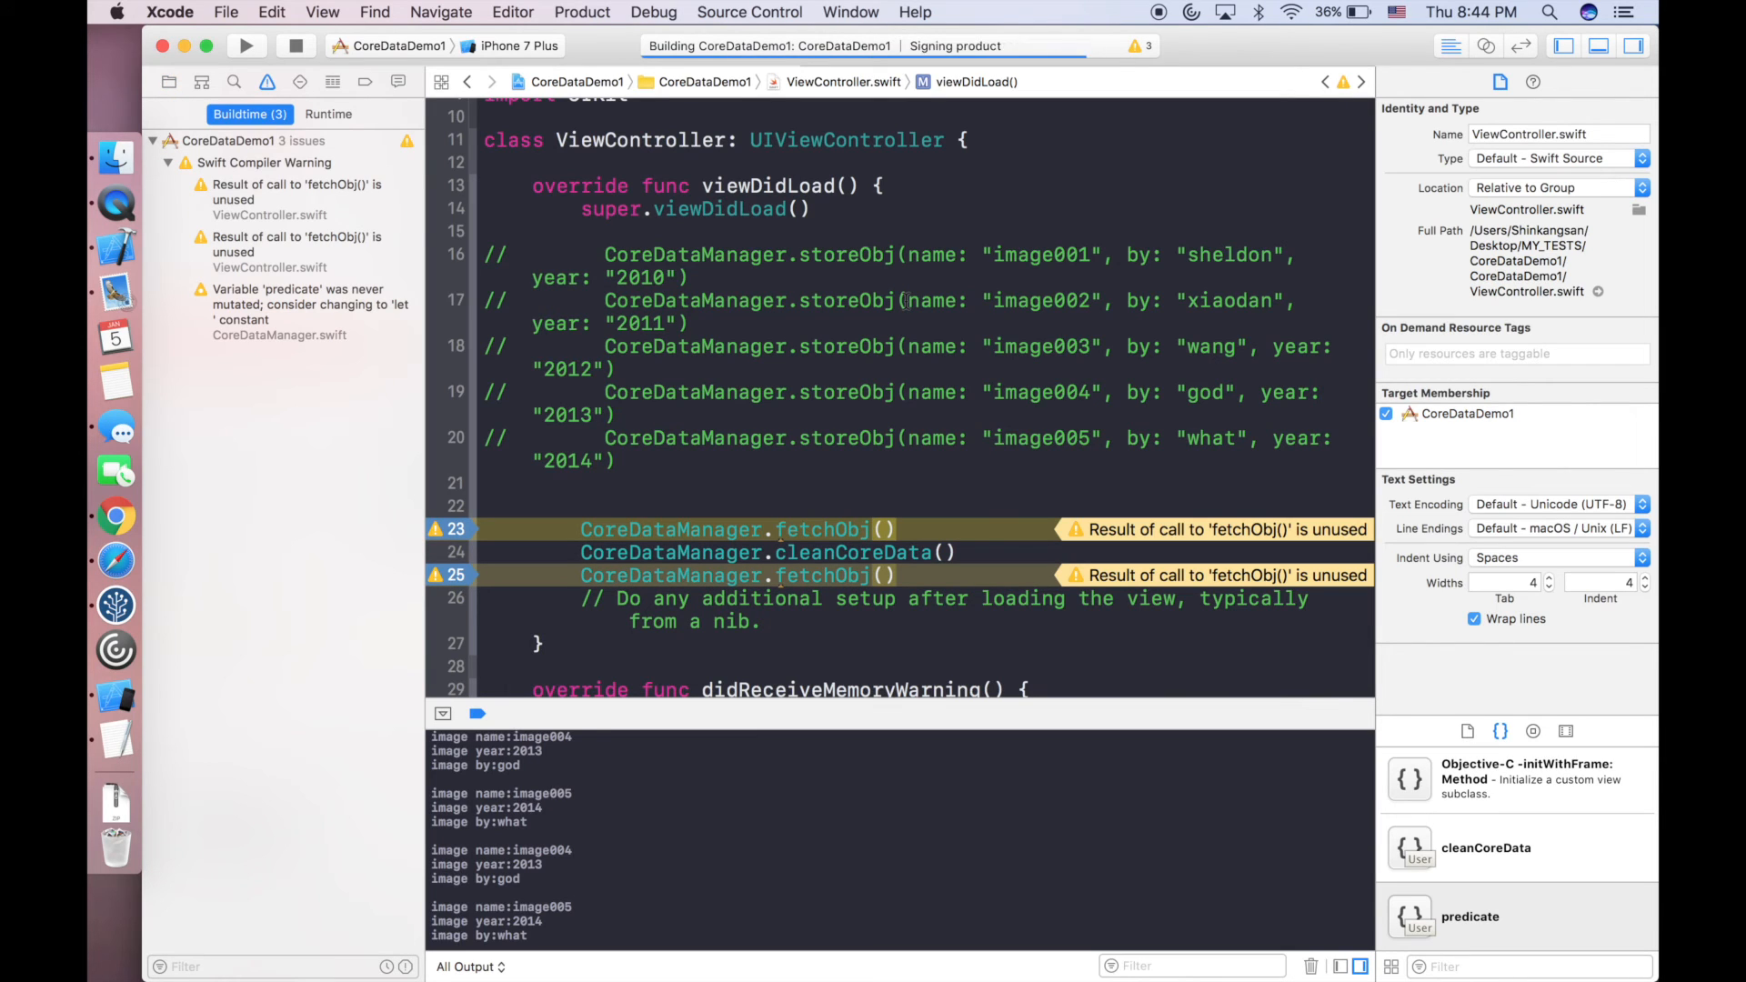
{"action": "left_click", "coordinate": [245, 46]}
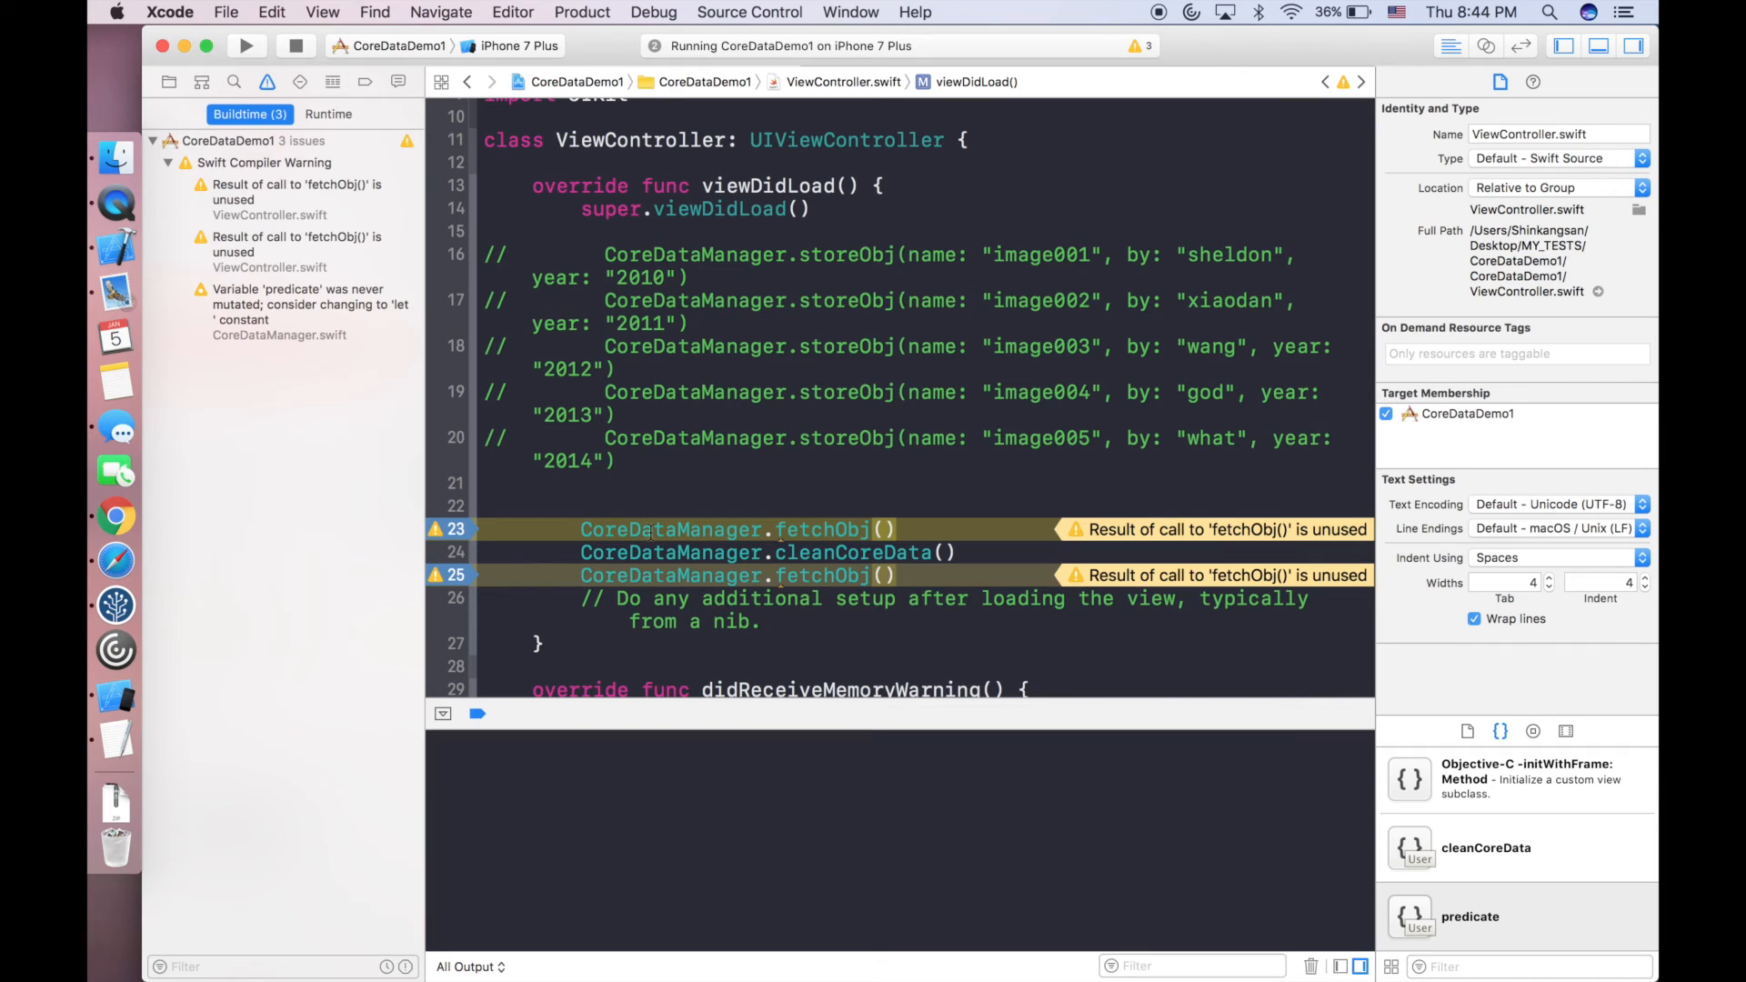
{"action": "left_click", "coordinate": [245, 45]}
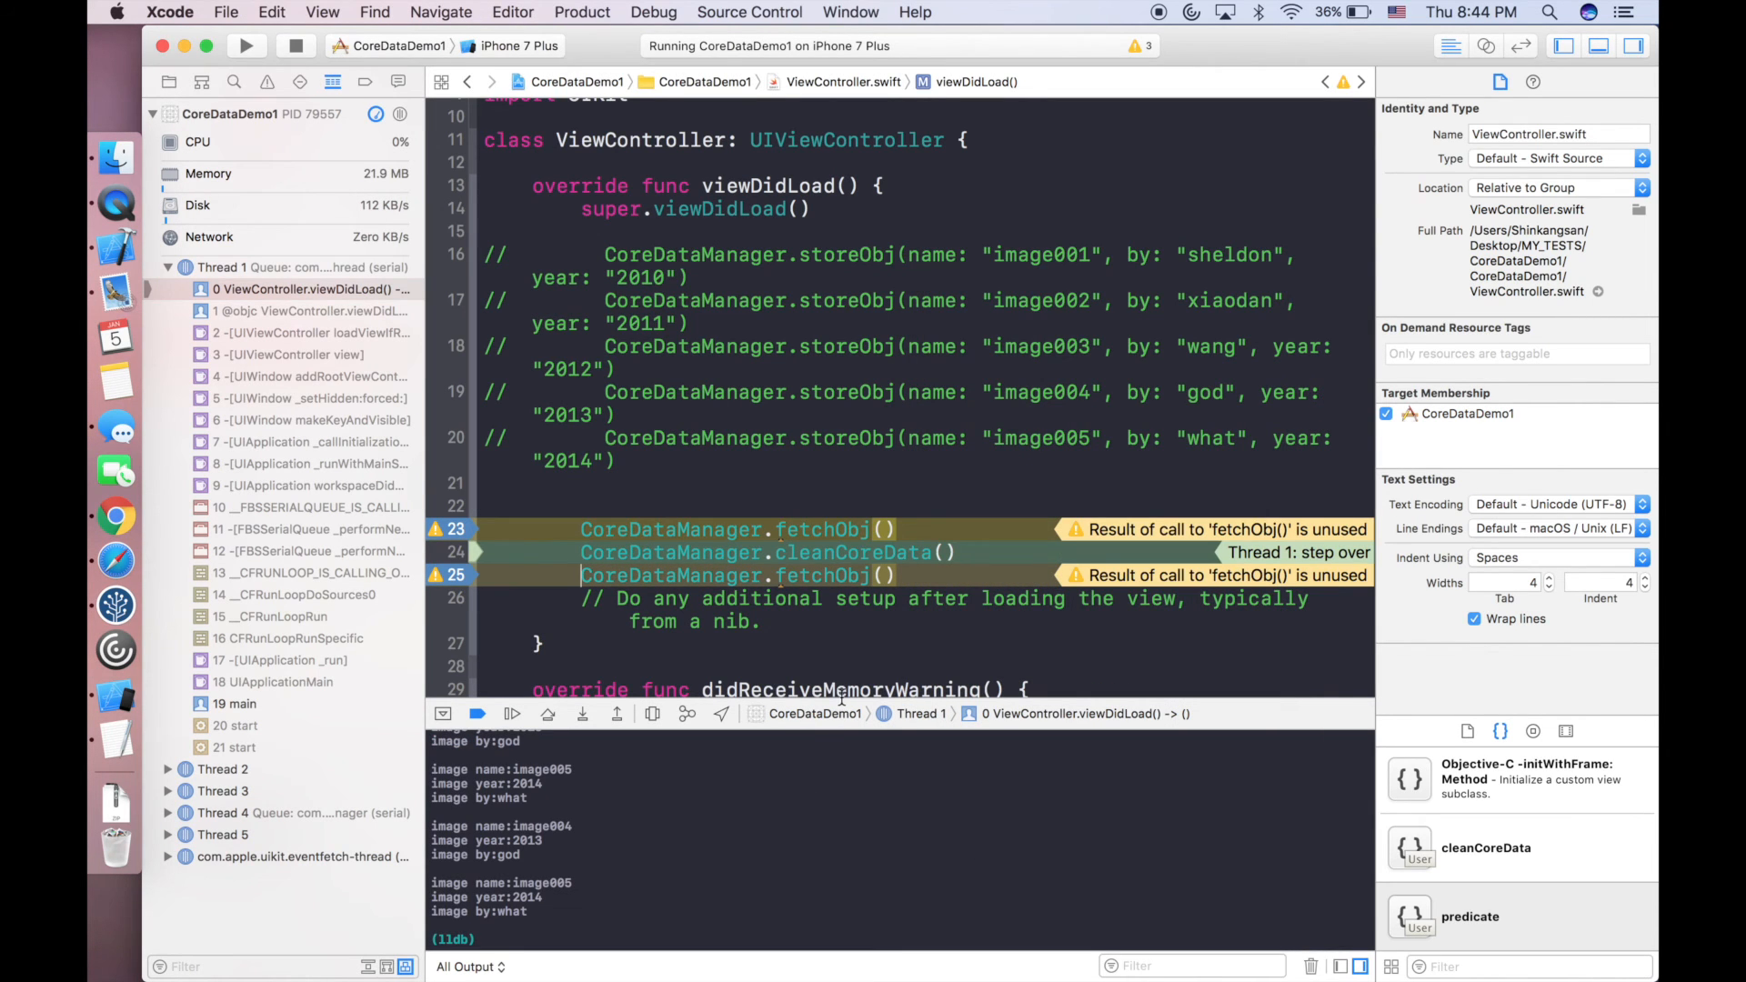
{"action": "left_click", "coordinate": [169, 82]}
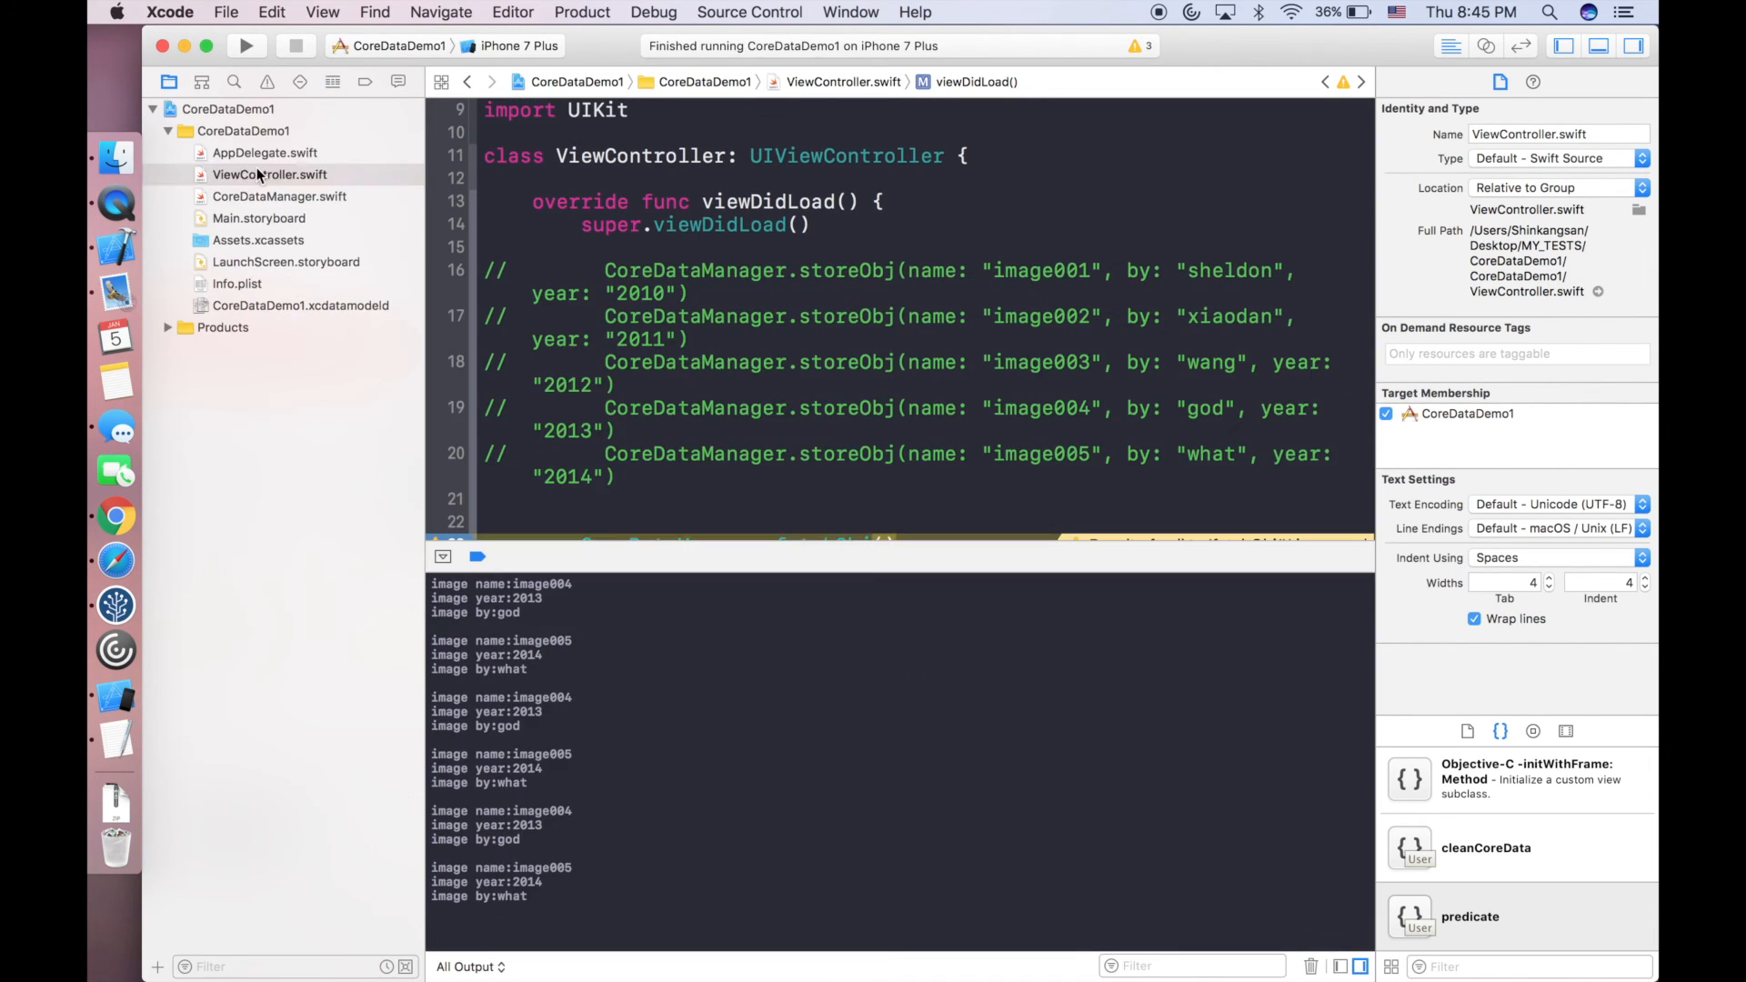
Comment out fetchObj's predicate lines again and run so the debugger pauses at the line-23 breakpoint in viewDidLoad.
{"action": "left_click", "coordinate": [281, 196]}
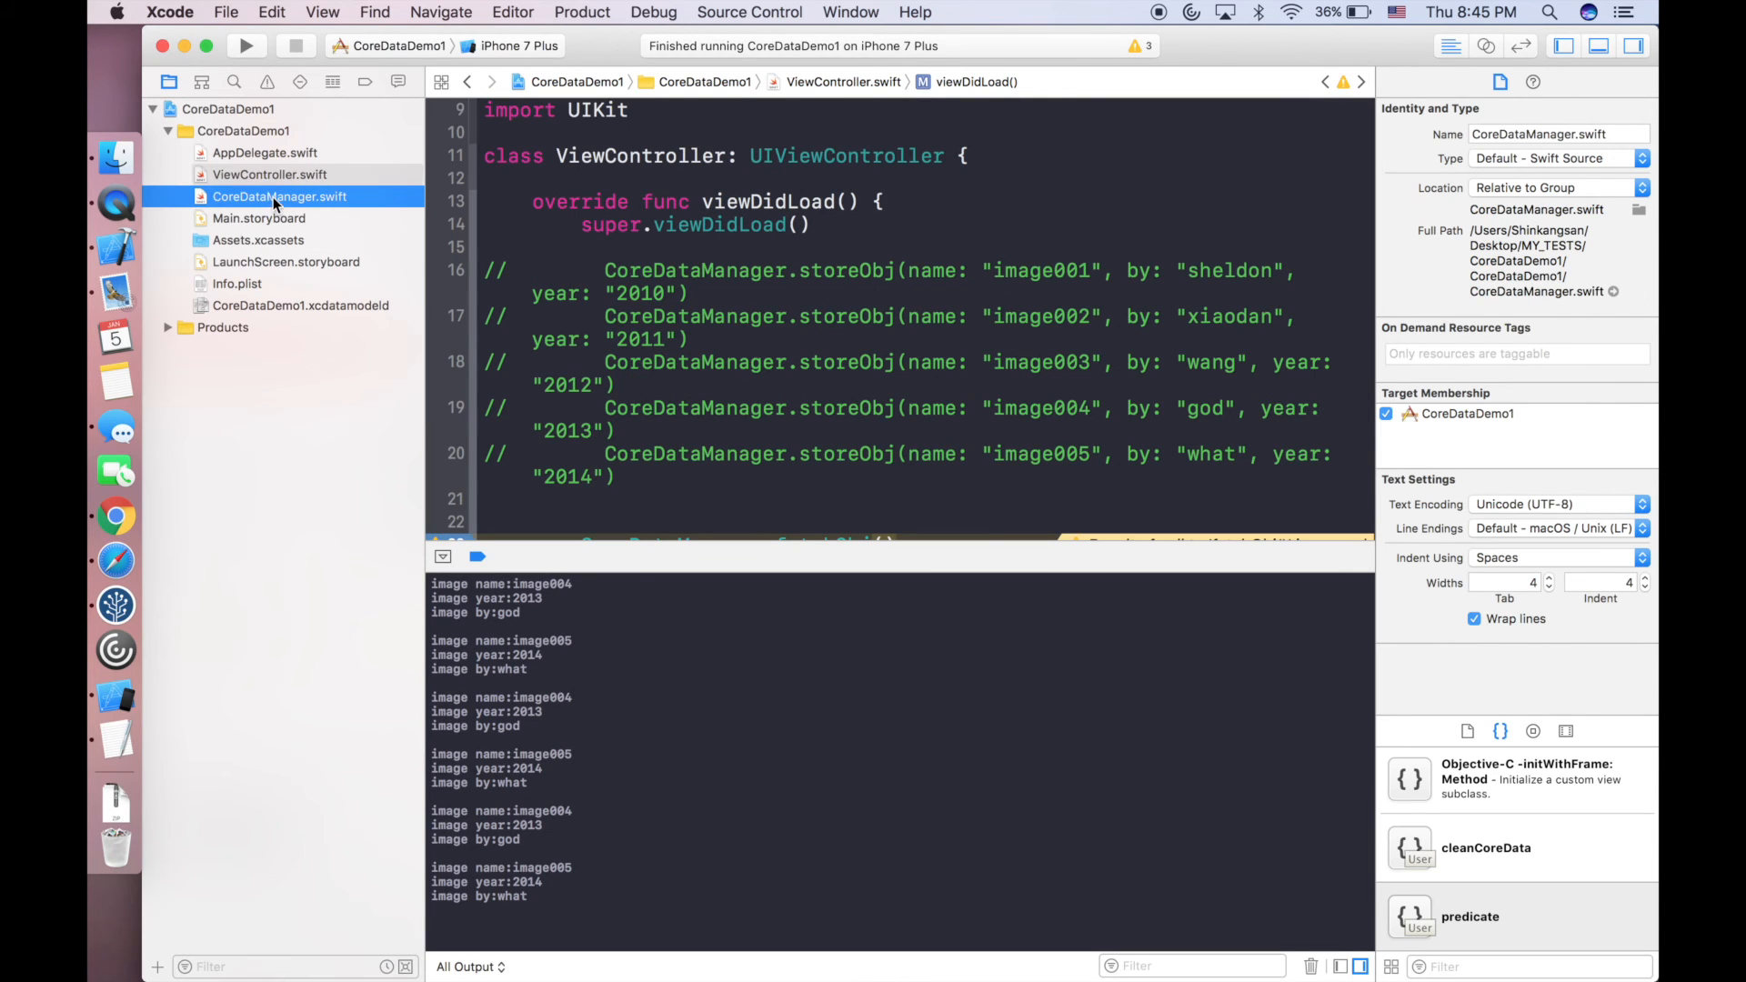
{"action": "scroll", "scroll_direction": "down", "scroll_amount": 3}
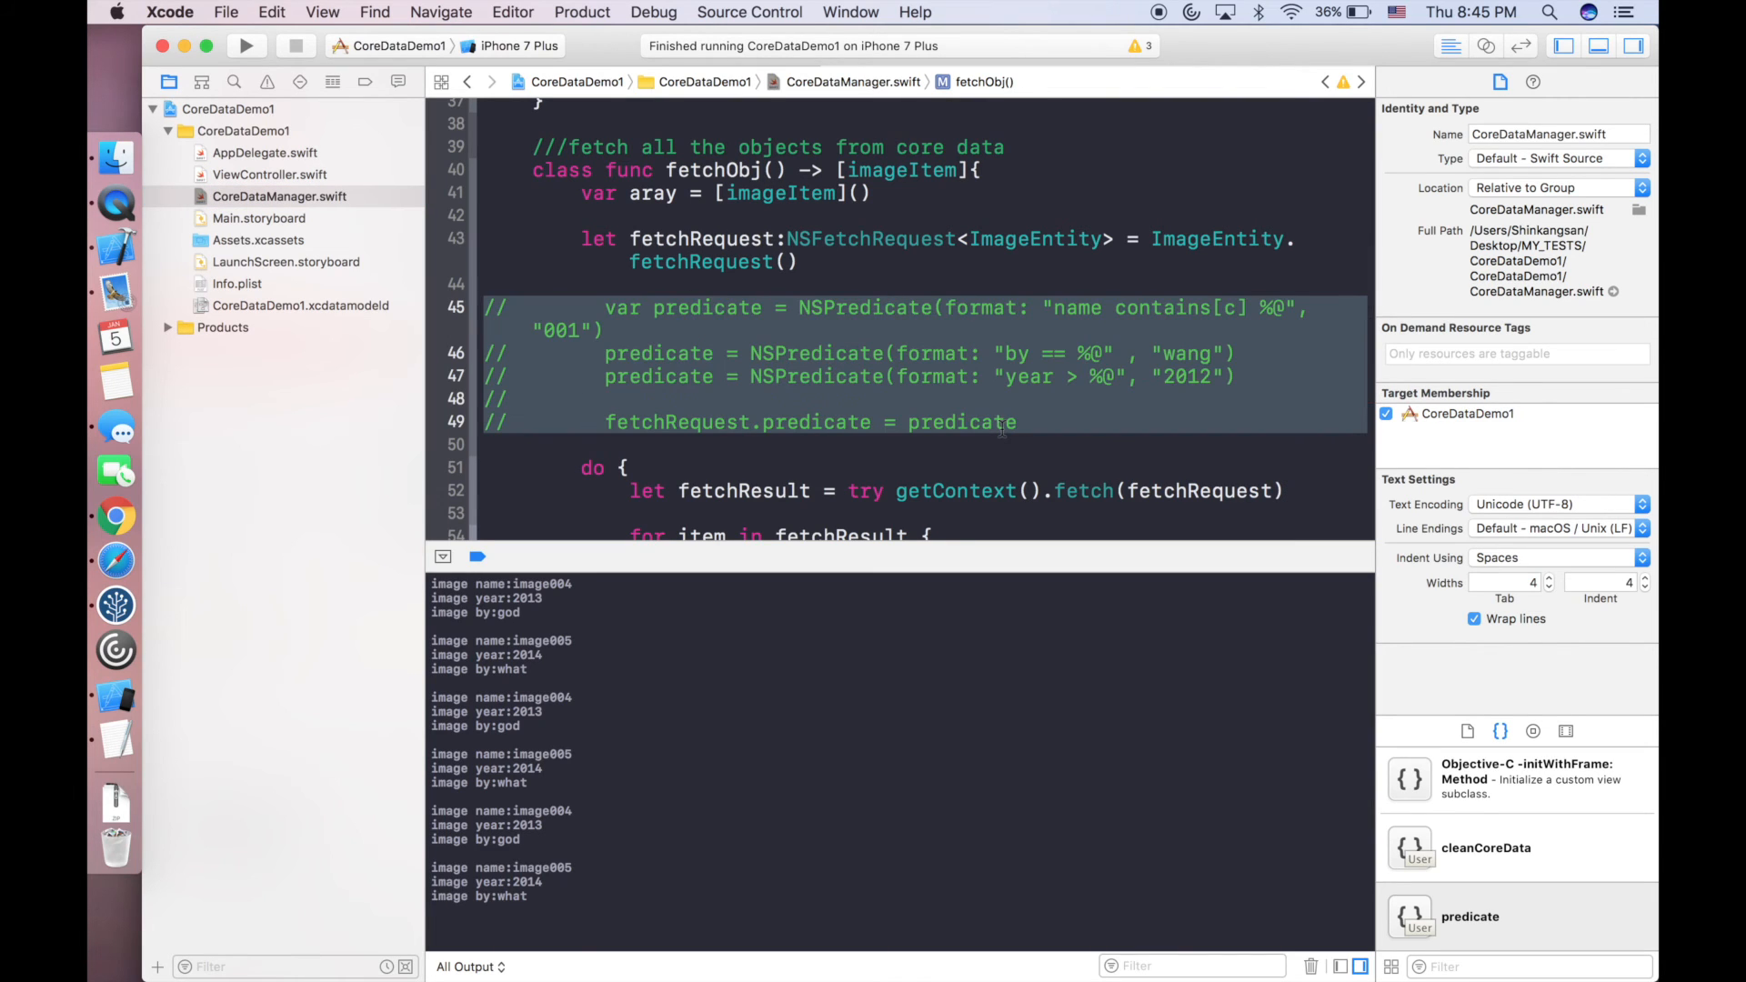
{"action": "left_click", "coordinate": [243, 46]}
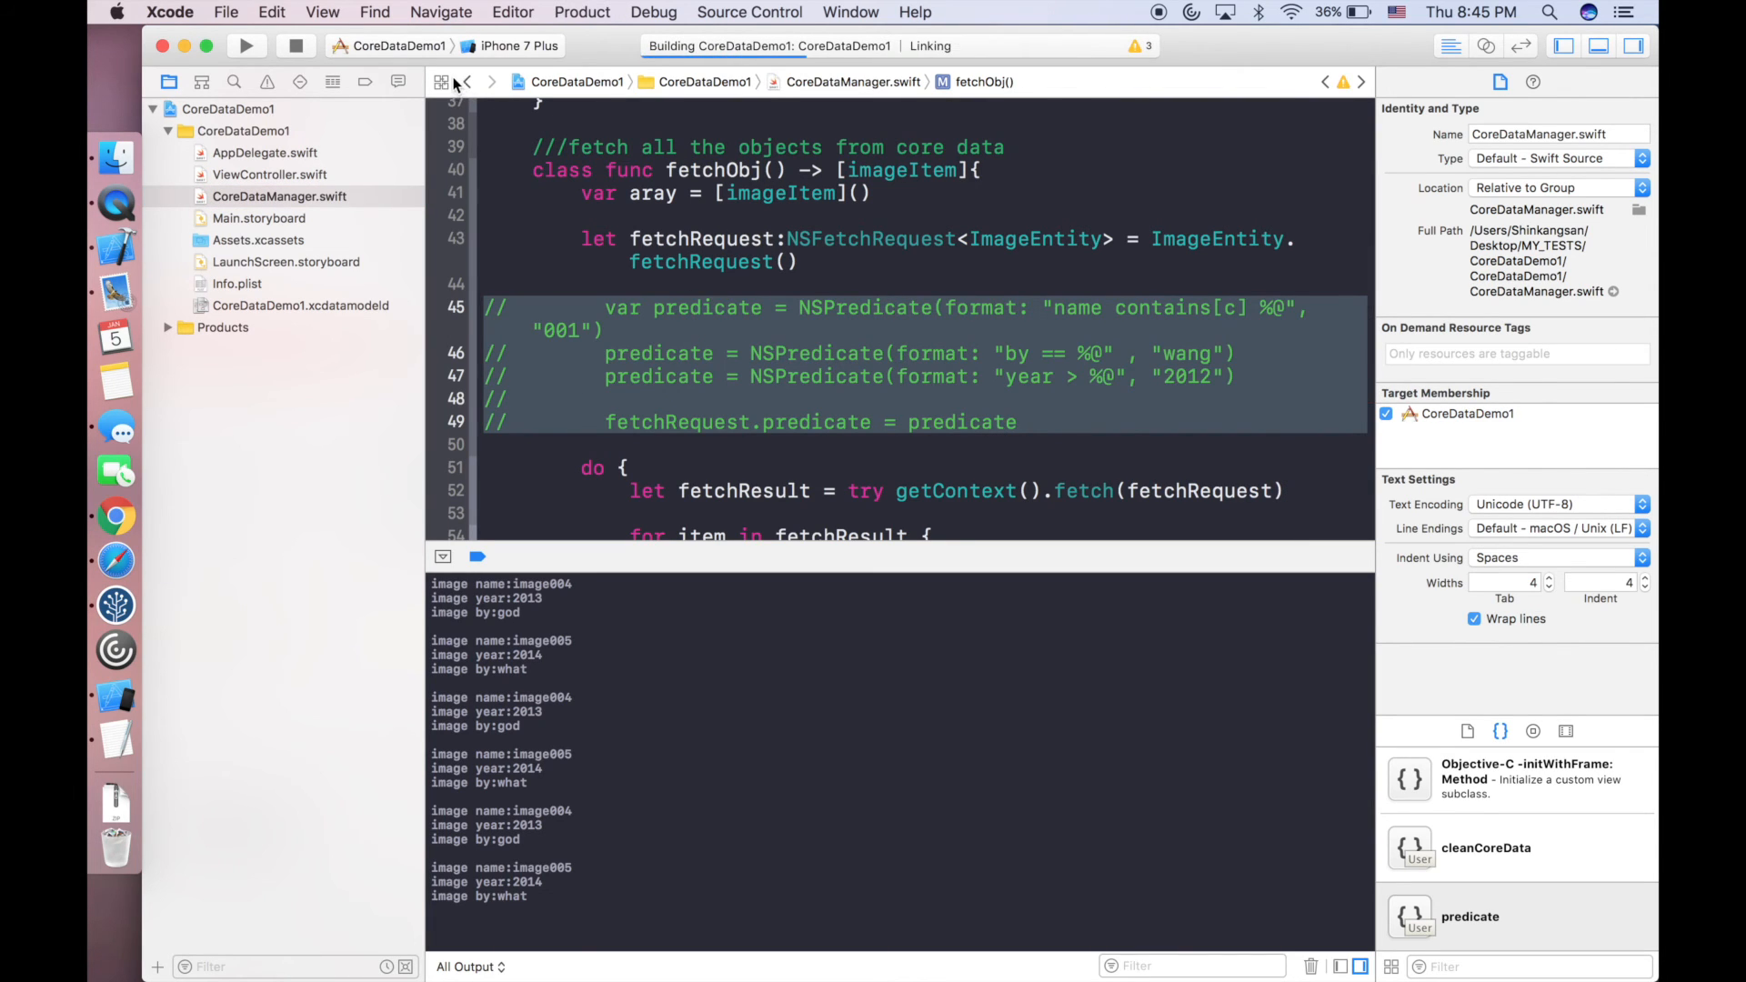
{"action": "left_click", "coordinate": [244, 45]}
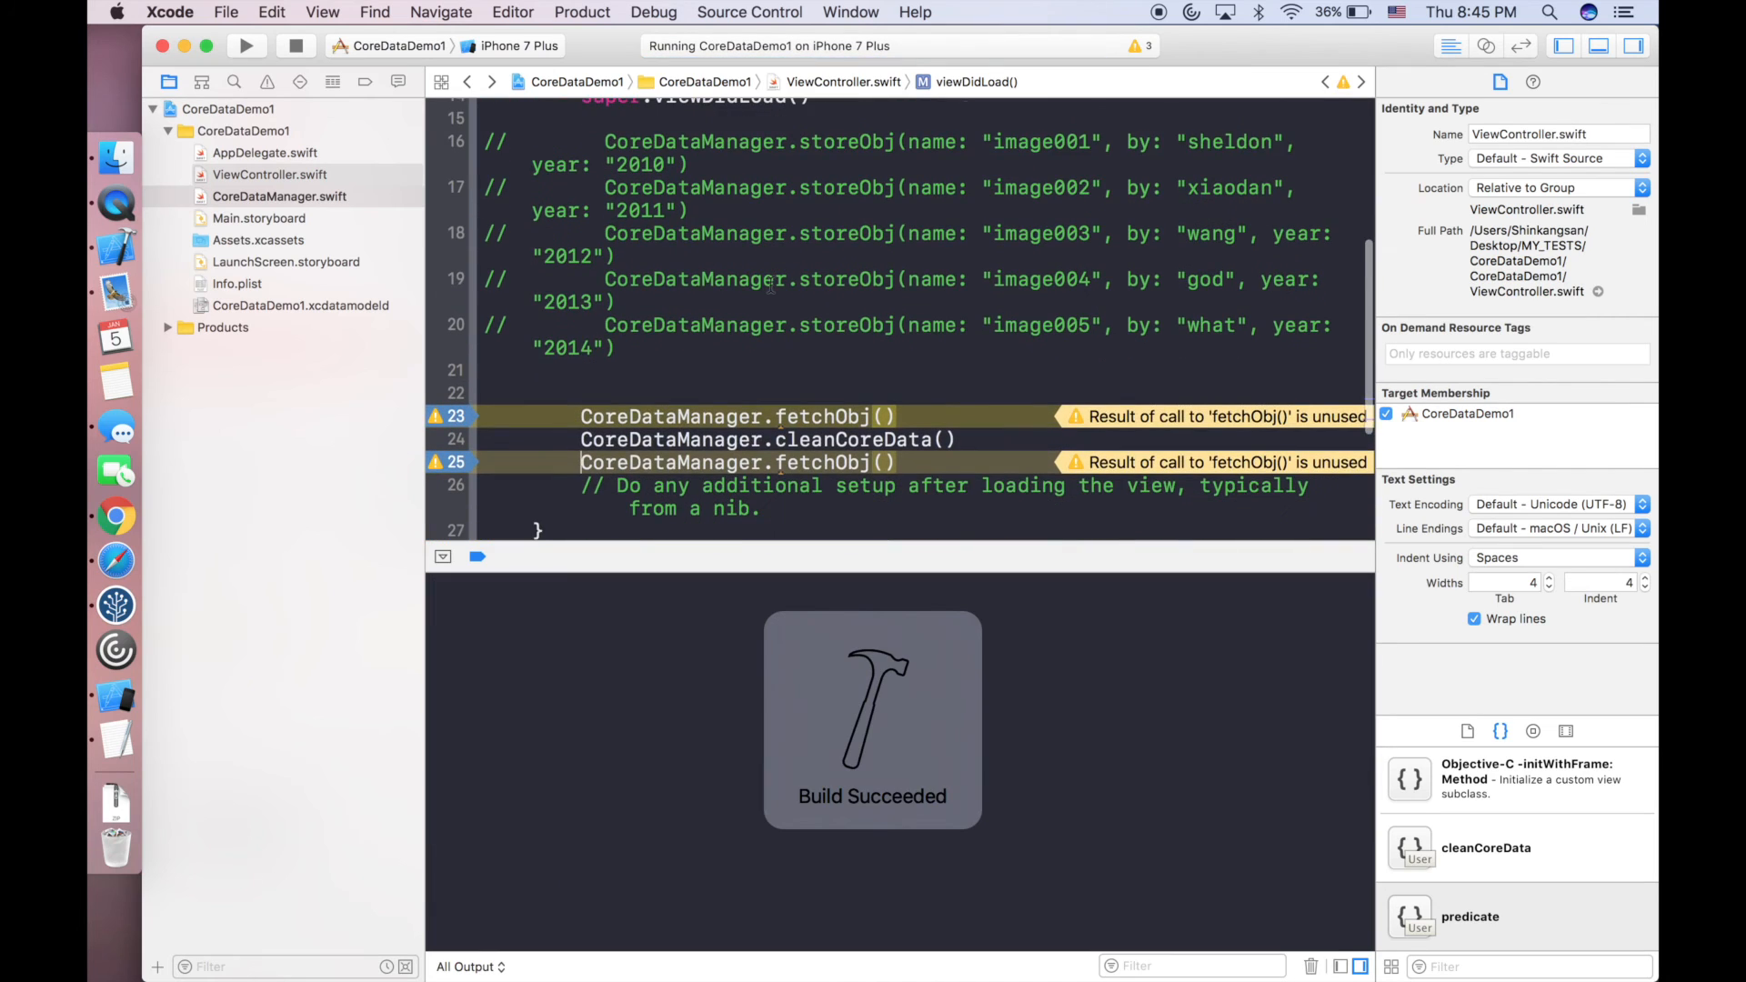
{"action": "scroll", "scroll_direction": "down", "scroll_amount": 3}
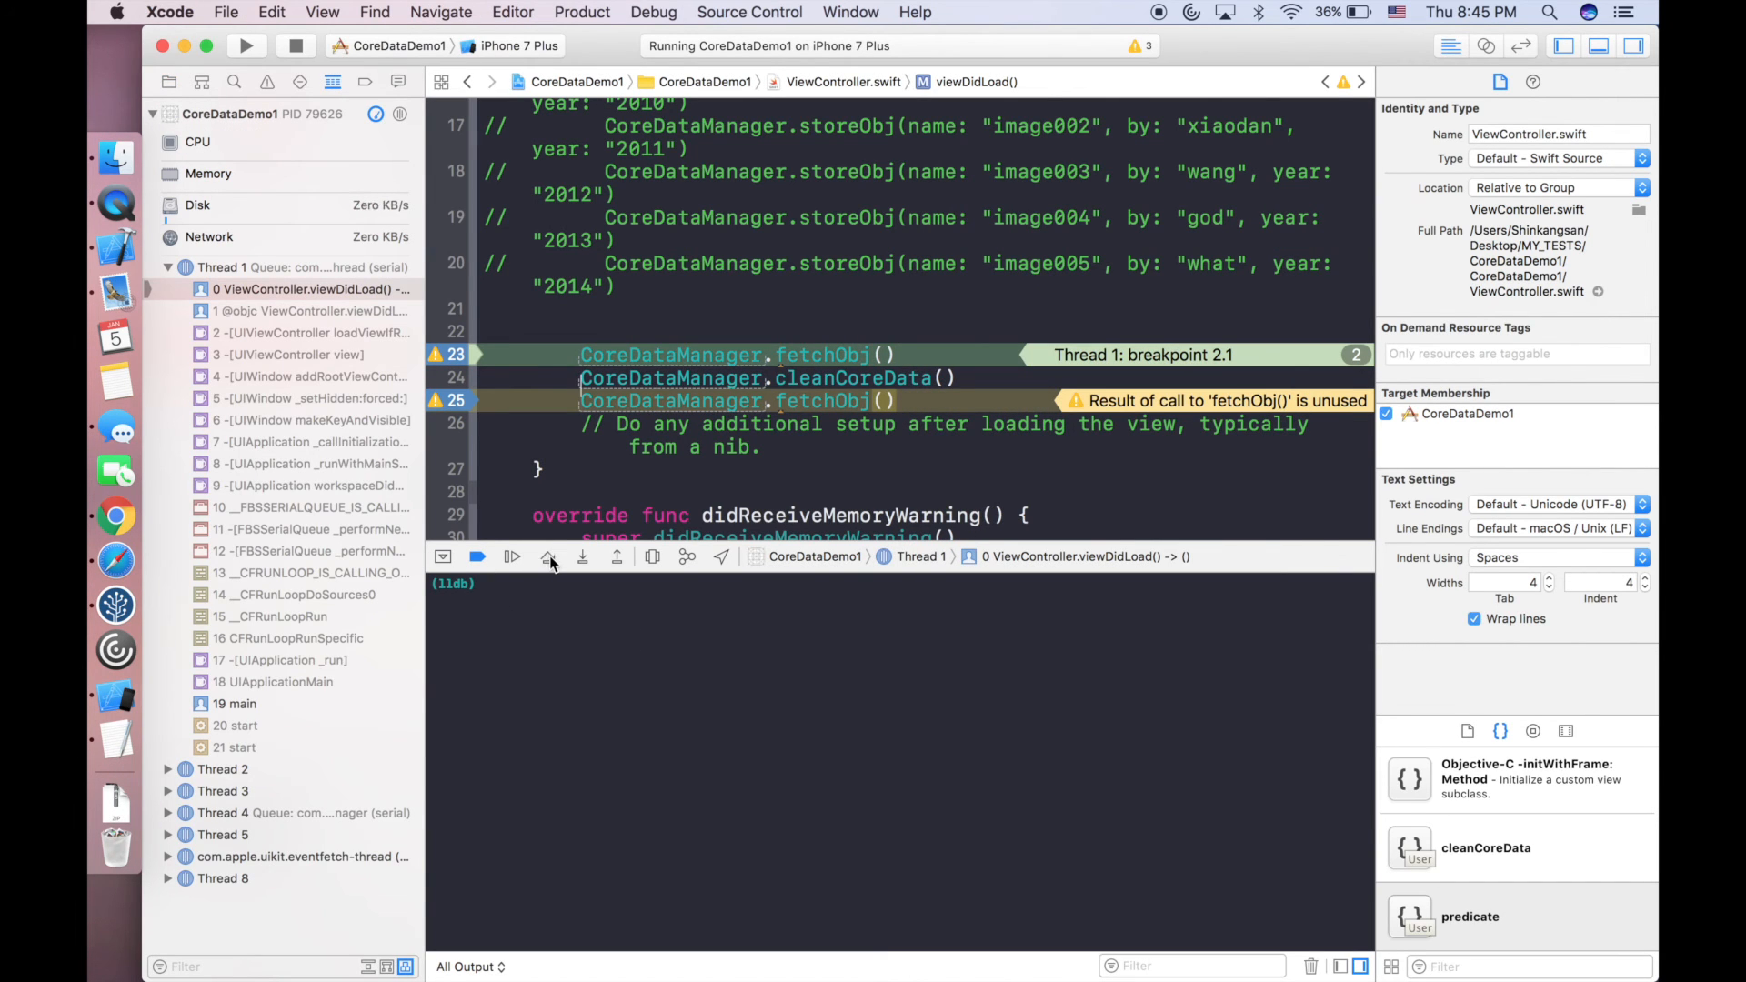
Step over the first fetch, cleanCoreData and the second fetch, producing both console listings.
{"action": "left_click", "coordinate": [513, 556]}
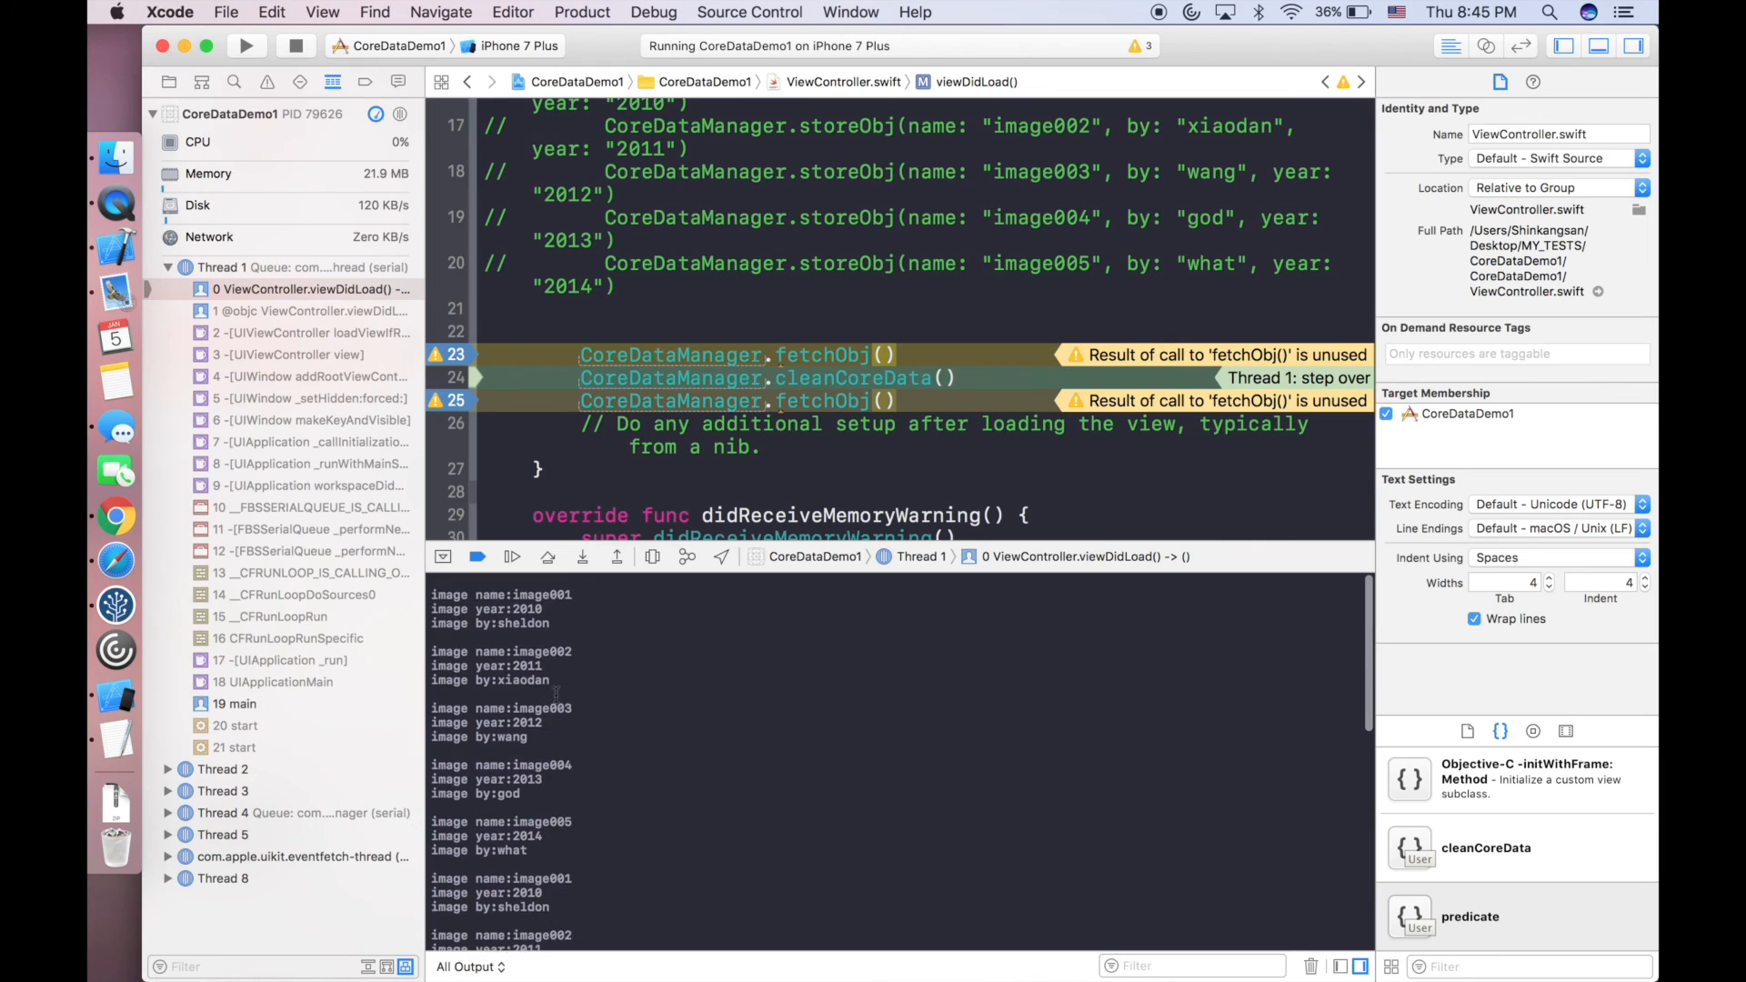
{"action": "scroll", "scroll_direction": "down", "scroll_amount": 3}
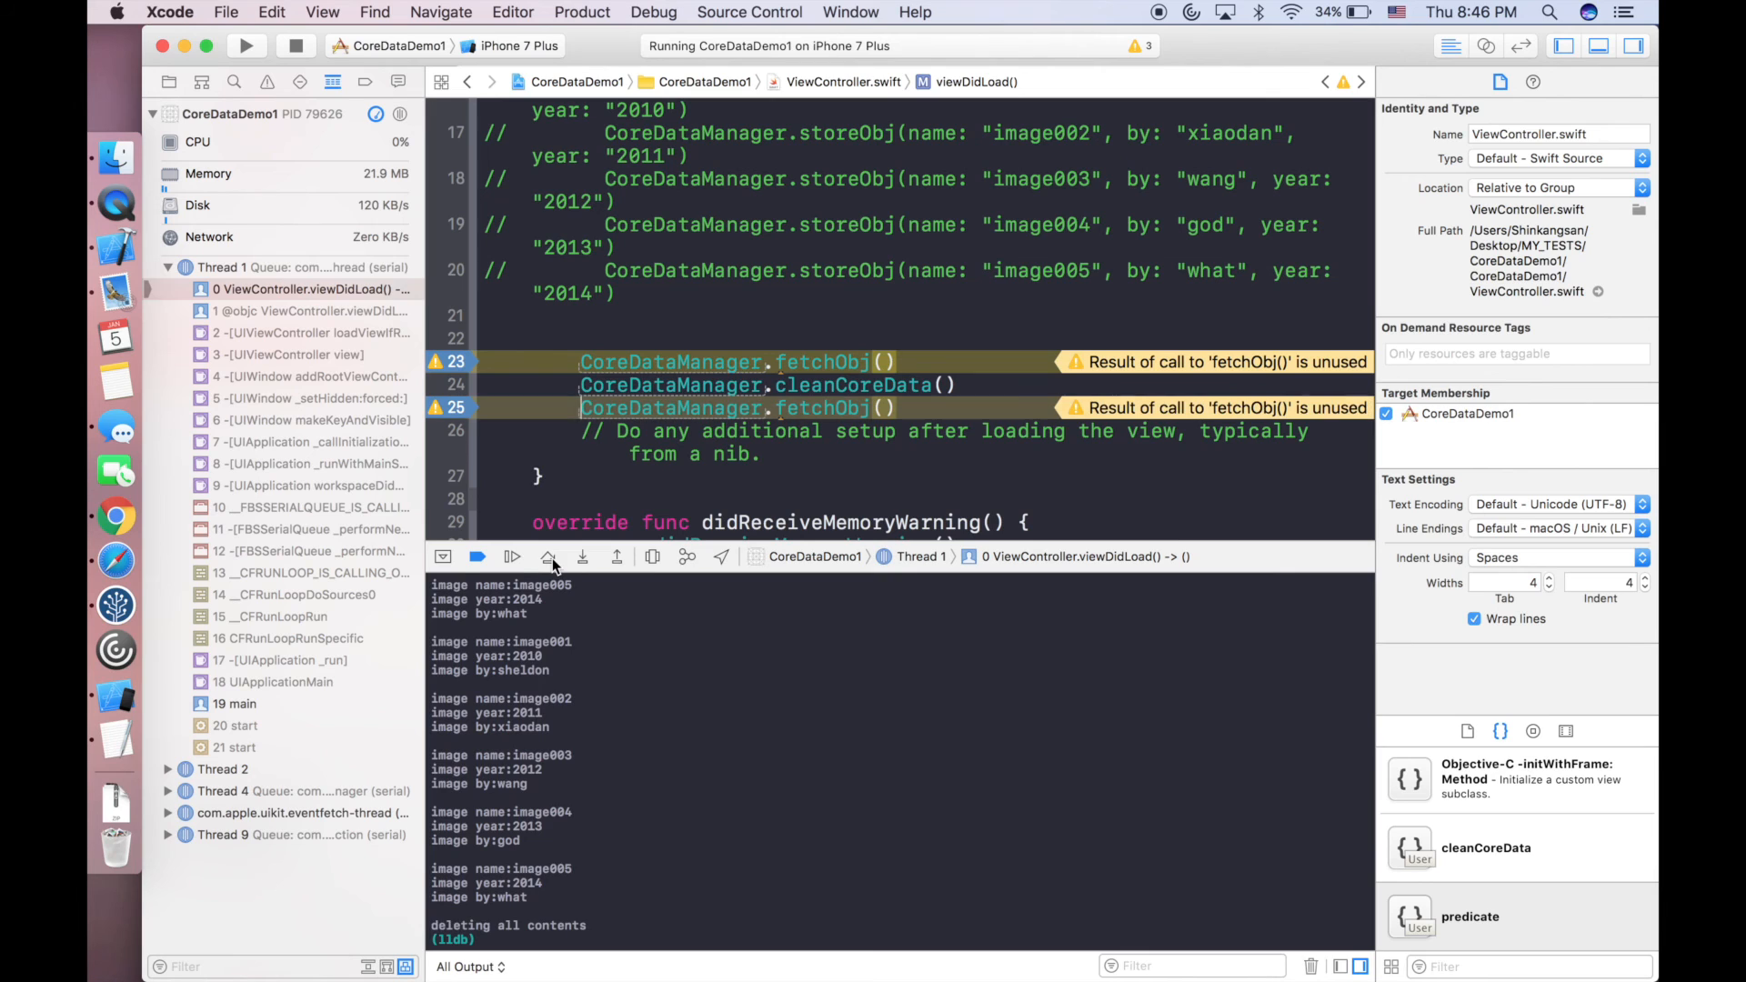
{"action": "left_click", "coordinate": [511, 556]}
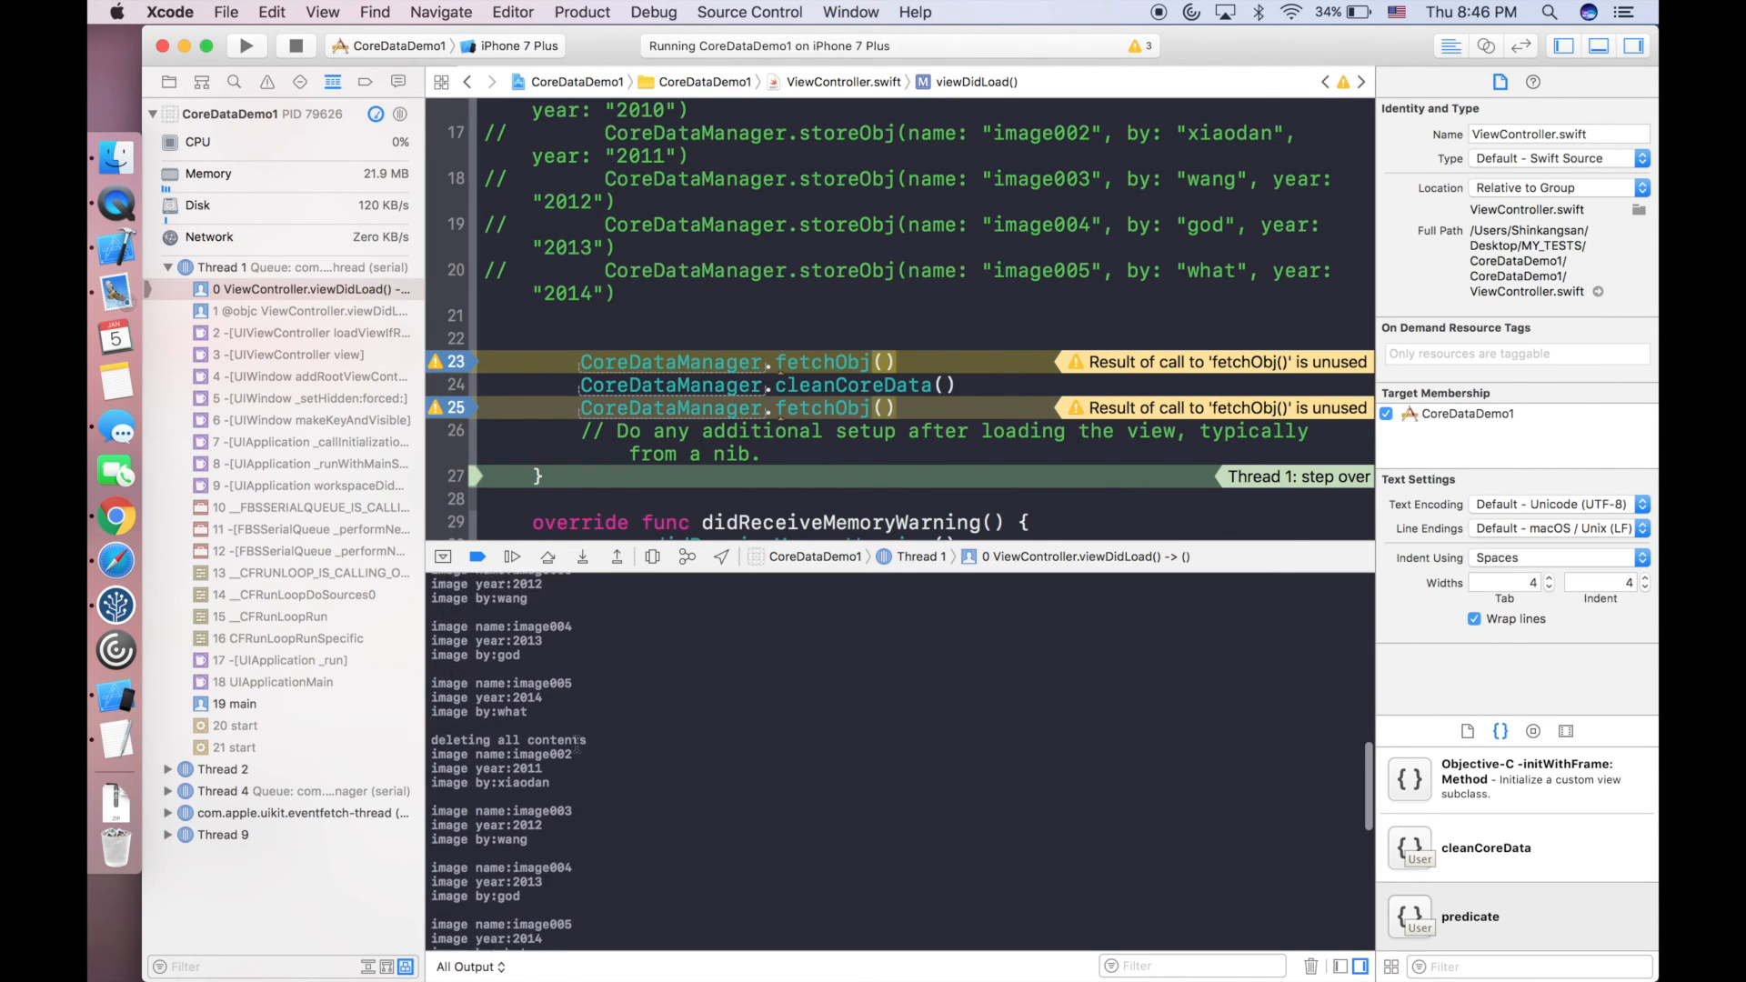
{"action": "scroll", "scroll_direction": "down", "scroll_amount": 3}
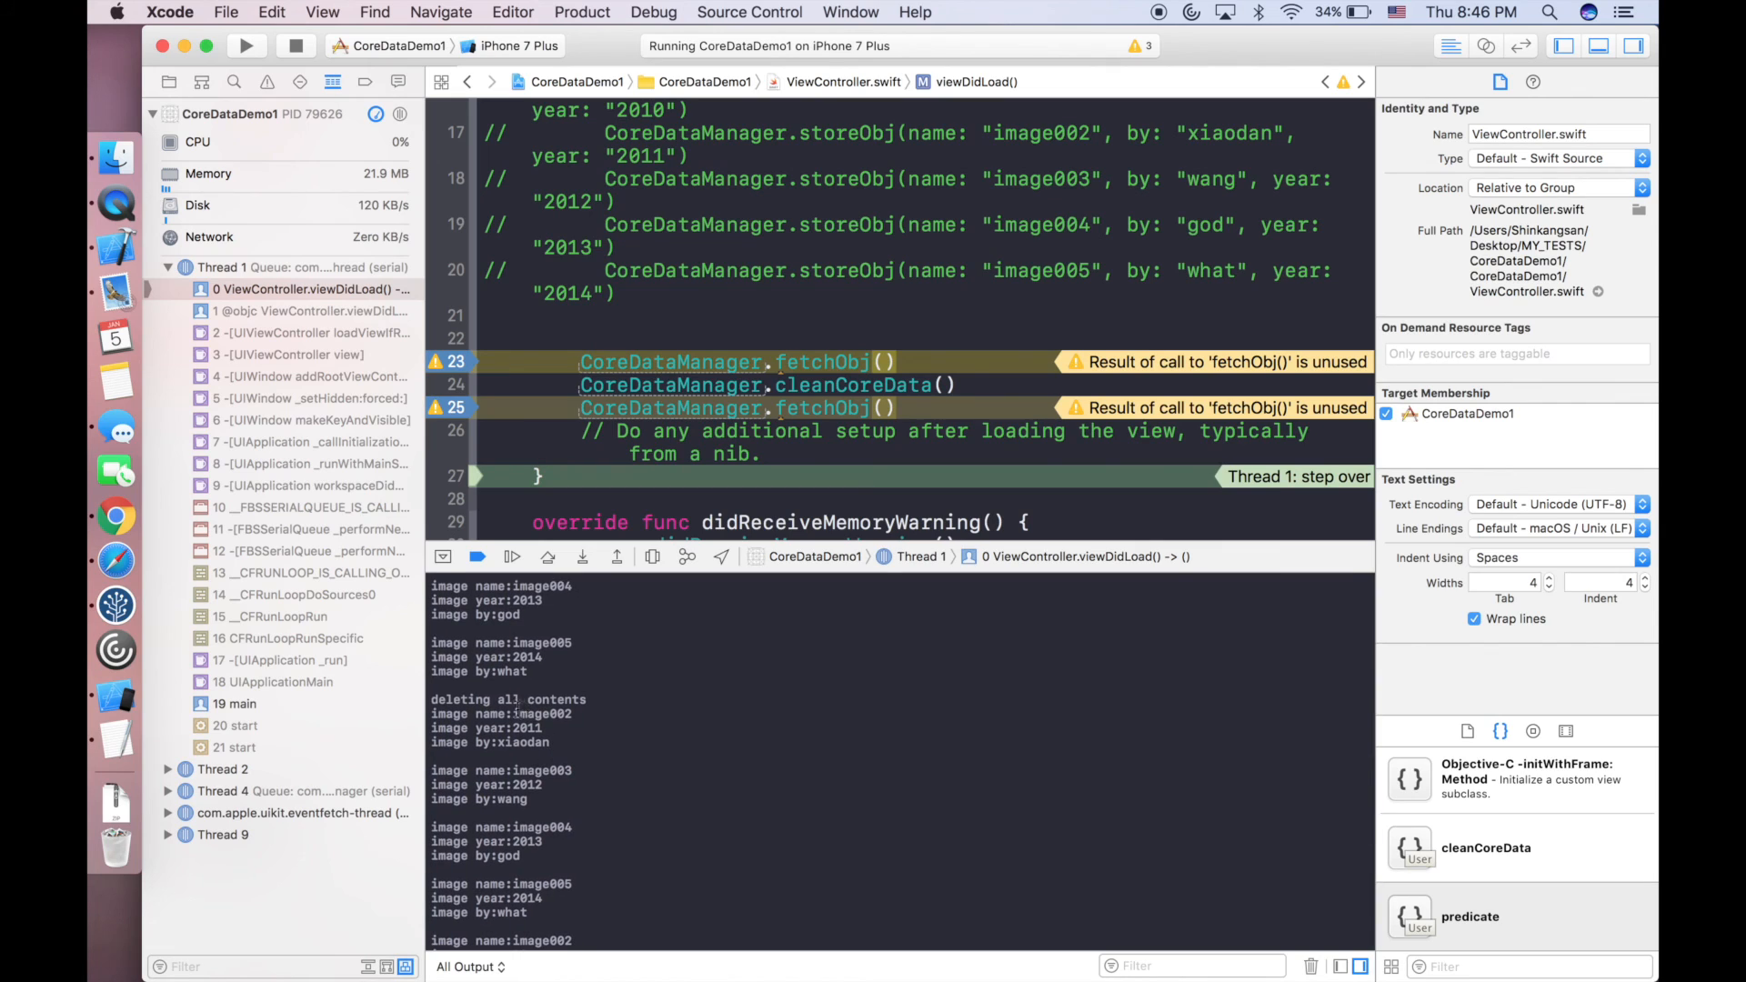
Inspect the second listing showing image002 through image005 with image001 removed, then show the Project navigator.
{"action": "double_click", "coordinate": [495, 713]}
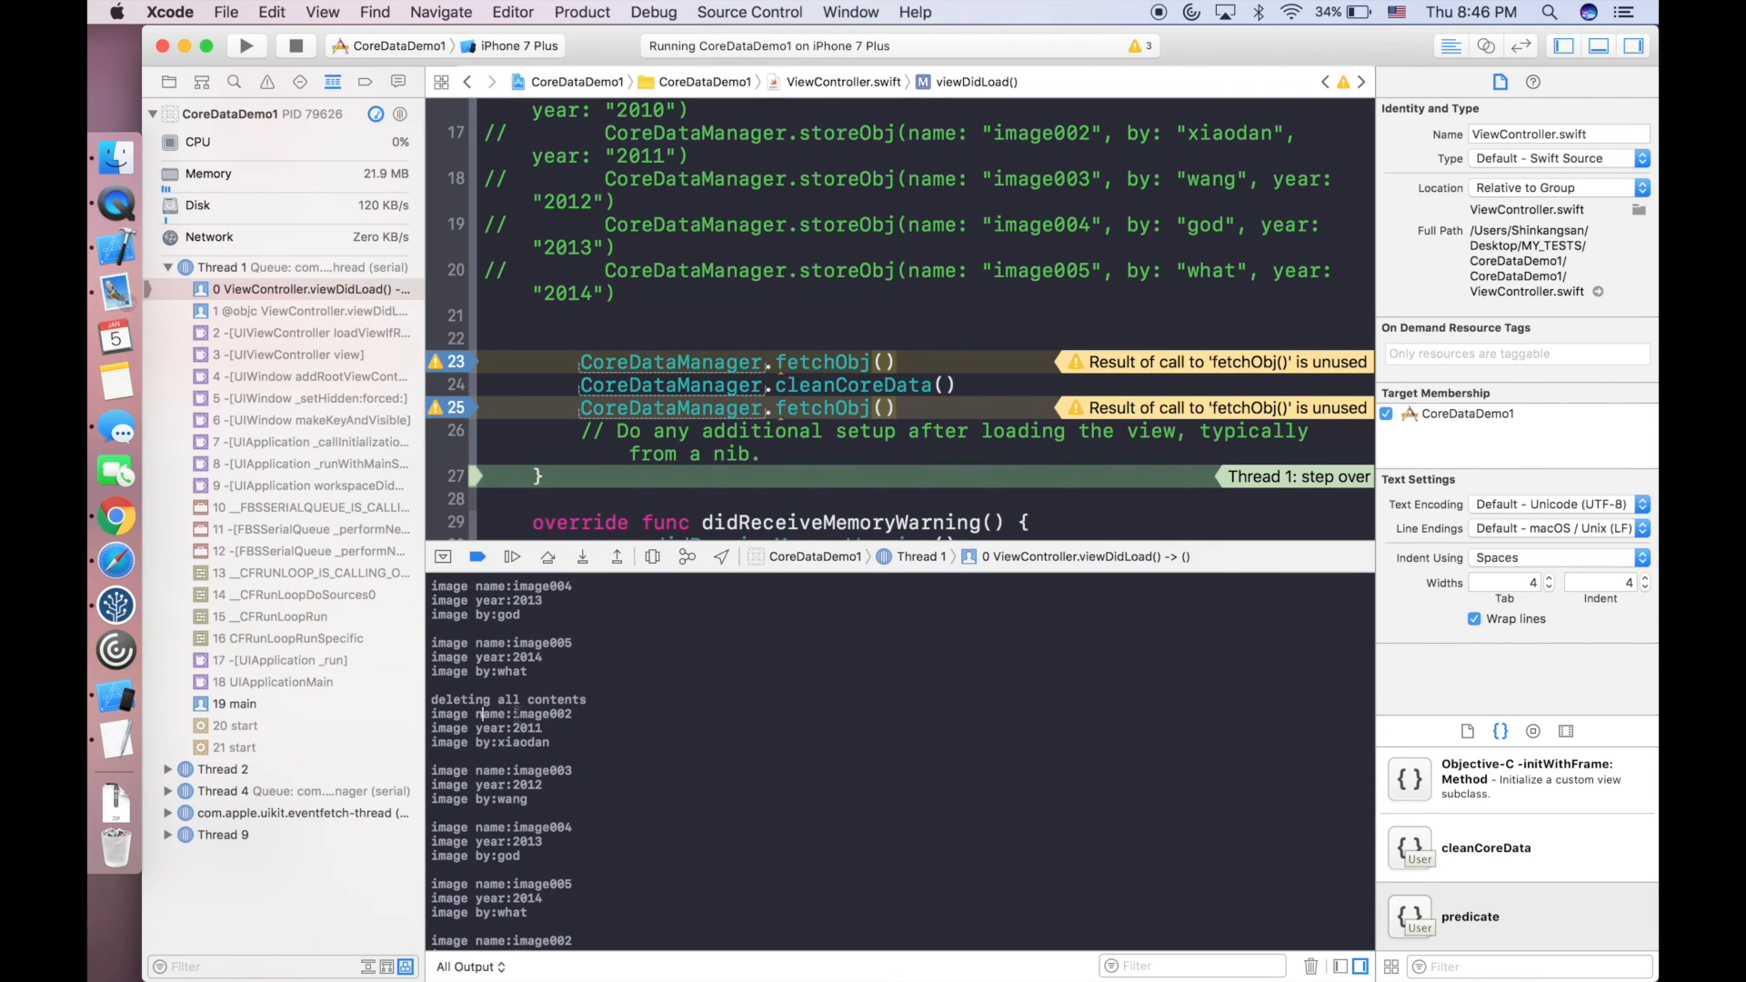
{"action": "scroll", "scroll_direction": "down", "scroll_amount": 3}
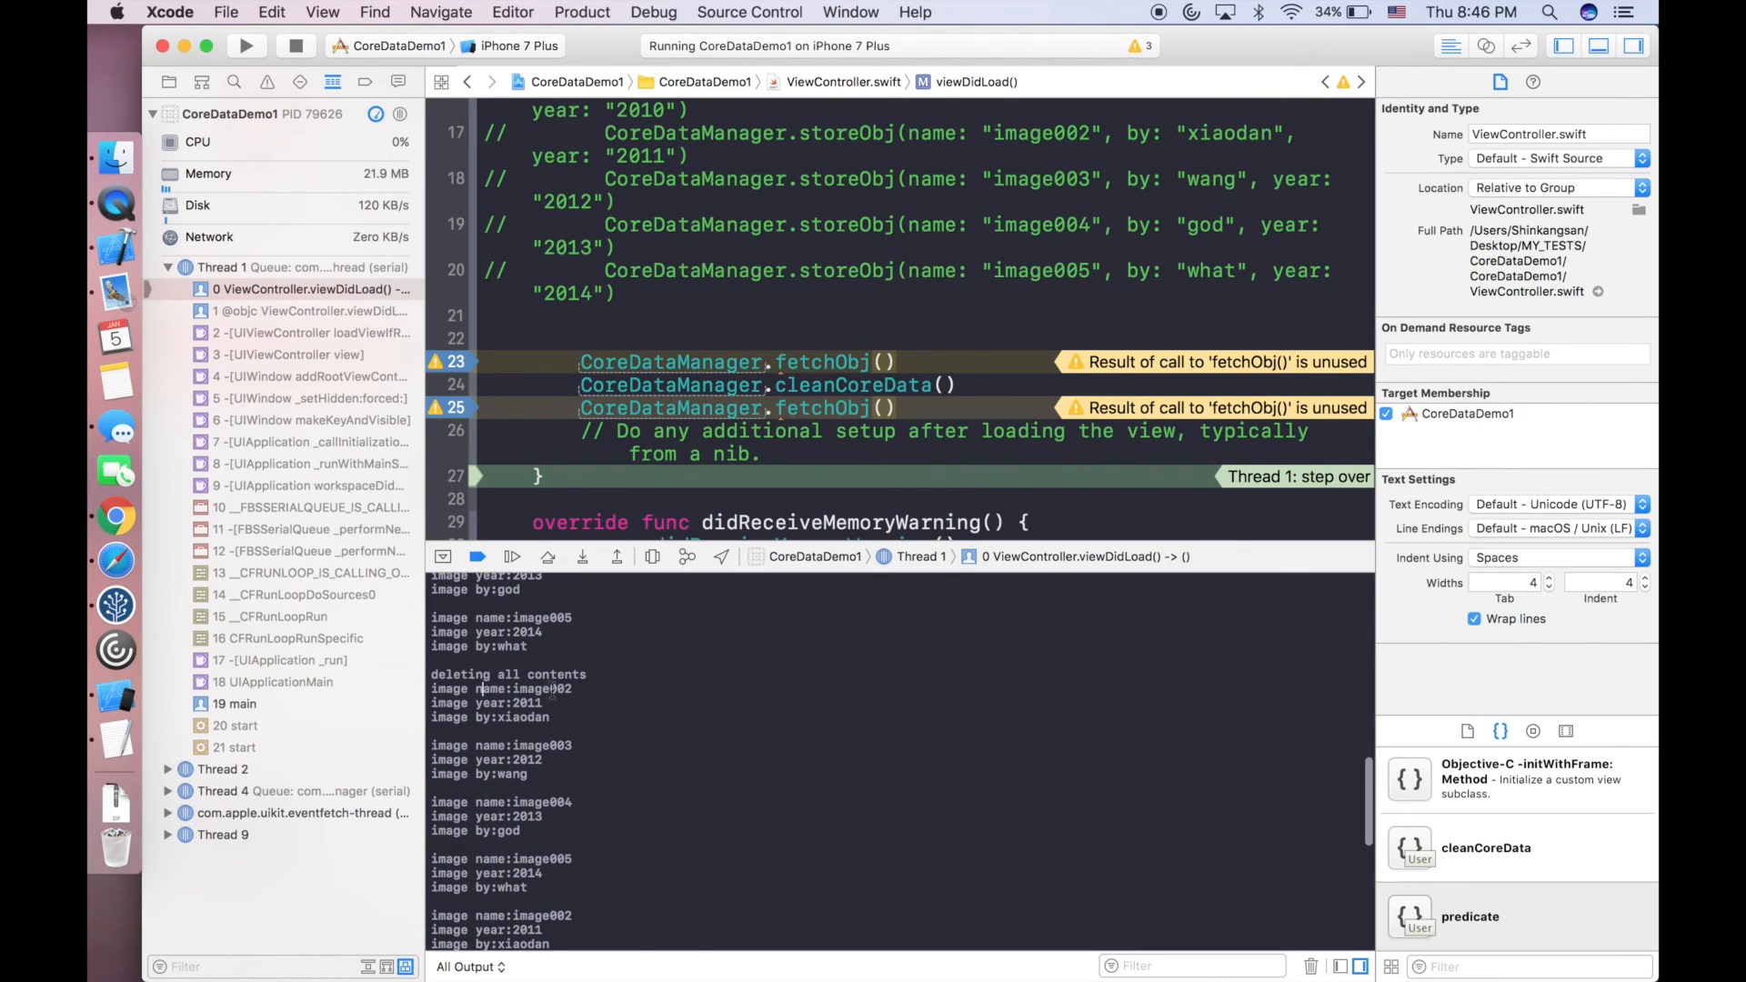
{"action": "scroll", "scroll_direction": "down", "scroll_amount": 3}
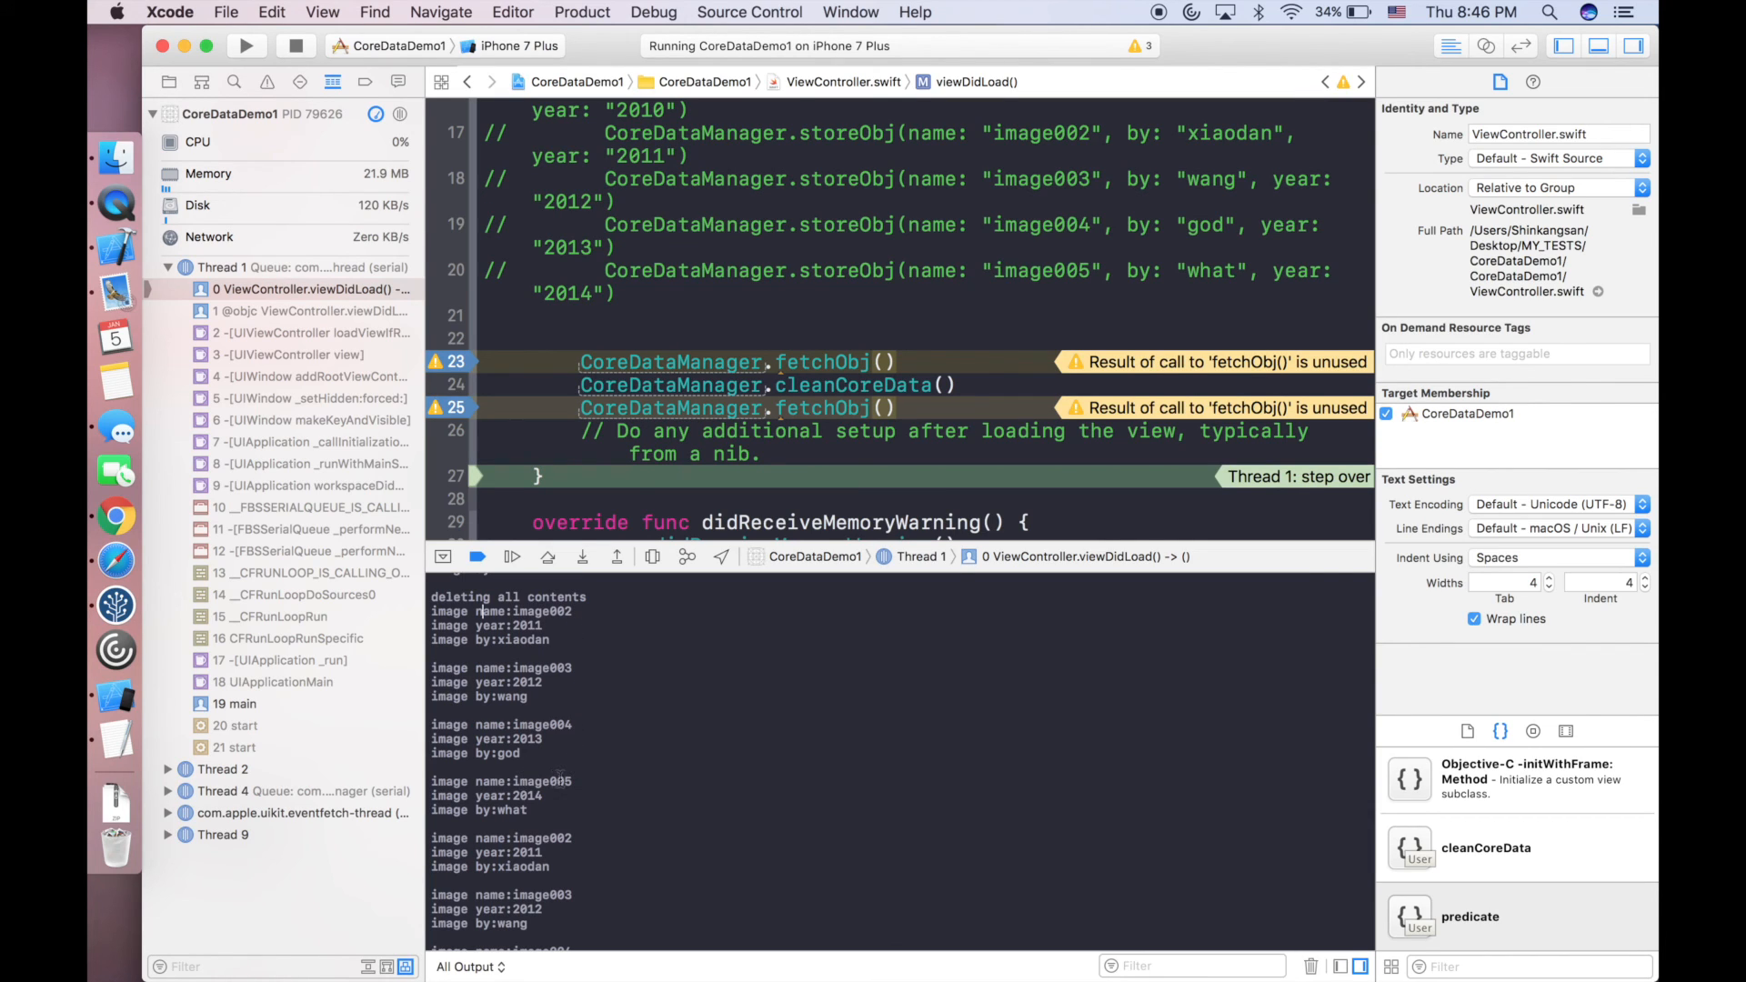
{"action": "scroll", "scroll_direction": "down", "scroll_amount": 3}
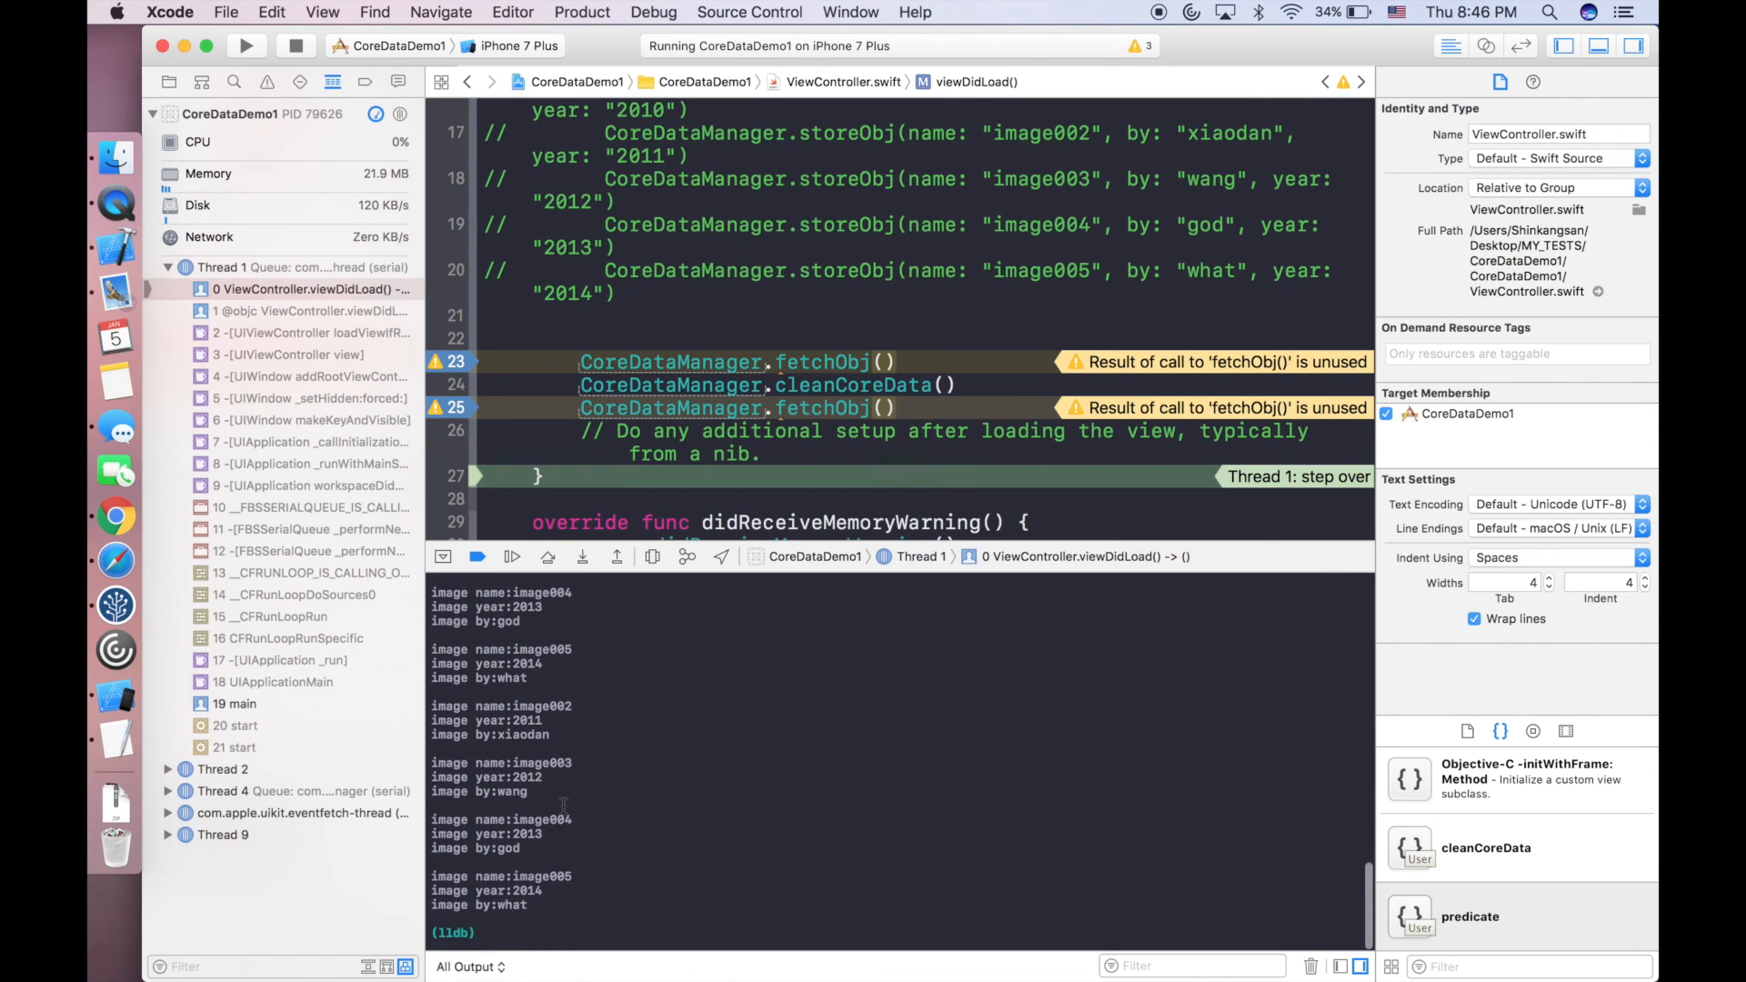
{"action": "scroll", "scroll_direction": "down", "scroll_amount": 3}
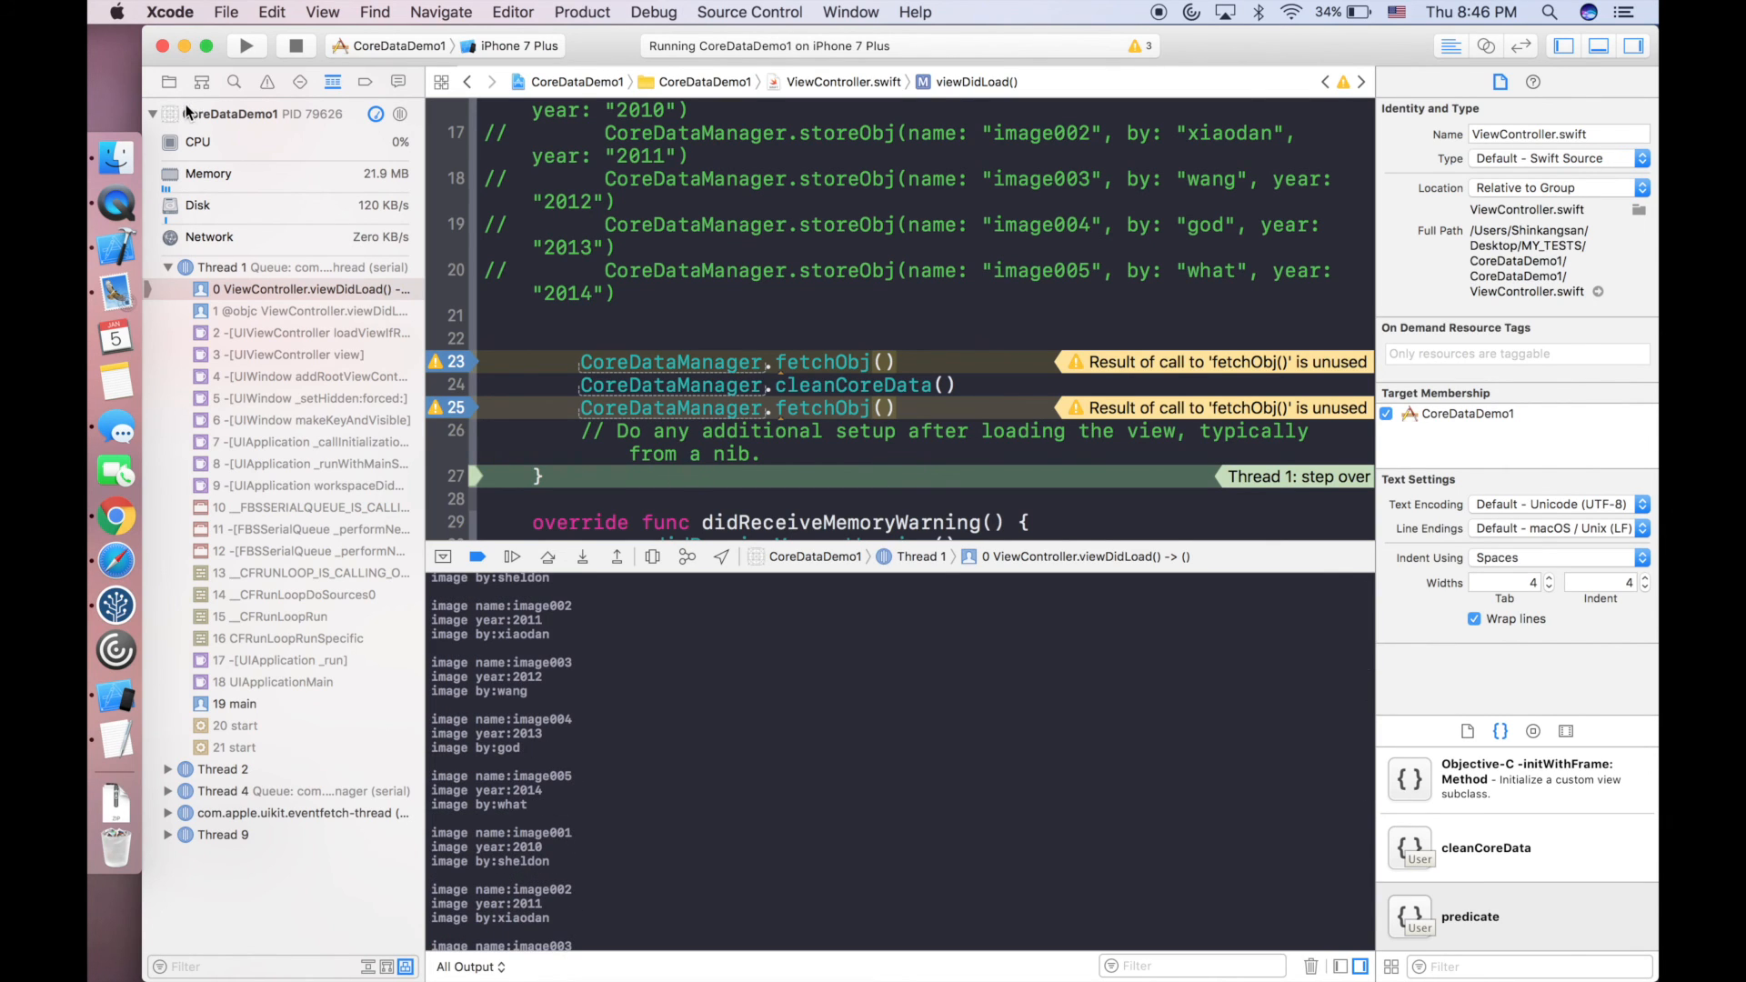
{"action": "left_click", "coordinate": [169, 82]}
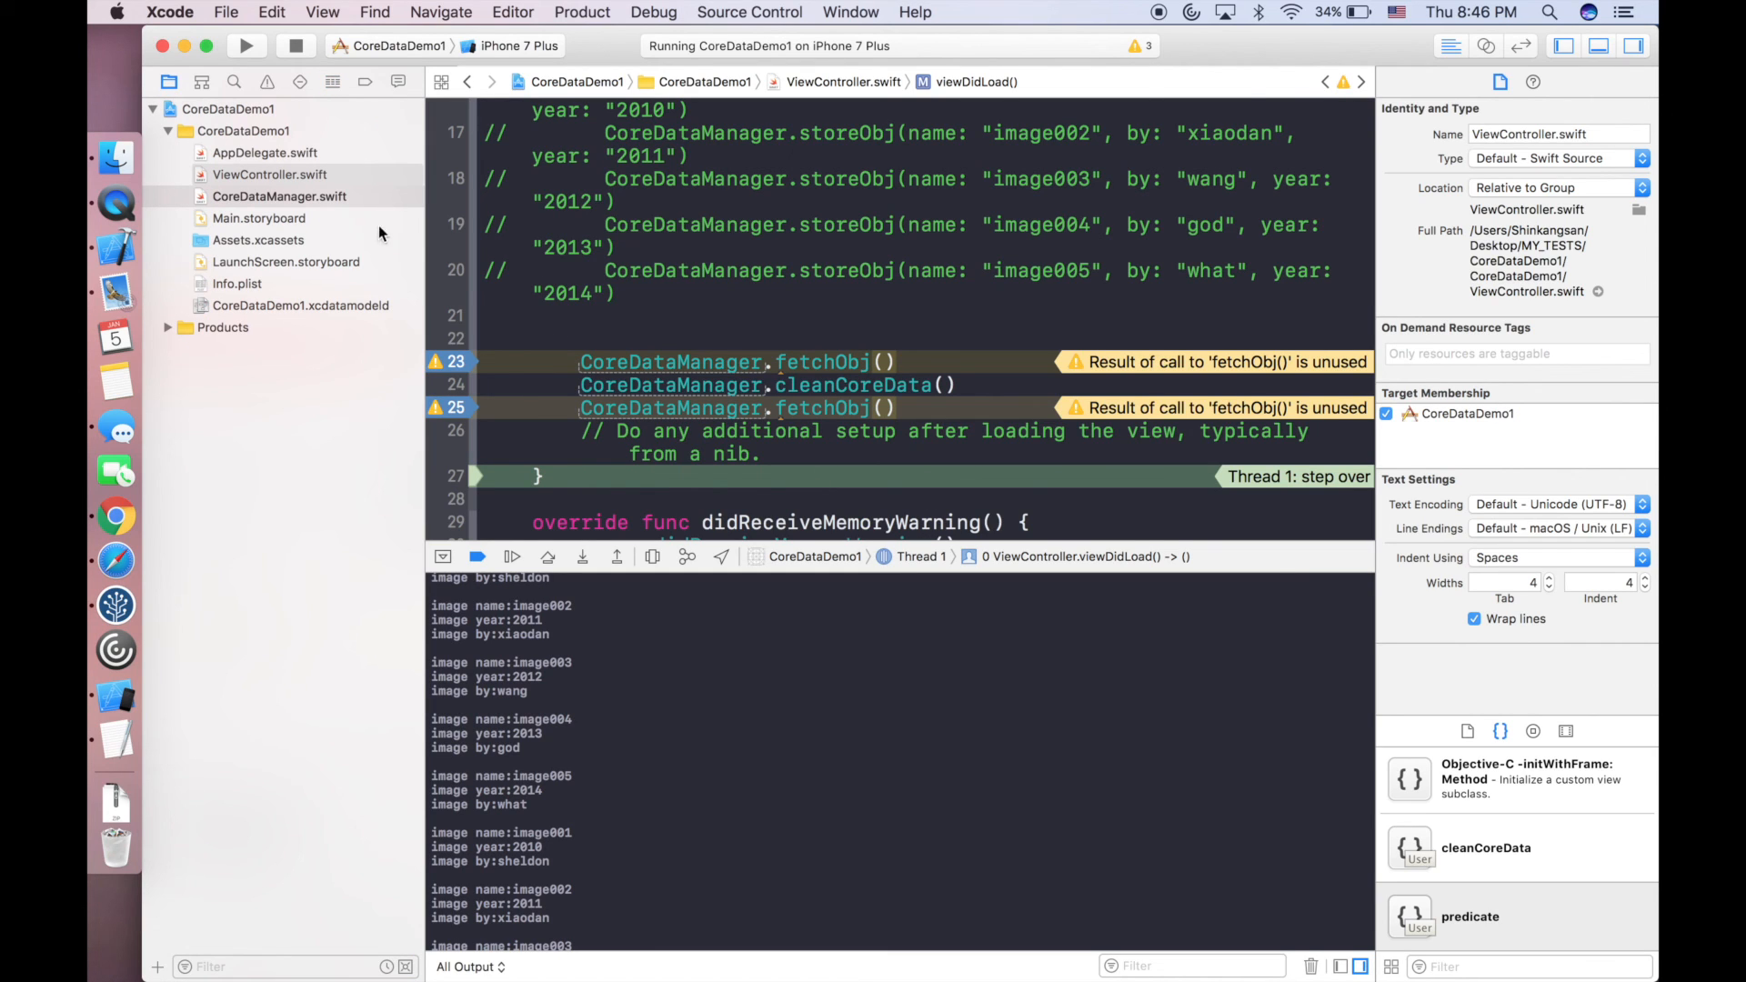
Review cleanCoreData's name-contains-001 batch delete in CoreDataManager.swift.
{"action": "left_click", "coordinate": [280, 196]}
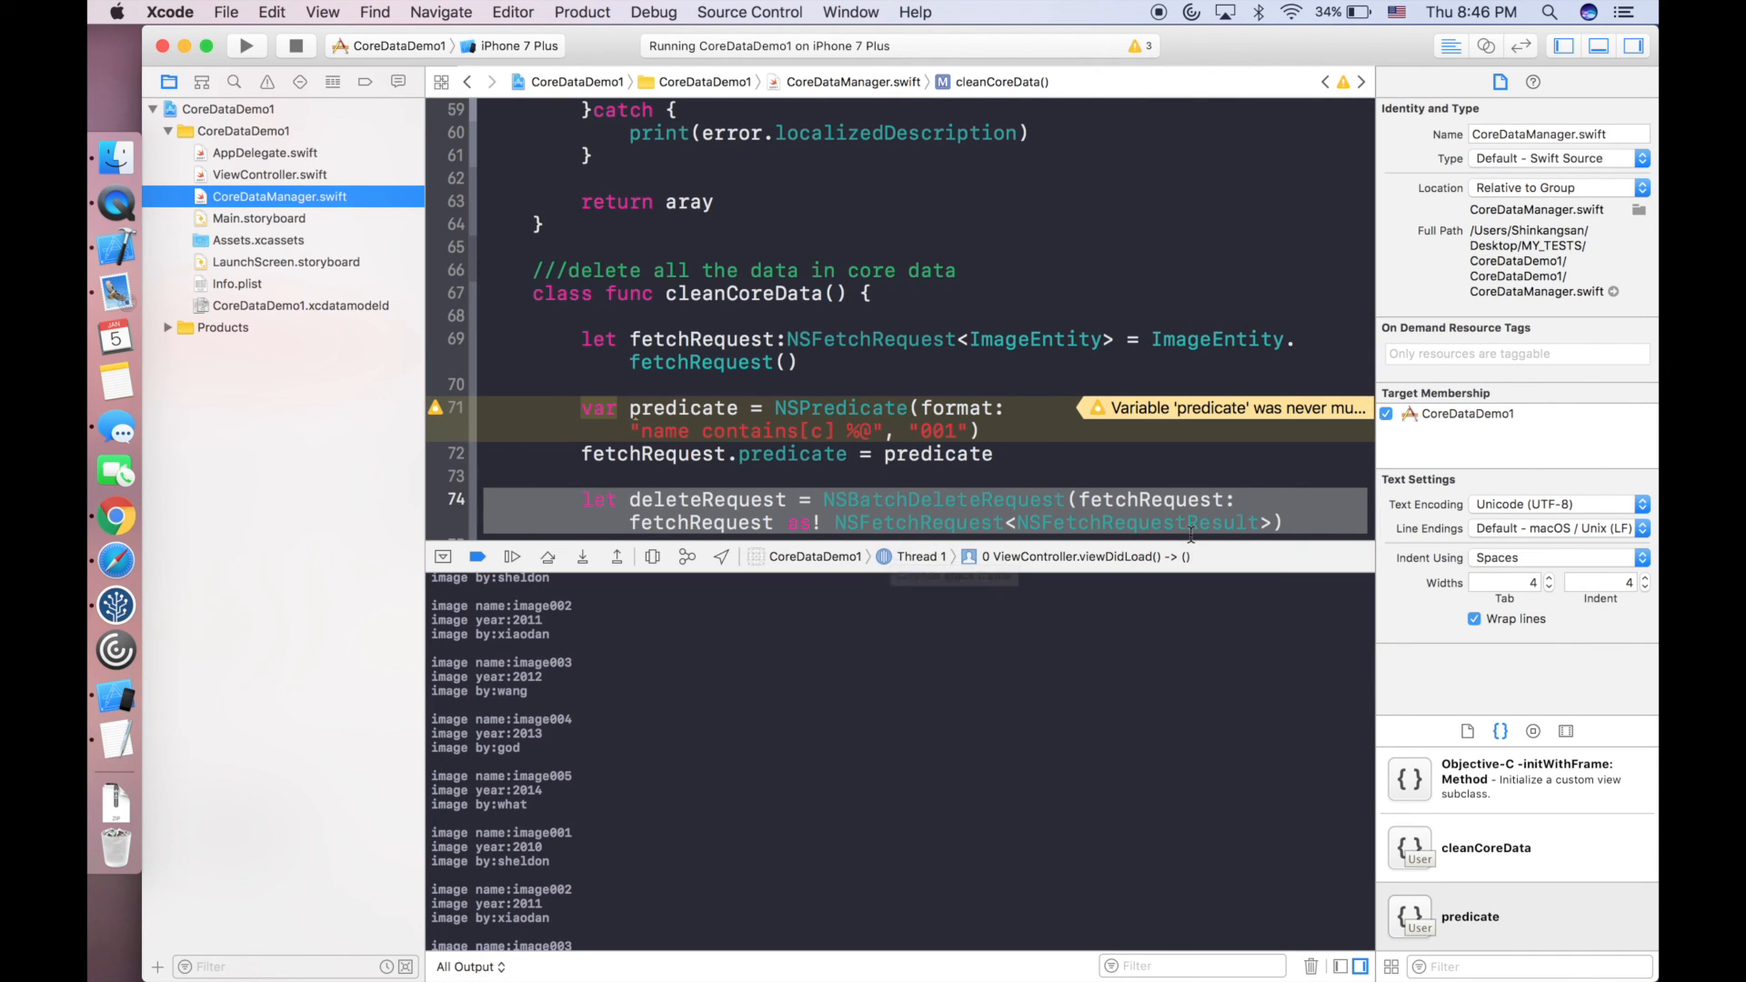
{"action": "scroll", "scroll_direction": "down", "scroll_amount": 3}
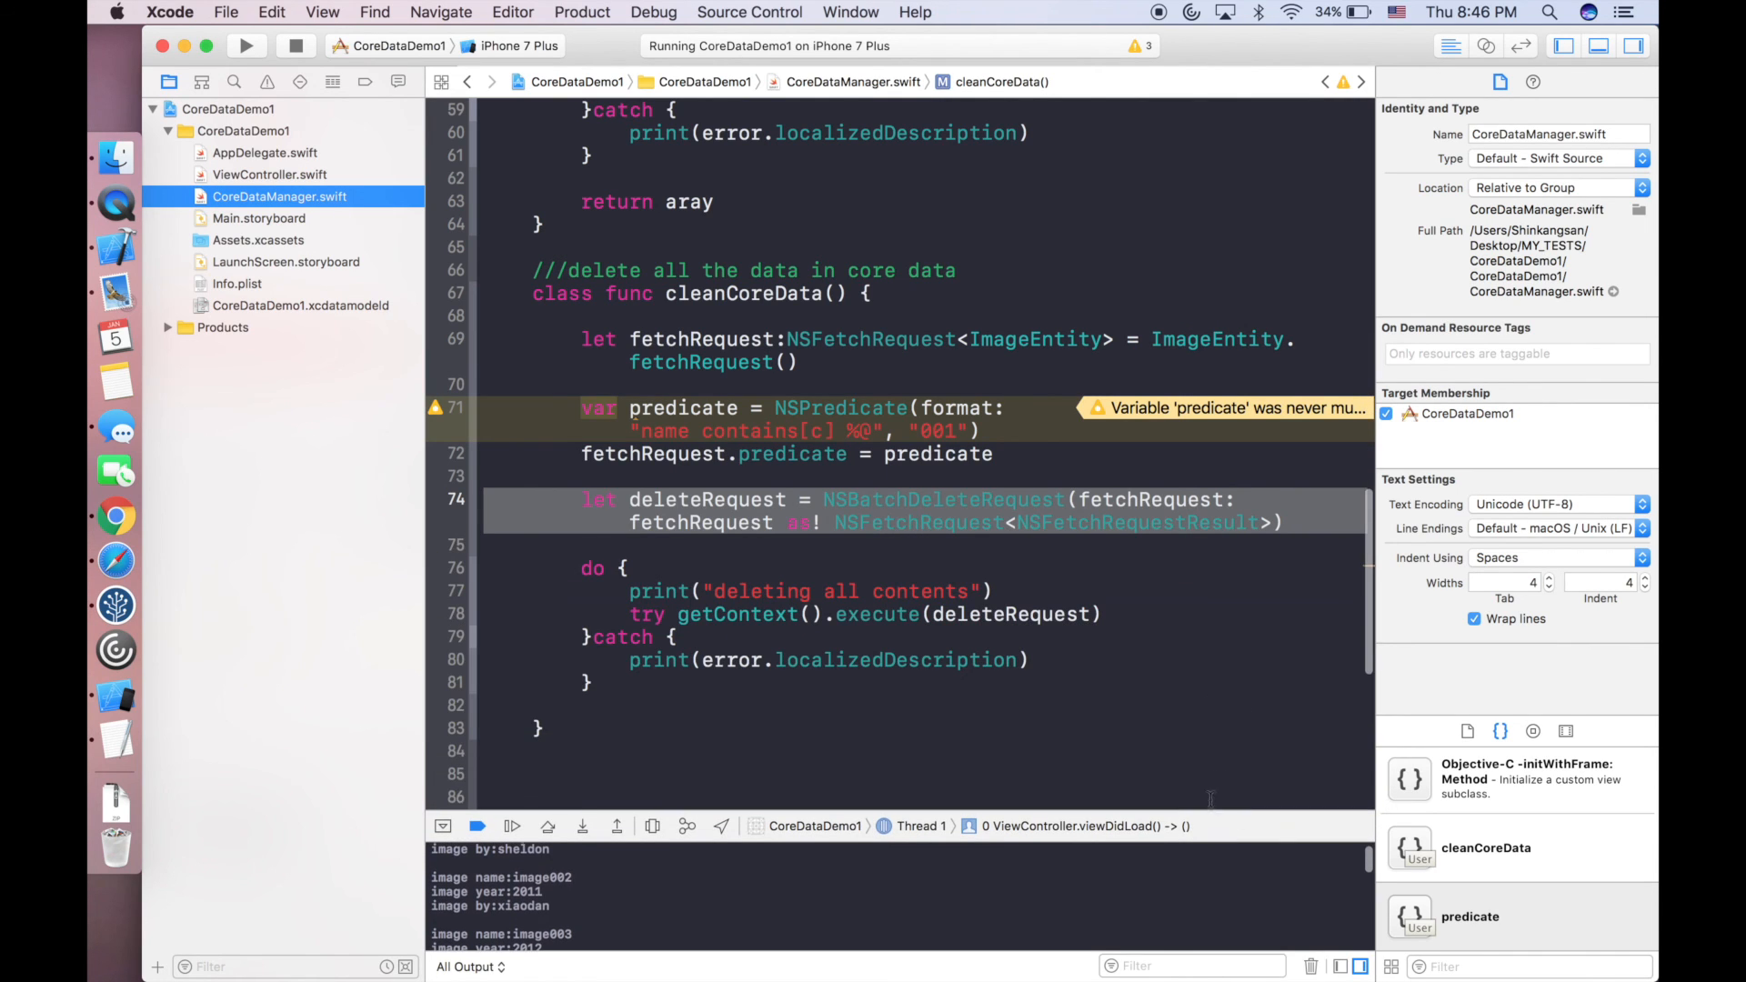
{"action": "scroll", "scroll_direction": "up", "scroll_amount": 3}
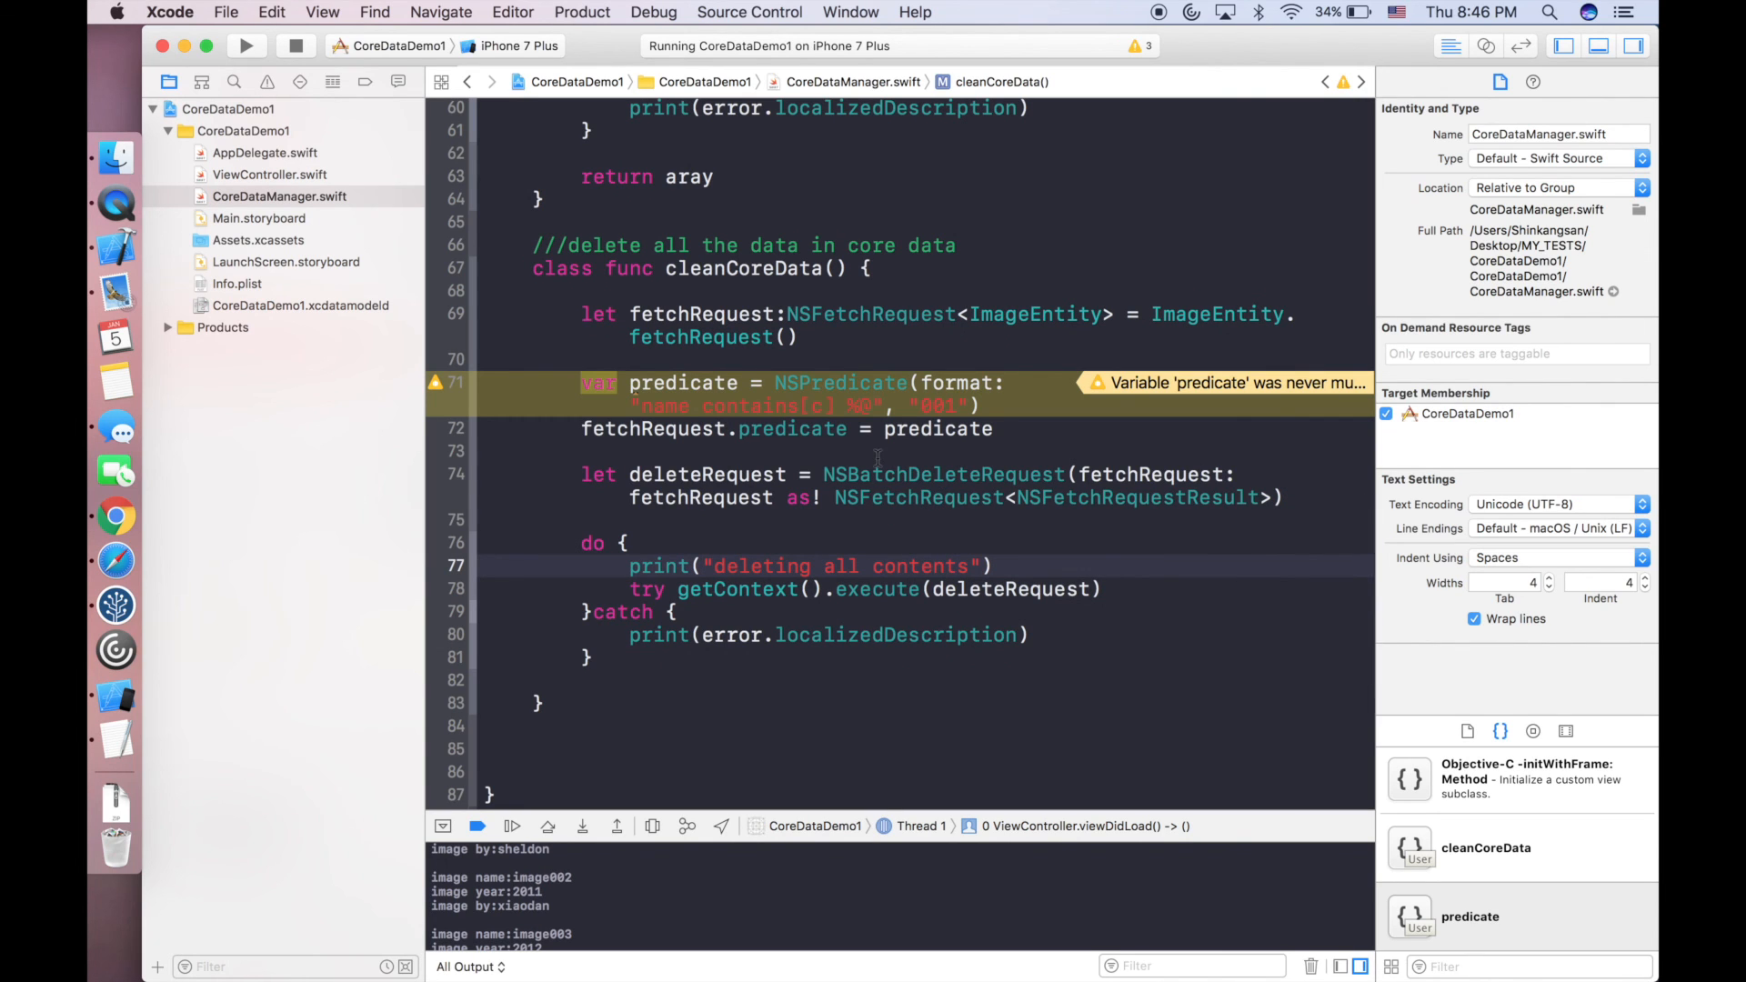
{"action": "scroll", "scroll_direction": "down", "scroll_amount": 3}
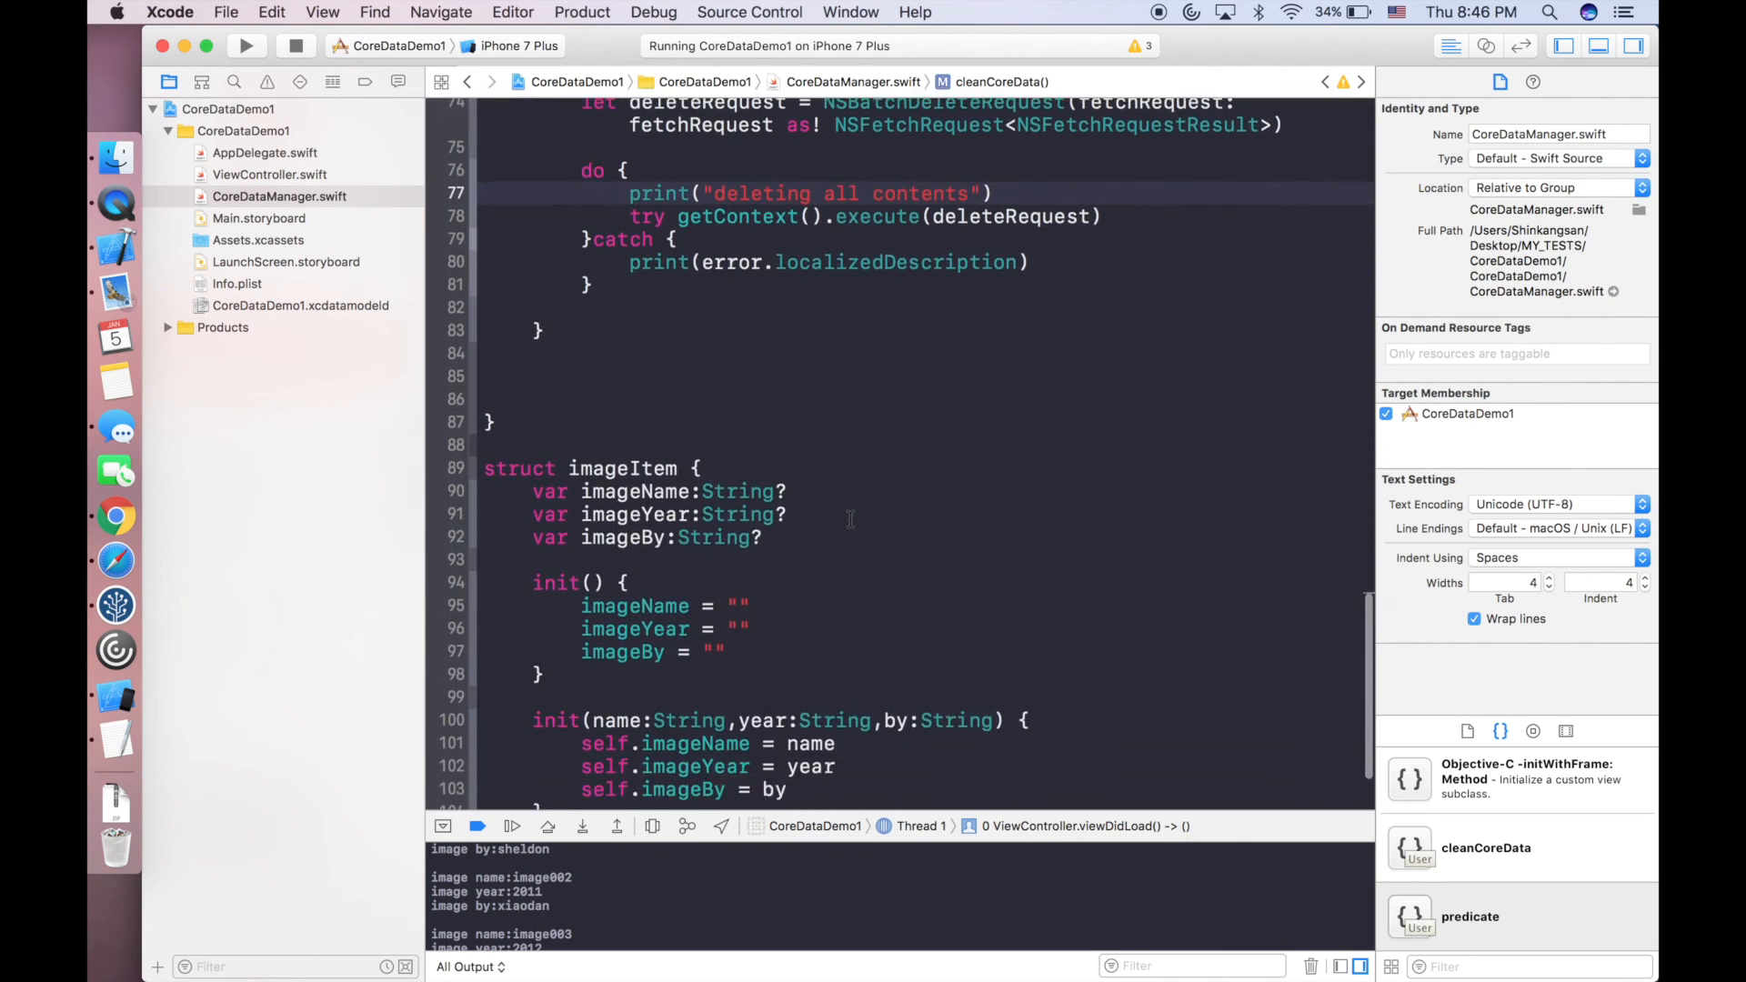
{"action": "scroll", "scroll_direction": "up", "scroll_amount": 3}
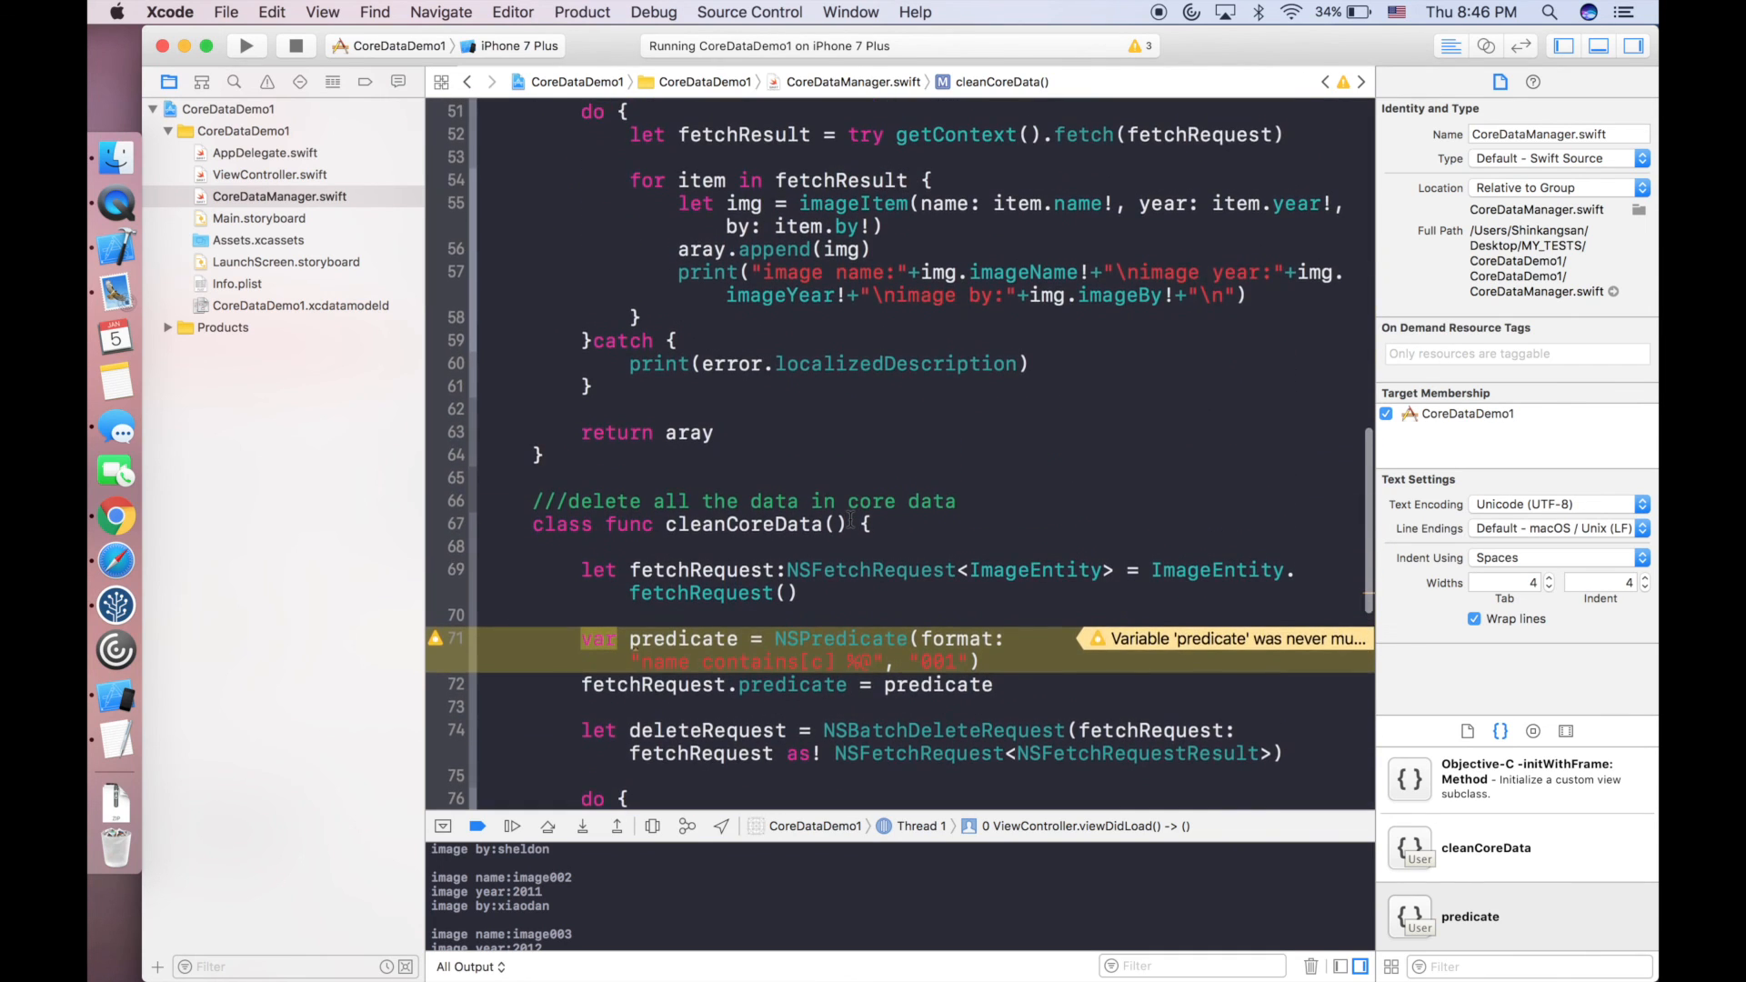
{"action": "scroll", "scroll_direction": "up", "scroll_amount": 3}
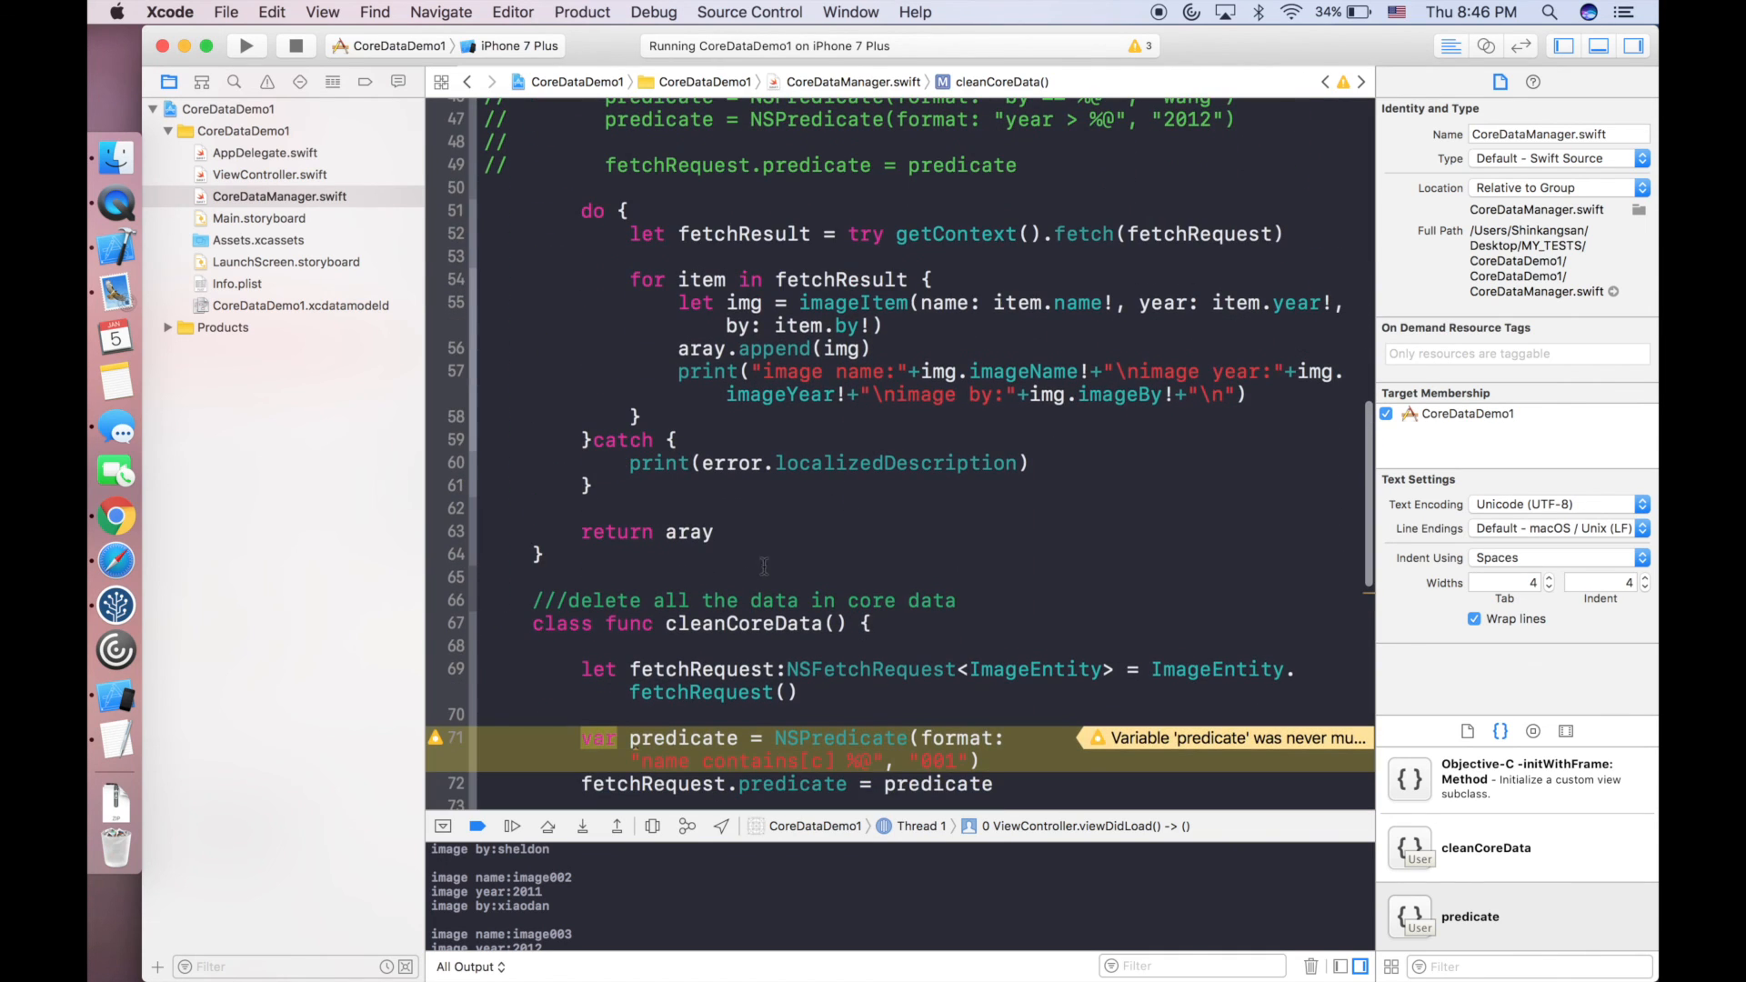
{"action": "scroll", "scroll_direction": "down", "scroll_amount": 3}
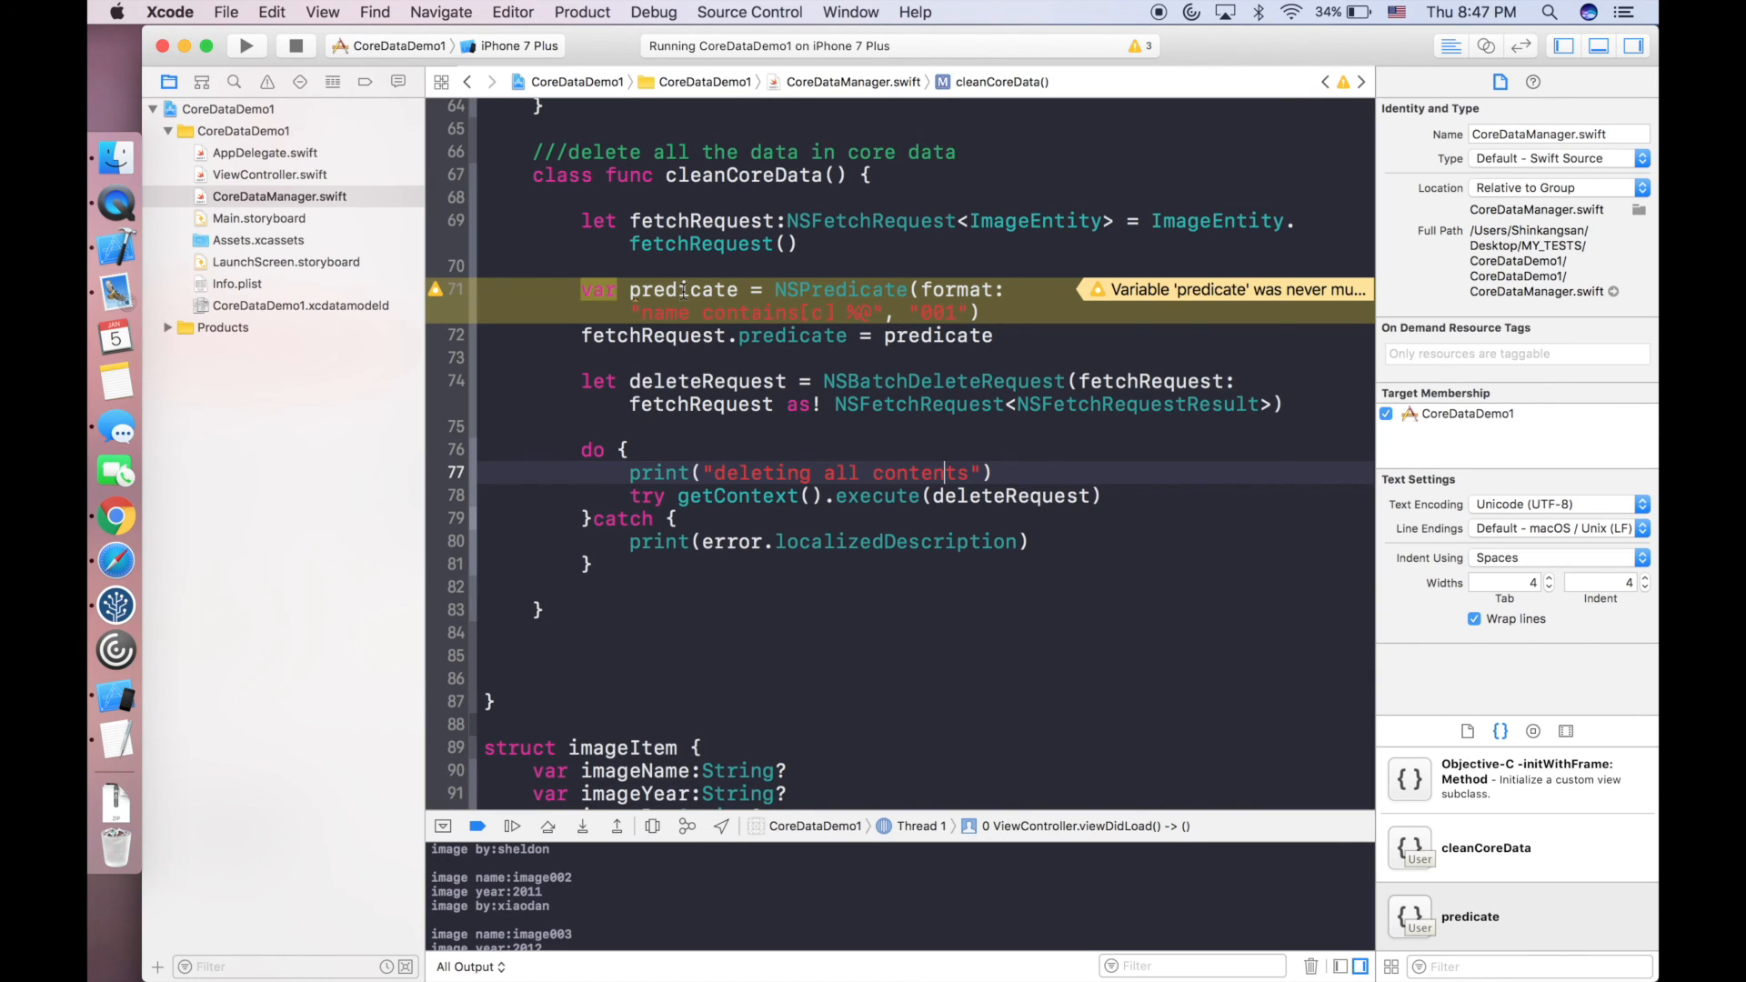
{"action": "mouse_move", "coordinate": [836, 71]}
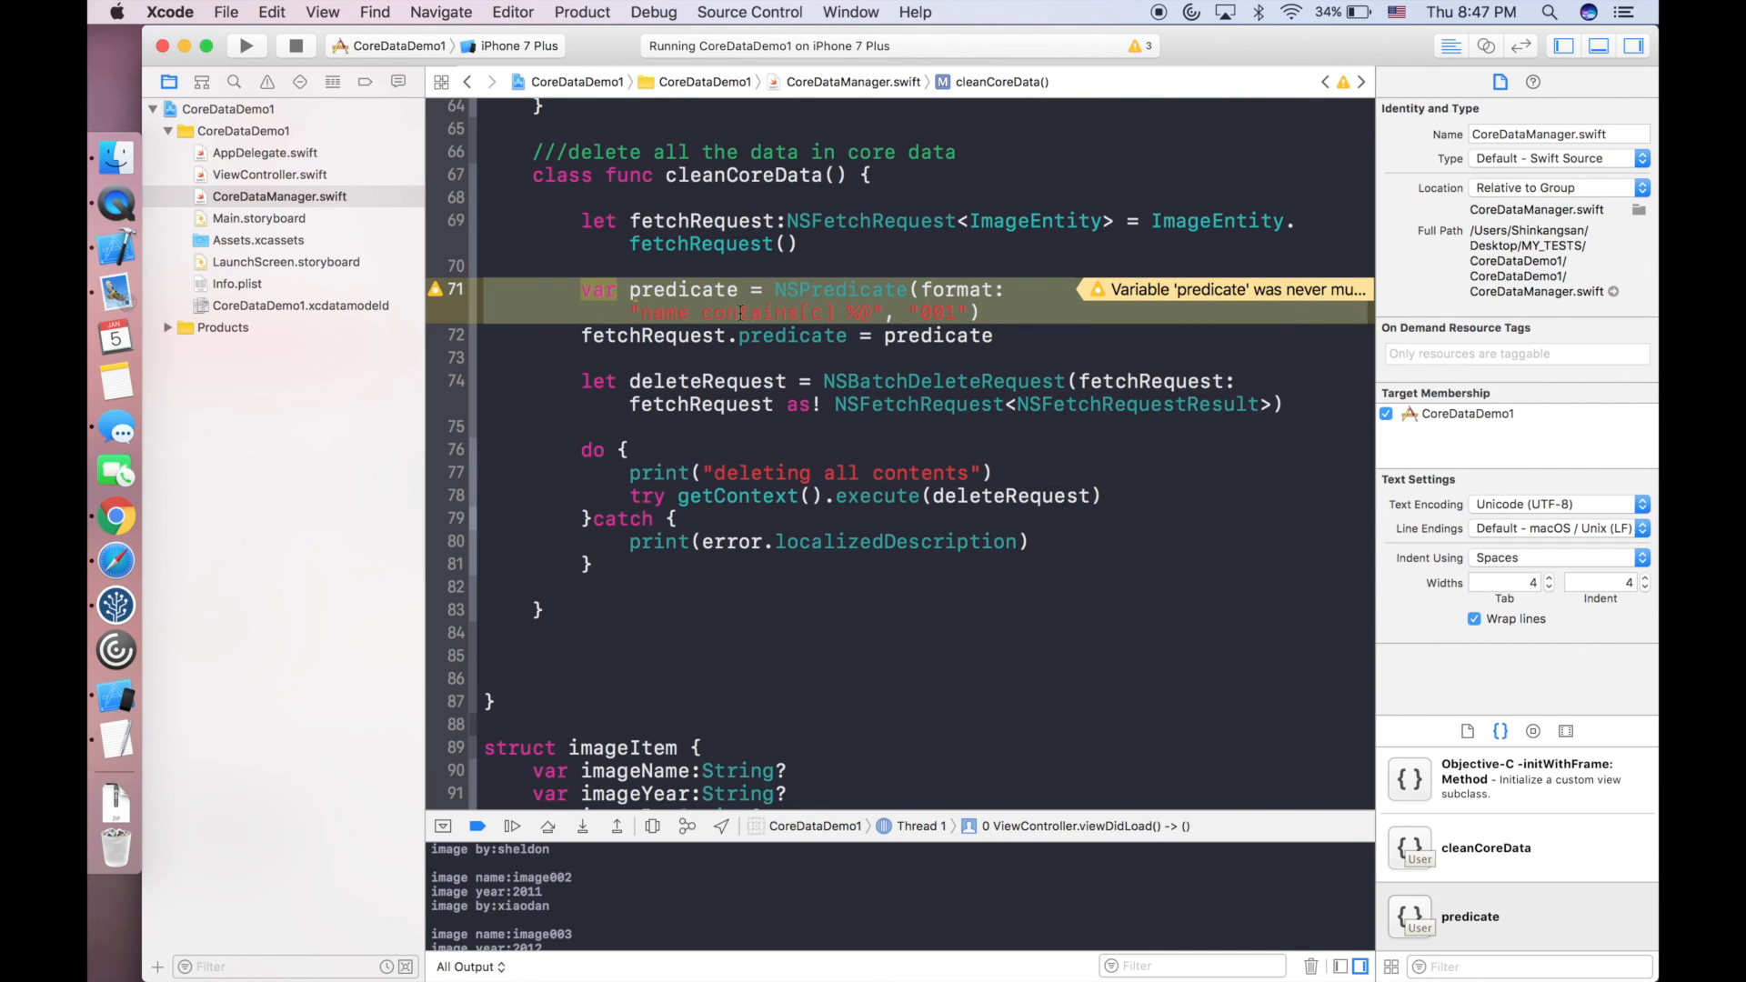
Highlight the 'deleting' print message and delete execution line, then scroll through storeObj and fetchObj.
{"action": "left_click", "coordinate": [774, 494]}
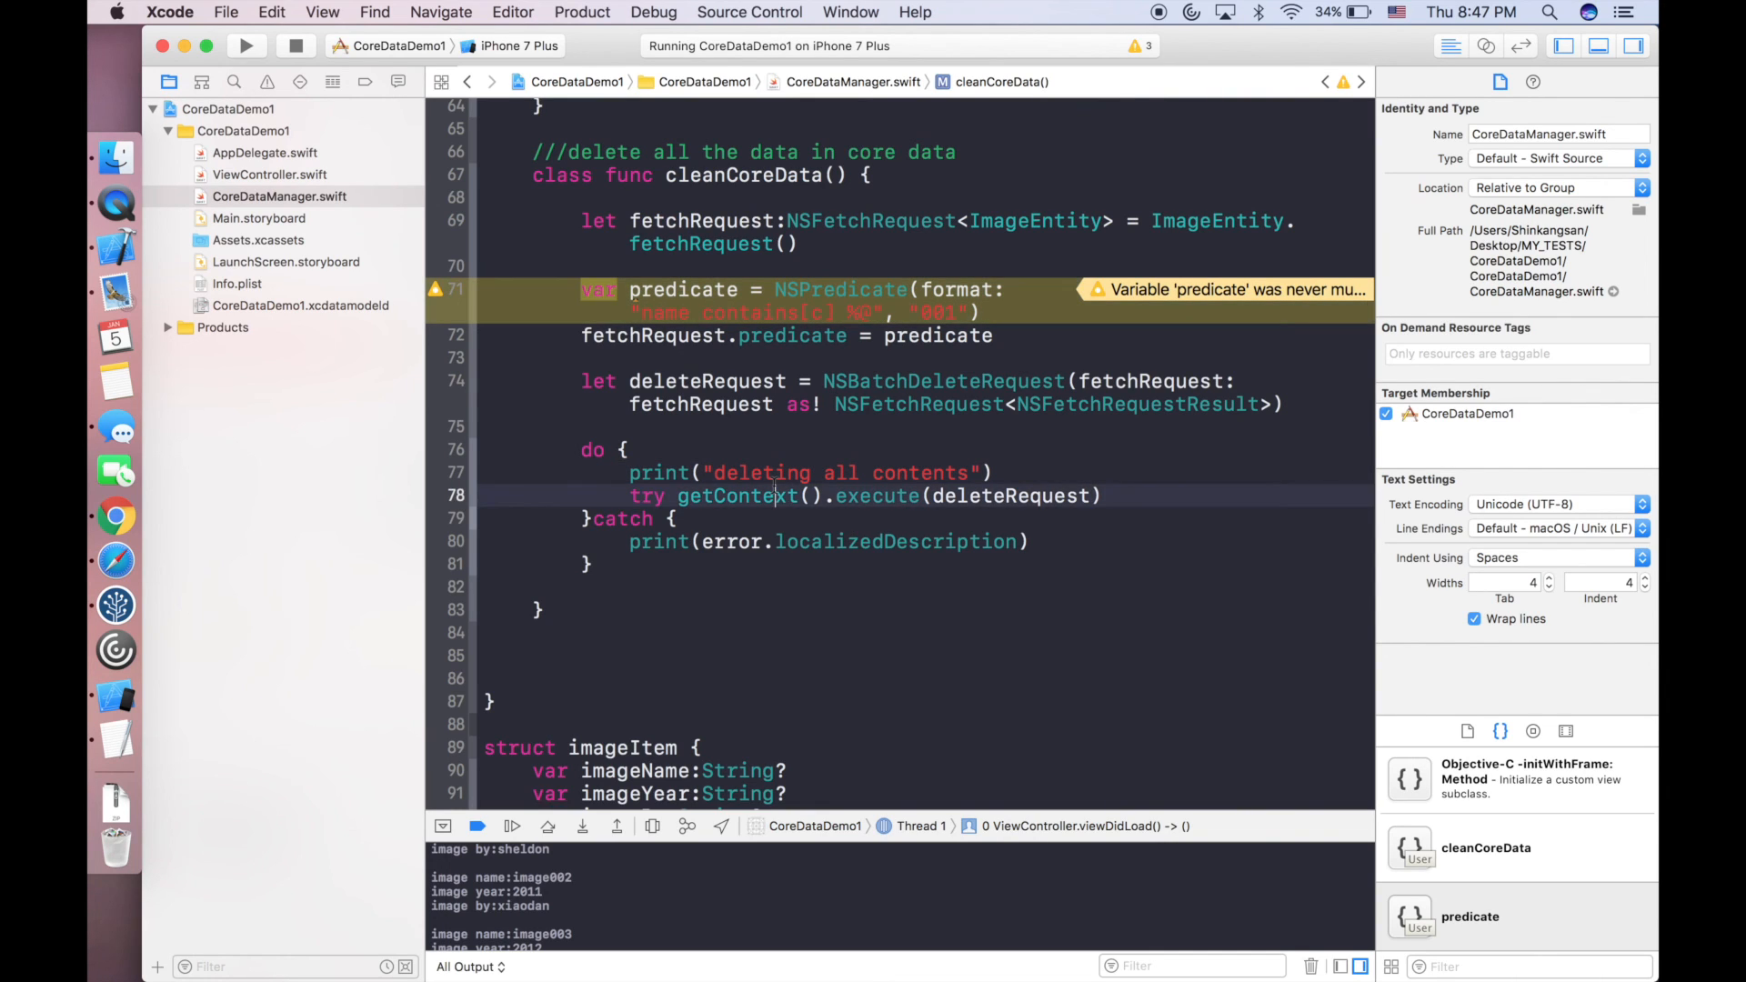
{"action": "double_click", "coordinate": [760, 473]}
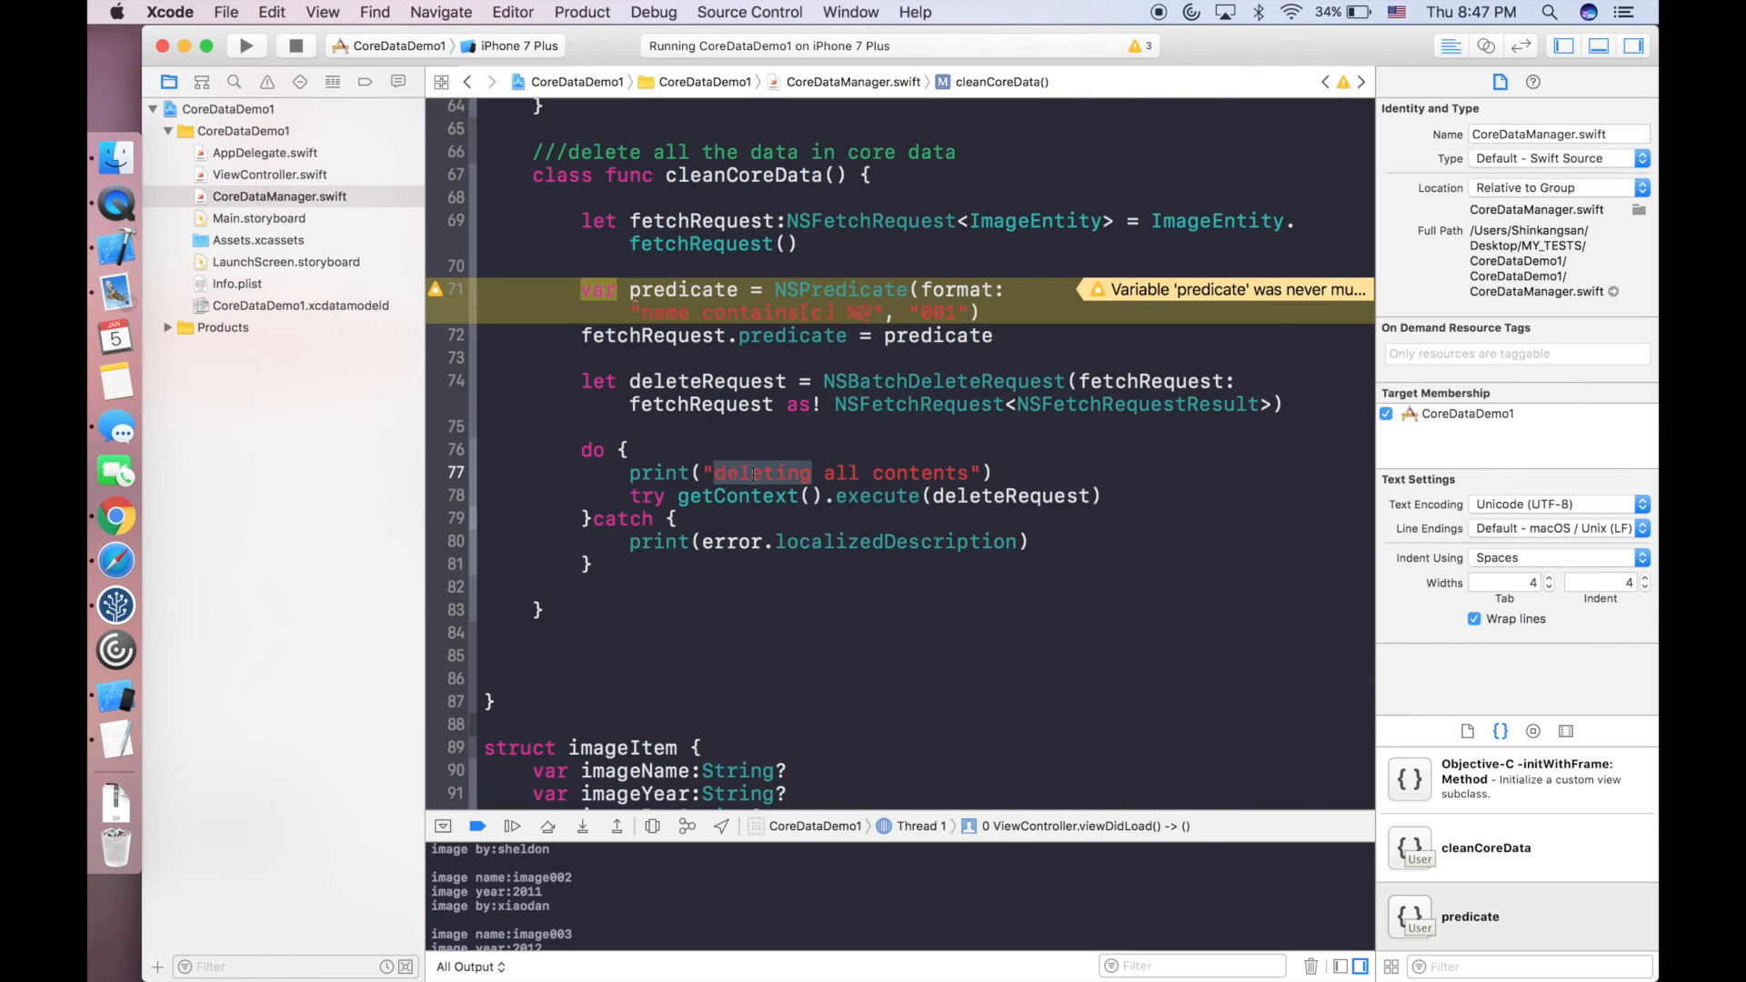
{"action": "scroll", "scroll_direction": "down", "scroll_amount": 3}
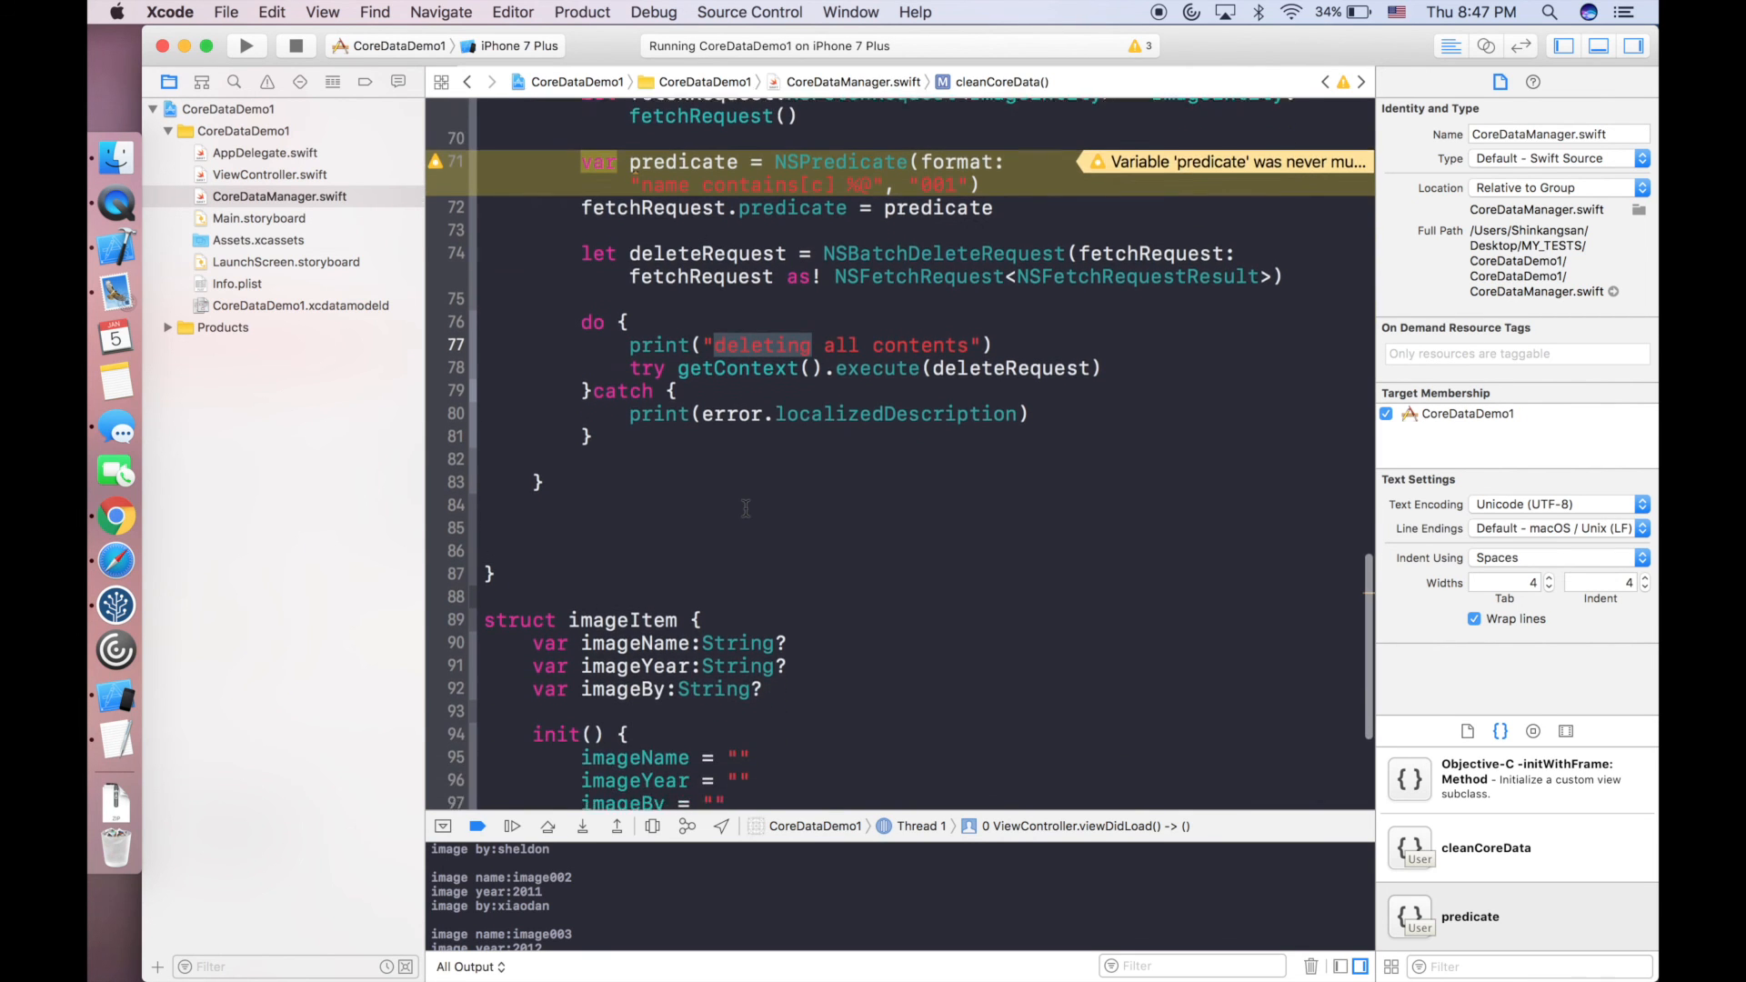
{"action": "scroll", "scroll_direction": "up", "scroll_amount": 3}
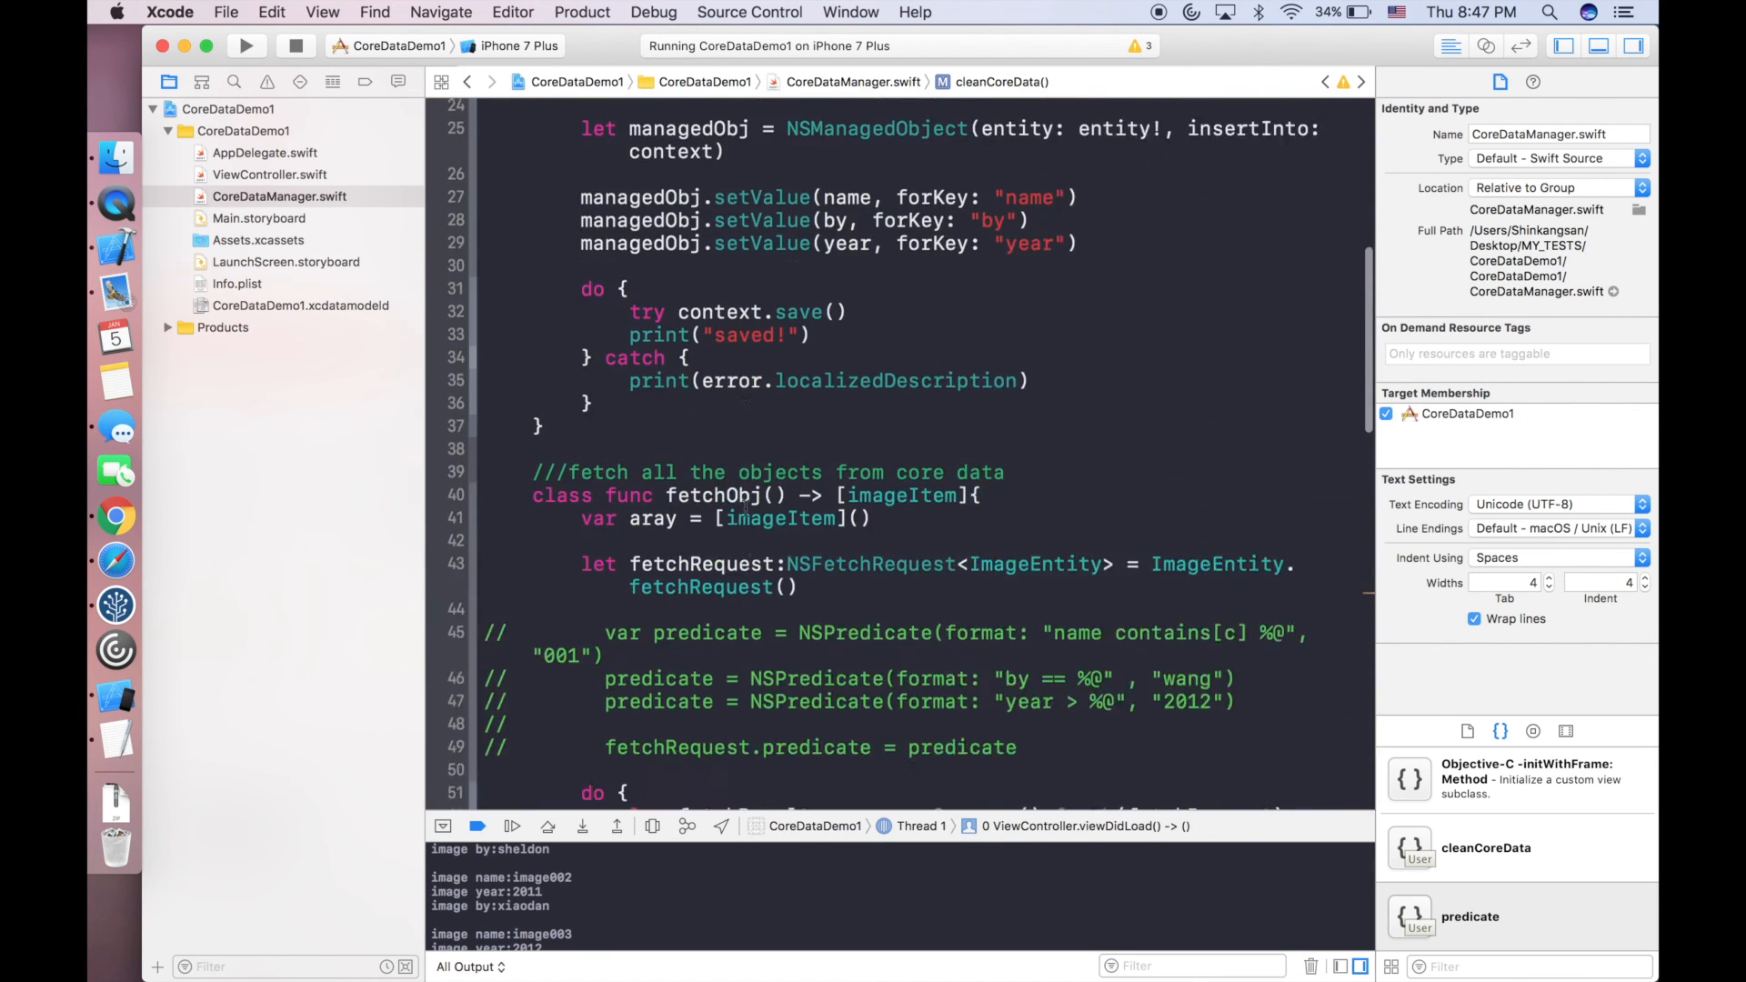
{"action": "scroll", "scroll_direction": "up", "scroll_amount": 3}
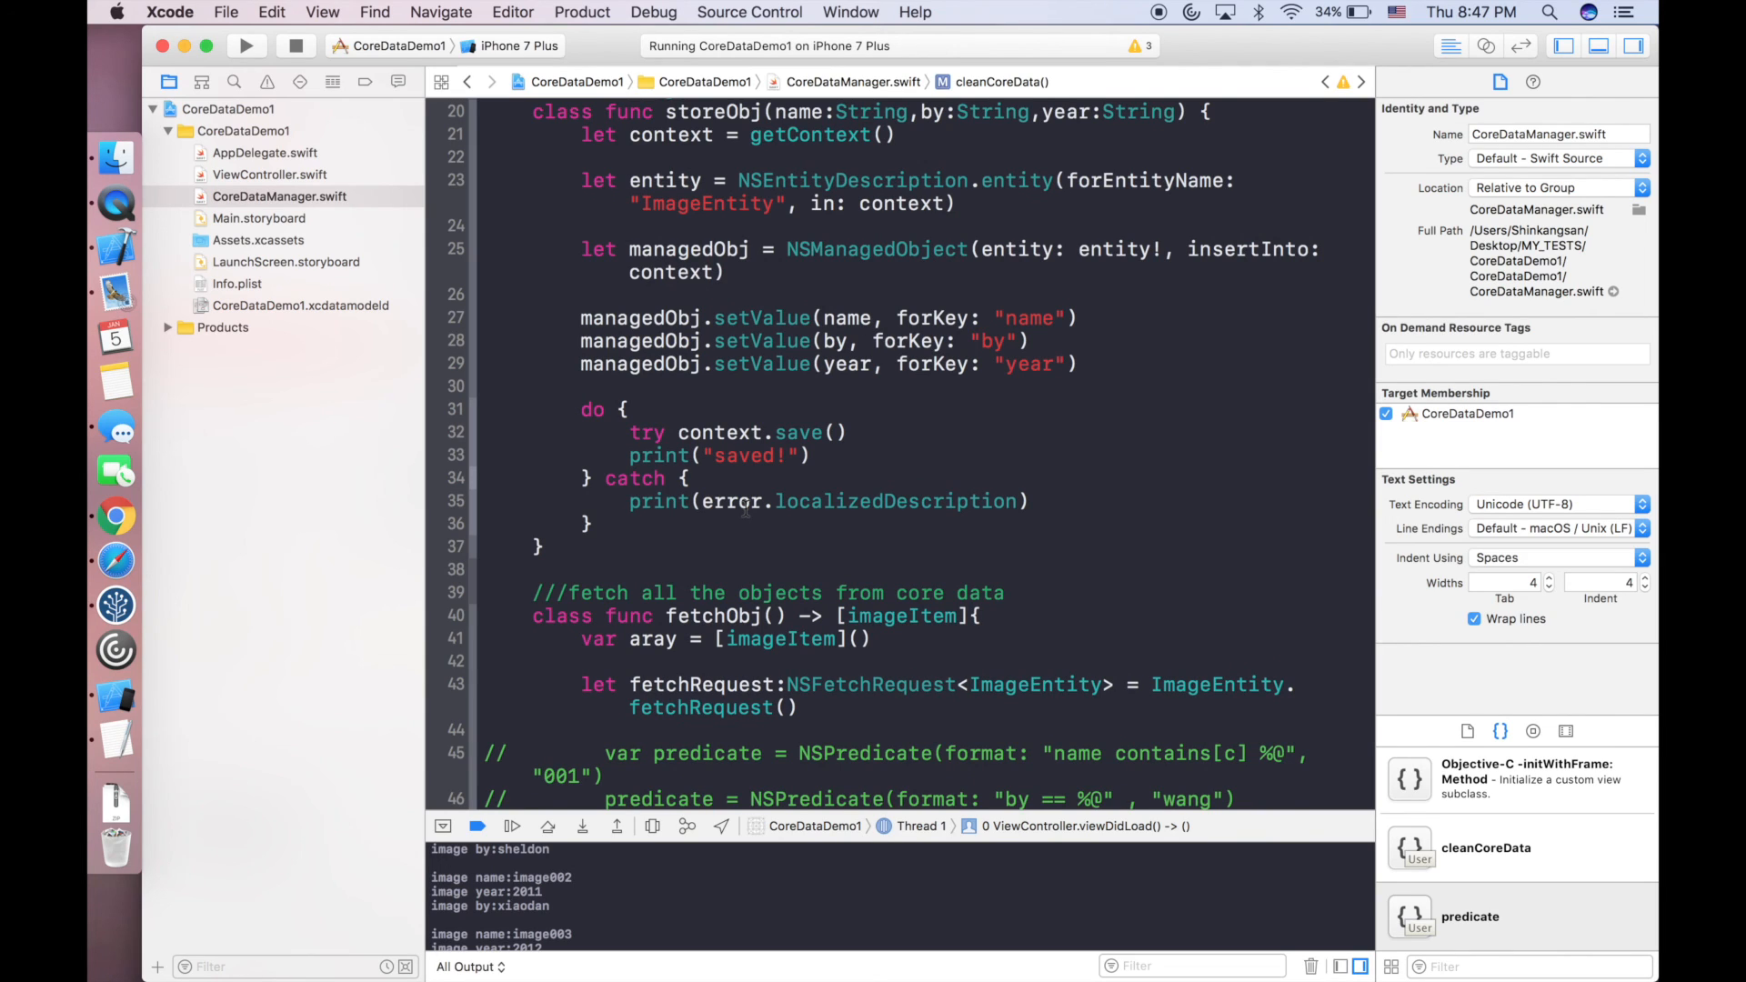